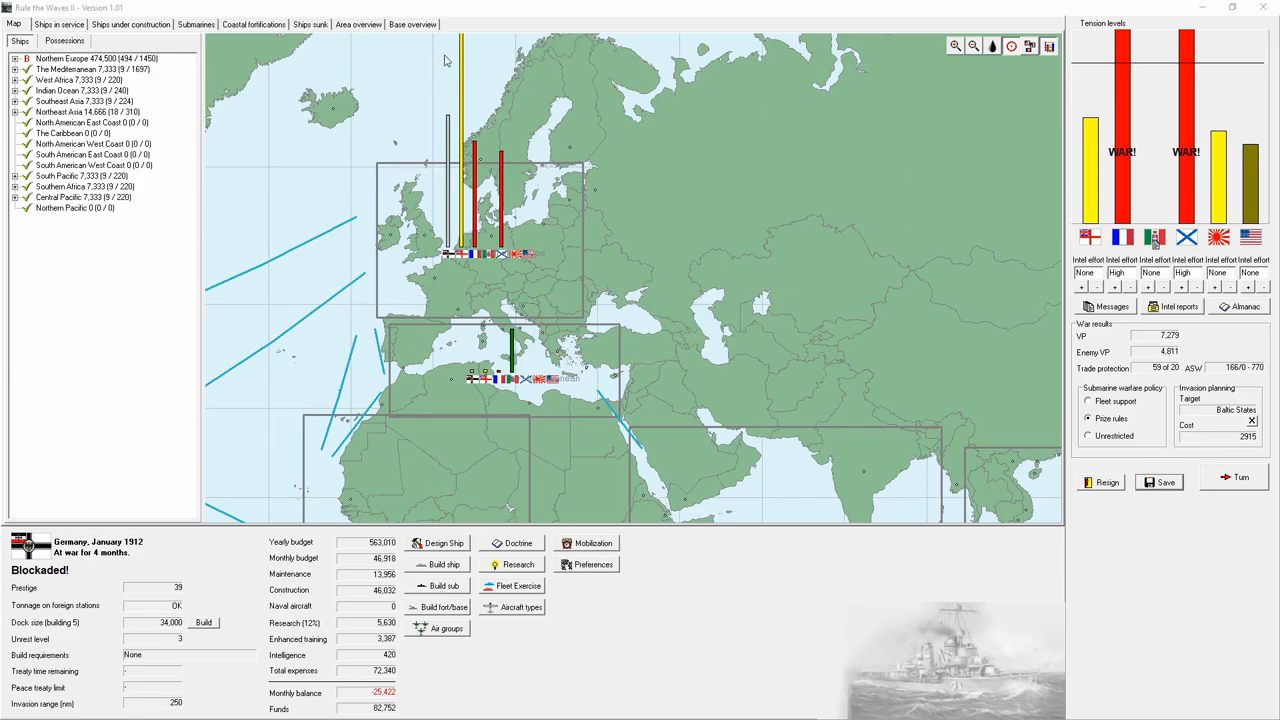
mouse_move(447, 263)
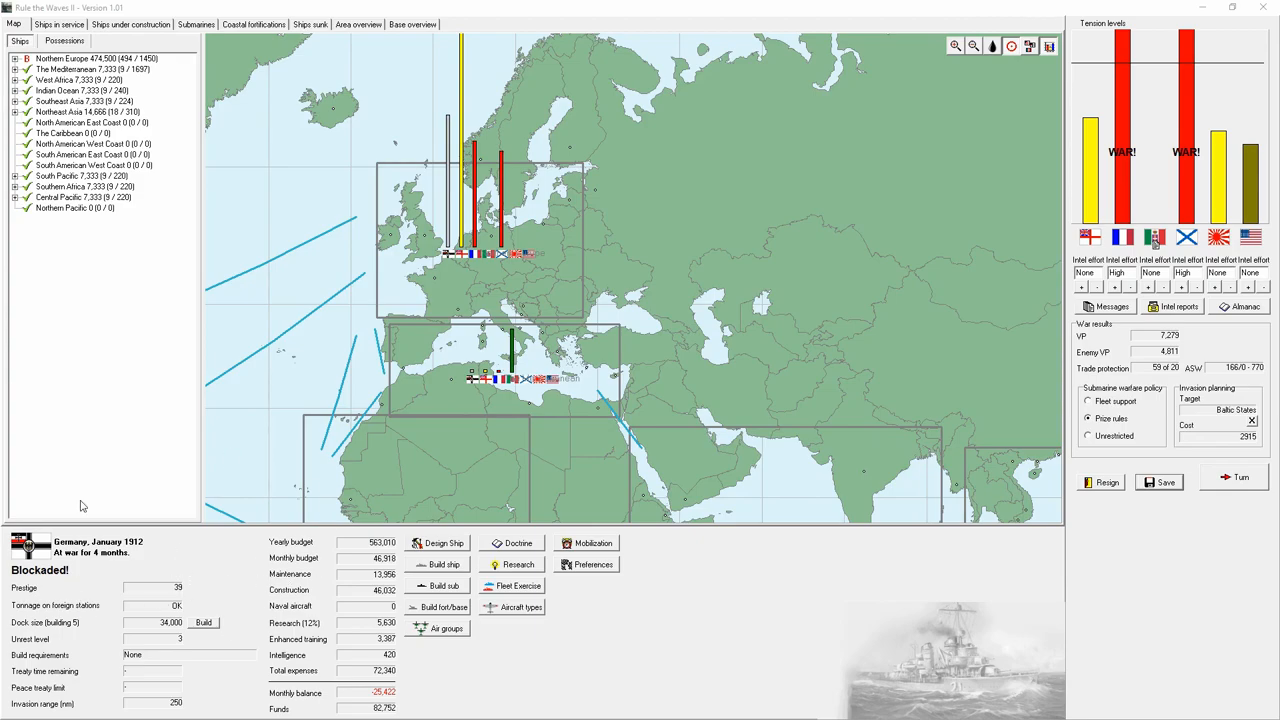
mouse_move(141, 18)
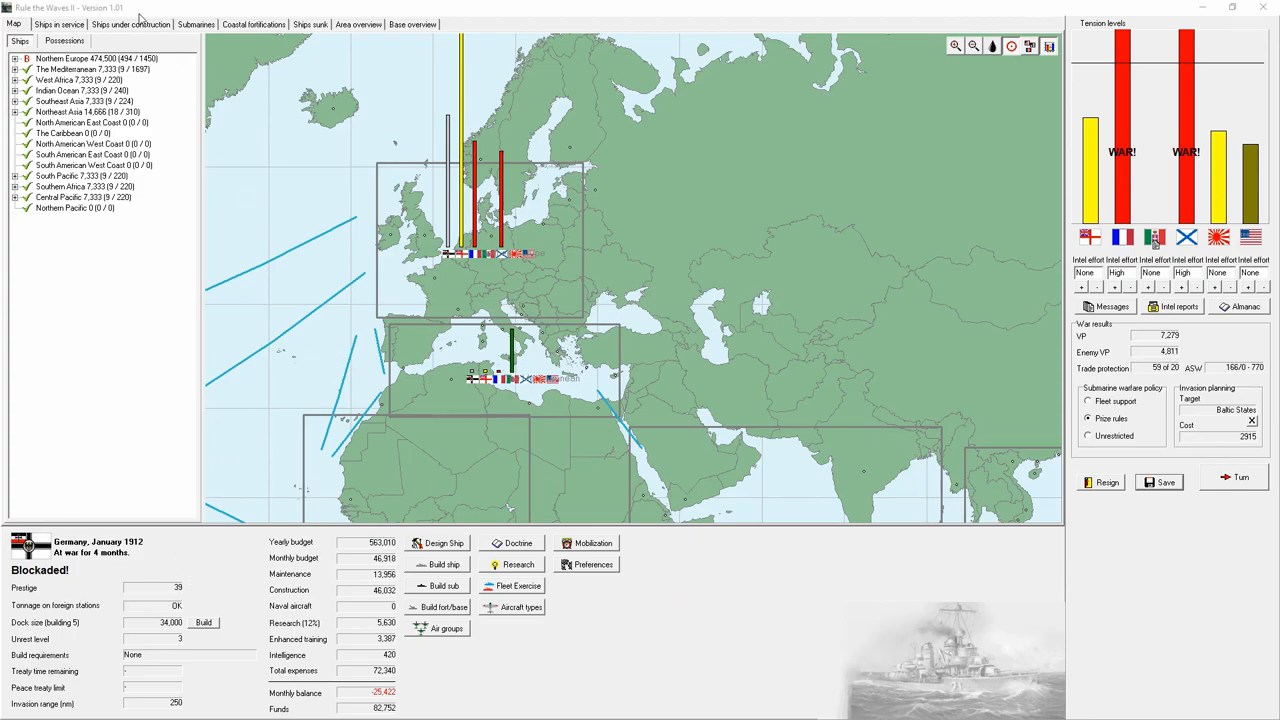
- Browse the German ships-in-service list, then return to the campaign map
click(59, 24)
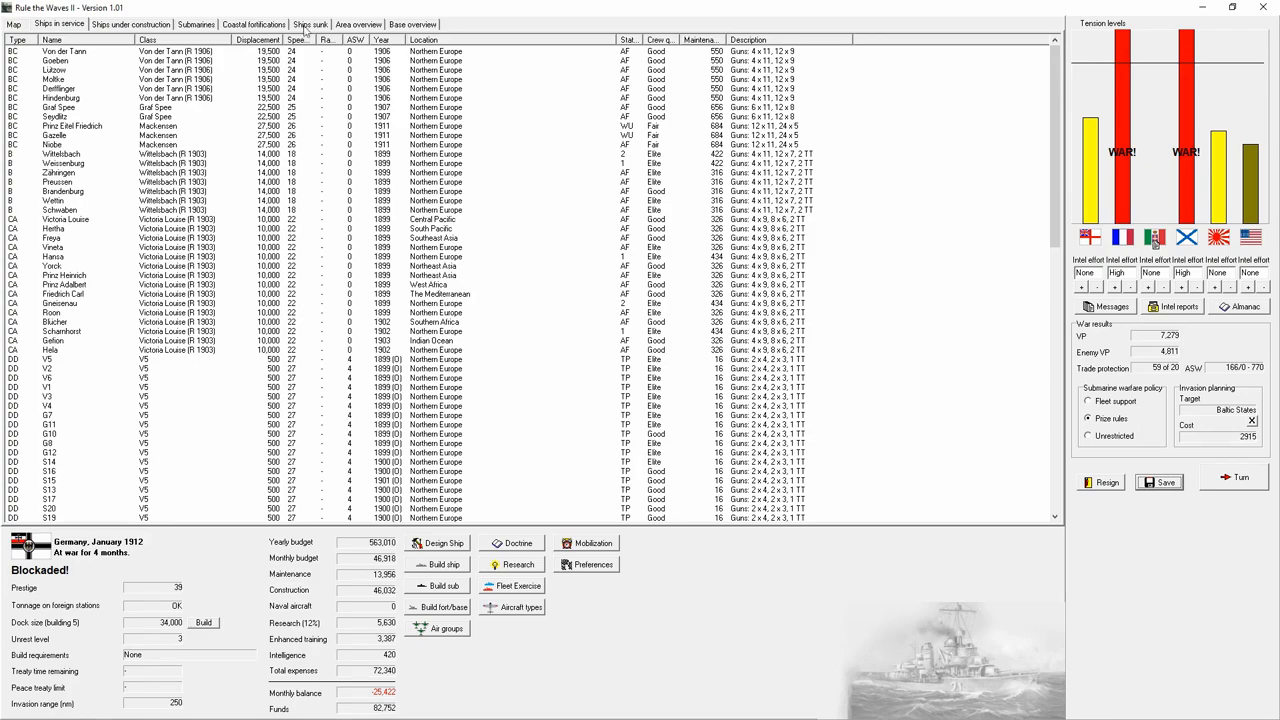
mouse_move(50, 7)
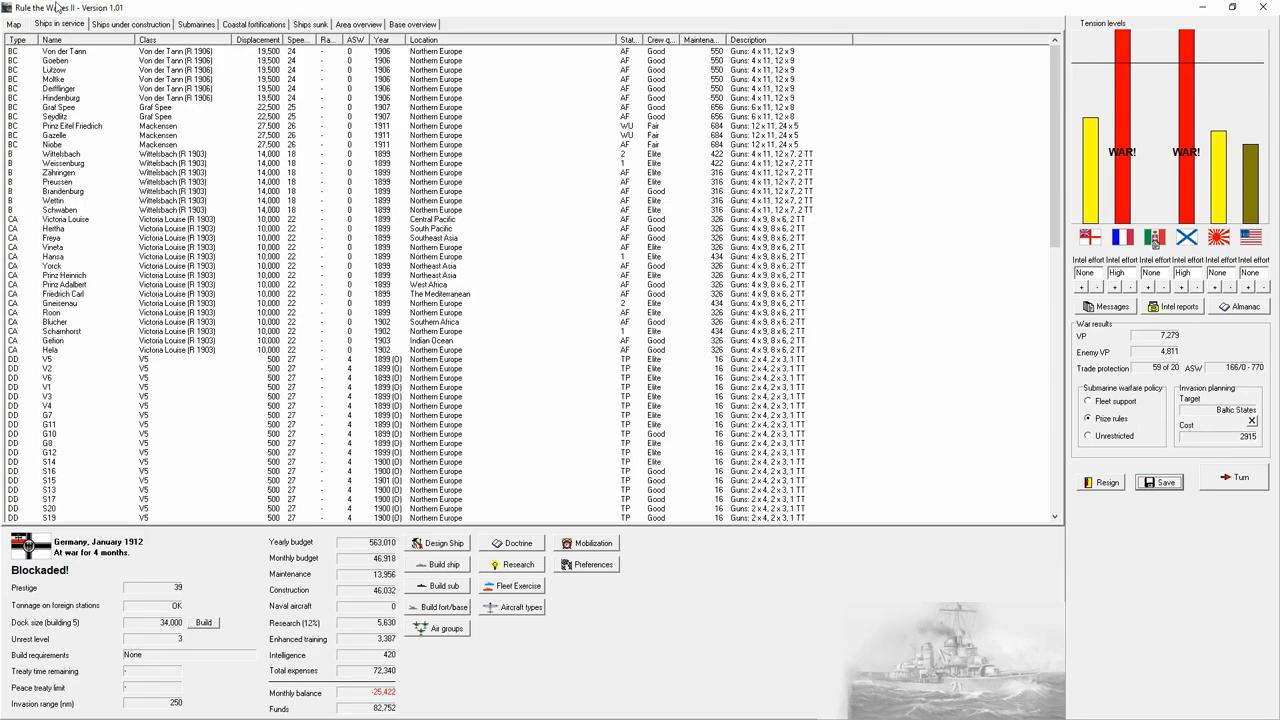
click(13, 24)
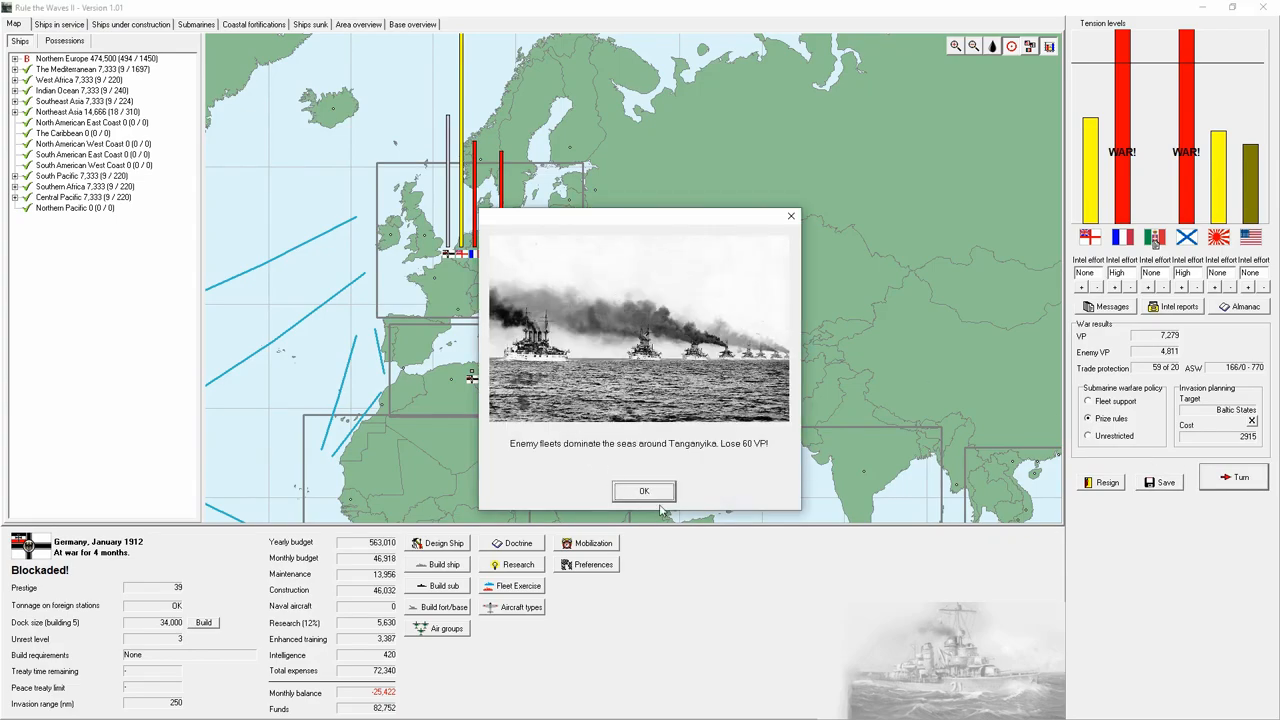
- Dismiss the Tanganyika and Eritrea VP losses and the Gazelle and Prinz Eitel Friedrich work-up reports
click(644, 491)
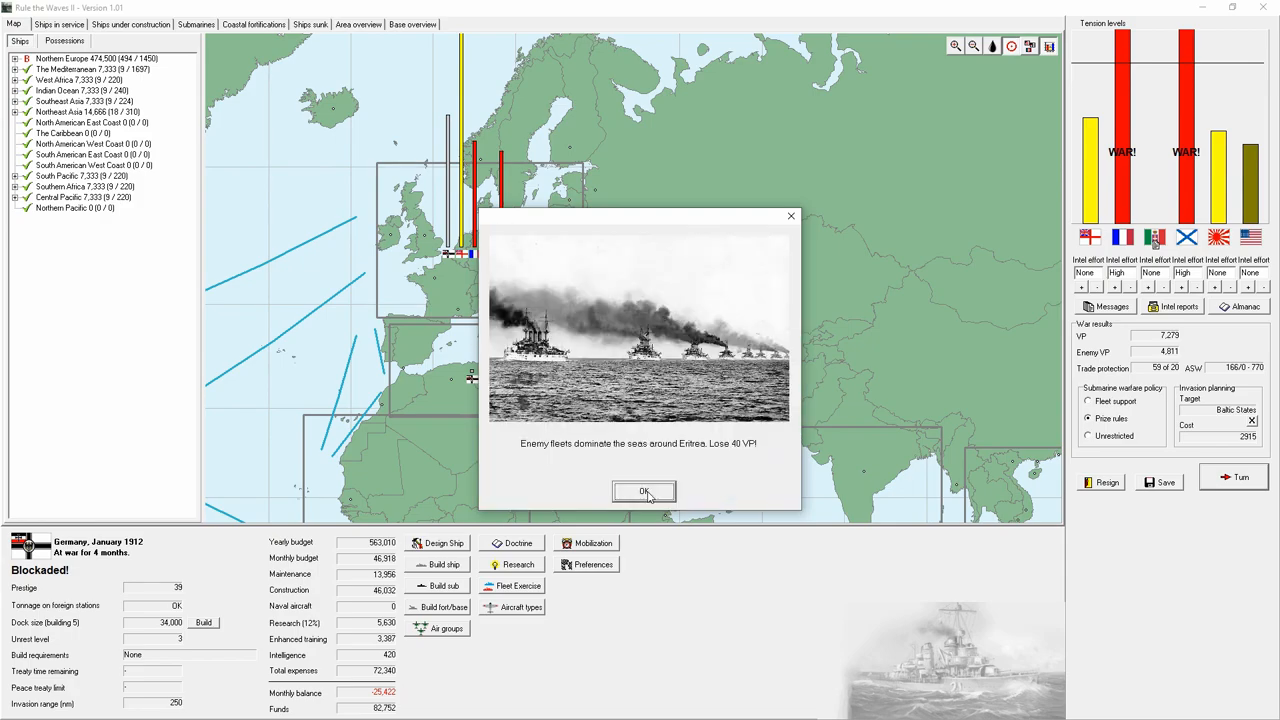
click(644, 491)
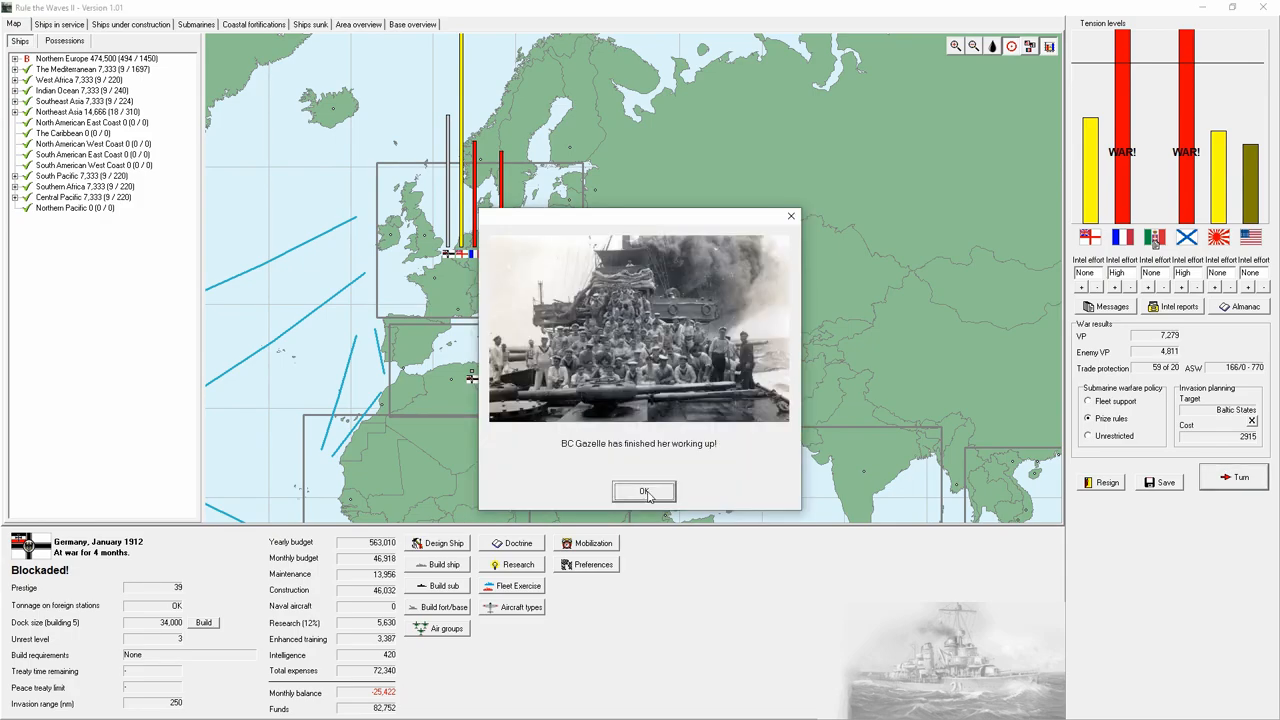
mouse_move(604, 285)
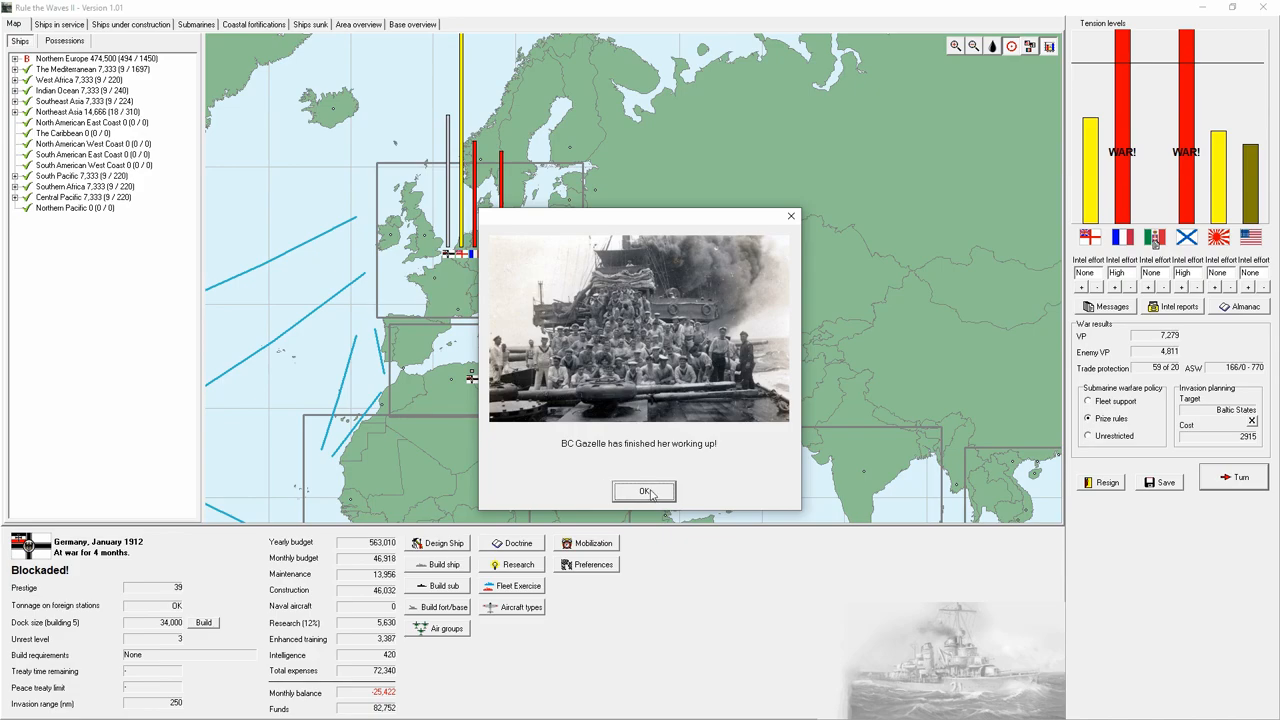
click(644, 491)
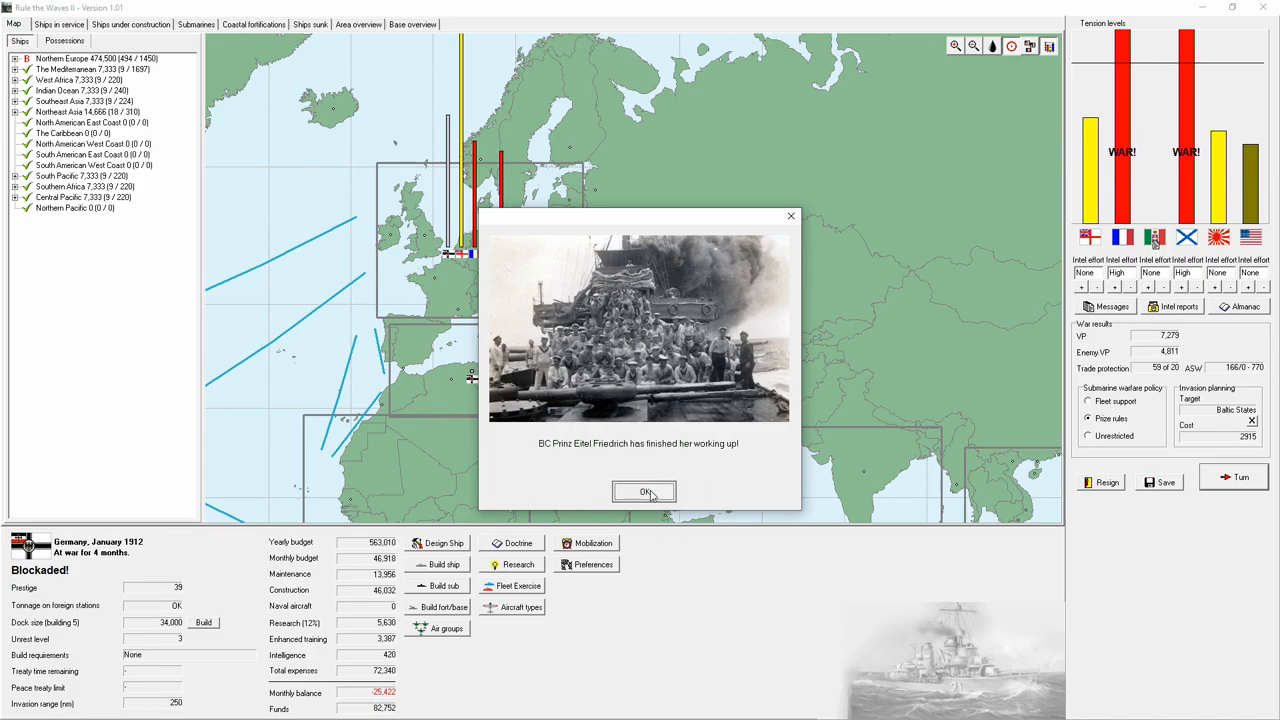
click(644, 491)
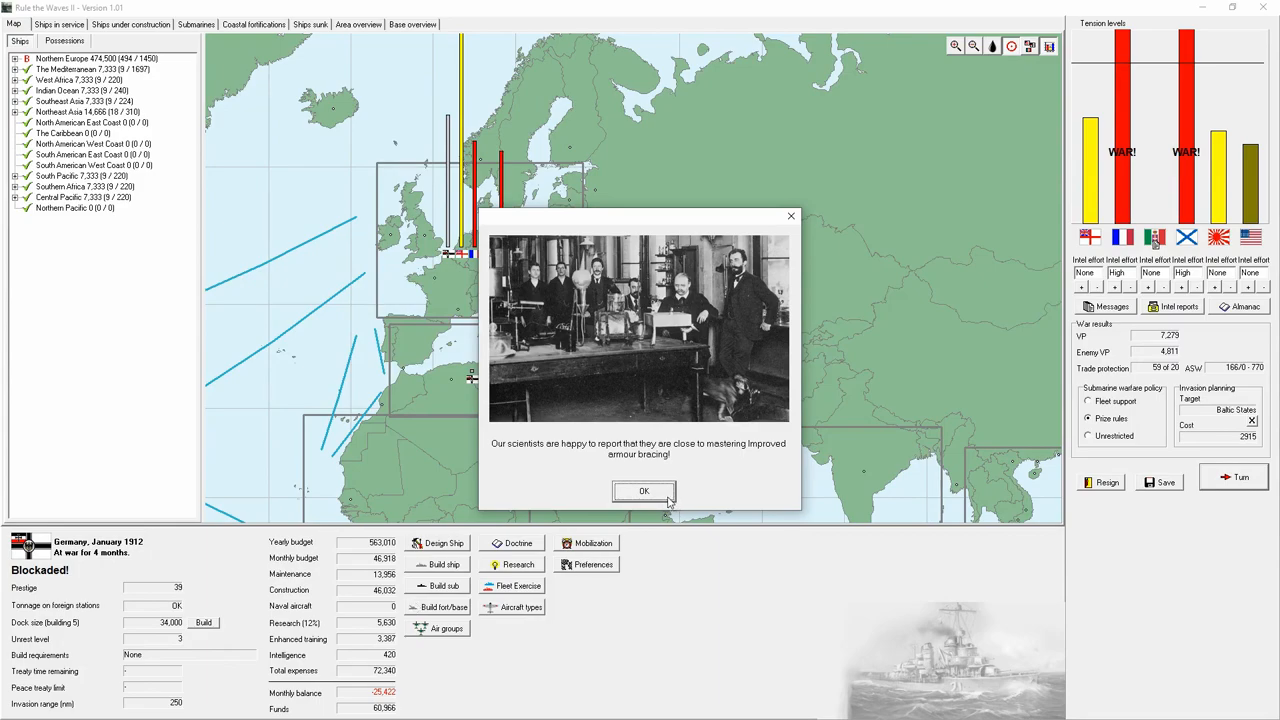
- Acknowledge the armour bracing and double torpedo mount research, submarine summary, and Marsala's sinking
click(644, 491)
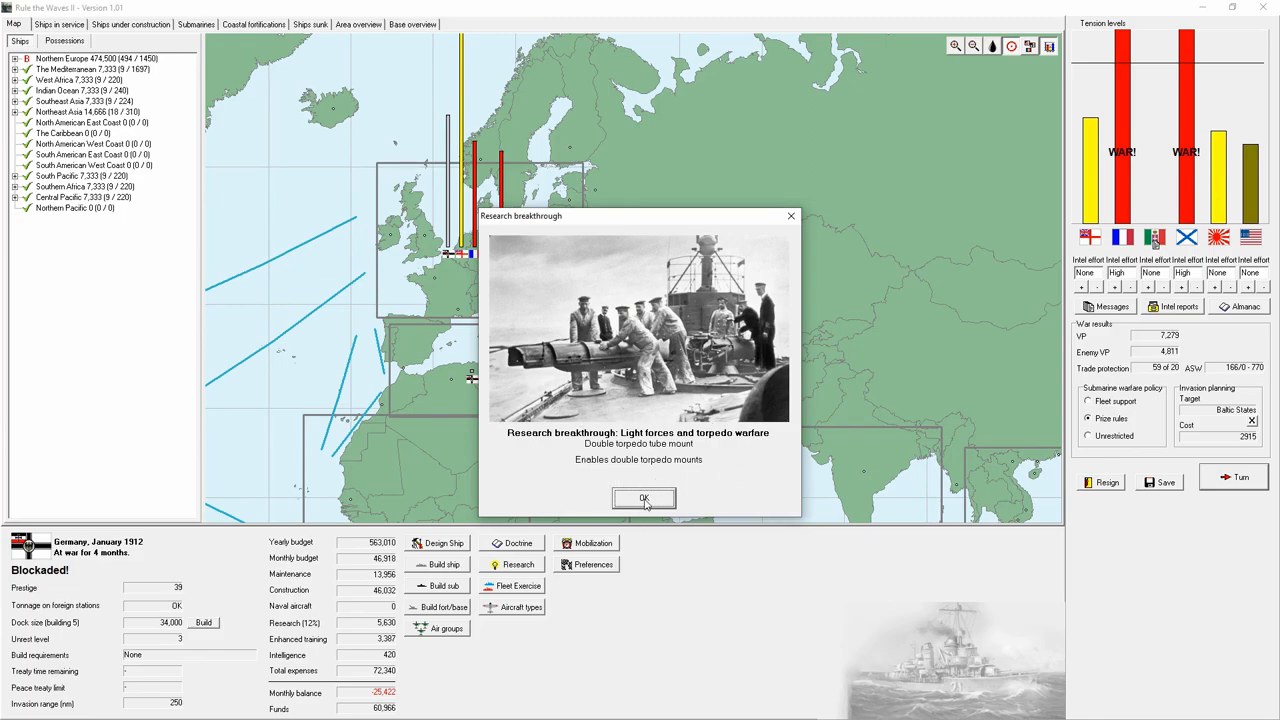
click(643, 499)
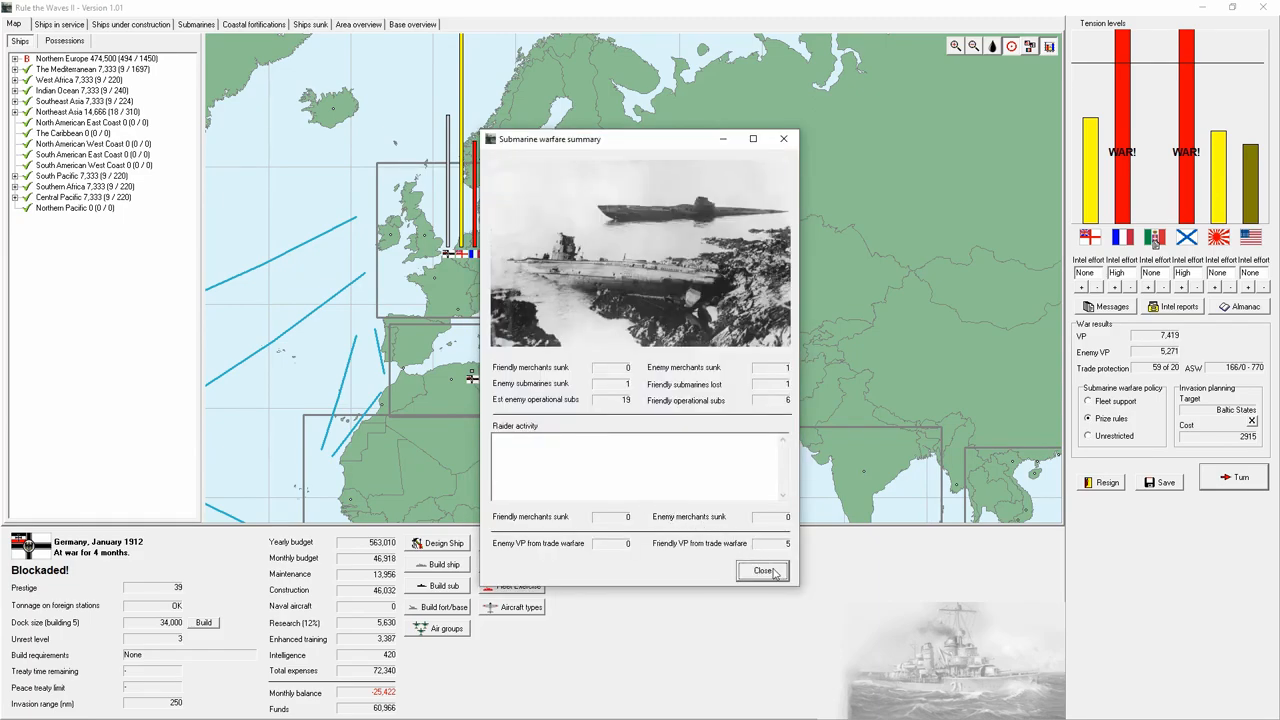
click(763, 570)
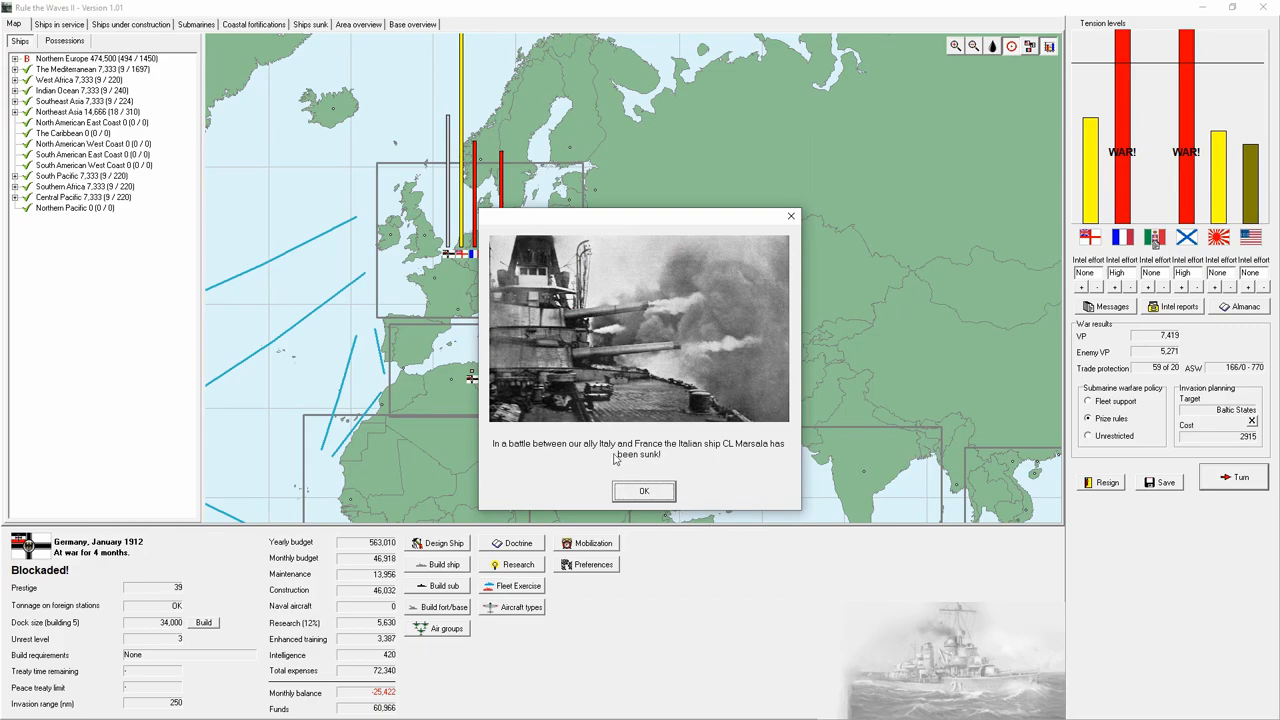
mouse_move(765, 458)
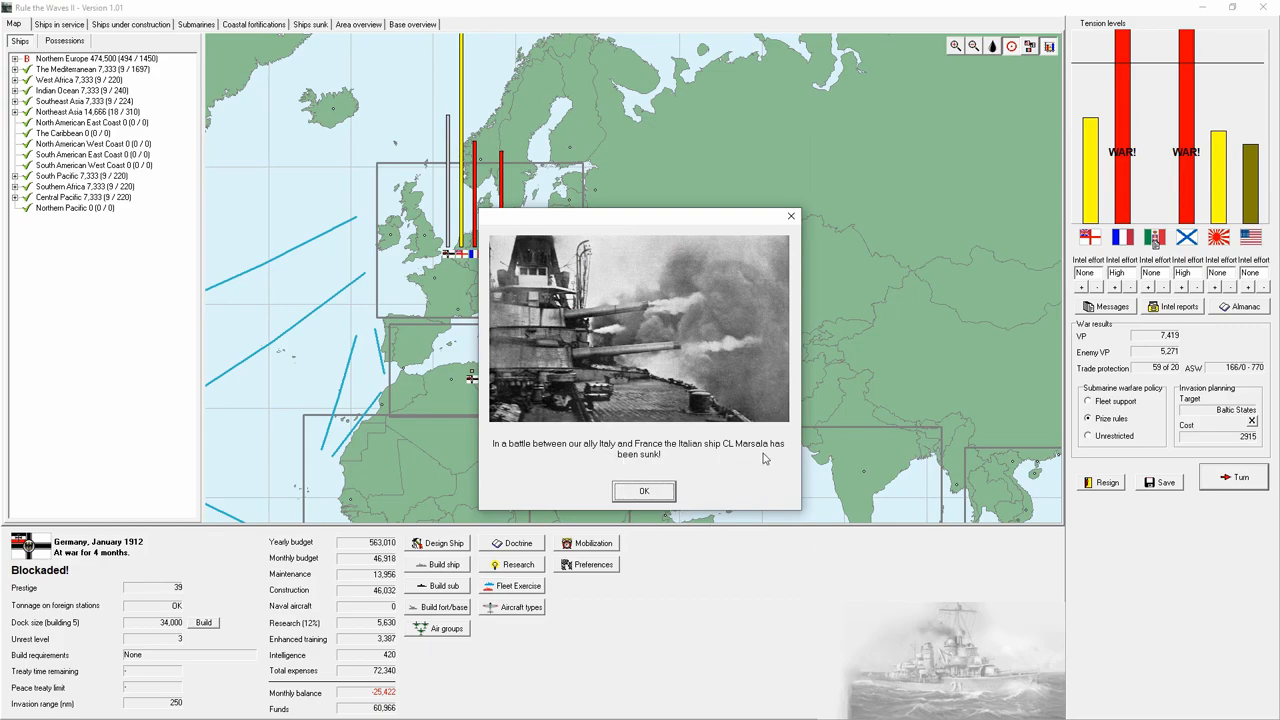
click(643, 491)
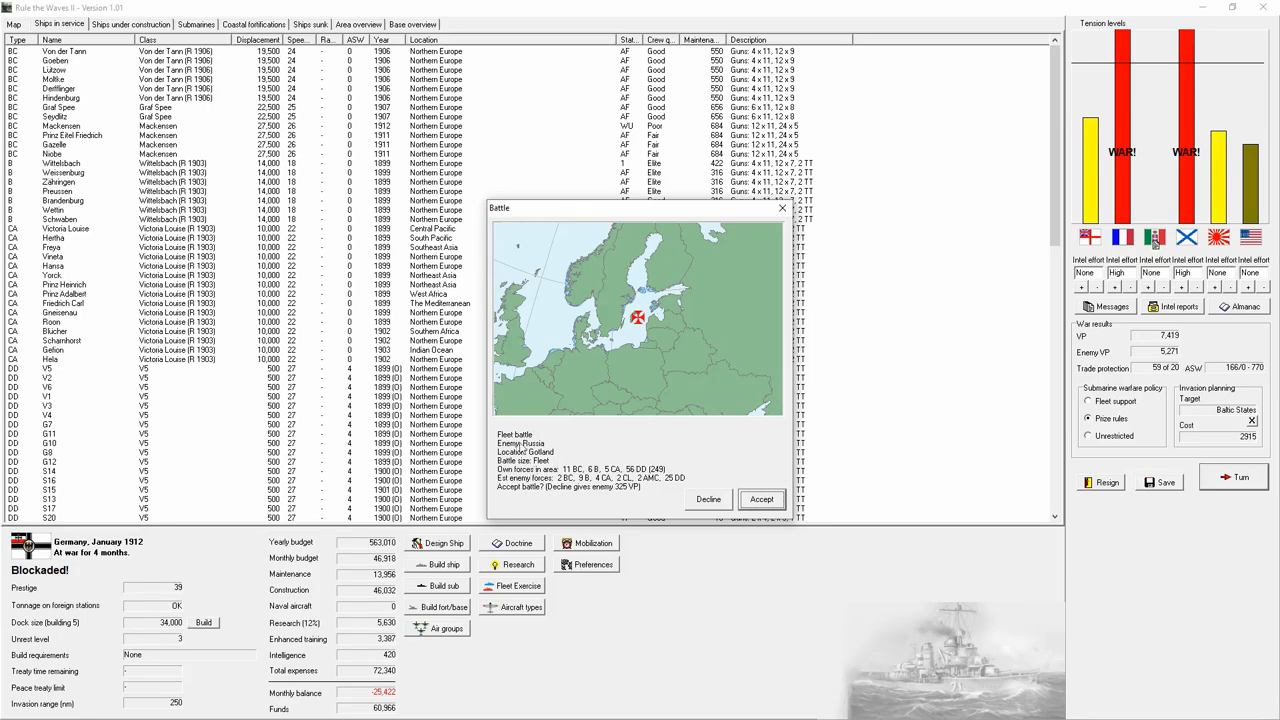
mouse_move(595, 478)
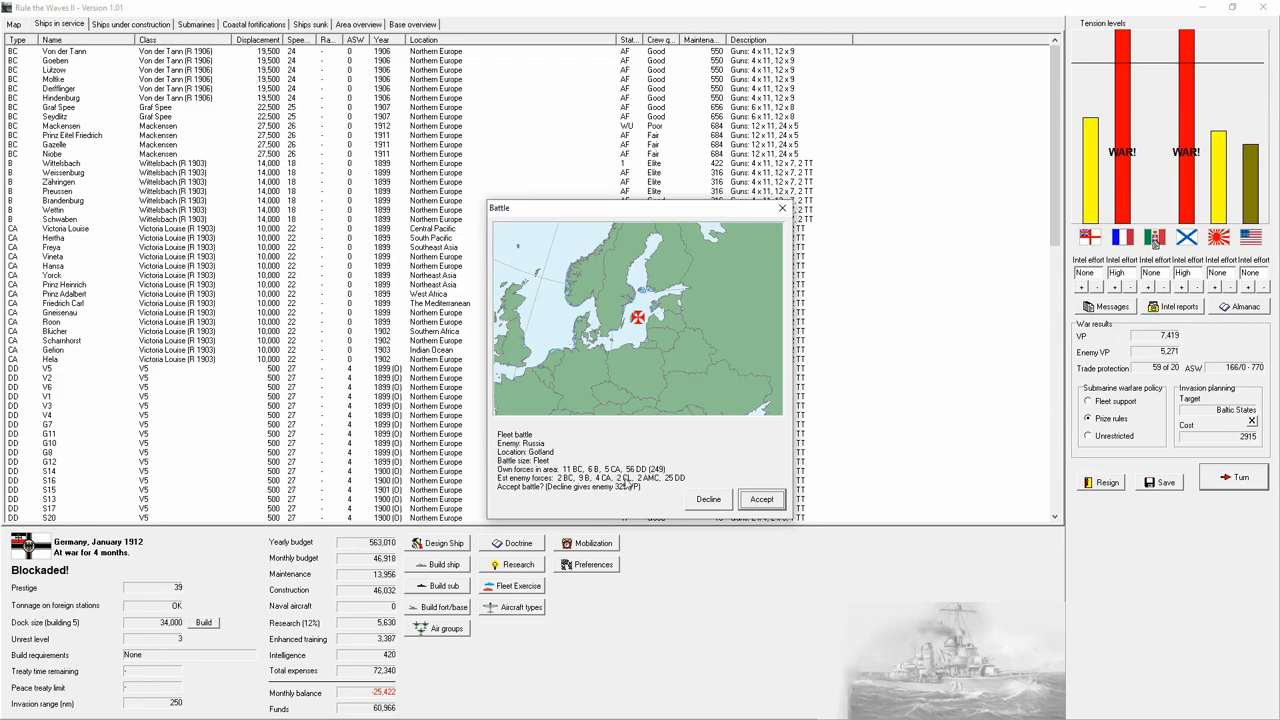
mouse_move(836, 551)
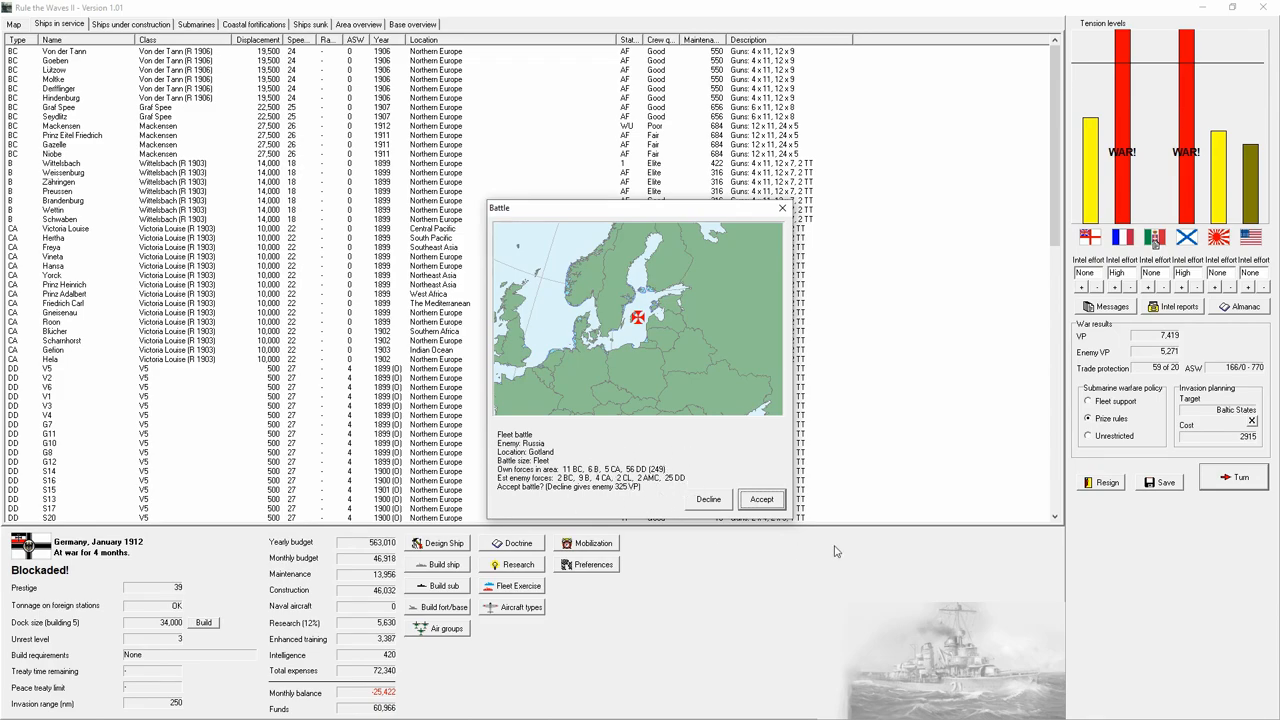
- Accept the Gotland battle, note Russia's refusal (+325 VP), and accept the Western Russia raid
click(708, 499)
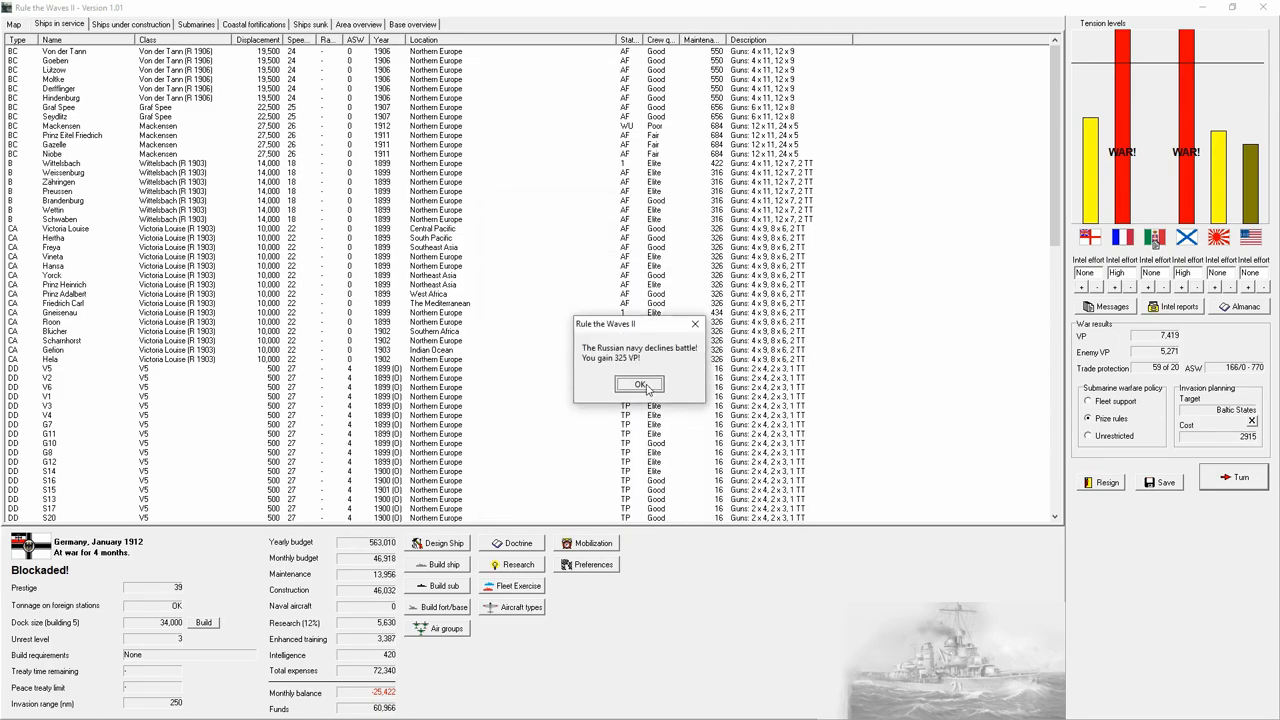
click(640, 385)
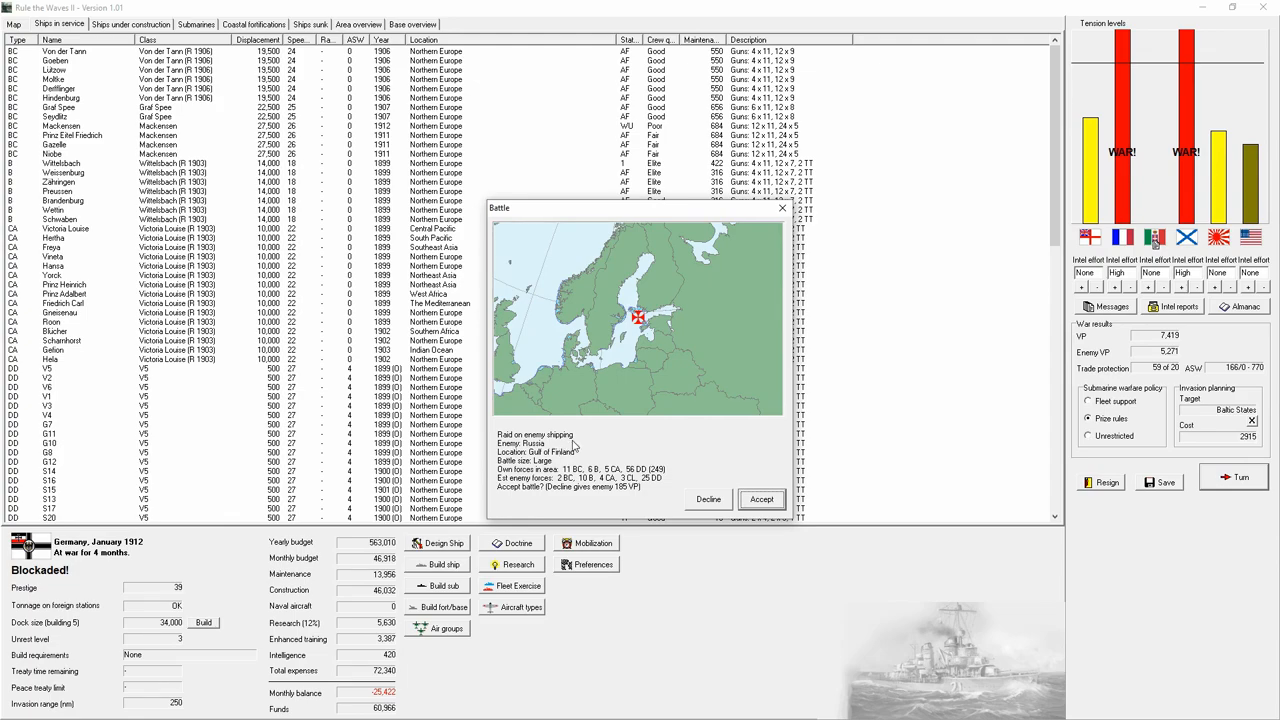
mouse_move(580, 437)
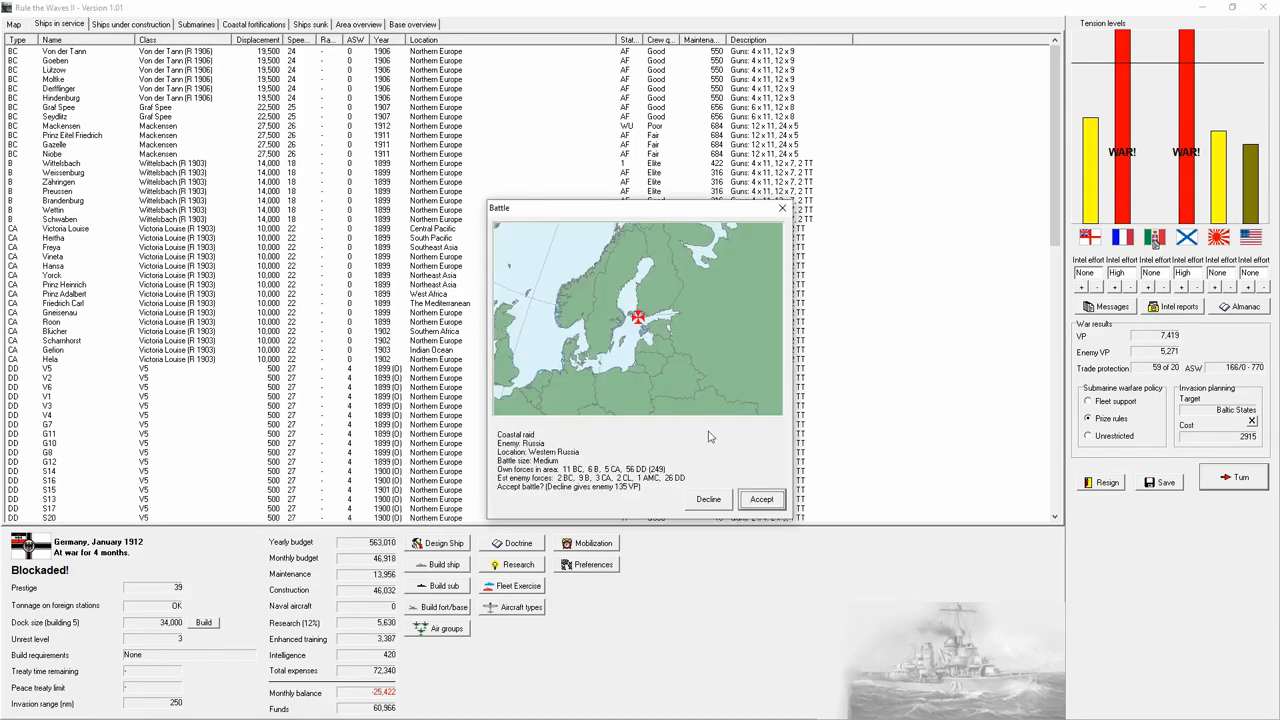
click(760, 499)
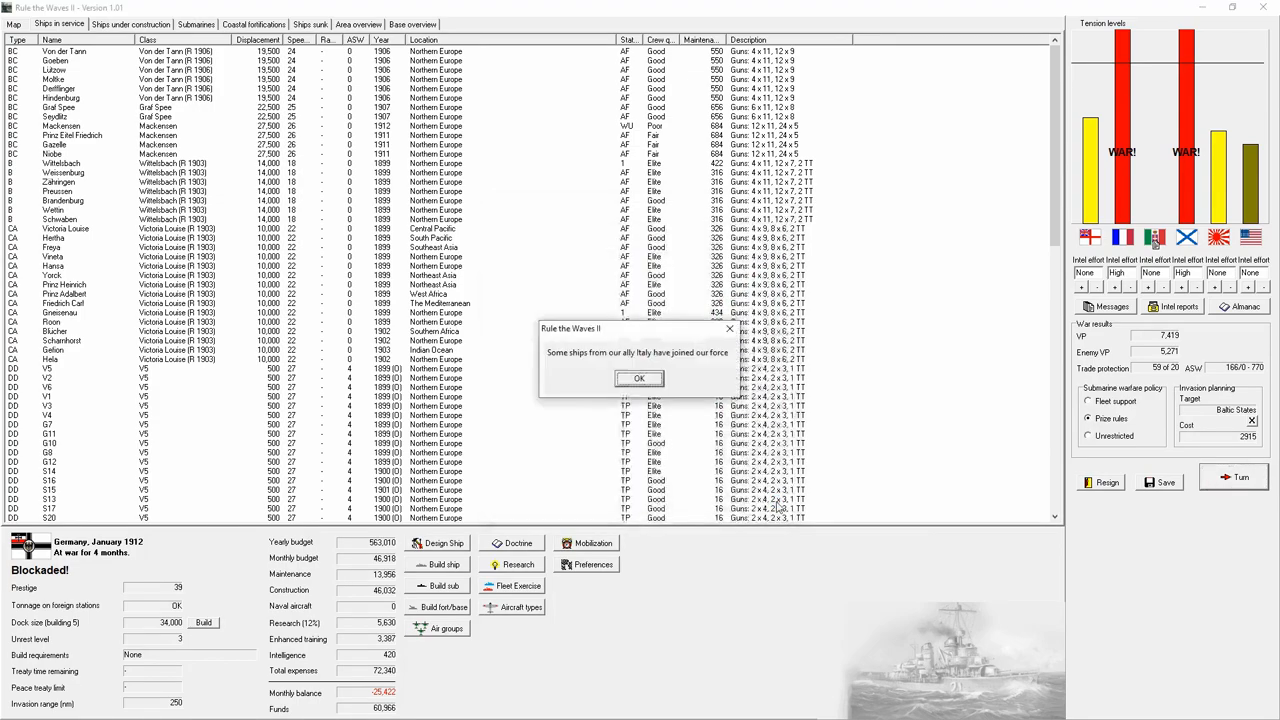
- Acknowledge the Italian allied ships joining the force to load the battle
click(638, 378)
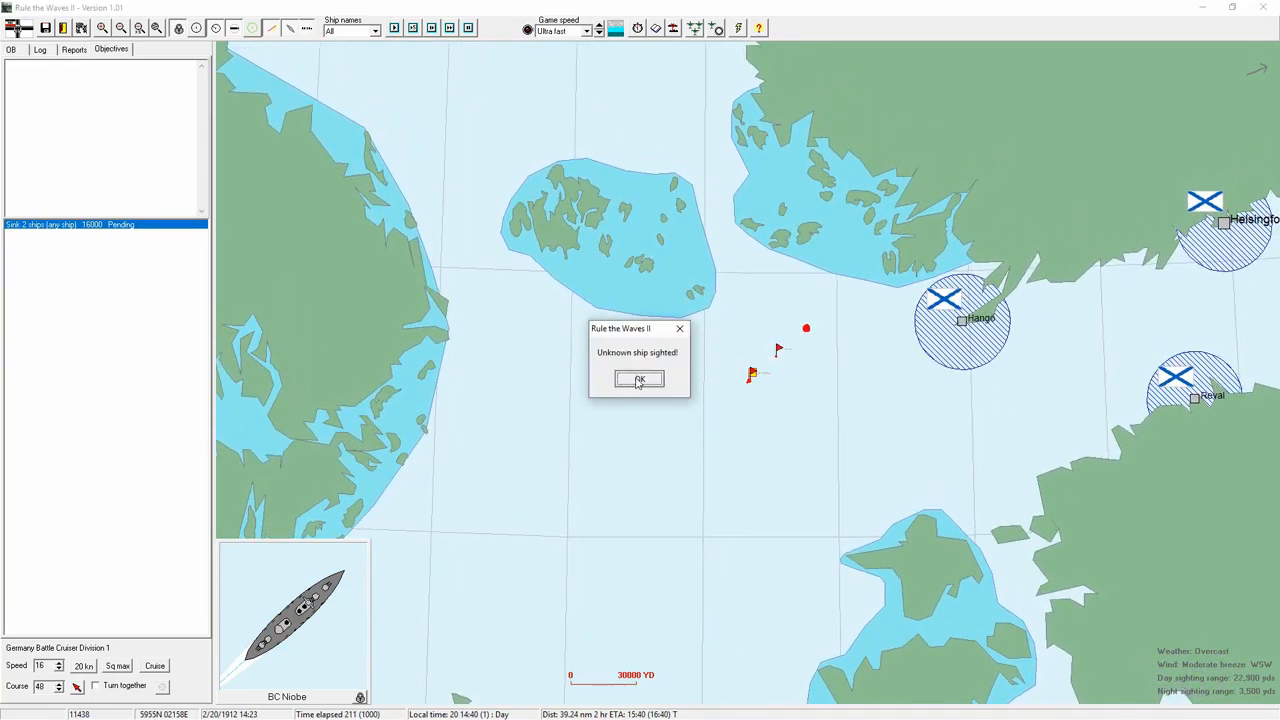
- Dismiss the sighting alert, run the battle clock, and set Cruiser Division 3's role
click(639, 379)
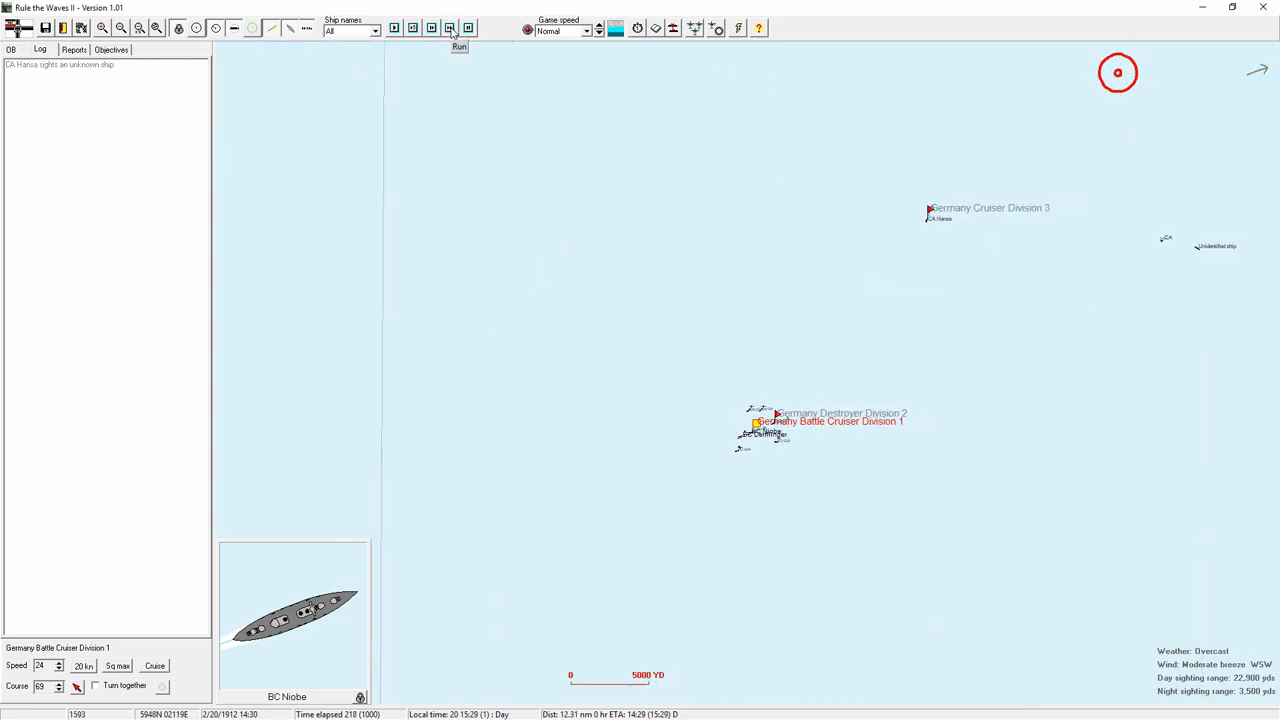
click(449, 27)
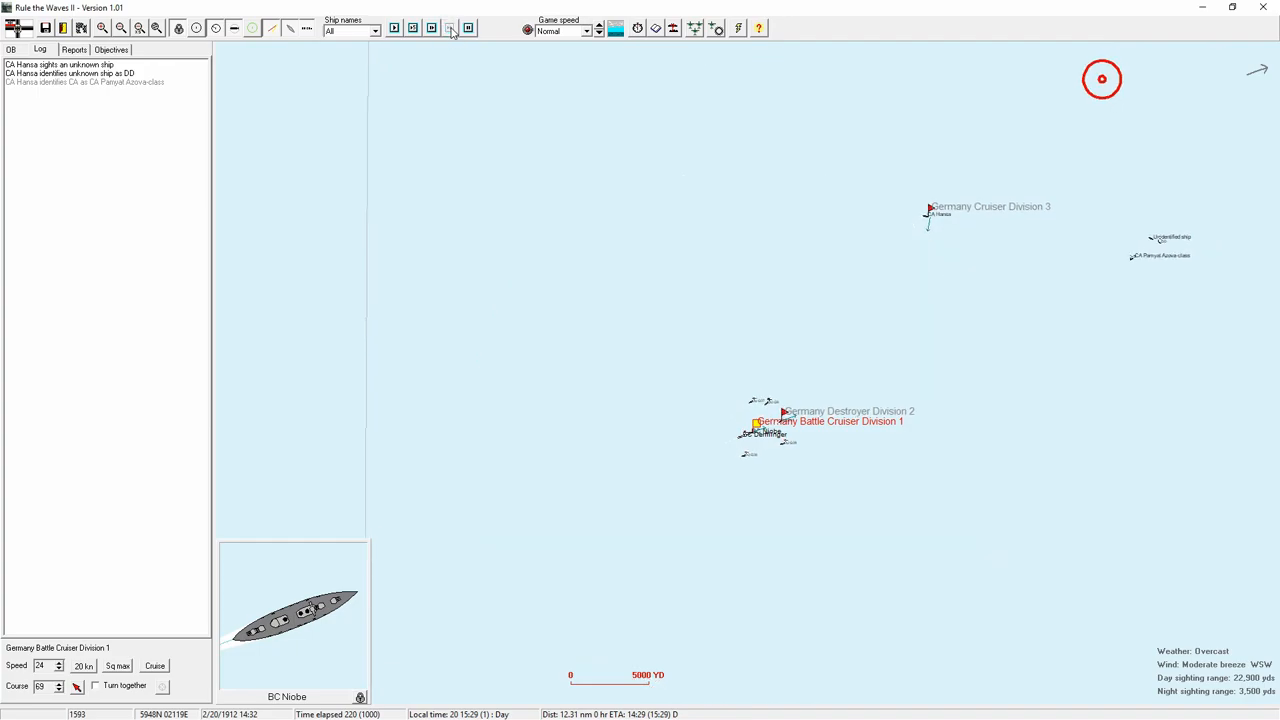
click(449, 28)
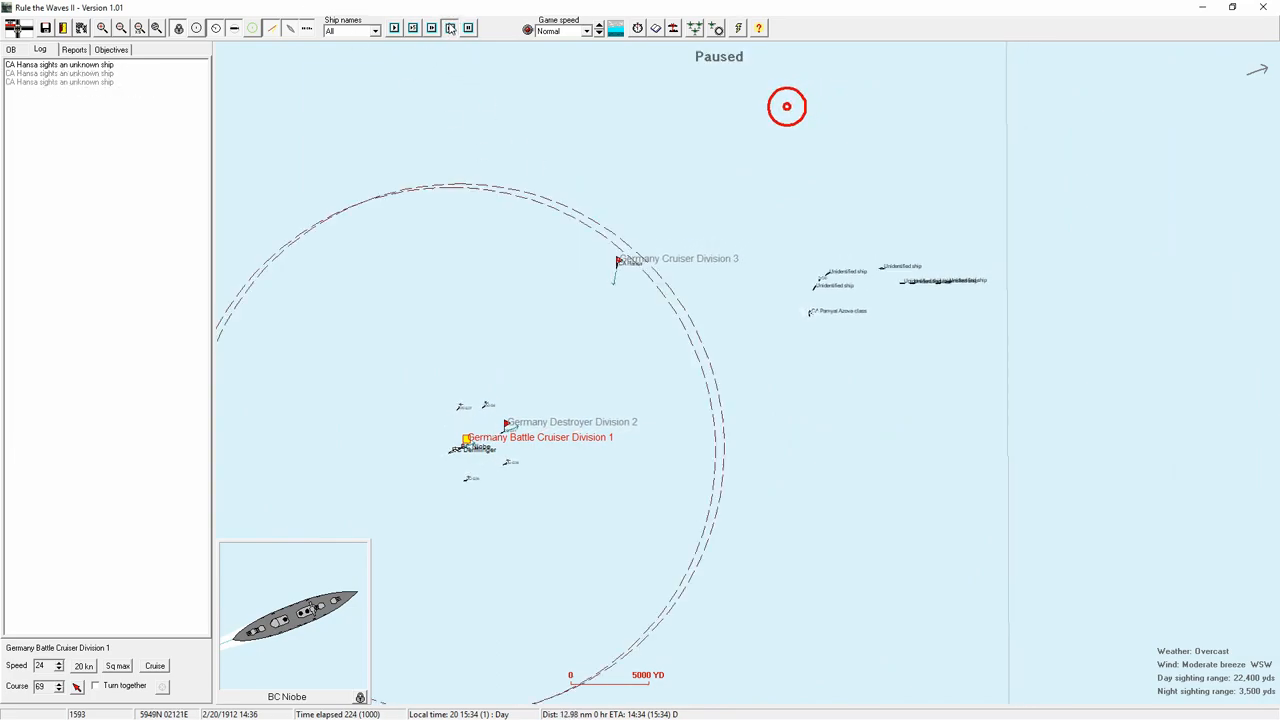
click(450, 27)
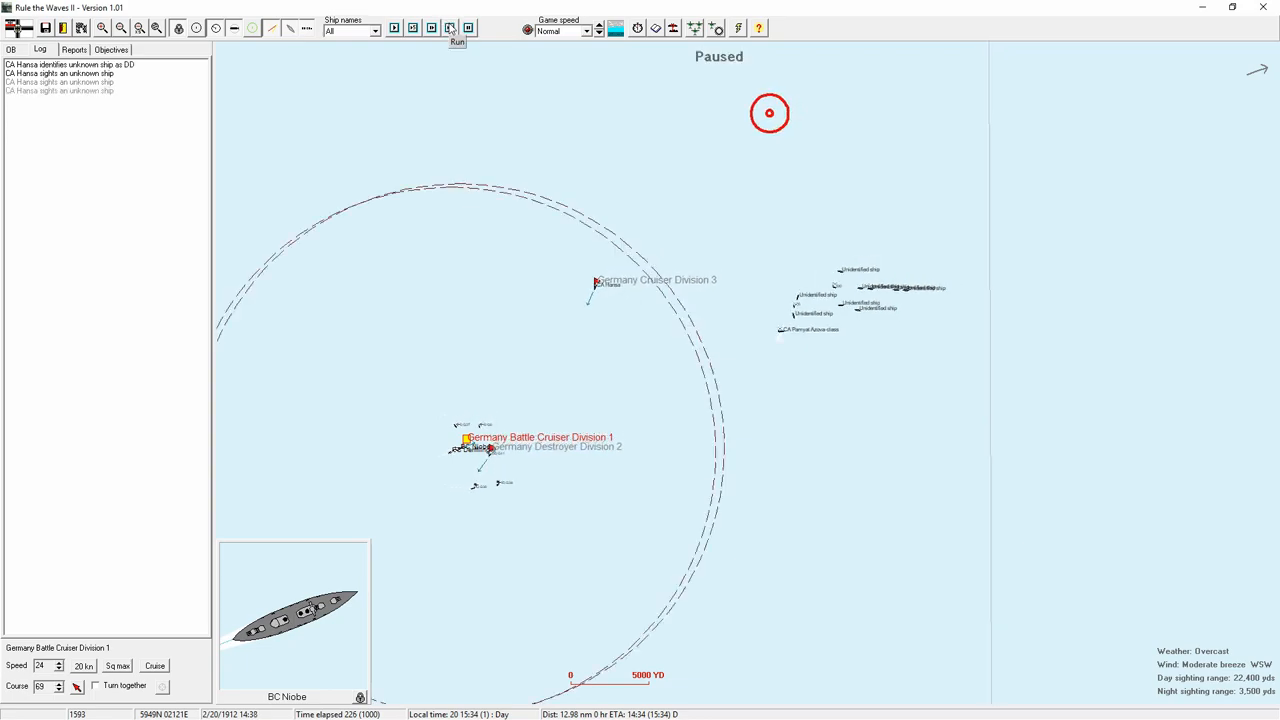
click(457, 28)
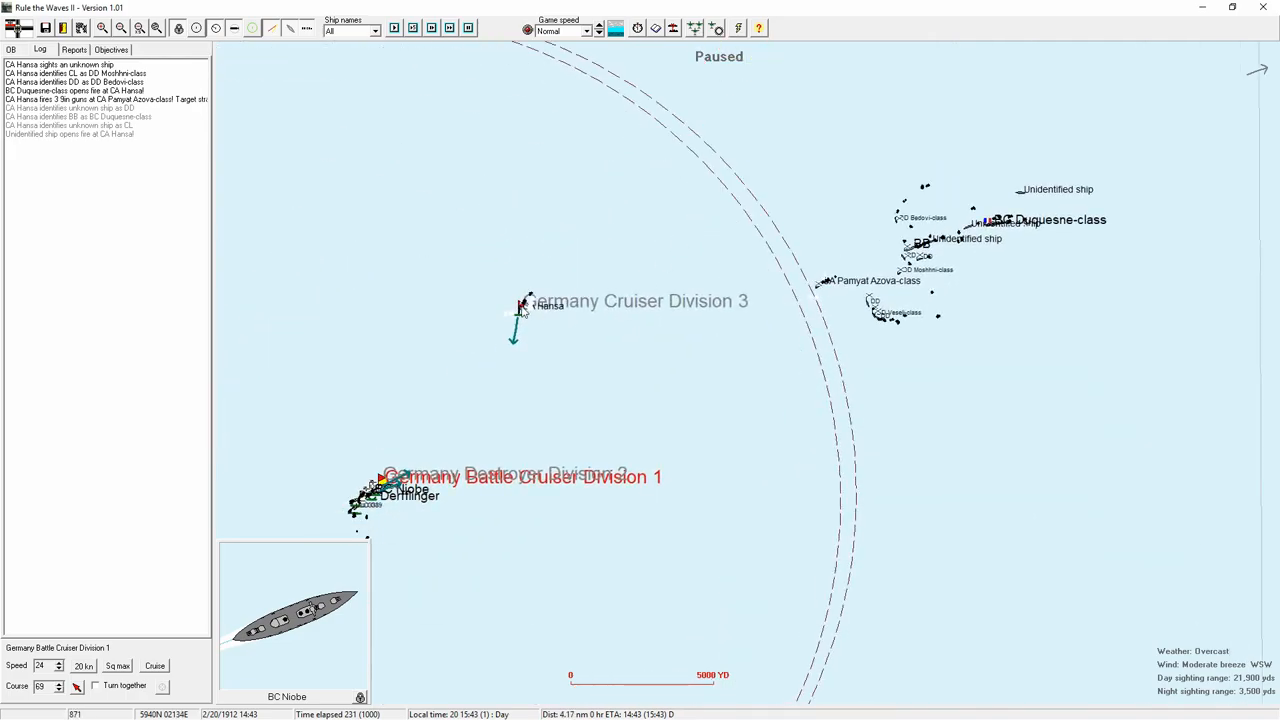
click(521, 305)
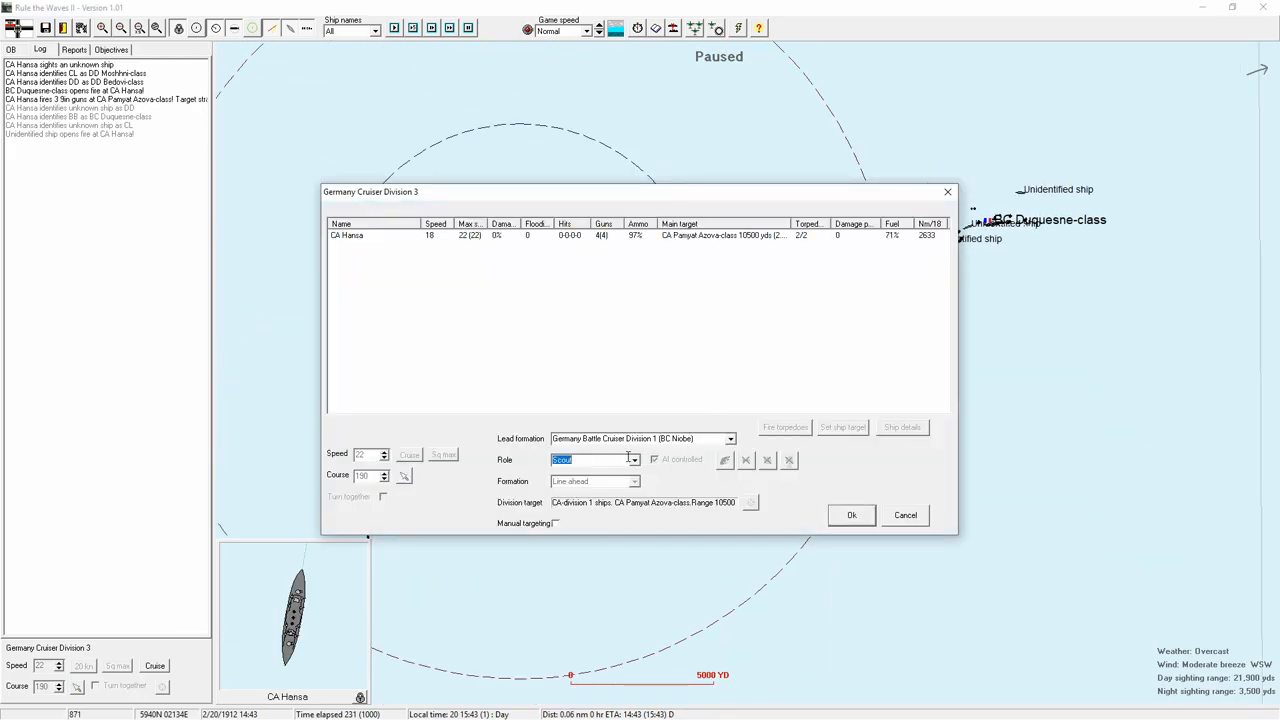
click(633, 459)
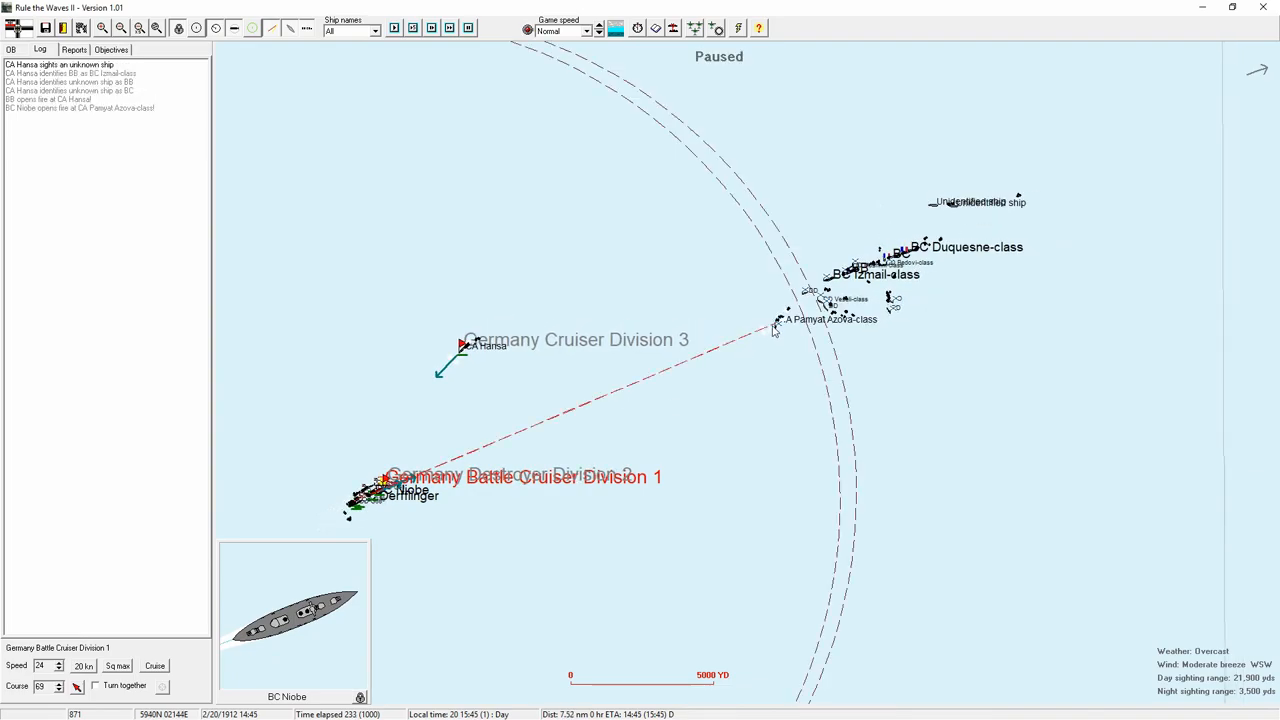
click(782, 318)
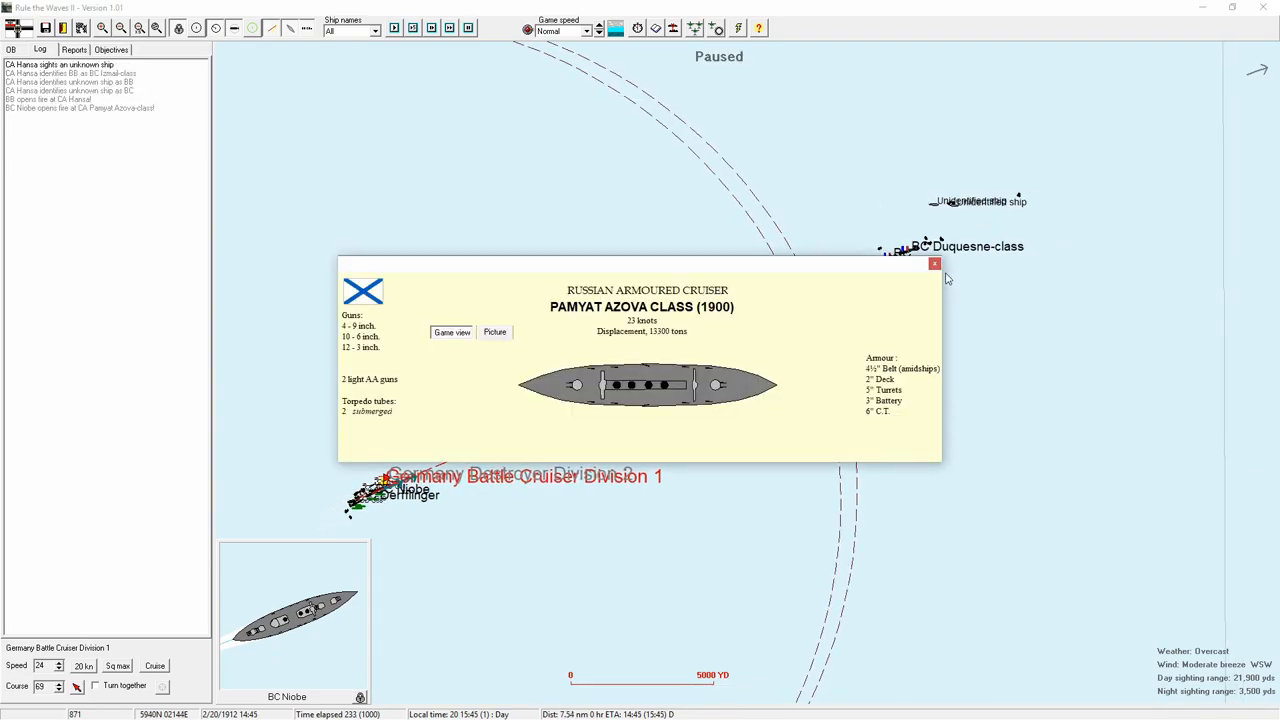
click(934, 264)
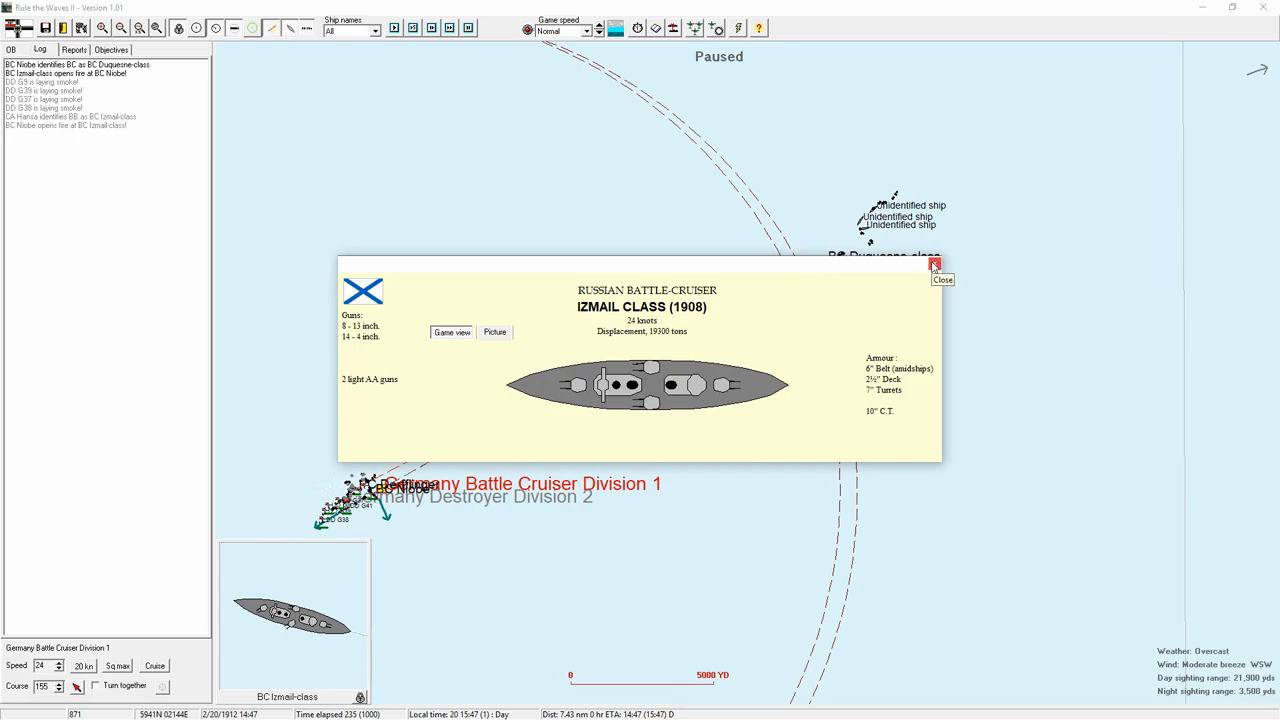
click(934, 265)
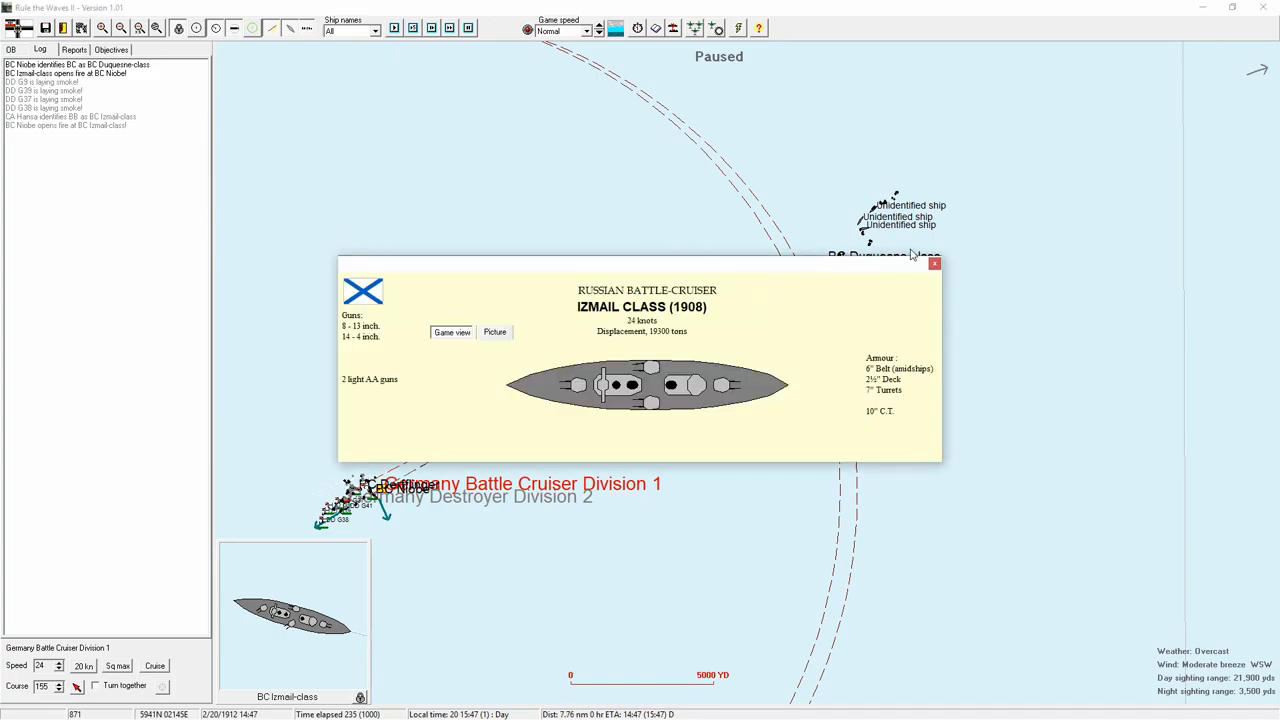
click(934, 263)
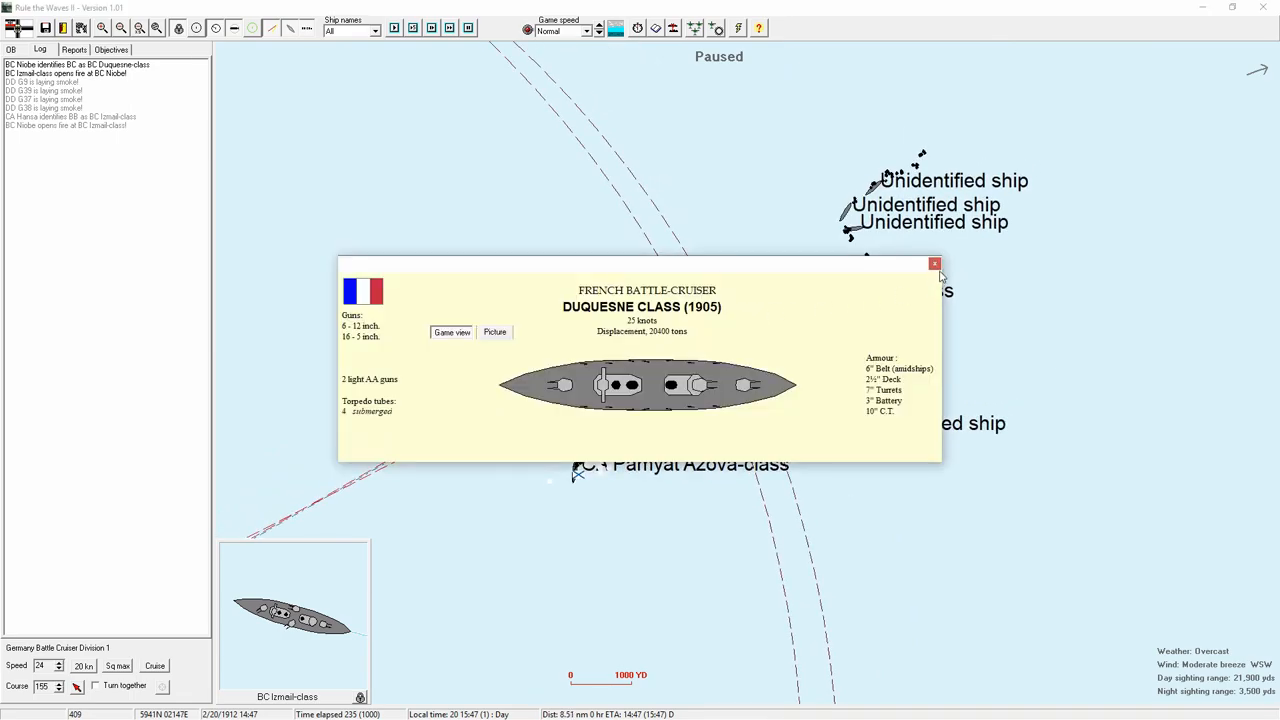
click(935, 264)
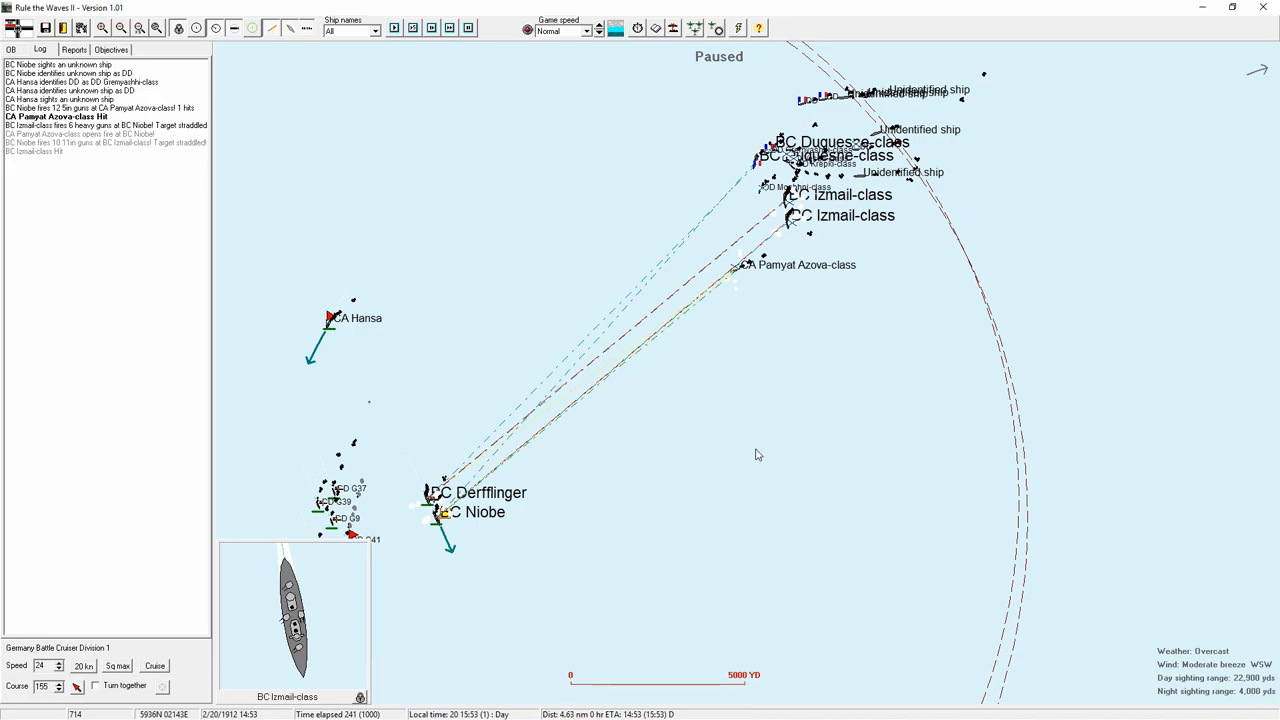
mouse_move(797, 435)
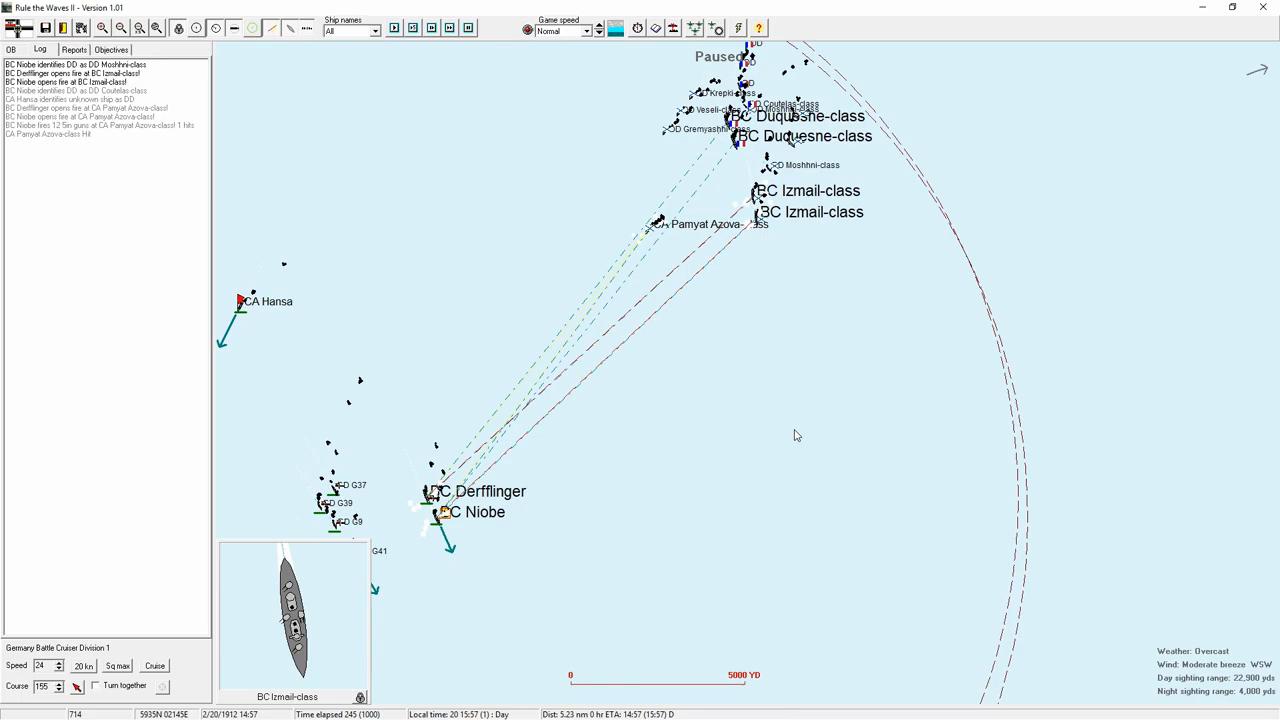
mouse_move(1262, 72)
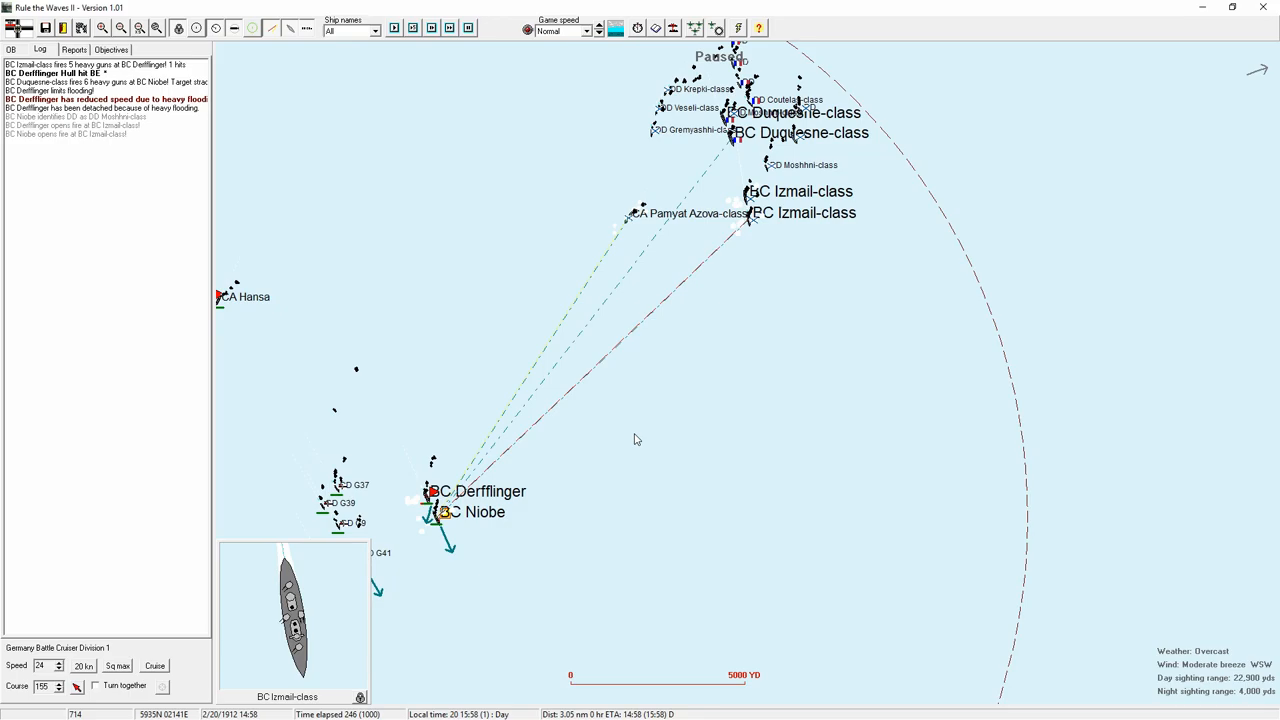
mouse_move(487, 524)
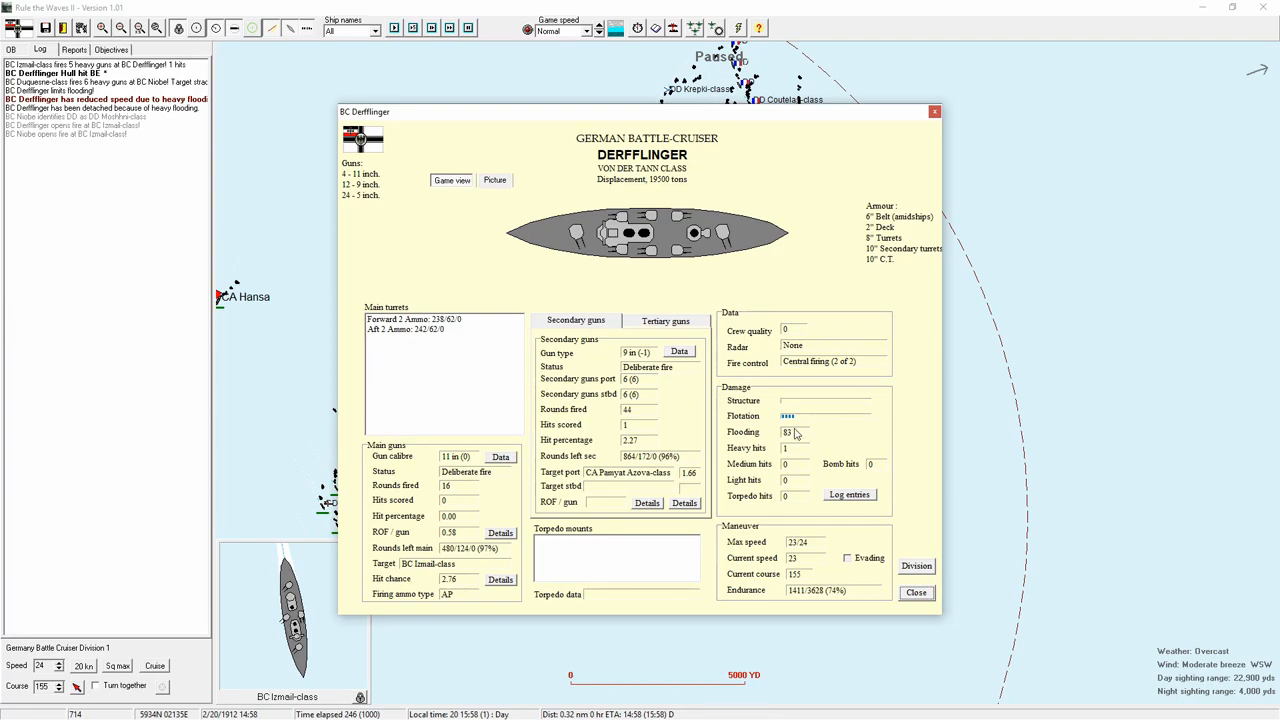
mouse_move(932, 608)
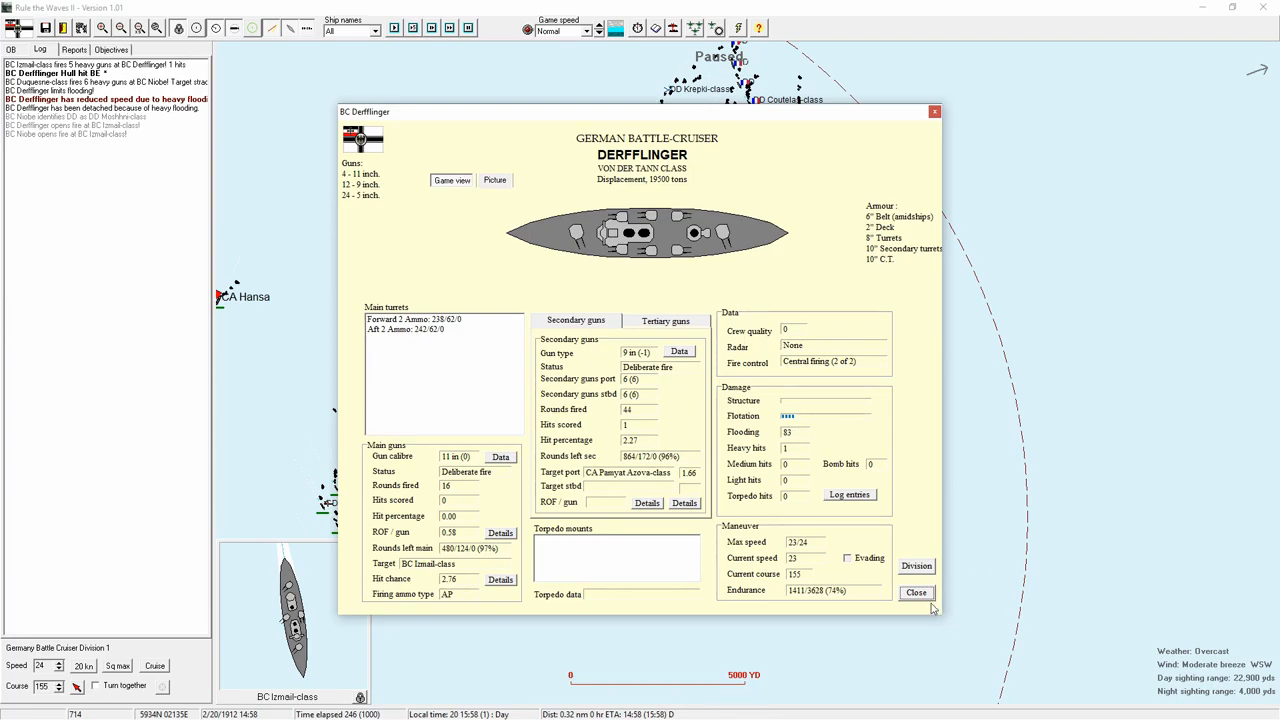
- Close Derfflinger's status report after reviewing its flooding damage
click(915, 592)
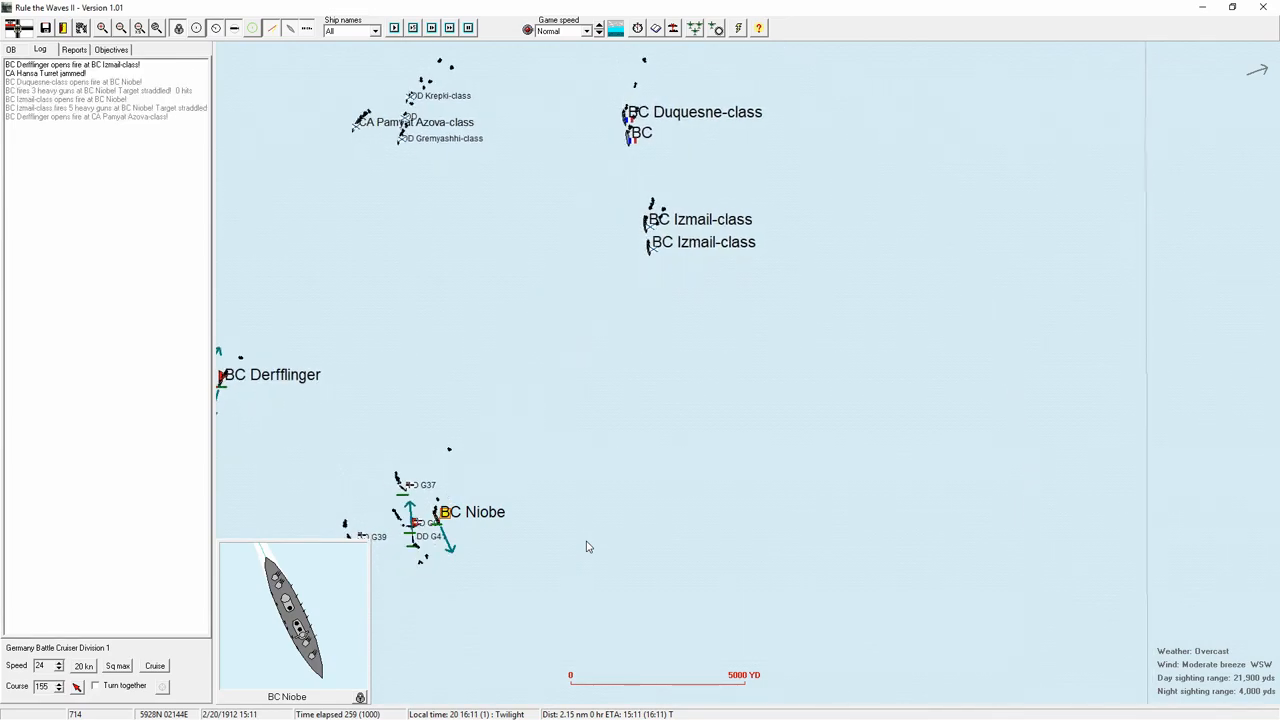
- Open and then close BC Niobe's status report
double_click(443, 511)
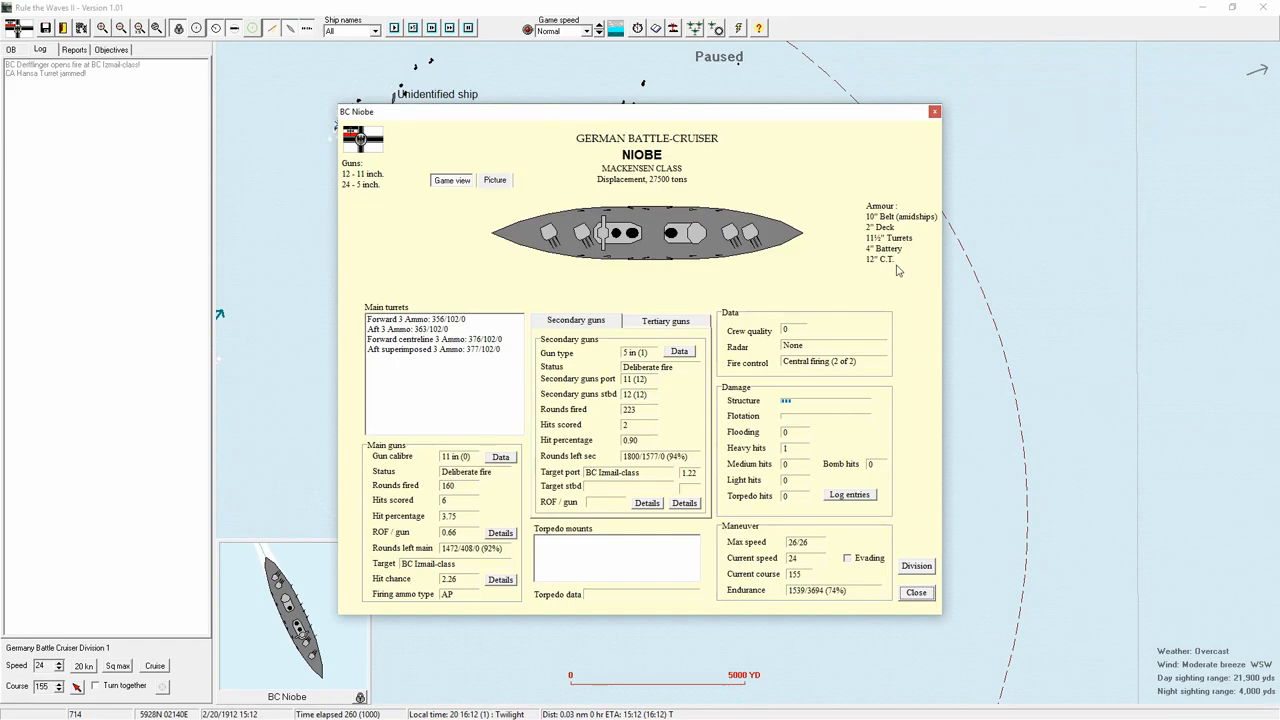
mouse_move(933, 160)
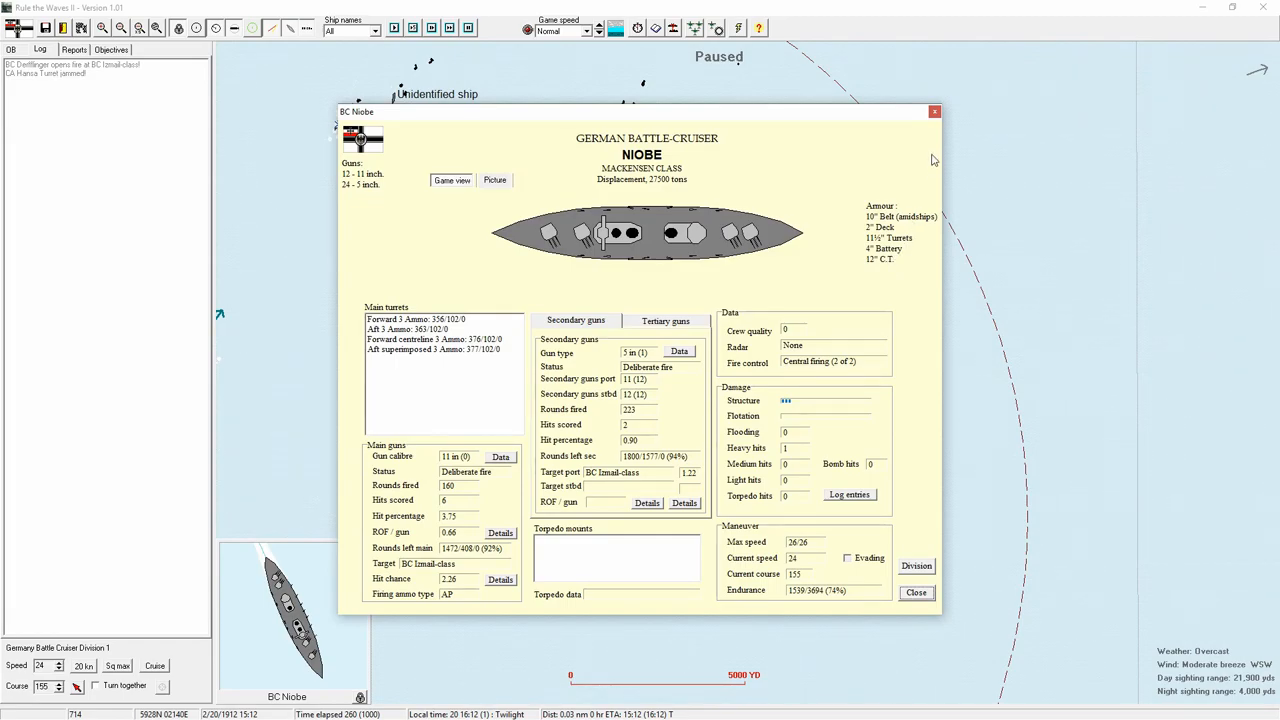
click(500, 457)
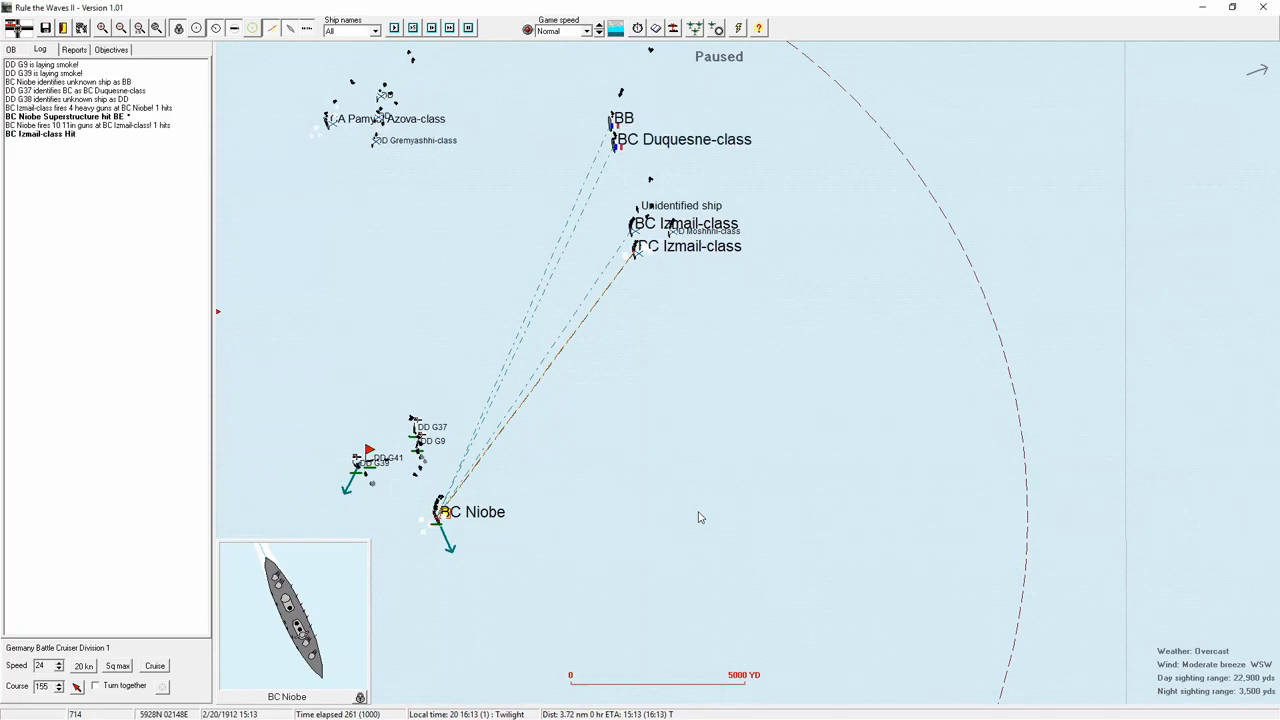
mouse_move(705, 516)
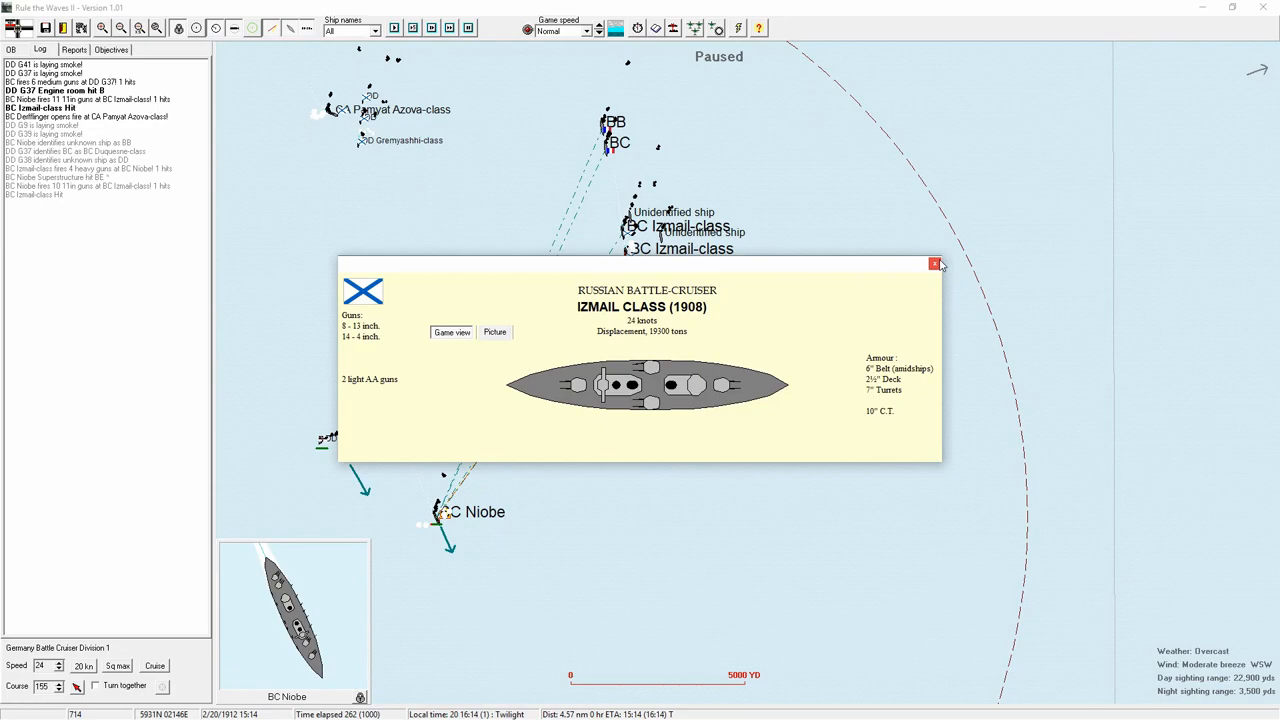
- Close the Izmail-class details and view Niobe's 11-inch gun armour penetration table
click(935, 264)
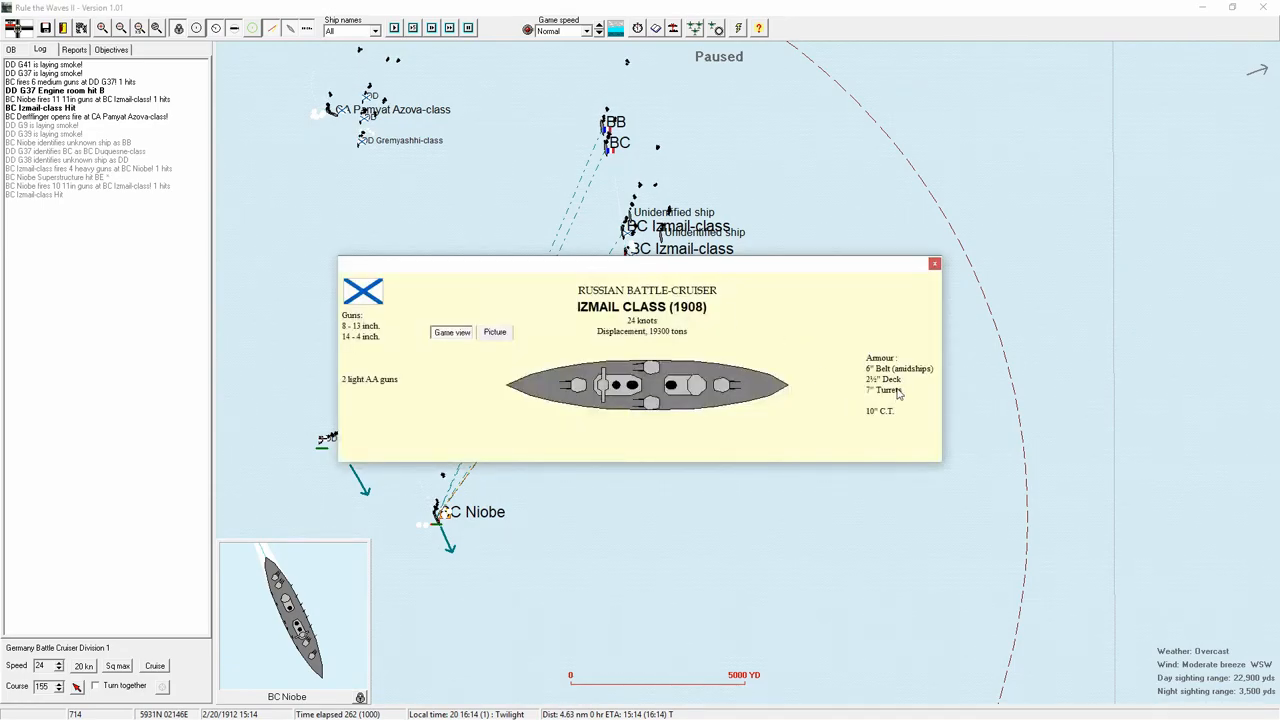
click(934, 263)
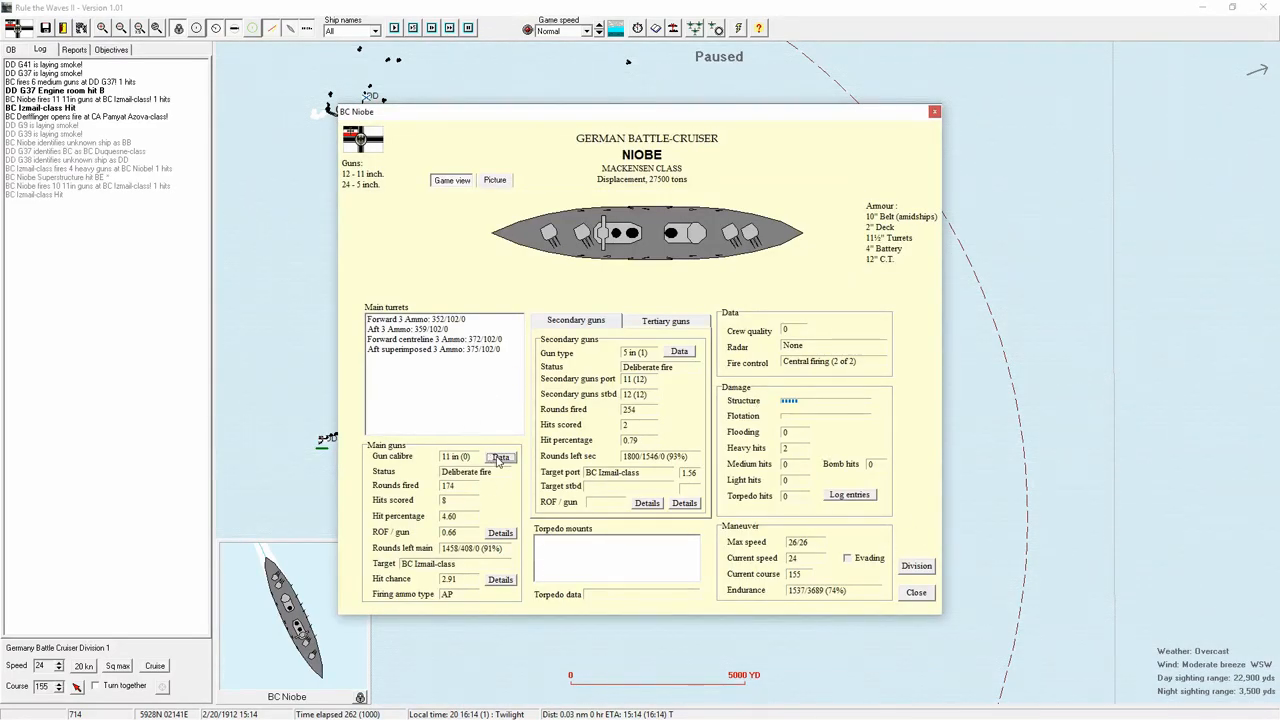
click(500, 457)
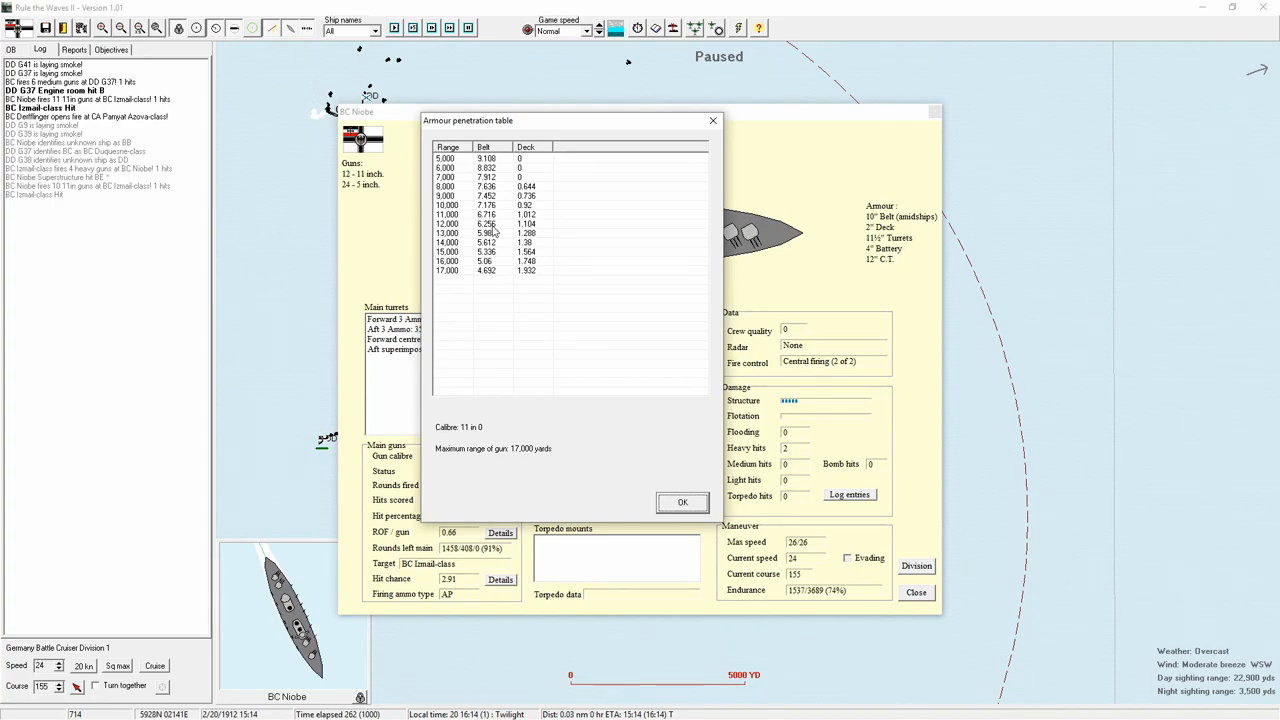
mouse_move(687, 370)
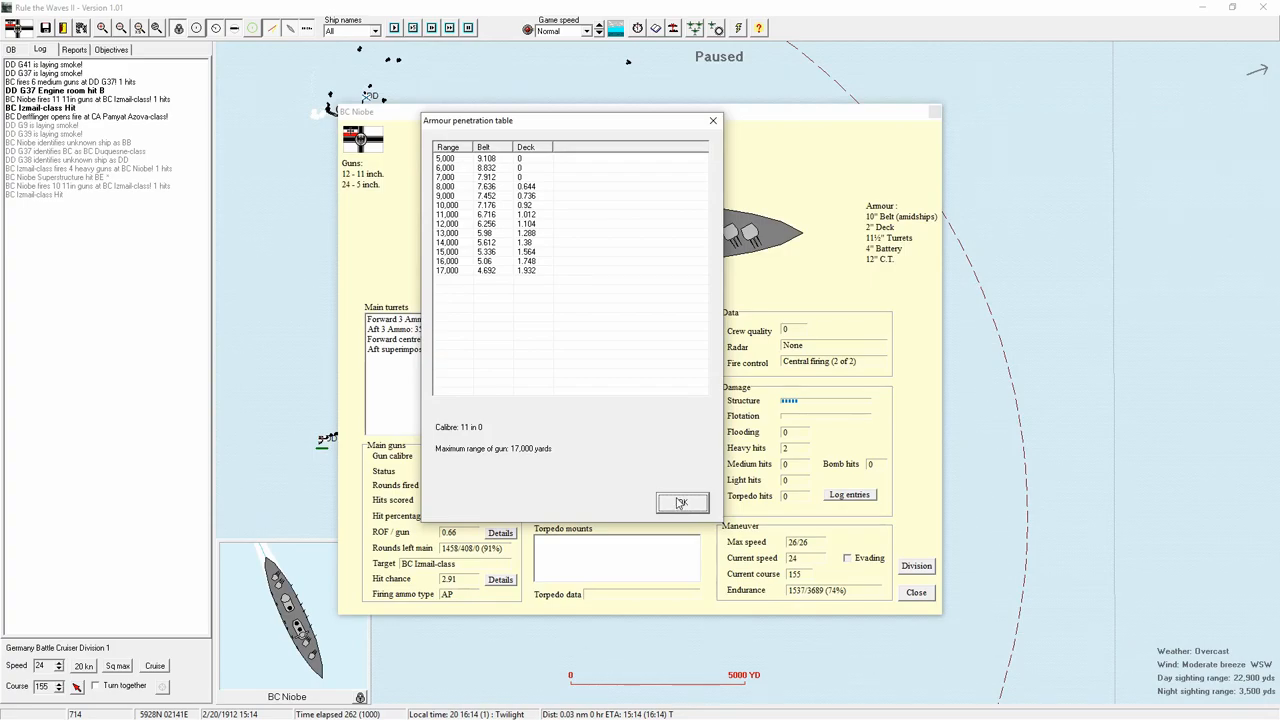
click(682, 502)
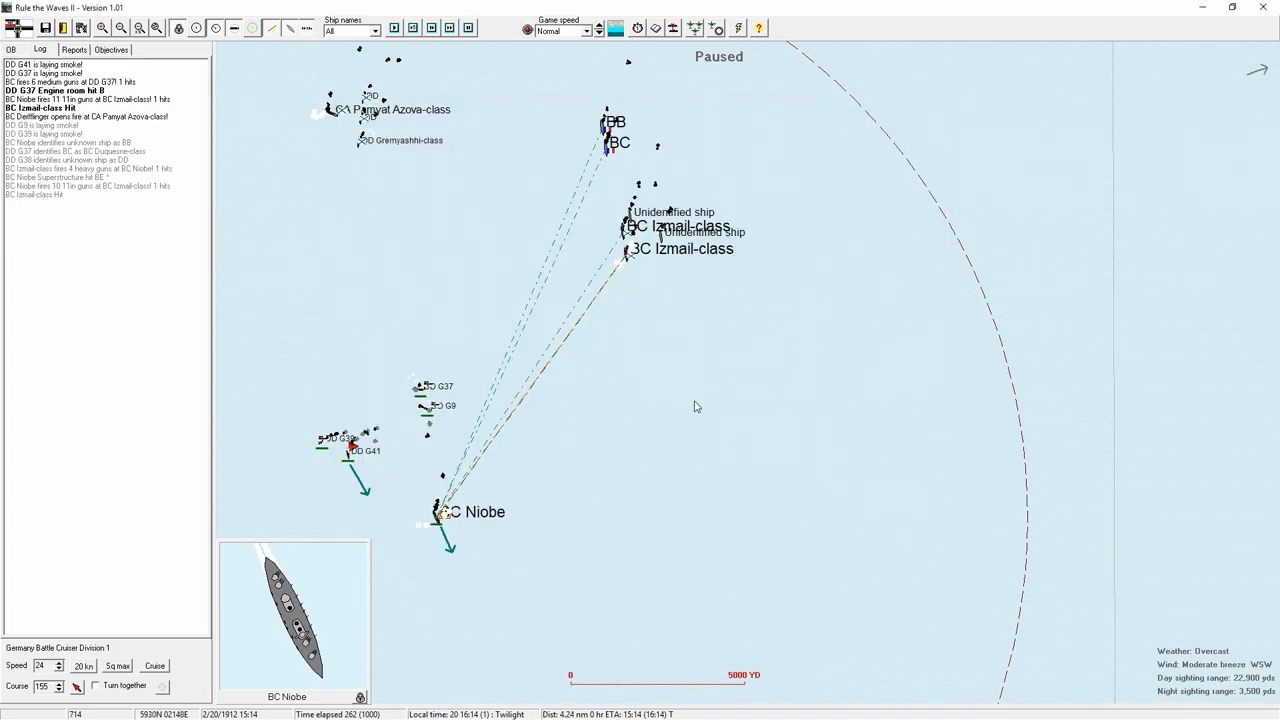
mouse_move(500, 360)
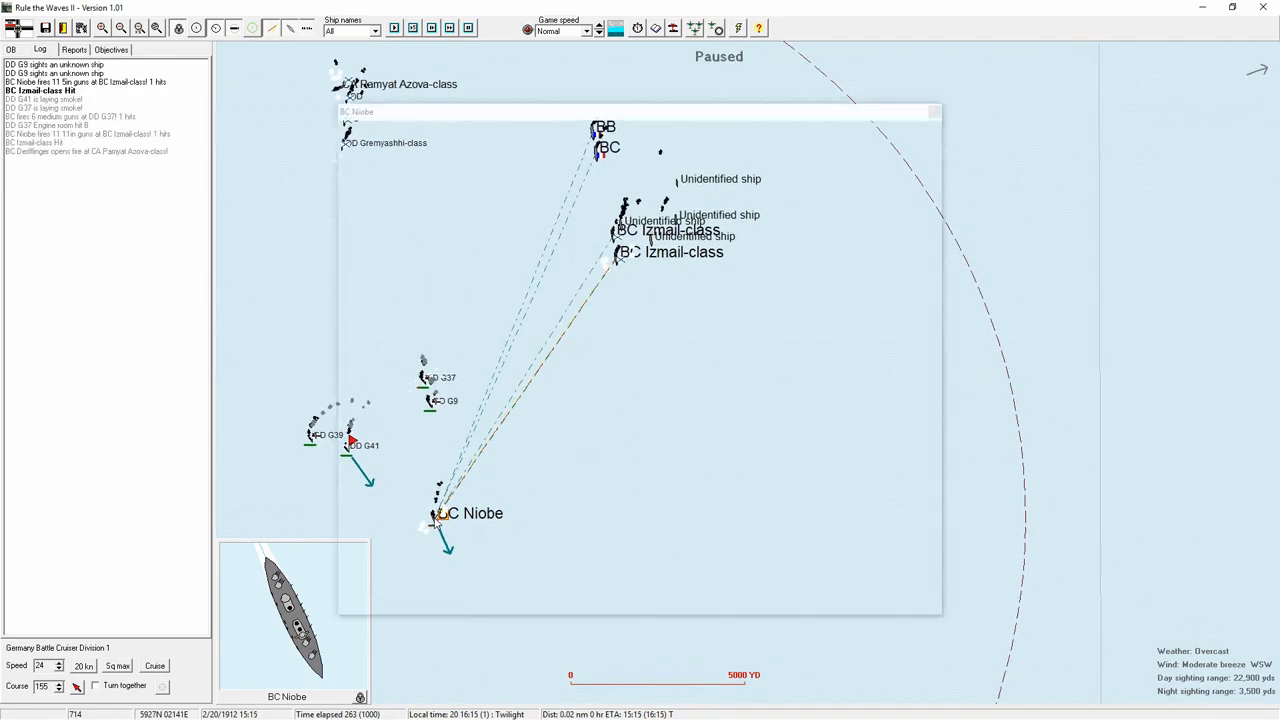
- Open Niobe's status report, check its hit chance details, and close it
click(443, 513)
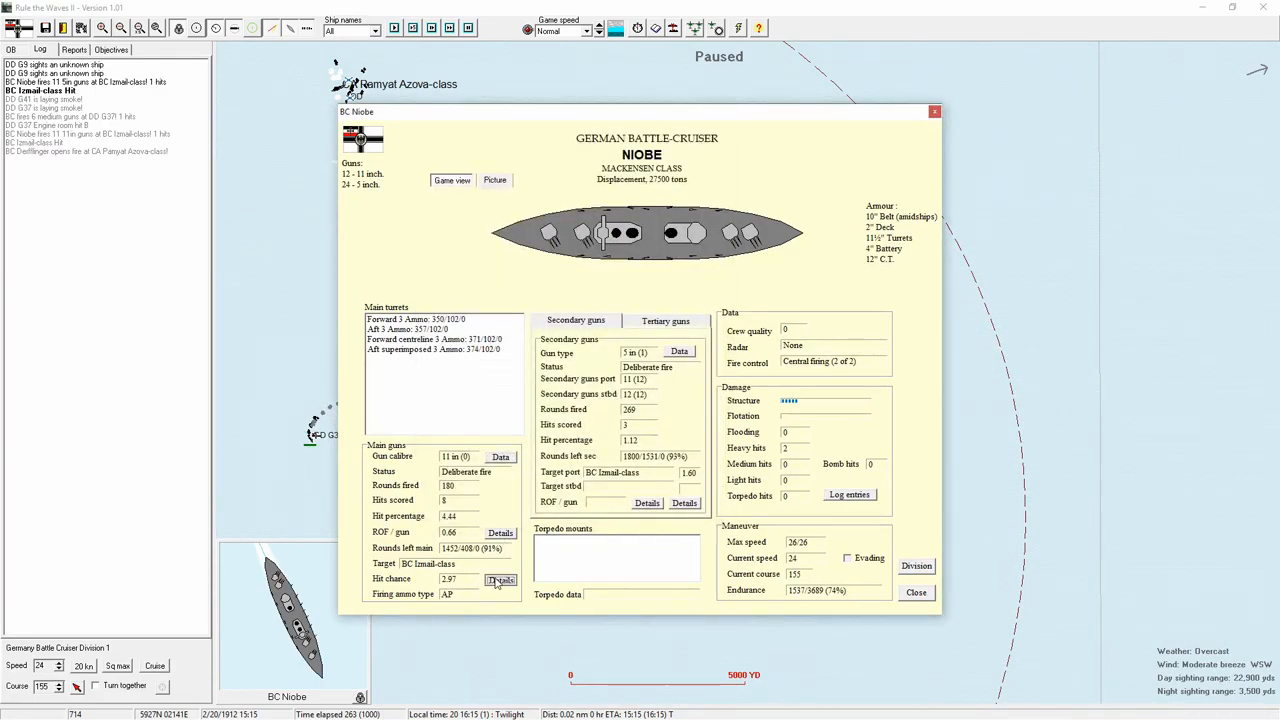
click(500, 580)
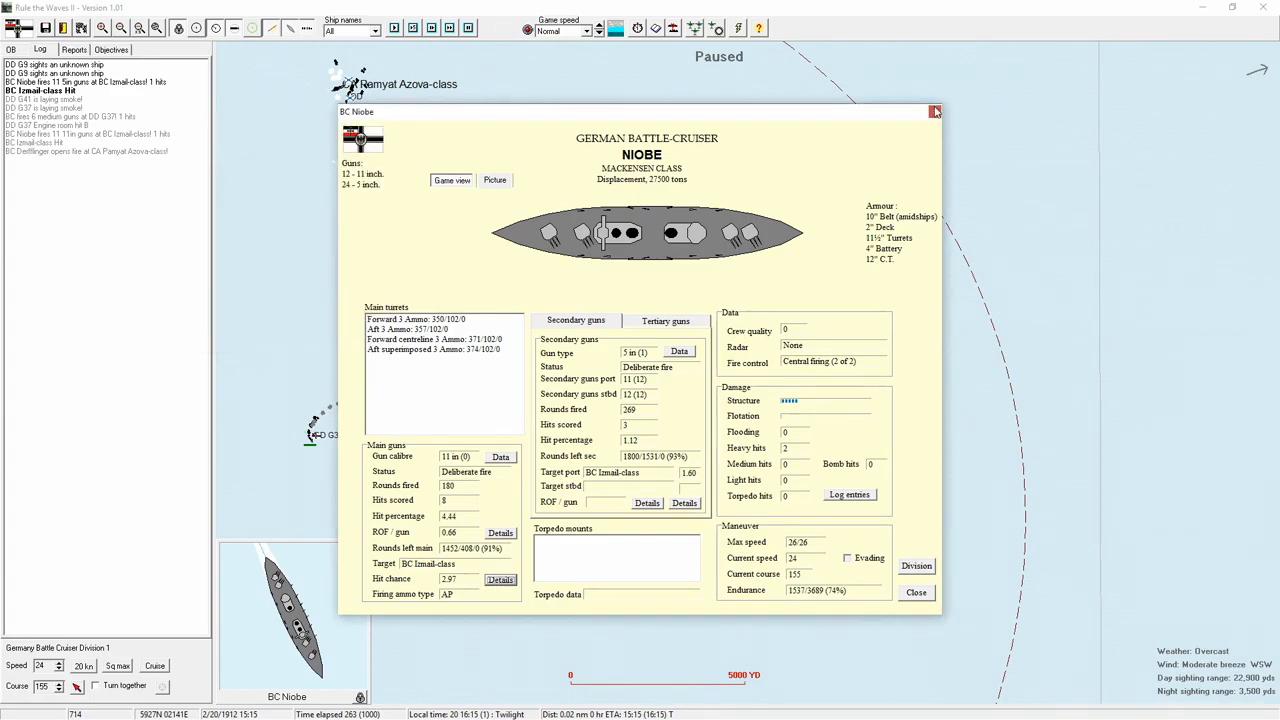
click(935, 111)
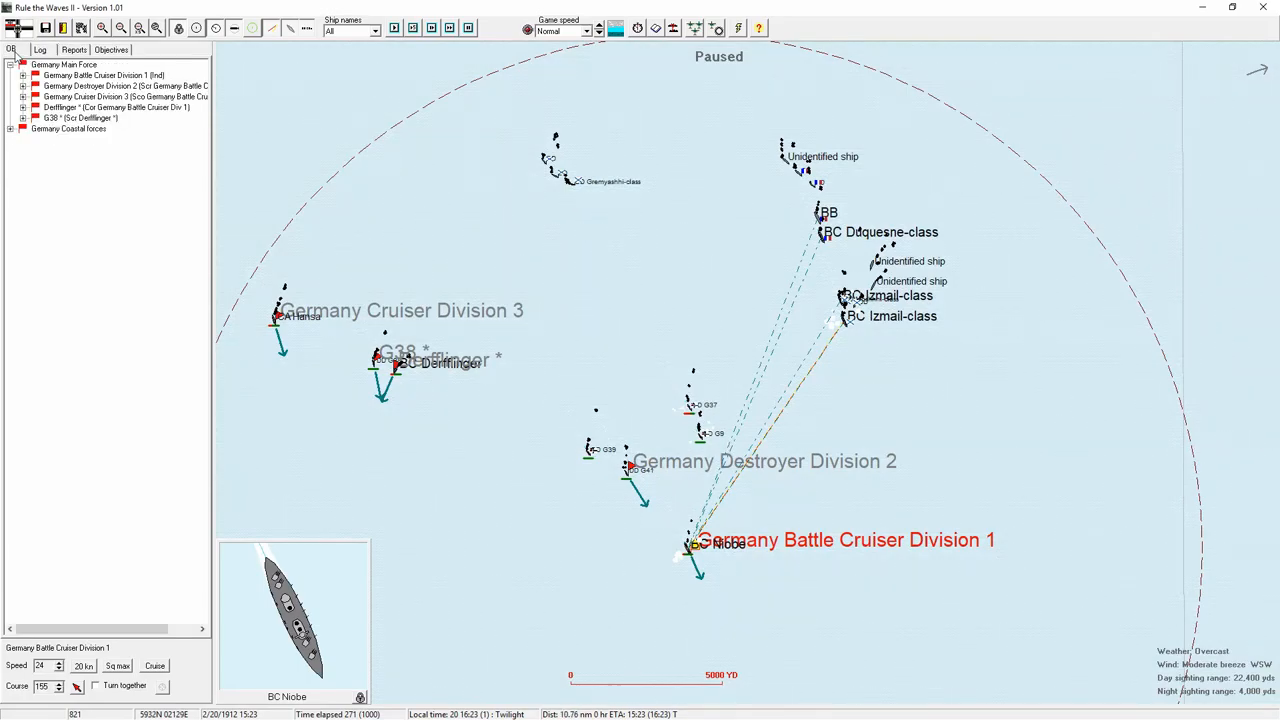
- In the order of battle, detach DD G37 and select Cruiser Division 3 and Destroyer Division 2
click(24, 117)
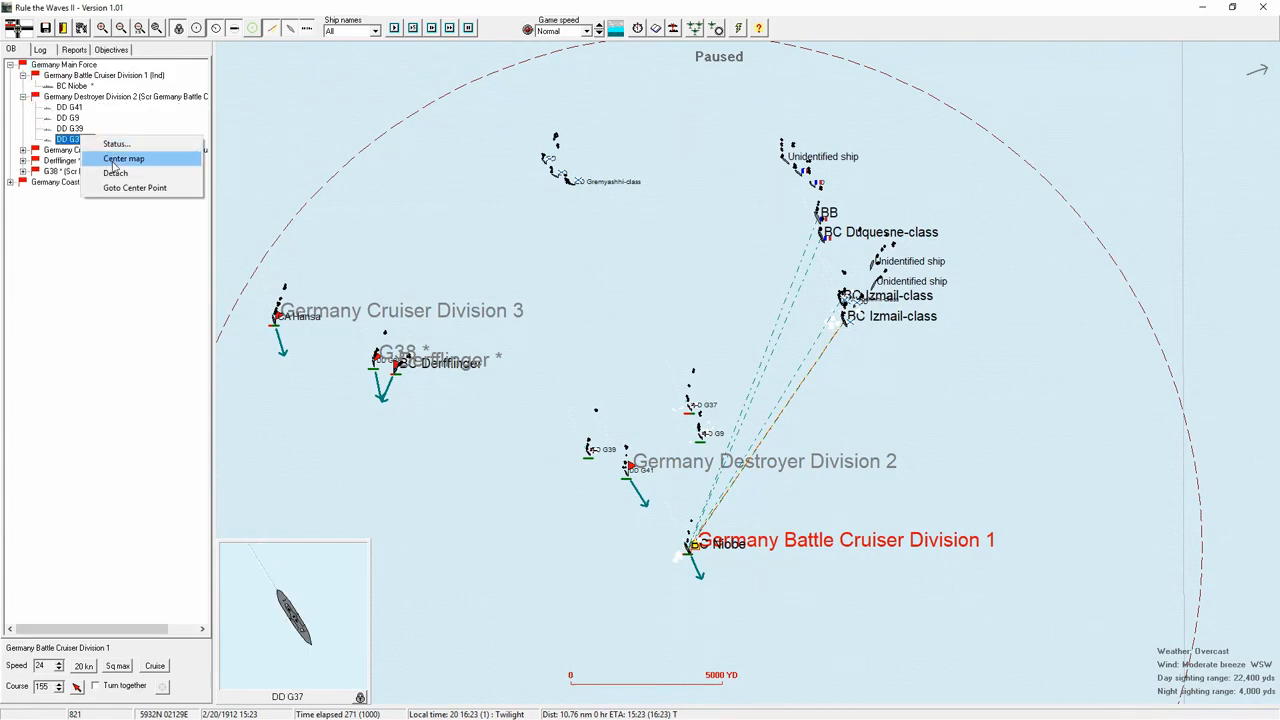
click(123, 158)
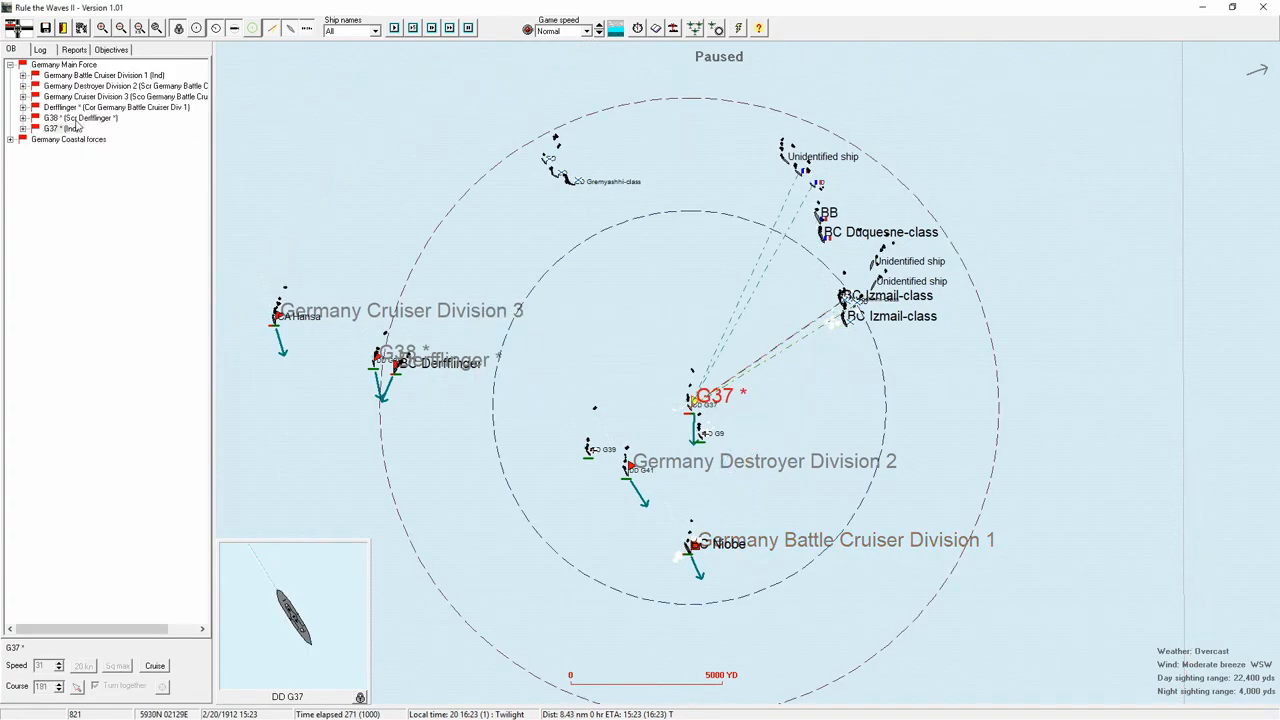
click(125, 96)
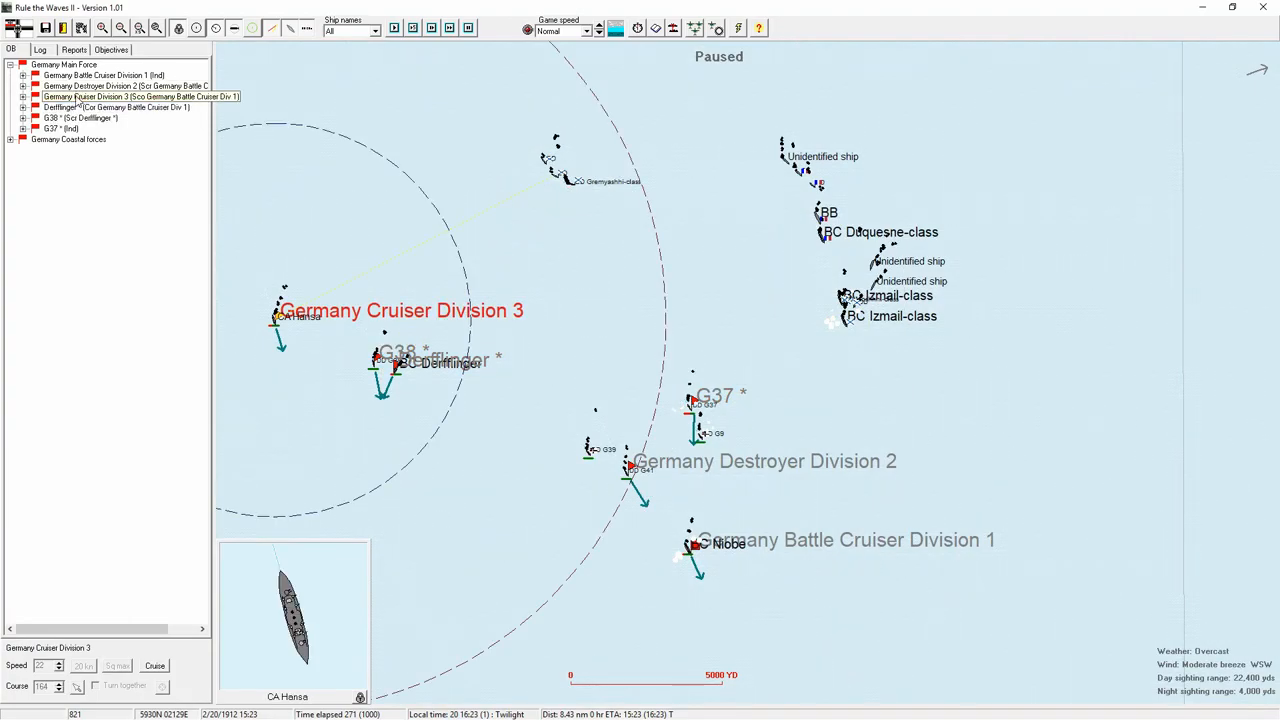
click(90, 85)
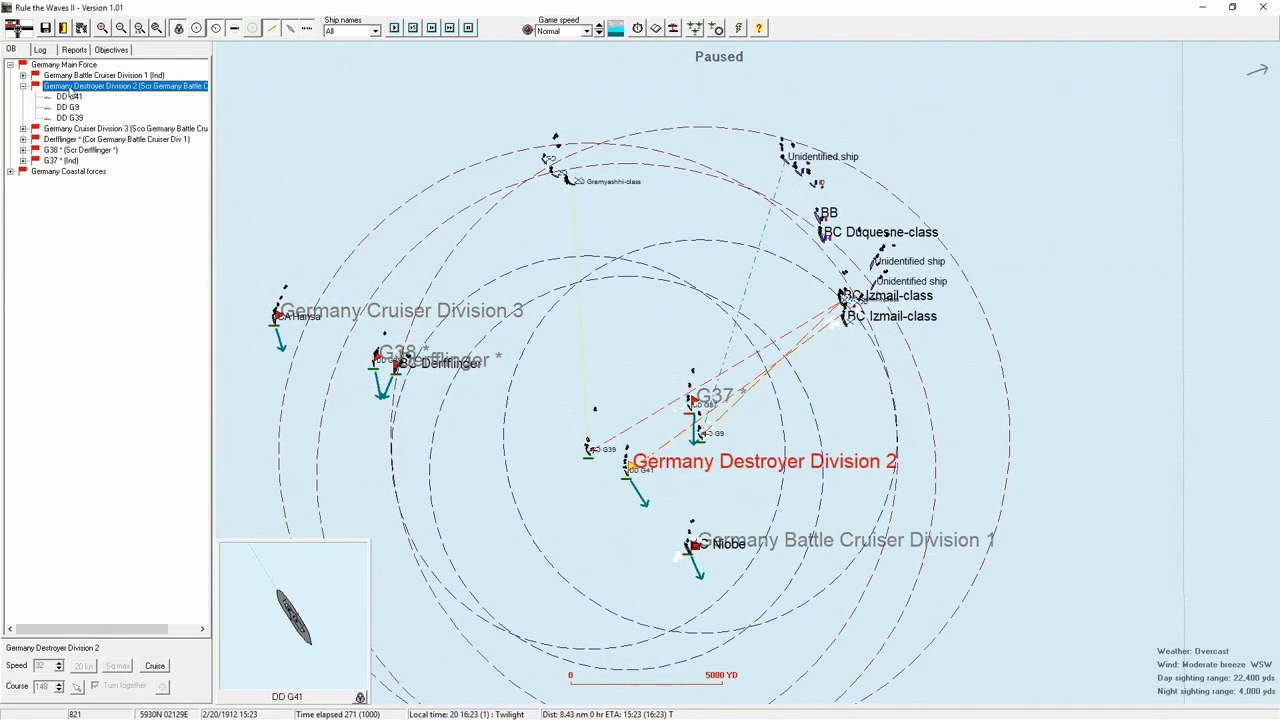
click(634, 459)
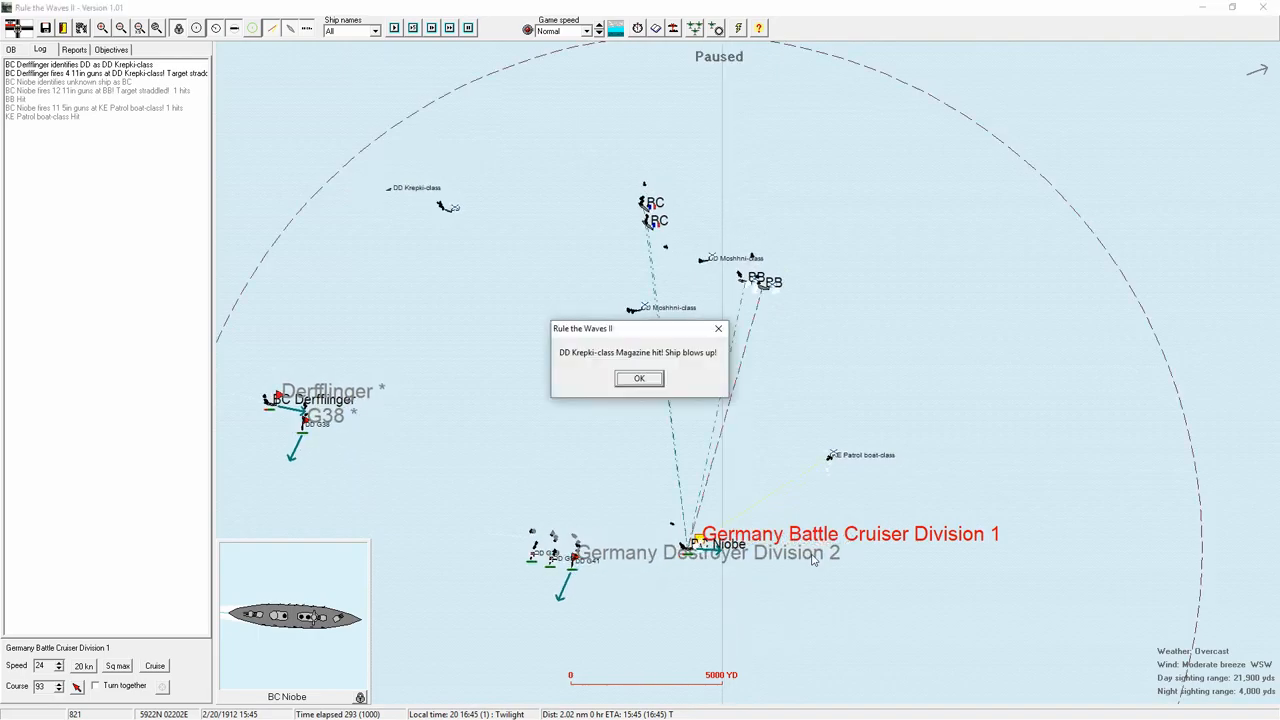
- Open BC Derfflinger's ship information window from the tactical map
click(639, 378)
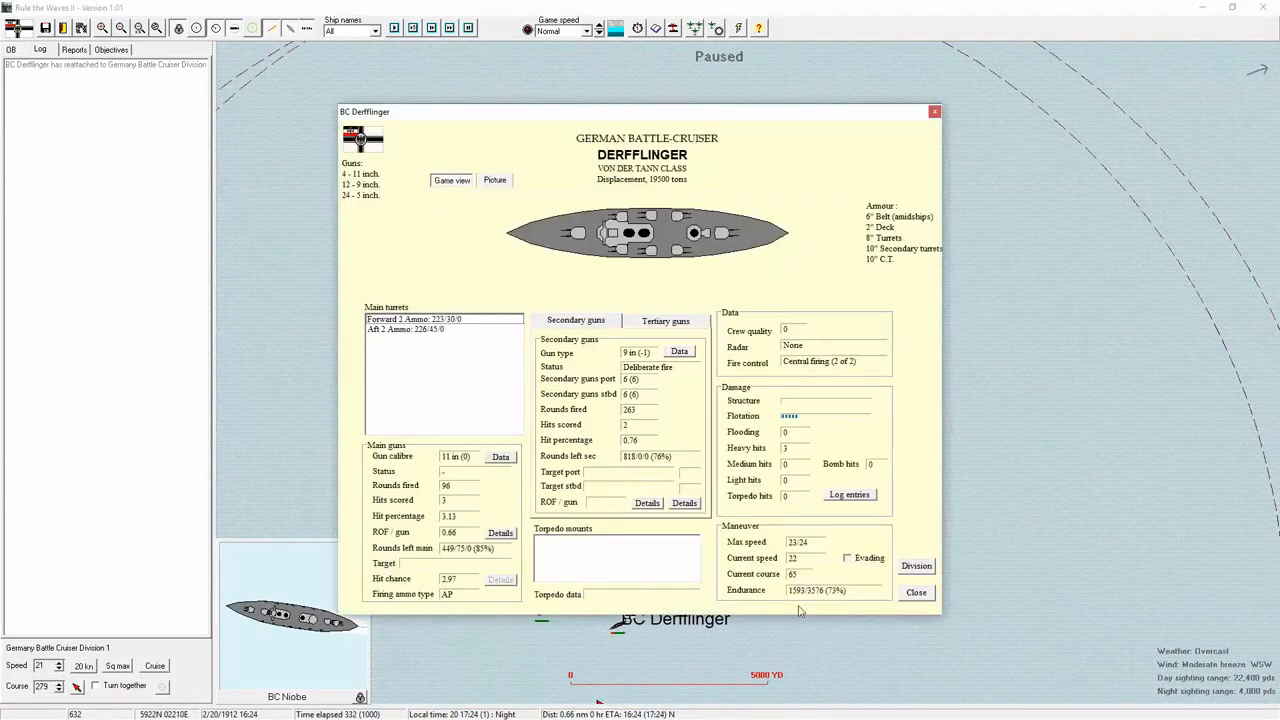
- Close the Derfflinger details and Destroyer Division 2 orders, and set game speed to Normal
click(916, 592)
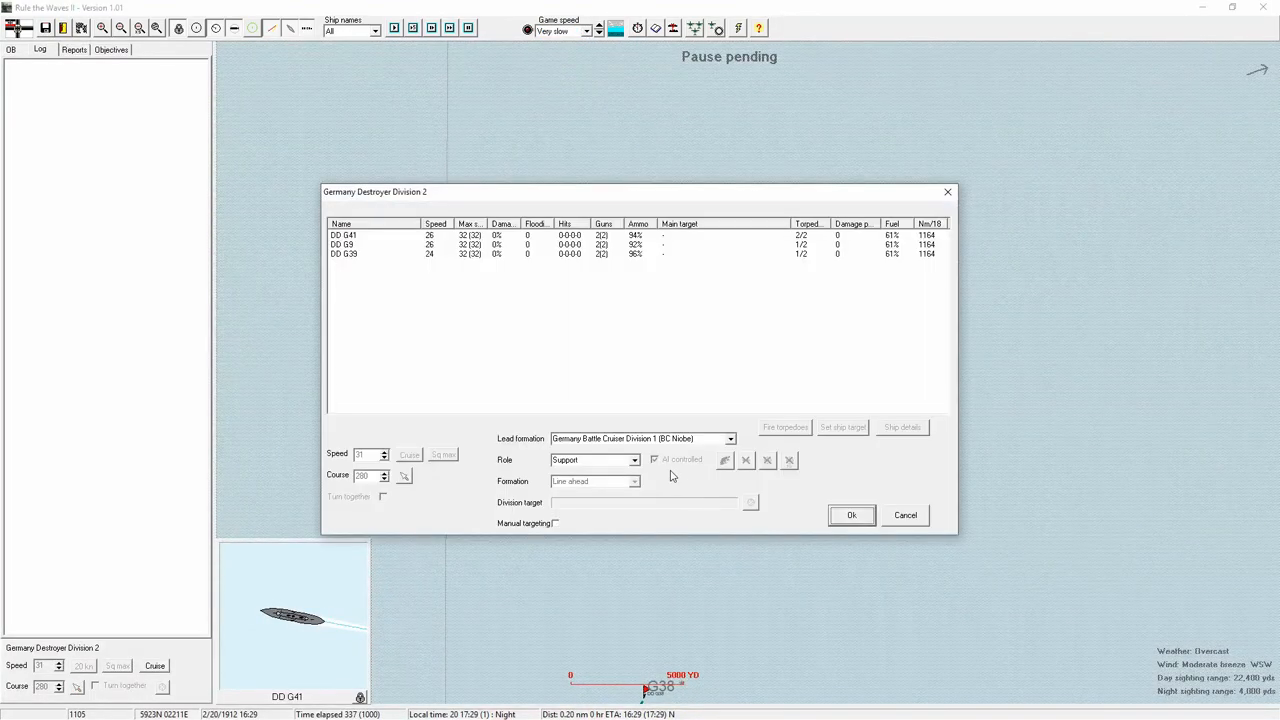
click(633, 460)
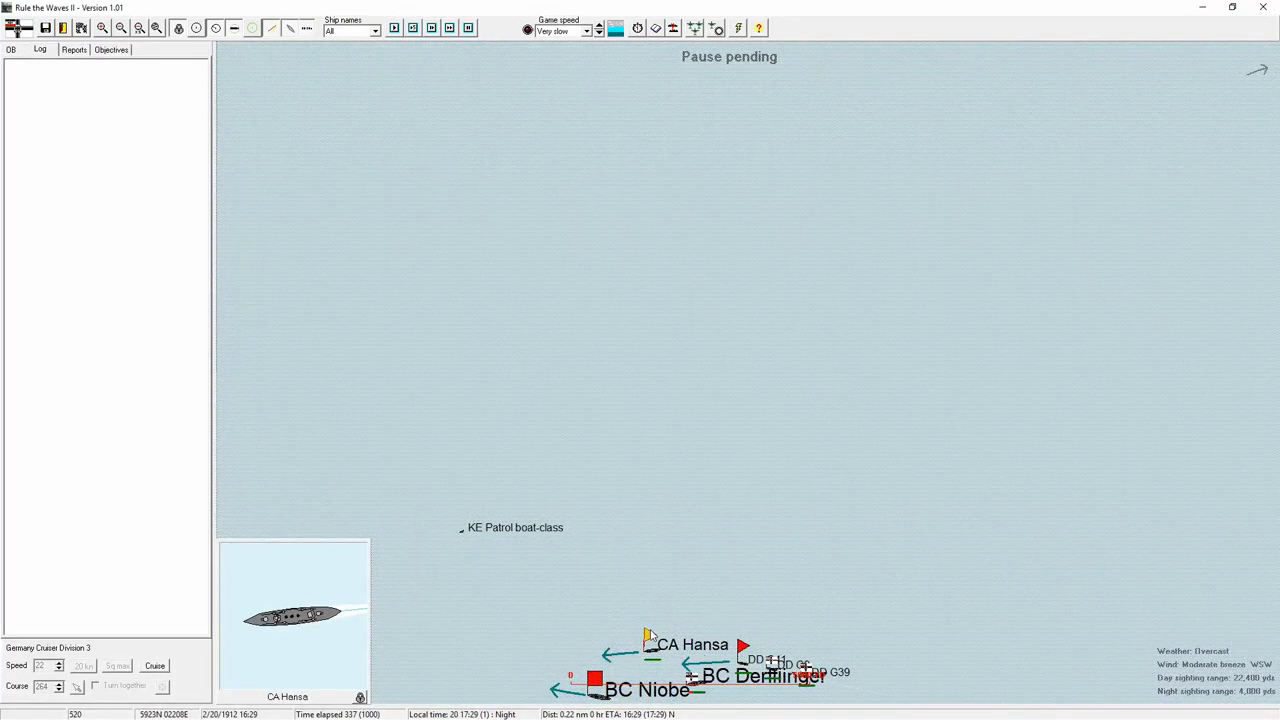
click(587, 30)
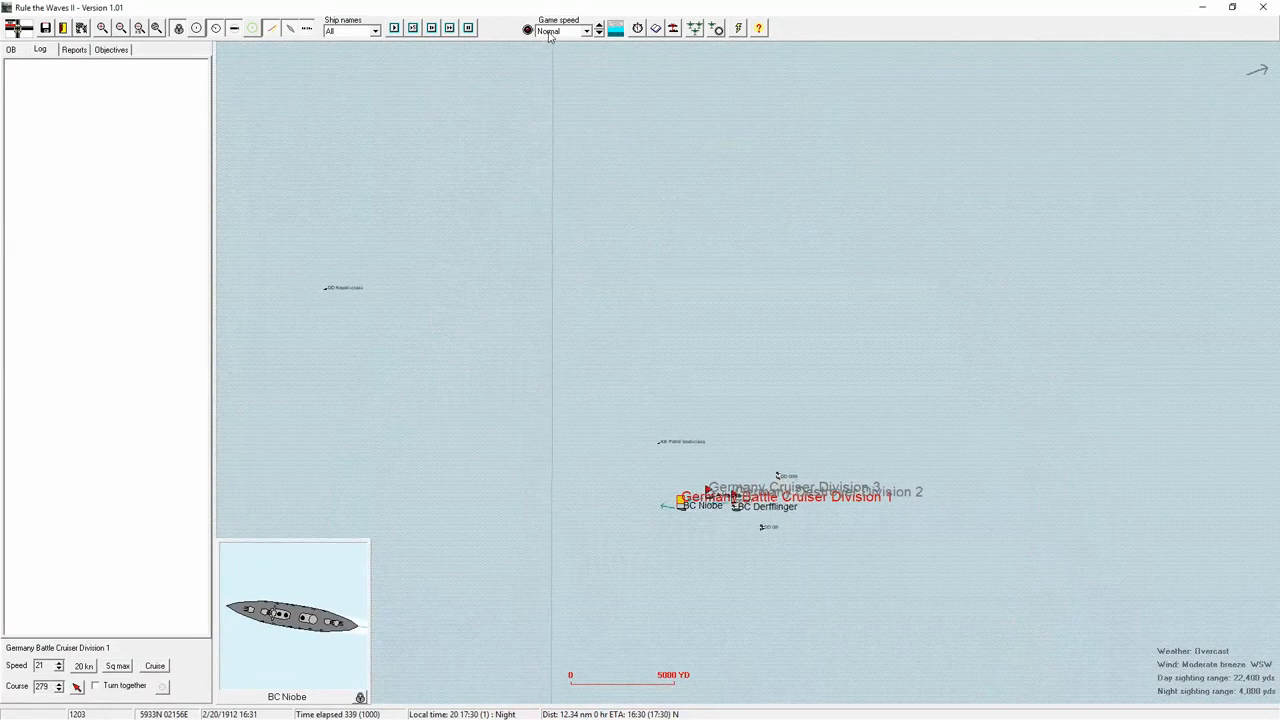
- Run the battle until the battle-cruisers fire on a Buinyi-class destroyer, then pause
click(598, 26)
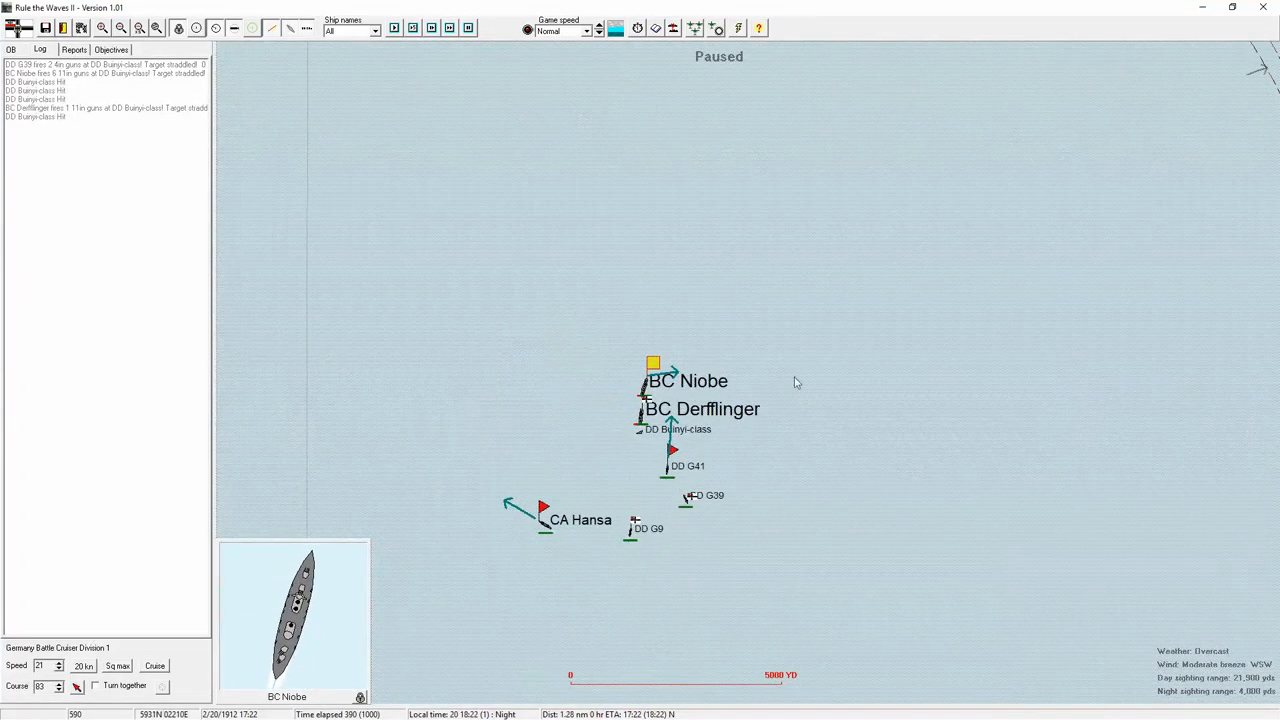
- Set game speed to Ultra fast and run until the scenario-over message appears
click(587, 31)
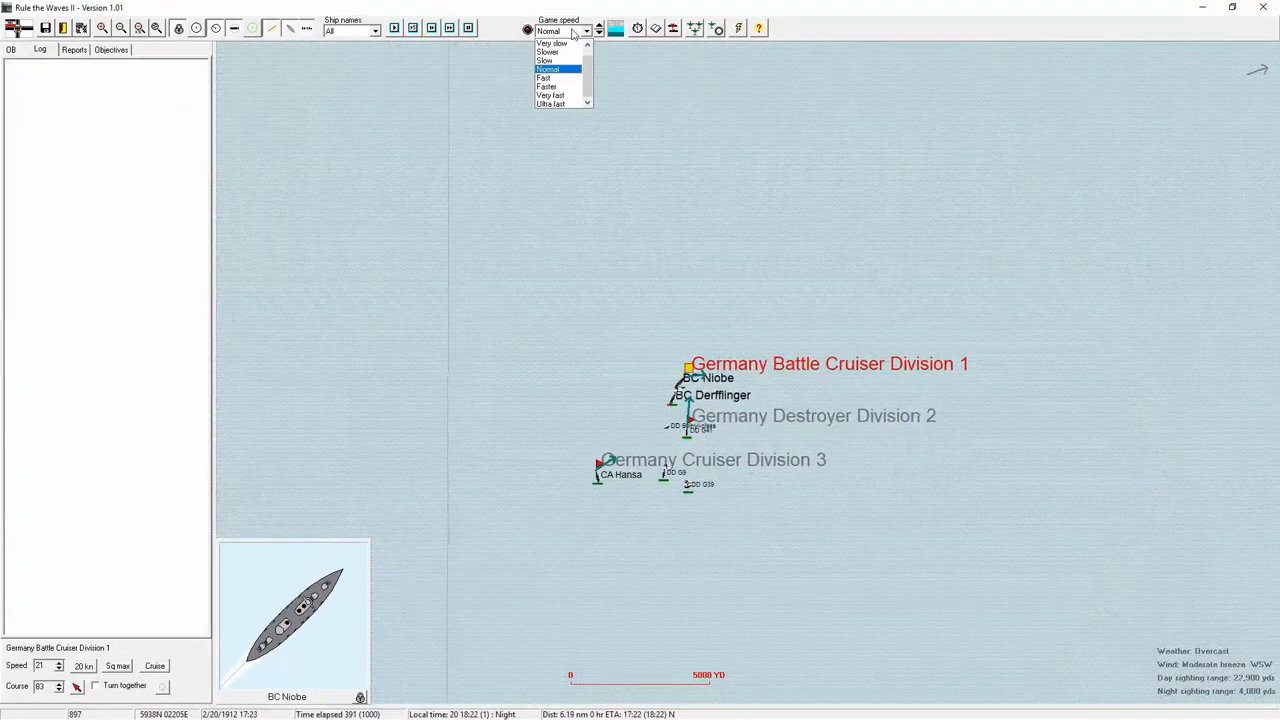
click(550, 103)
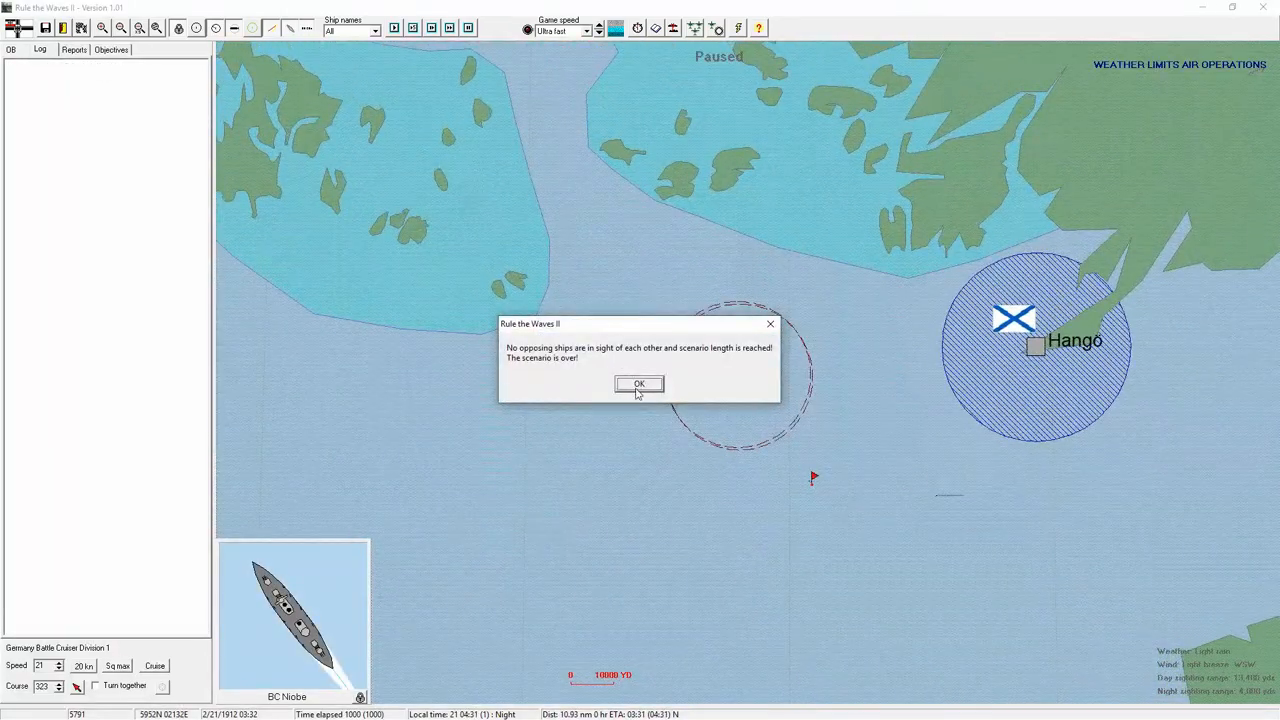
- Acknowledge the scenario-over message, then review and close the per-ship damage statistics
click(639, 384)
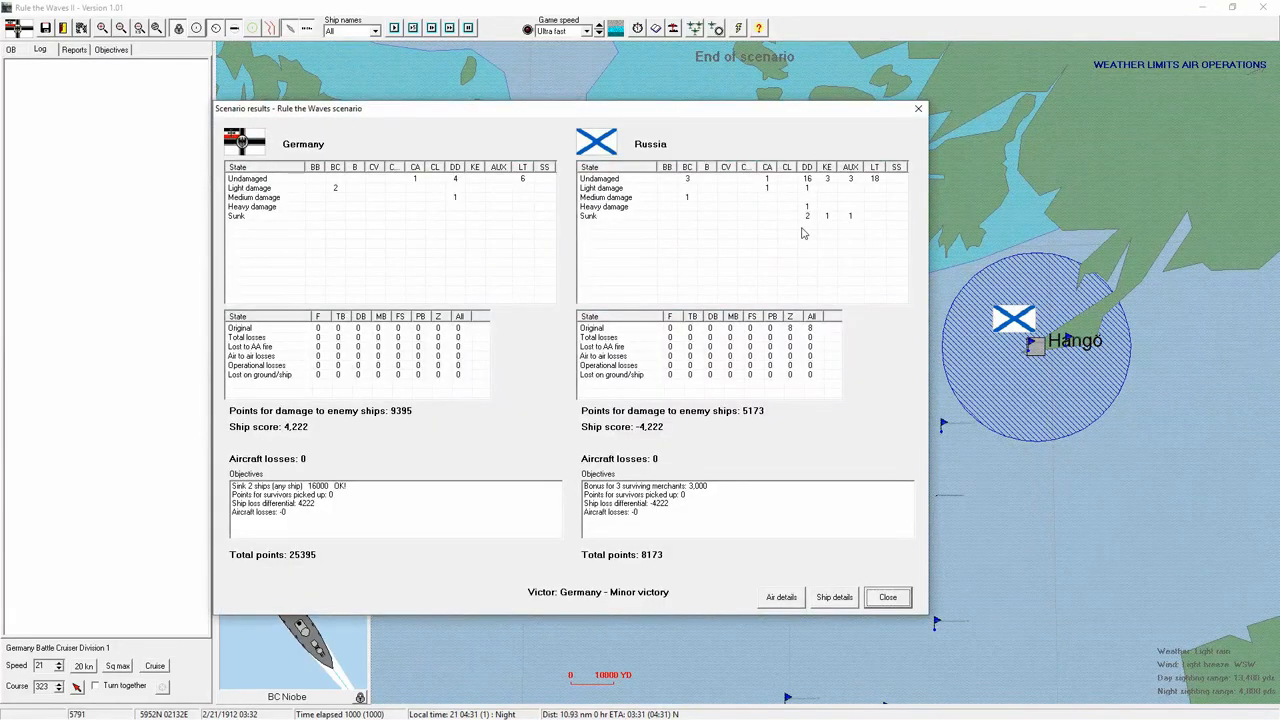
mouse_move(342, 209)
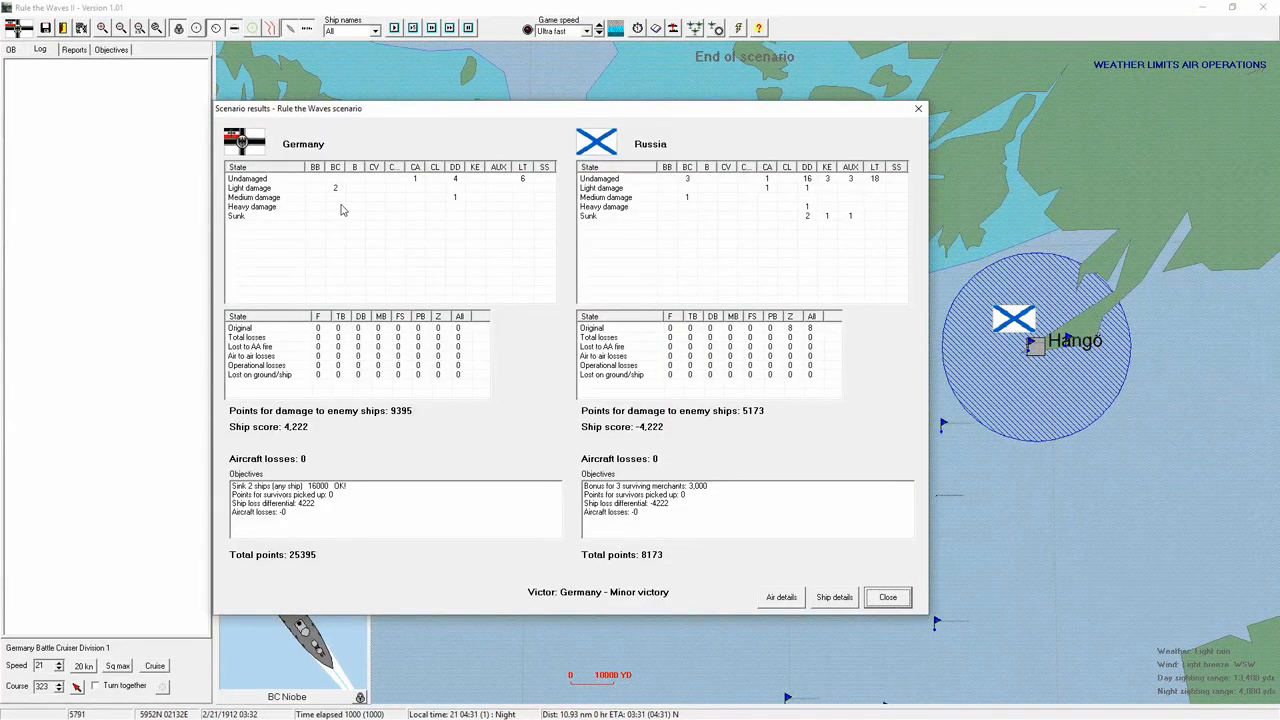
mouse_move(476, 223)
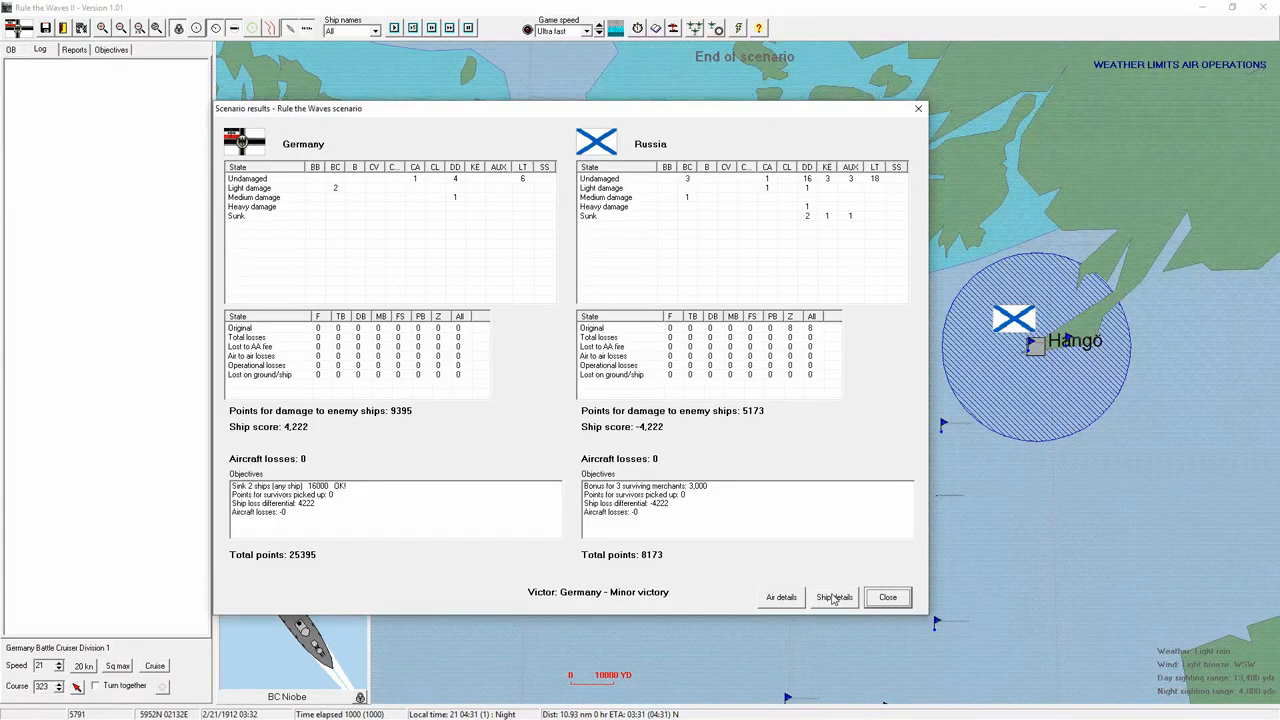
click(833, 597)
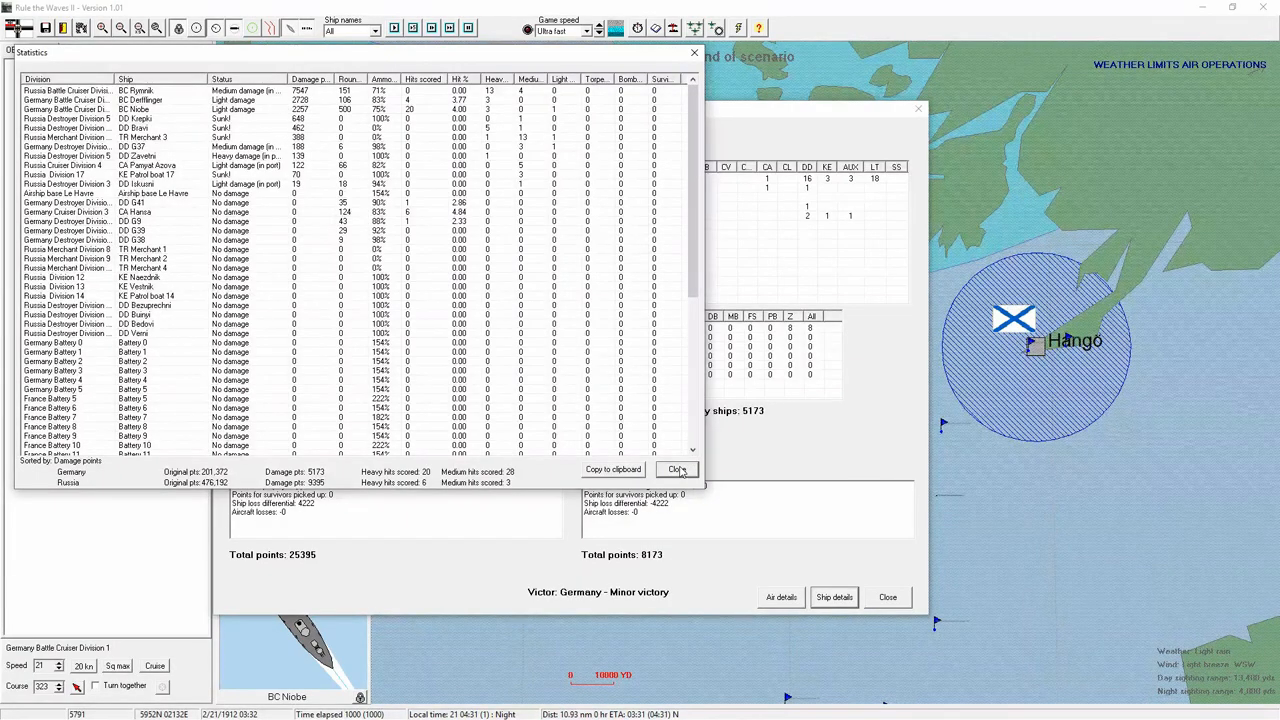
click(677, 469)
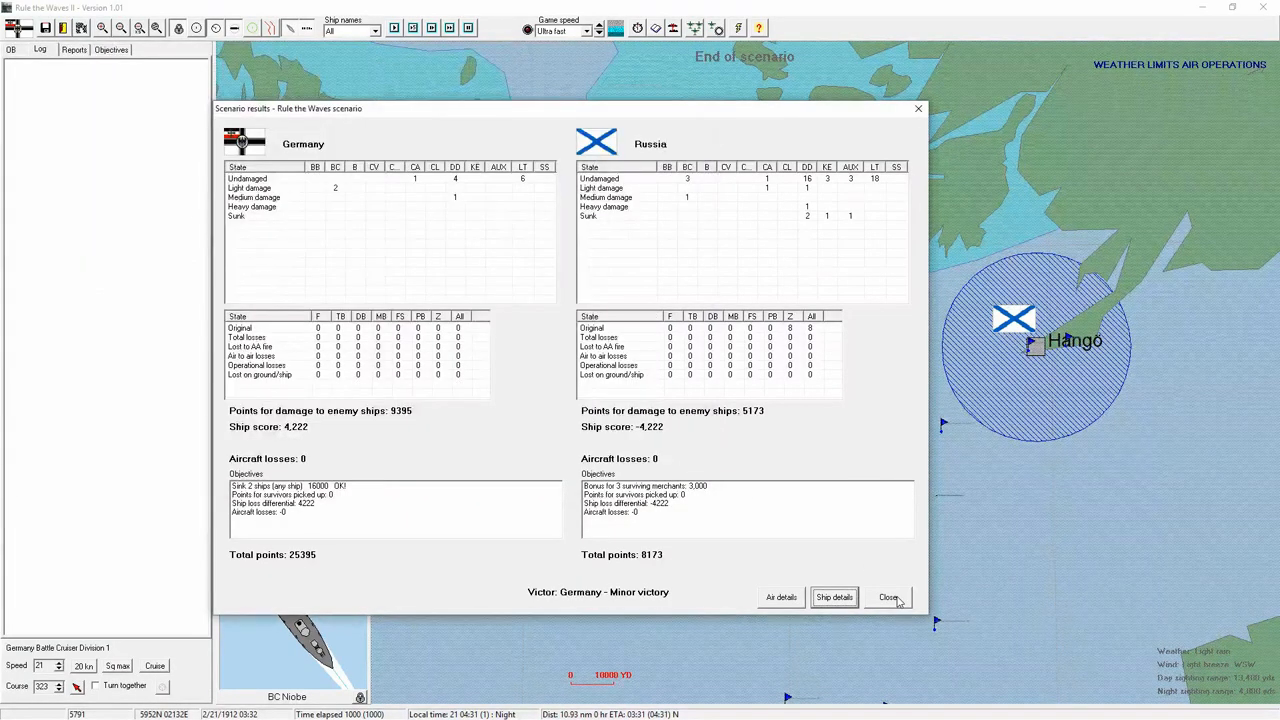
click(888, 597)
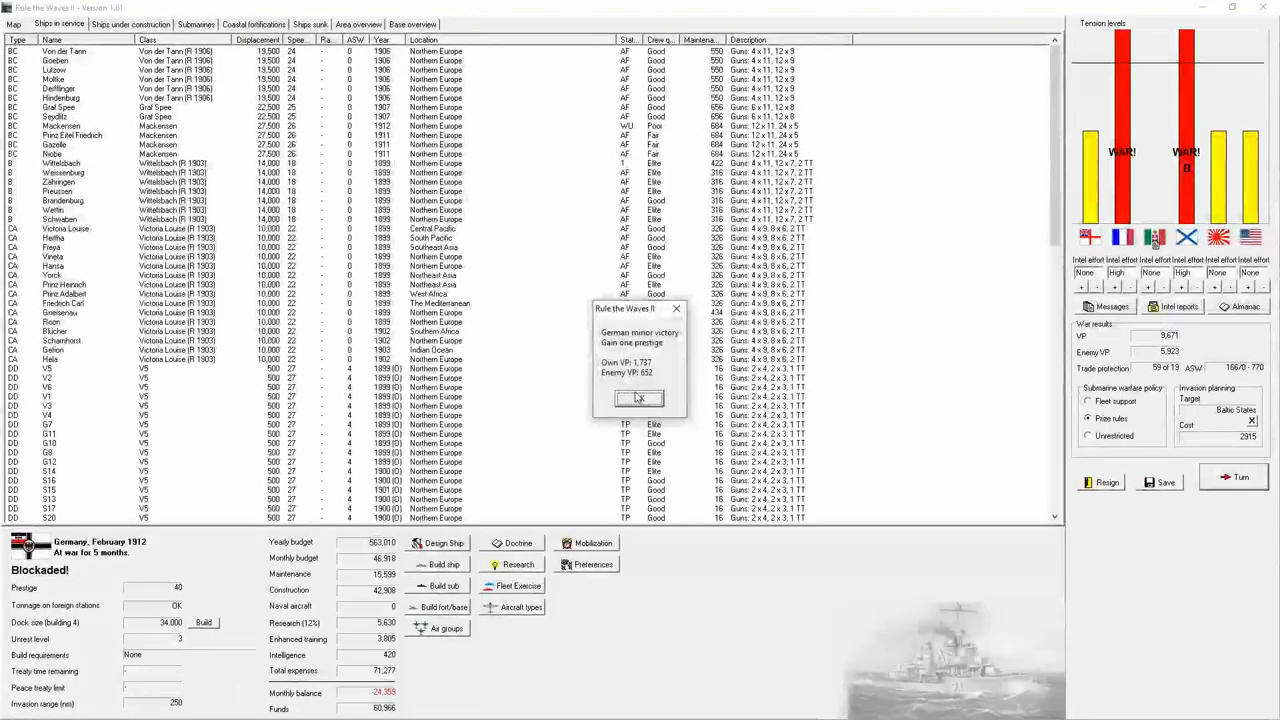
- Accept the minor victory message and log the battle to history under its suggested name
click(639, 398)
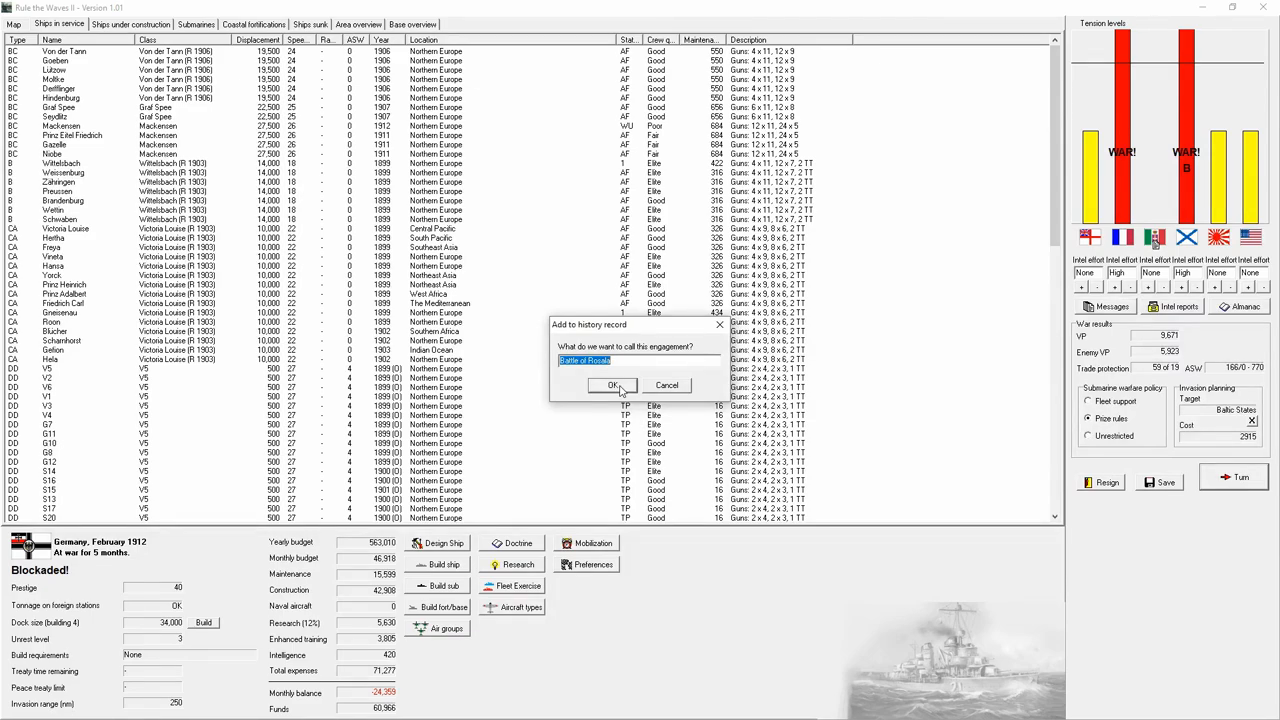
click(614, 386)
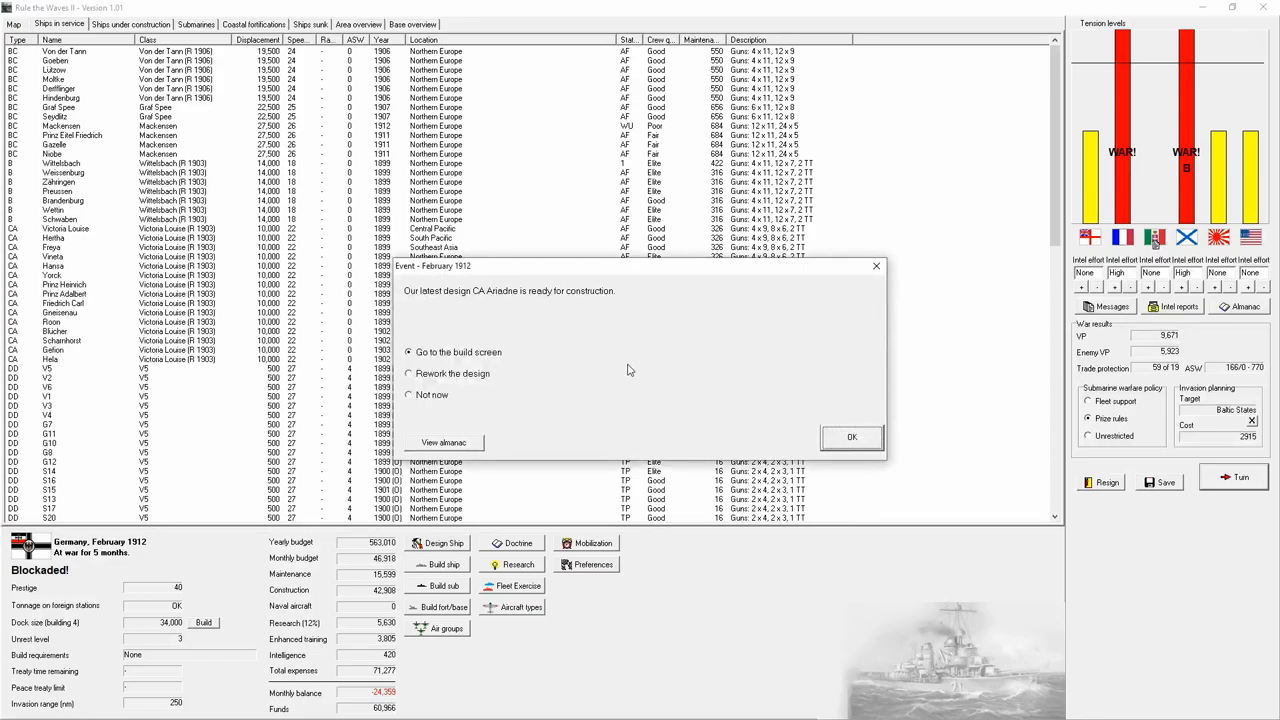
mouse_move(465, 383)
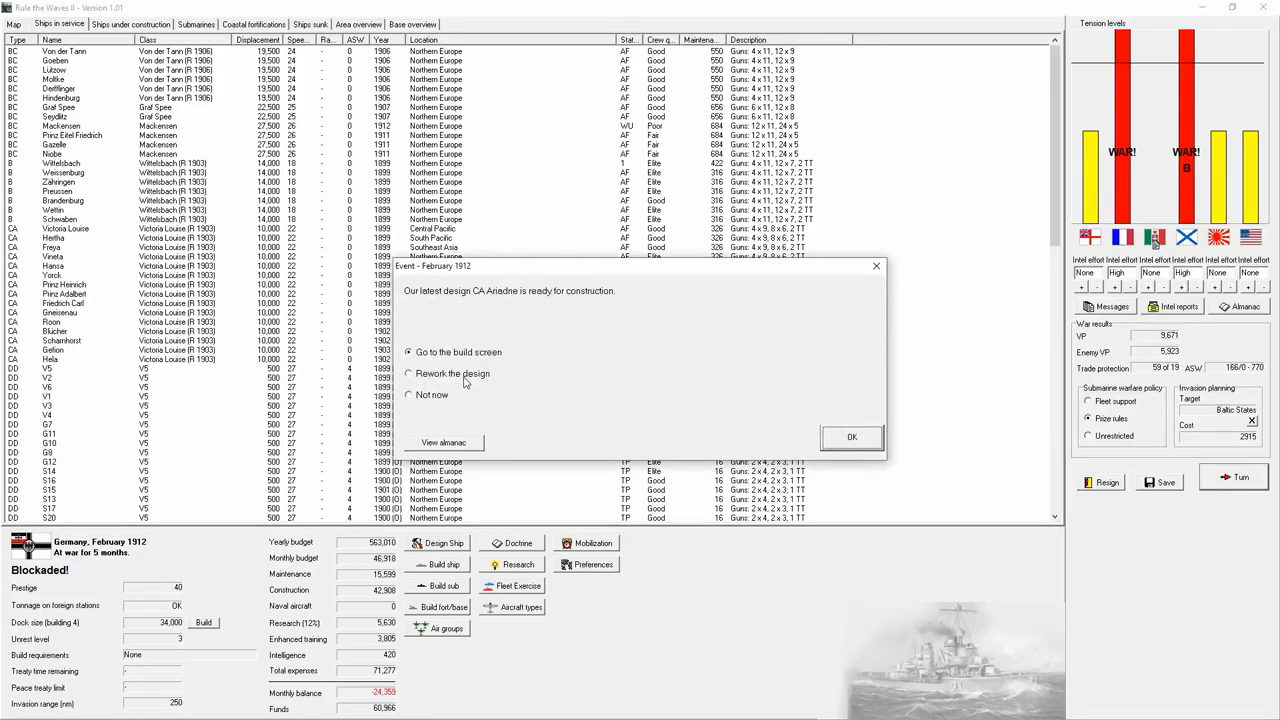
- Choose to rework the Ariadne design and close the turn messages
click(408, 373)
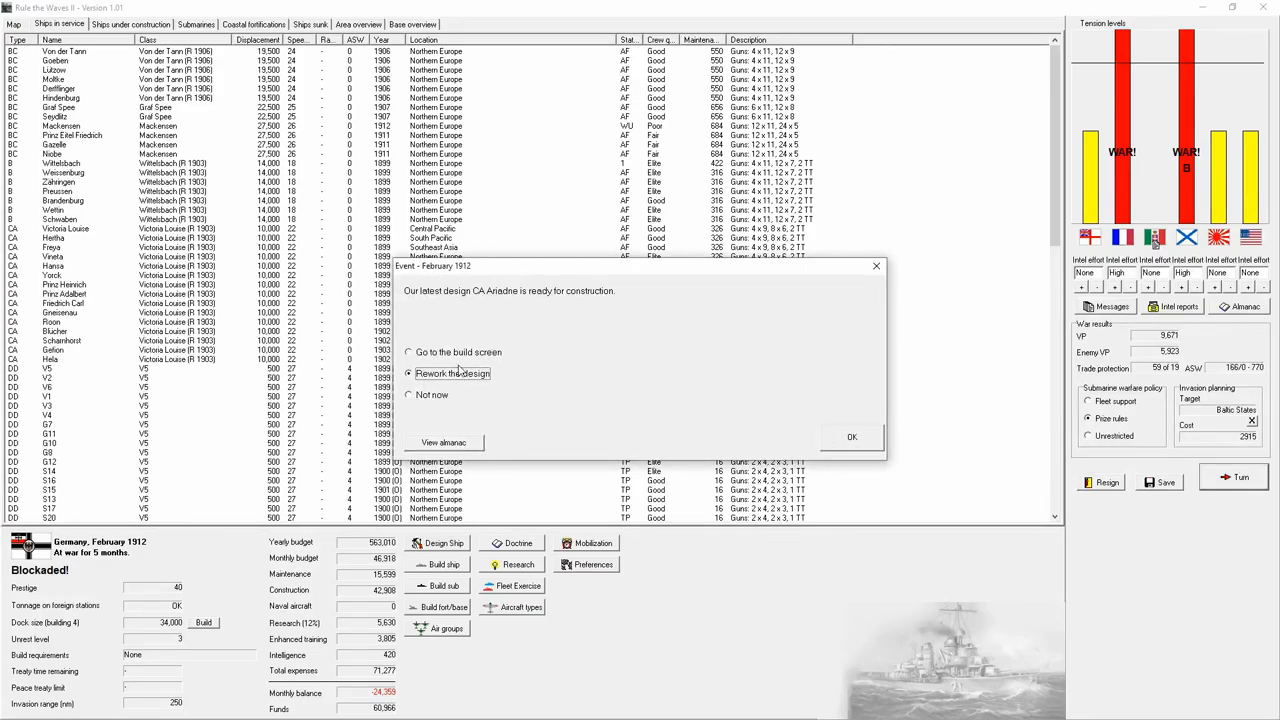
click(851, 437)
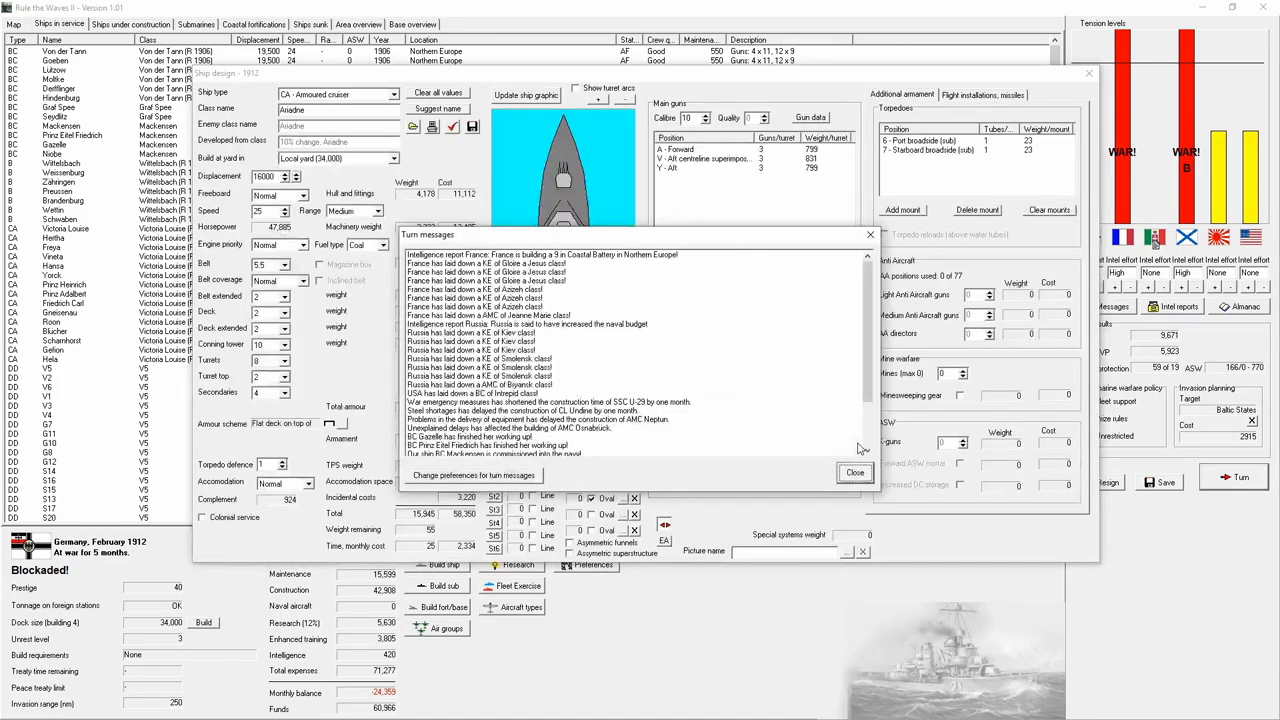
click(855, 472)
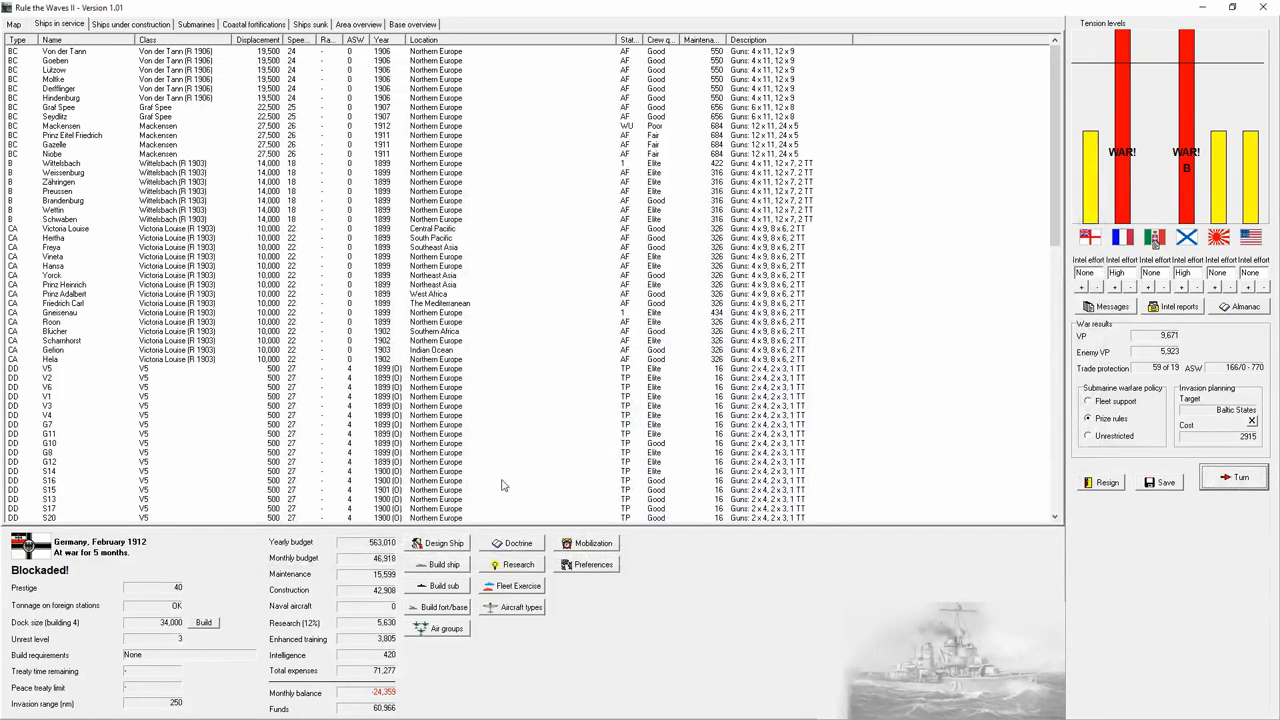
click(443, 542)
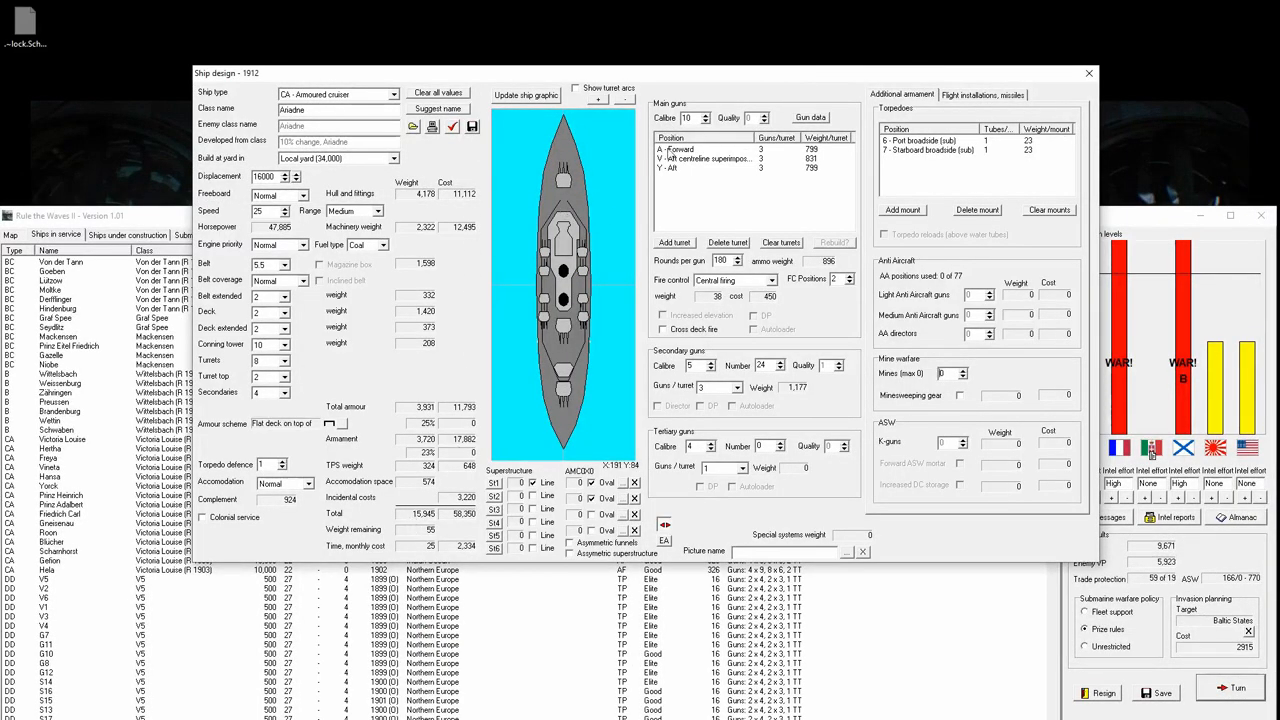
- Close the Ariadne design unchanged, cancel the new ship build, and show the campaign map
click(1088, 72)
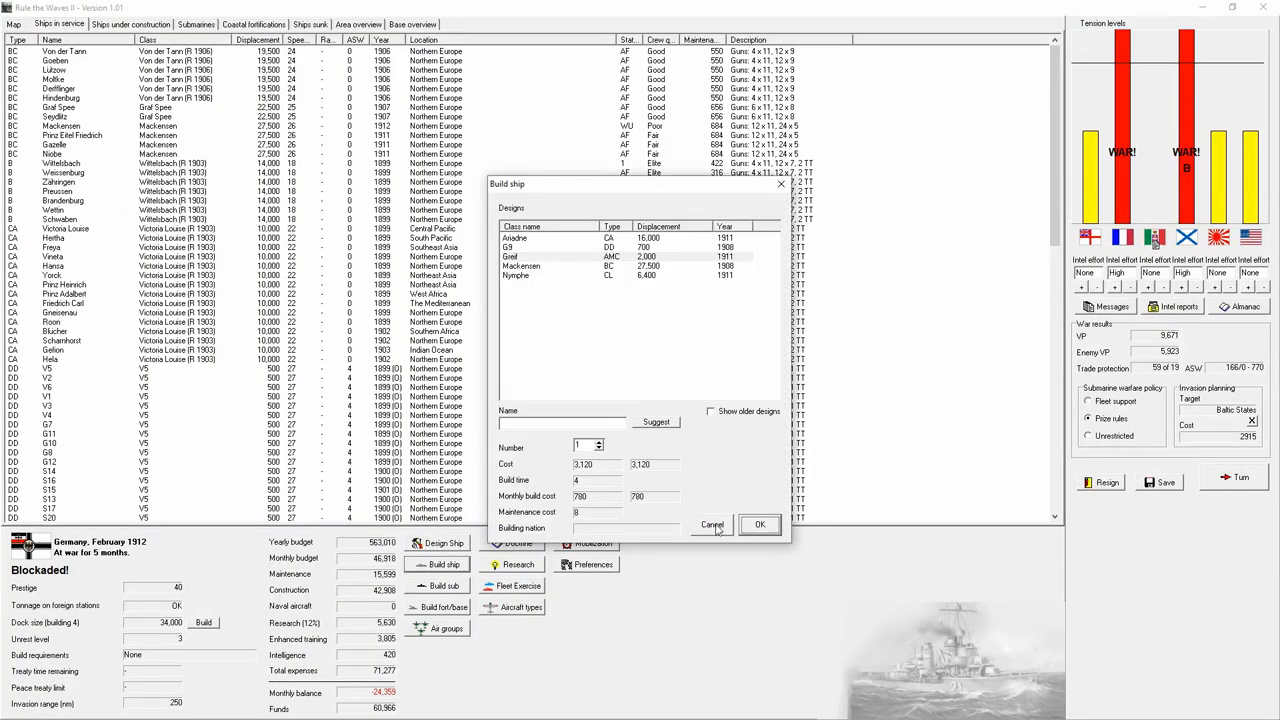
click(711, 524)
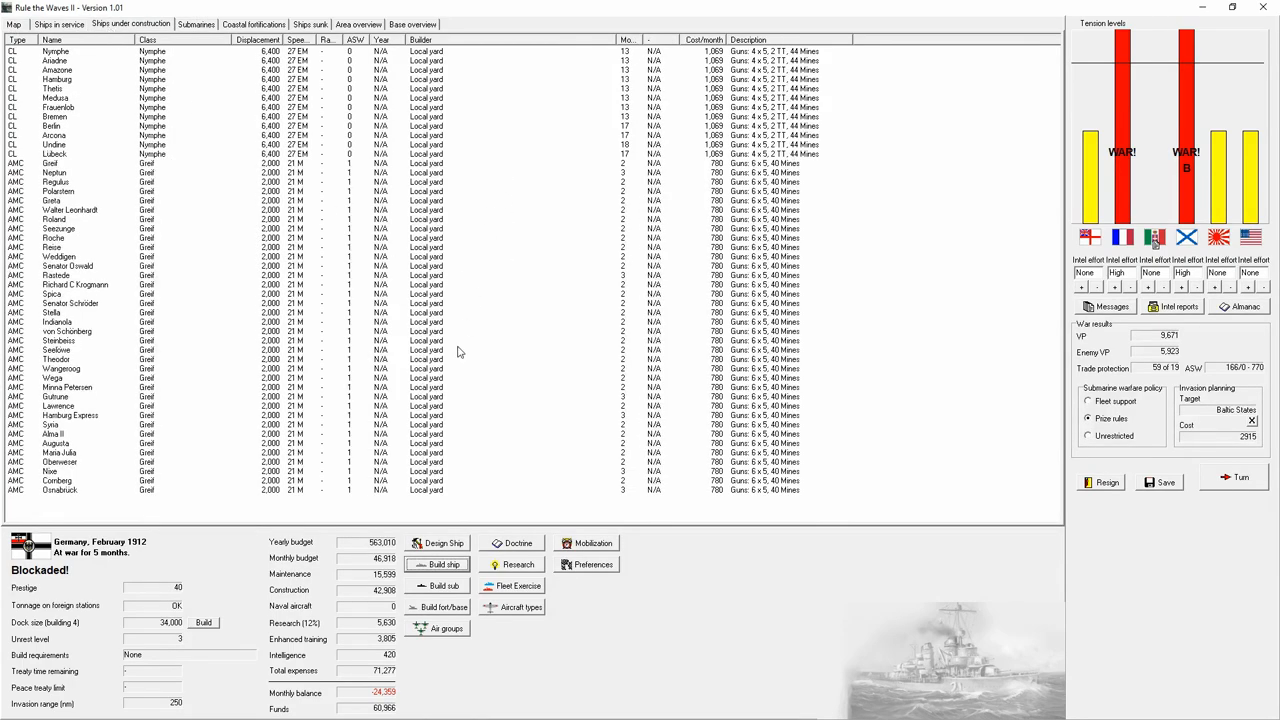
click(13, 24)
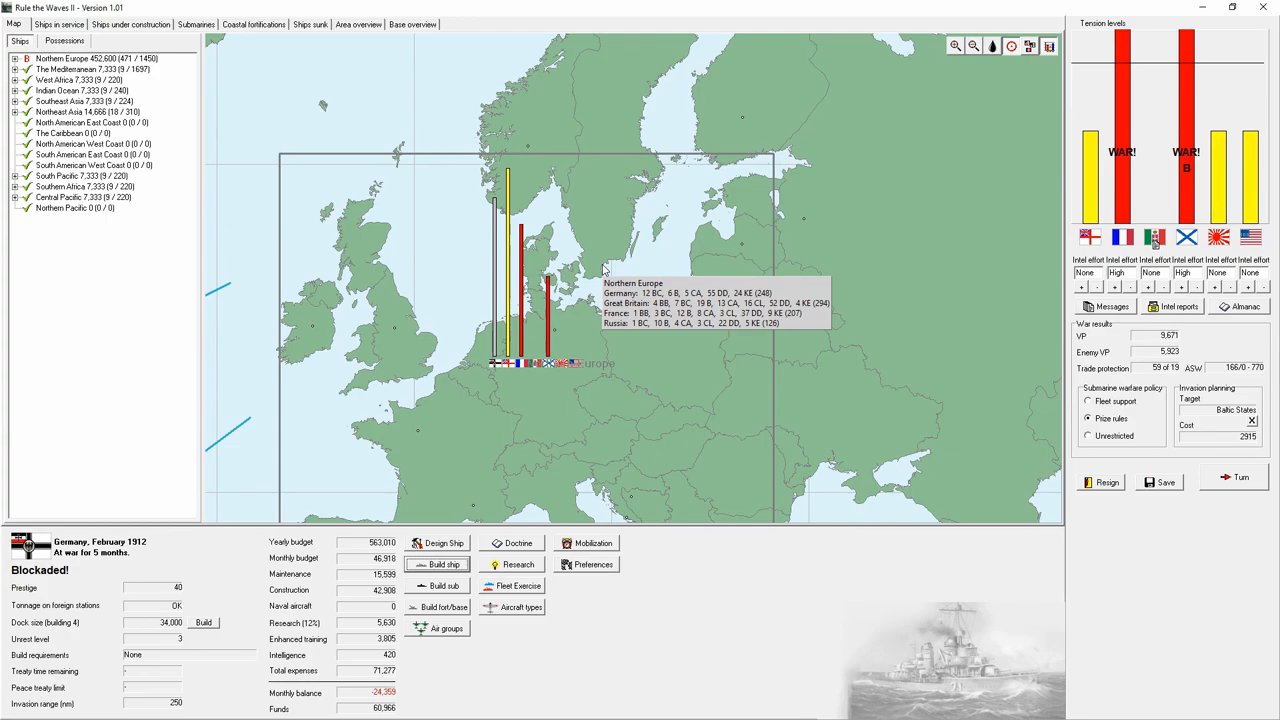
- Zoom out to the whole world, back to Europe, then view the German ships-in-service roster
click(972, 46)
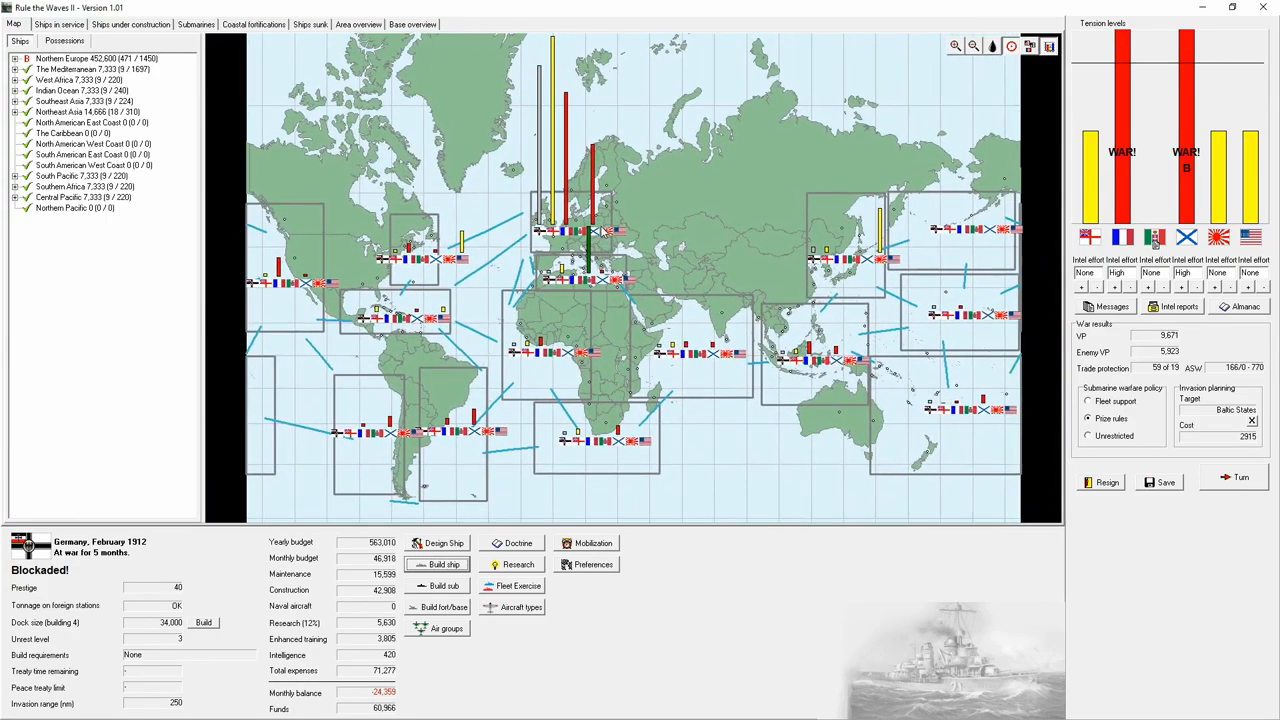
mouse_move(400, 430)
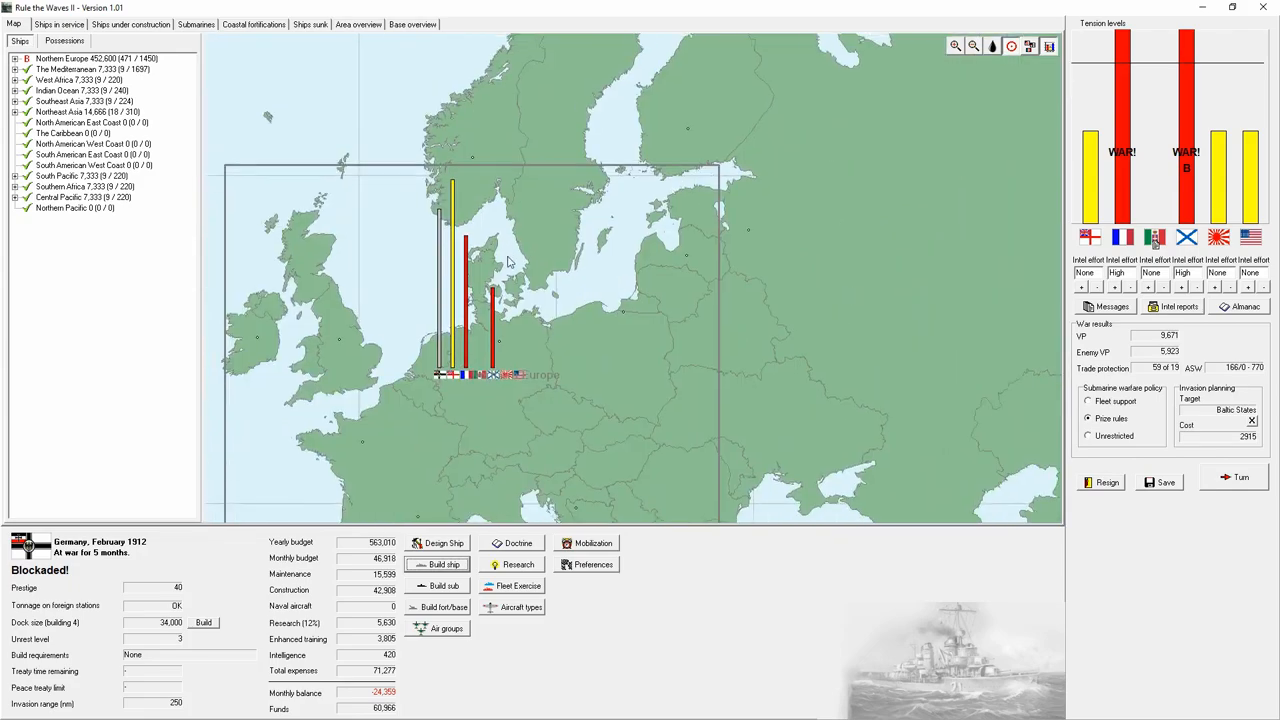
click(972, 46)
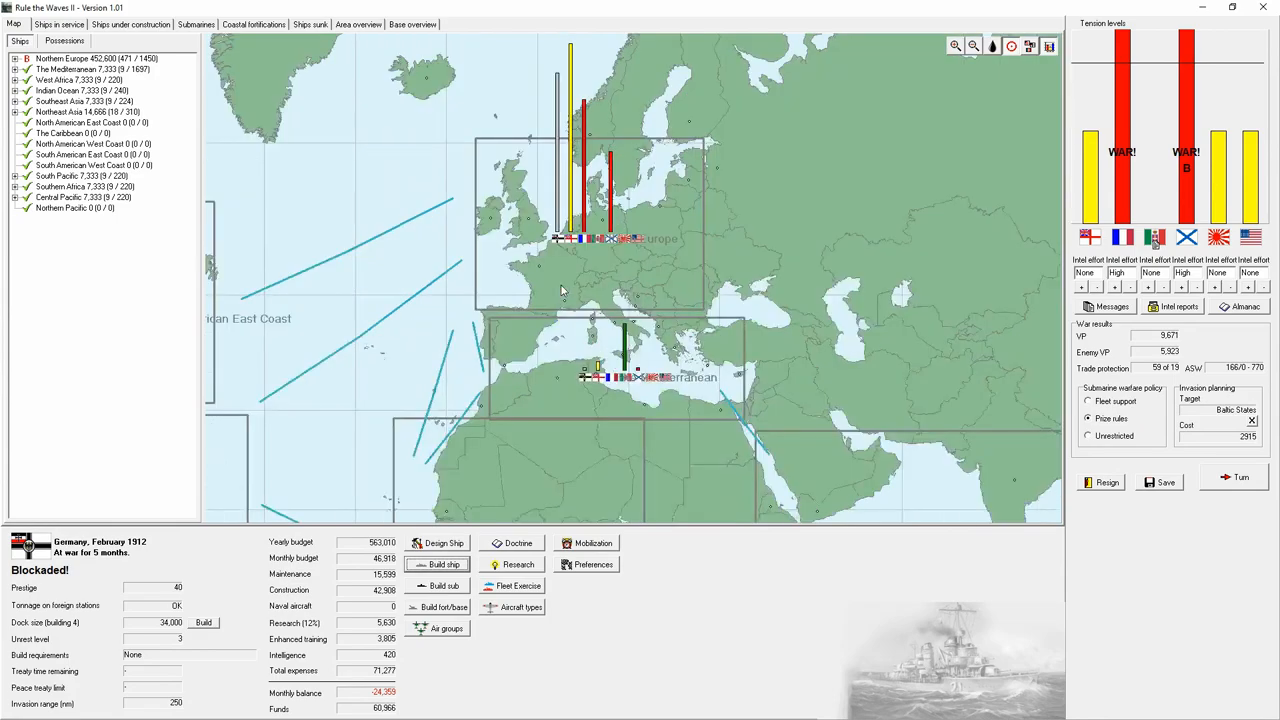
mouse_move(585, 360)
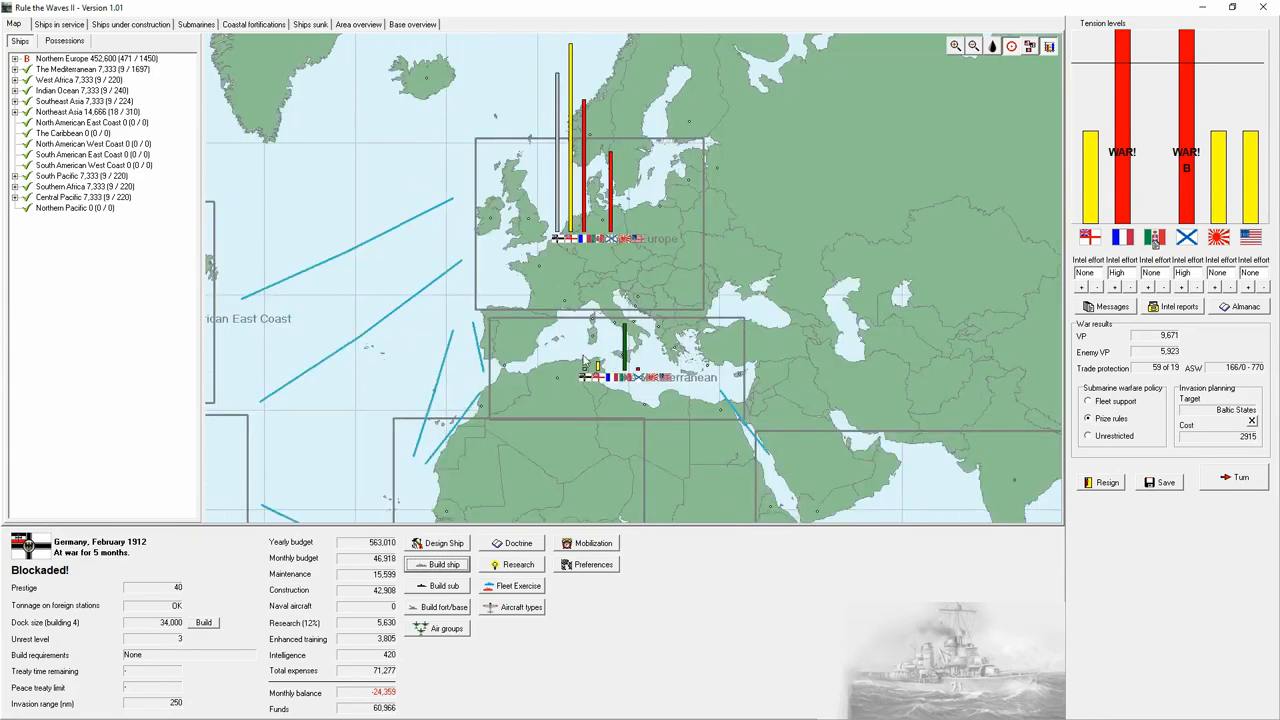
mouse_move(610, 355)
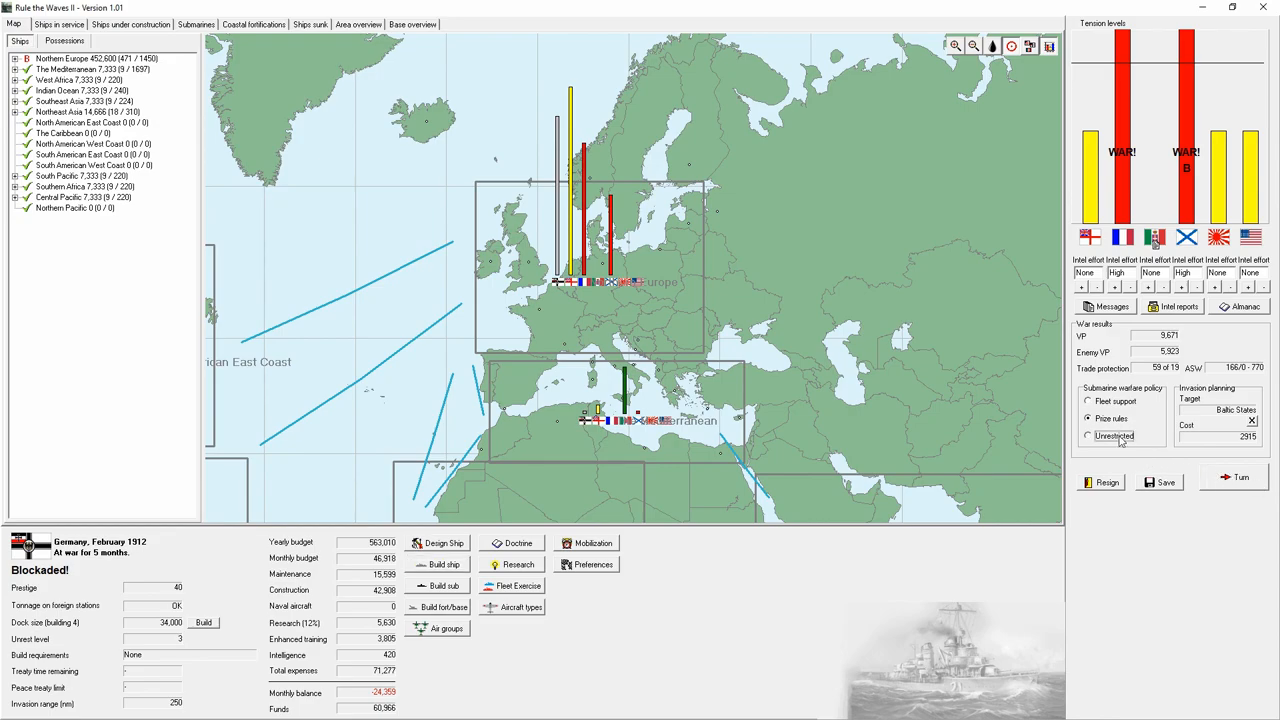
click(1088, 418)
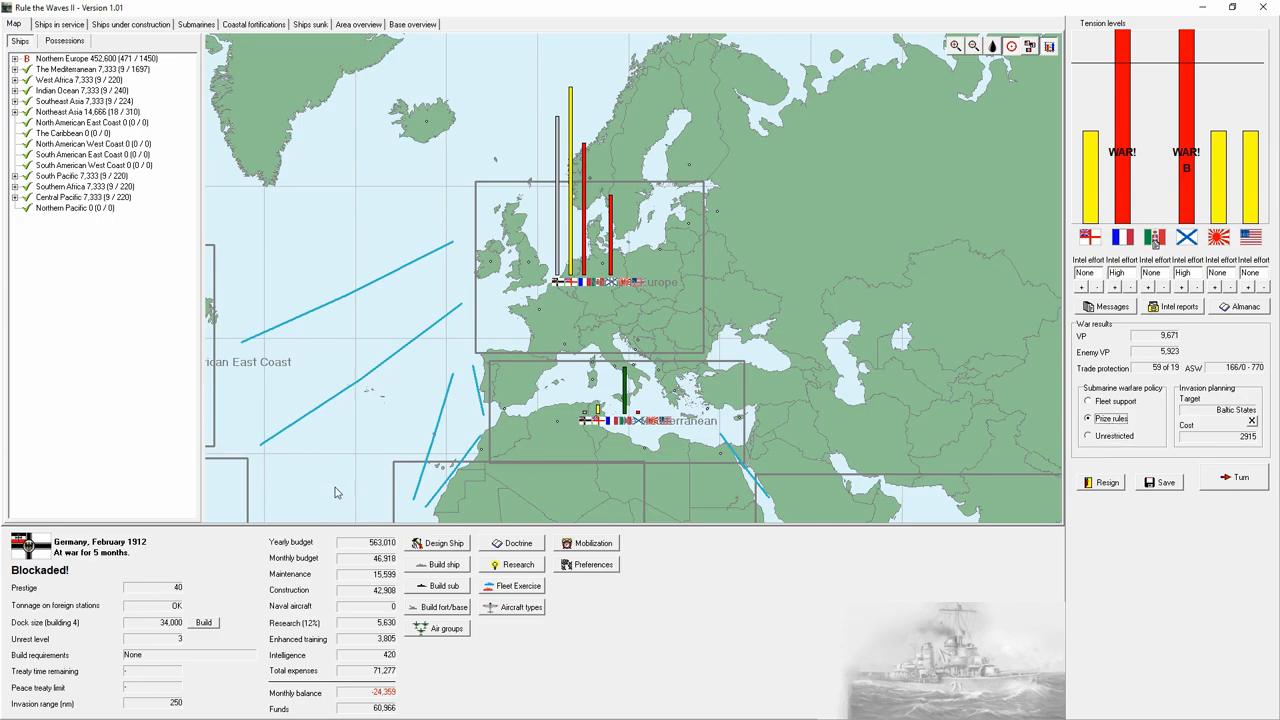
click(443, 585)
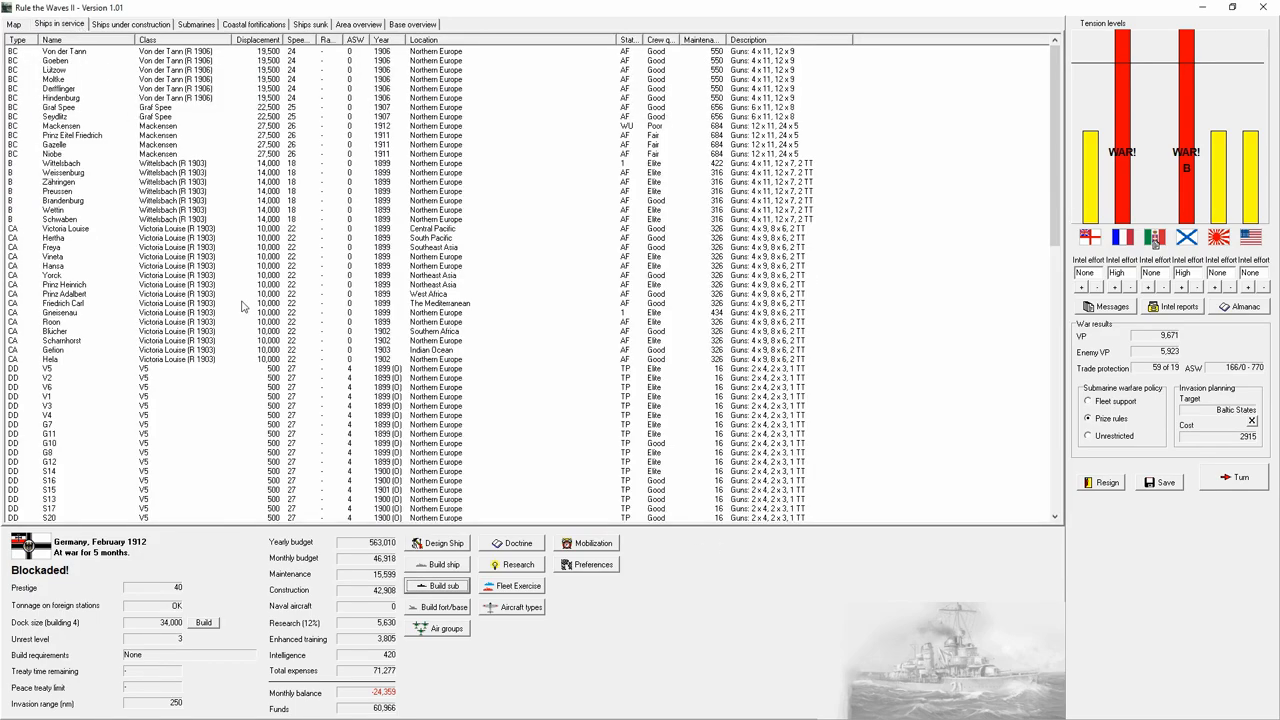
- Review the submarine, ships-in-service and under-construction lists, ending back on the world map
click(196, 24)
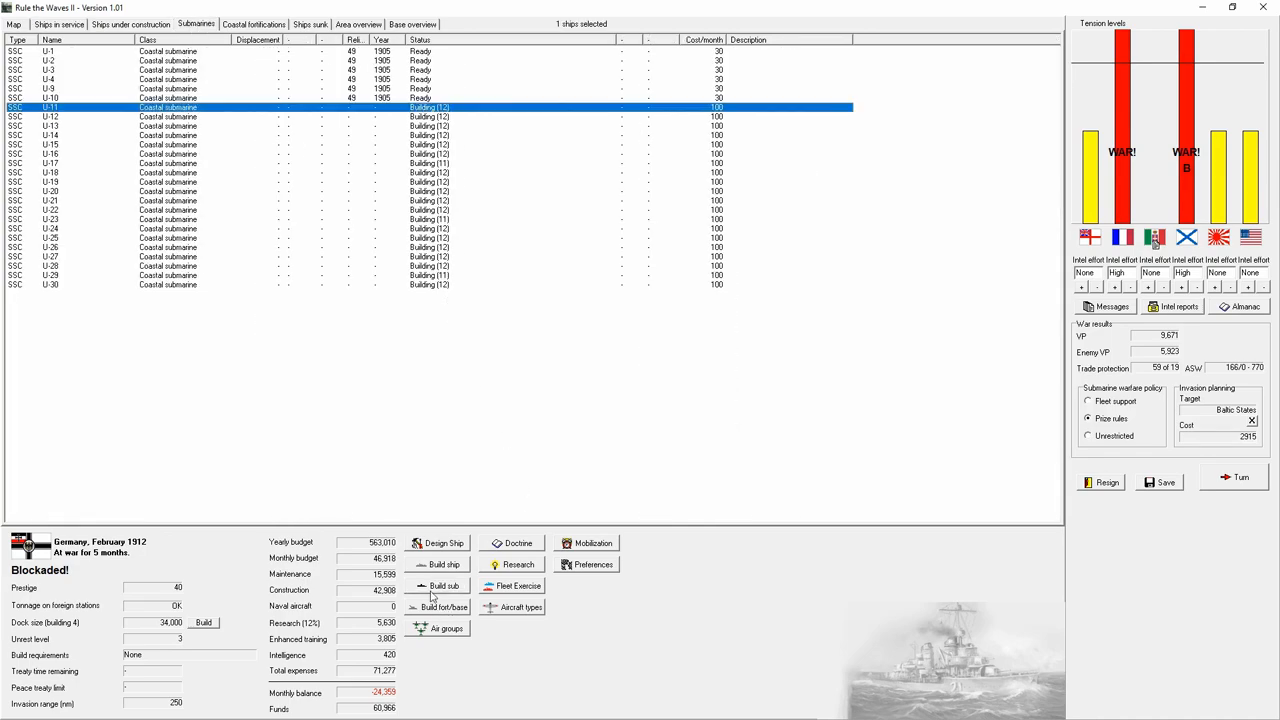
mouse_move(433, 597)
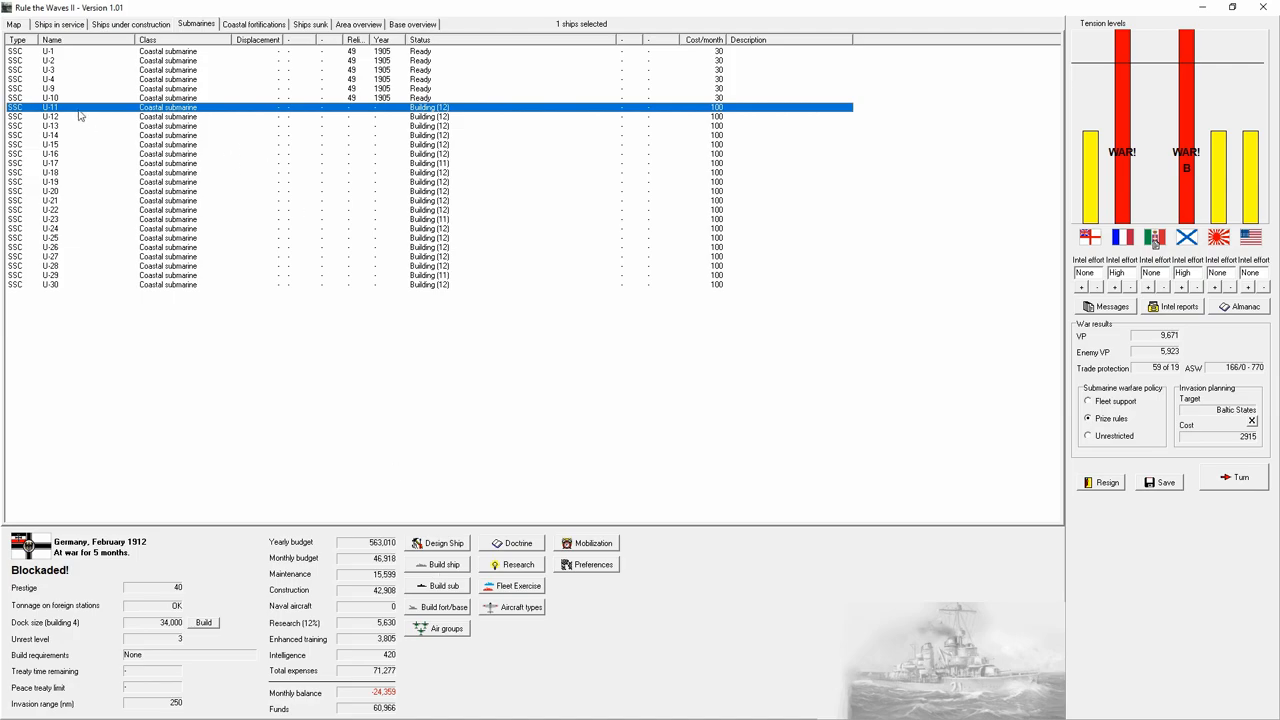
click(13, 24)
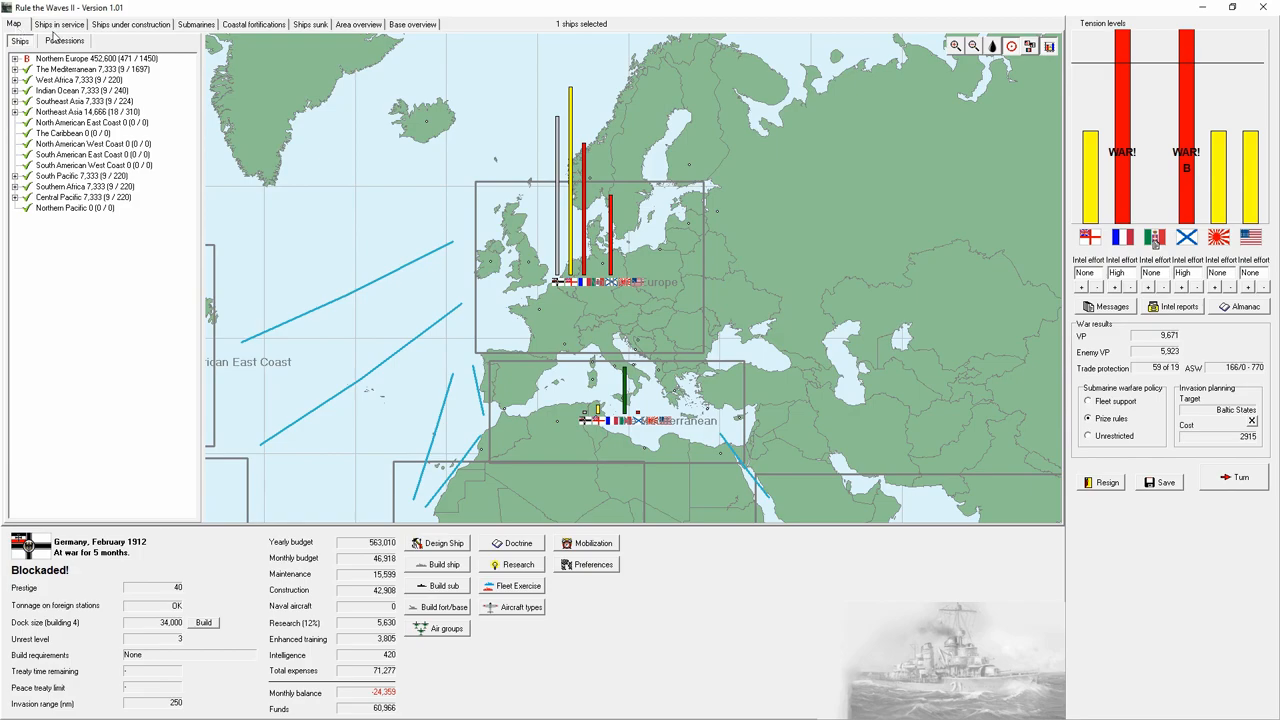
click(59, 24)
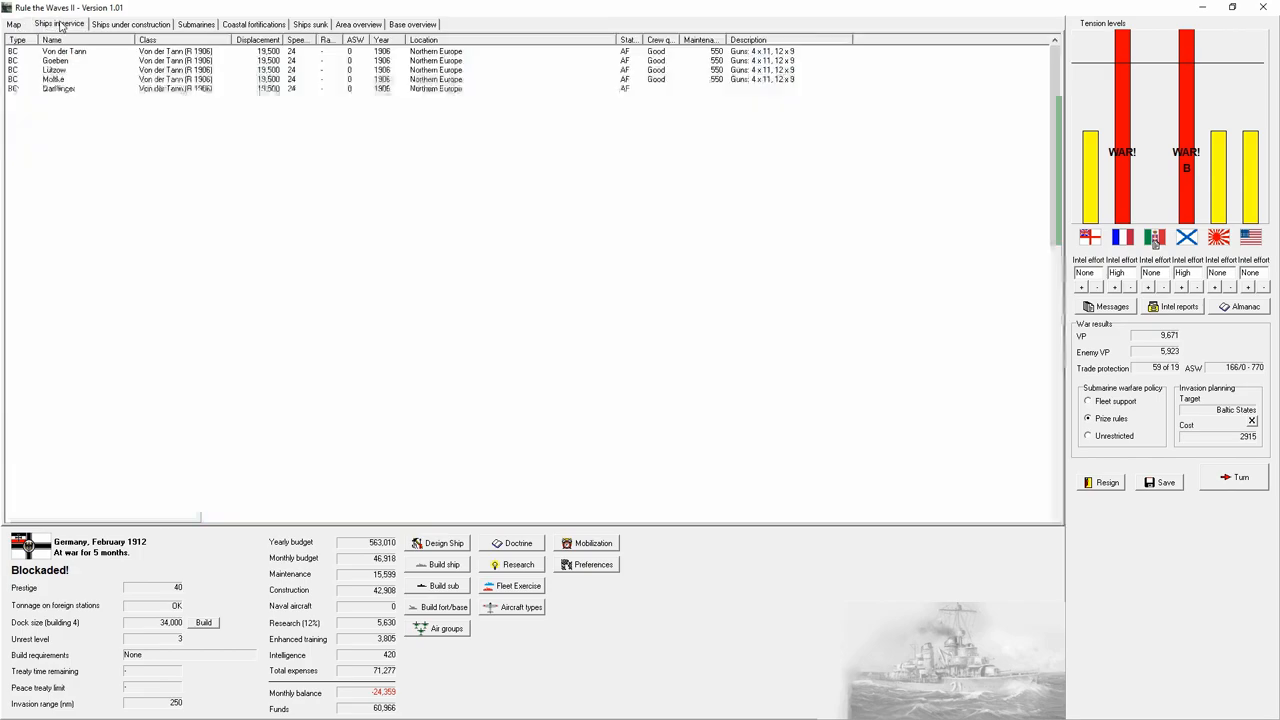
click(59, 24)
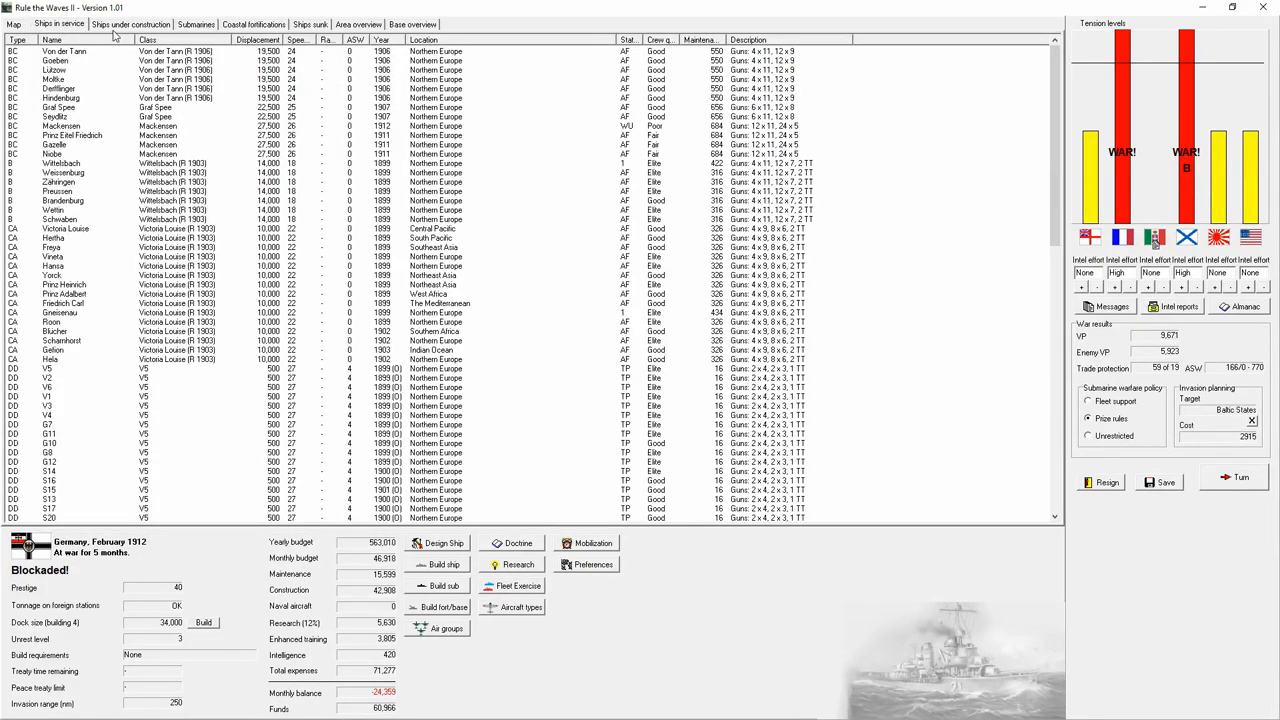
click(130, 24)
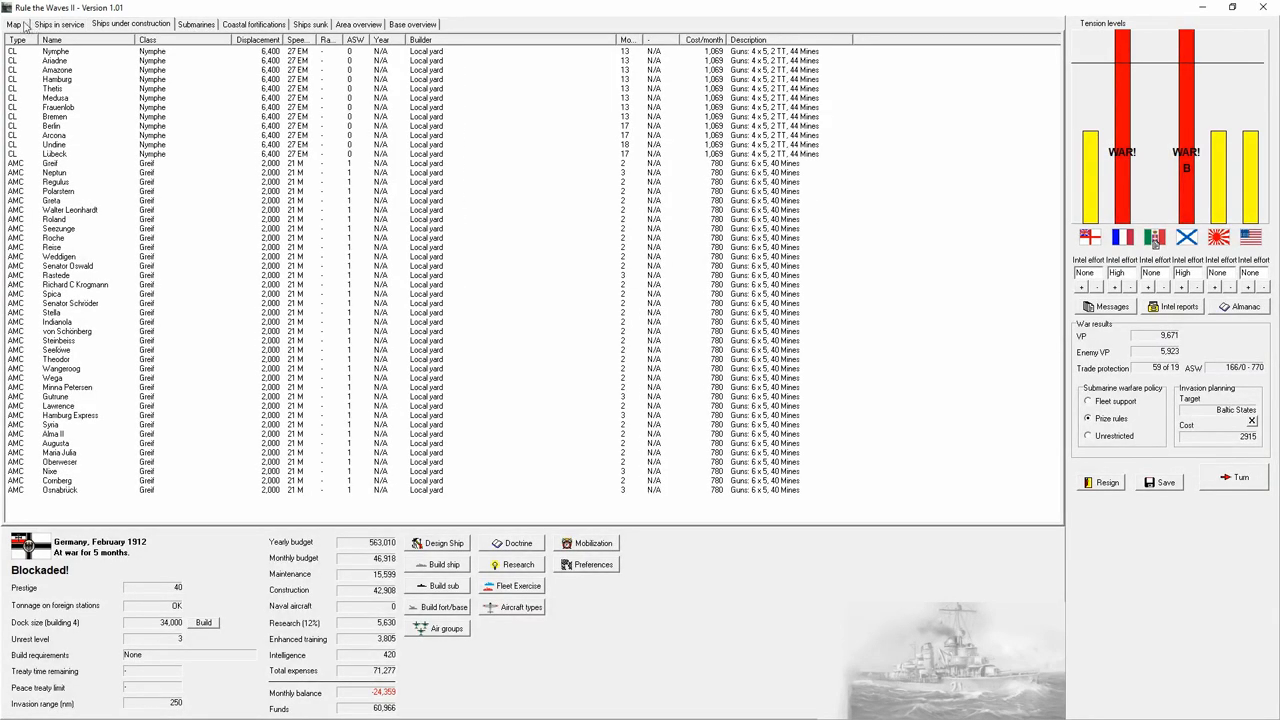
click(14, 24)
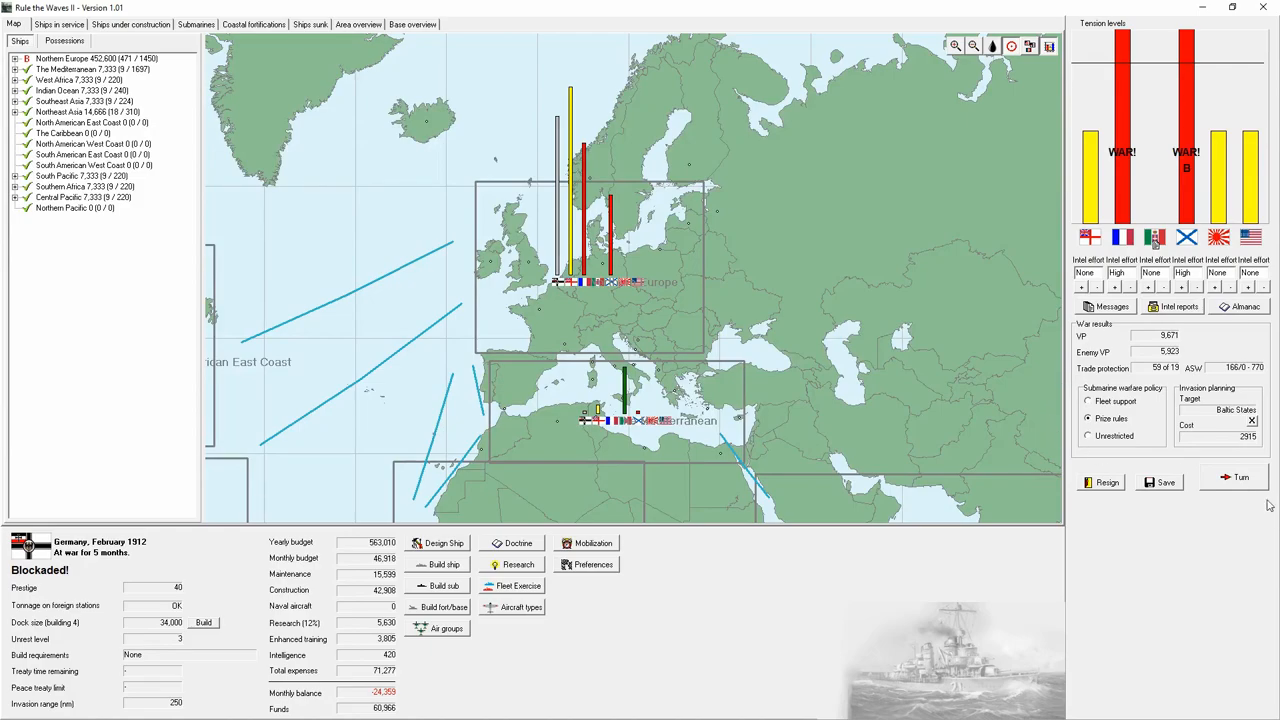
mouse_move(1248, 489)
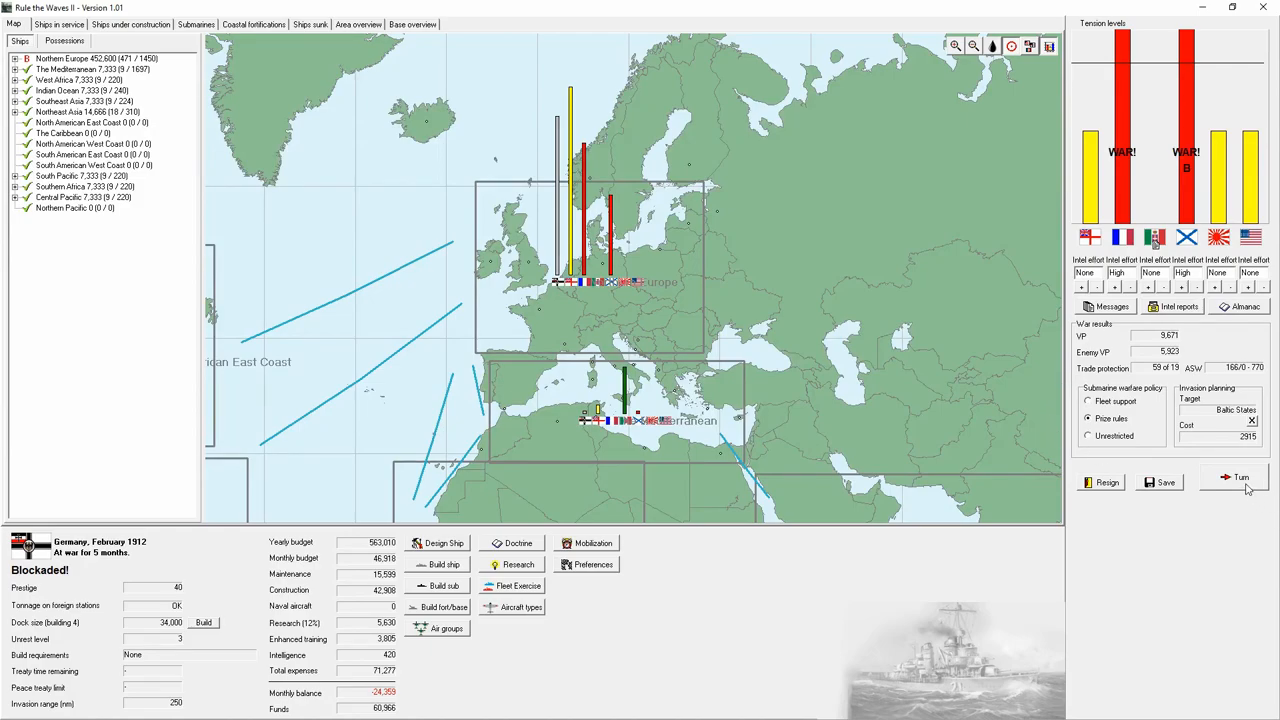
- Advance the turn and acknowledge the dock size, Annam rebellion and Northern Marianas reports
click(1240, 477)
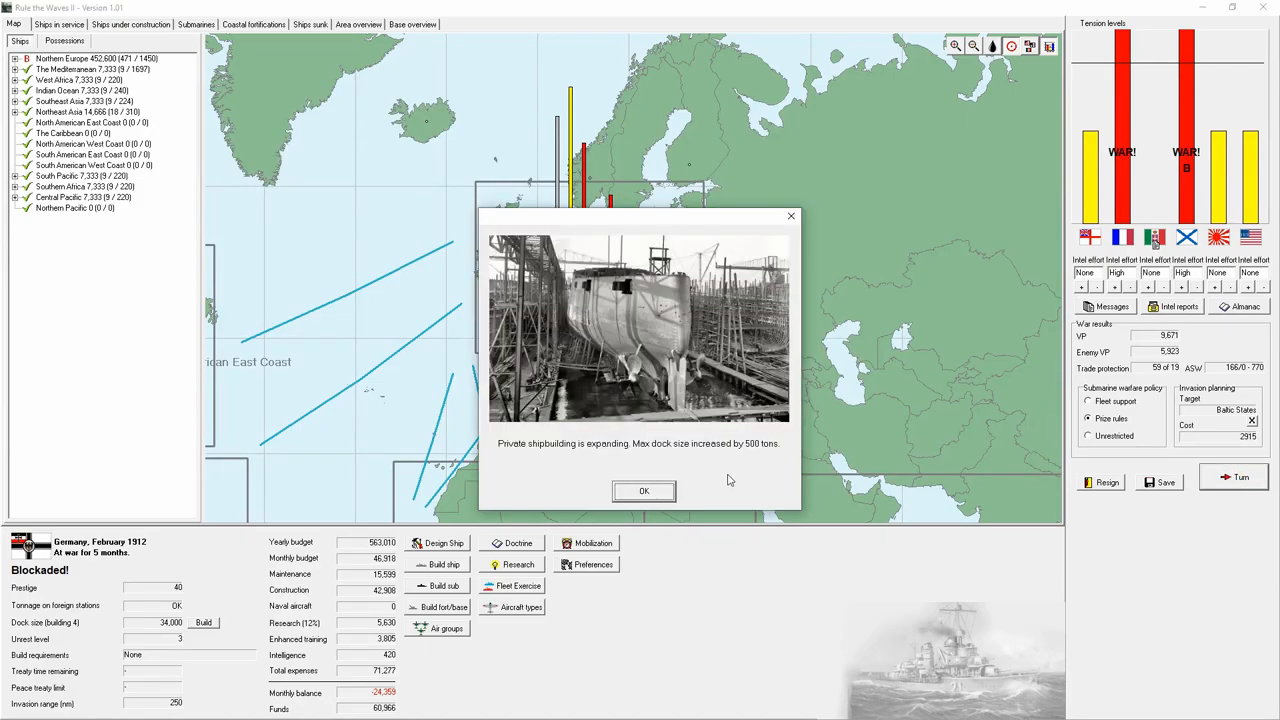
click(644, 491)
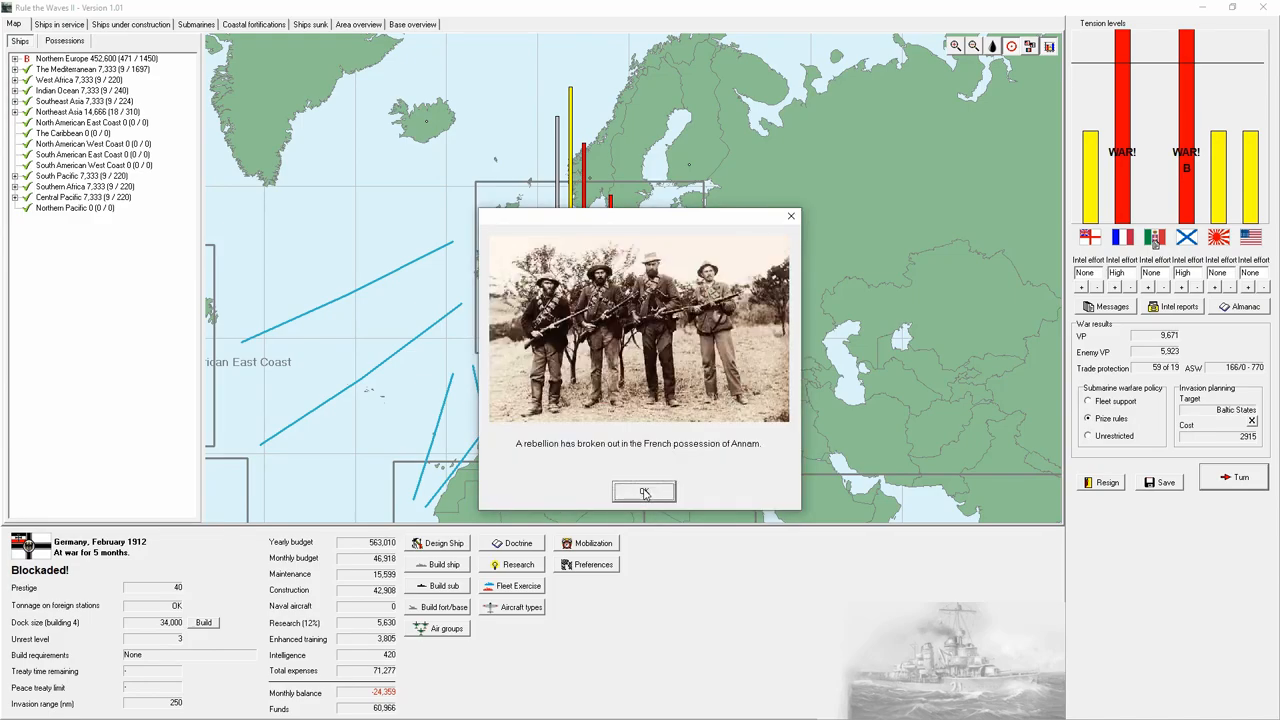
click(644, 492)
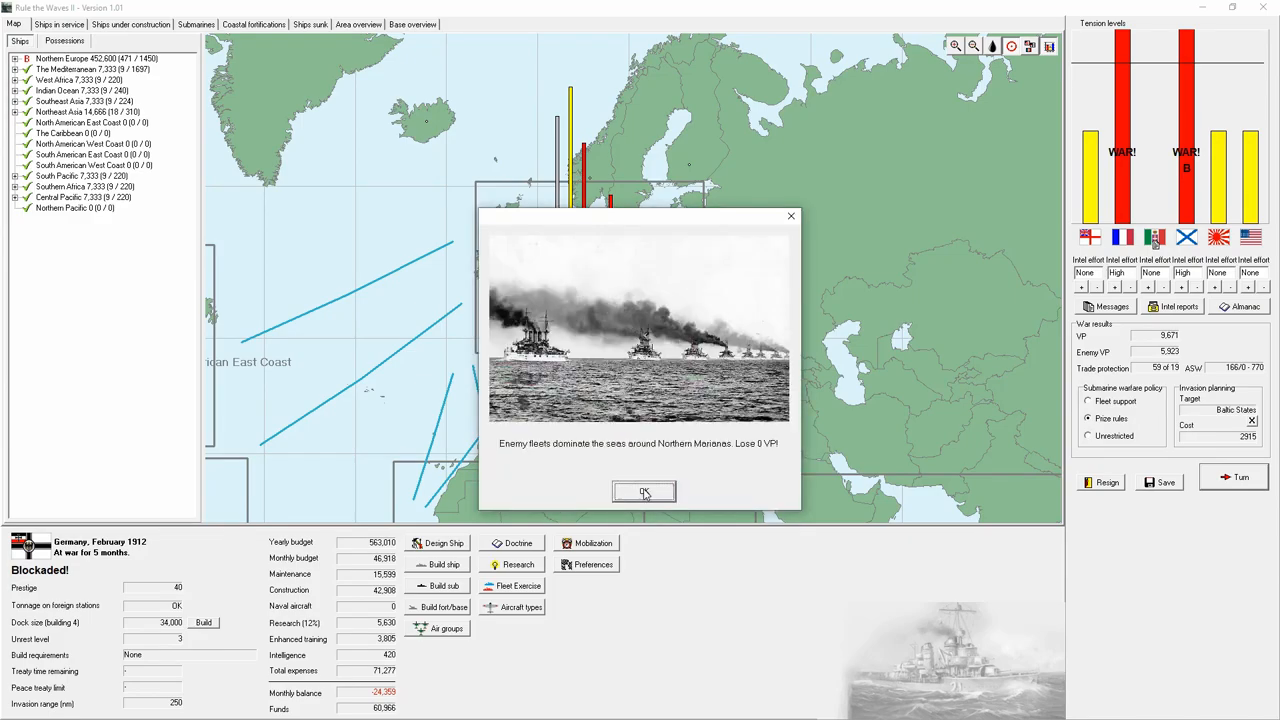
click(644, 492)
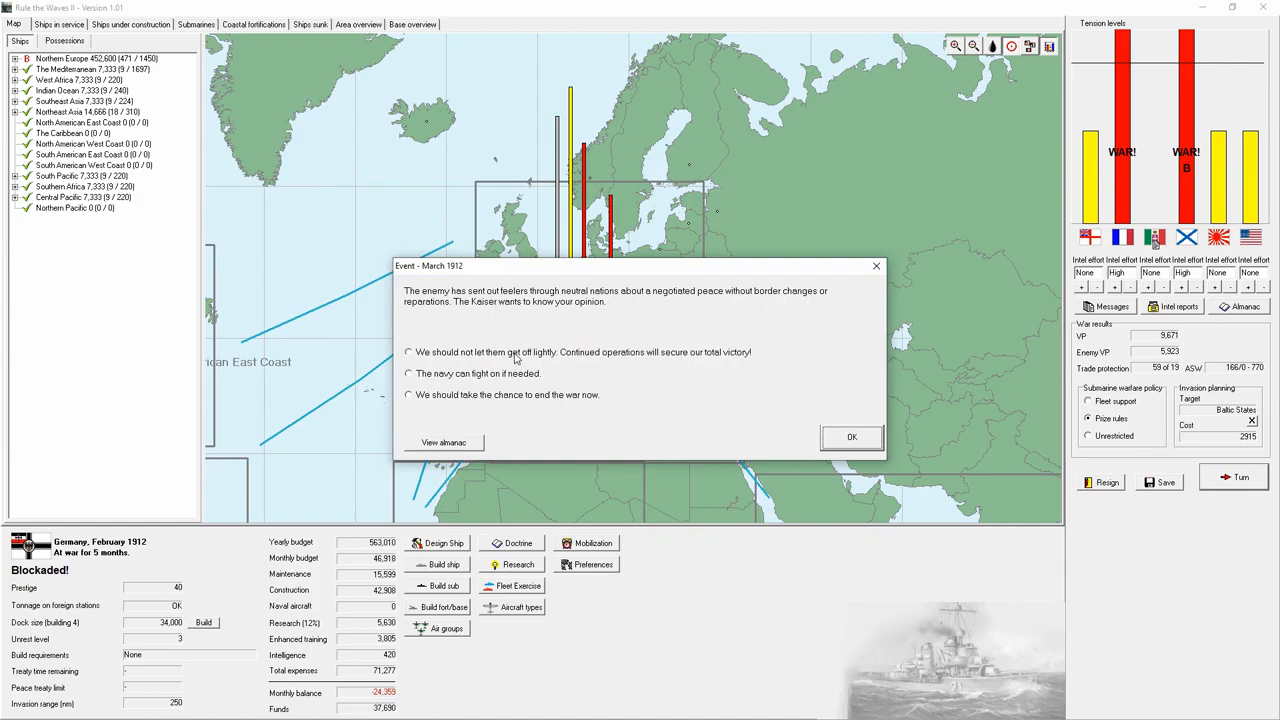
- Refuse the peace feelers, then dismiss the negotiations, armour research and submarine summary notices
click(851, 437)
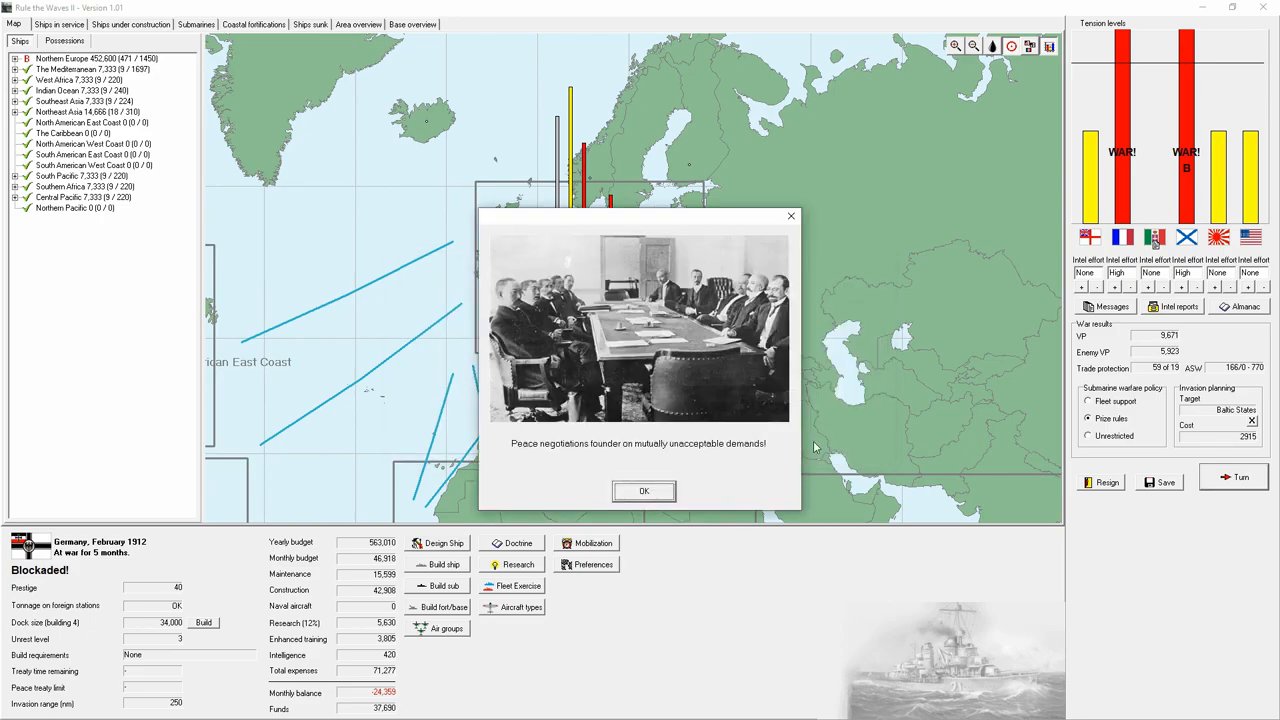
click(643, 491)
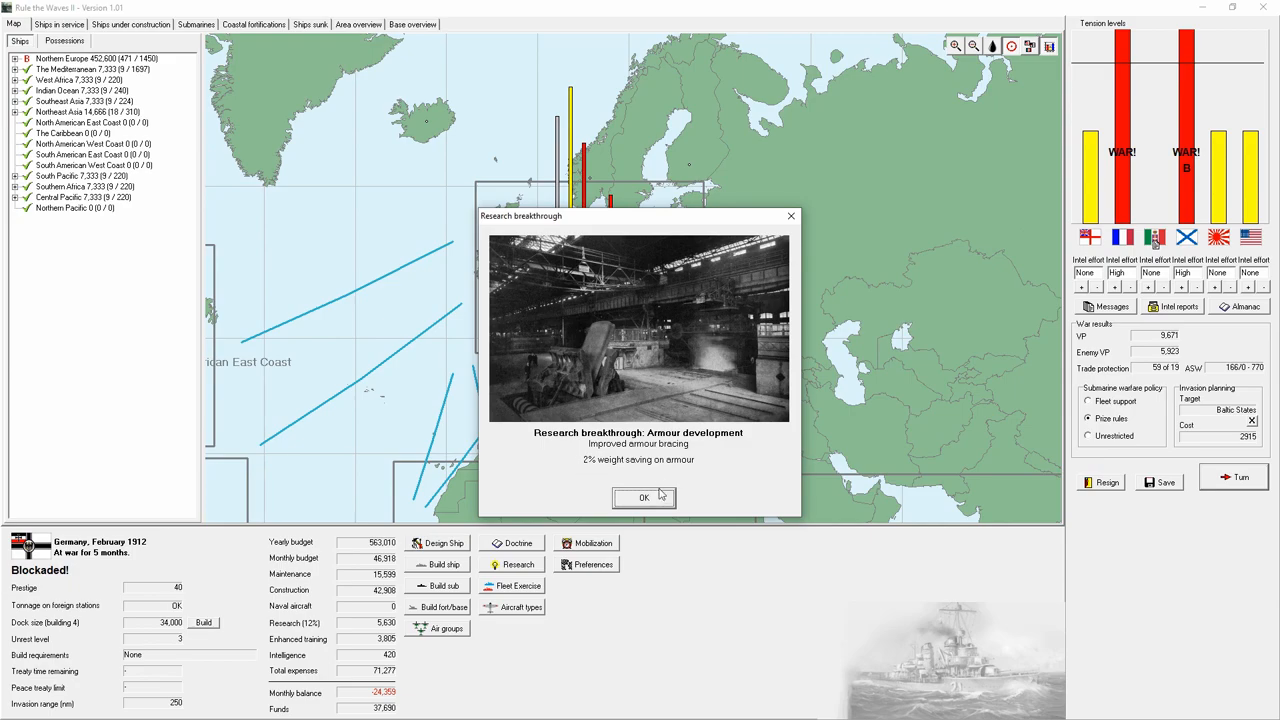
click(644, 498)
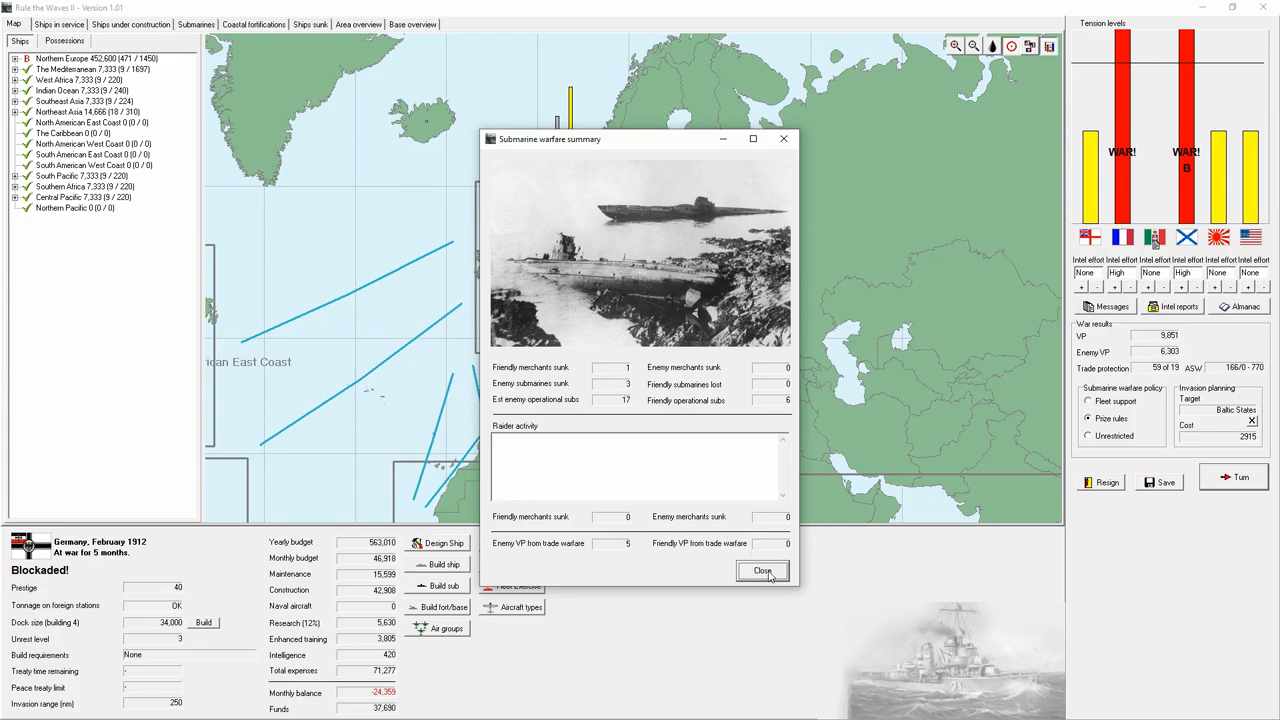
click(762, 570)
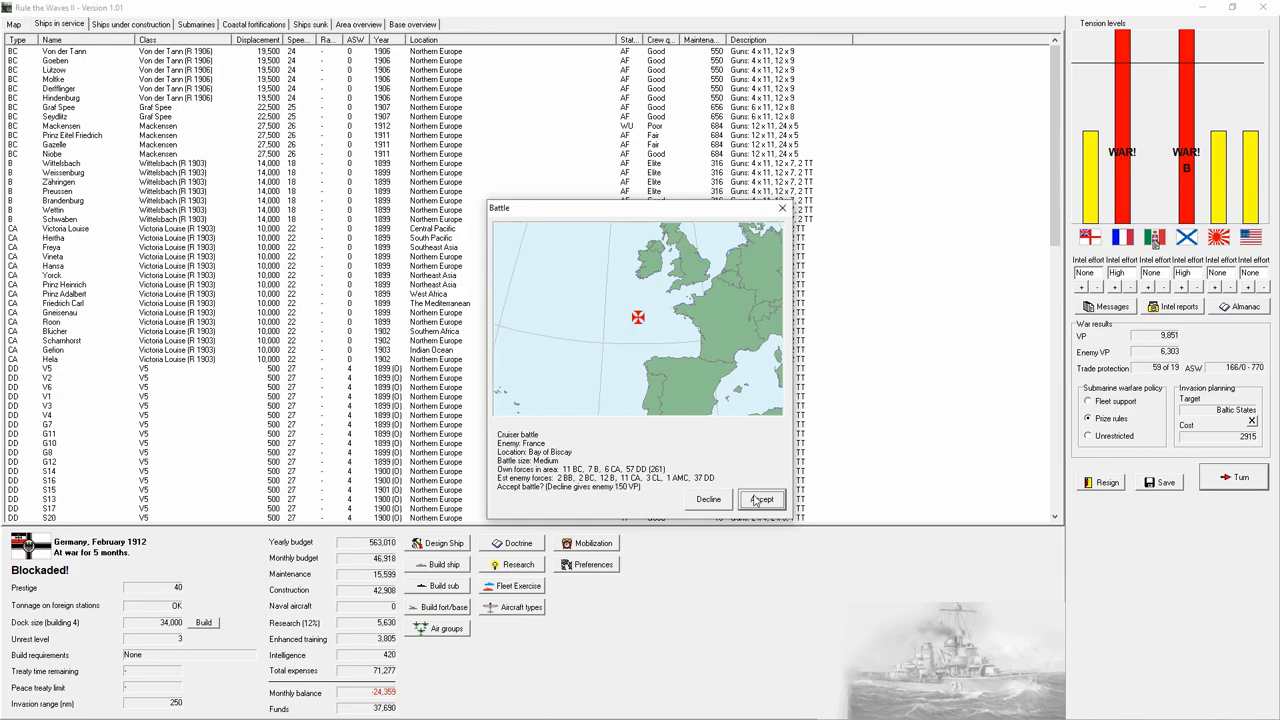
- Accept the Bay of Biscay cruiser battle against France
click(761, 499)
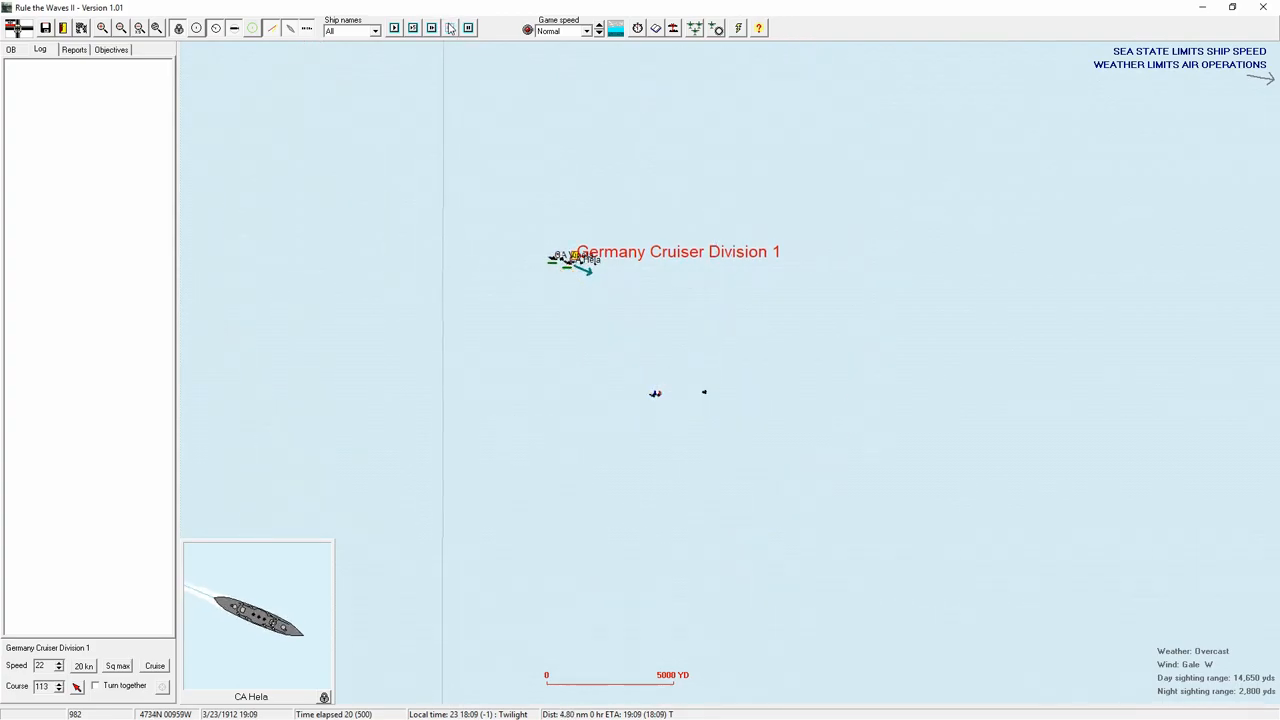
- Run the Bay of Biscay battle simulation at Ultra fast game speed
click(450, 27)
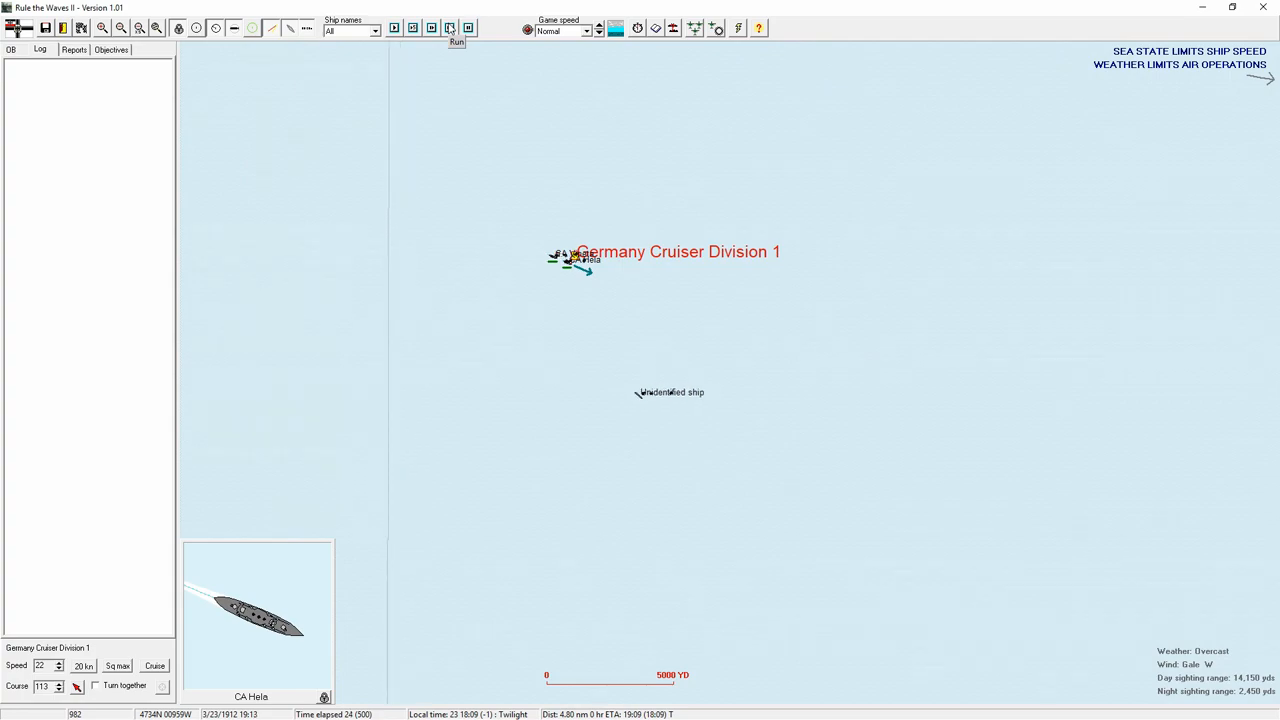
click(449, 27)
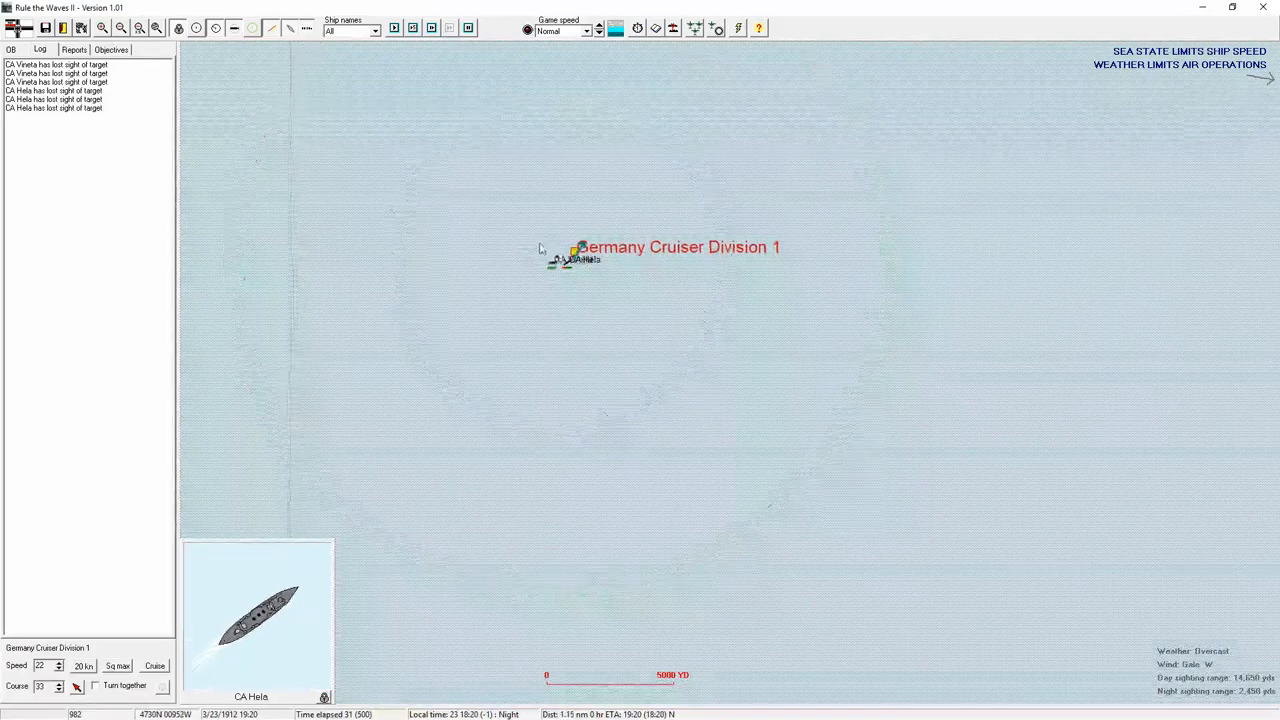
click(588, 31)
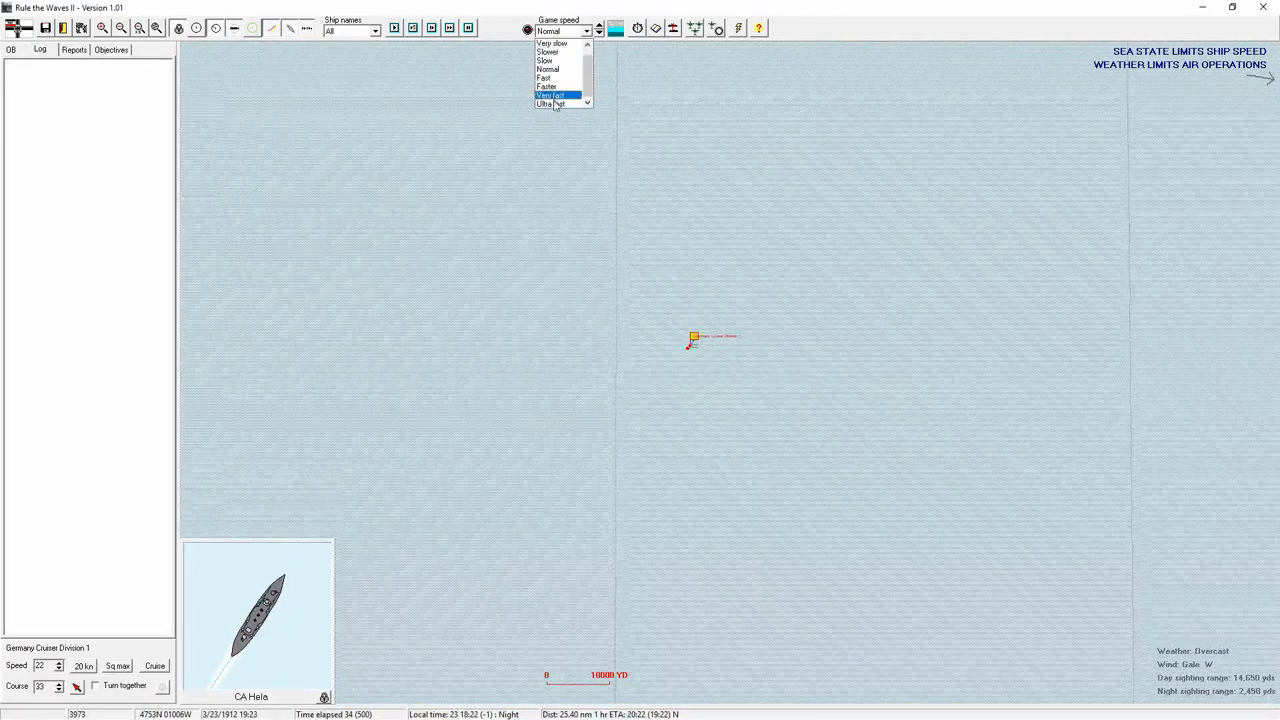
click(549, 103)
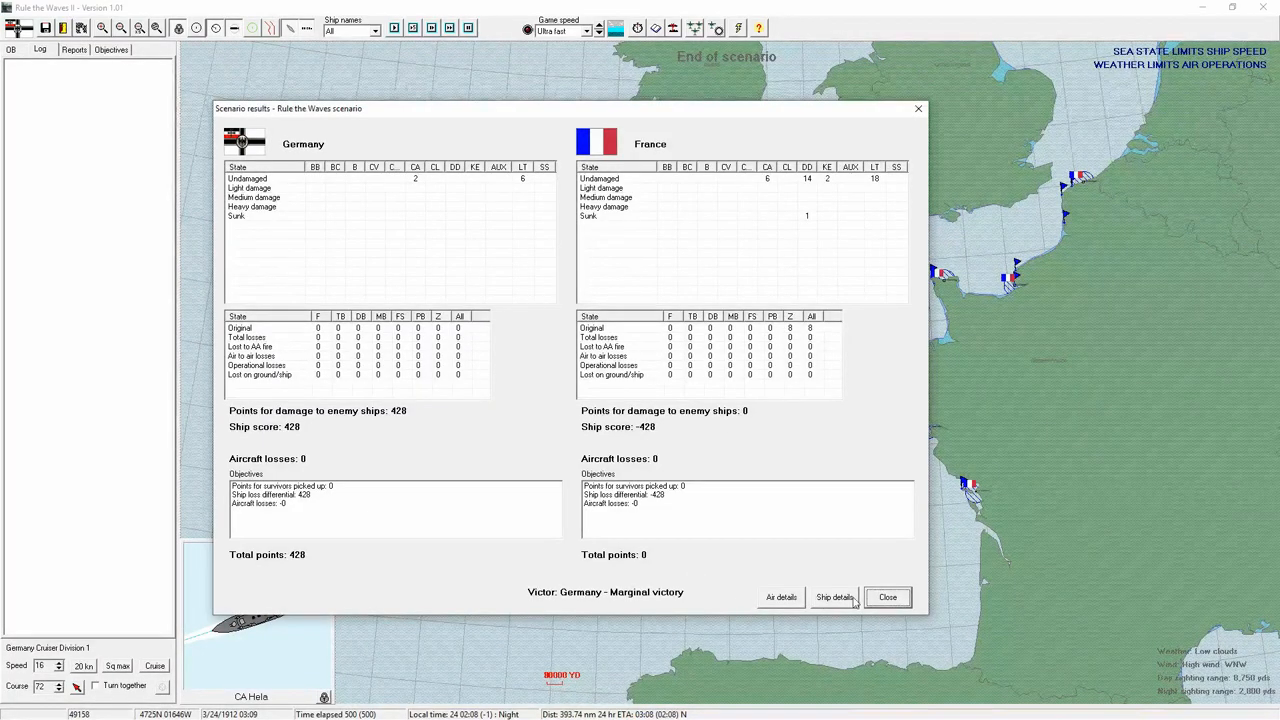
- Close the German marginal victory results (428 to 0) and confirm leaving the scenario
click(834, 597)
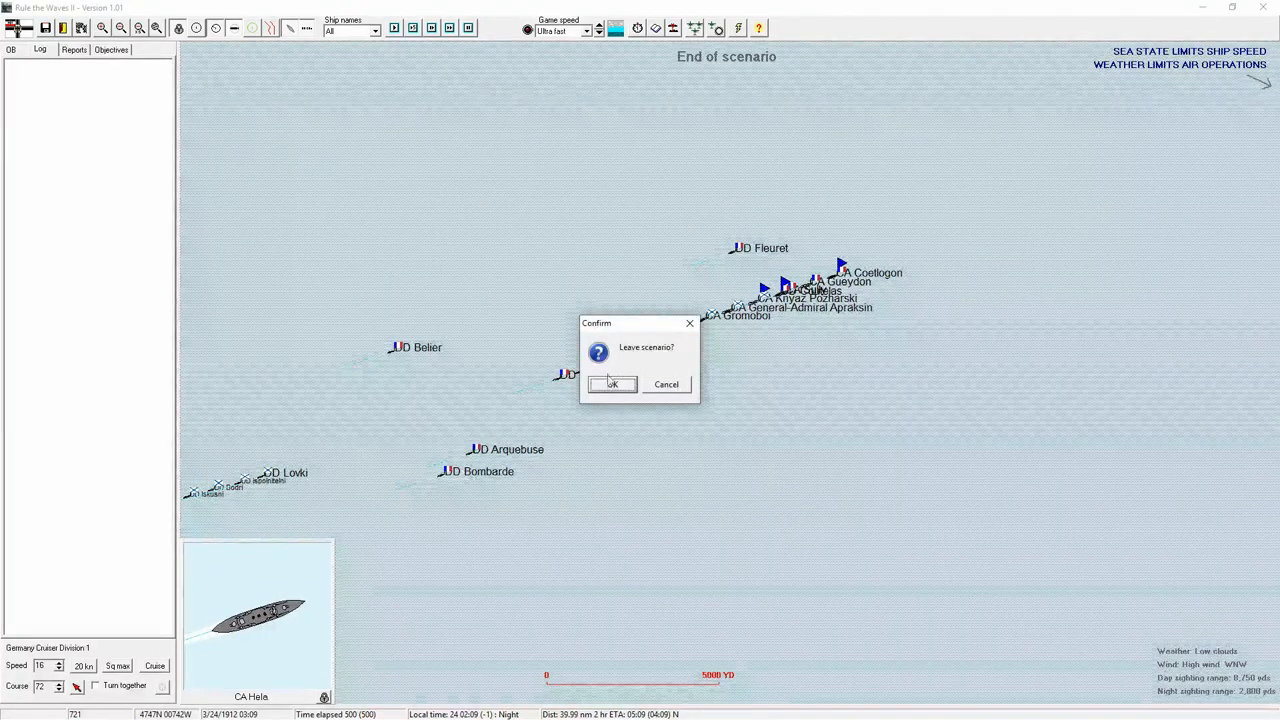
click(612, 384)
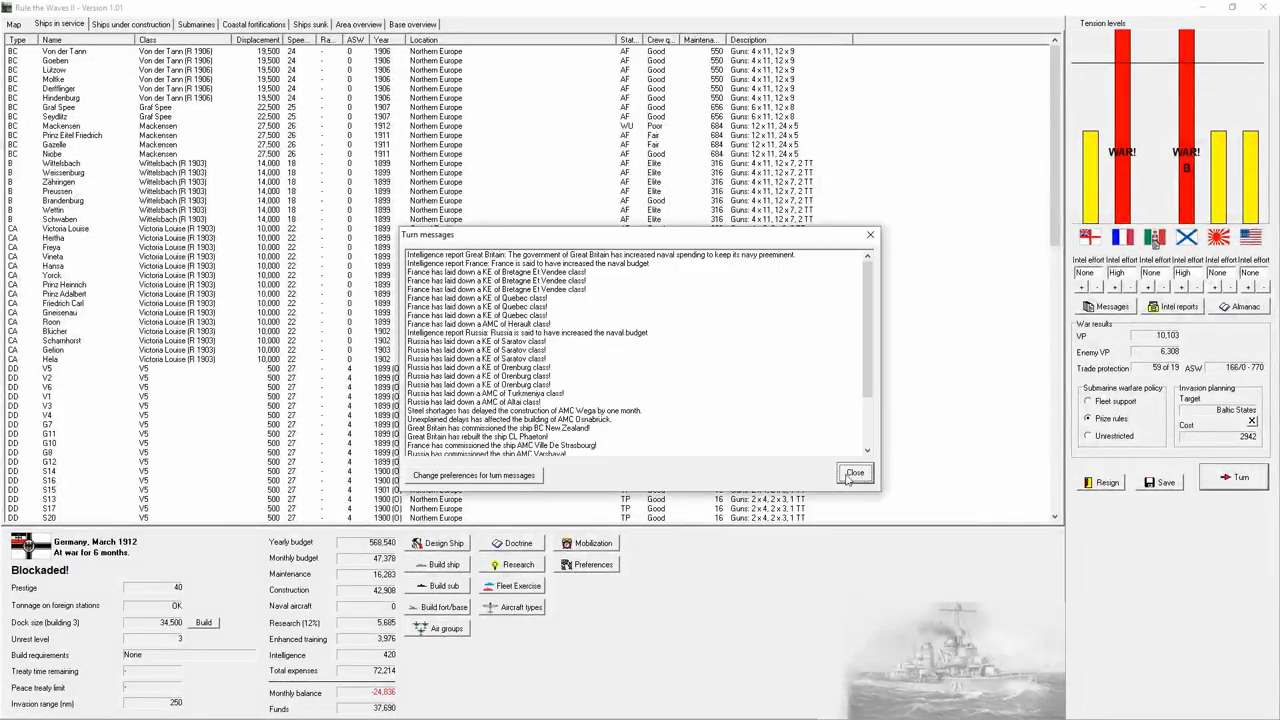
- Dismiss the March 1912 turn messages and check the empty air groups
click(855, 472)
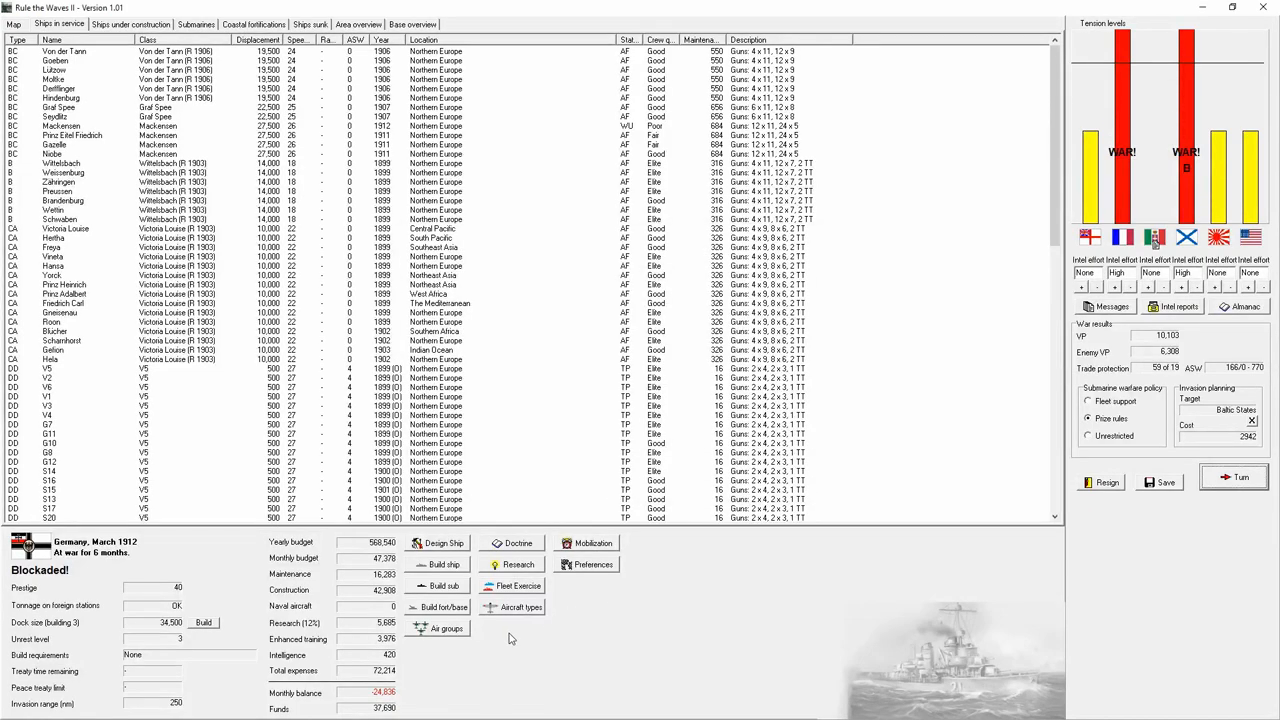
click(513, 607)
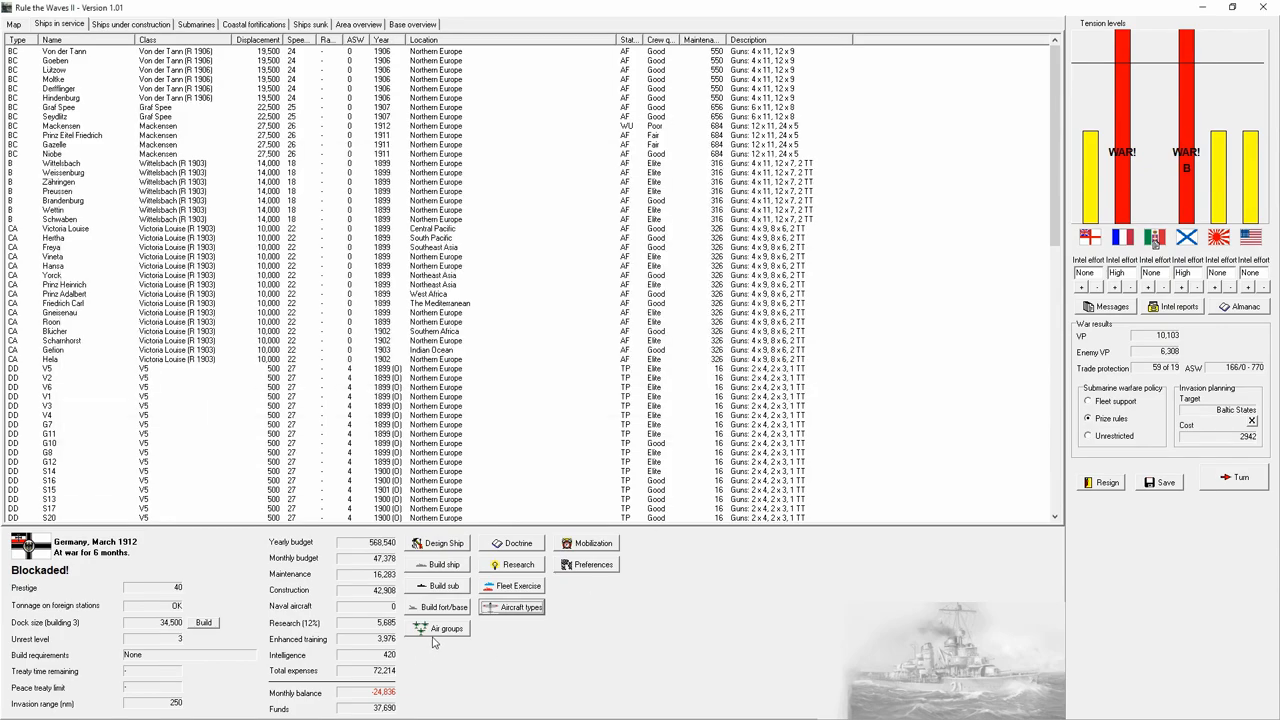
click(446, 628)
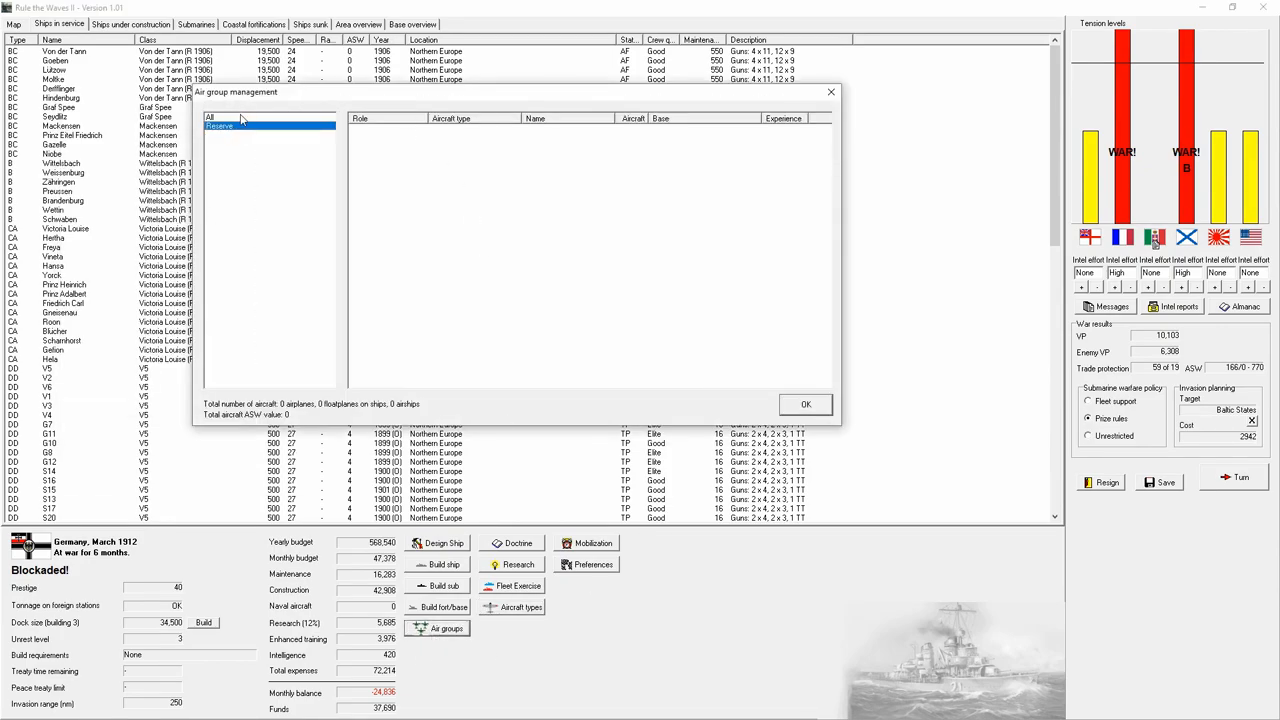
click(805, 404)
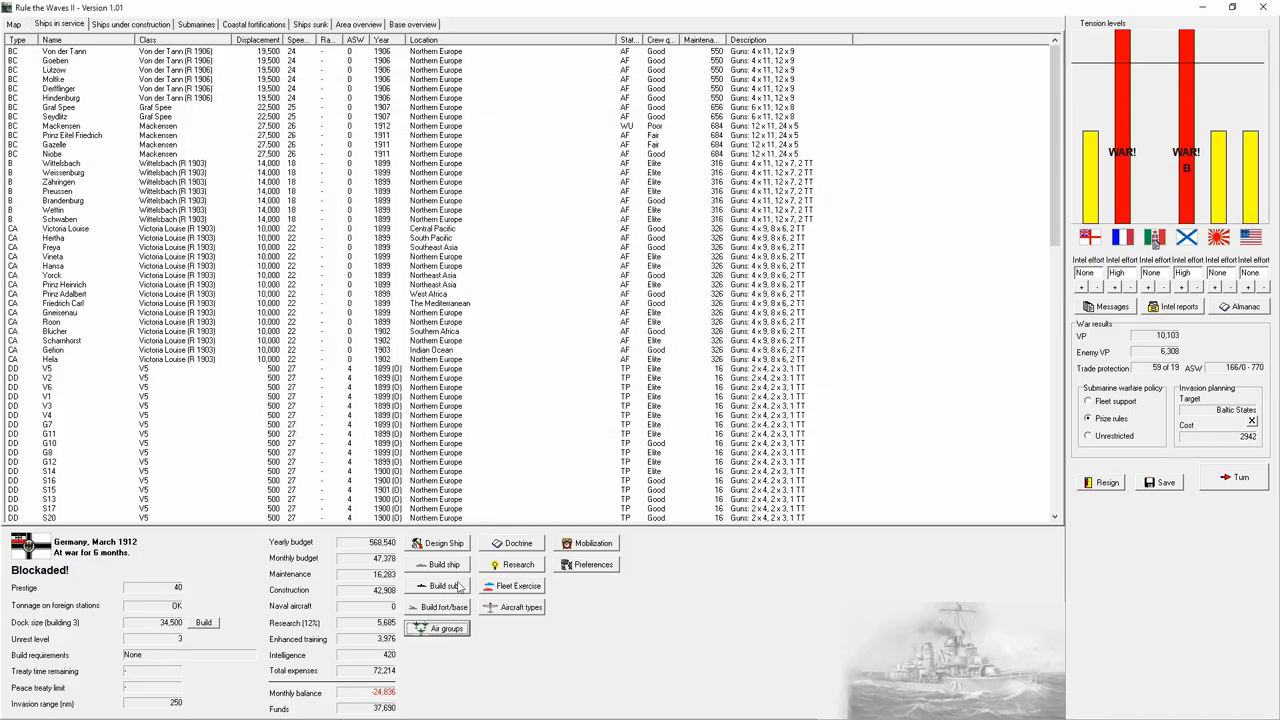
- Check airship base costs in the coastal fortification builder, then cancel without building
click(437, 607)
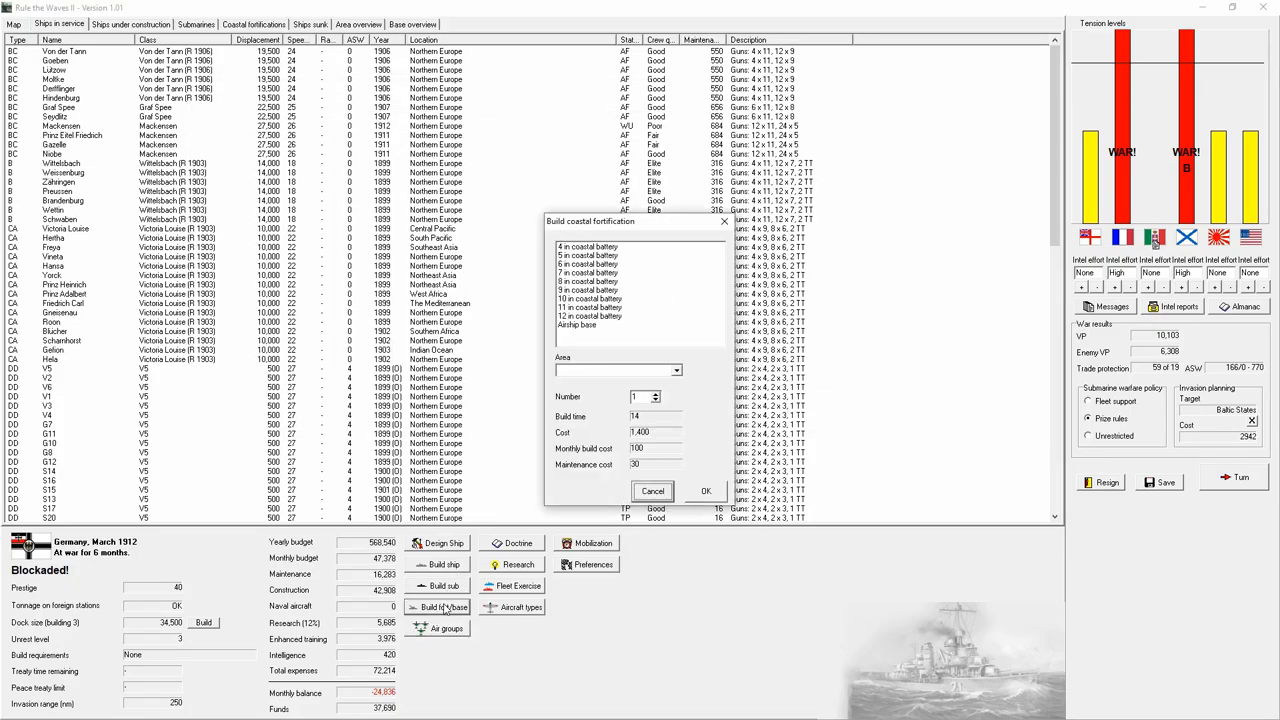
click(583, 325)
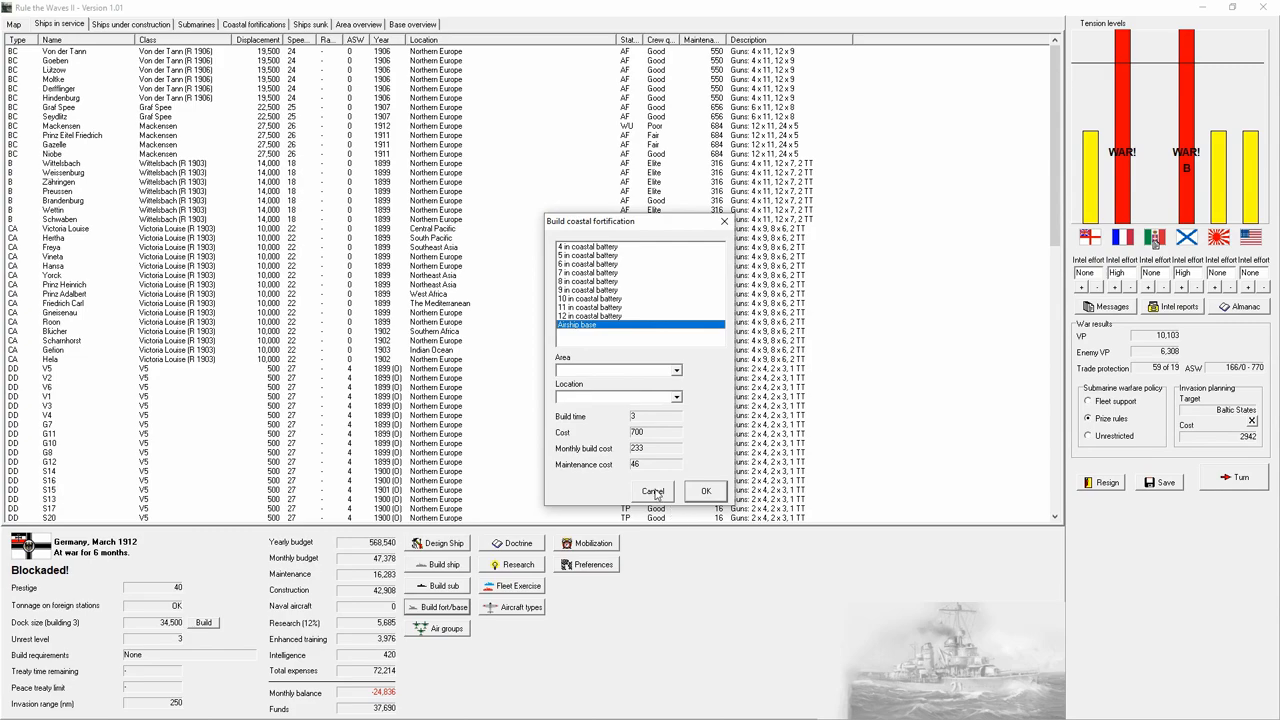
click(652, 491)
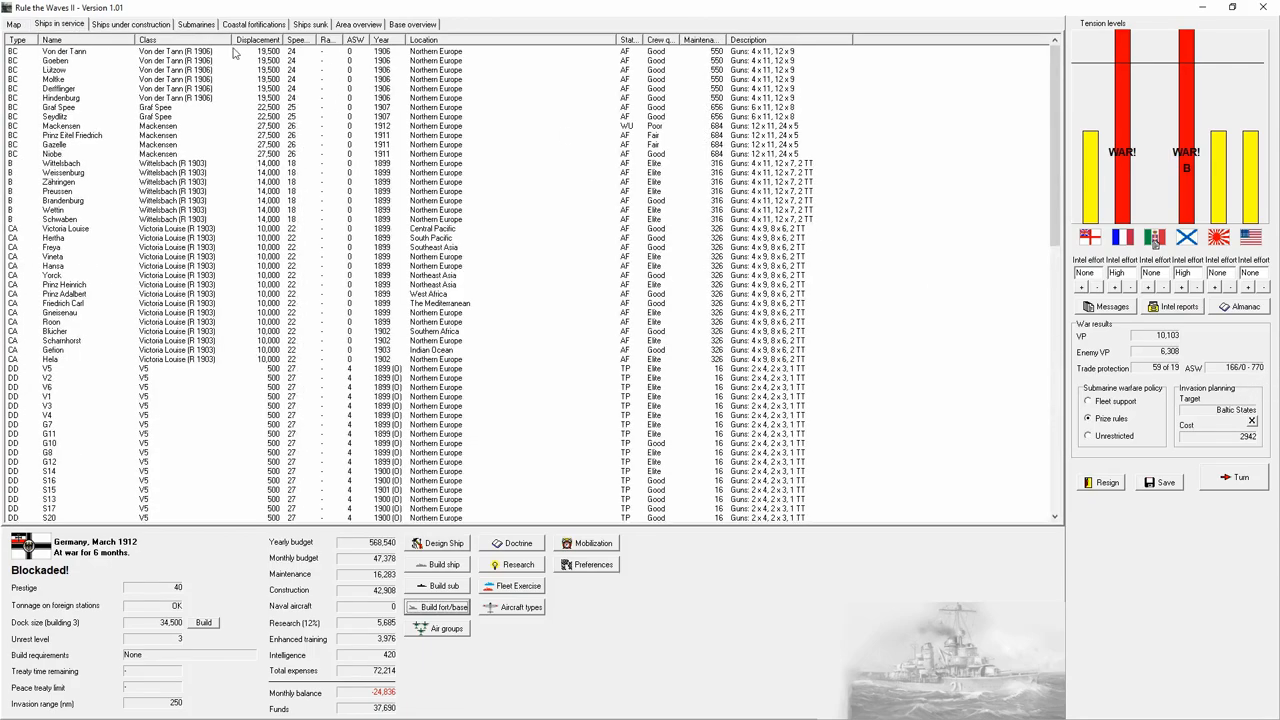
- Review the Northern Europe area force details from the campaign map
click(13, 24)
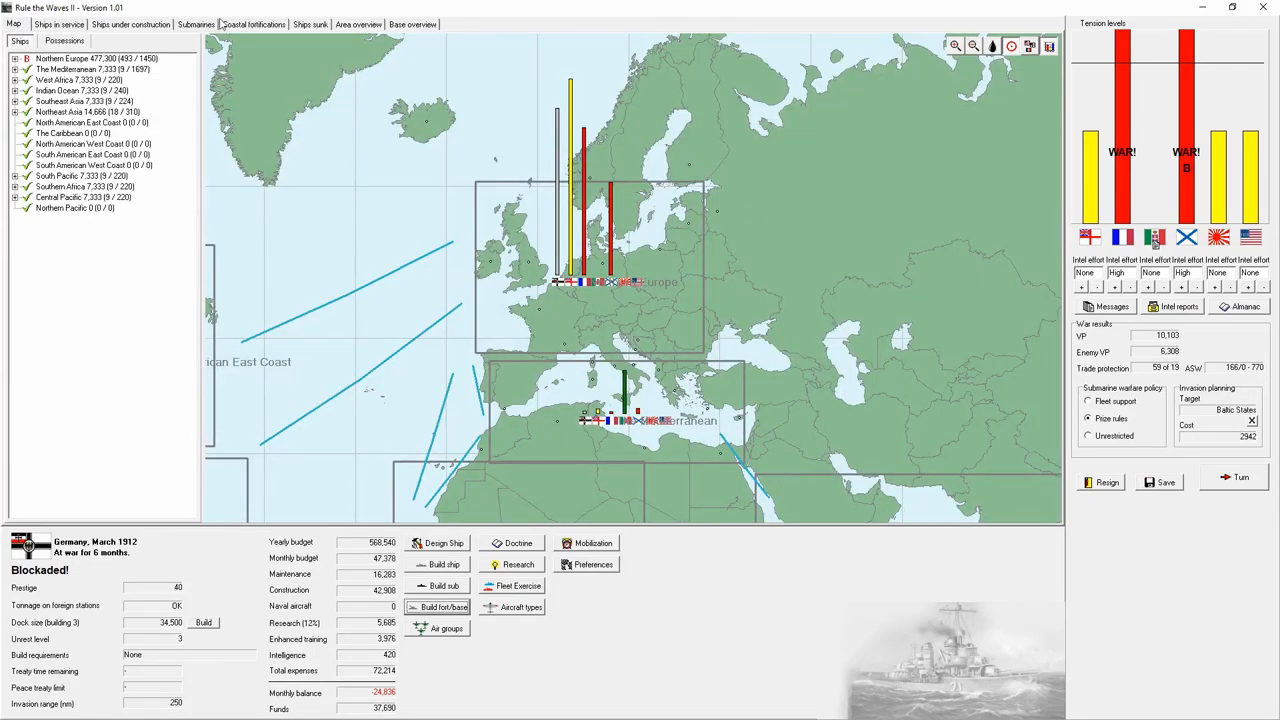
click(412, 23)
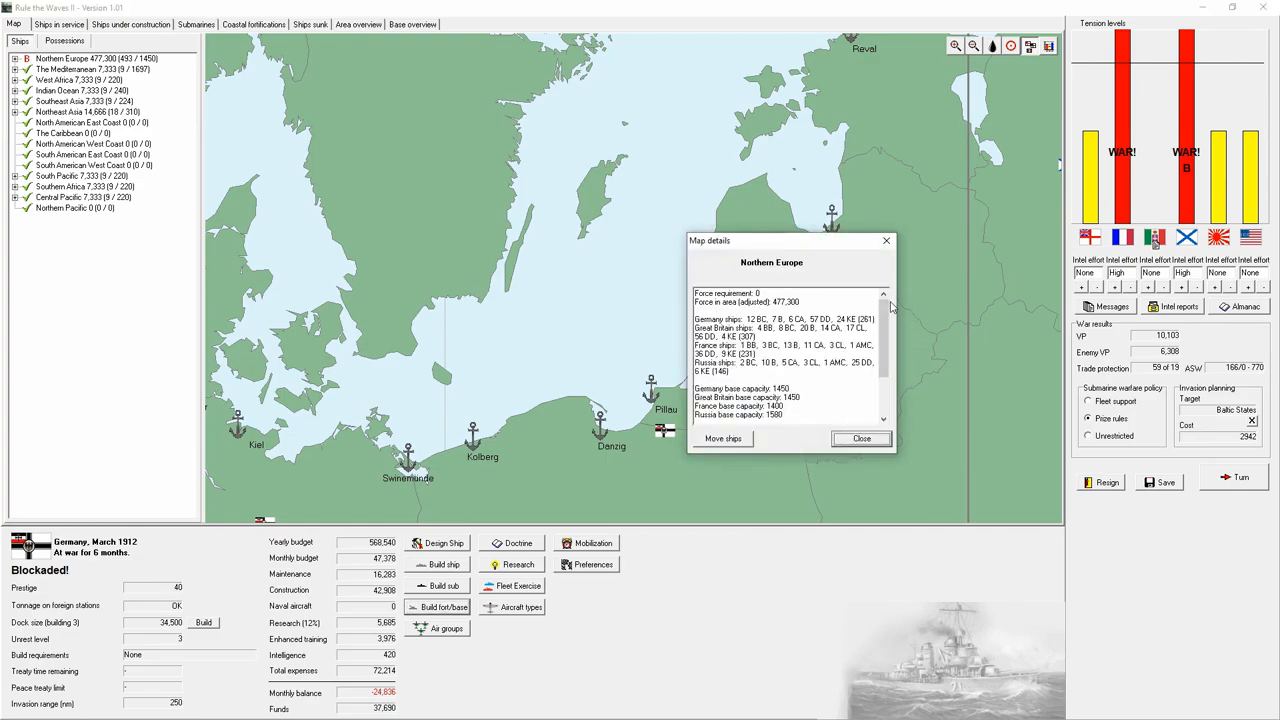
click(860, 438)
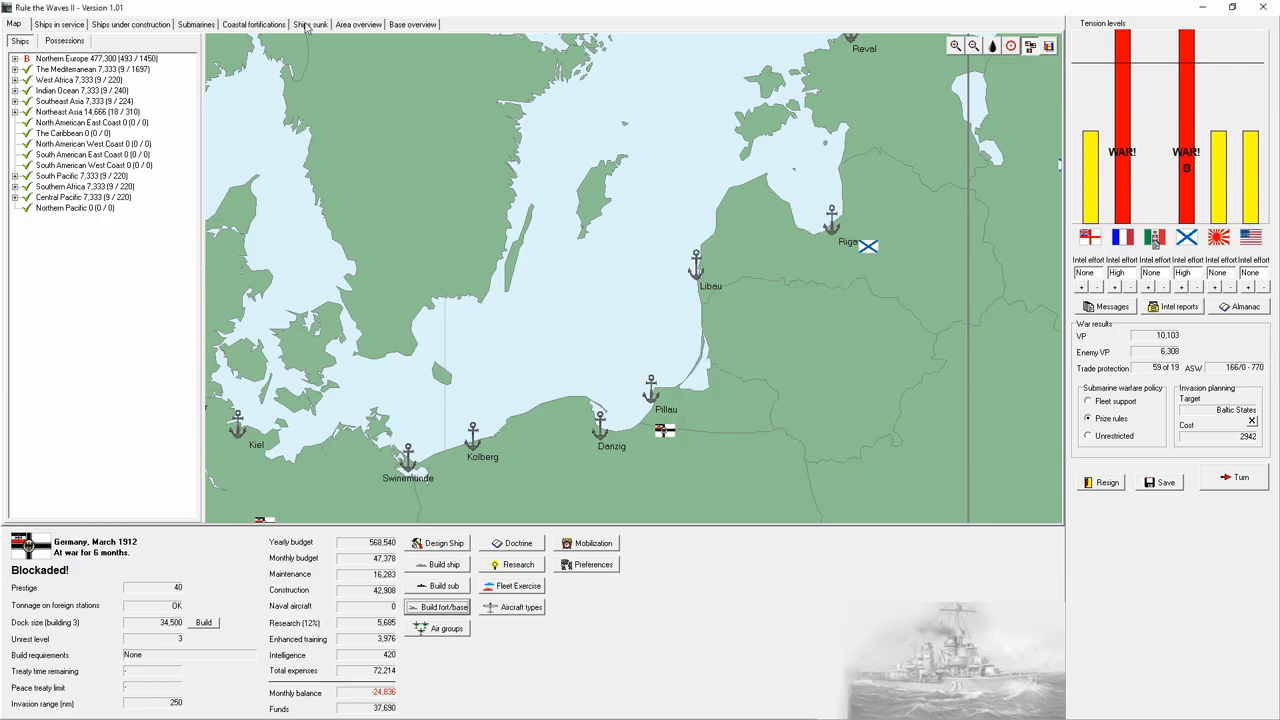
- Check base capacities by area, select the Pillau base, and return to the map
click(412, 23)
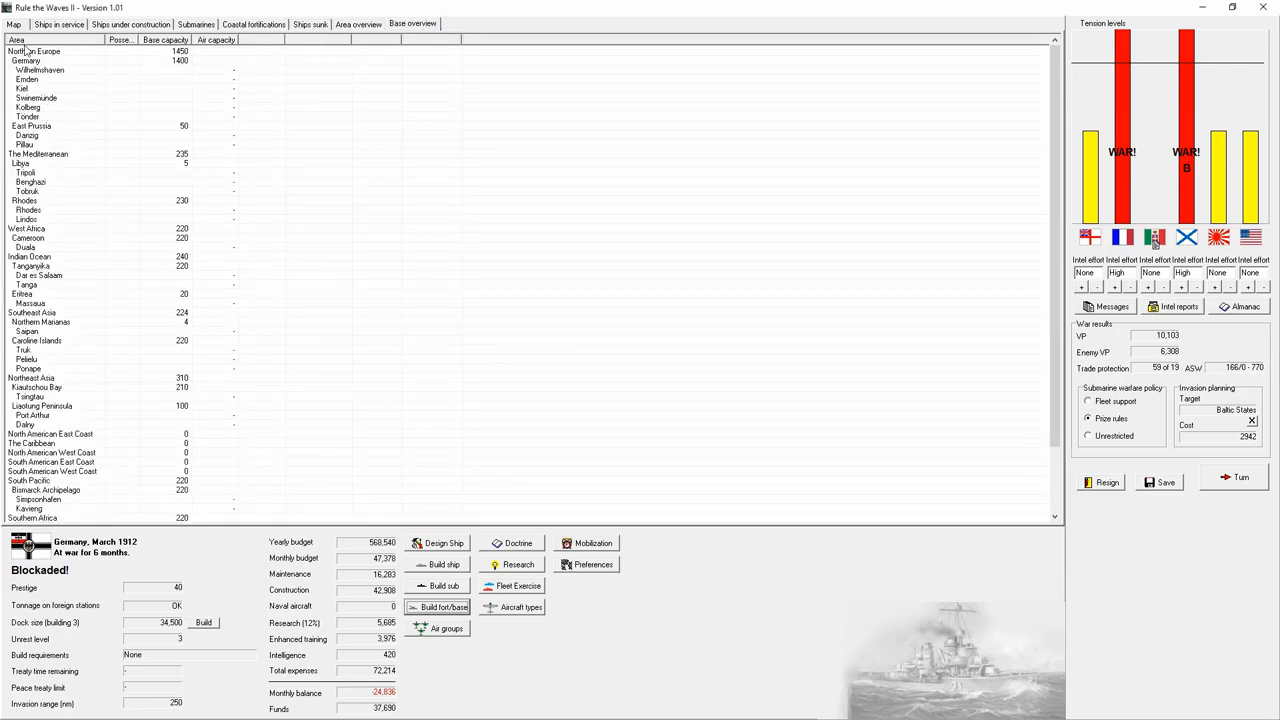
click(13, 24)
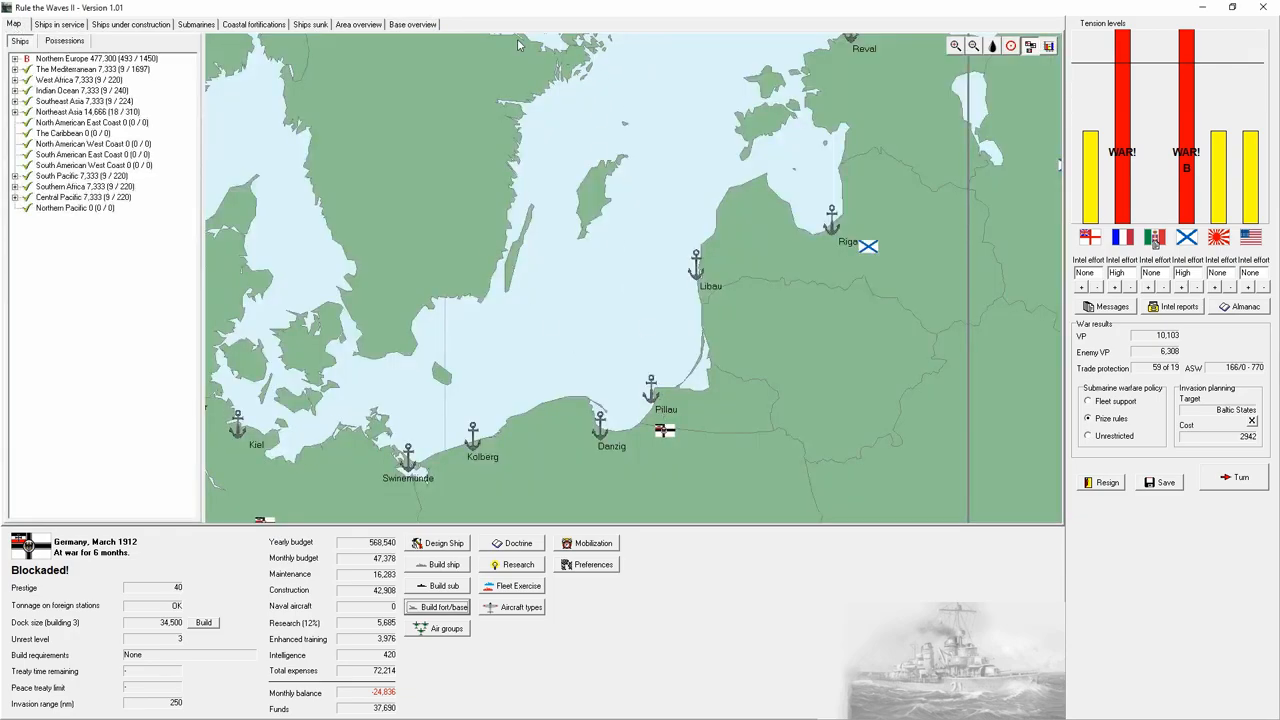
click(411, 23)
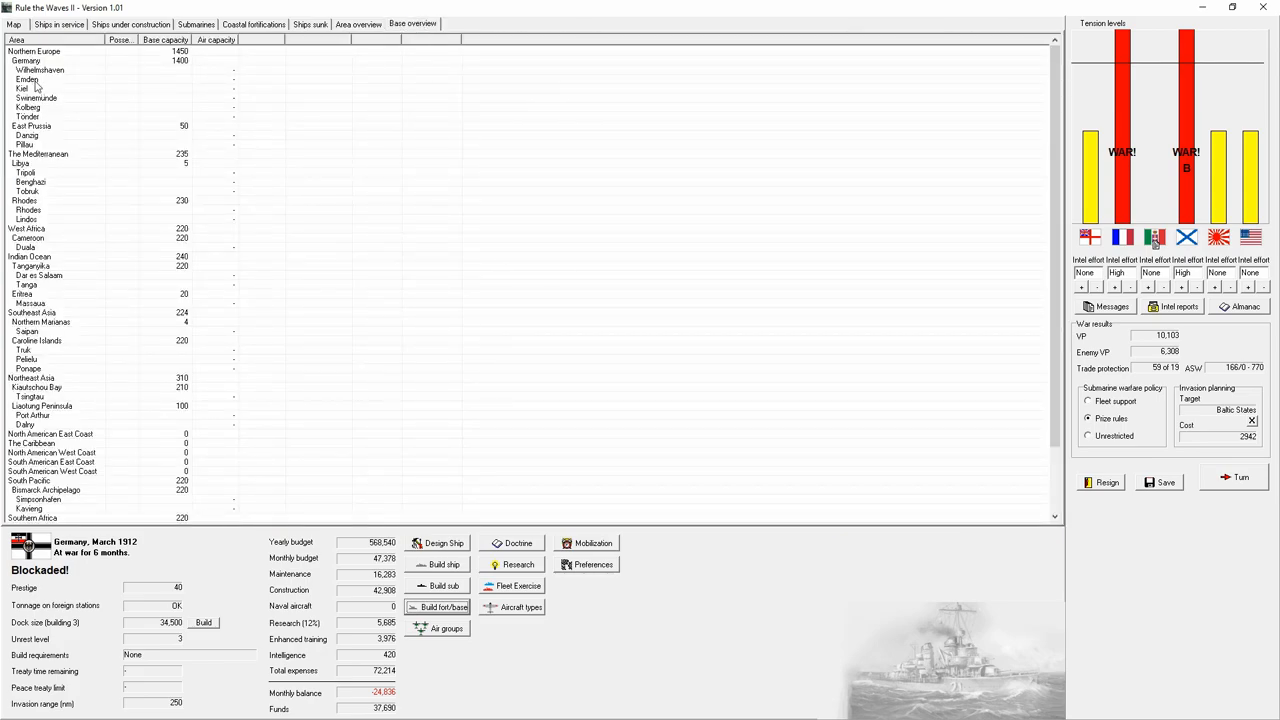
click(25, 144)
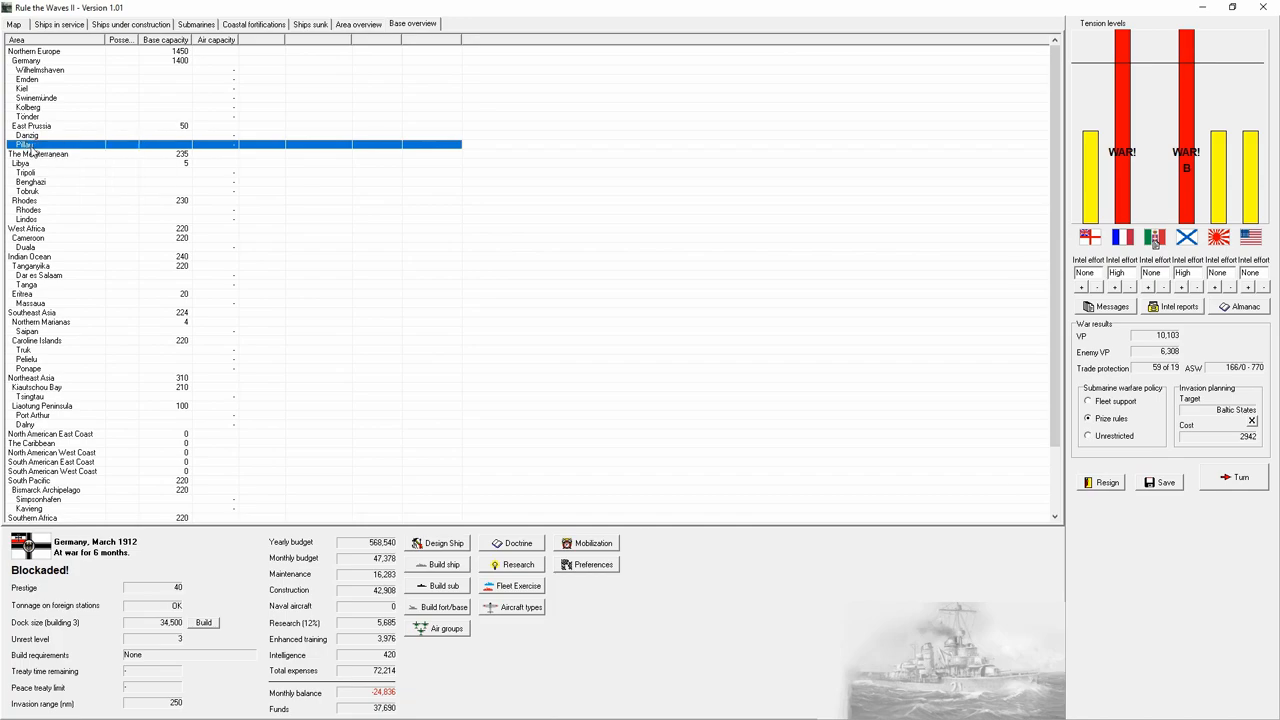
click(13, 24)
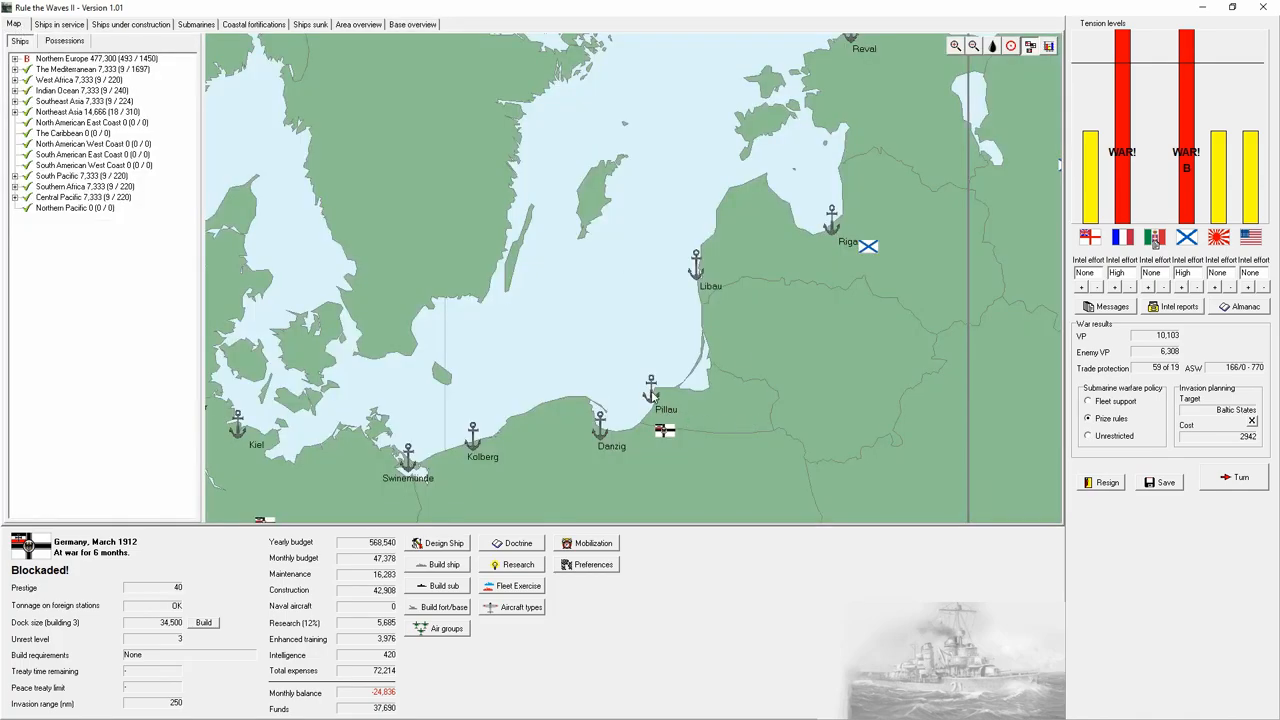
click(1084, 272)
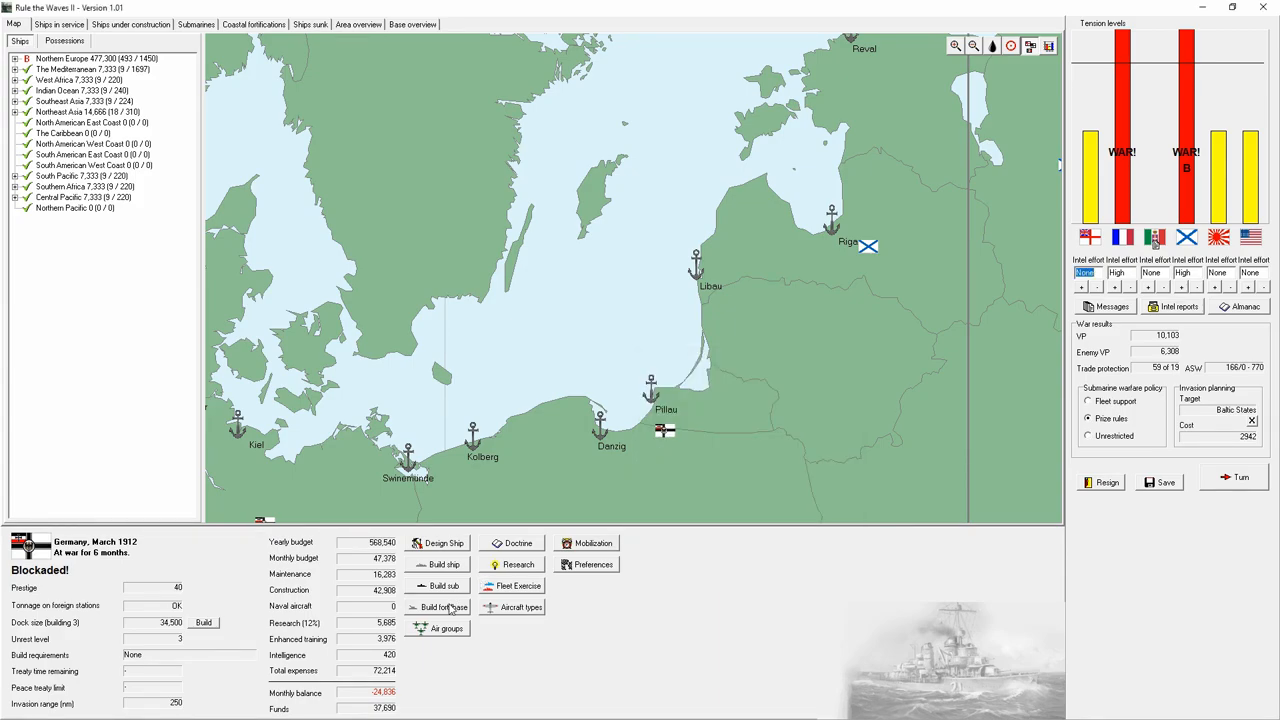
- Order an airship base at Pillau, East Prussia, costing 233 per month
click(443, 607)
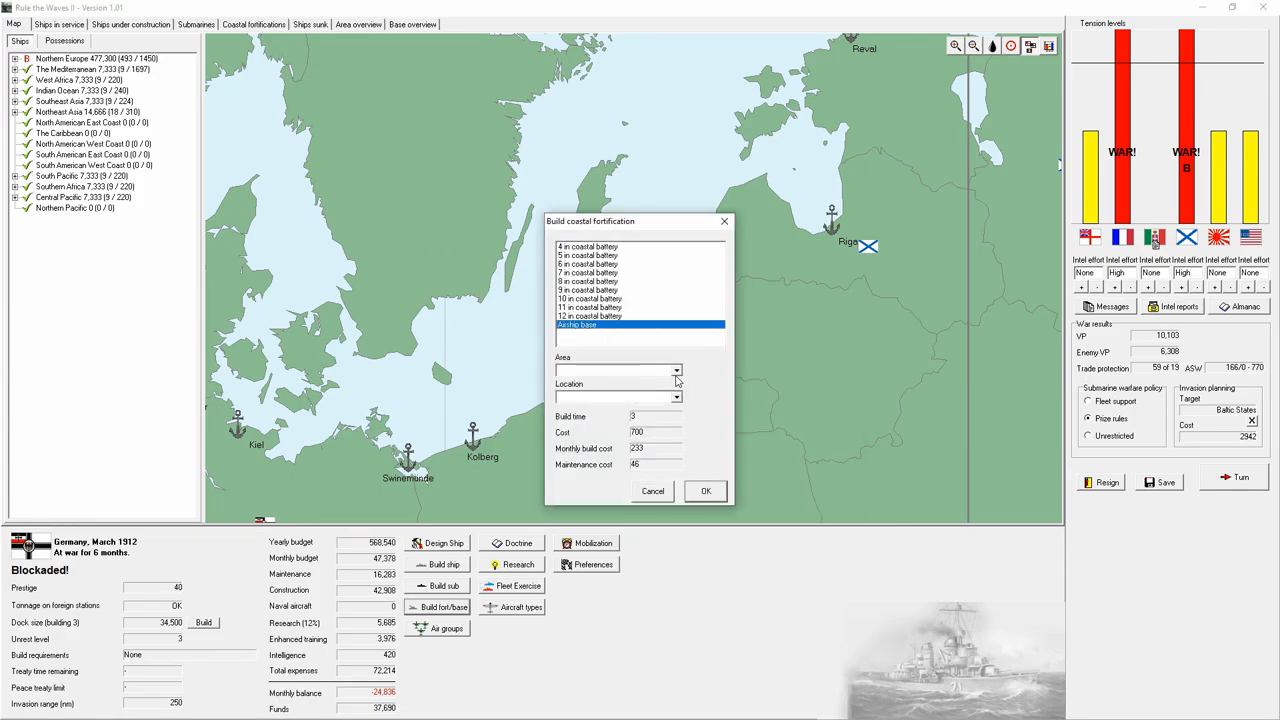
click(677, 371)
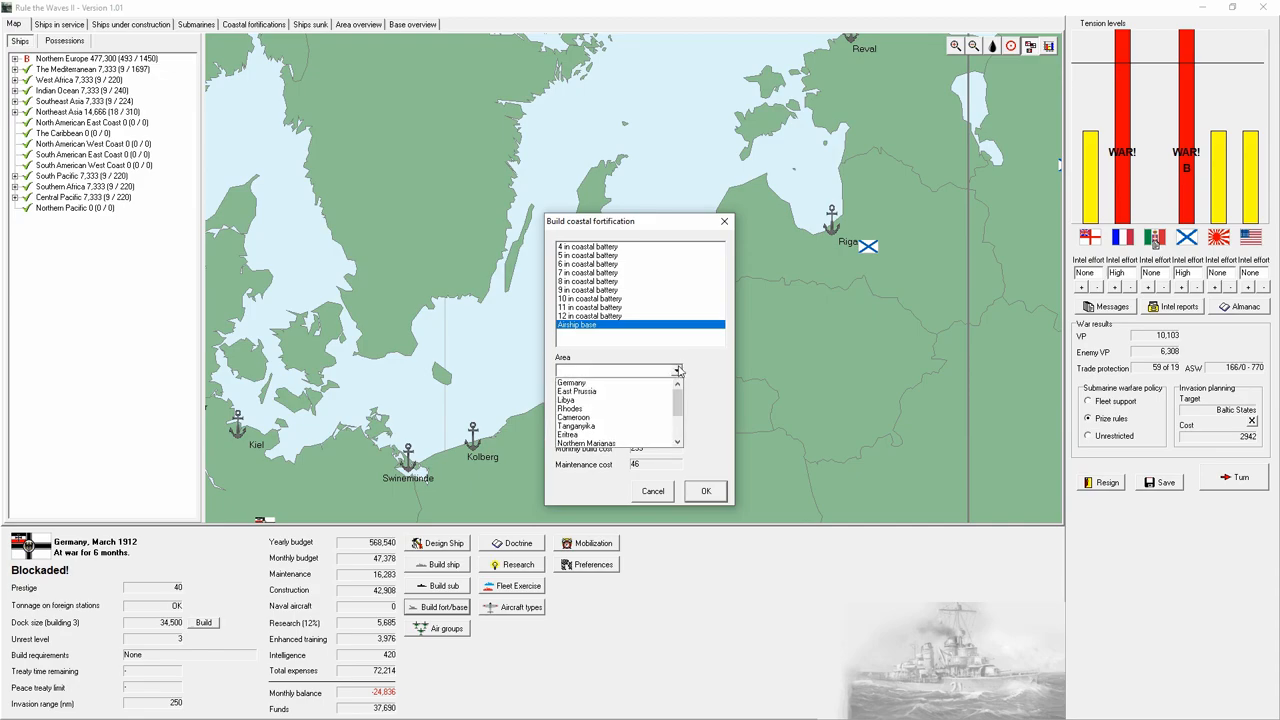
click(576, 391)
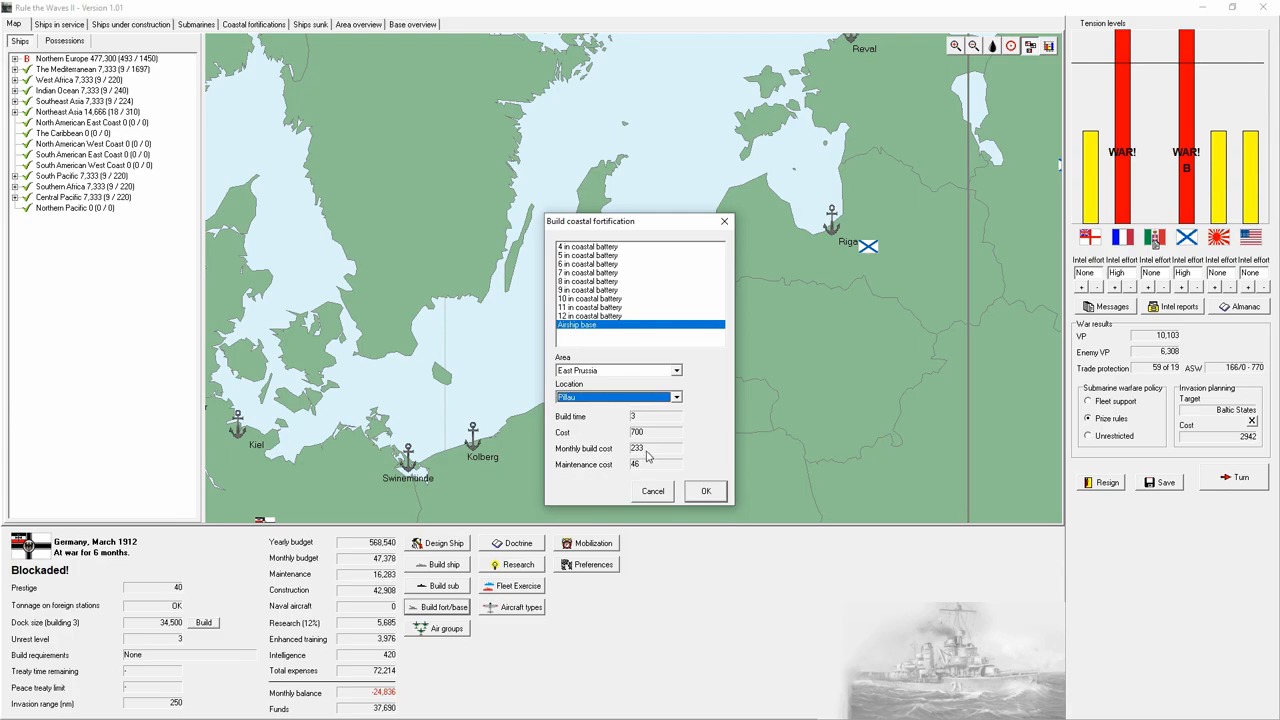
mouse_move(706, 490)
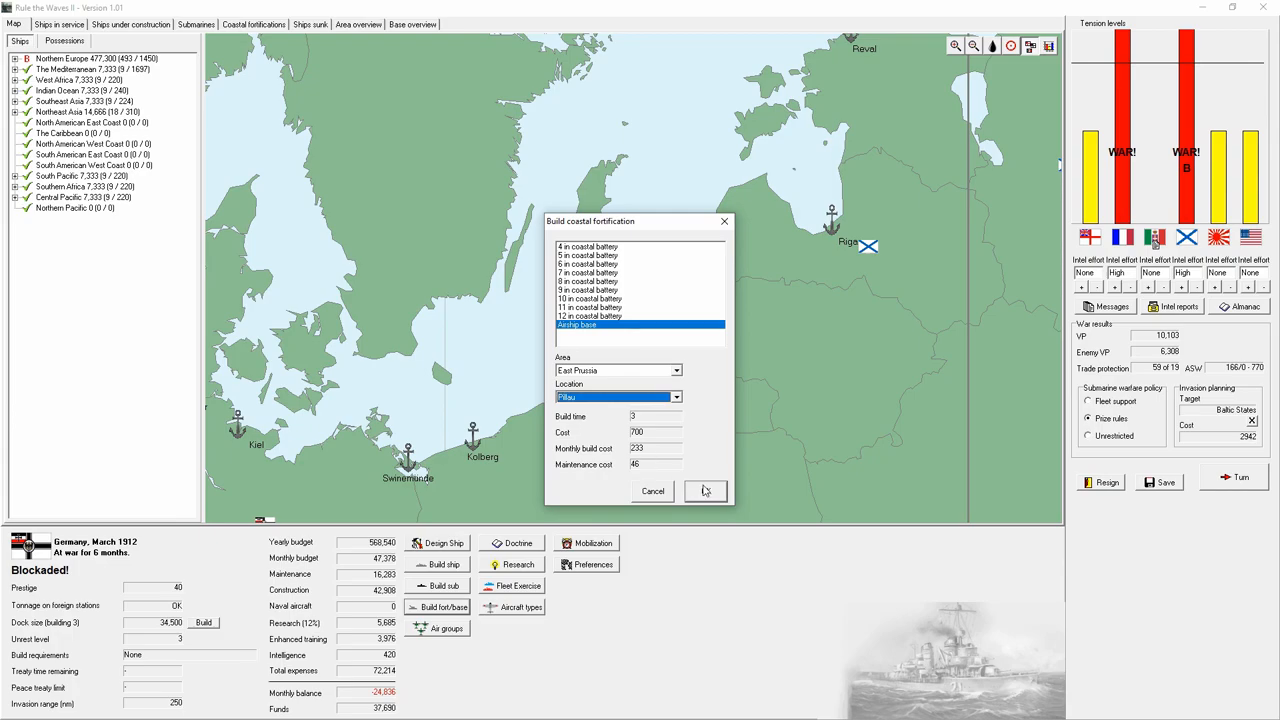
click(705, 491)
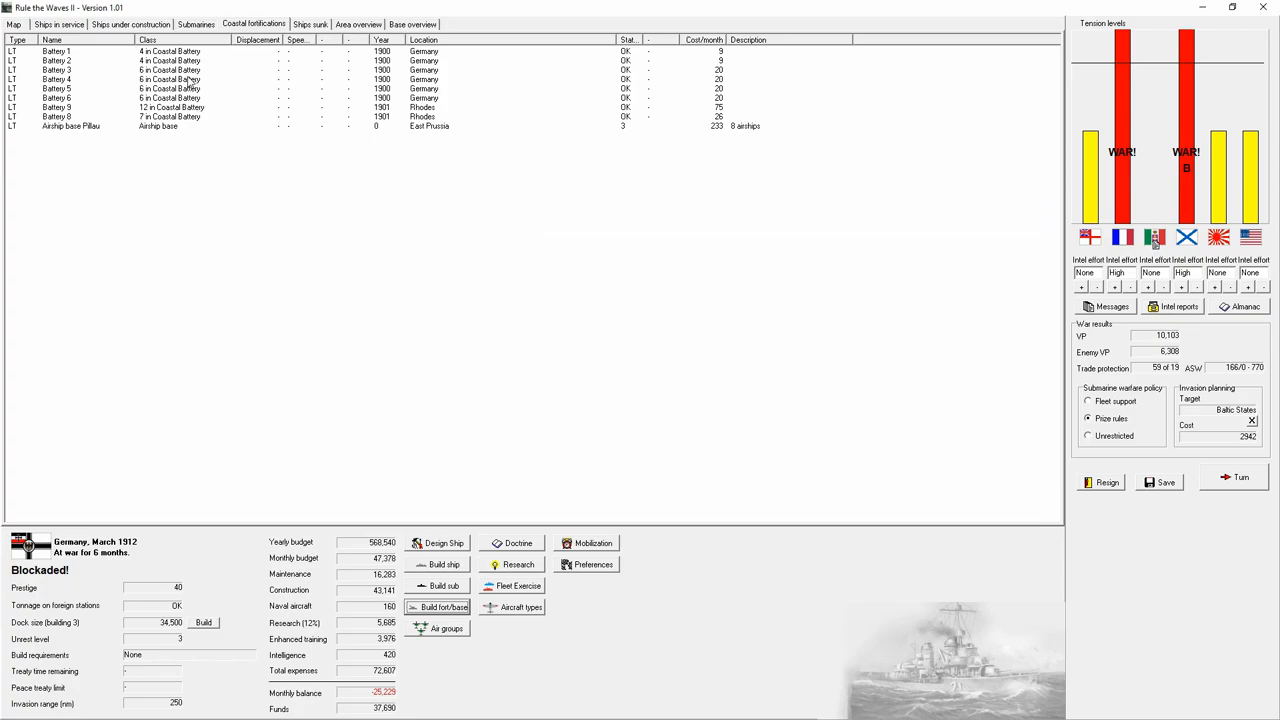
mouse_move(361, 29)
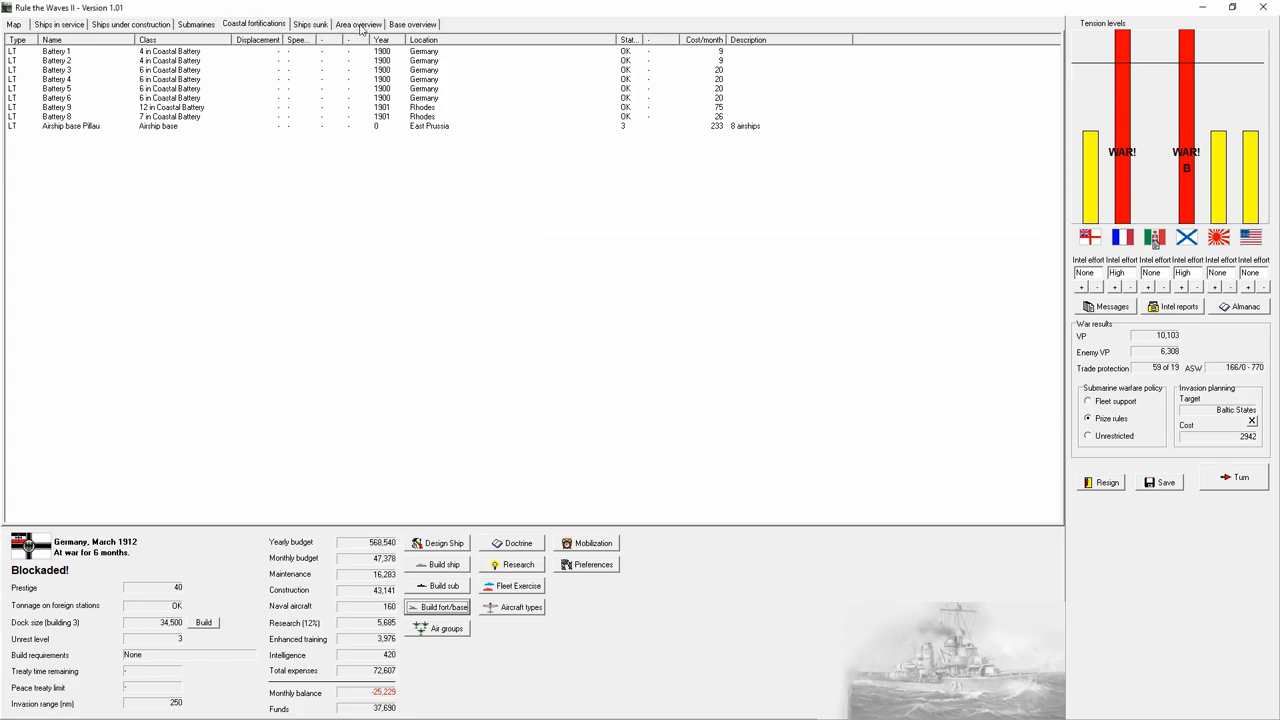
- Order an airship base at Wilhelmshaven, Germany, costing 350 per month
click(13, 24)
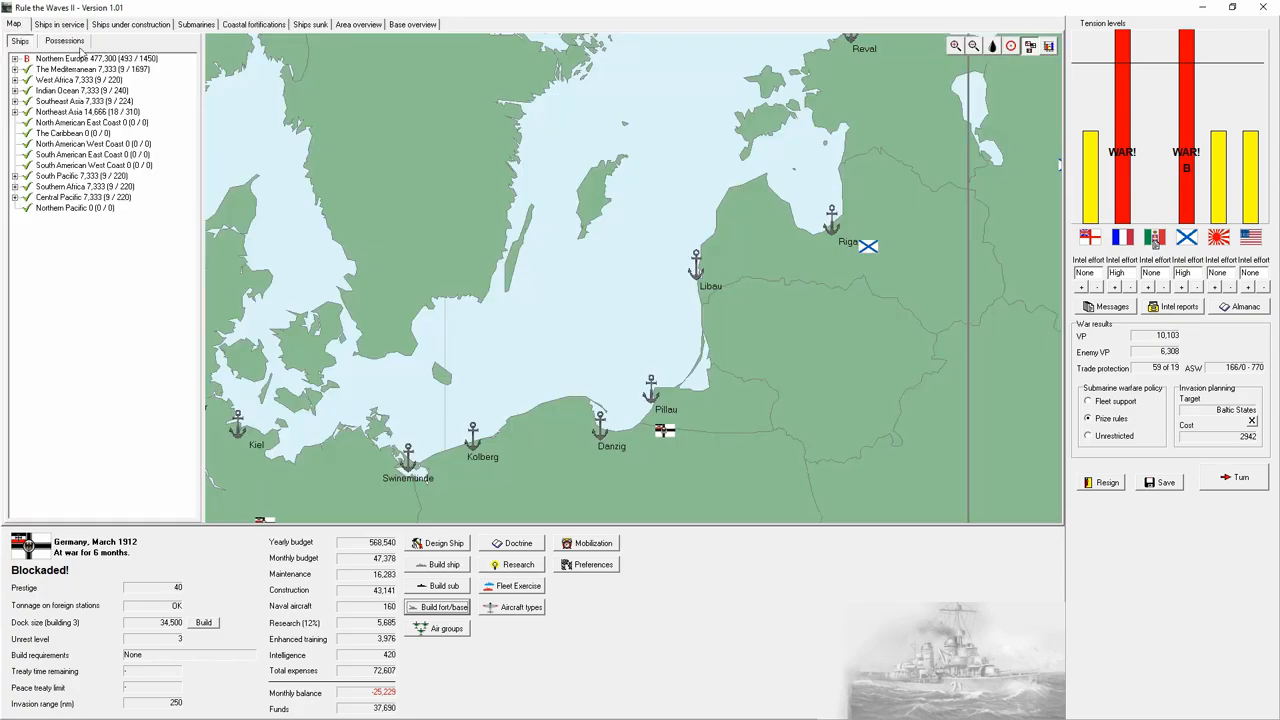
click(444, 607)
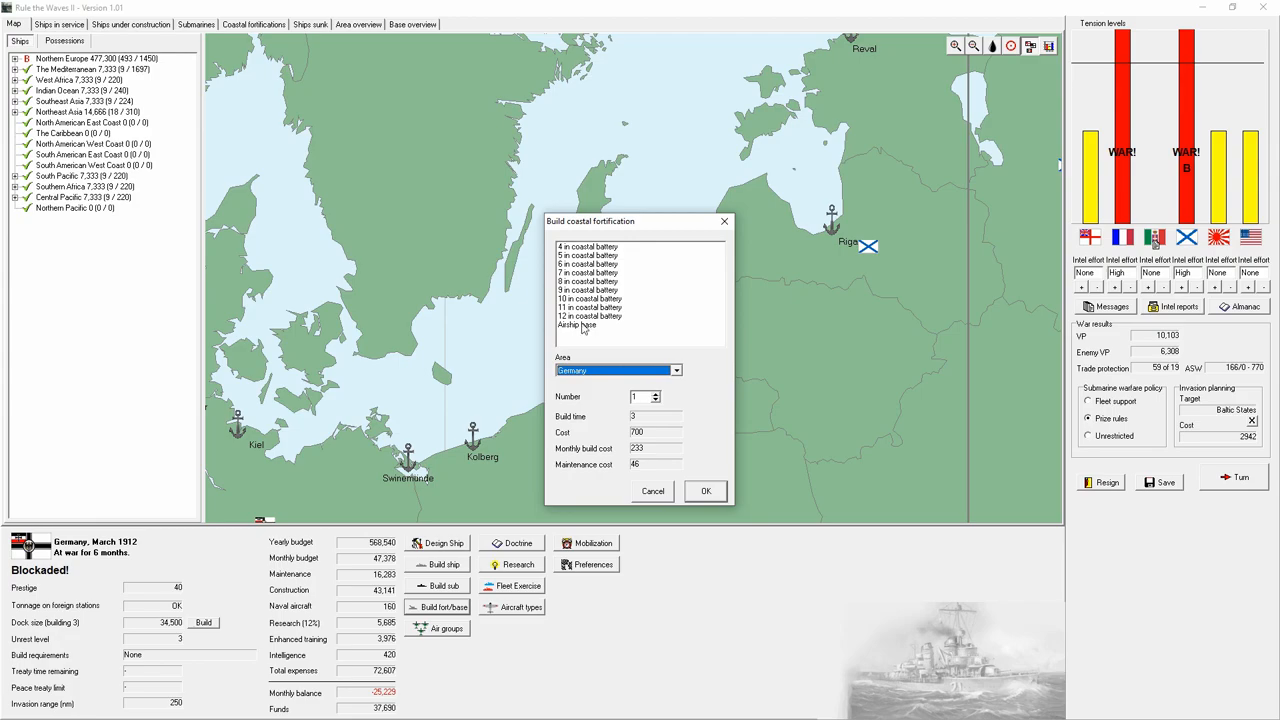
click(577, 324)
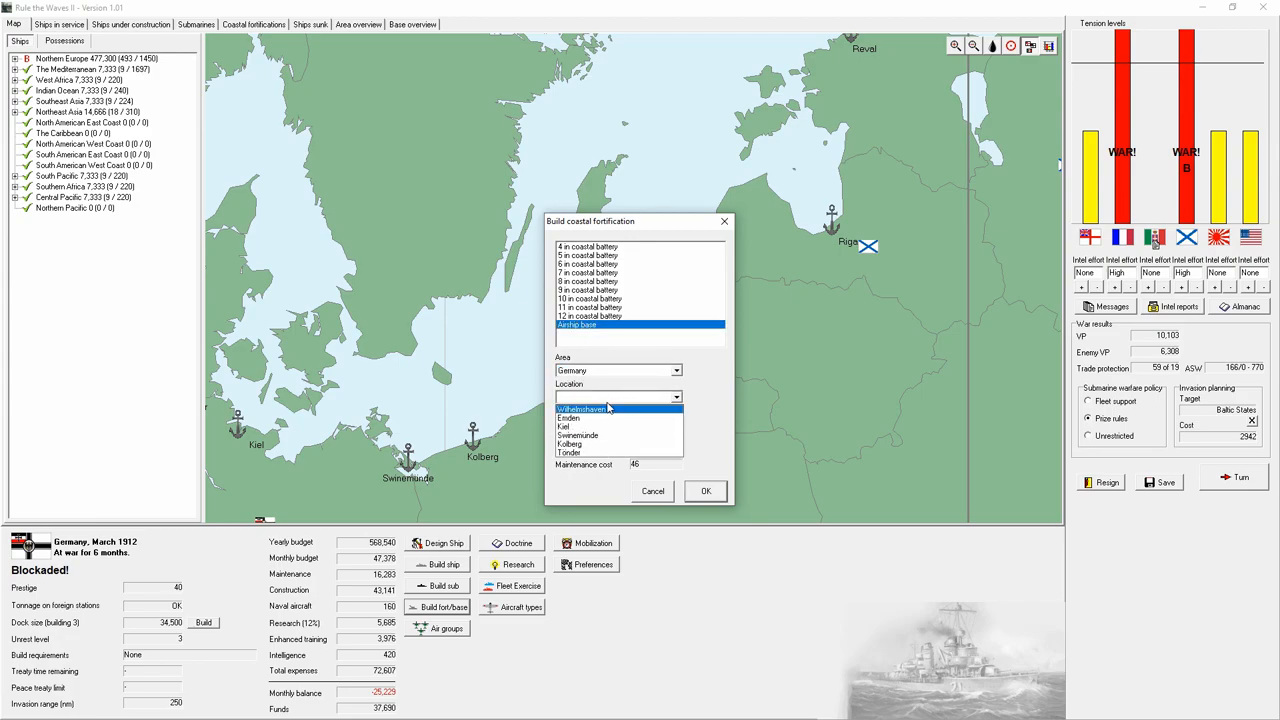
click(705, 491)
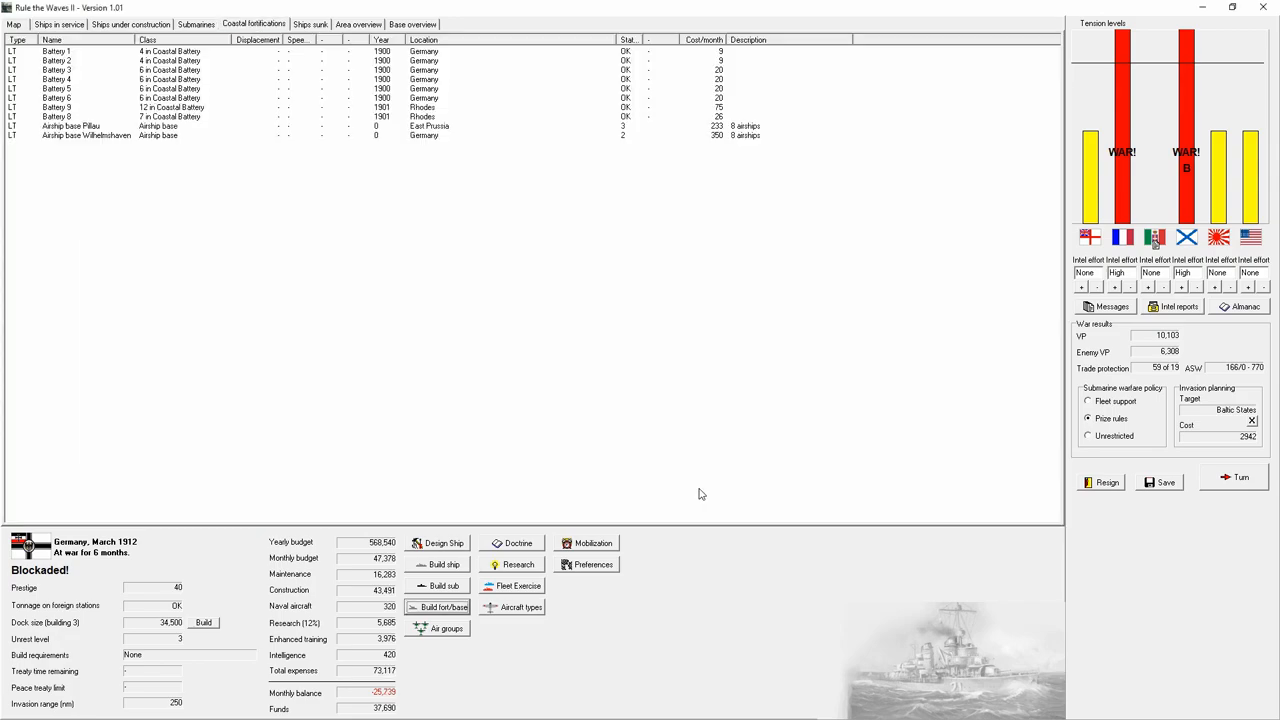
- Look over the German coast on the map and cancel another fortification build
click(13, 24)
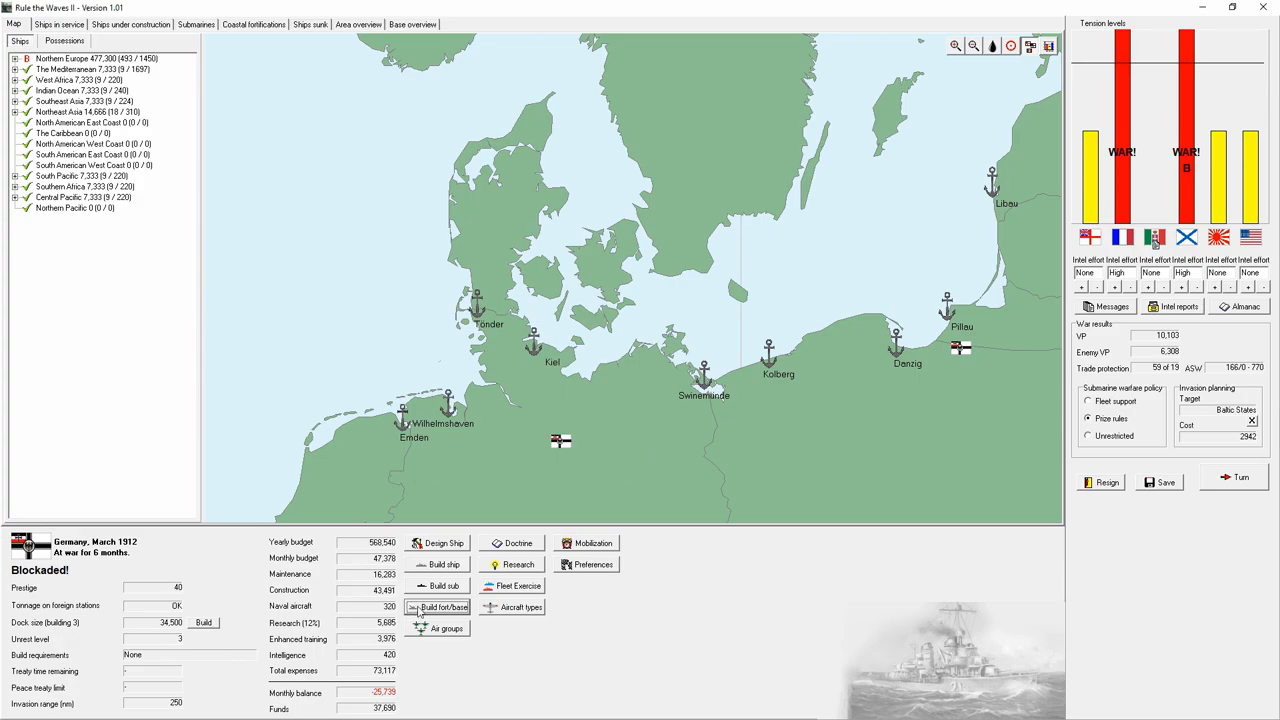
click(440, 607)
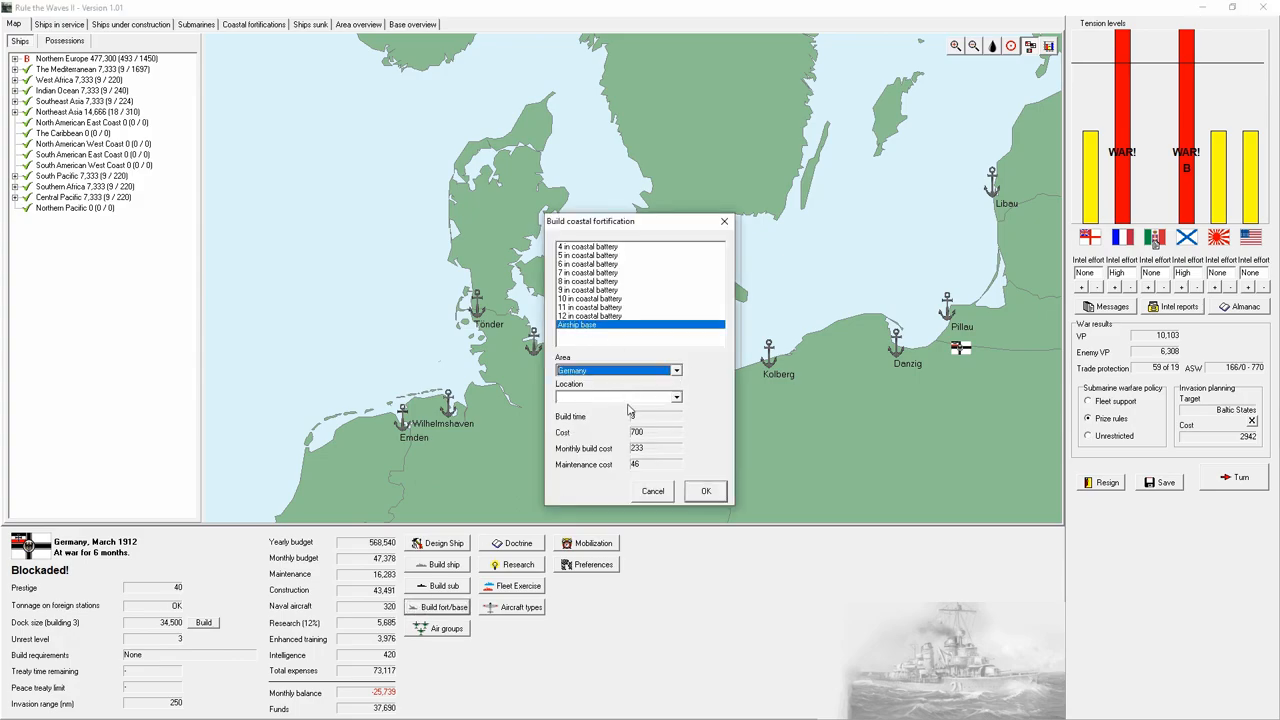
click(652, 491)
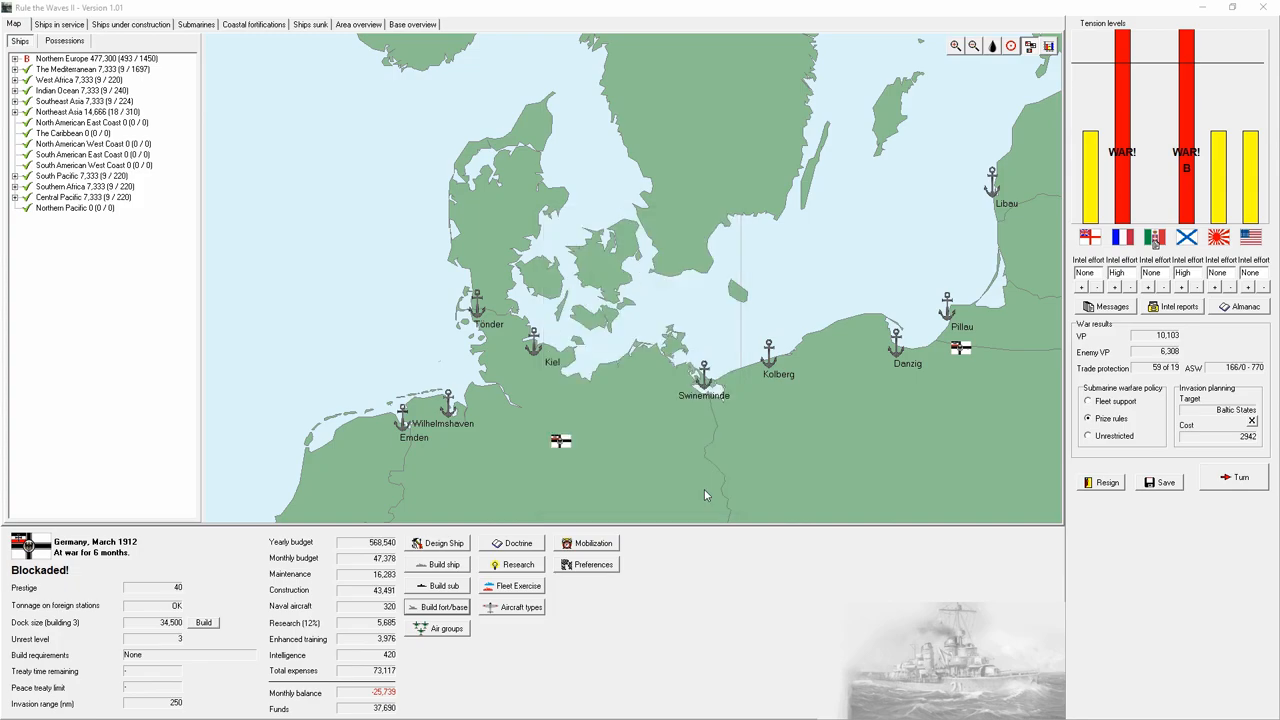
- Demolish the Wilhelmshaven airship base from the coastal fortifications list
click(253, 24)
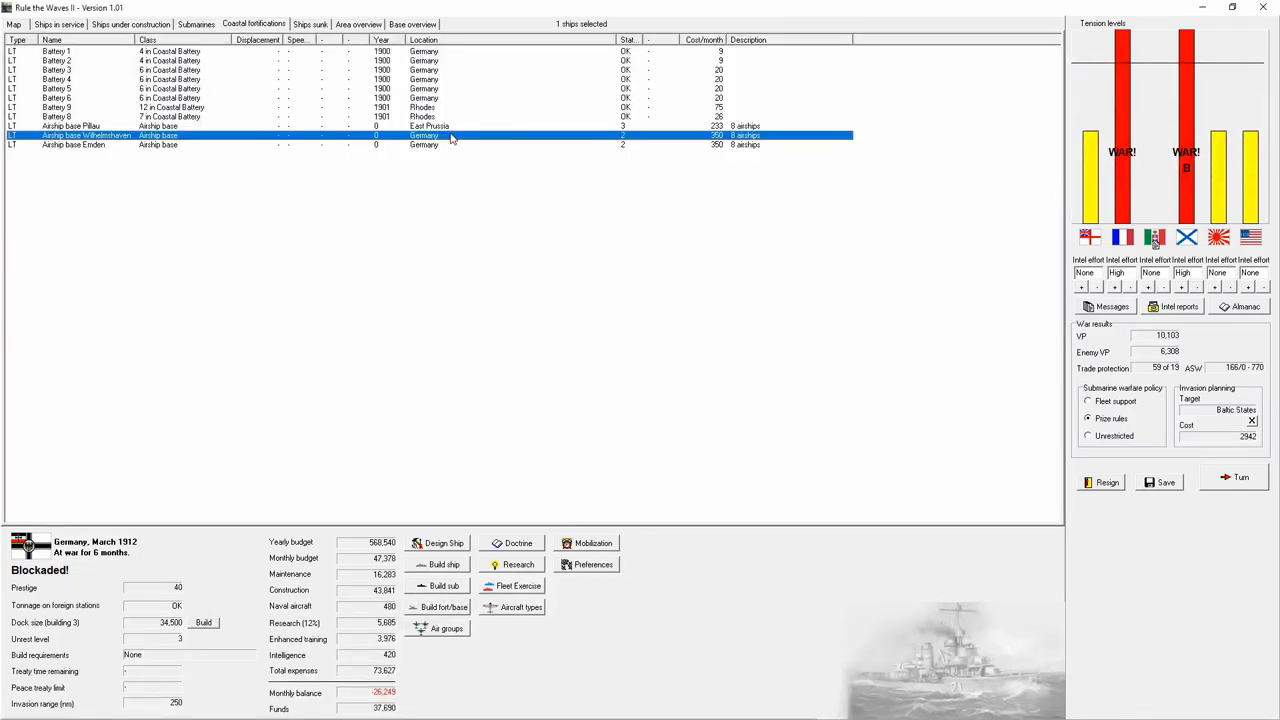
right_click(450, 135)
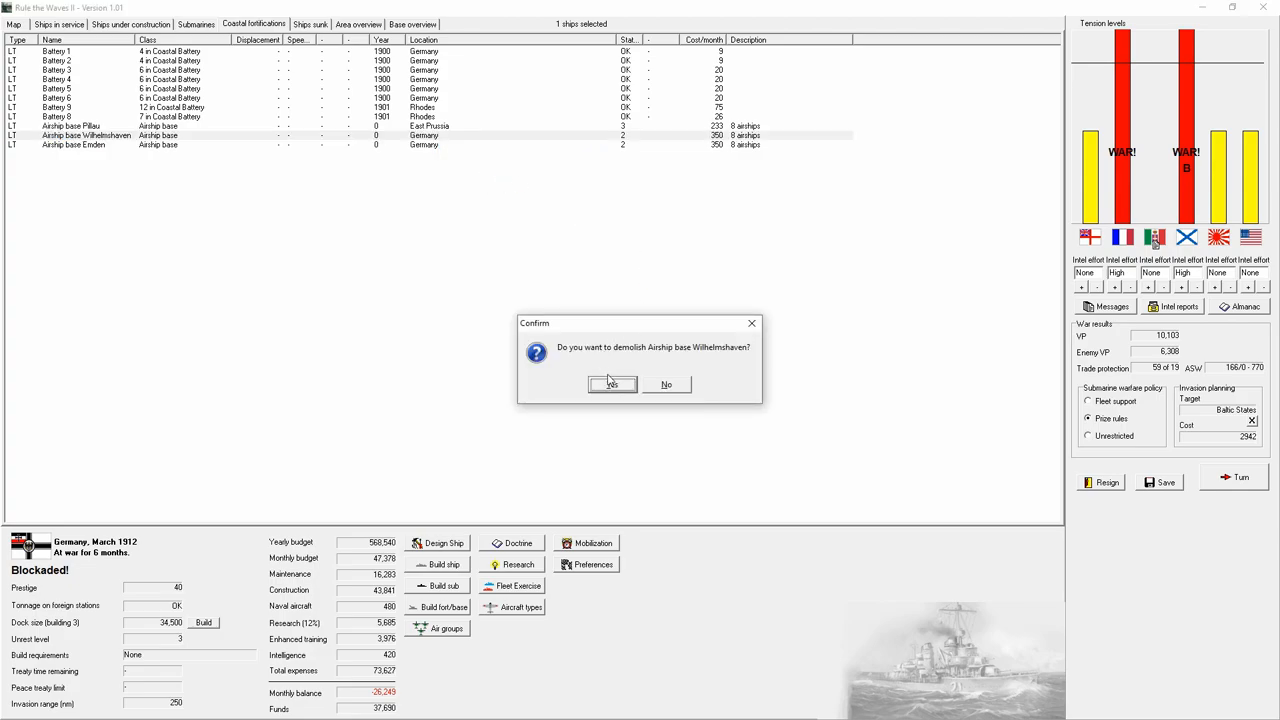
click(611, 384)
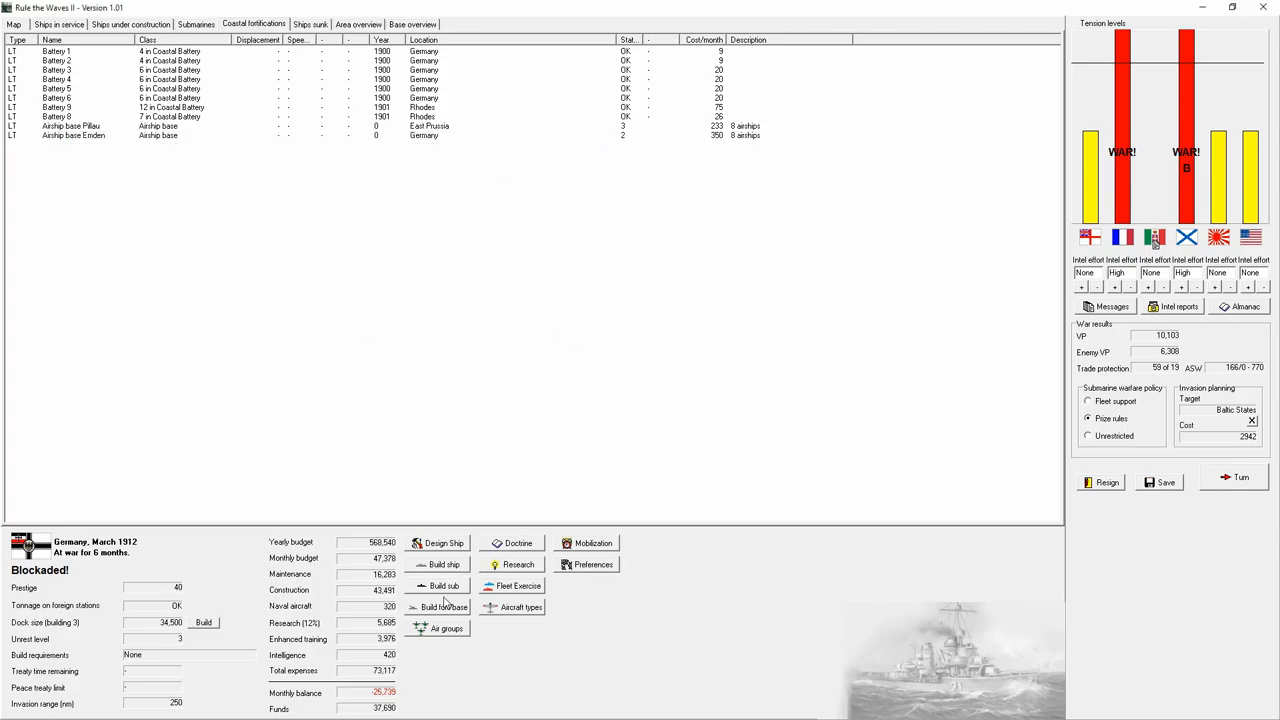
click(445, 607)
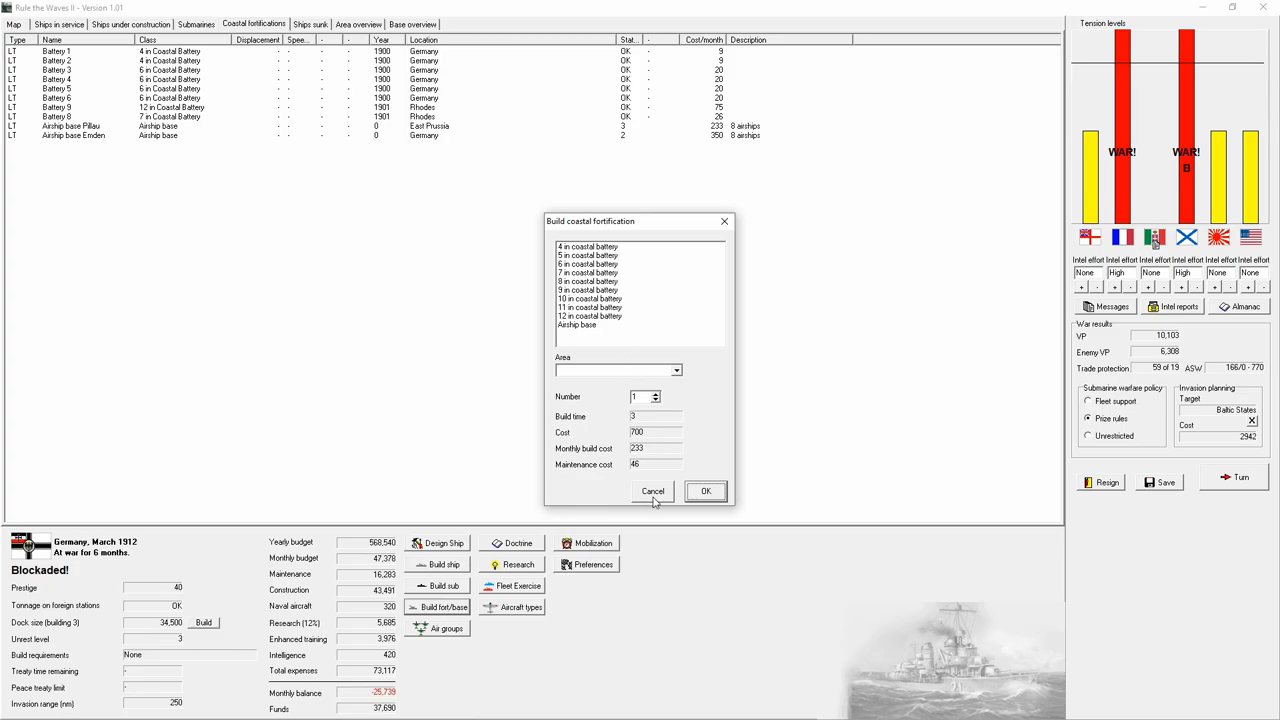
click(652, 491)
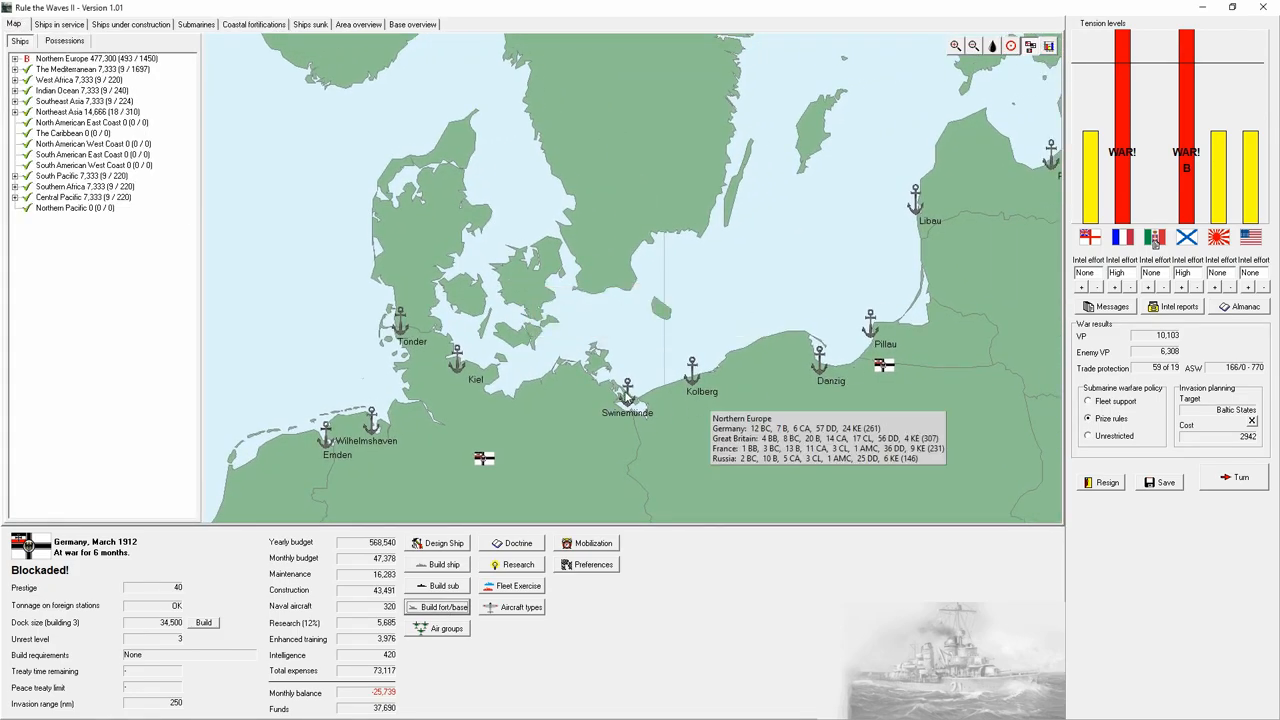
mouse_move(405, 583)
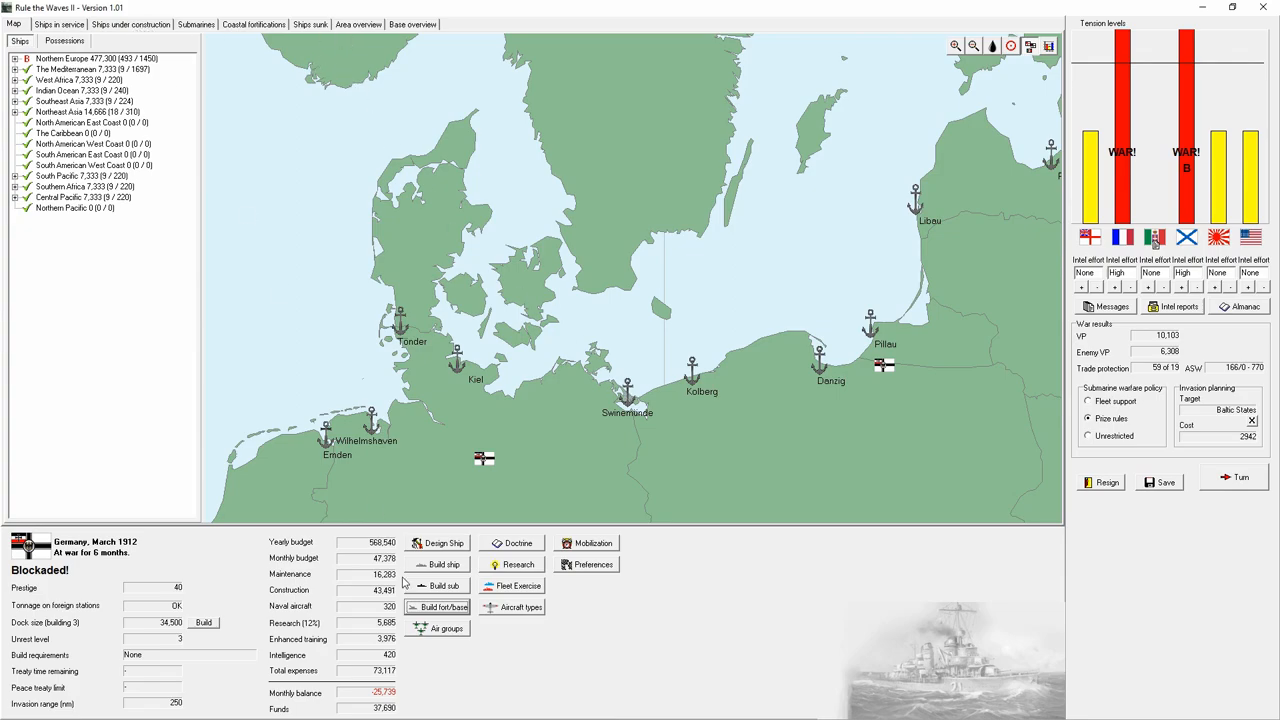
click(442, 607)
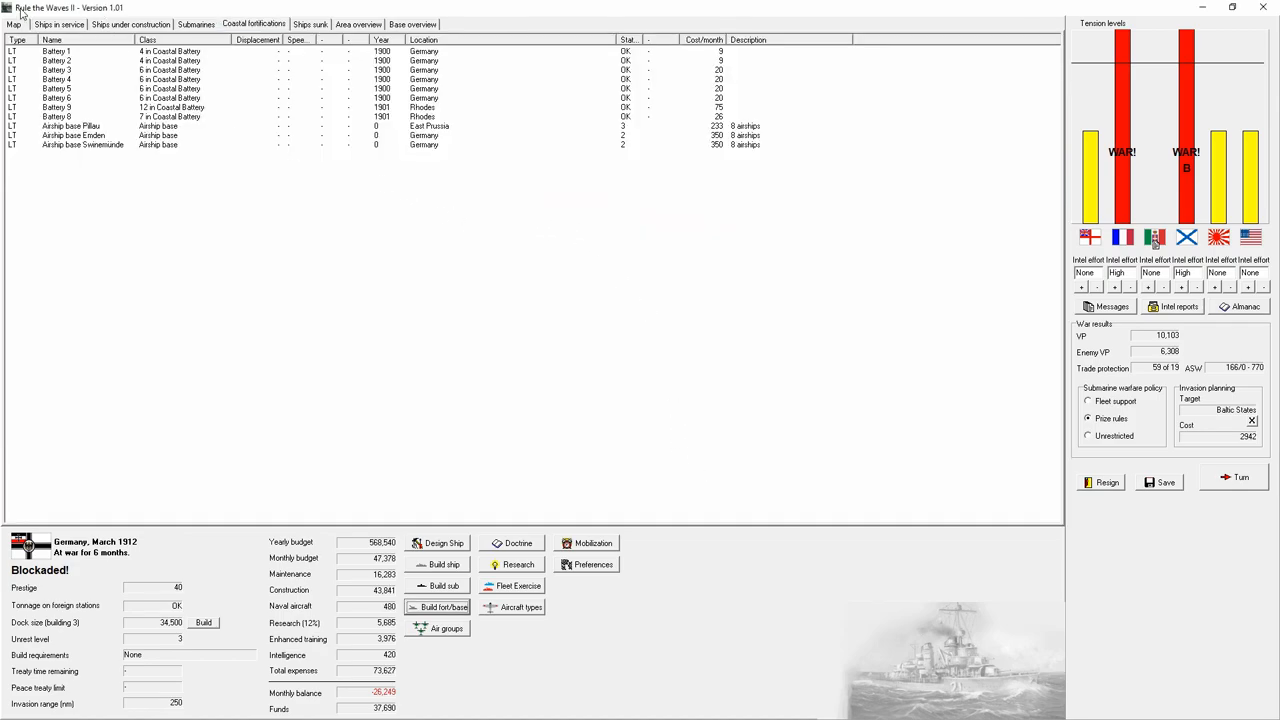
click(13, 24)
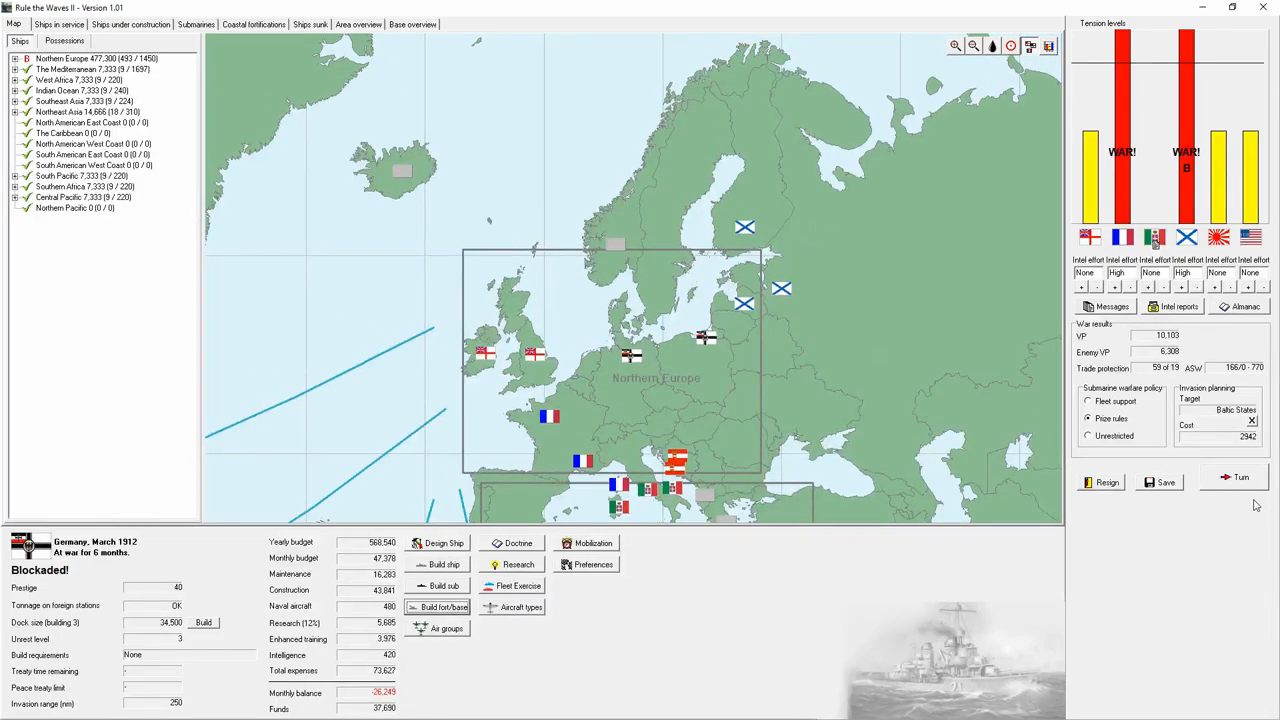
- Advance to April 1912 and acknowledge the eight AMC commissioning reports
click(1240, 477)
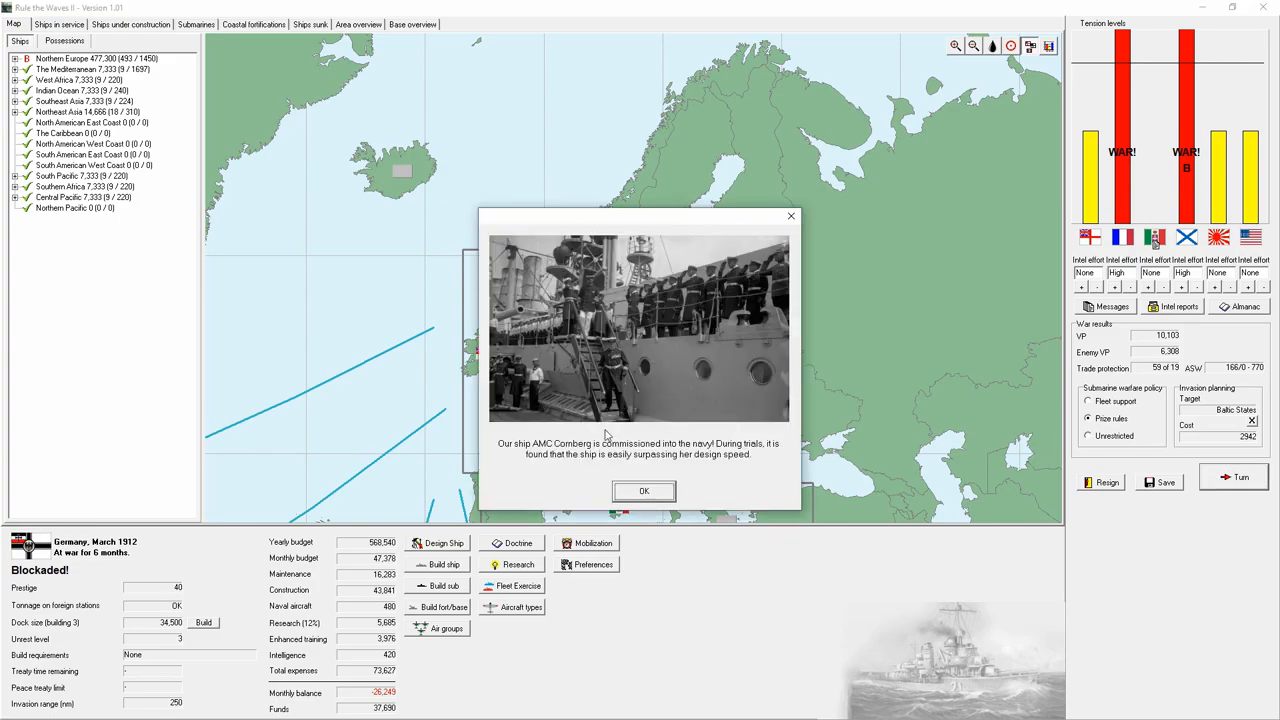
click(644, 491)
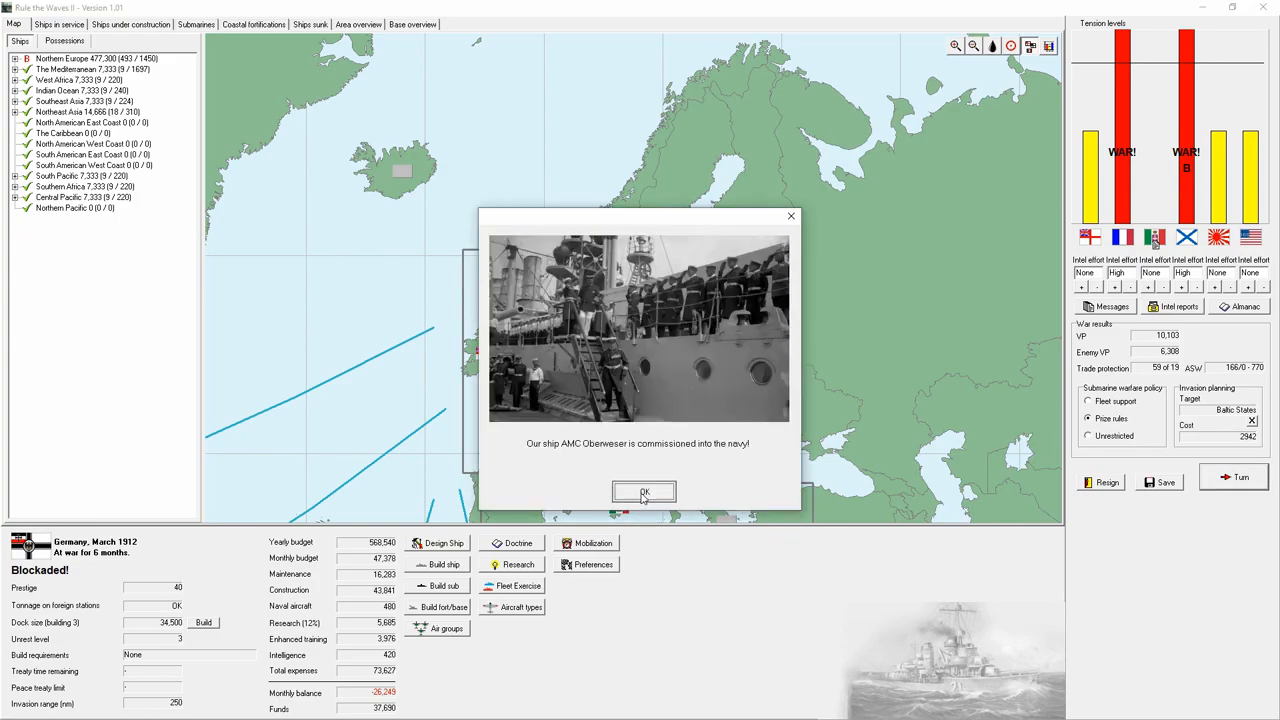
click(643, 491)
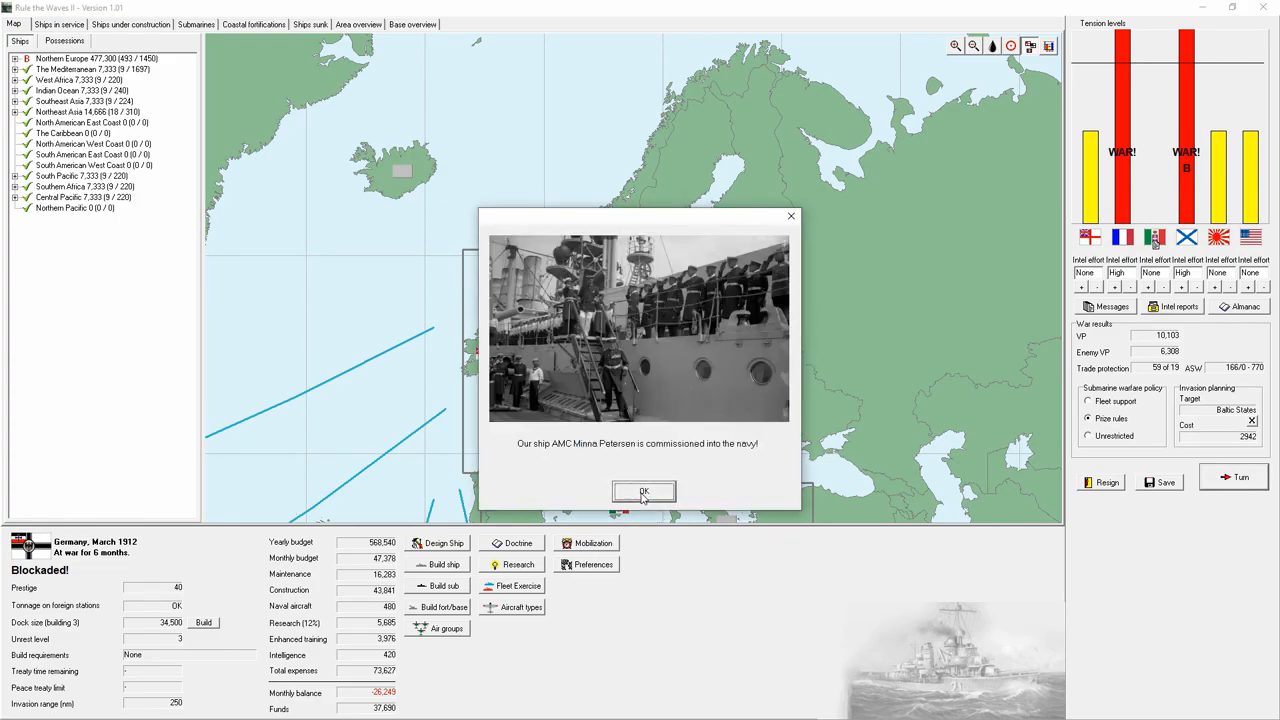
click(644, 492)
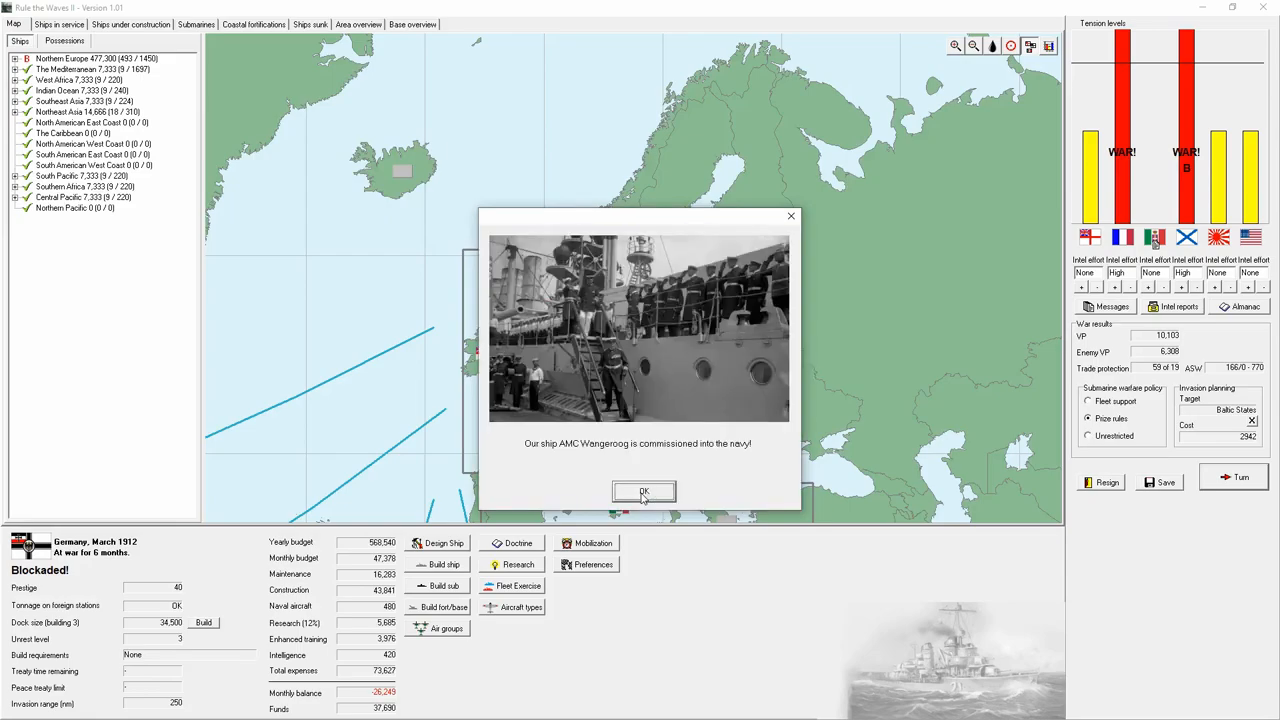
click(644, 491)
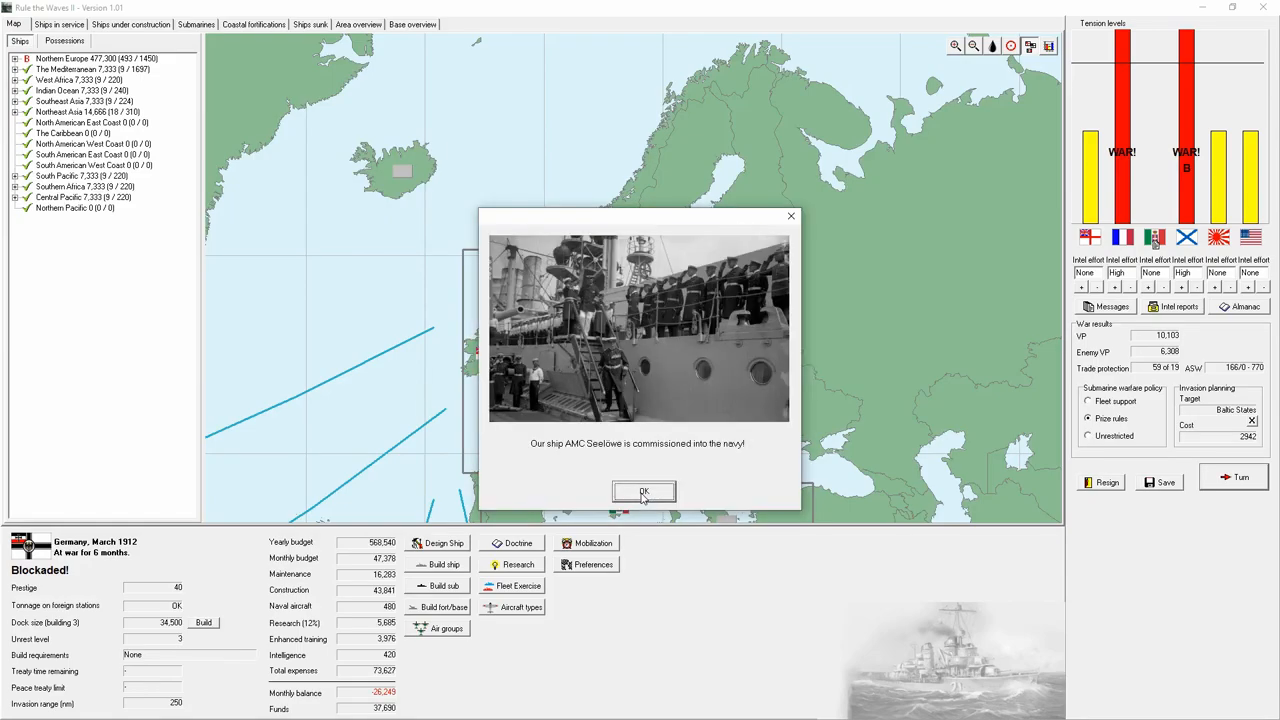
click(644, 492)
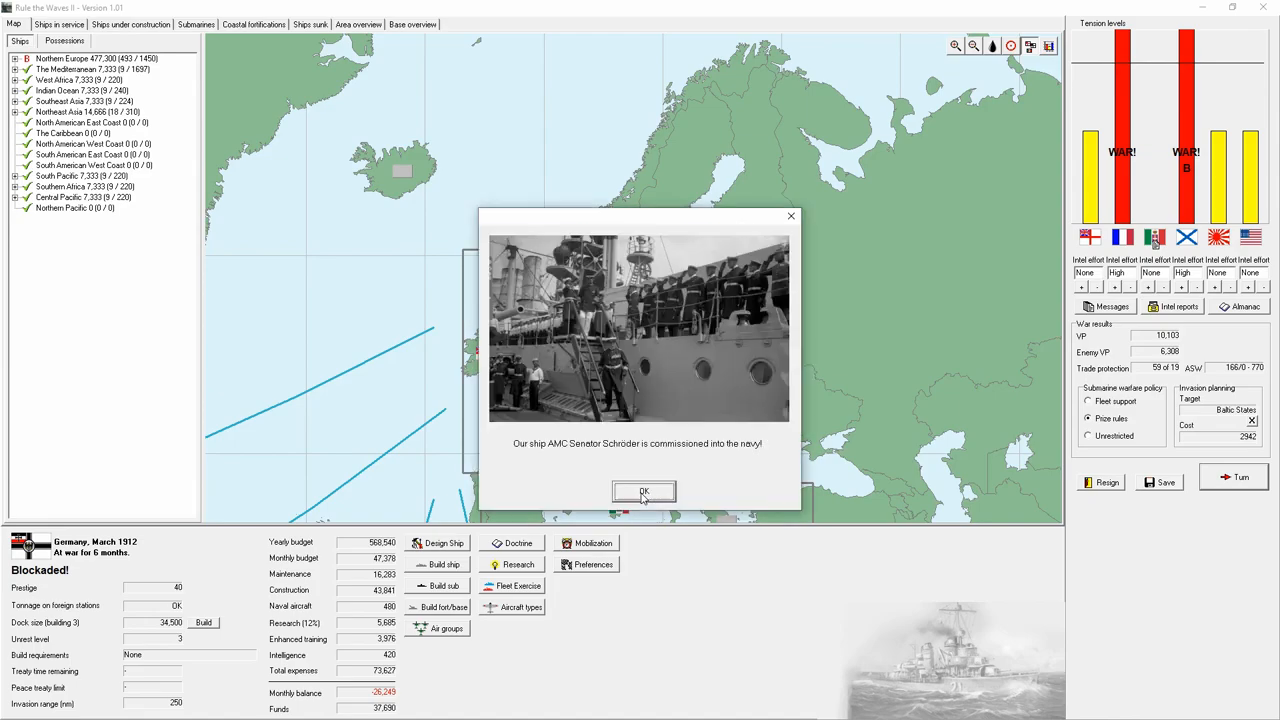
click(643, 491)
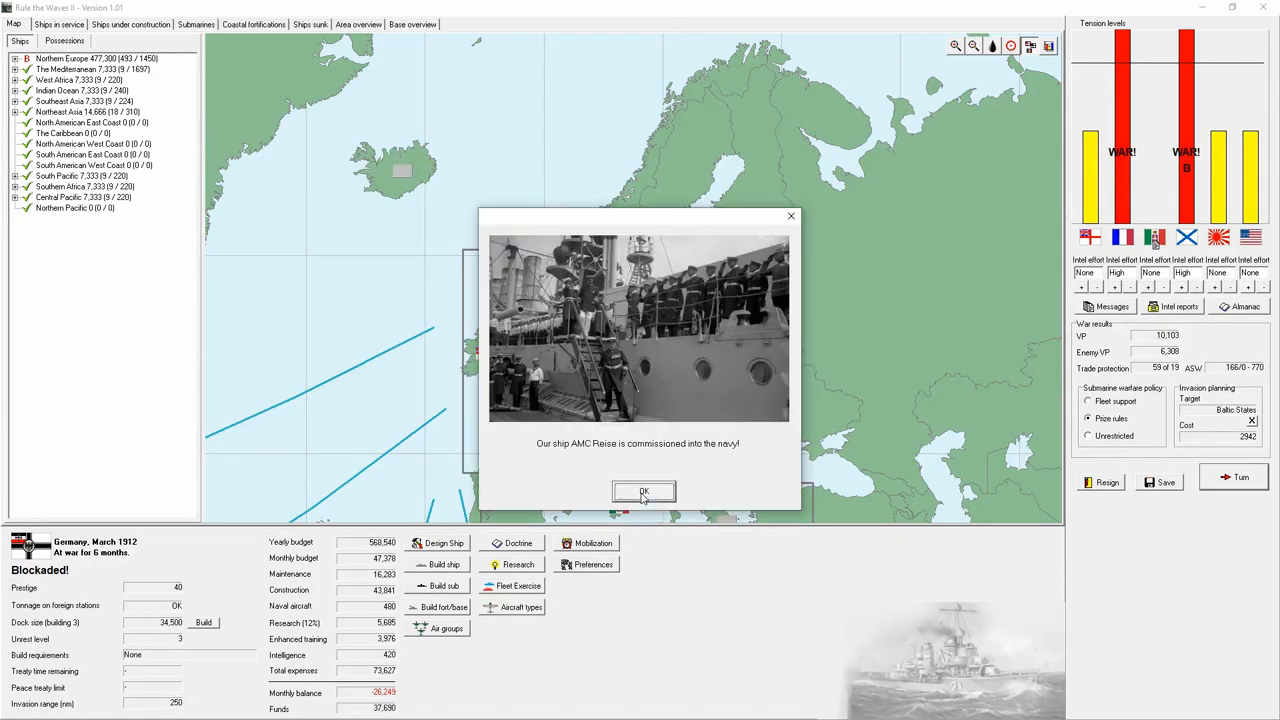
click(643, 491)
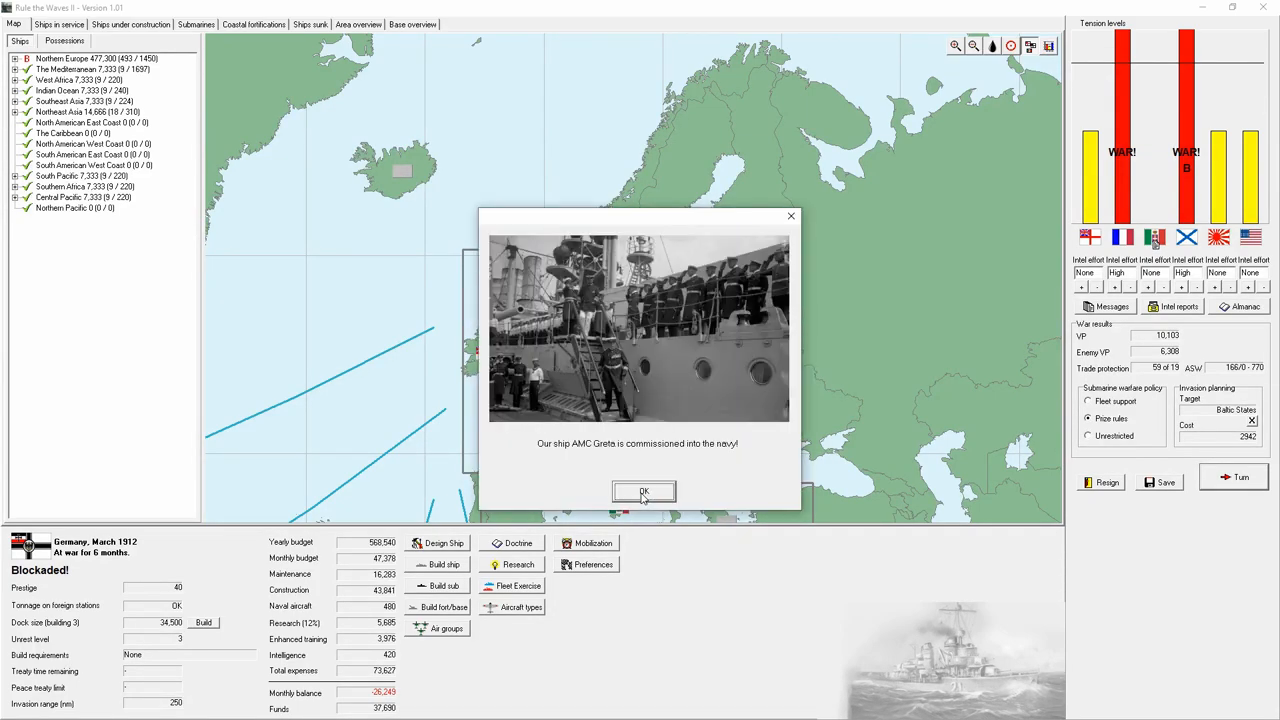
click(643, 491)
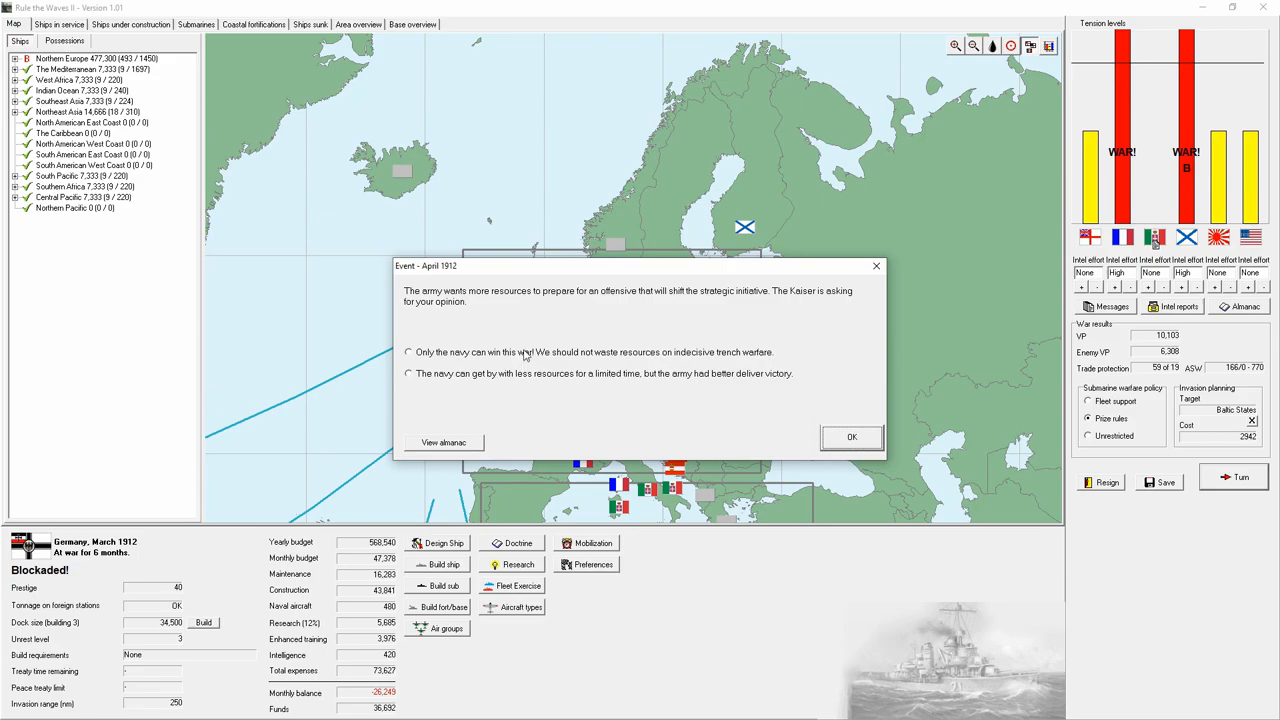
- Give the army more resources for its offensive and dismiss the research report
click(408, 373)
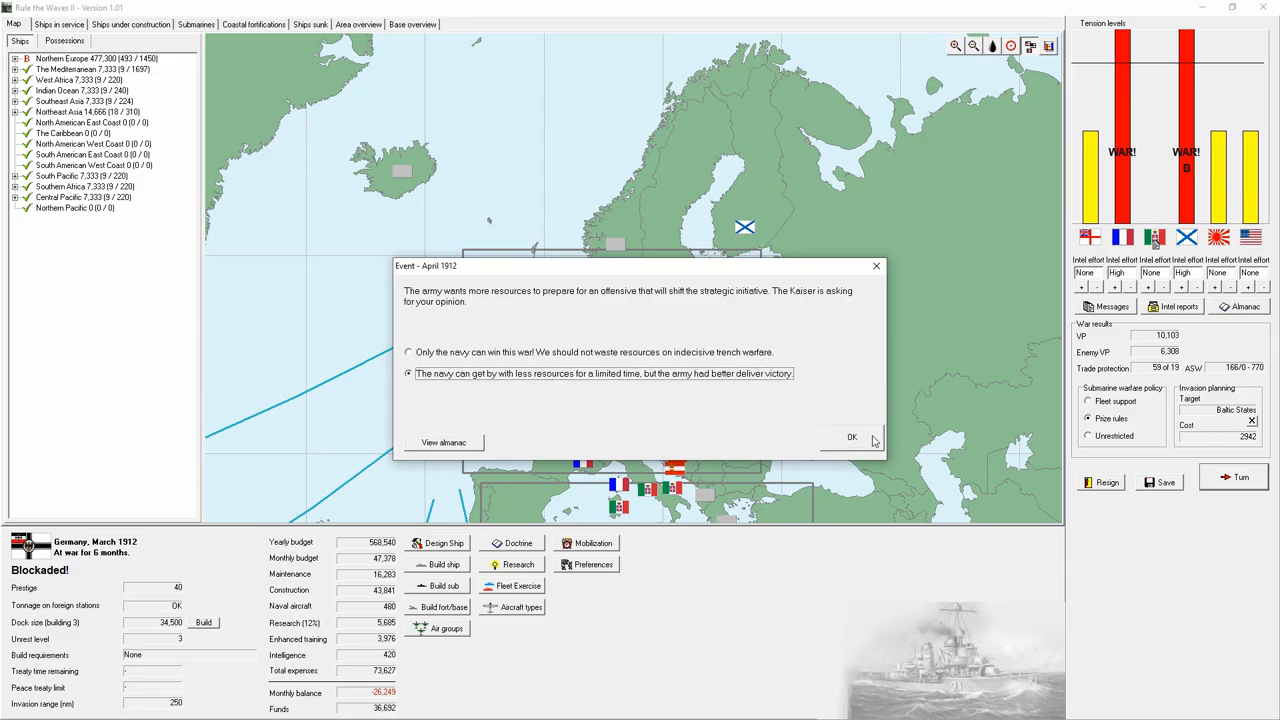
click(852, 437)
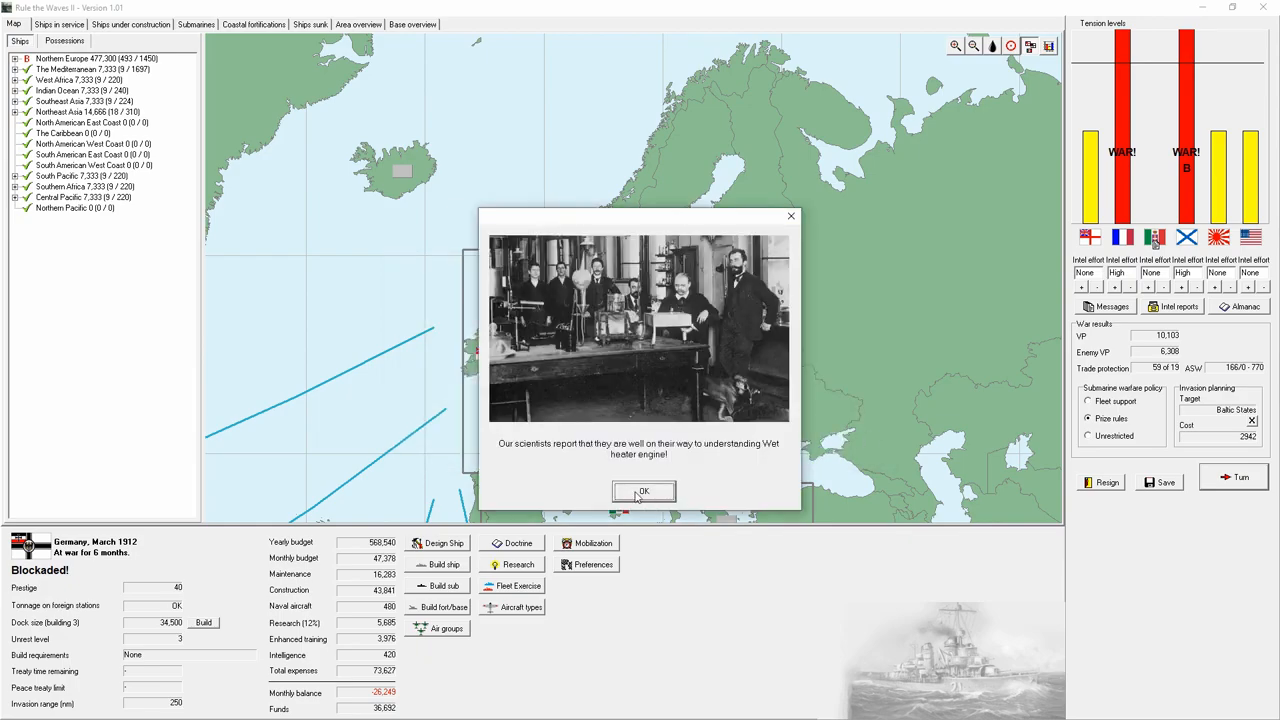
click(643, 491)
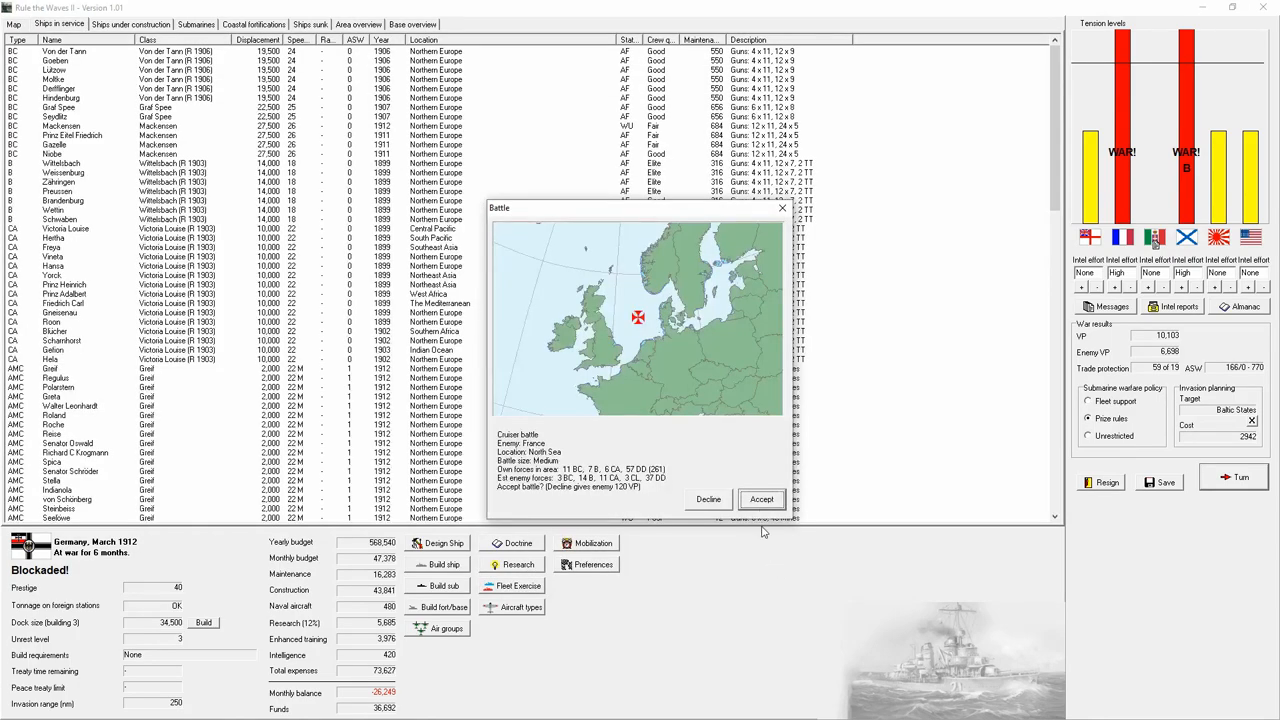
mouse_move(613, 392)
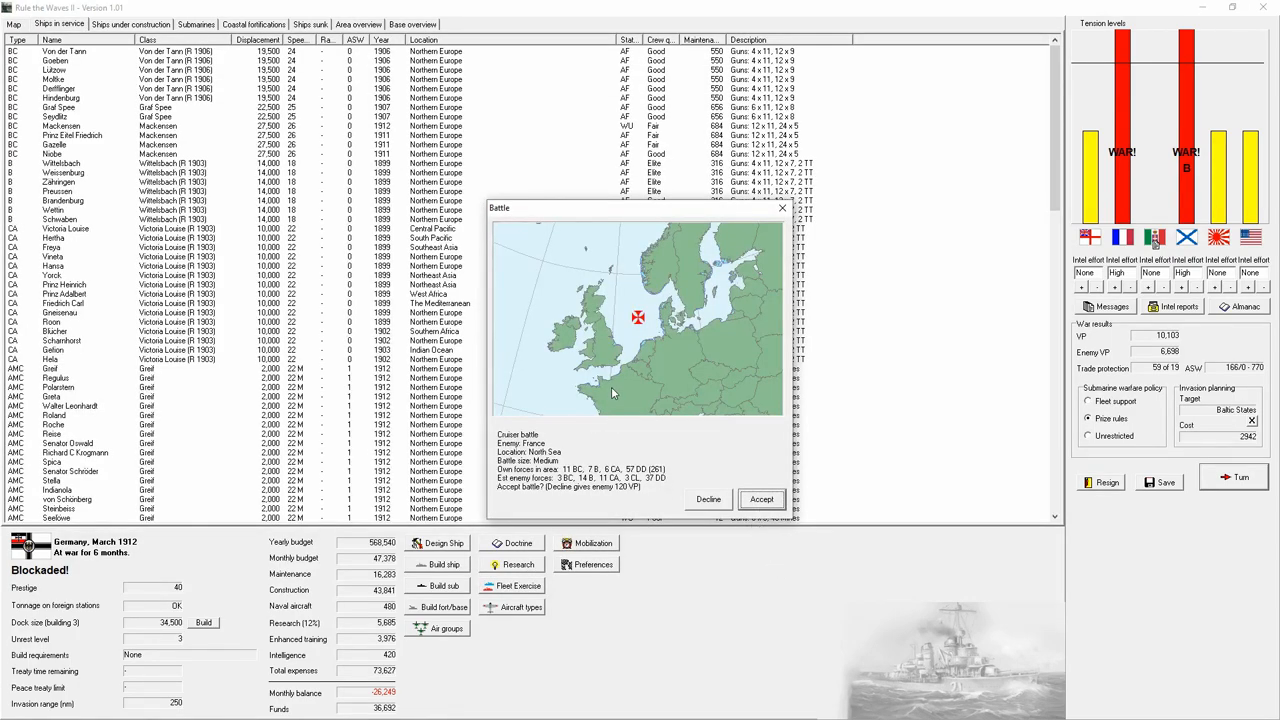
mouse_move(649, 364)
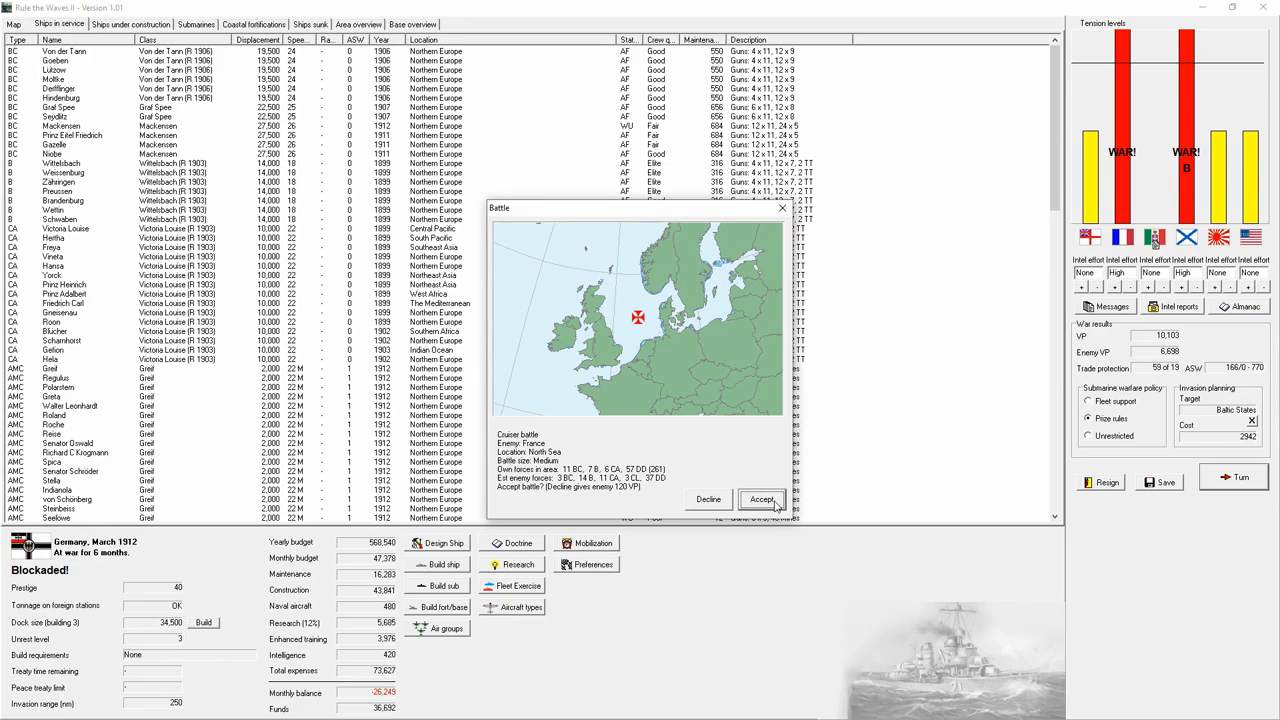
mouse_move(770, 490)
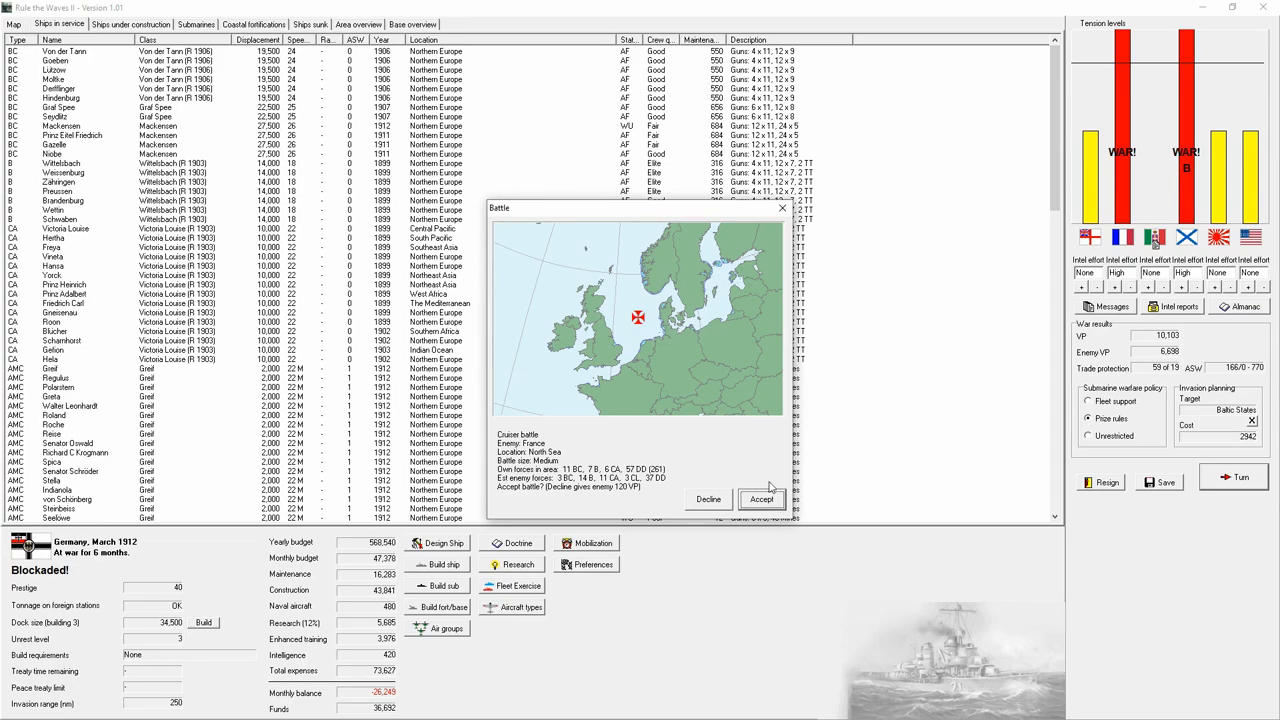
mouse_move(768, 490)
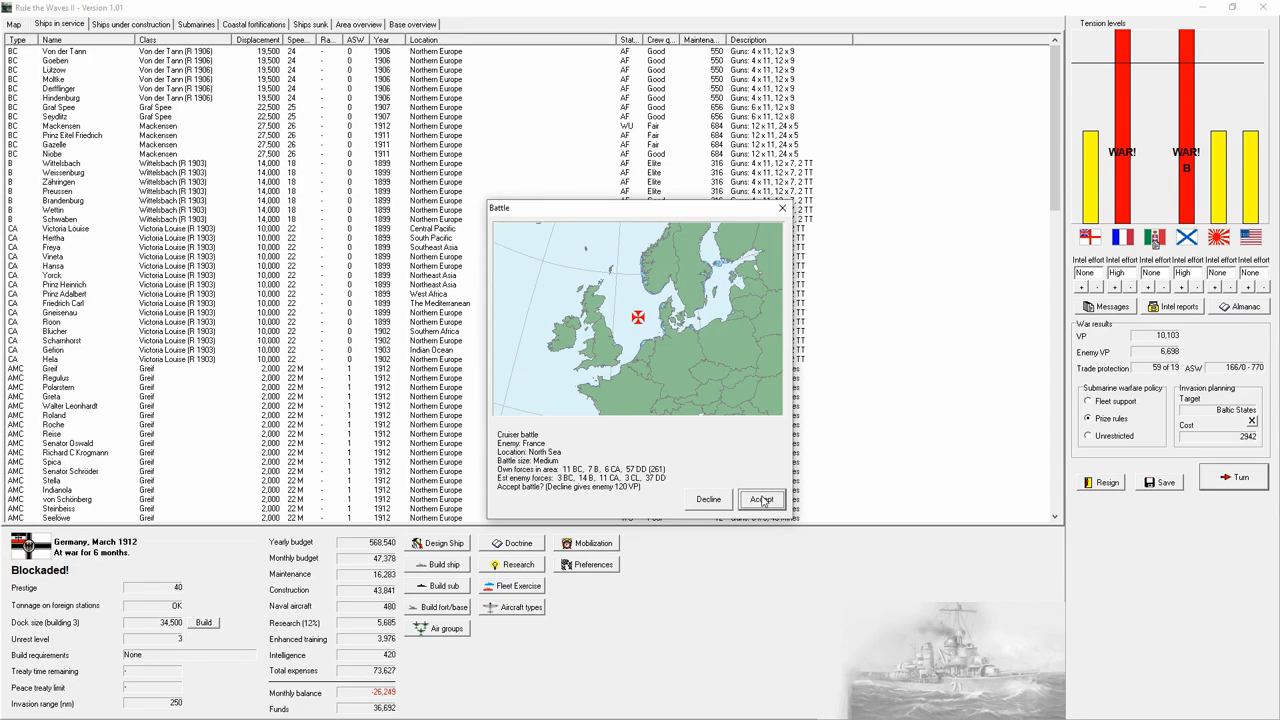
- Accept the North Sea cruiser battle and acknowledge the Italian ships joining
click(761, 499)
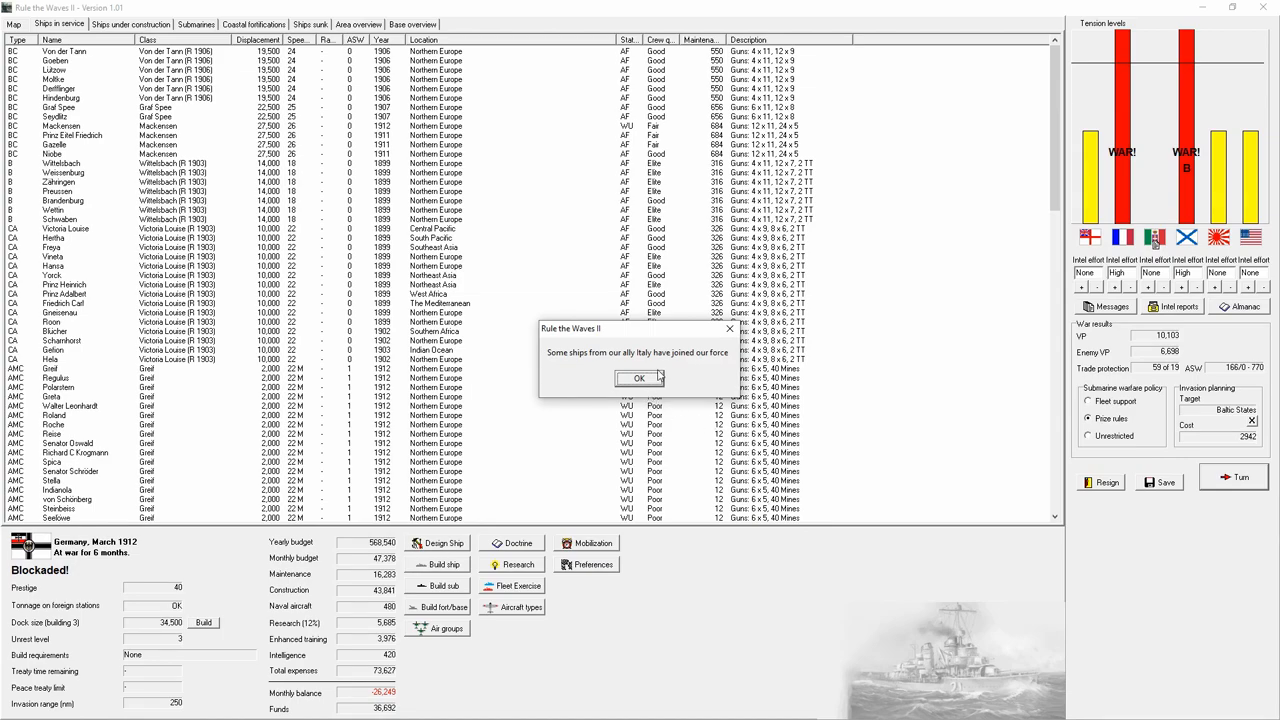
click(638, 378)
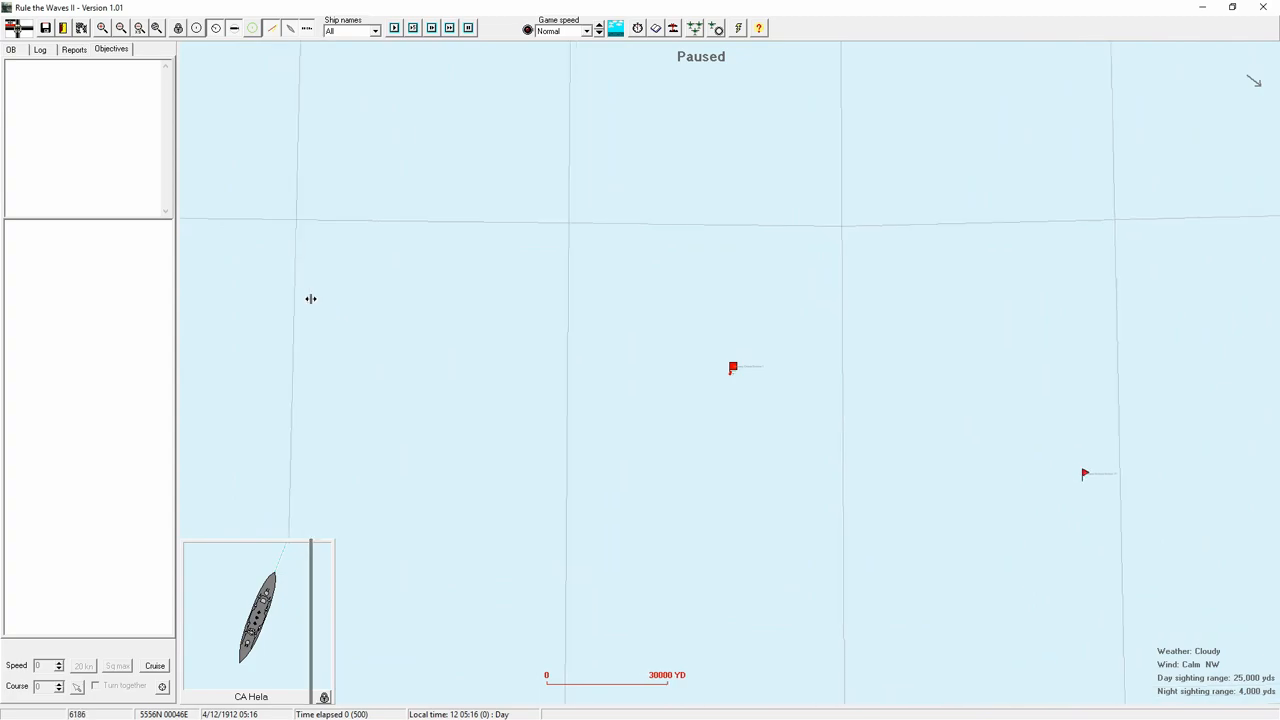
- Select Cruiser Division 1, start the battle at Normal speed, then order maximum speed
click(732, 368)
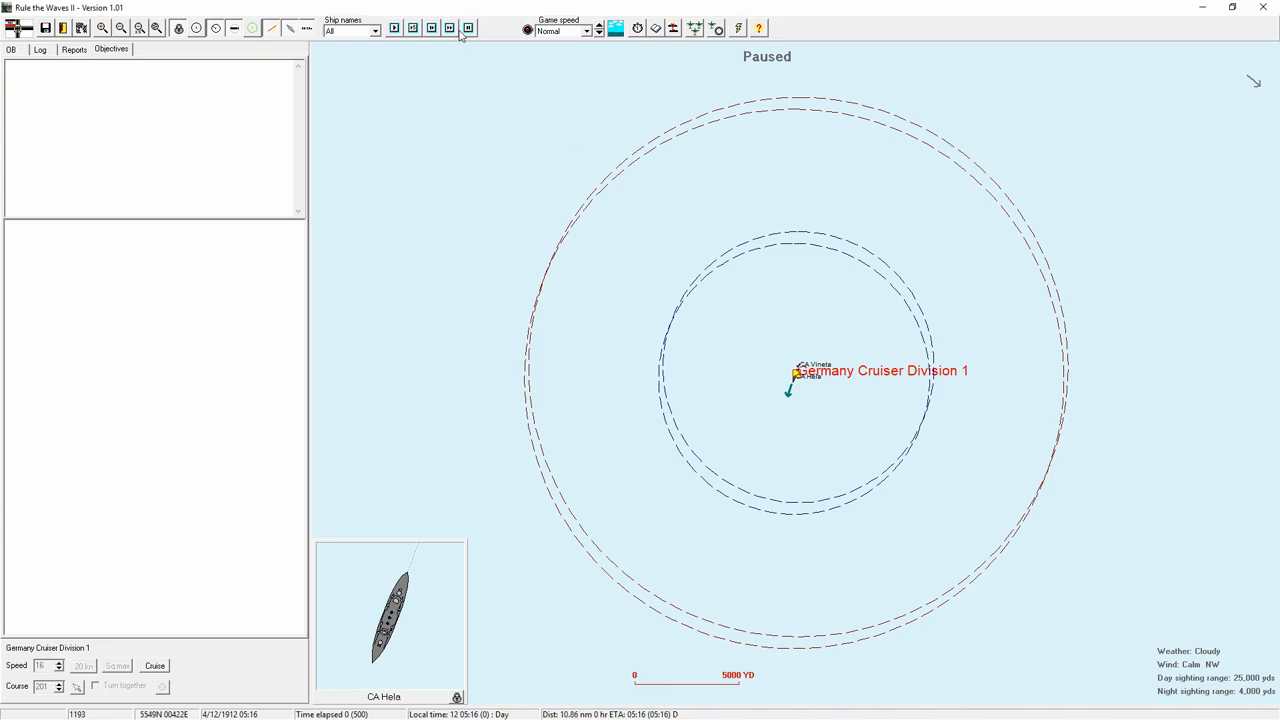
click(598, 31)
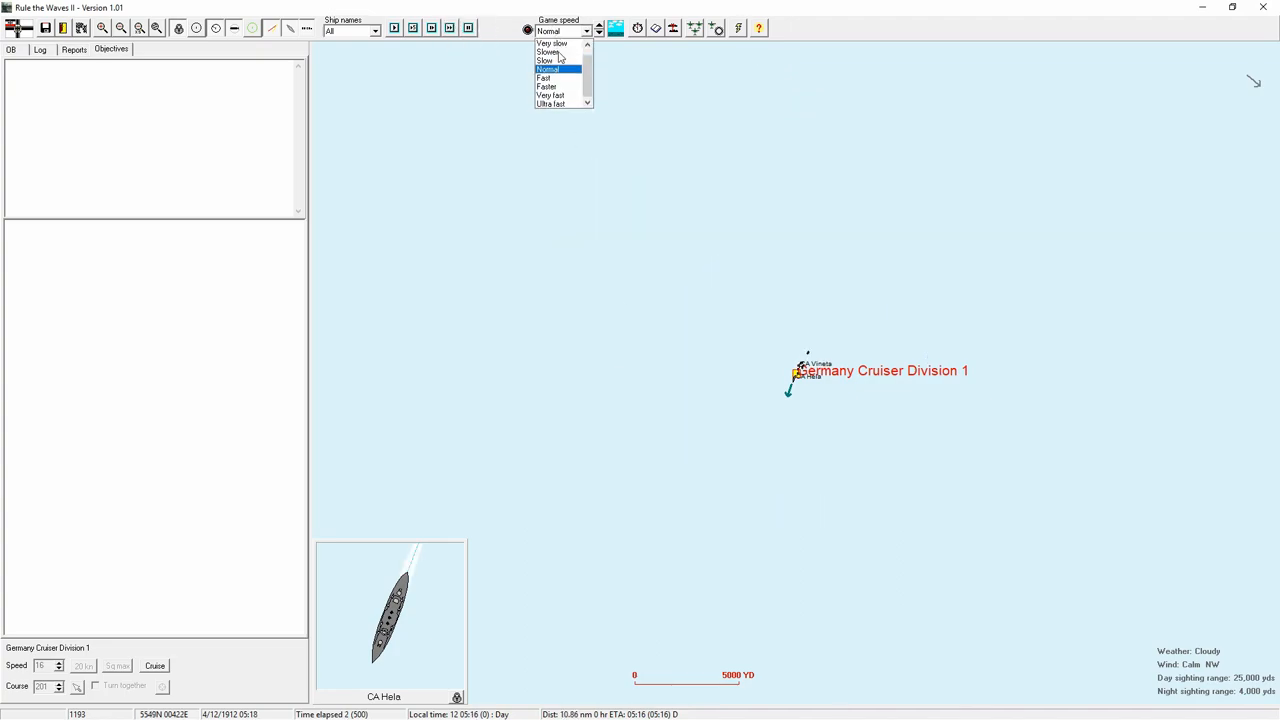
click(550, 104)
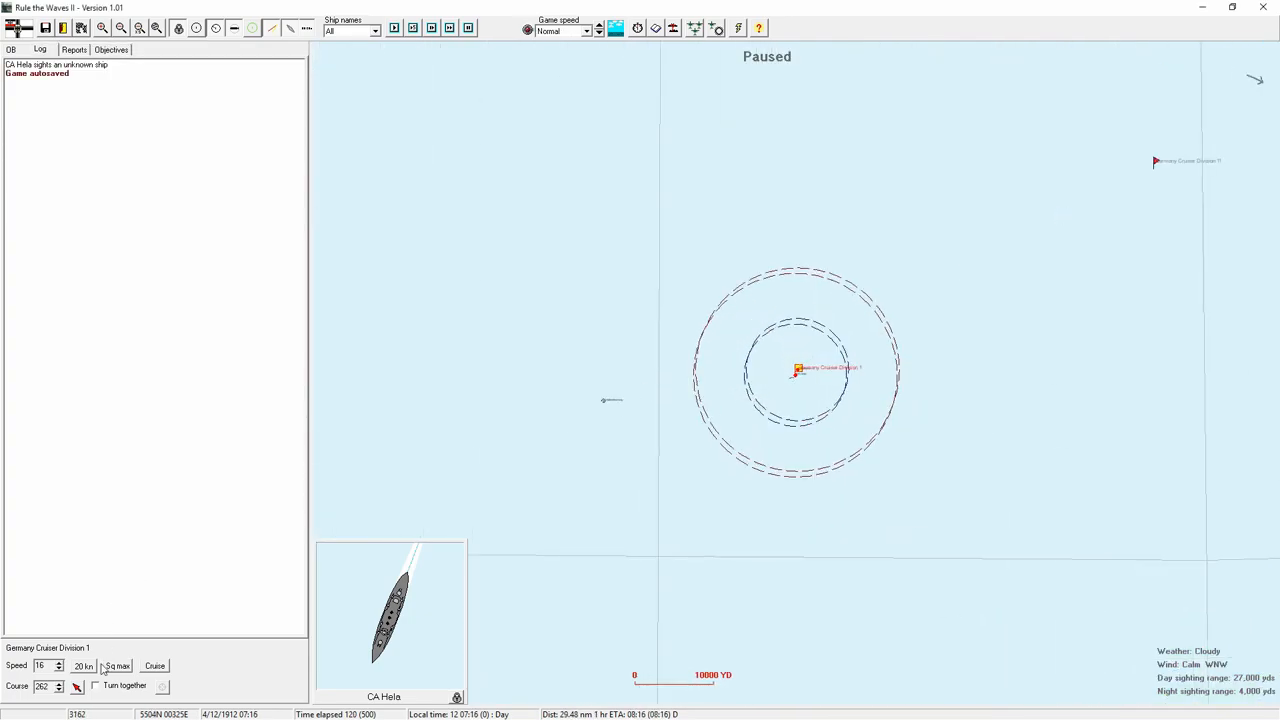
click(449, 27)
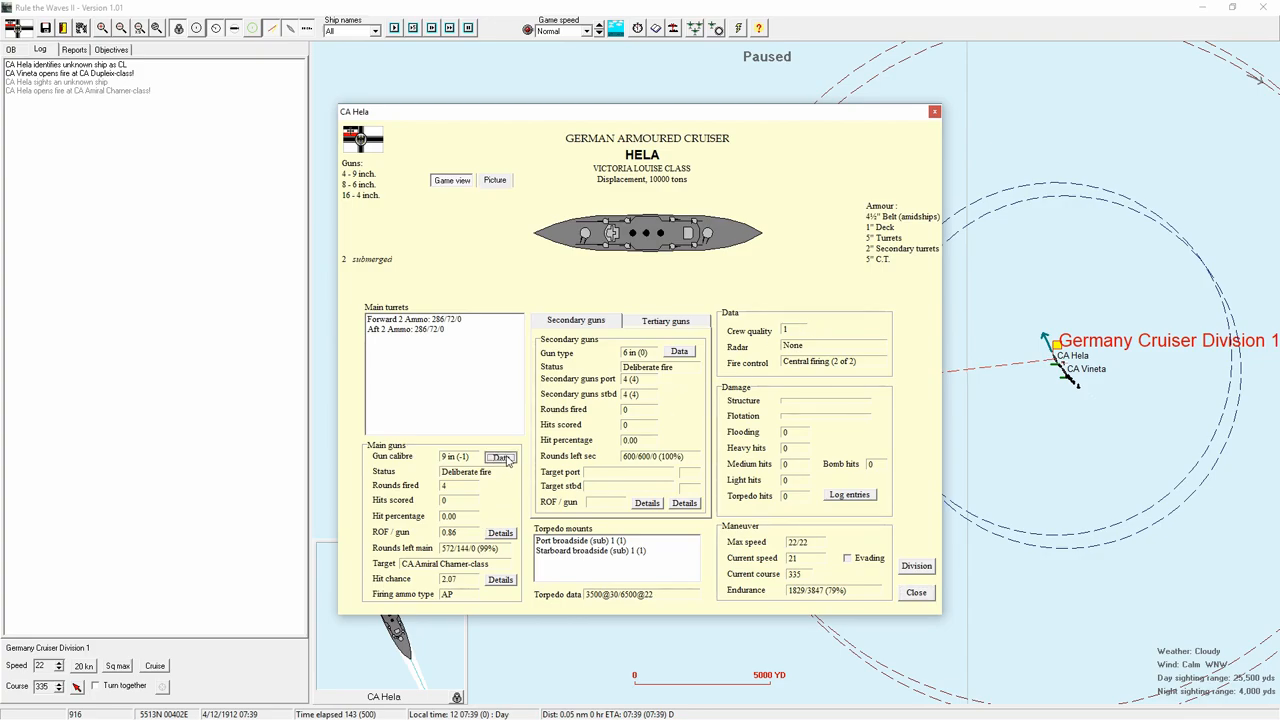
click(500, 457)
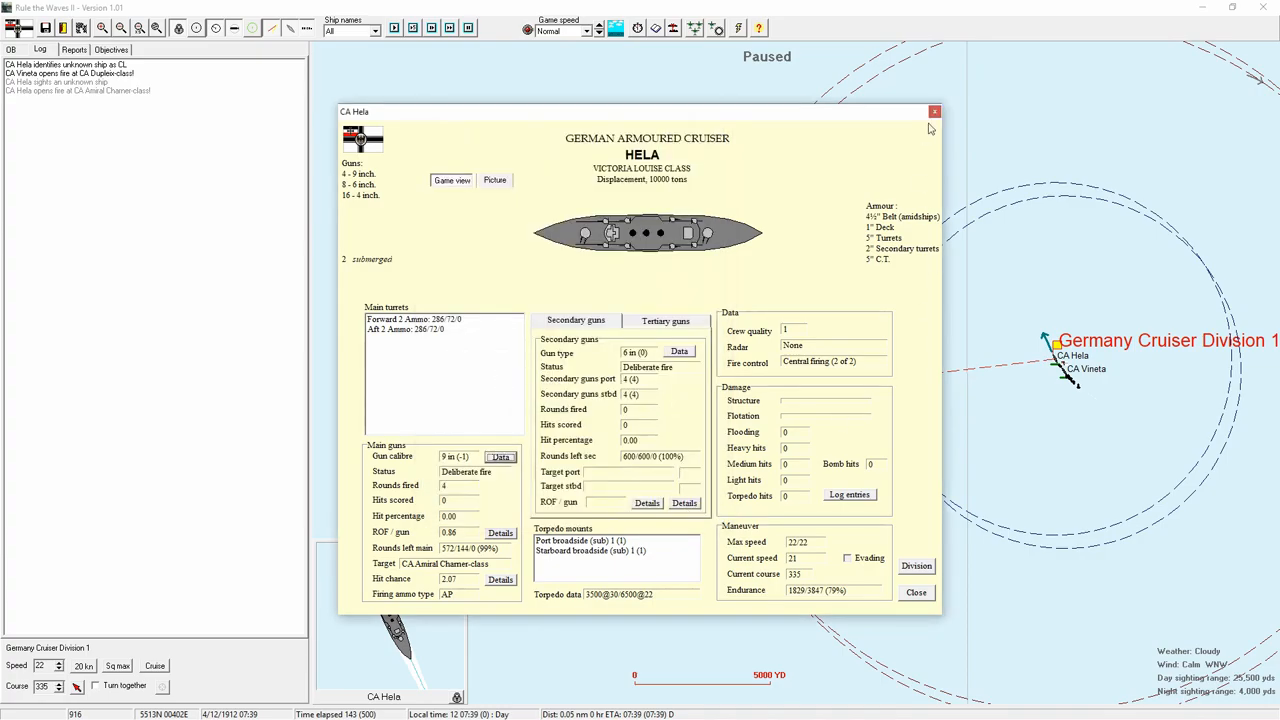
click(935, 111)
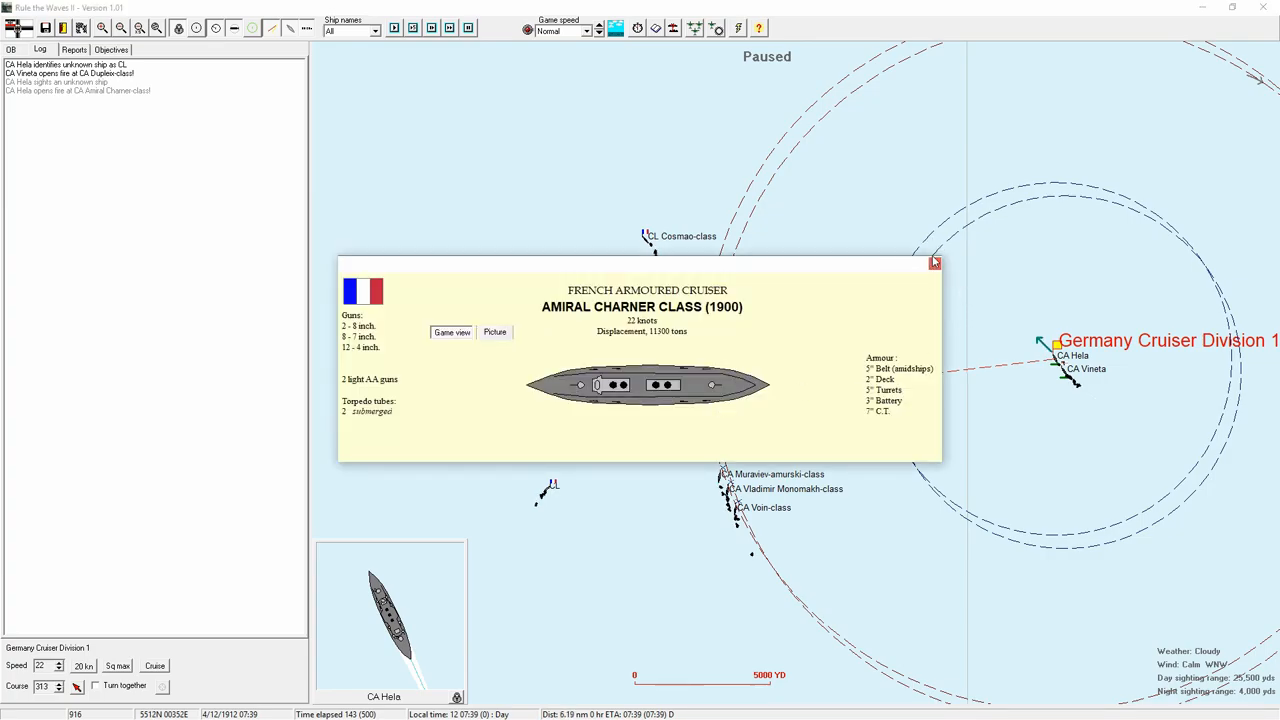
click(934, 262)
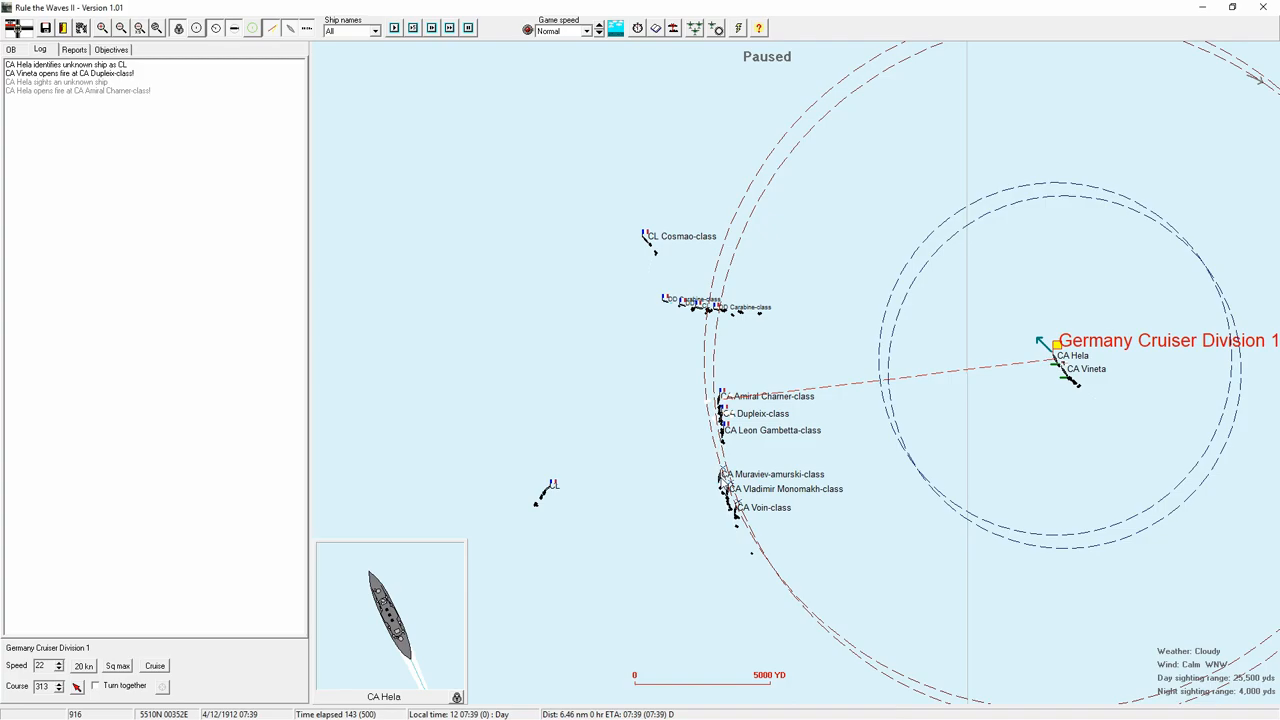
click(722, 473)
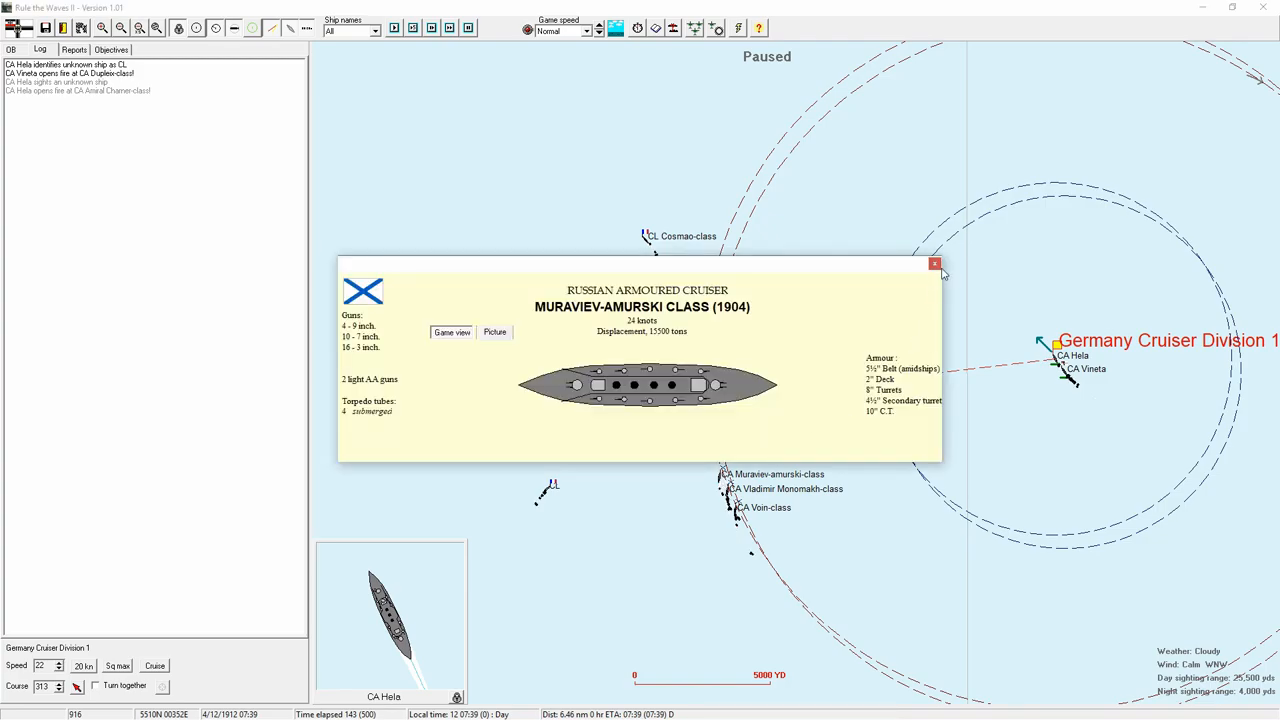
click(935, 264)
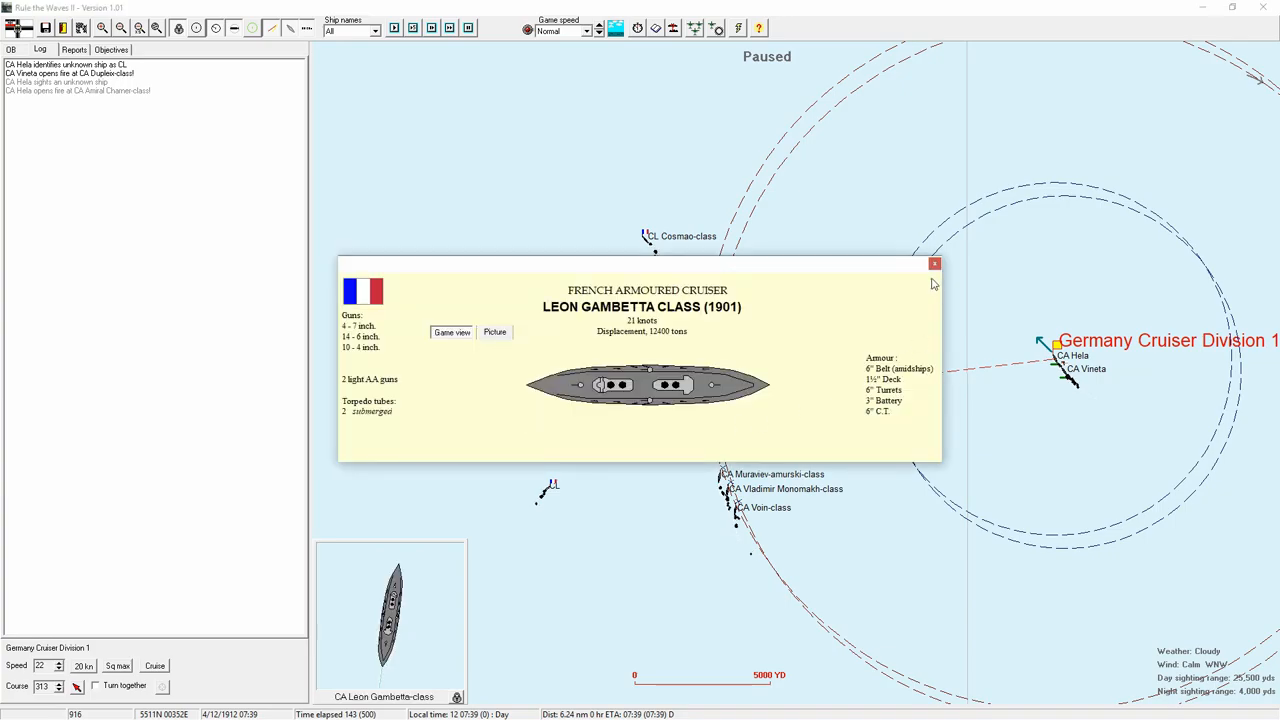
click(934, 263)
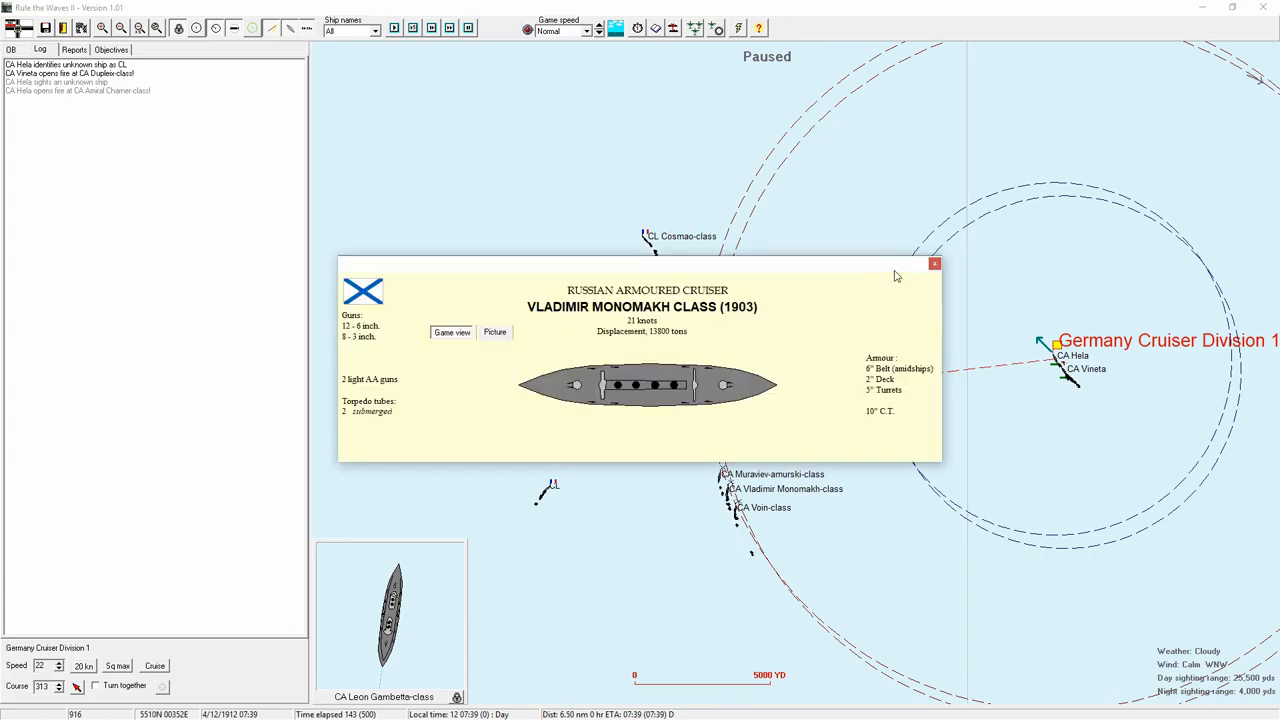
click(934, 264)
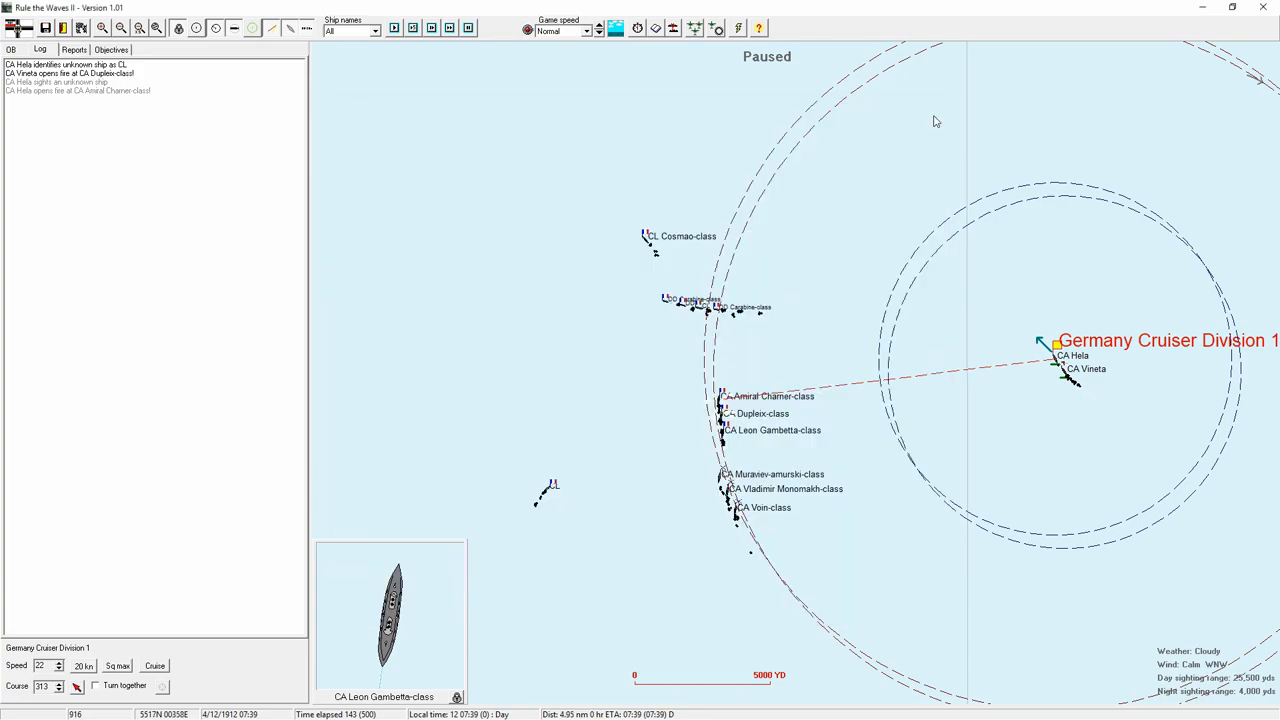
click(737, 507)
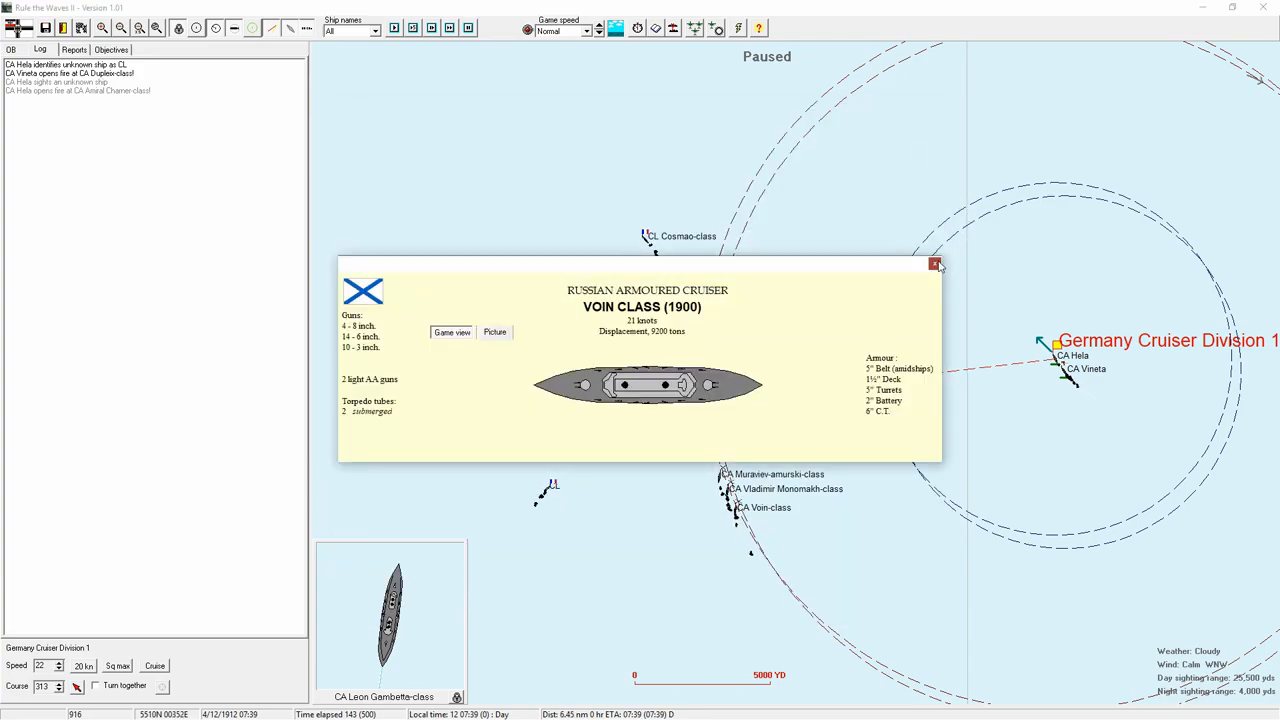
click(935, 264)
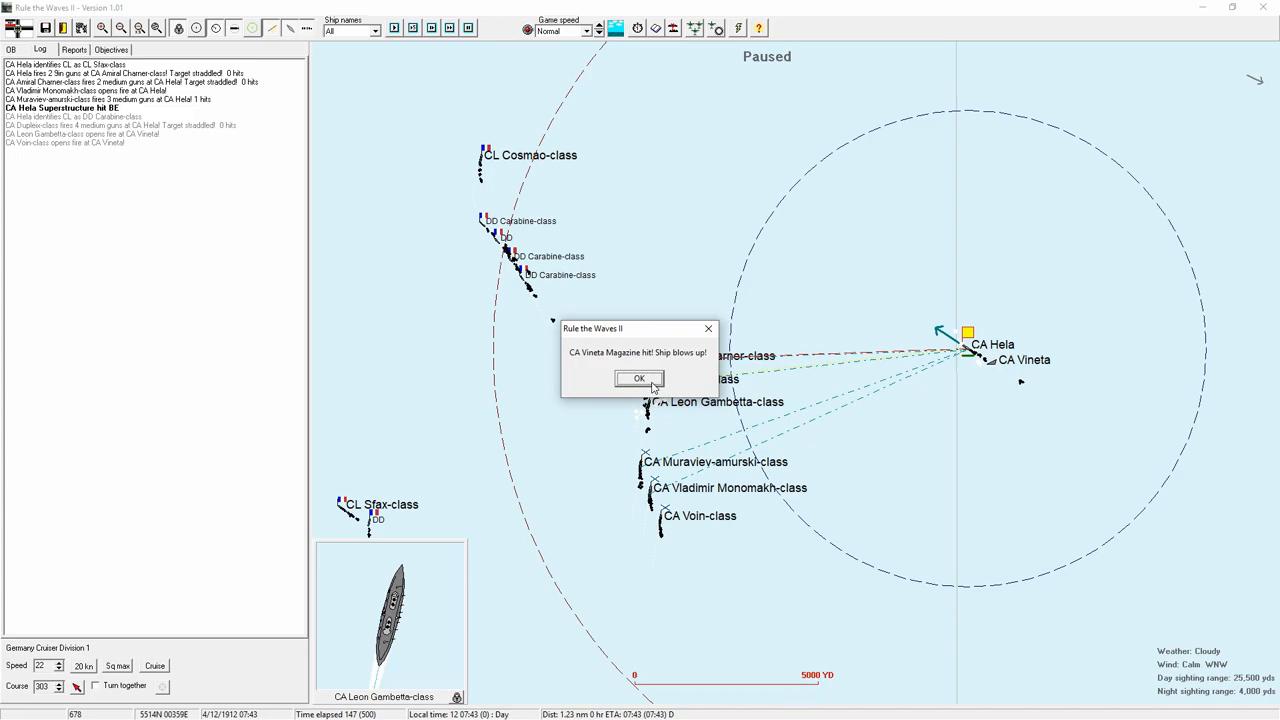
- Acknowledge Vineta's magazine explosion and sinking, and check the Amiral Charner class details
click(639, 378)
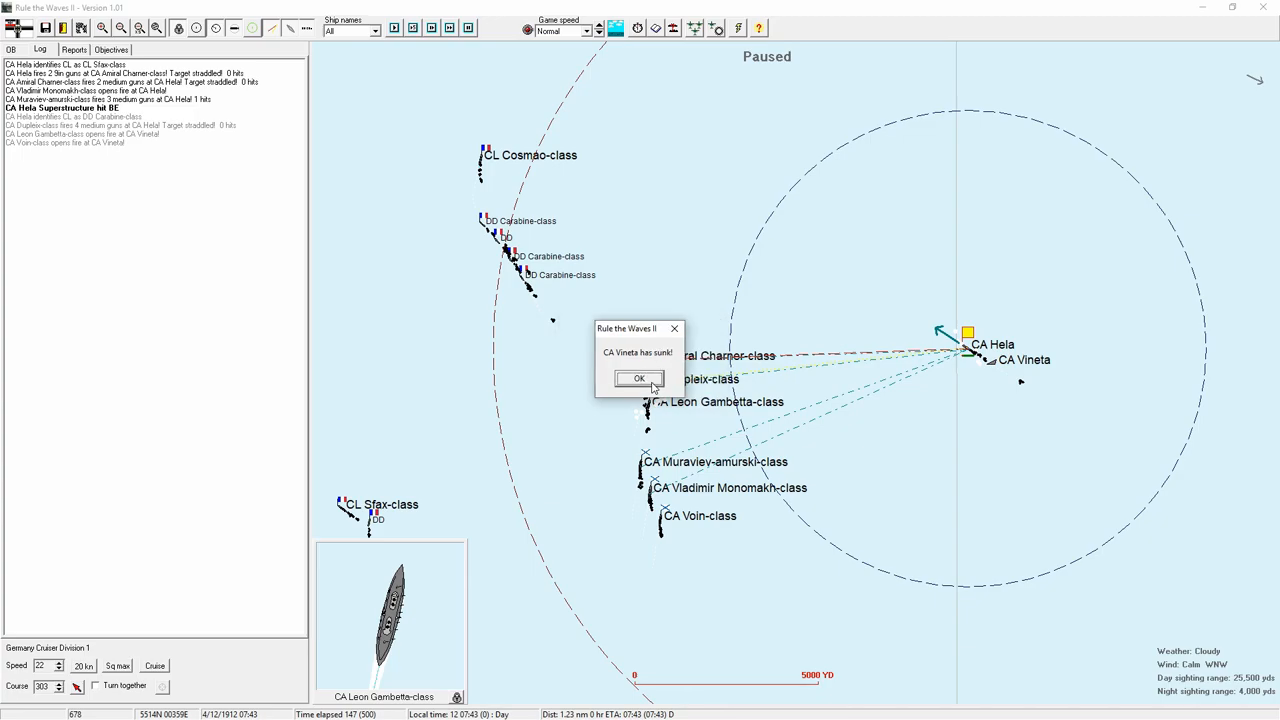
click(638, 378)
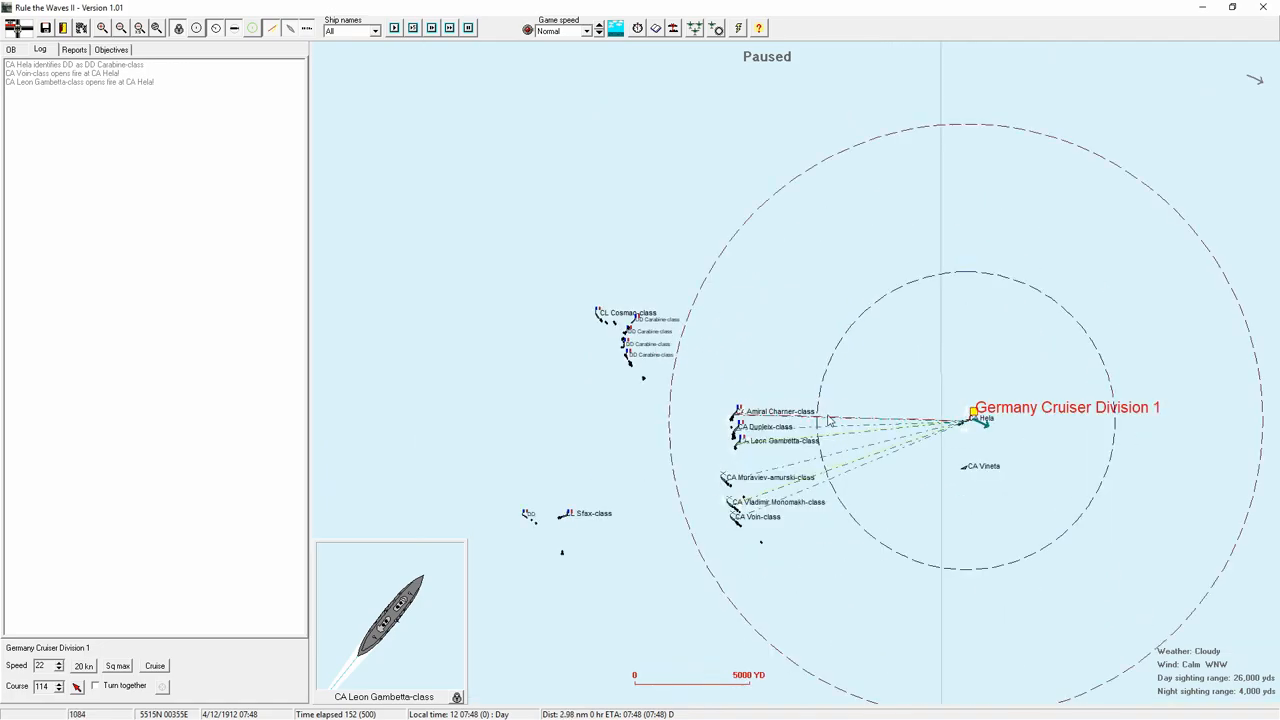
click(740, 426)
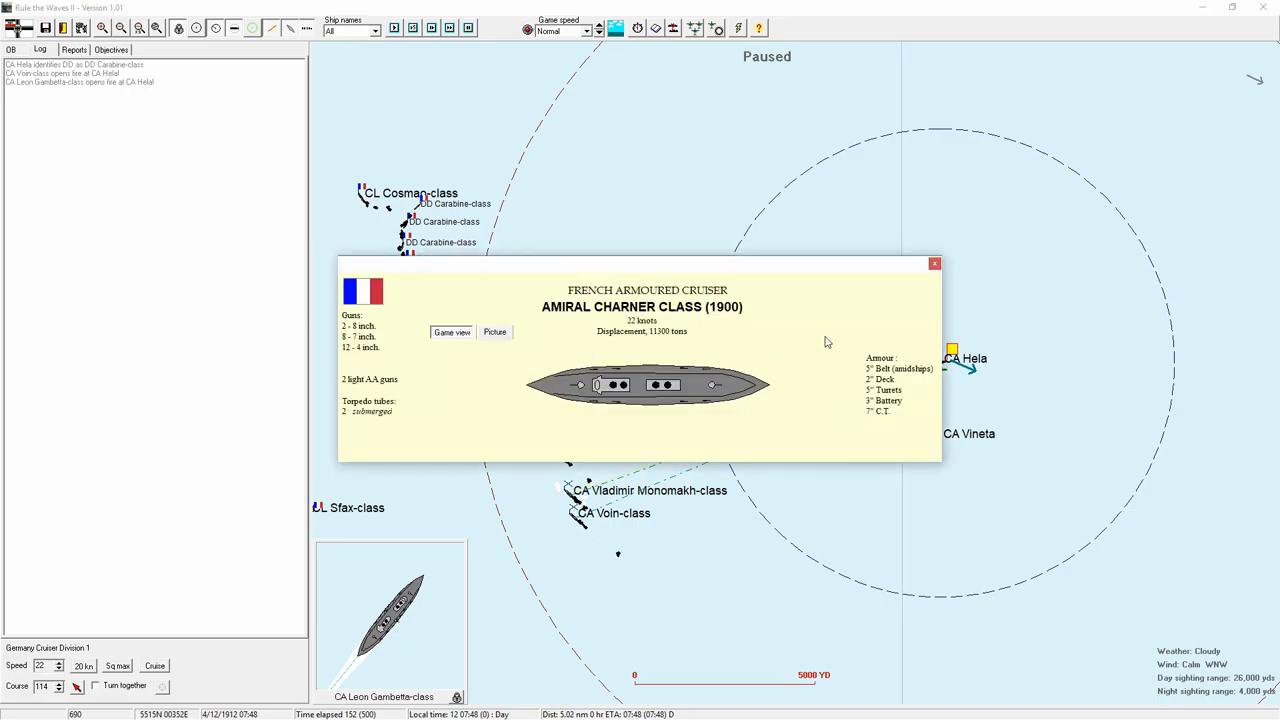
mouse_move(943, 264)
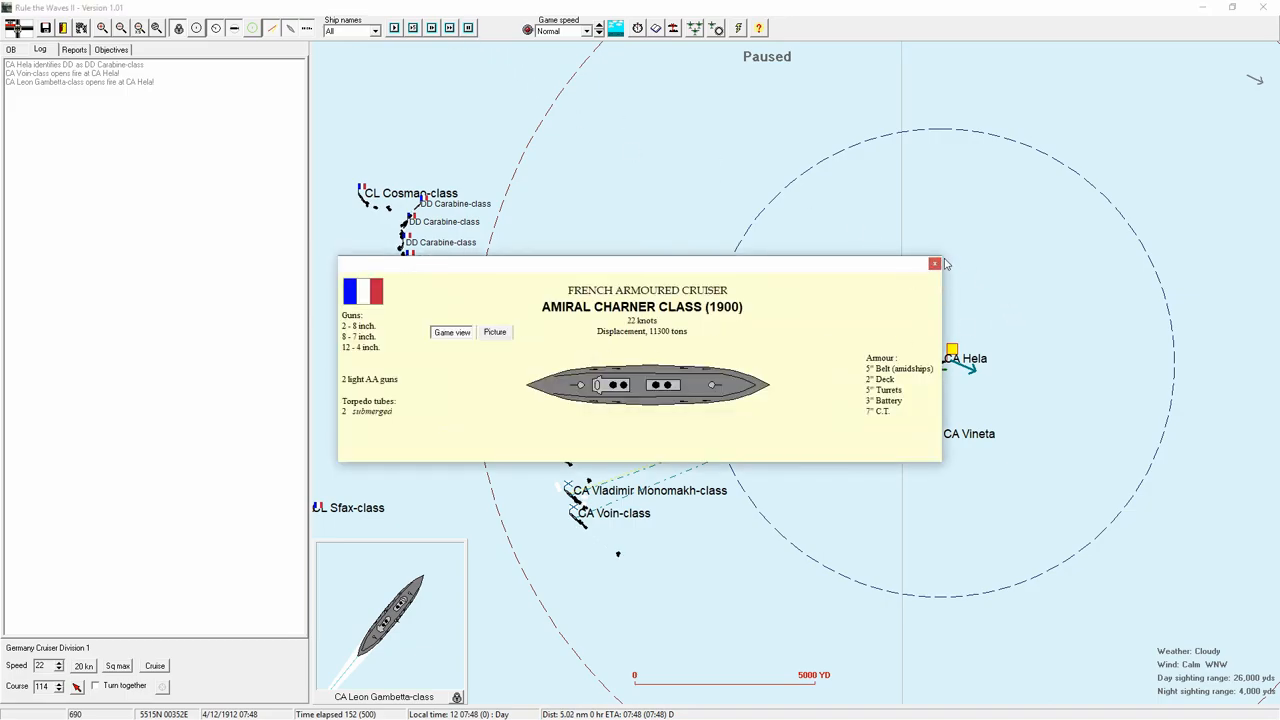
click(935, 263)
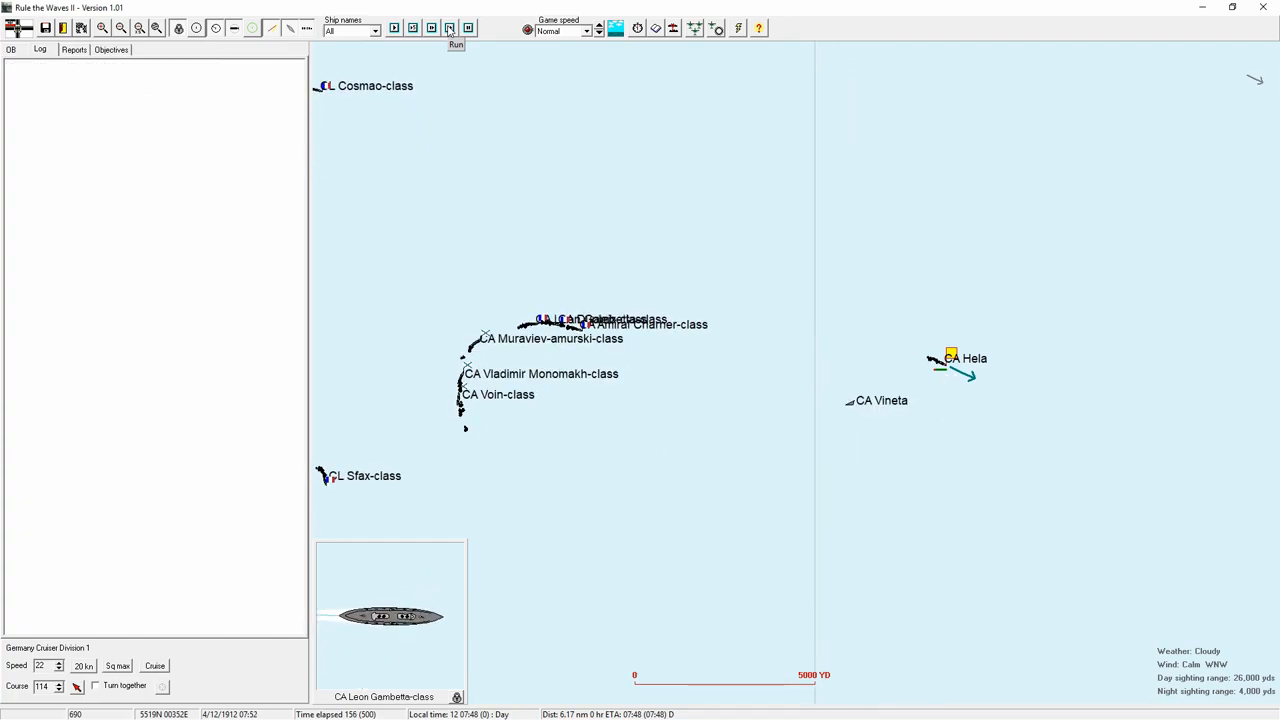
- Keep the battle running to 08:53 as Hela fights on alone
click(450, 28)
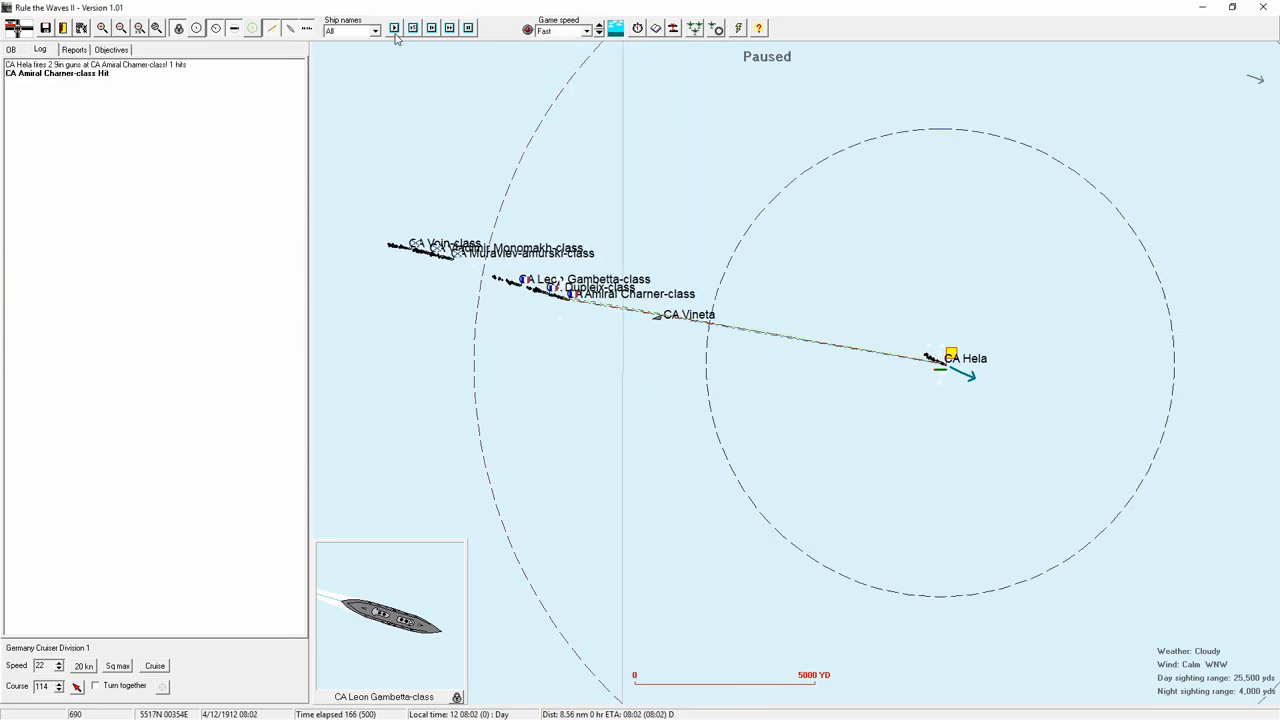
click(450, 27)
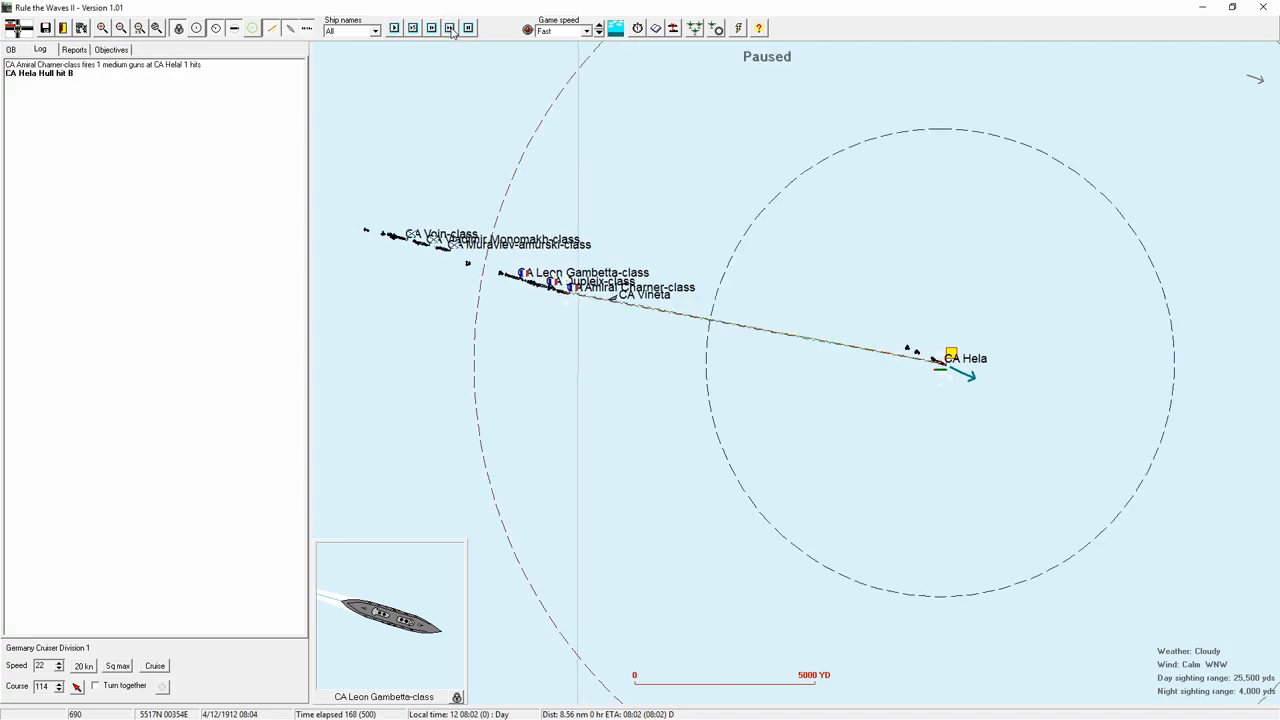
click(449, 27)
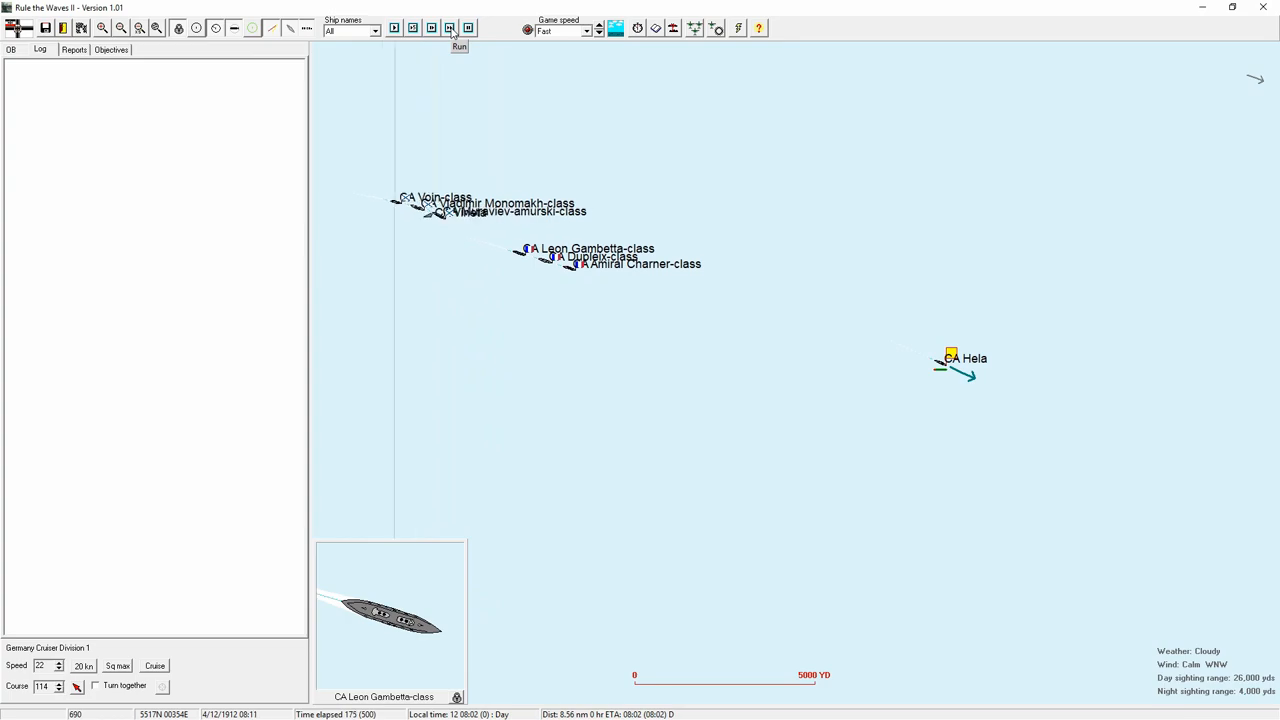
click(449, 27)
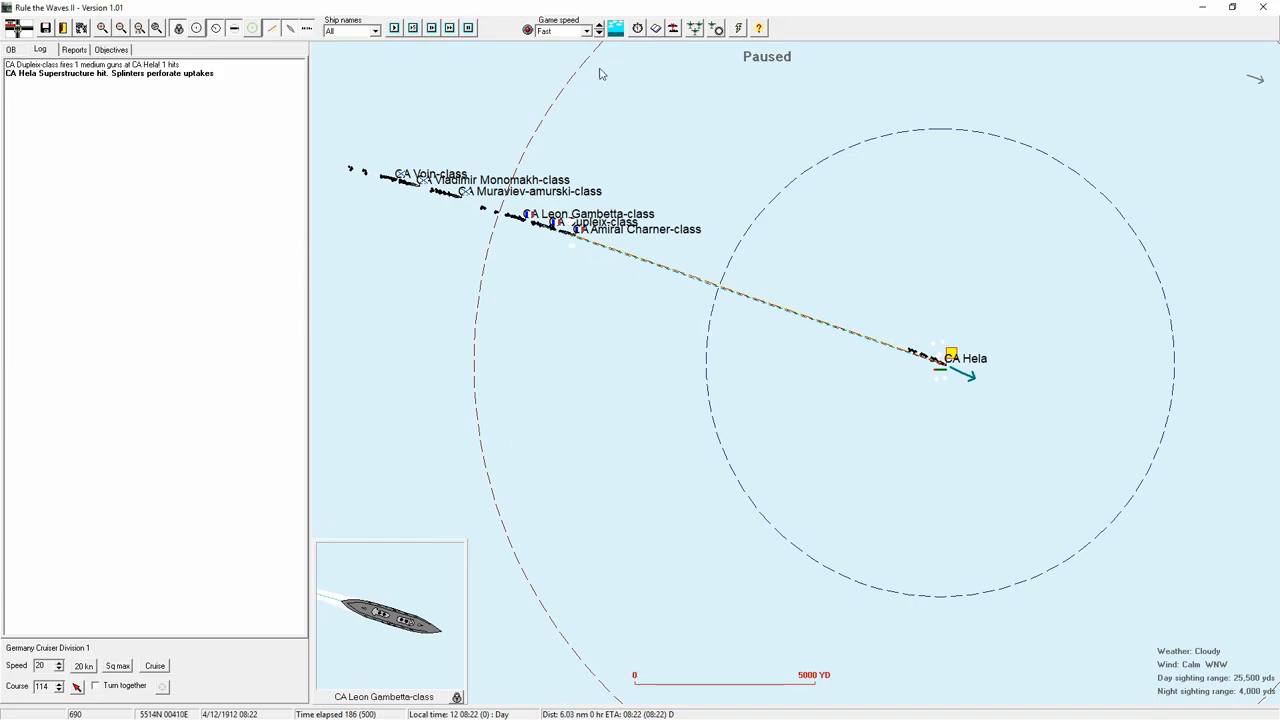
click(450, 27)
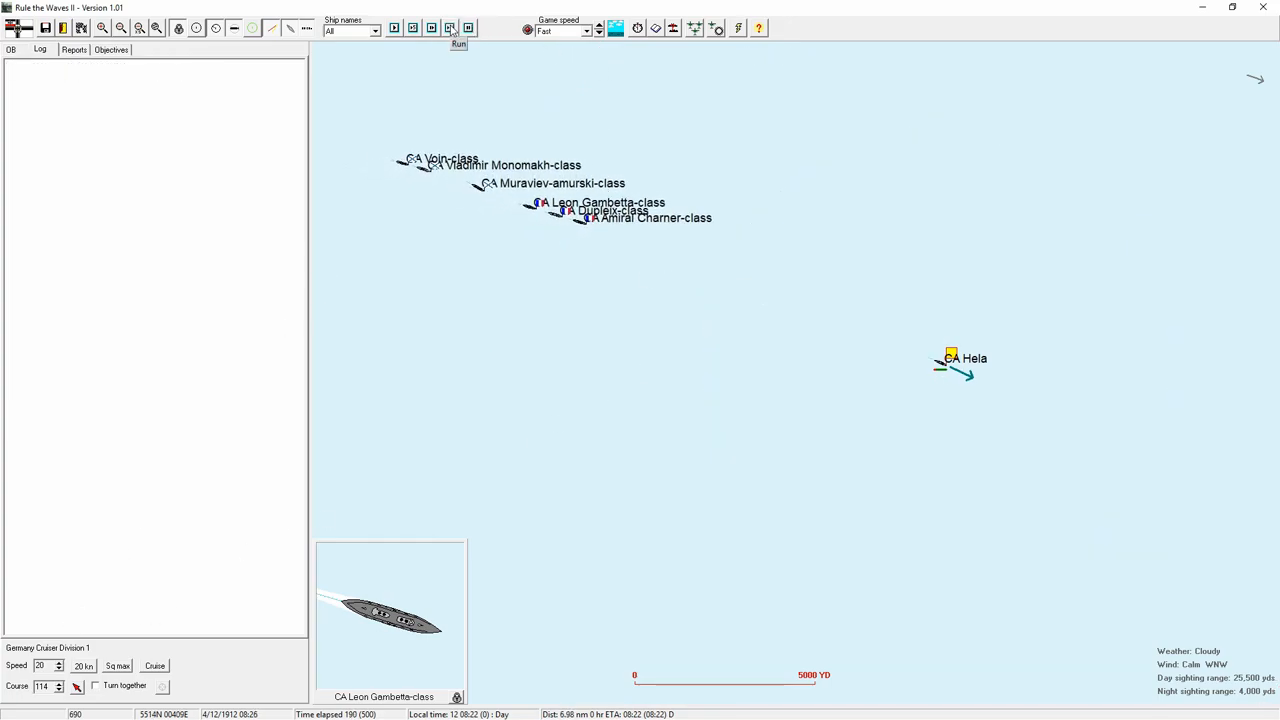
click(450, 27)
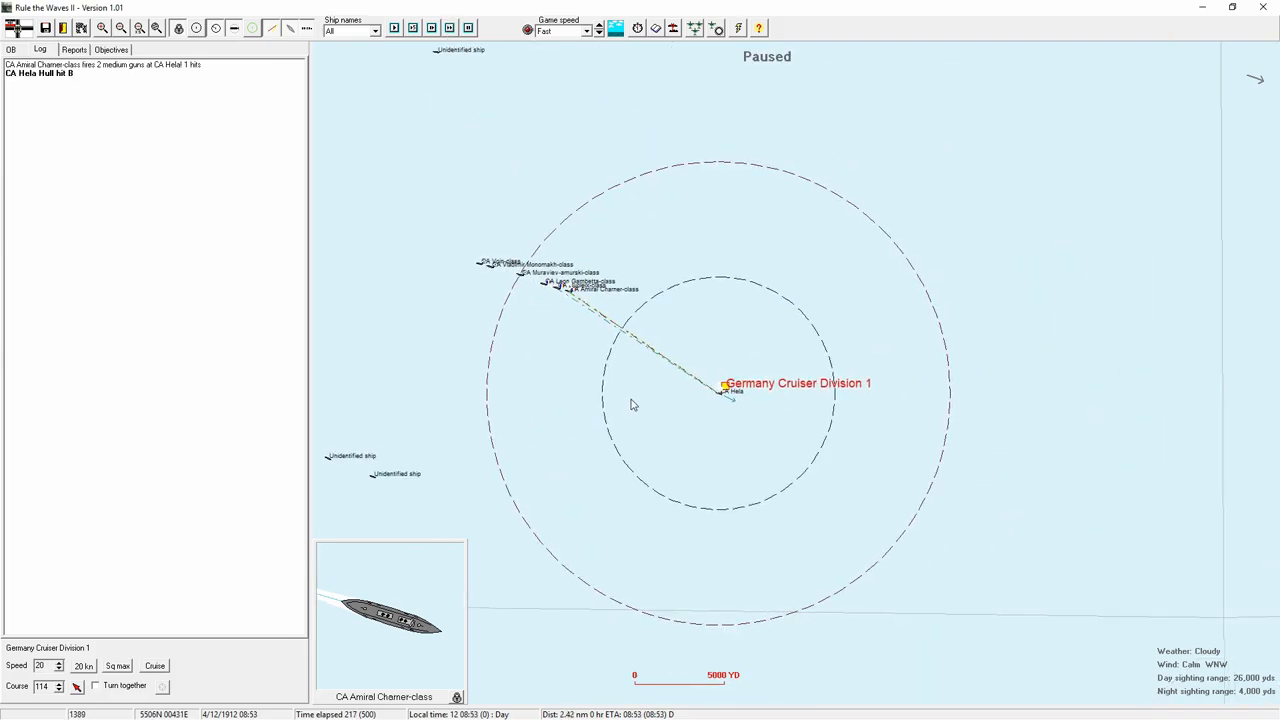
- Step the battle forward to 10:51, with Hela scoring five main-gun hits
click(450, 27)
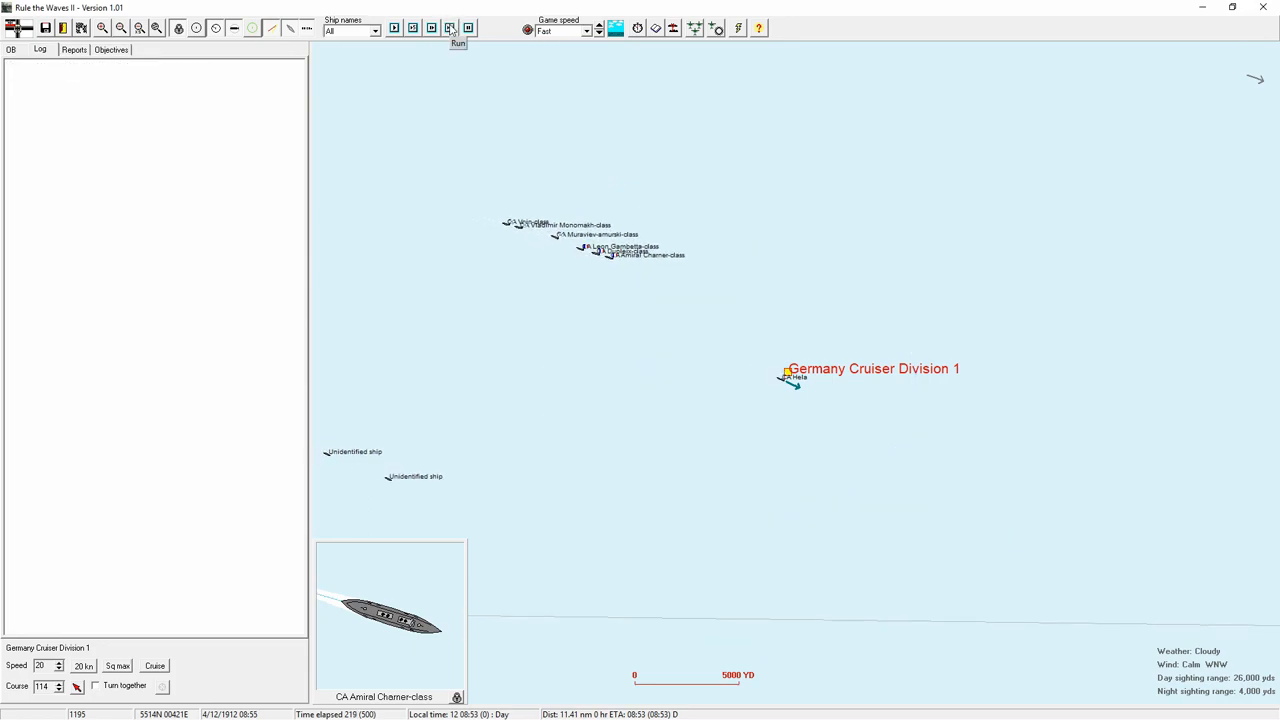
click(450, 27)
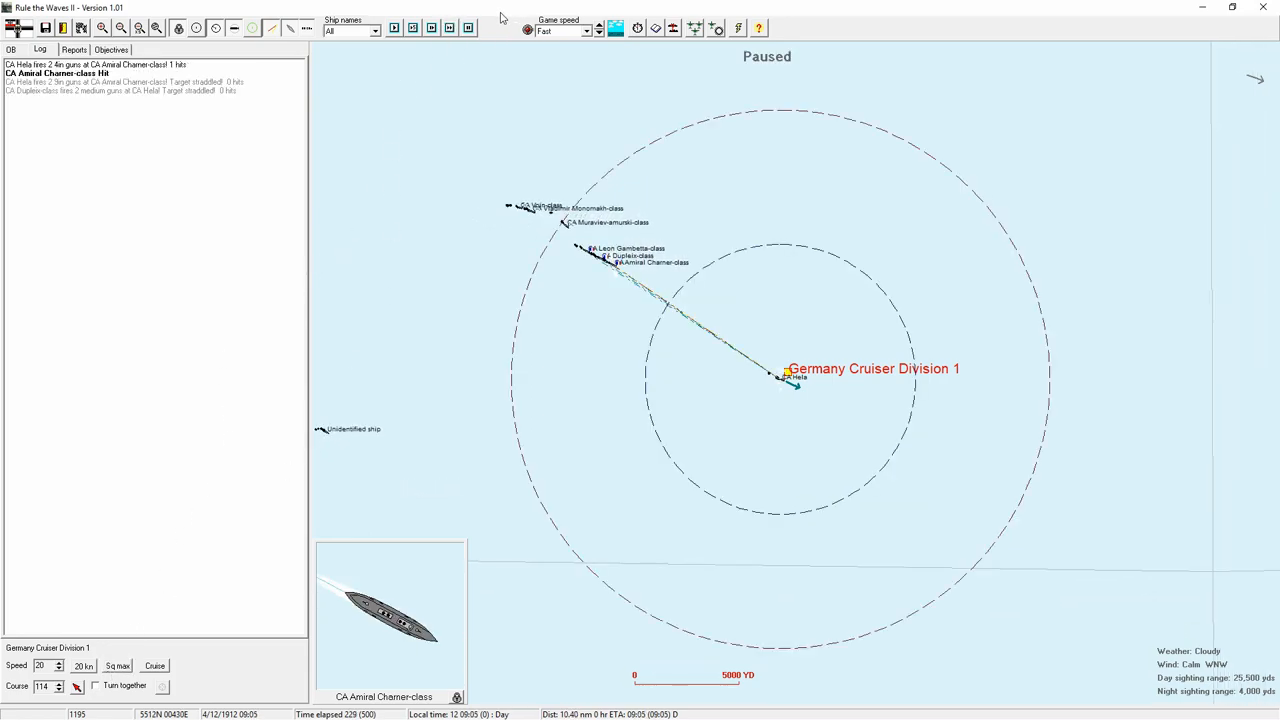
click(449, 27)
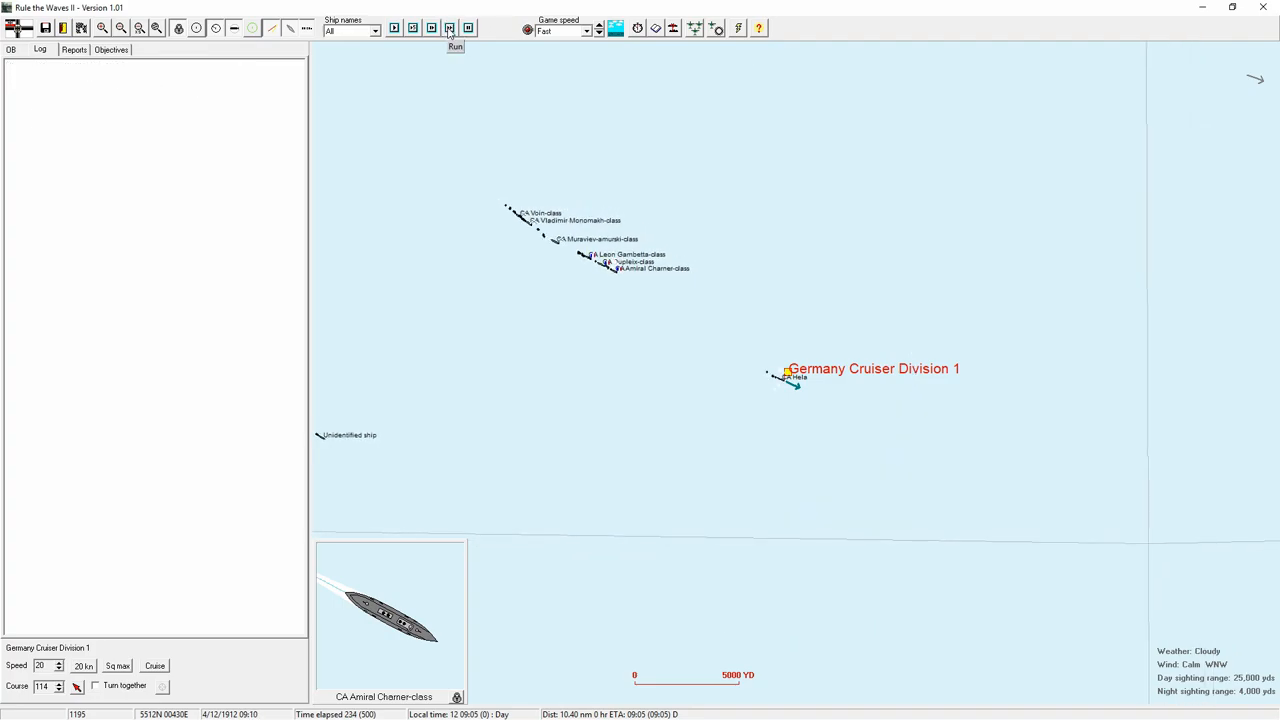
click(449, 27)
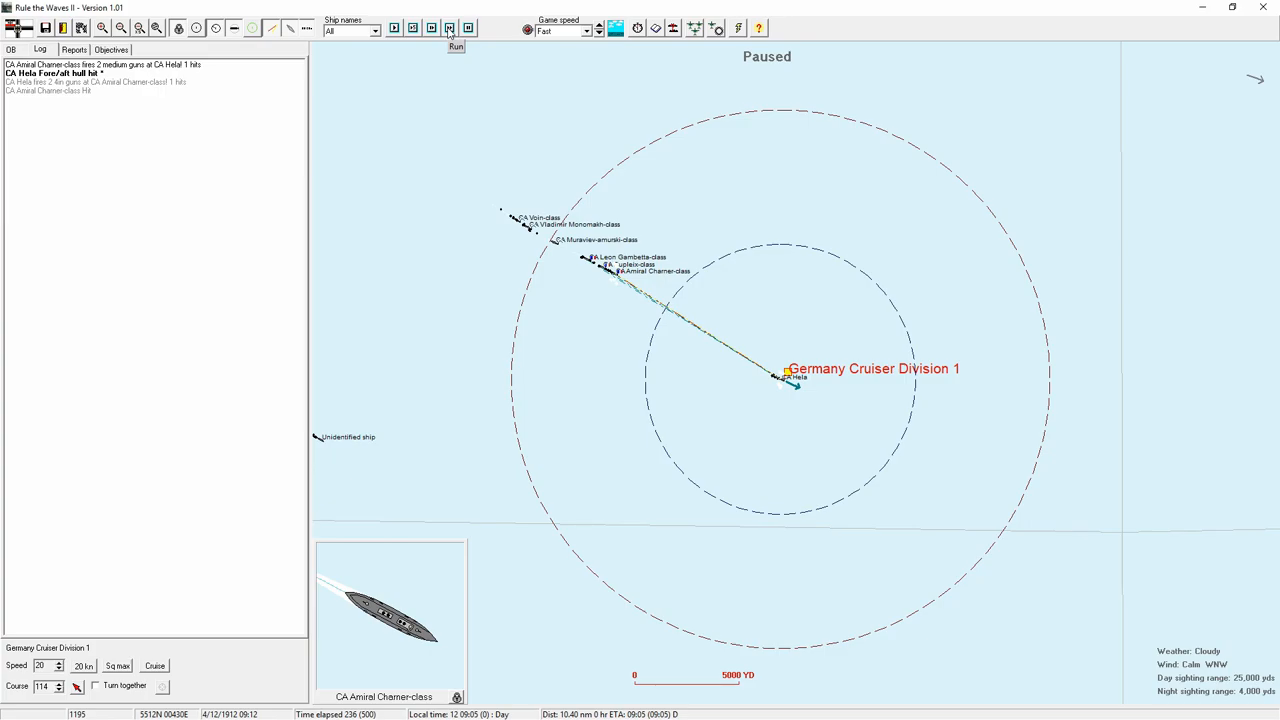
click(449, 27)
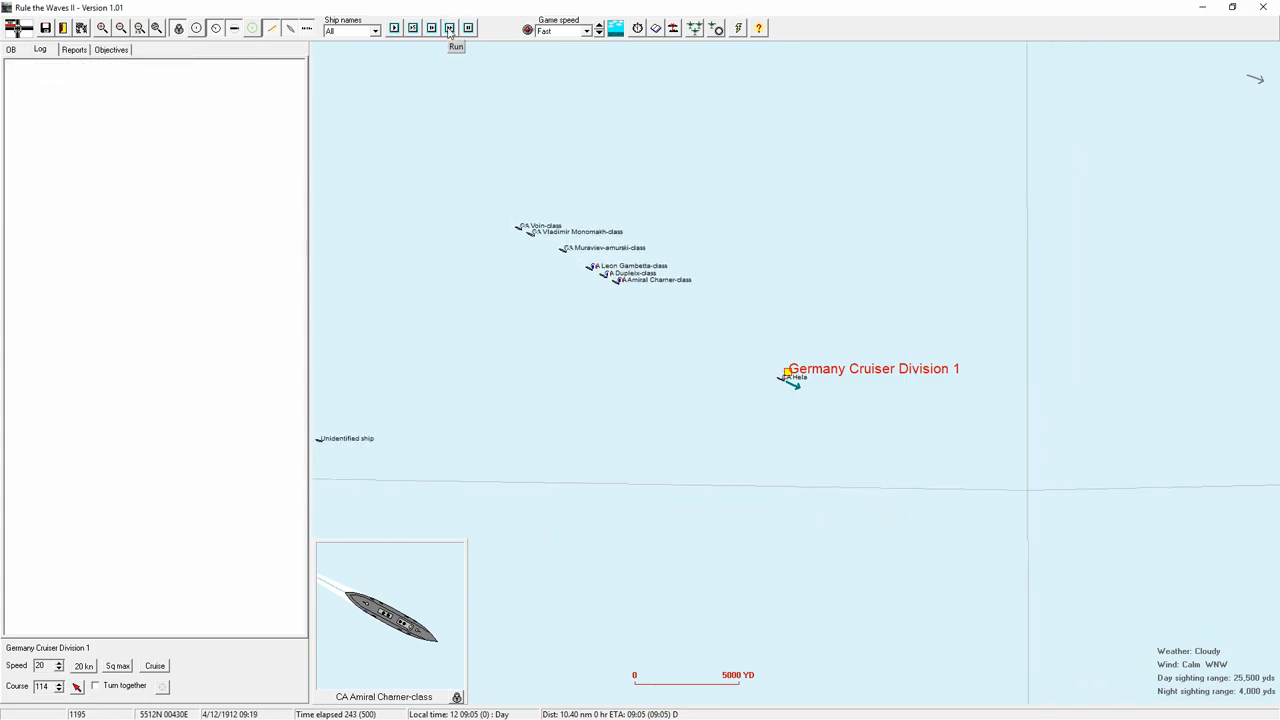
click(449, 27)
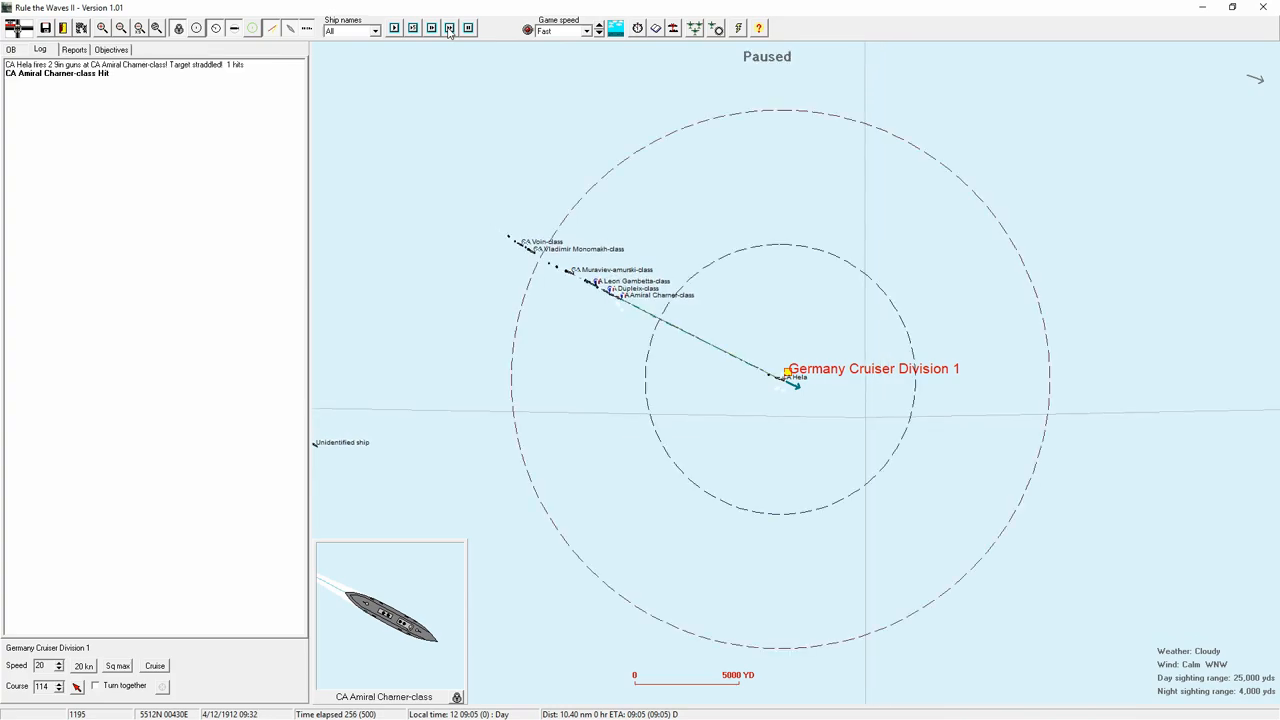
click(450, 28)
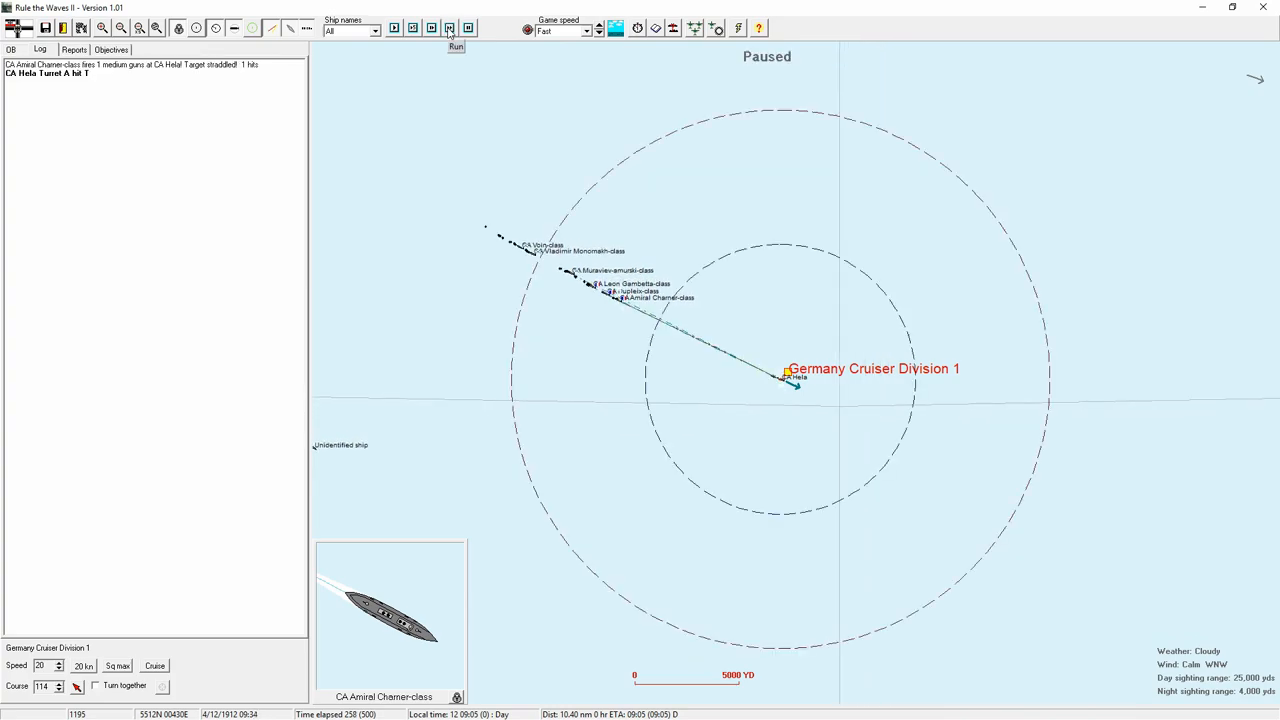
click(449, 27)
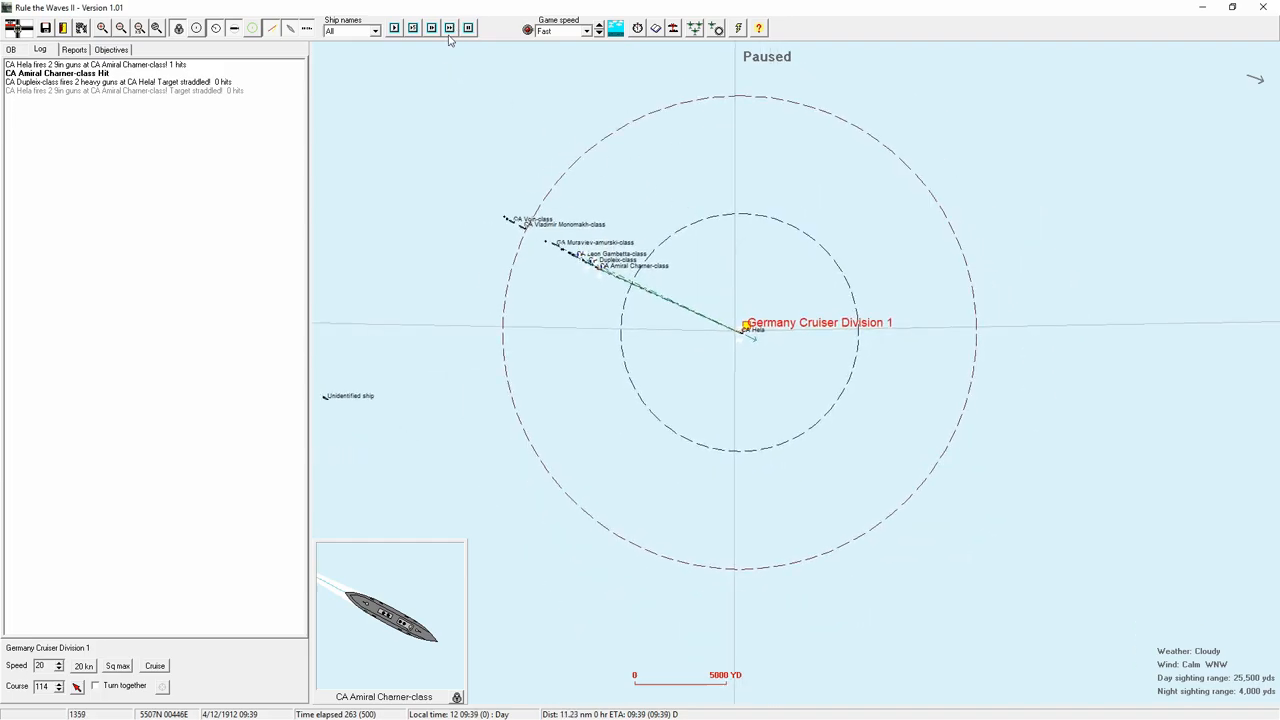
click(449, 28)
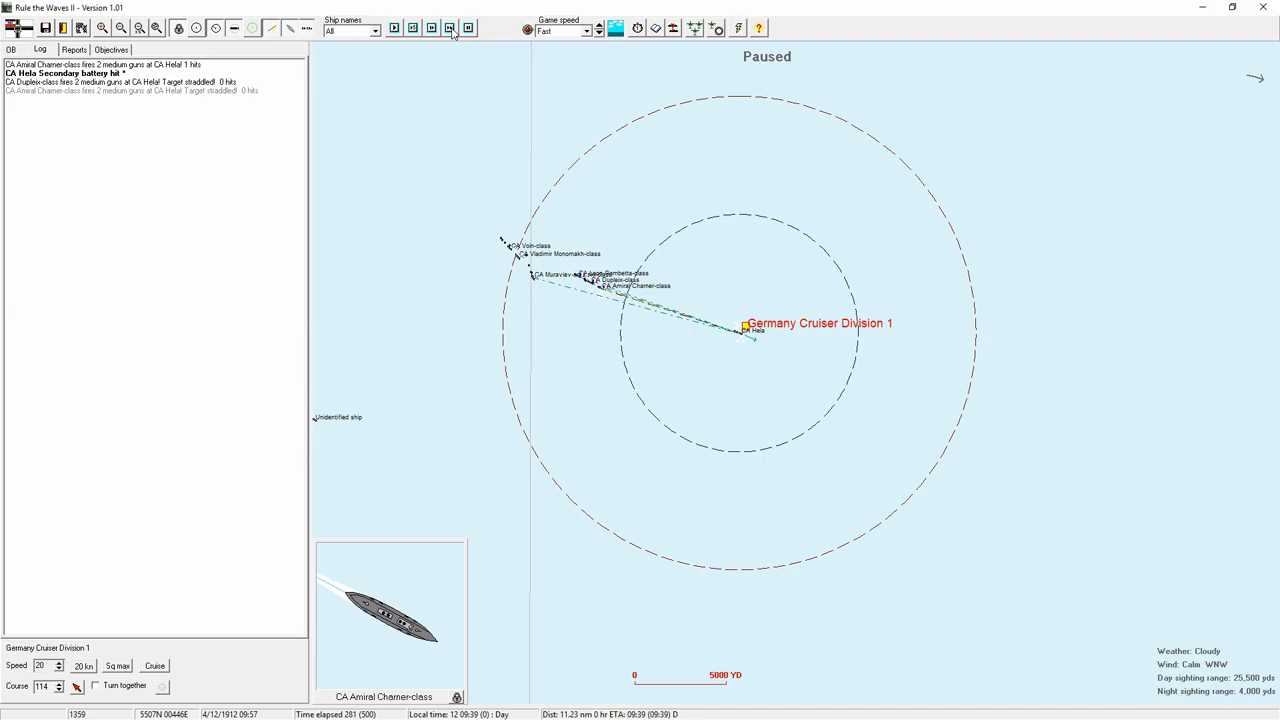
click(449, 27)
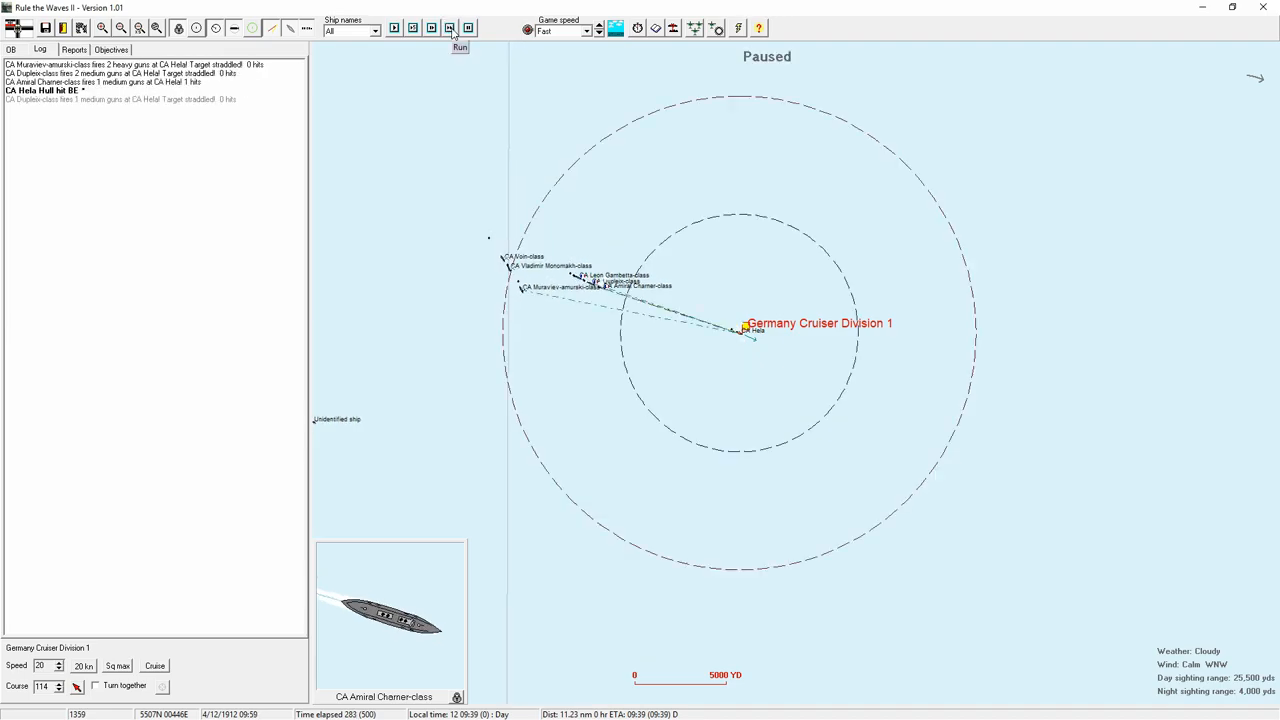
click(459, 27)
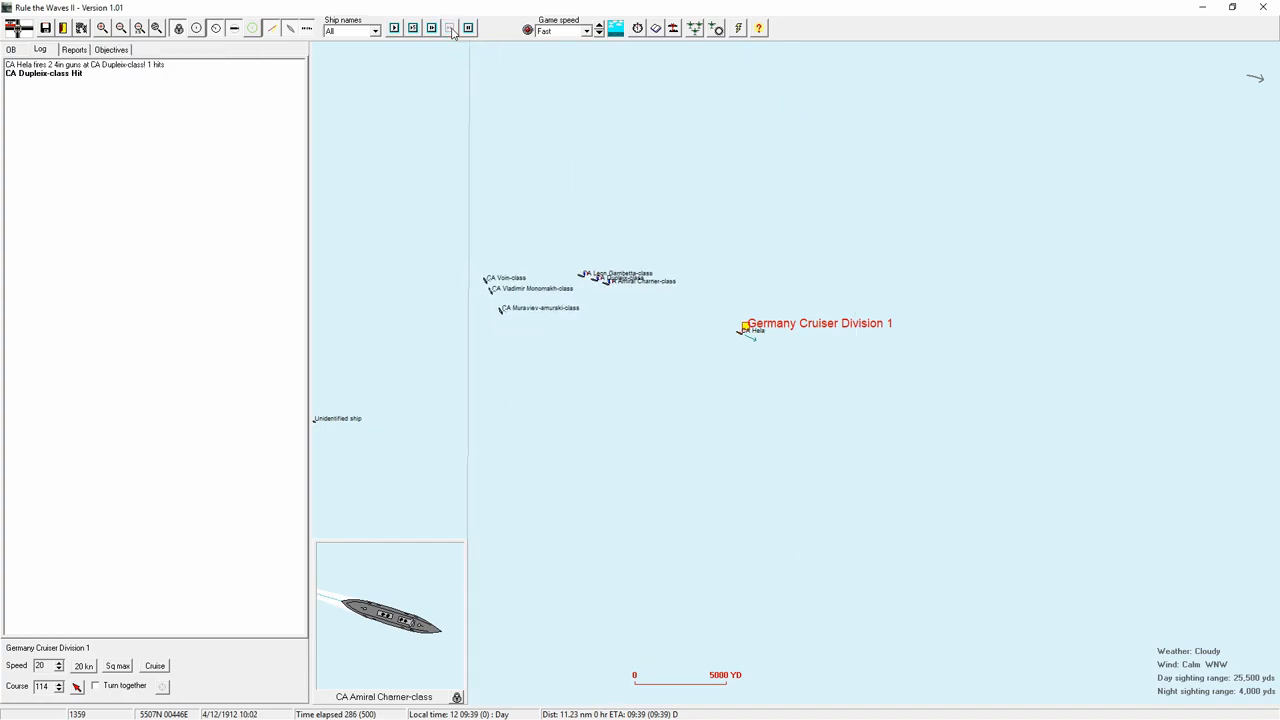
click(450, 27)
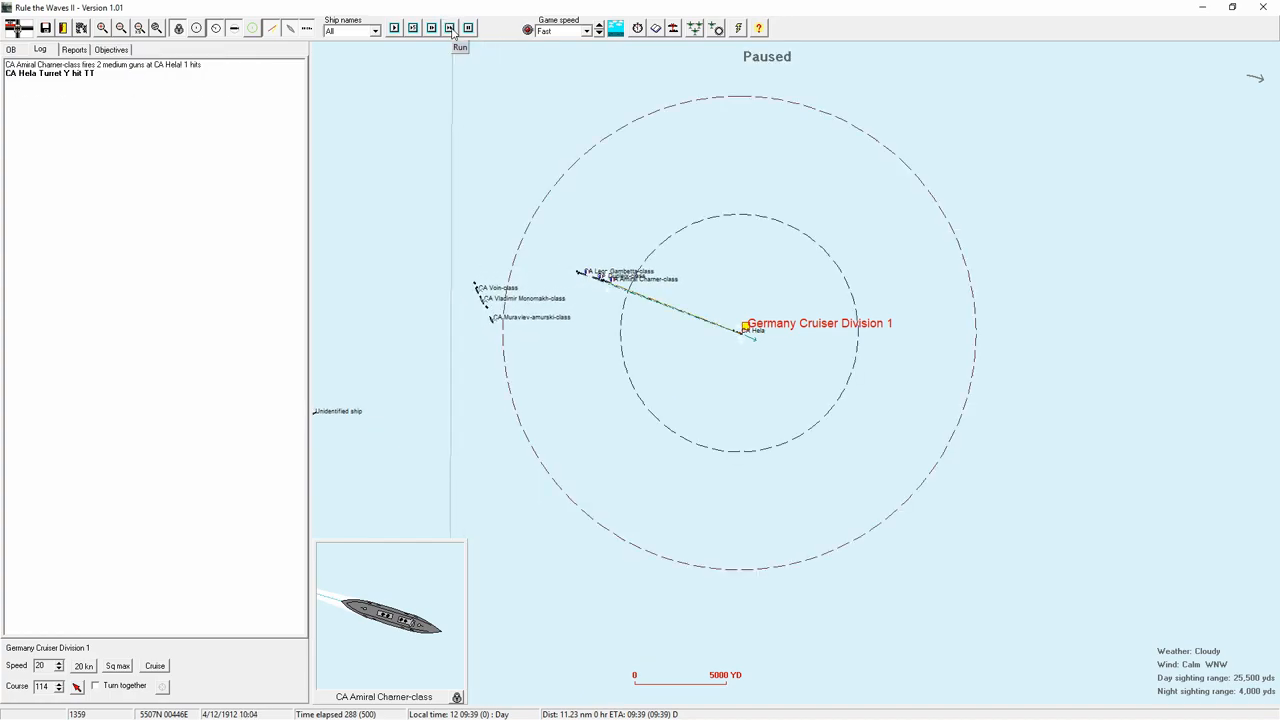
click(459, 46)
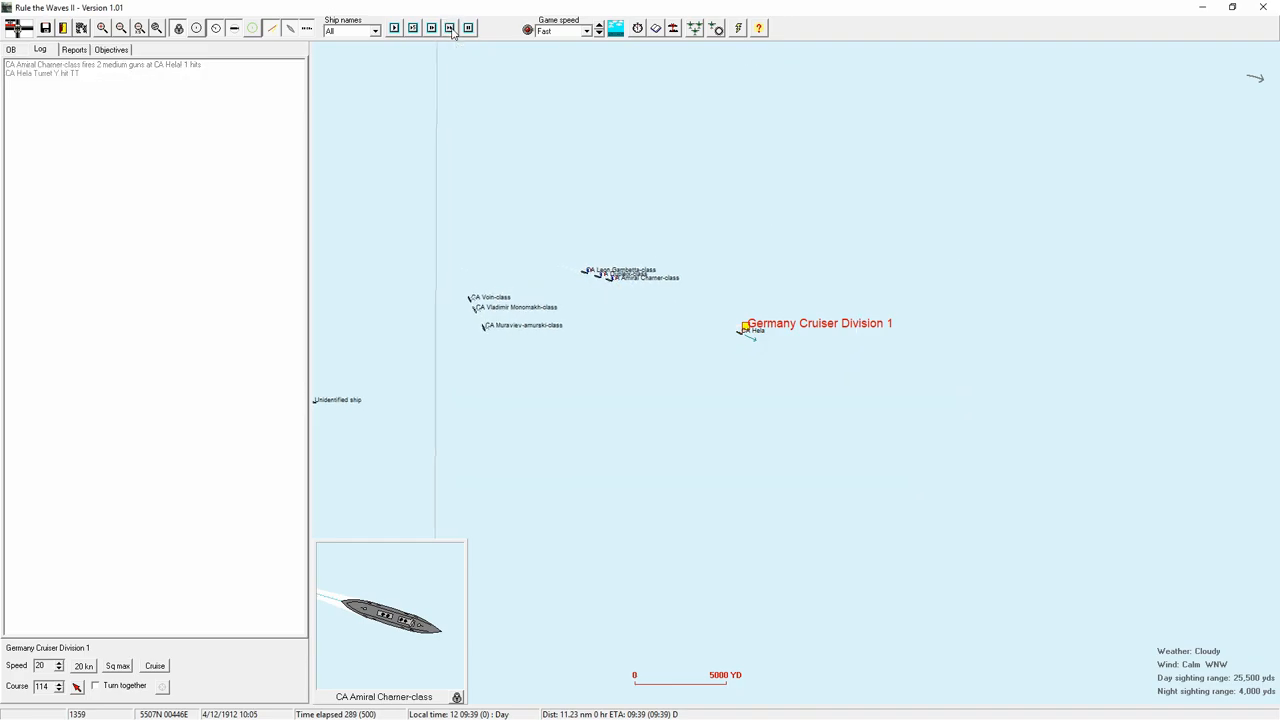
click(450, 27)
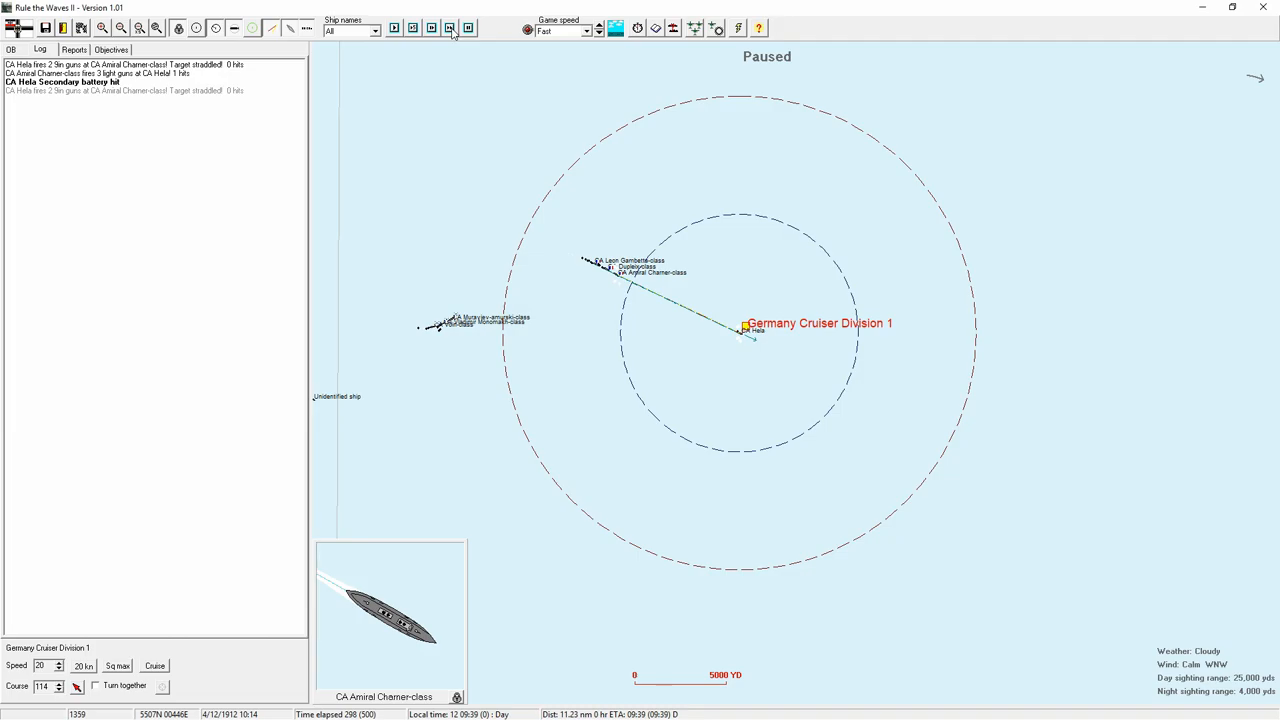
click(449, 27)
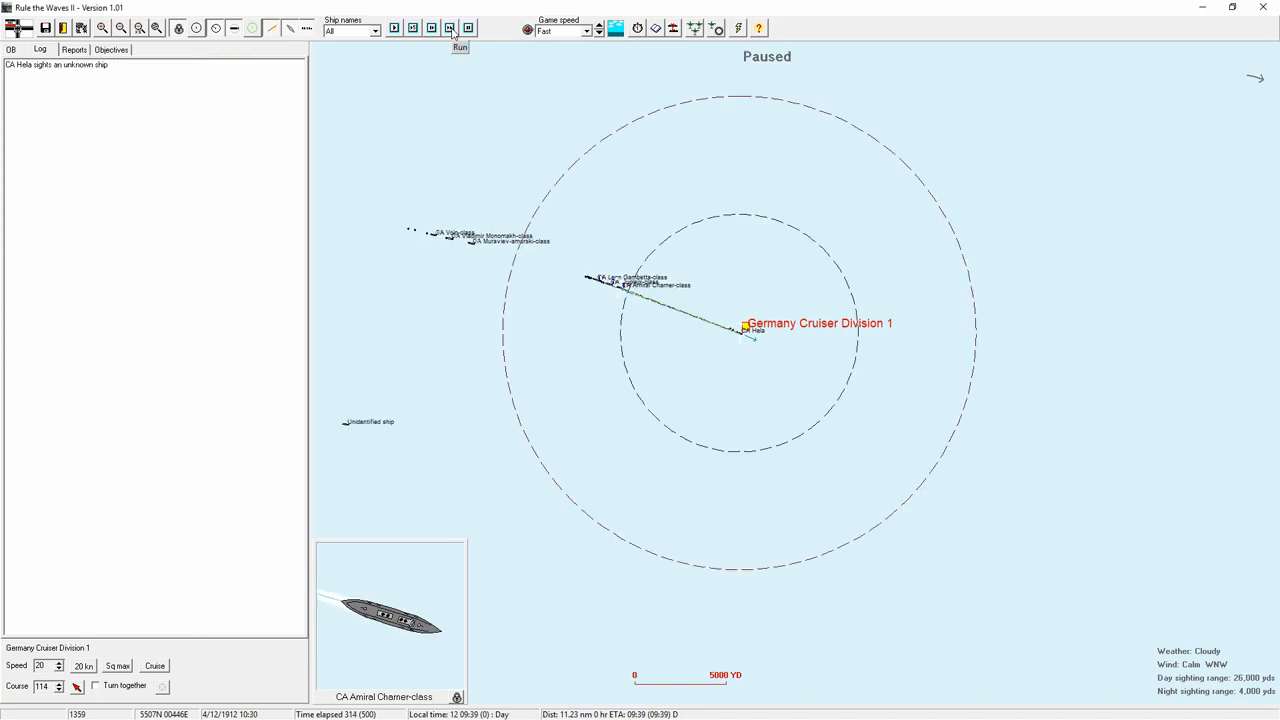
click(450, 28)
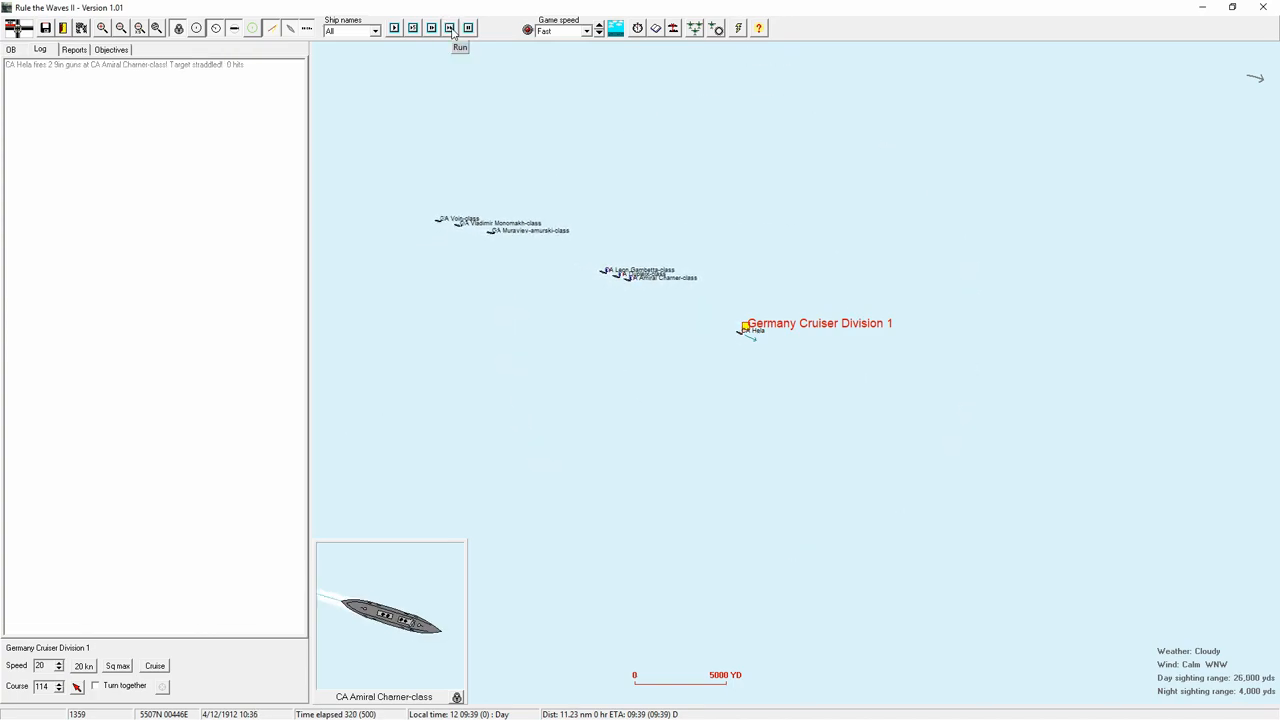
click(450, 27)
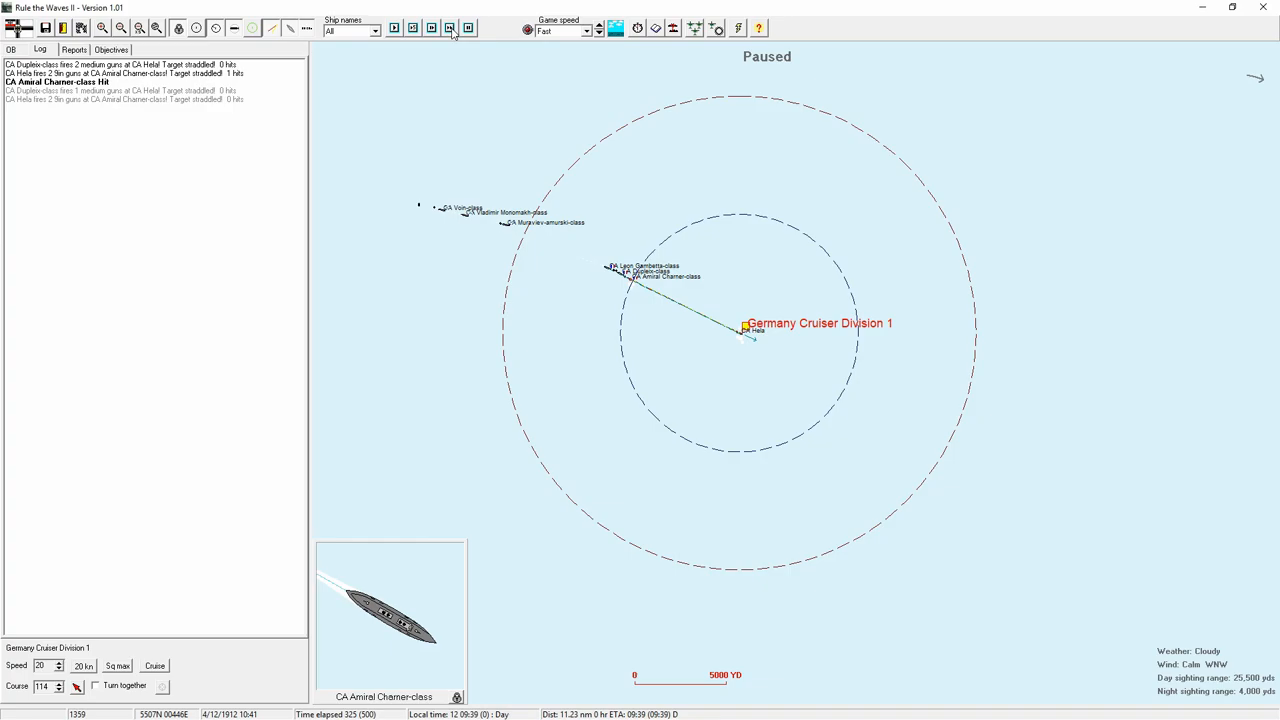
click(449, 27)
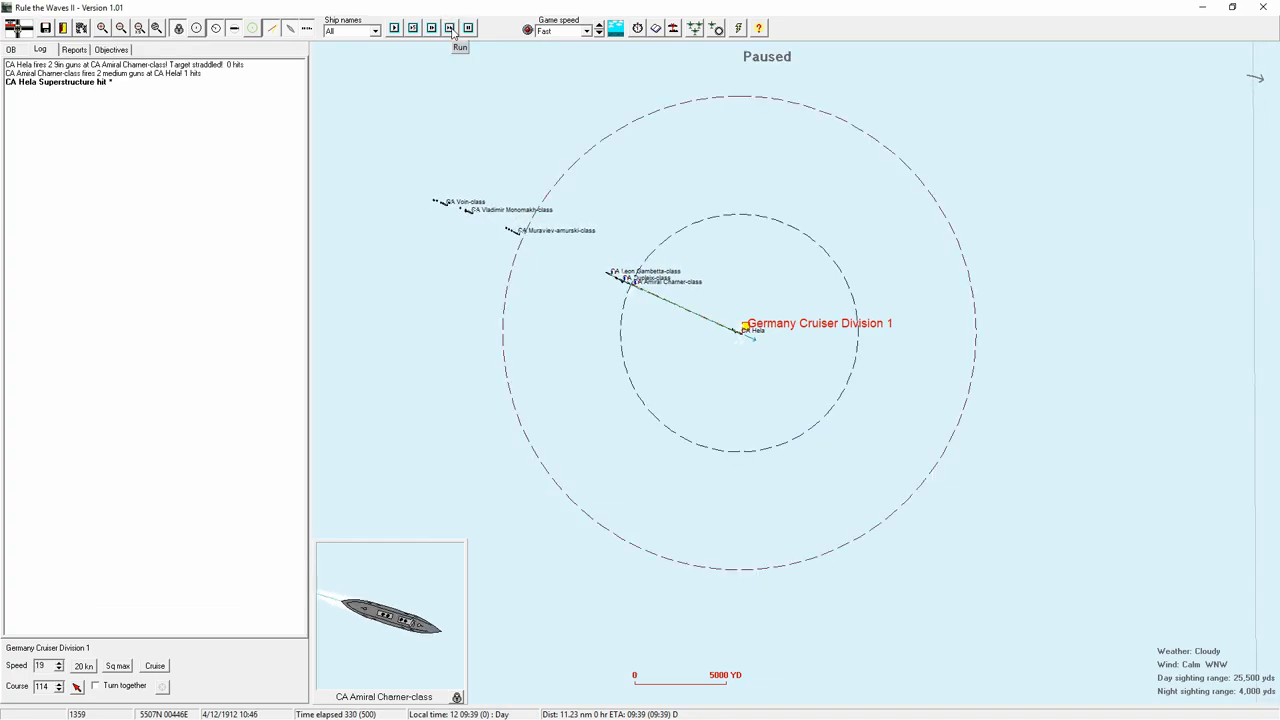
click(459, 28)
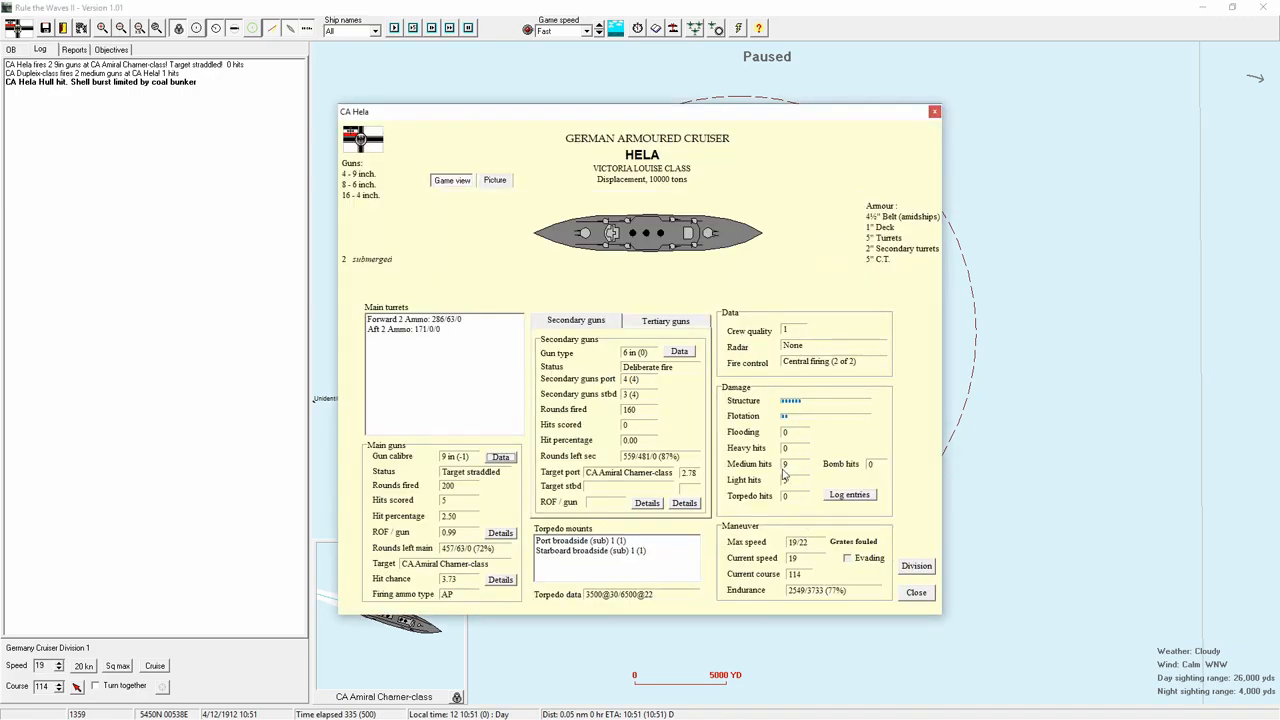
click(849, 494)
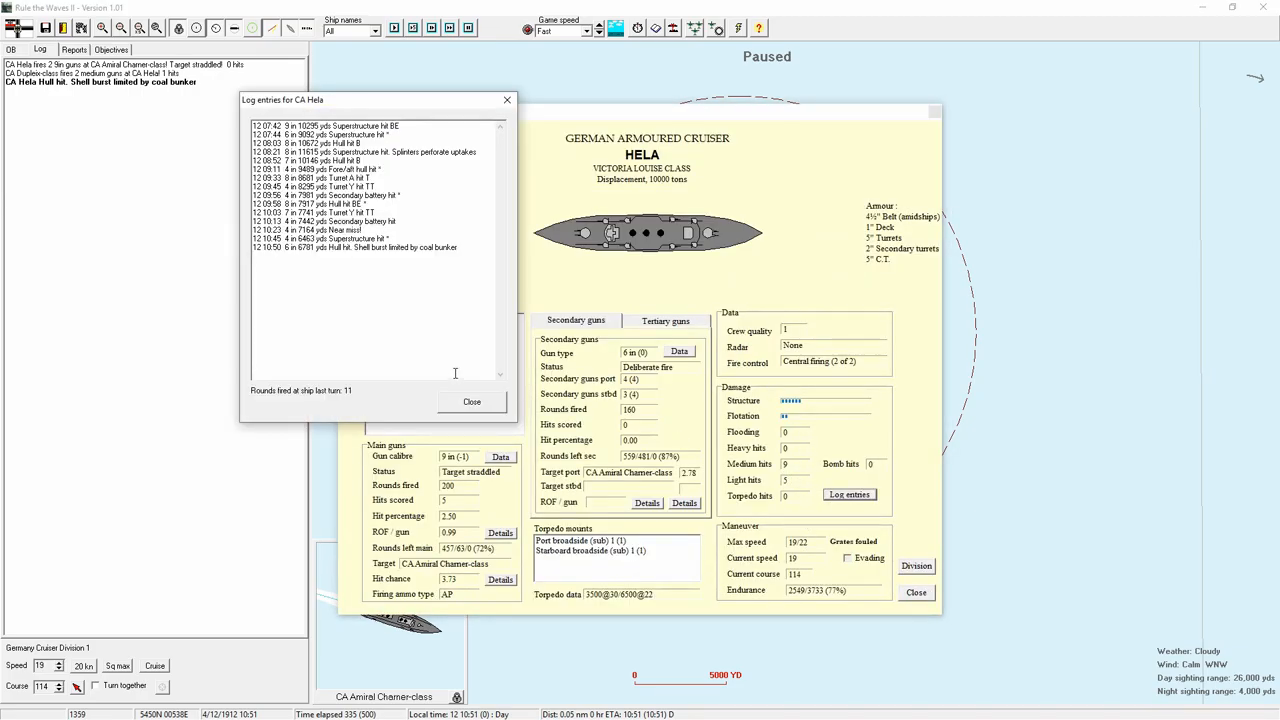
click(471, 401)
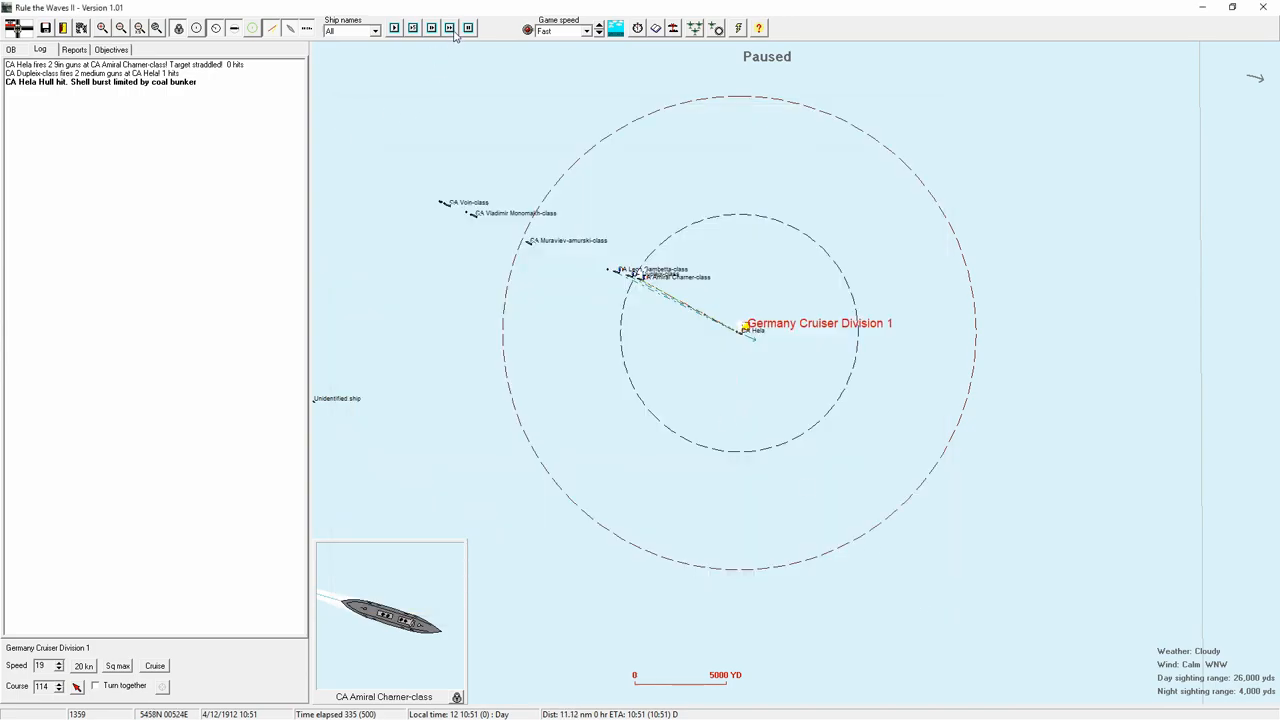
- Resume the battle until 12:21, when Hela identifies the unknown ship as a destroyer
click(449, 27)
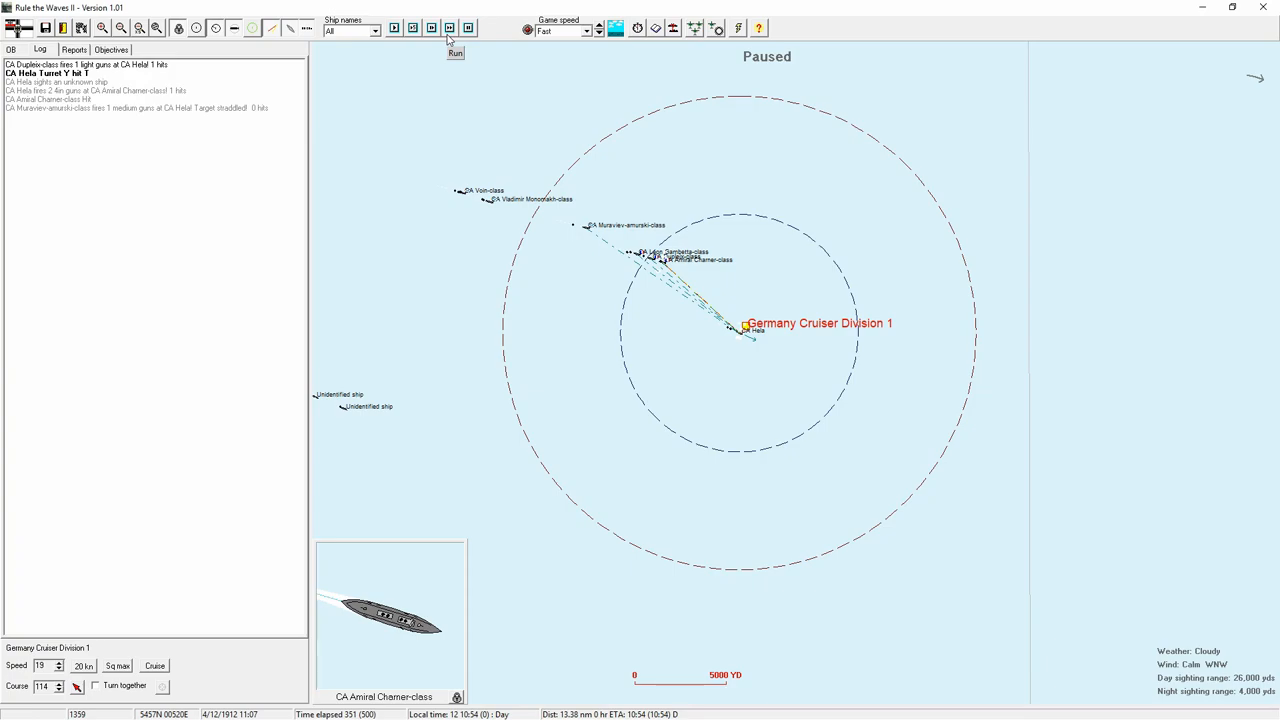
click(455, 52)
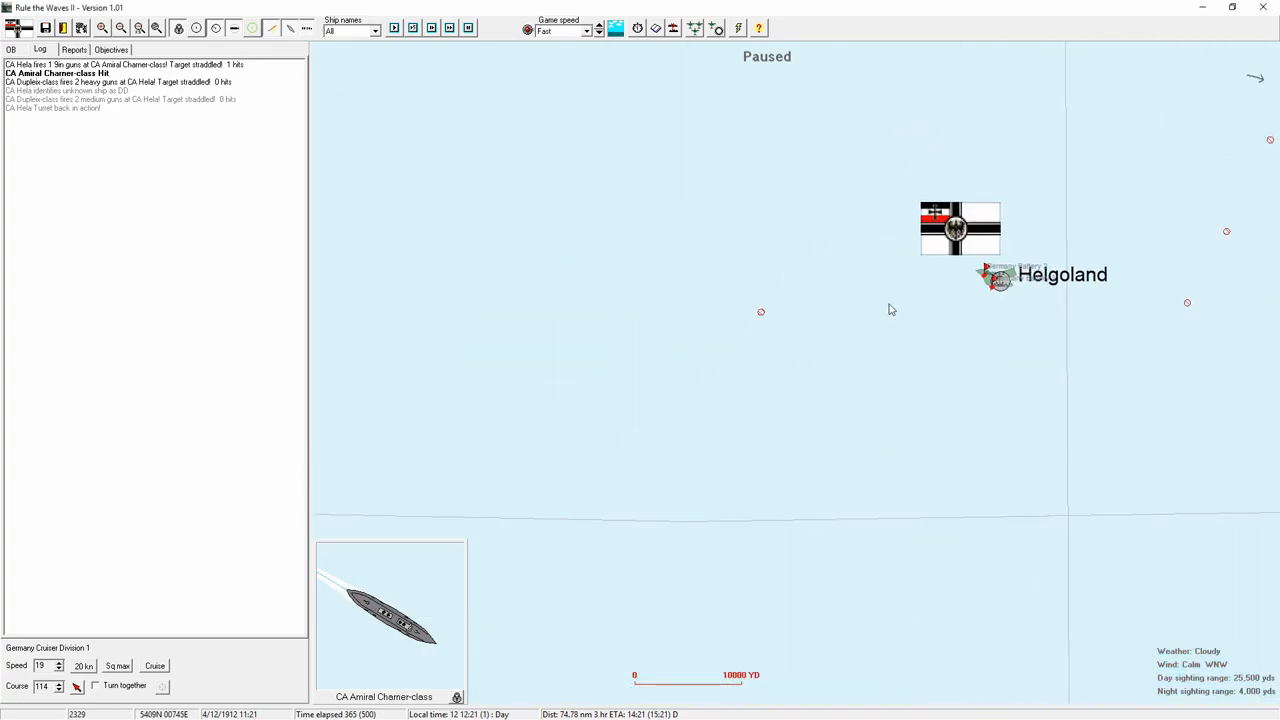
mouse_move(1003, 314)
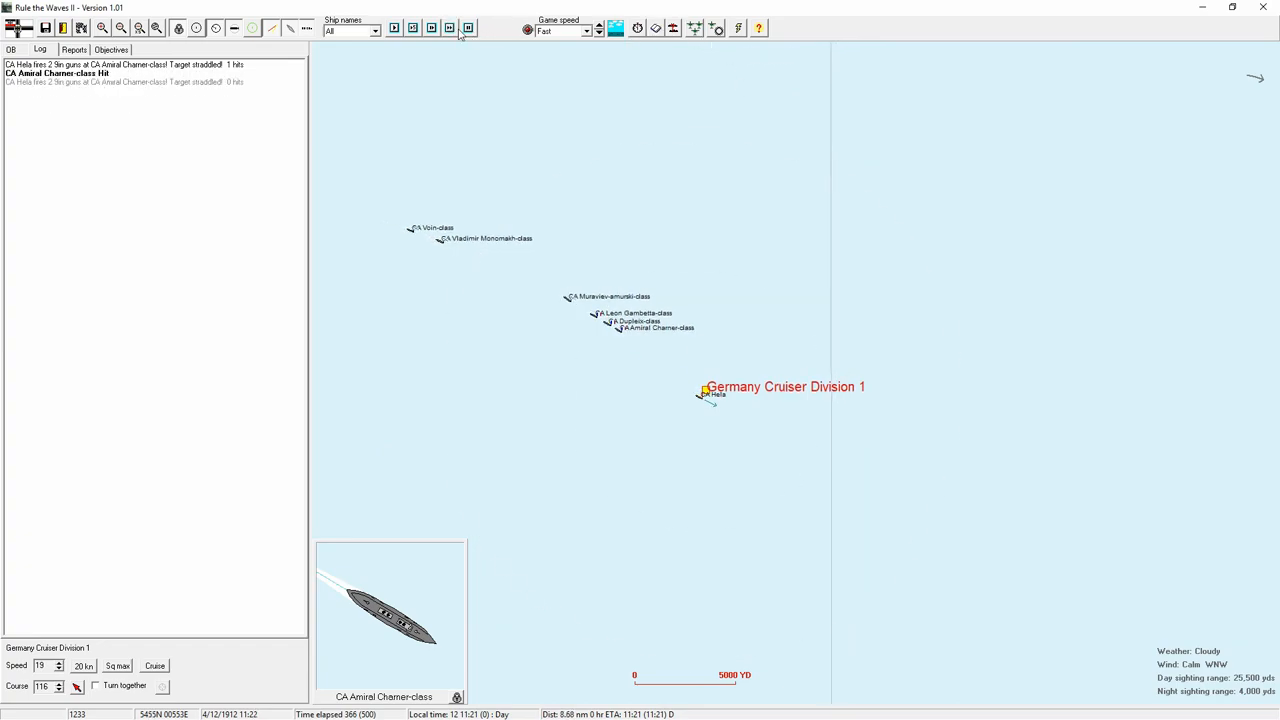
- Advance the battle turn by turn to 13:27 while Hela trades hits with the Dupleix-class
click(449, 27)
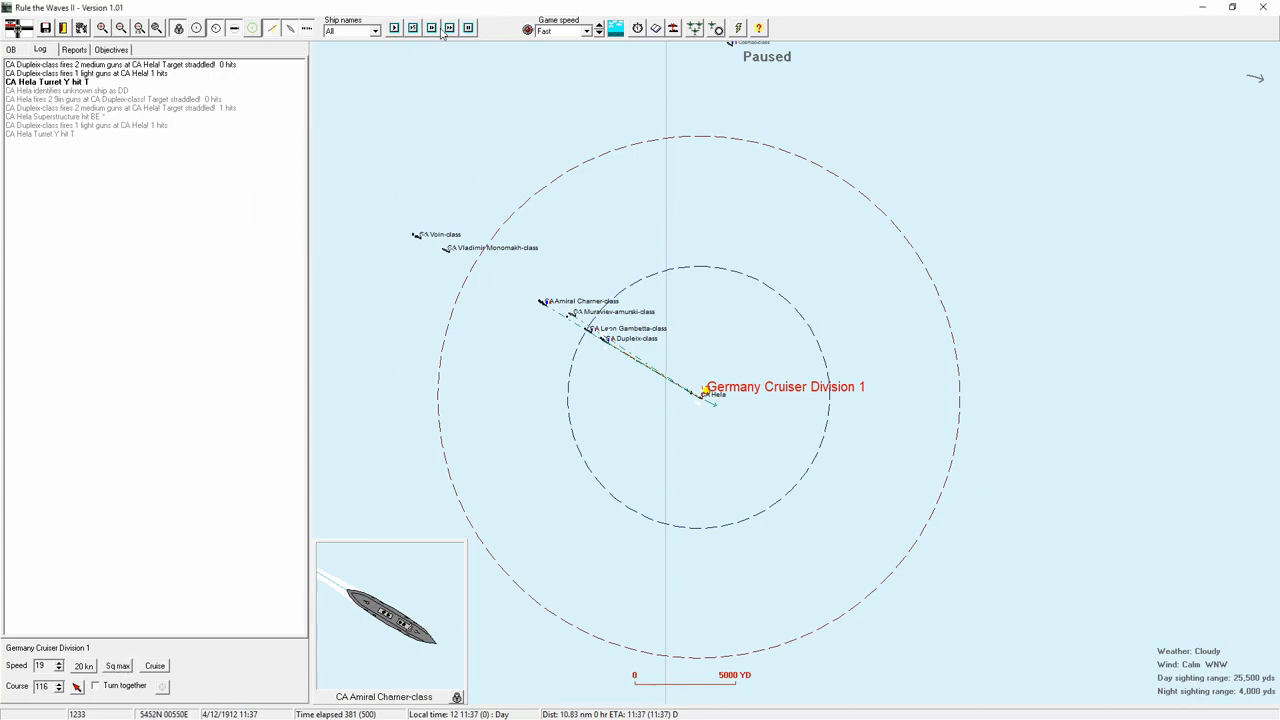
click(449, 27)
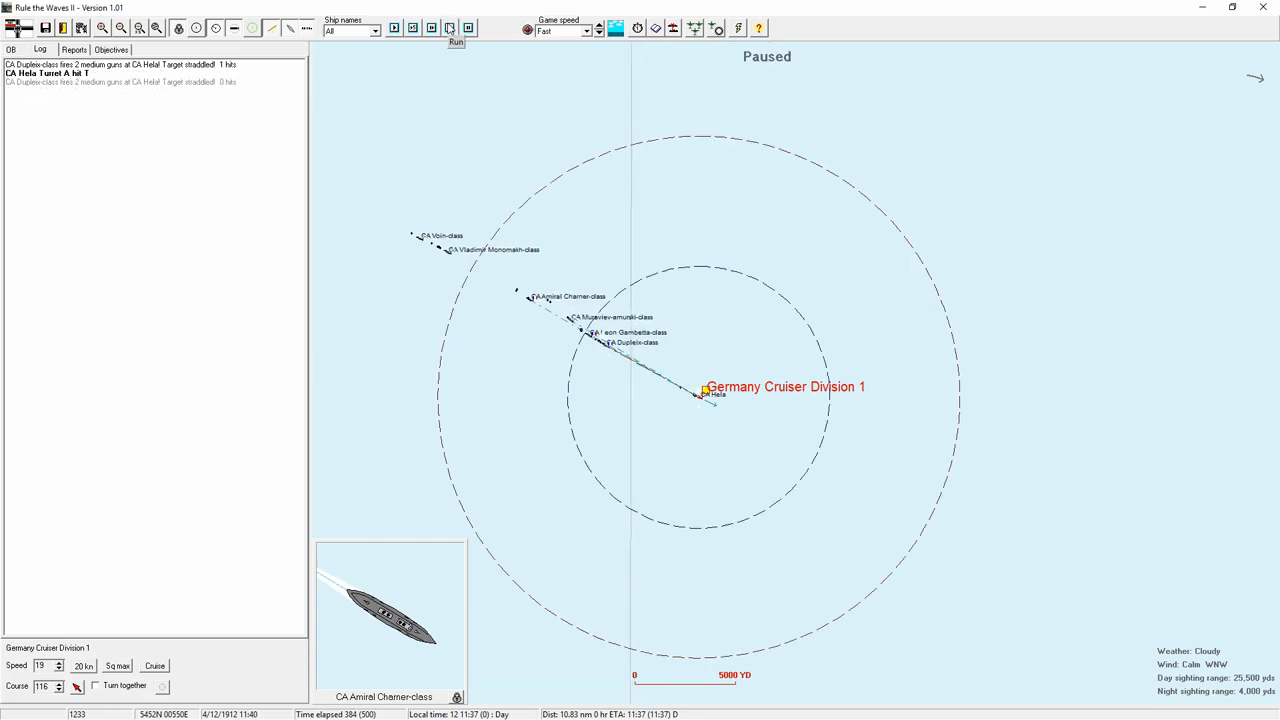
click(456, 27)
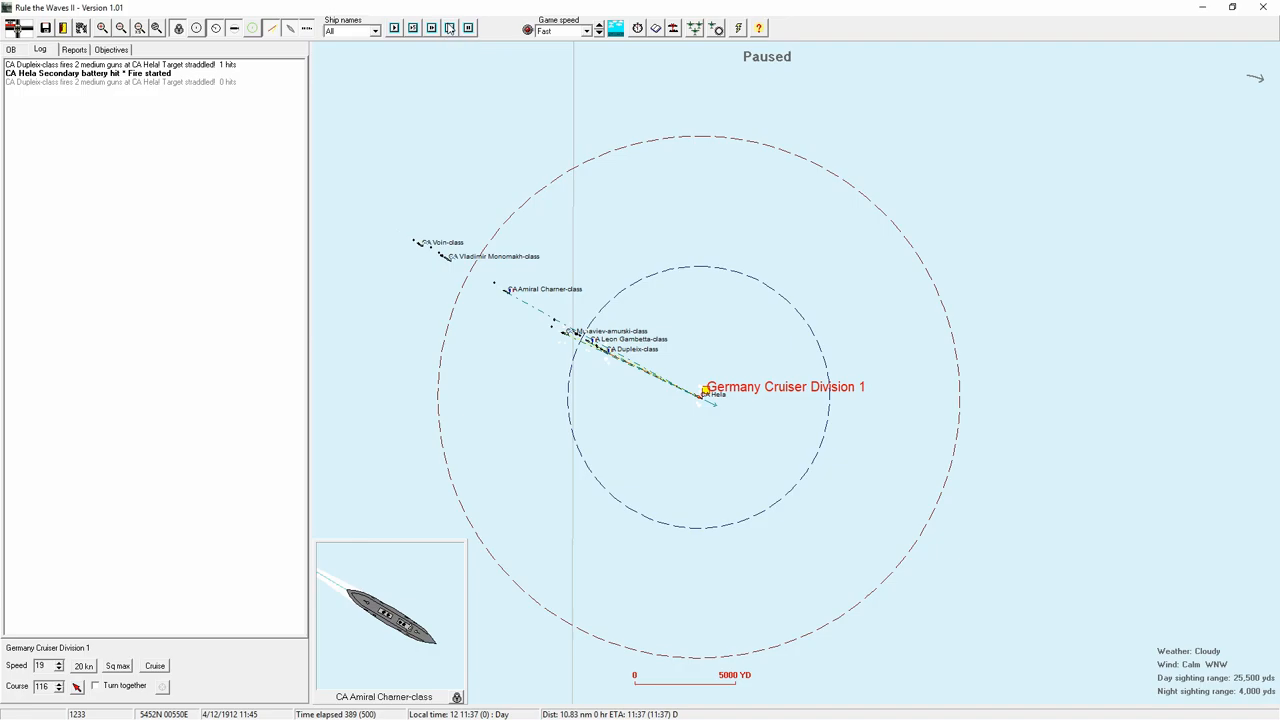
click(449, 27)
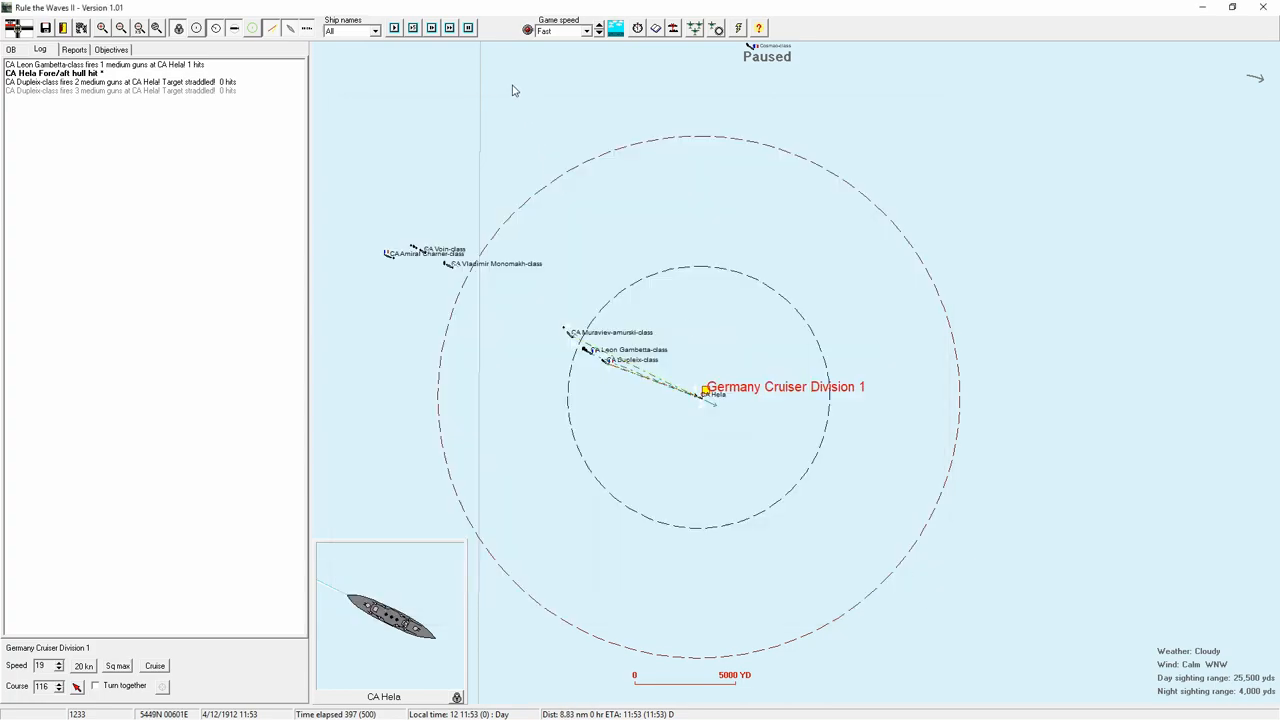
click(449, 28)
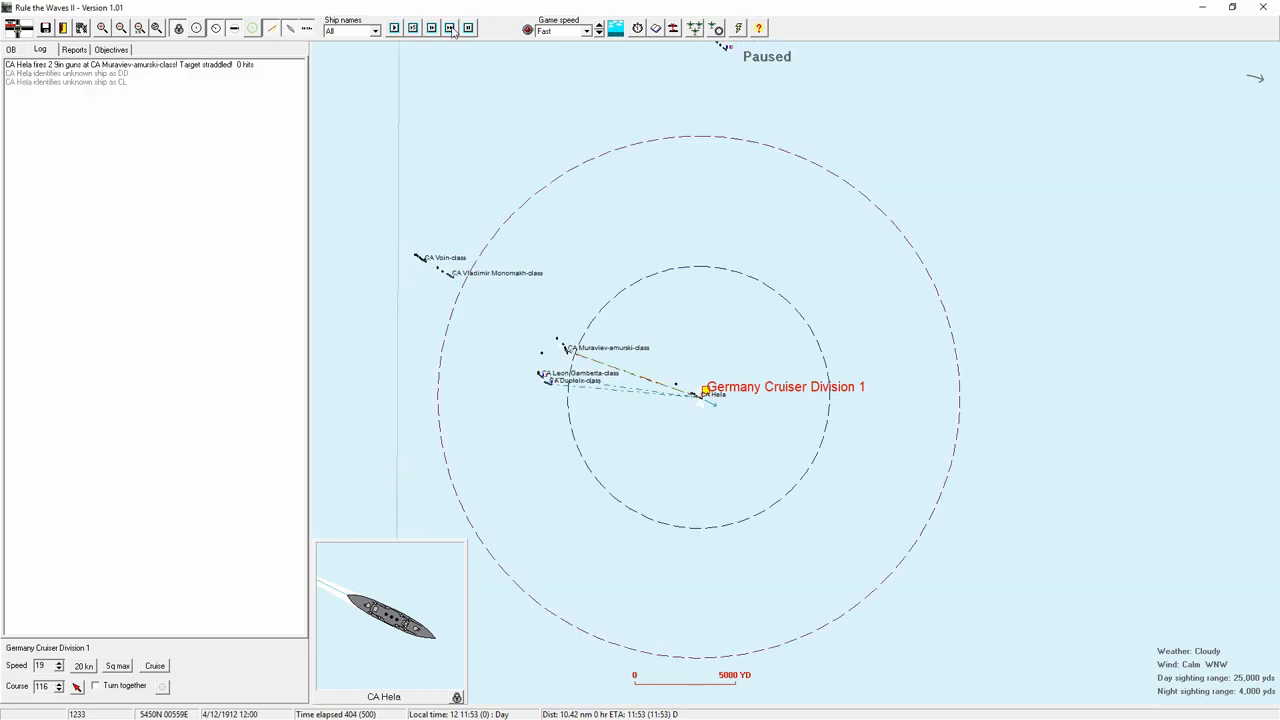
click(449, 27)
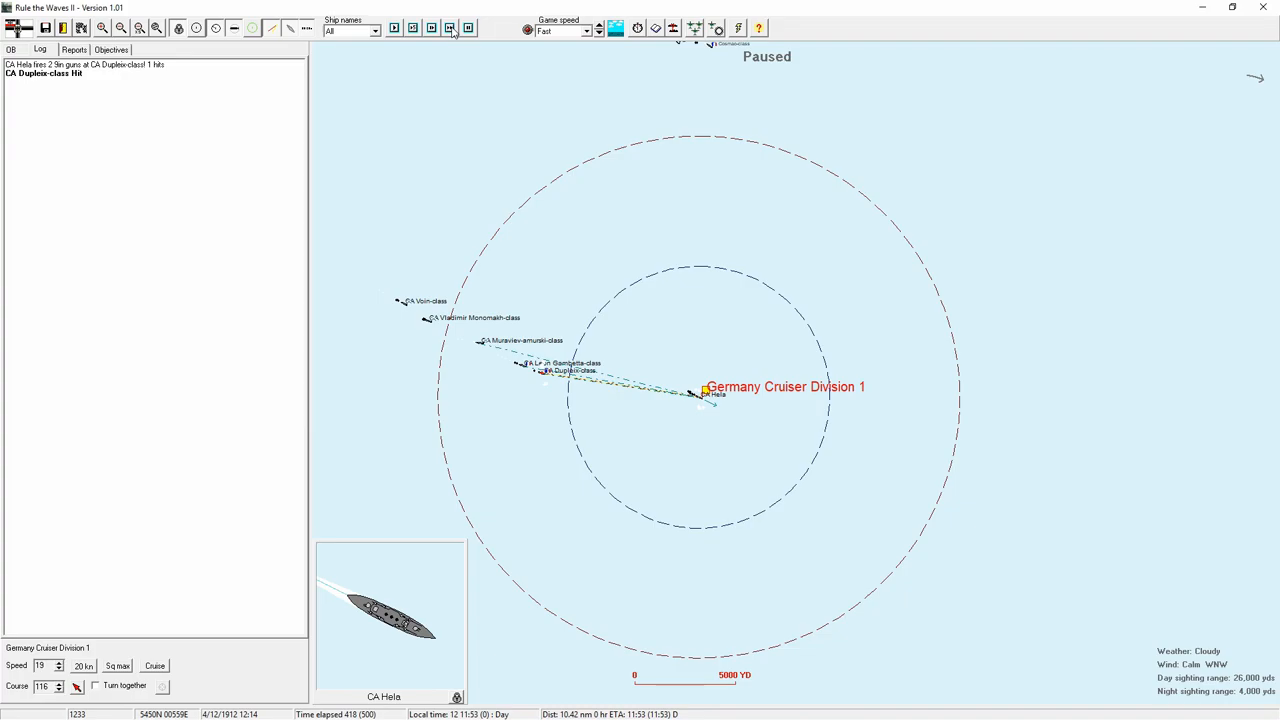
click(450, 28)
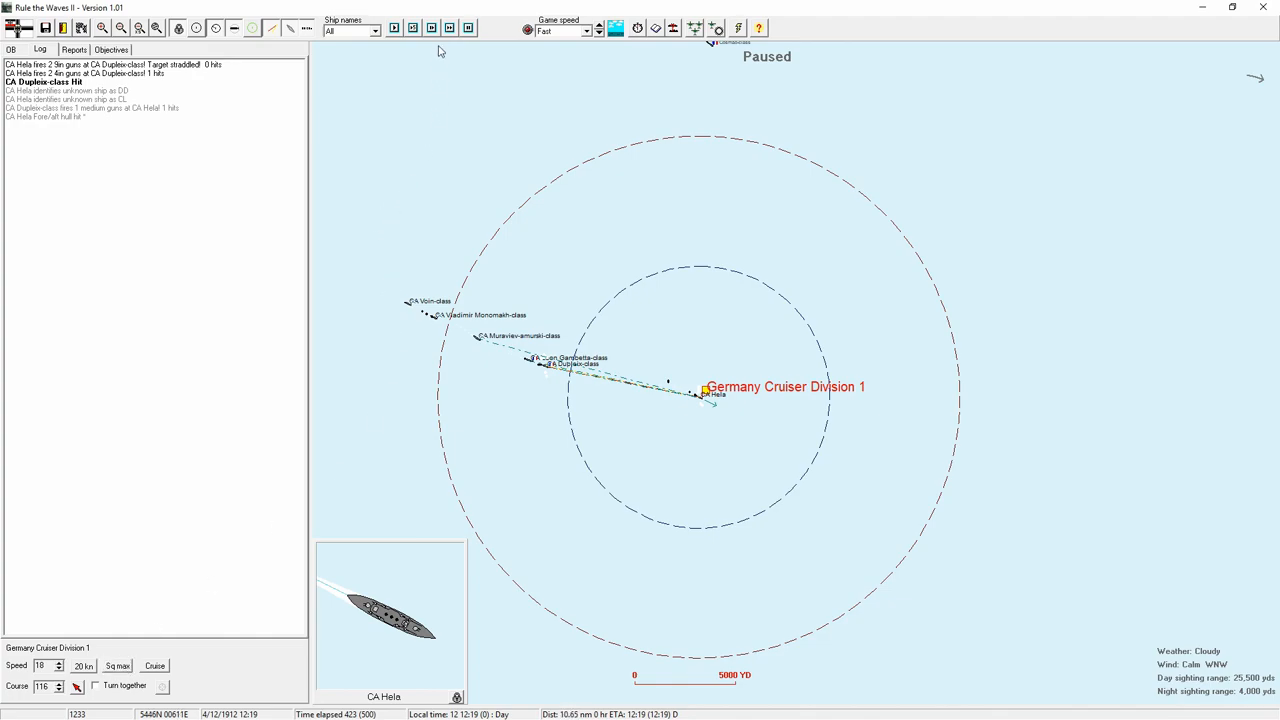
click(449, 27)
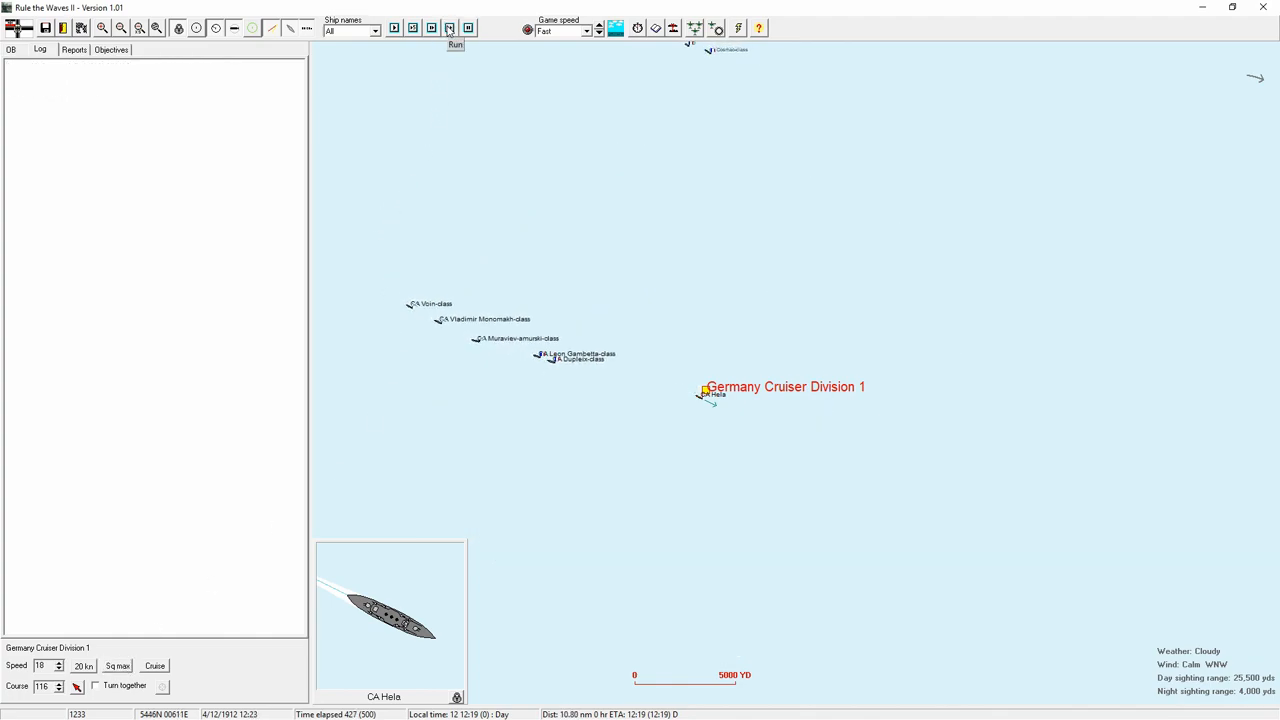
click(455, 28)
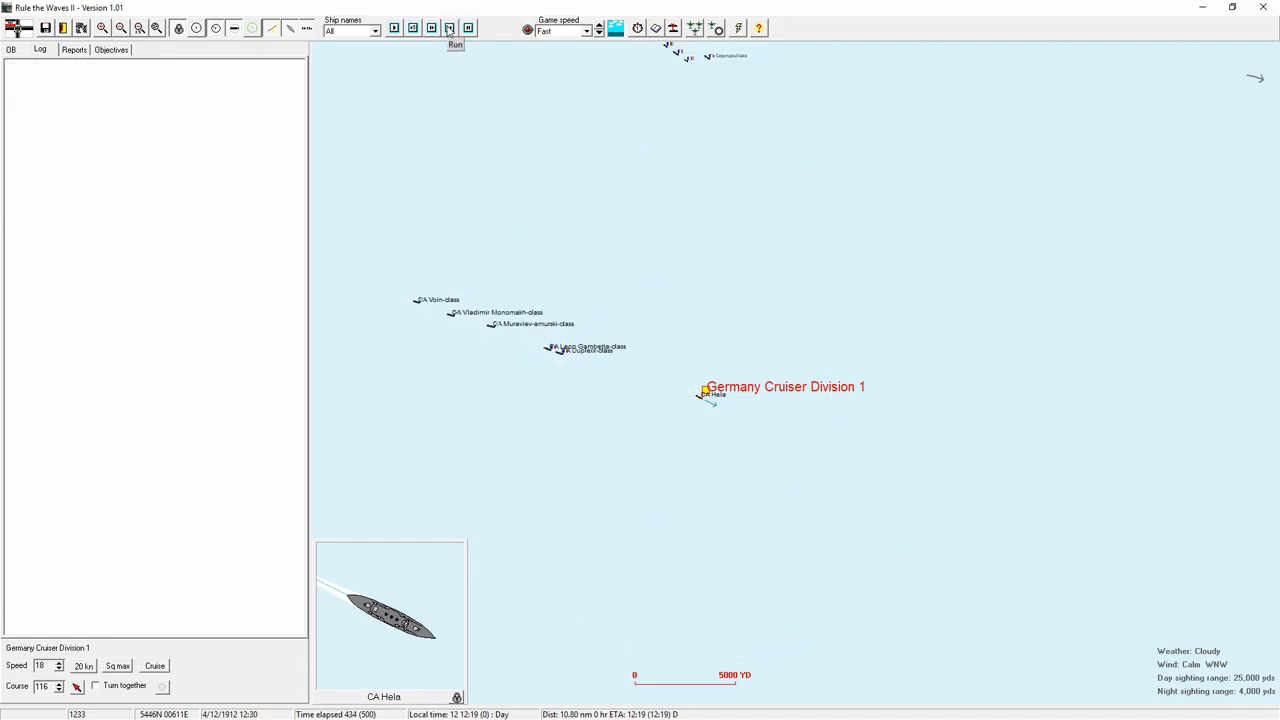
click(449, 28)
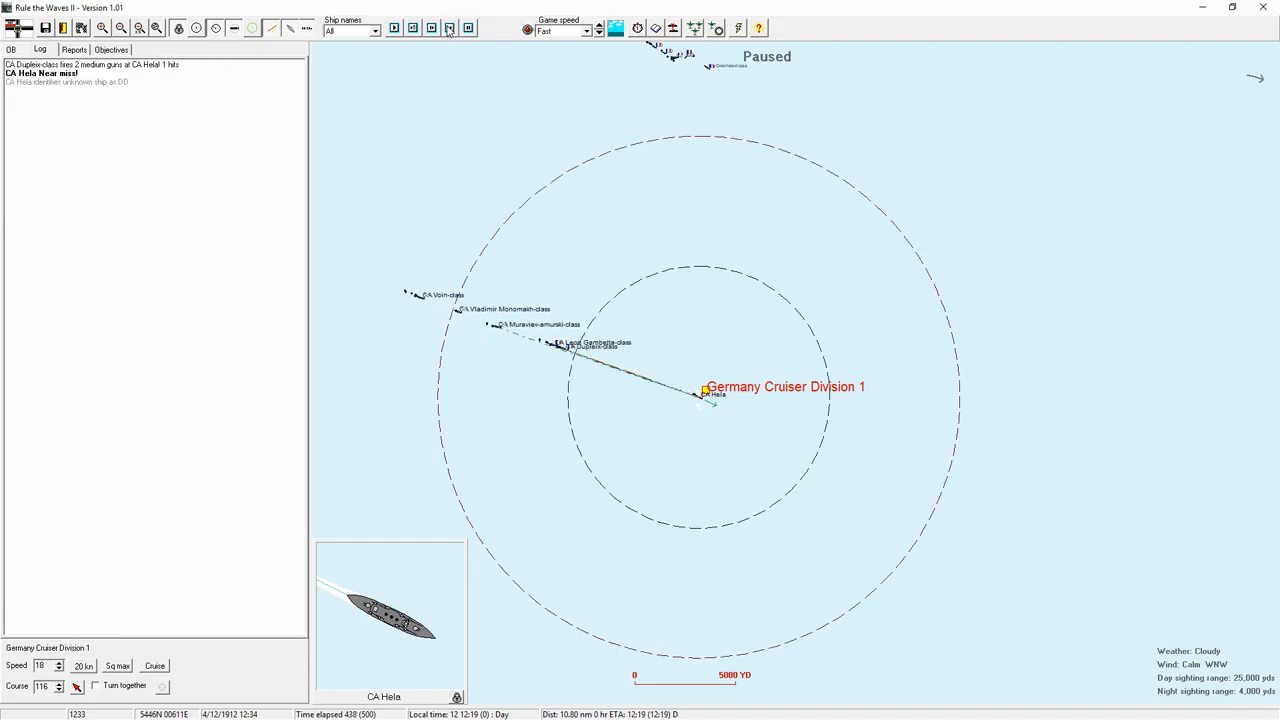
click(449, 27)
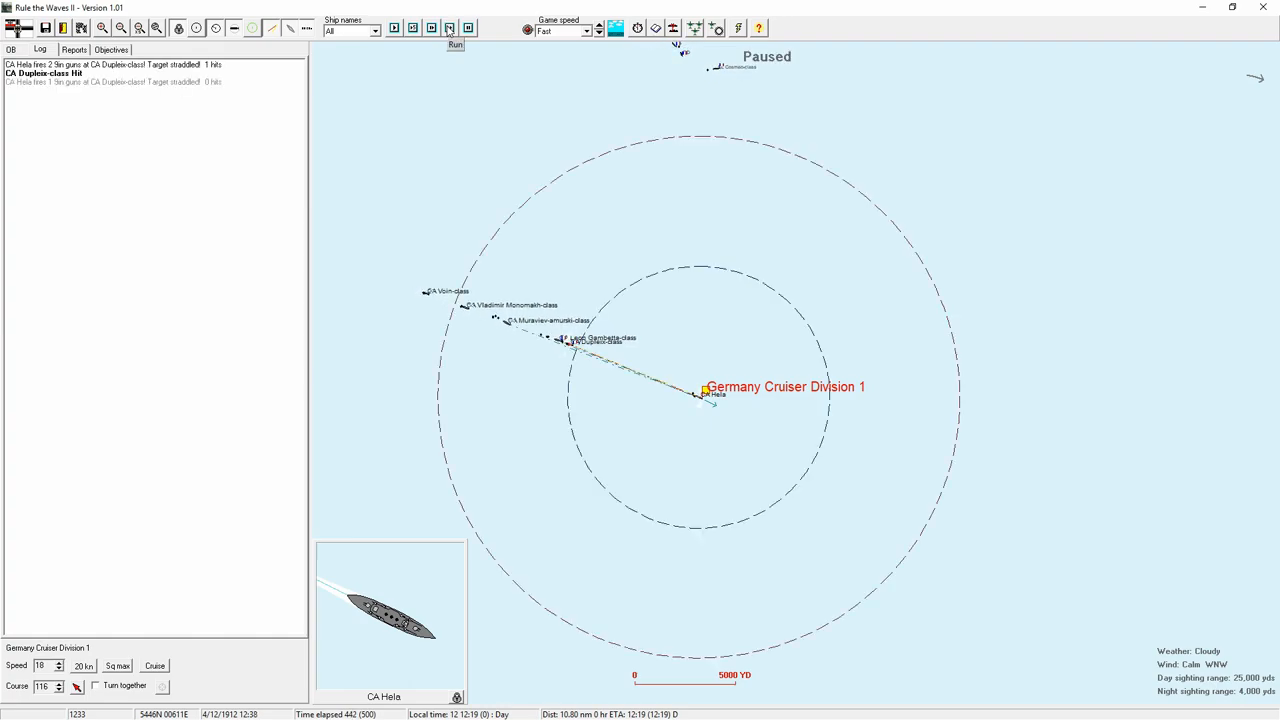
click(450, 28)
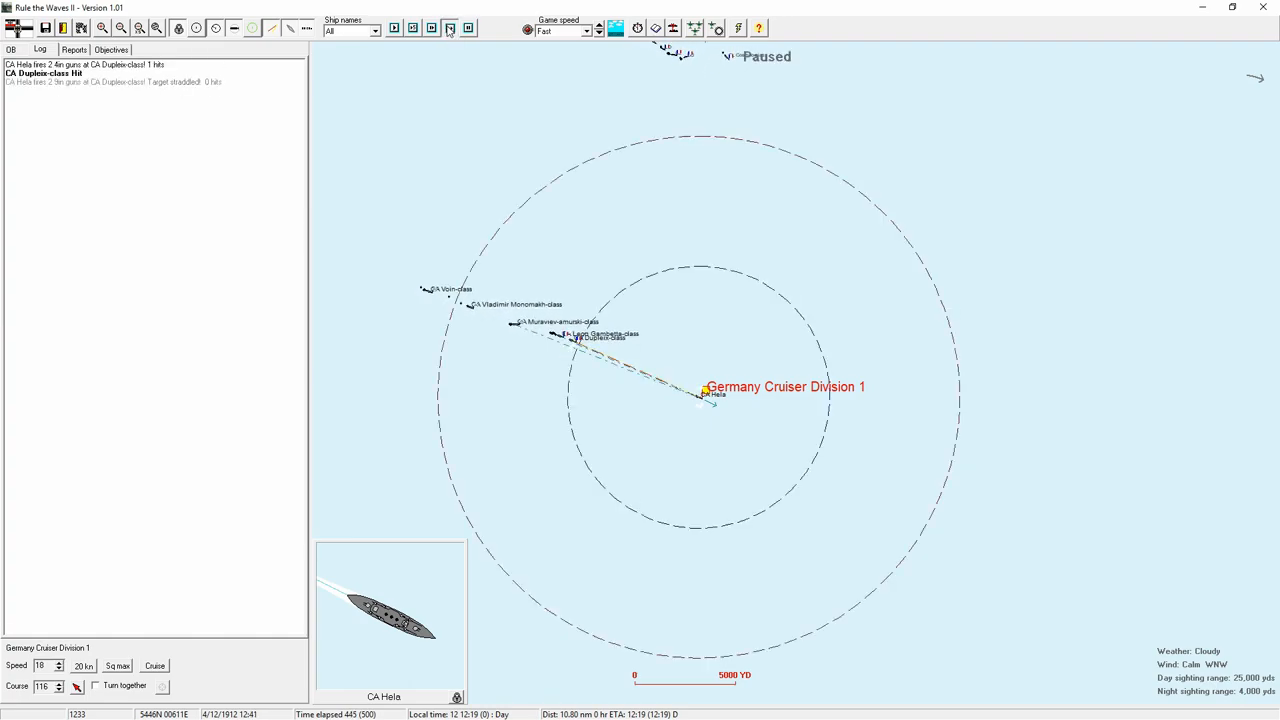
click(450, 28)
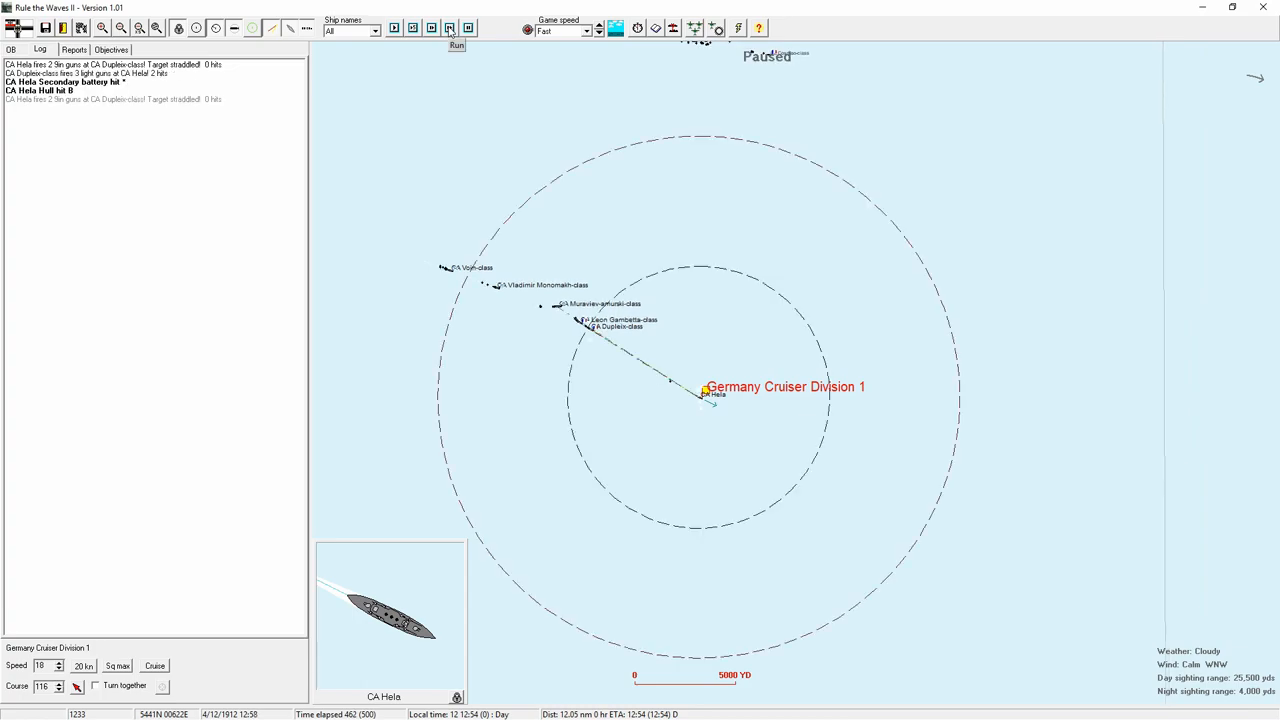
click(450, 27)
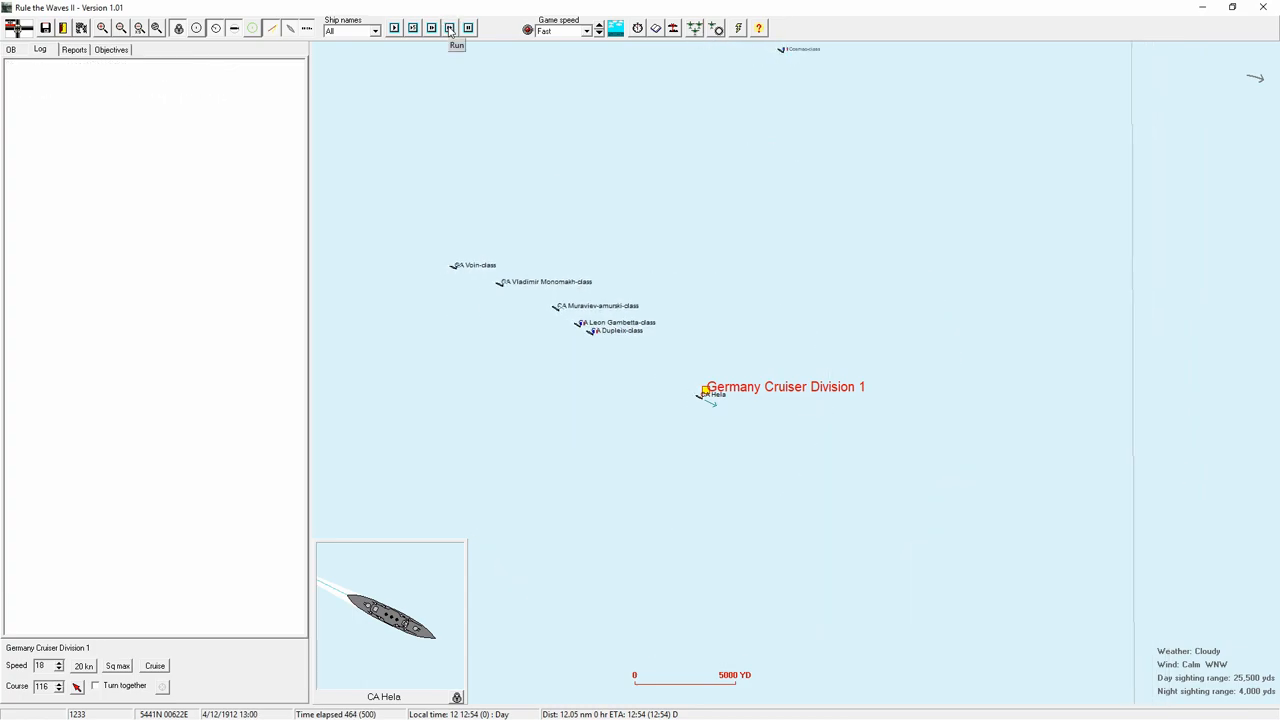
click(450, 27)
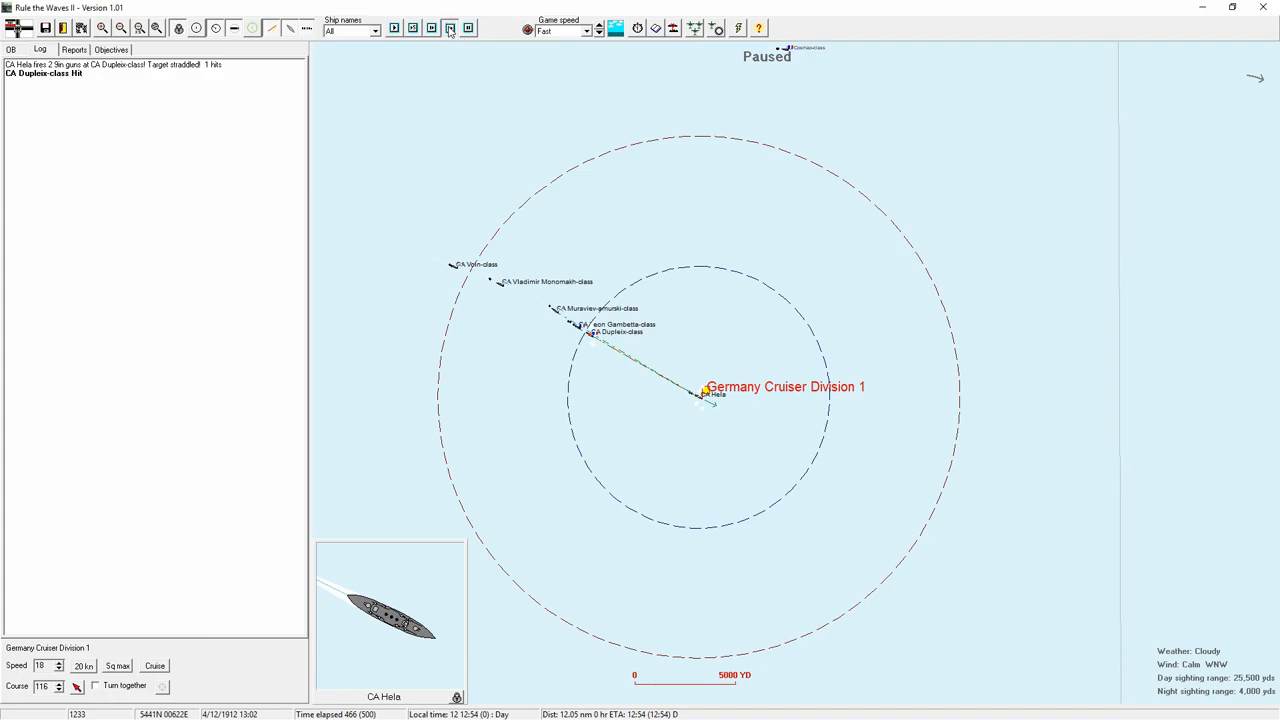
click(450, 28)
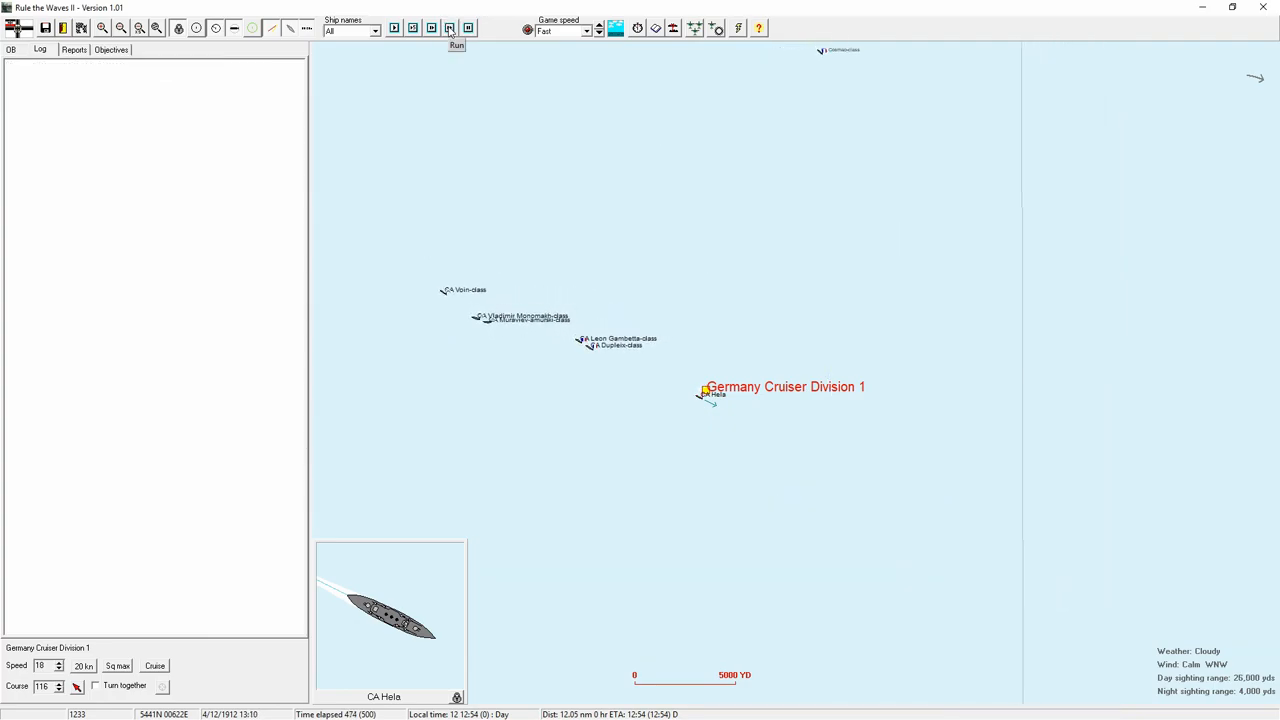
click(450, 28)
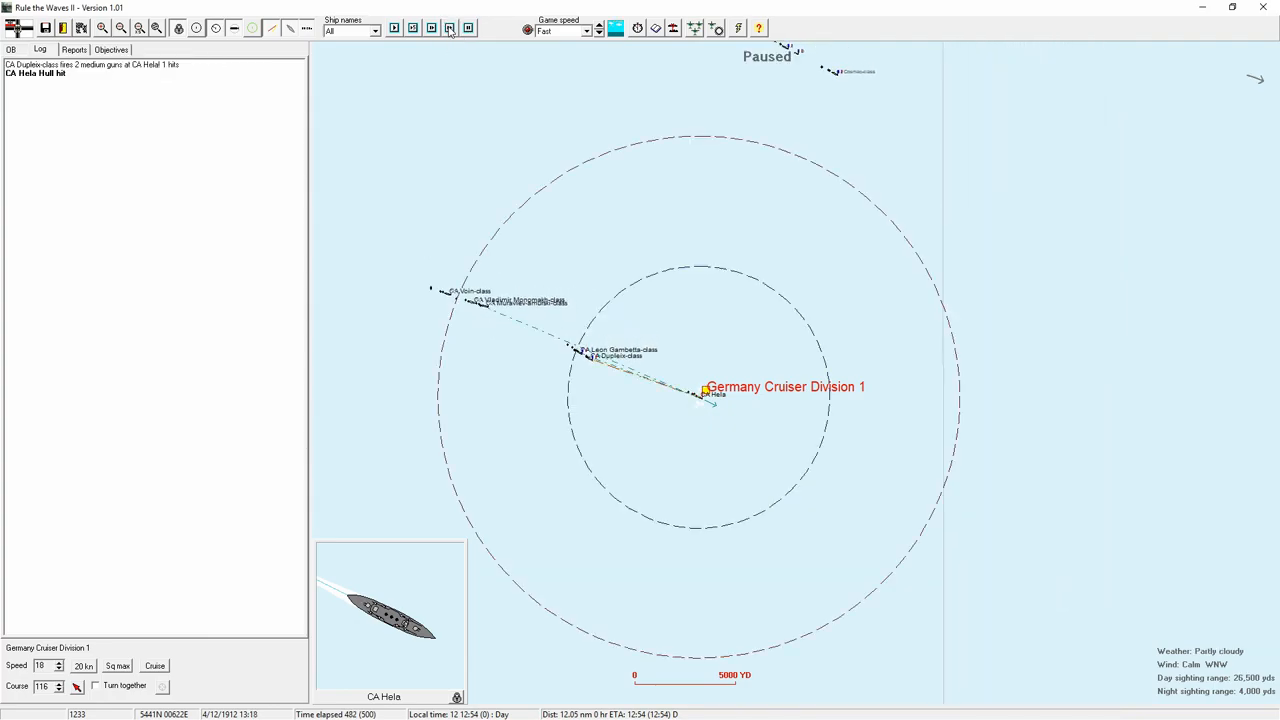
click(449, 27)
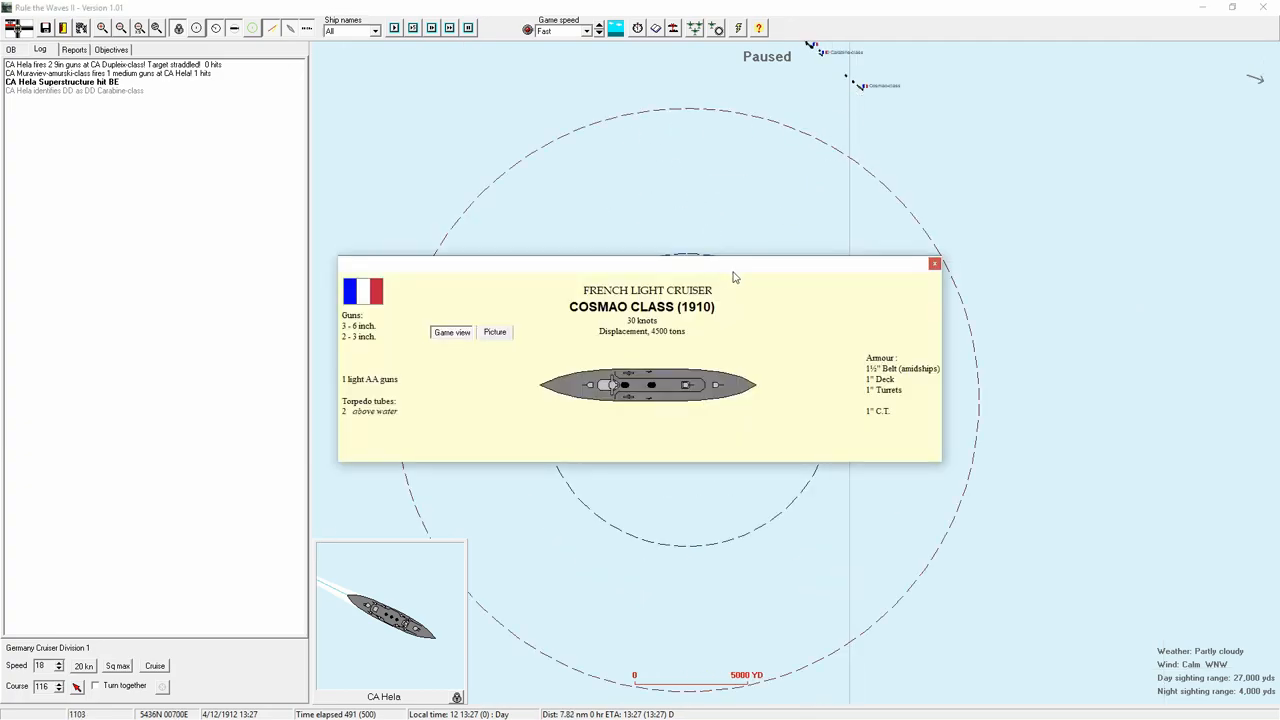
- Close the class details, resume, and dismiss Hela's low-ammunition warning and details window
click(934, 263)
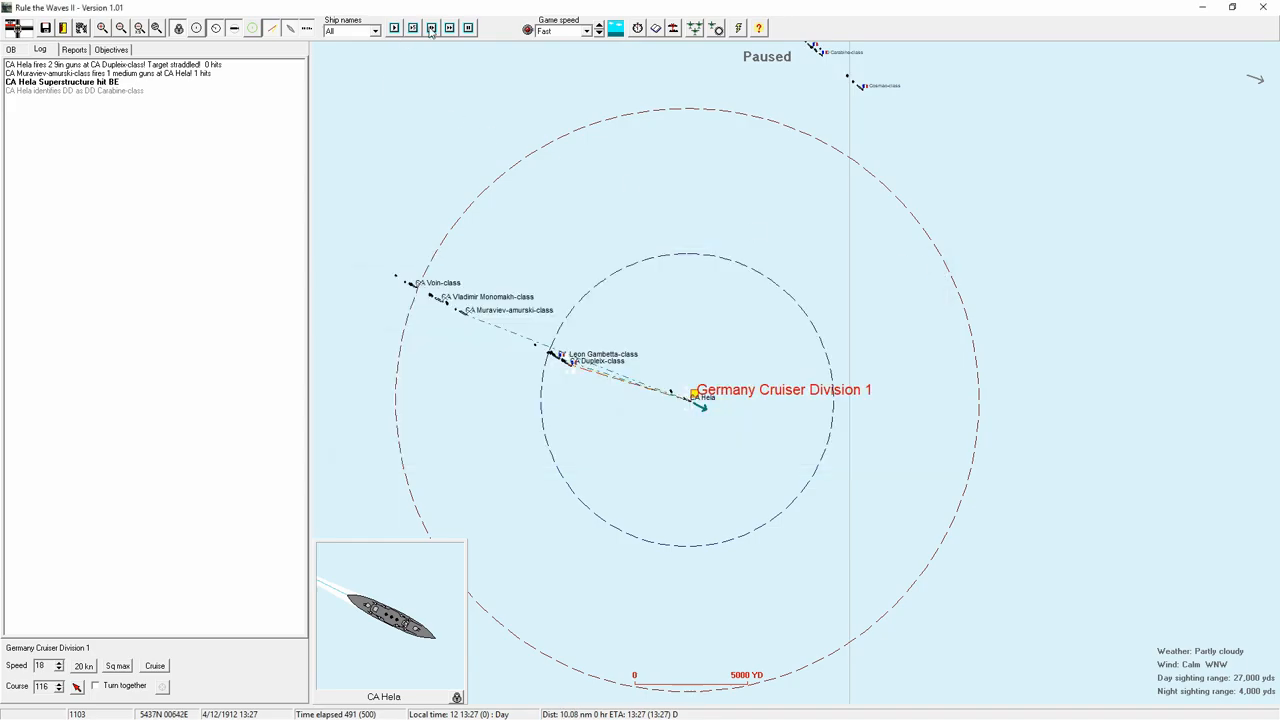
click(450, 27)
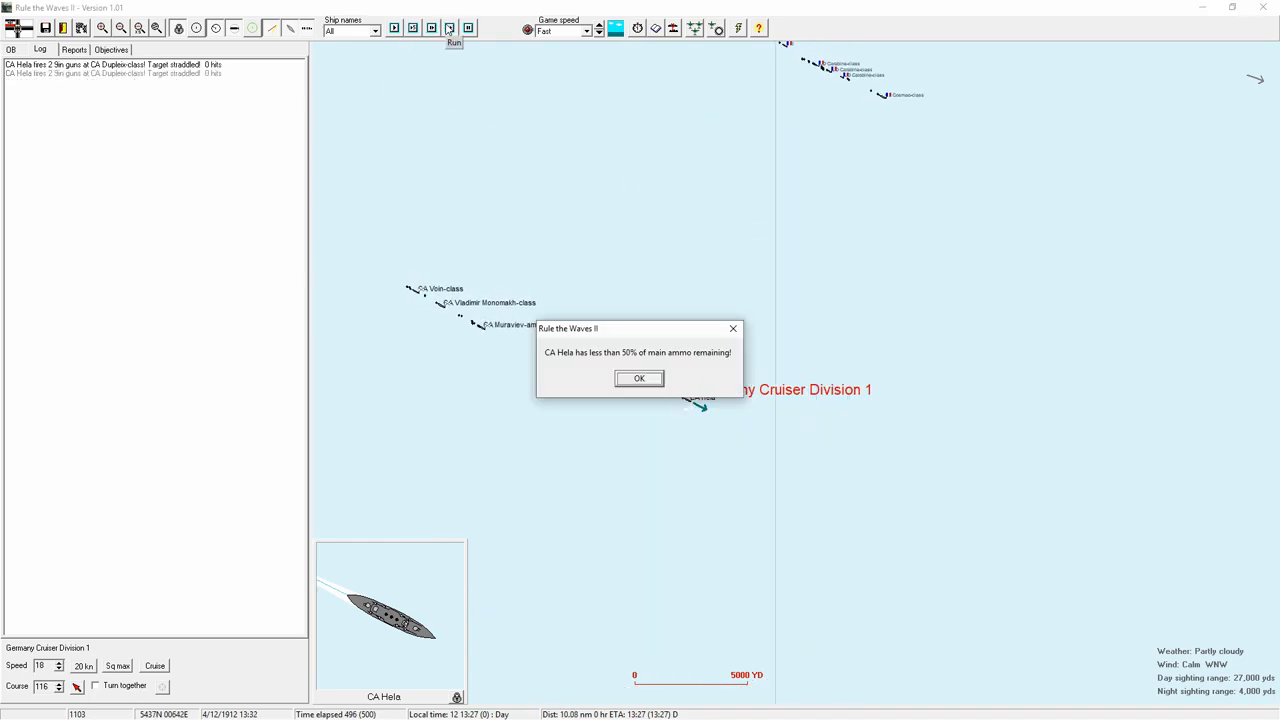
click(639, 378)
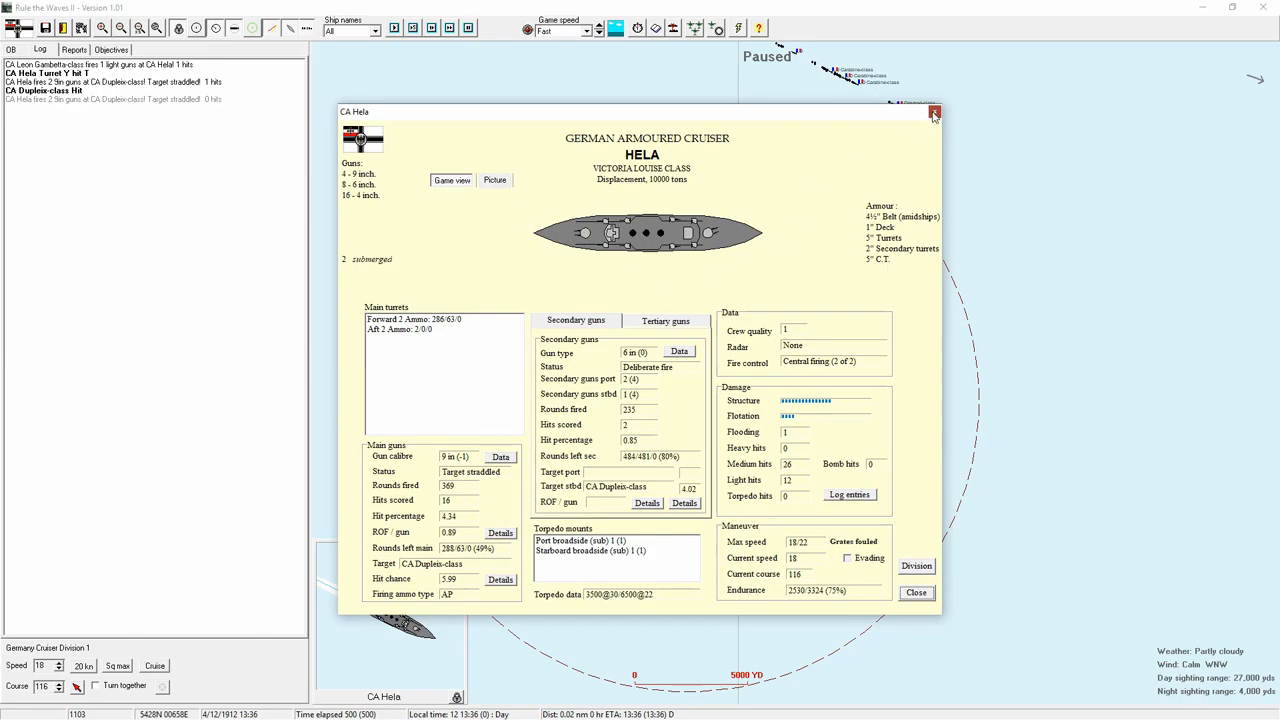
click(933, 111)
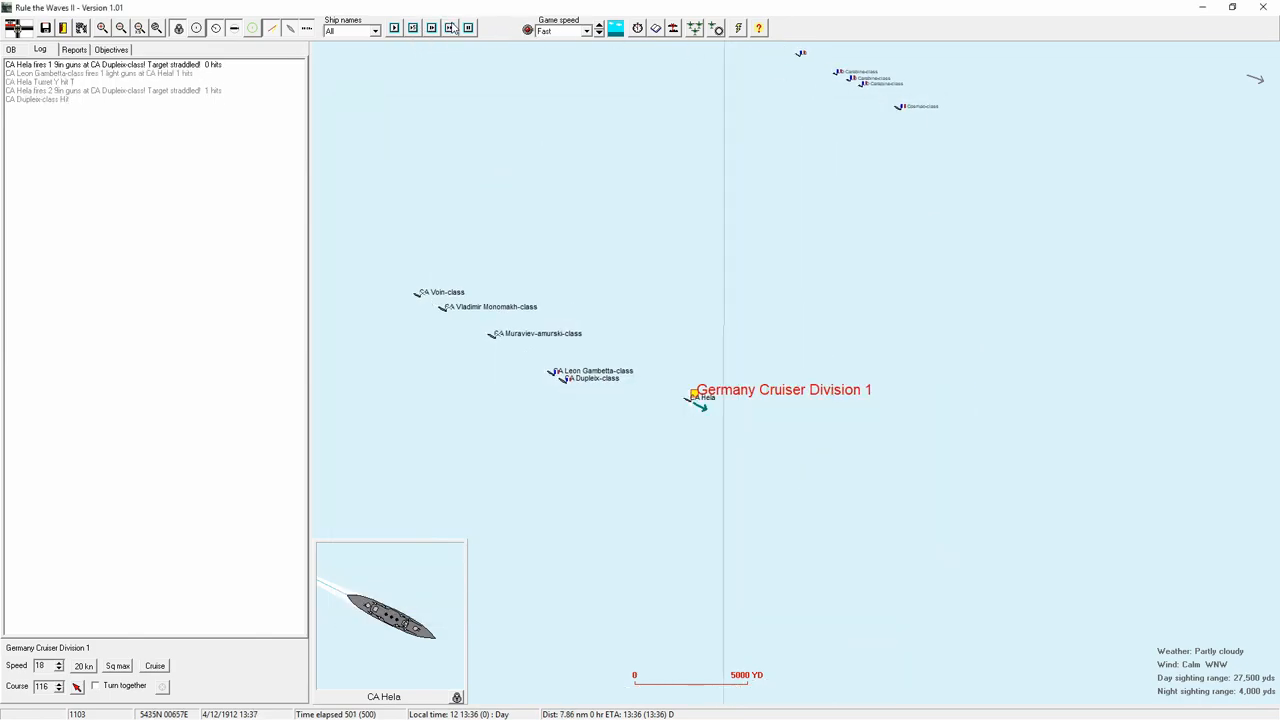
- Run the battle on to 14:30, with Hela flooding at 7 and 31 medium hits
click(450, 27)
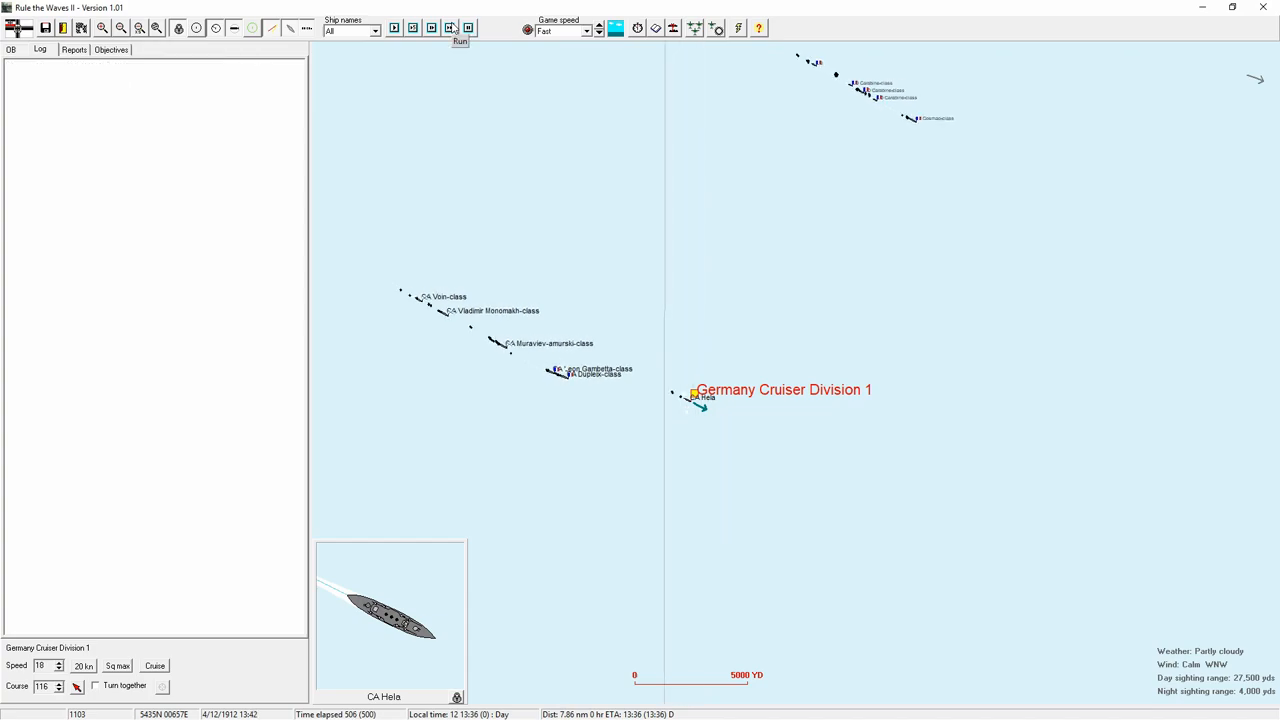
click(459, 27)
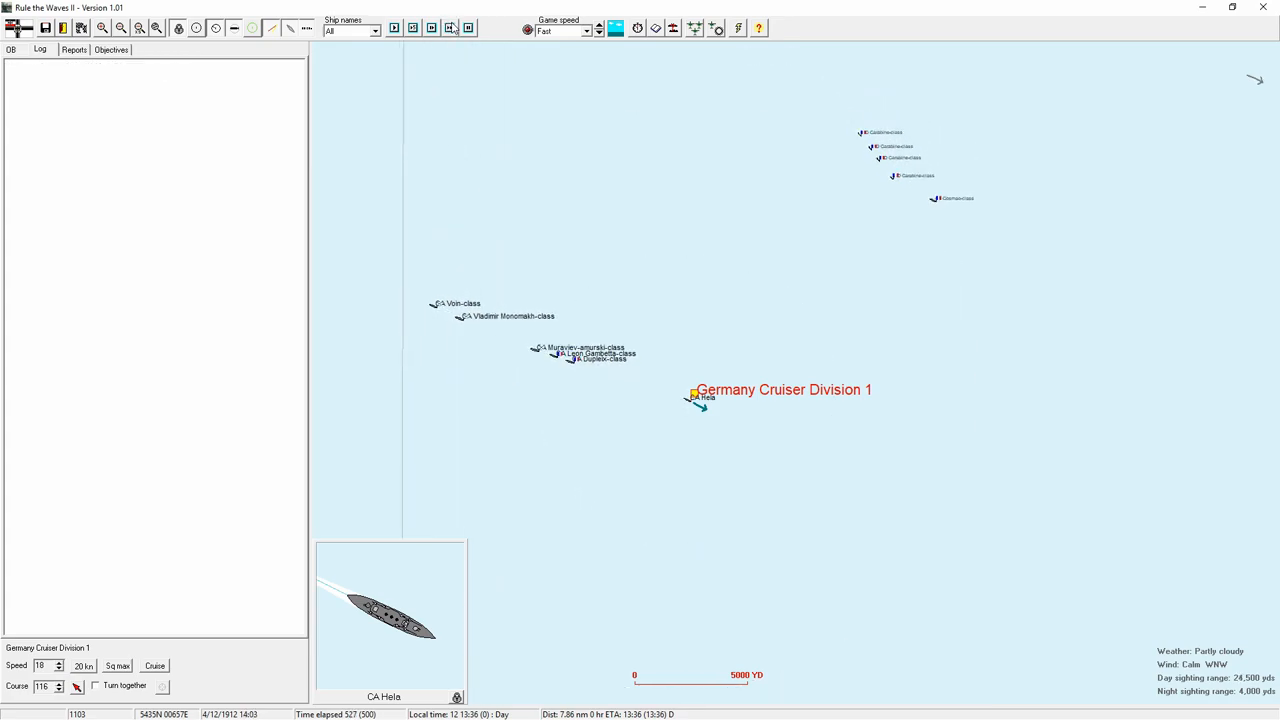
click(451, 27)
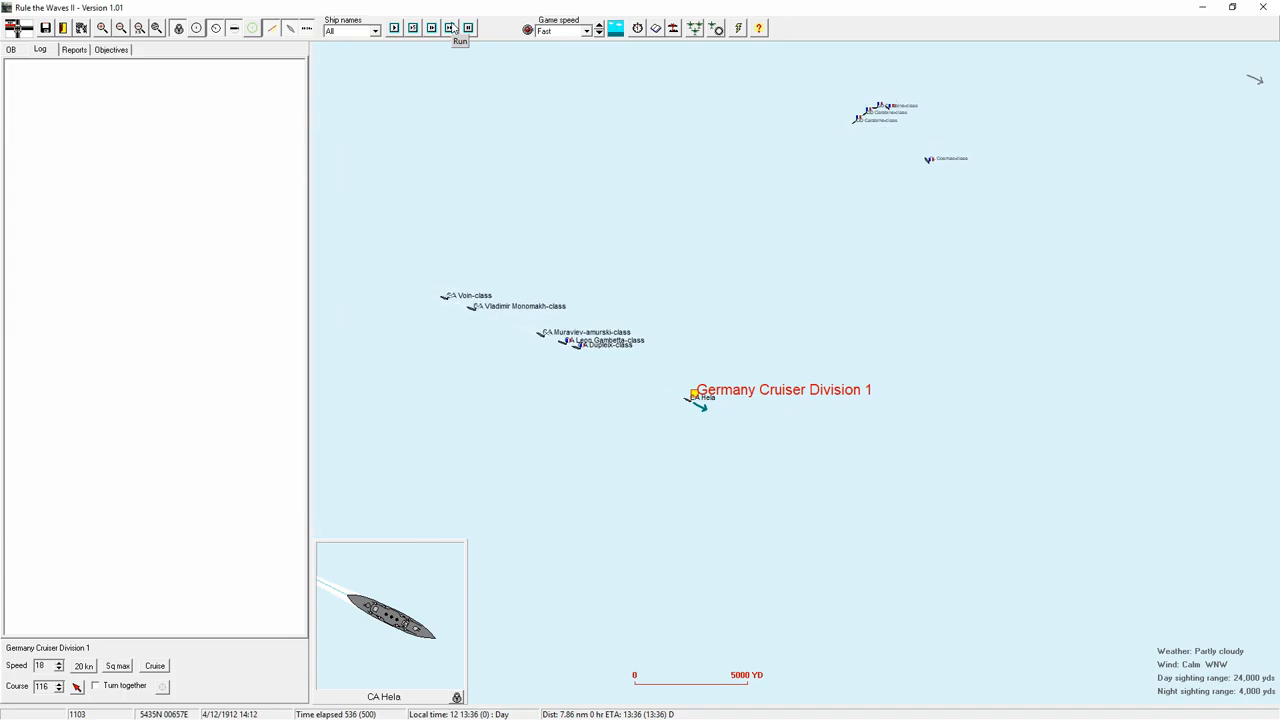
click(451, 27)
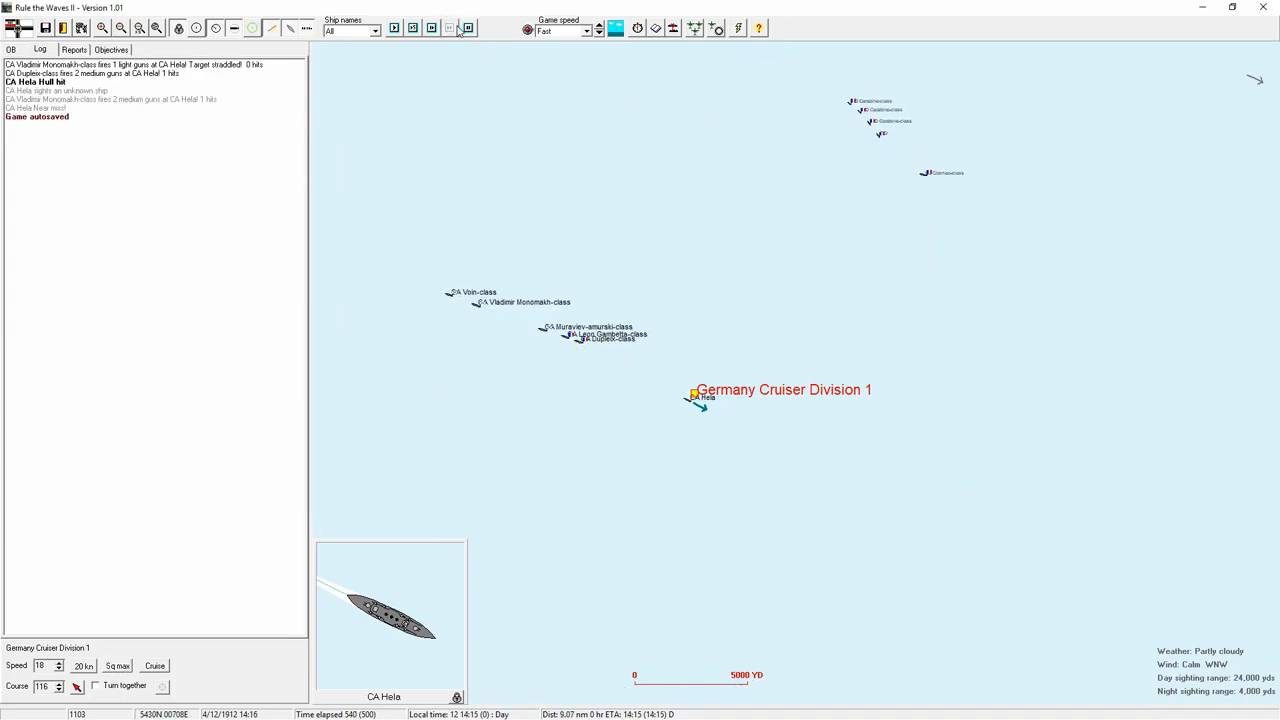
click(448, 27)
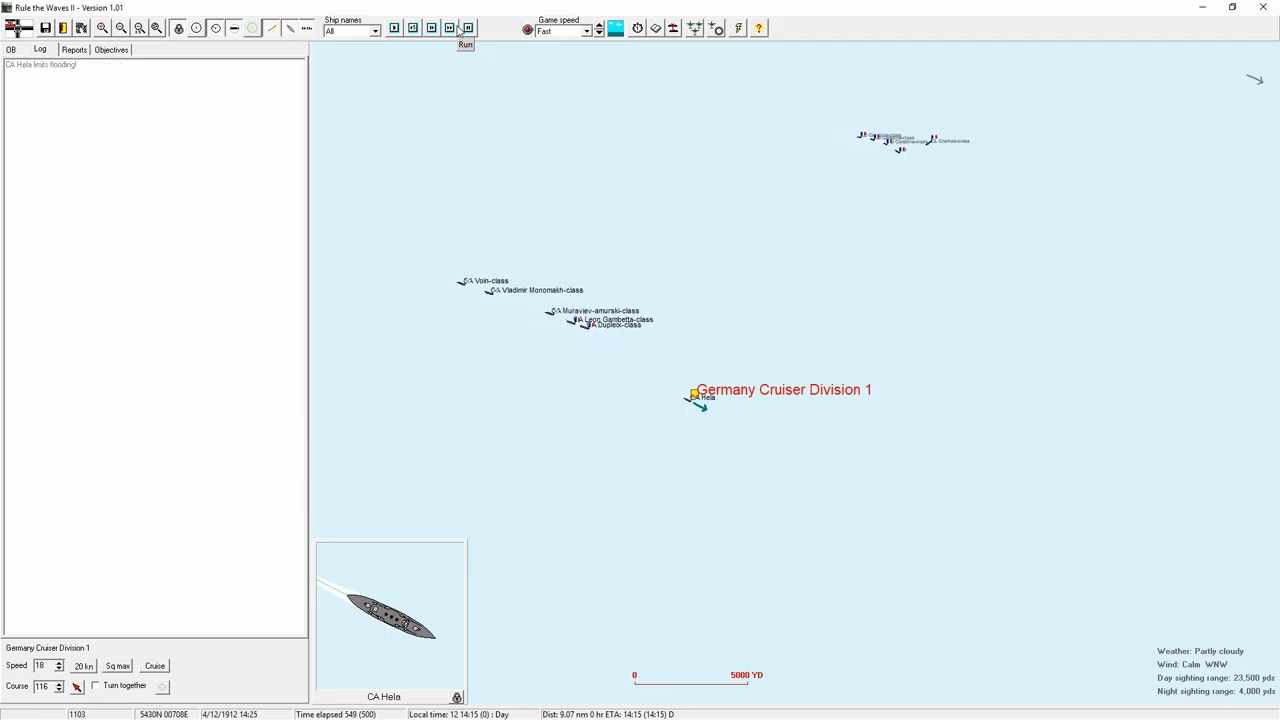
click(465, 27)
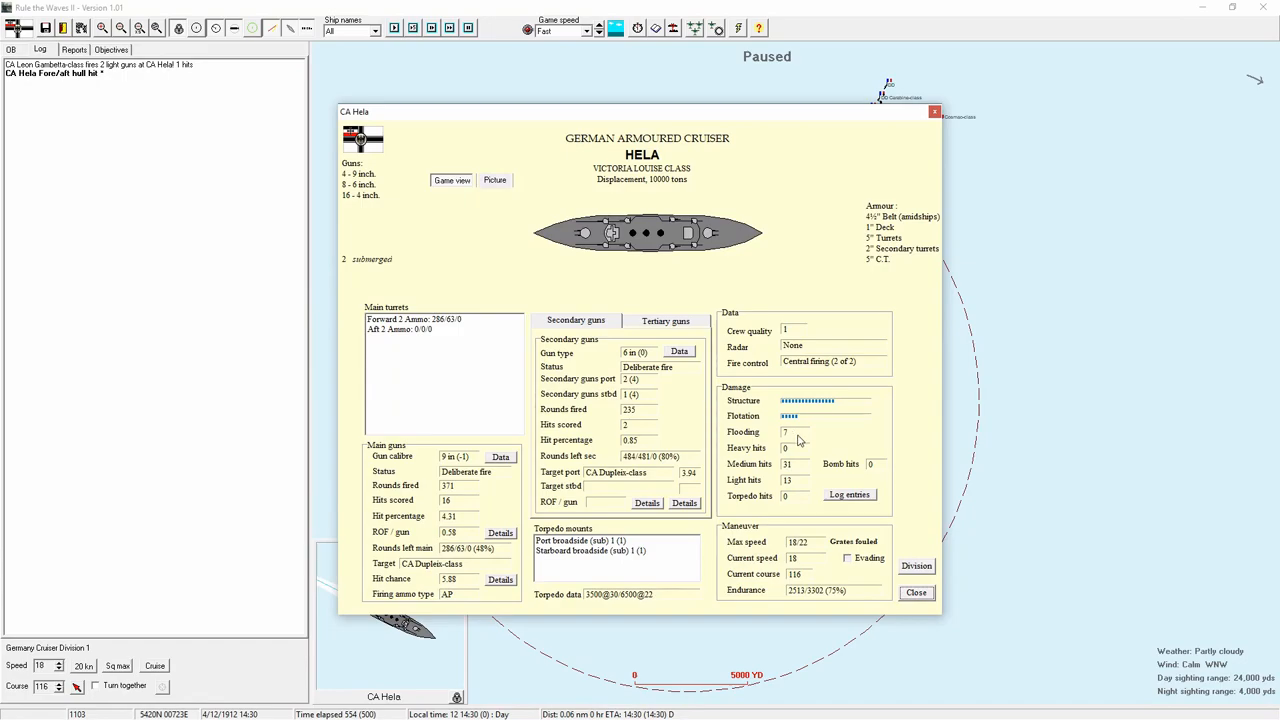
mouse_move(855, 590)
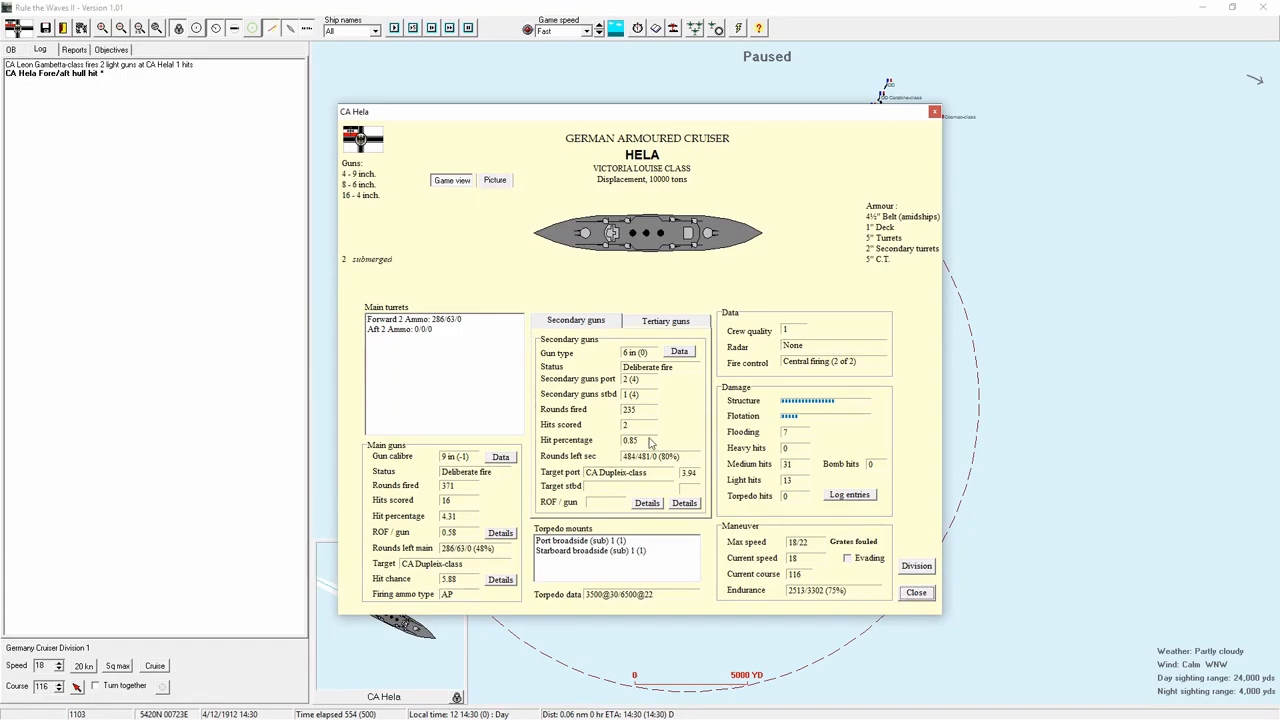
mouse_move(888, 593)
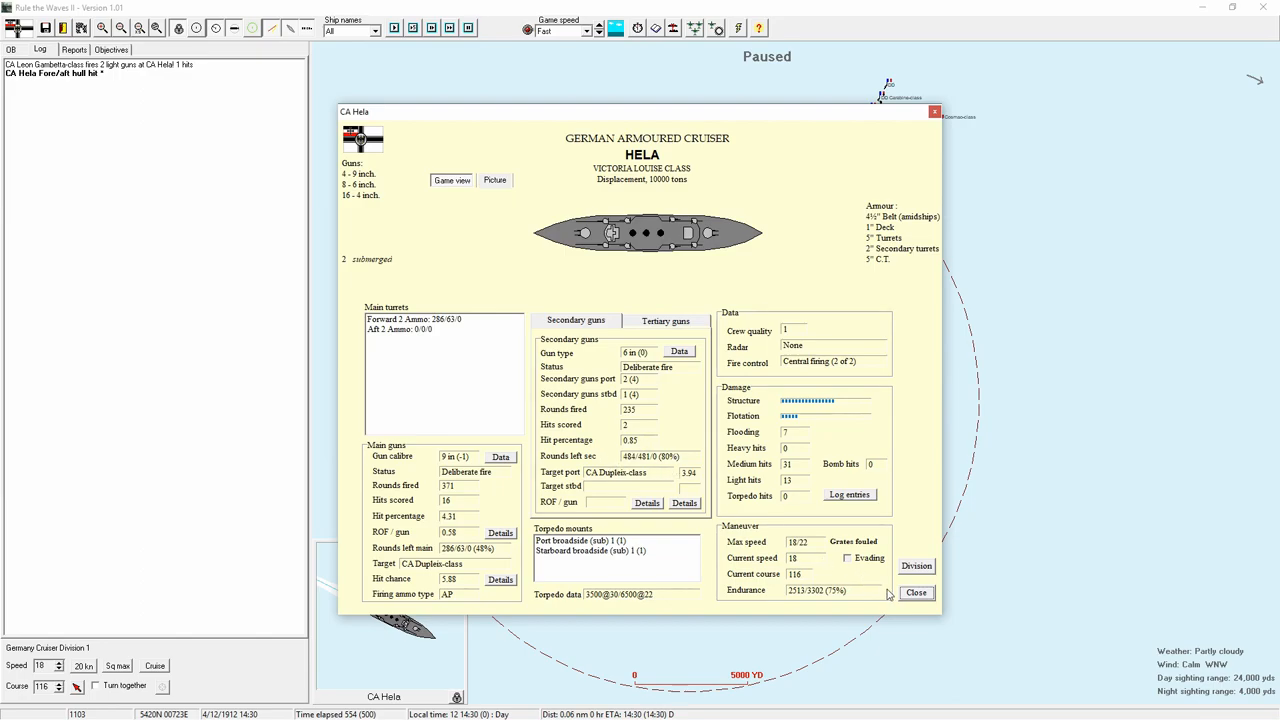
- Check Hela's tertiary guns (10 hits from 568 rounds) and secondary guns, then close
click(664, 320)
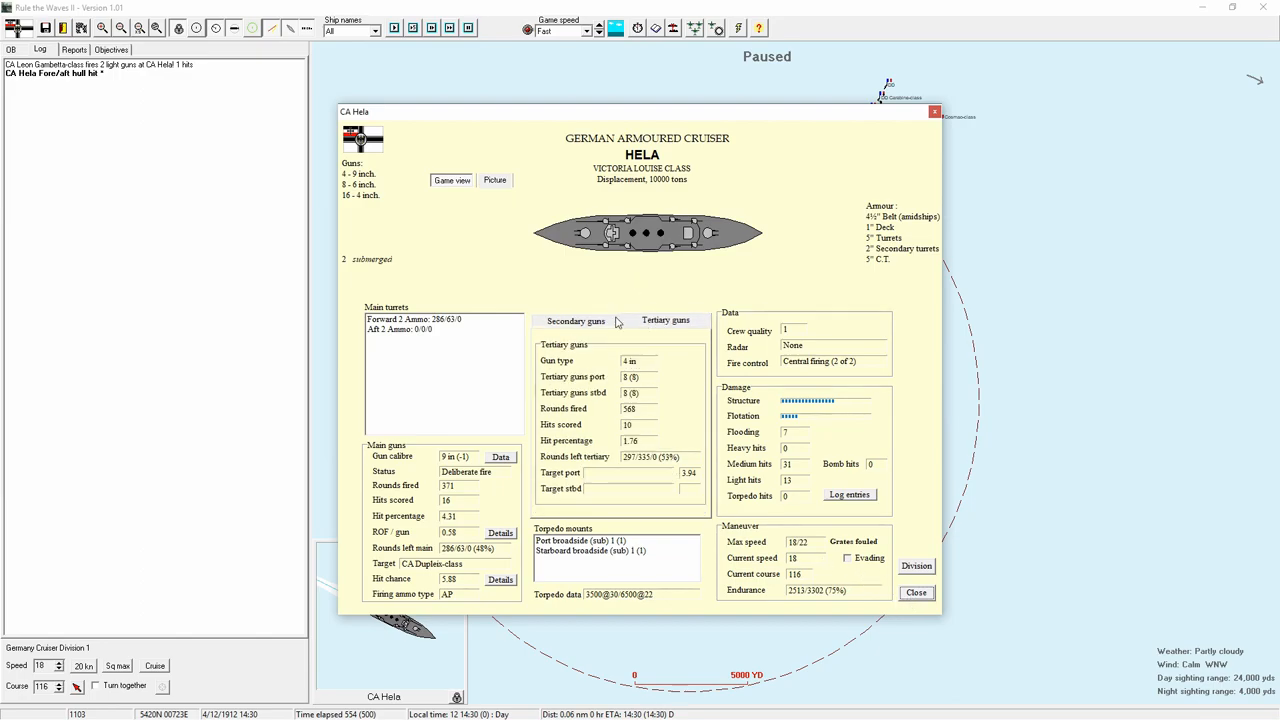
click(575, 320)
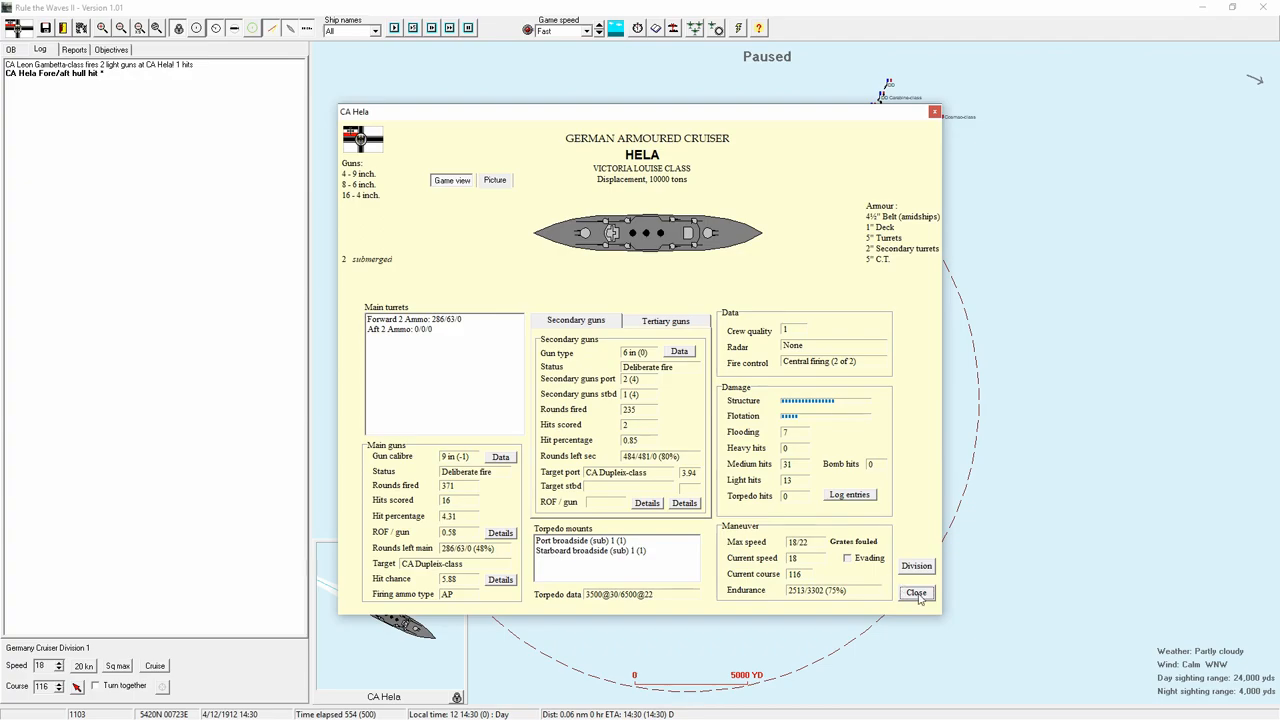
click(915, 592)
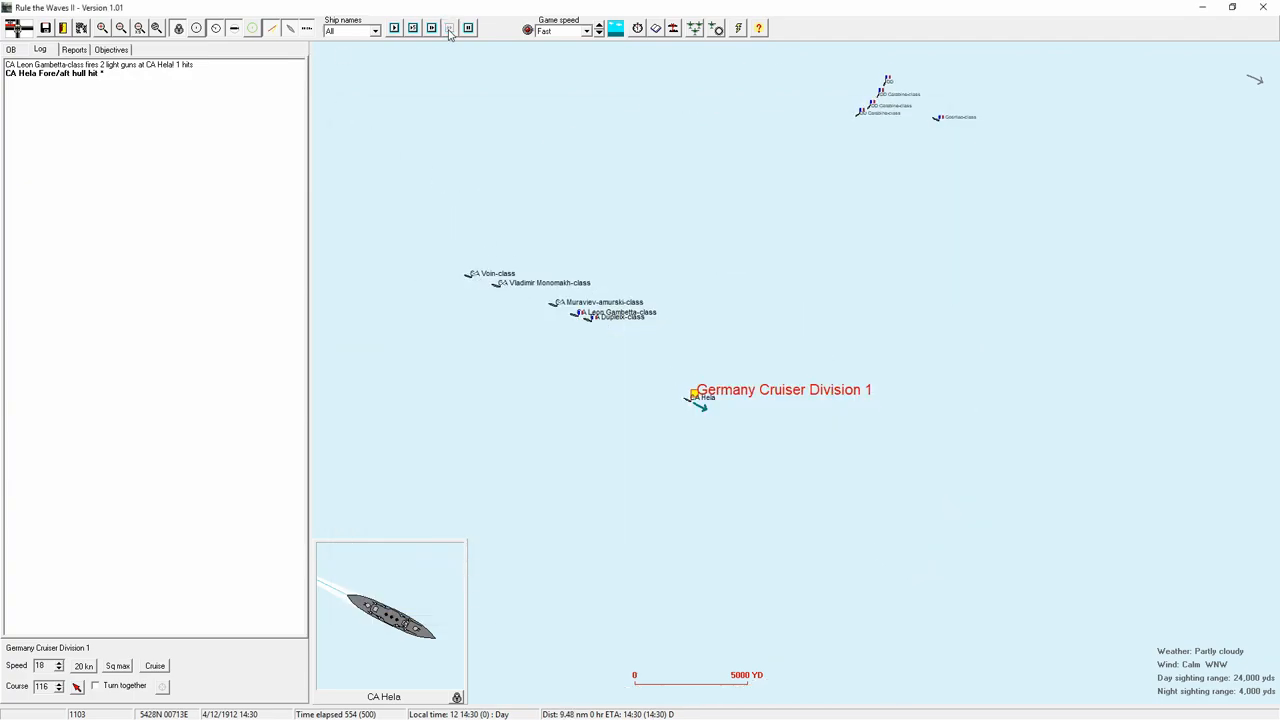
- Run the battle to 16:31, bringing Helgoland and its German coastal batteries into view
click(449, 28)
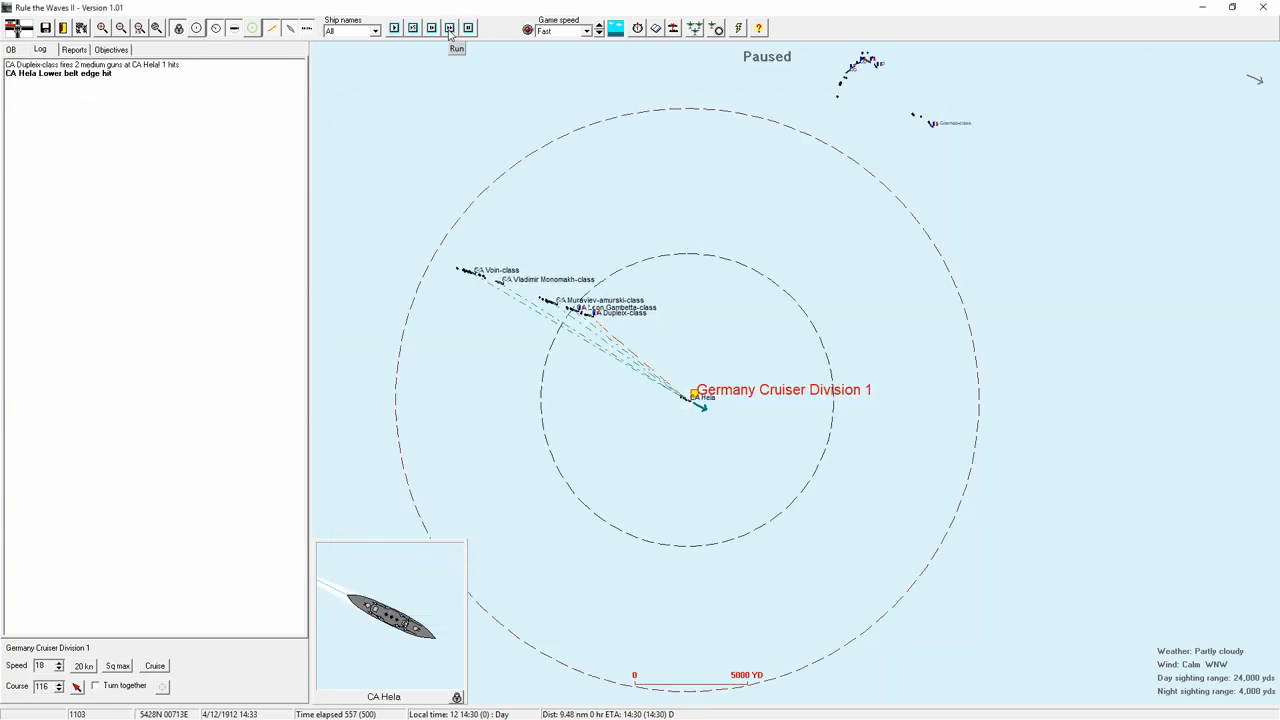
click(457, 28)
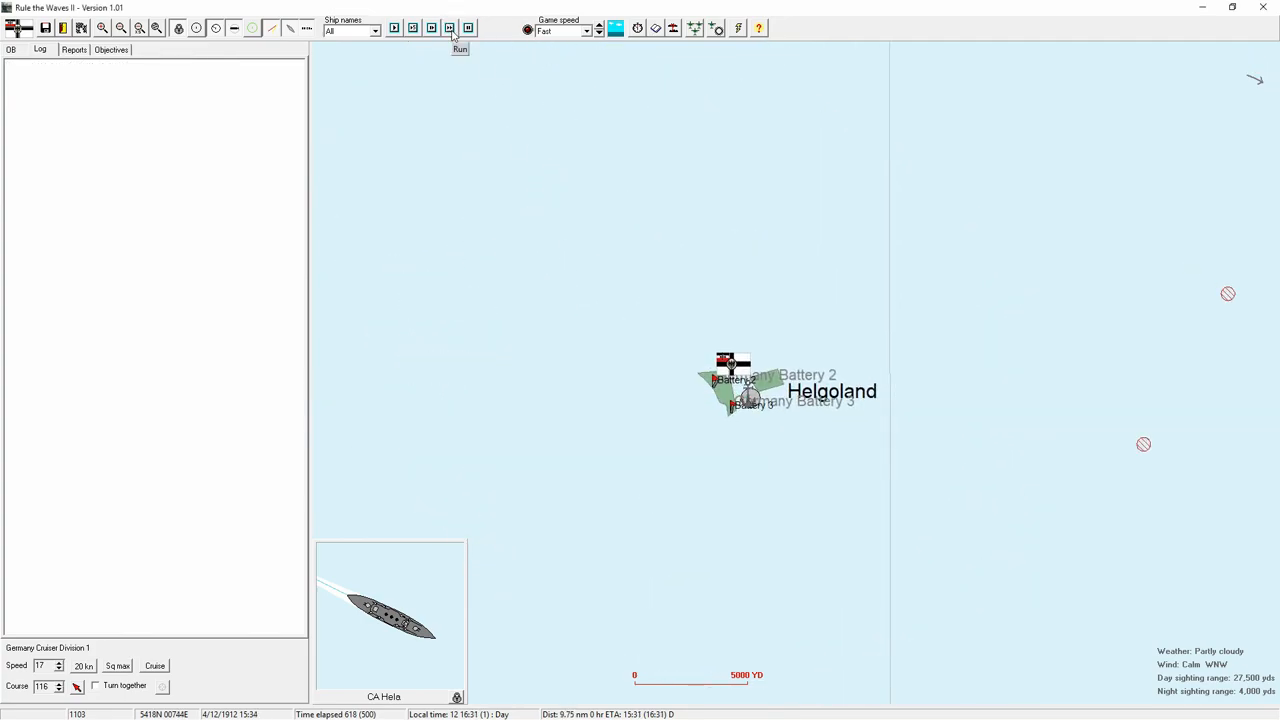
- Switch to Ultra fast speed and run the battle to a French major victory, 22,300 to 4,045
click(588, 31)
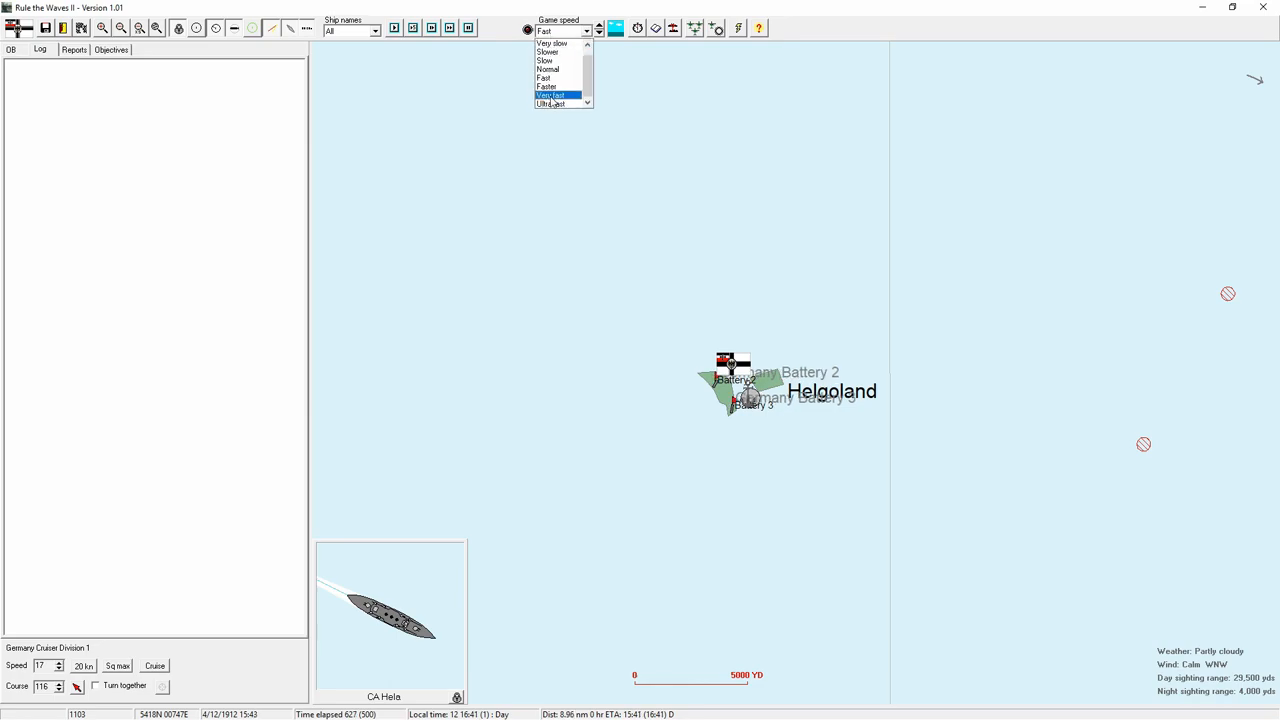
click(551, 103)
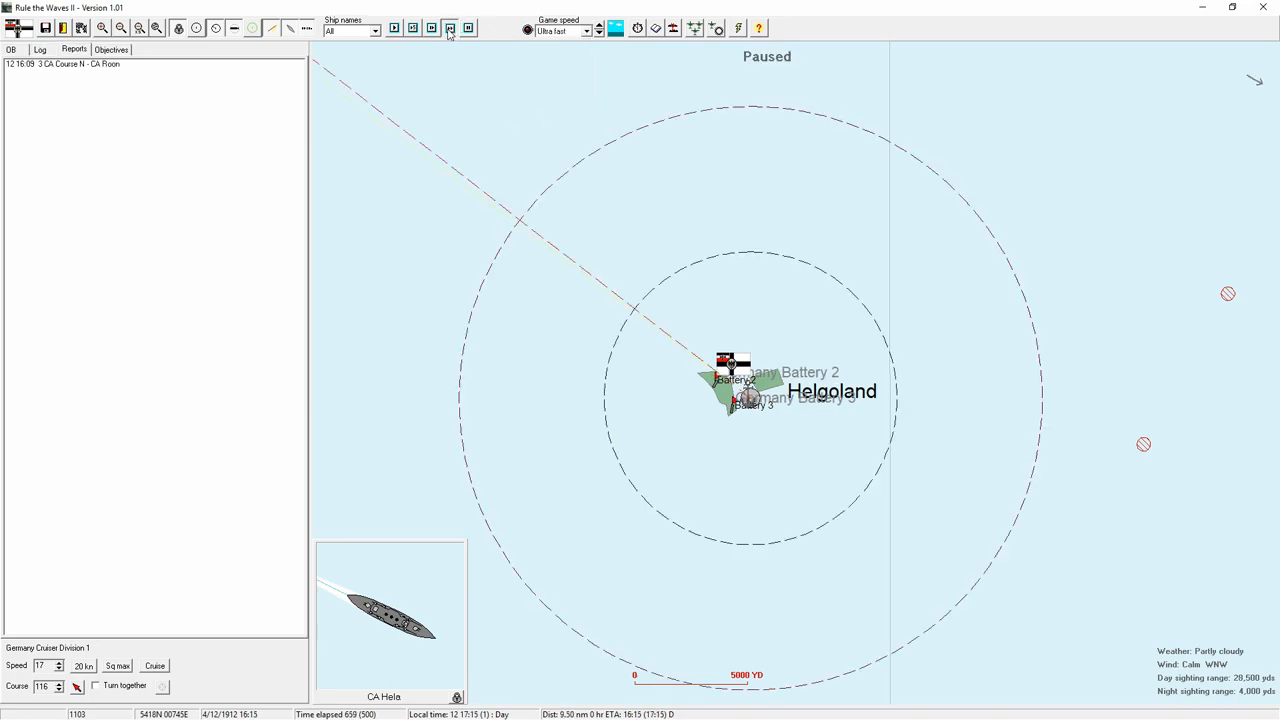
click(450, 28)
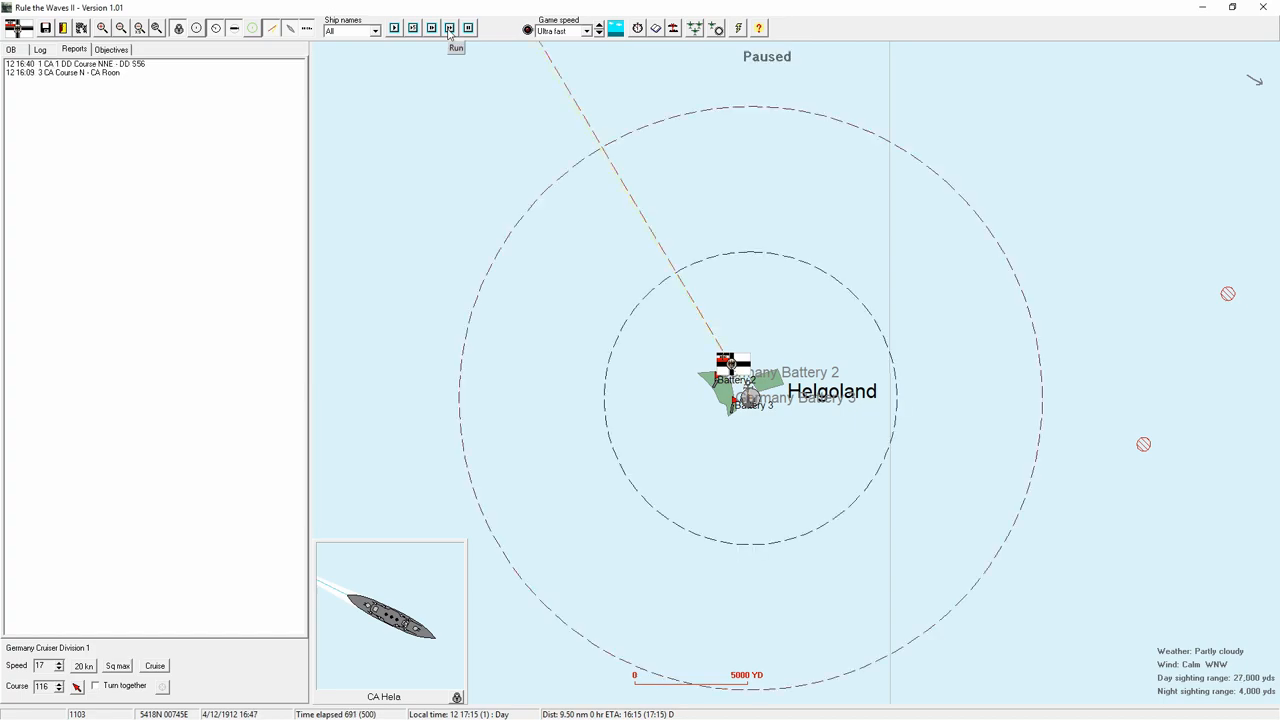
click(450, 28)
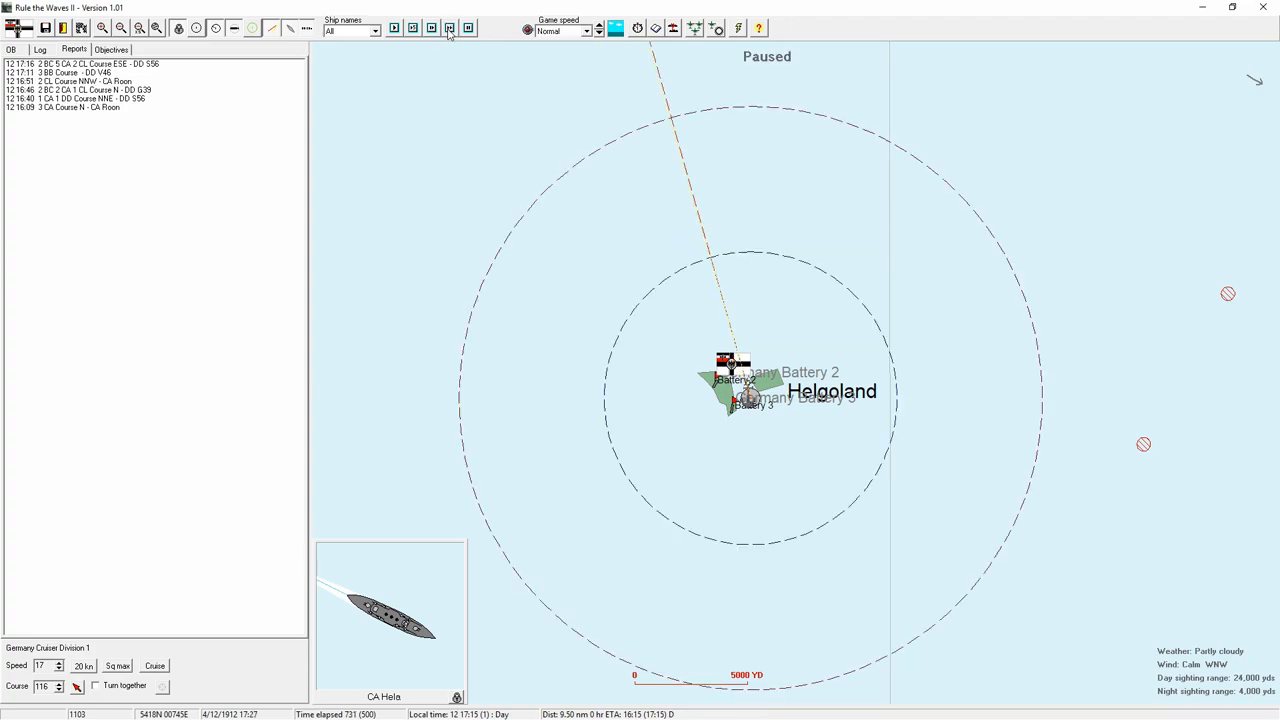
click(450, 28)
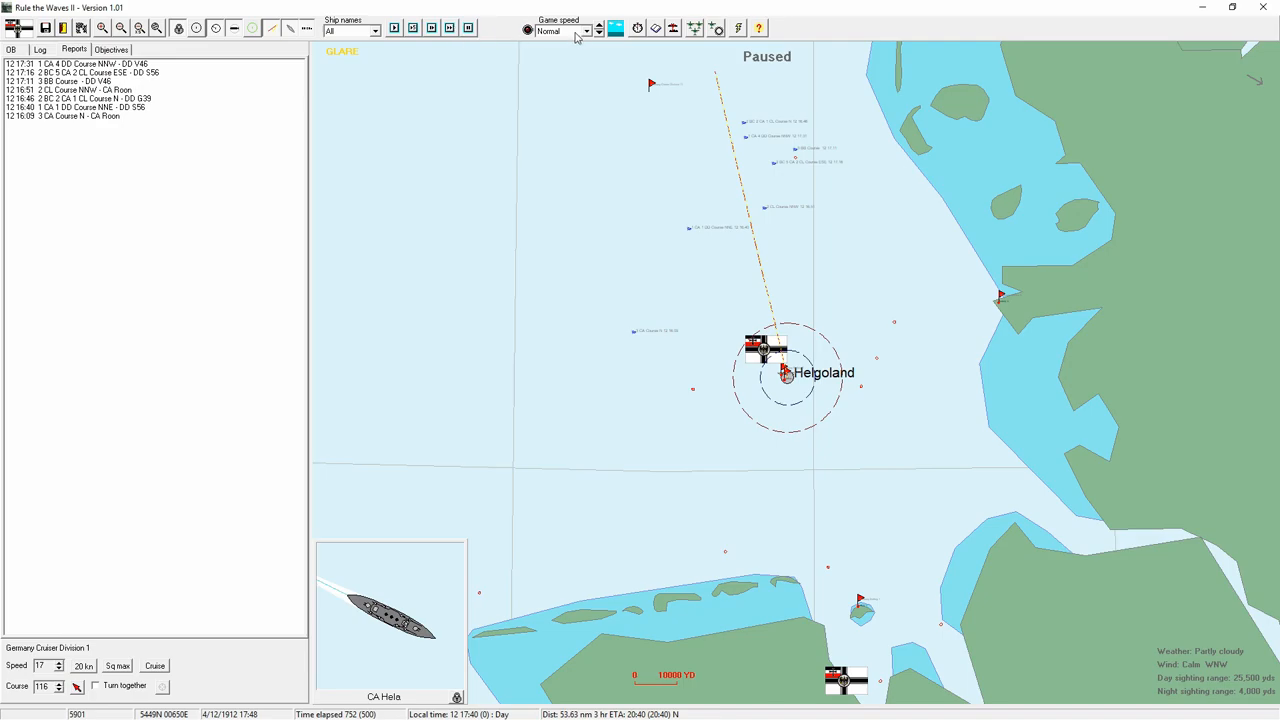
click(449, 28)
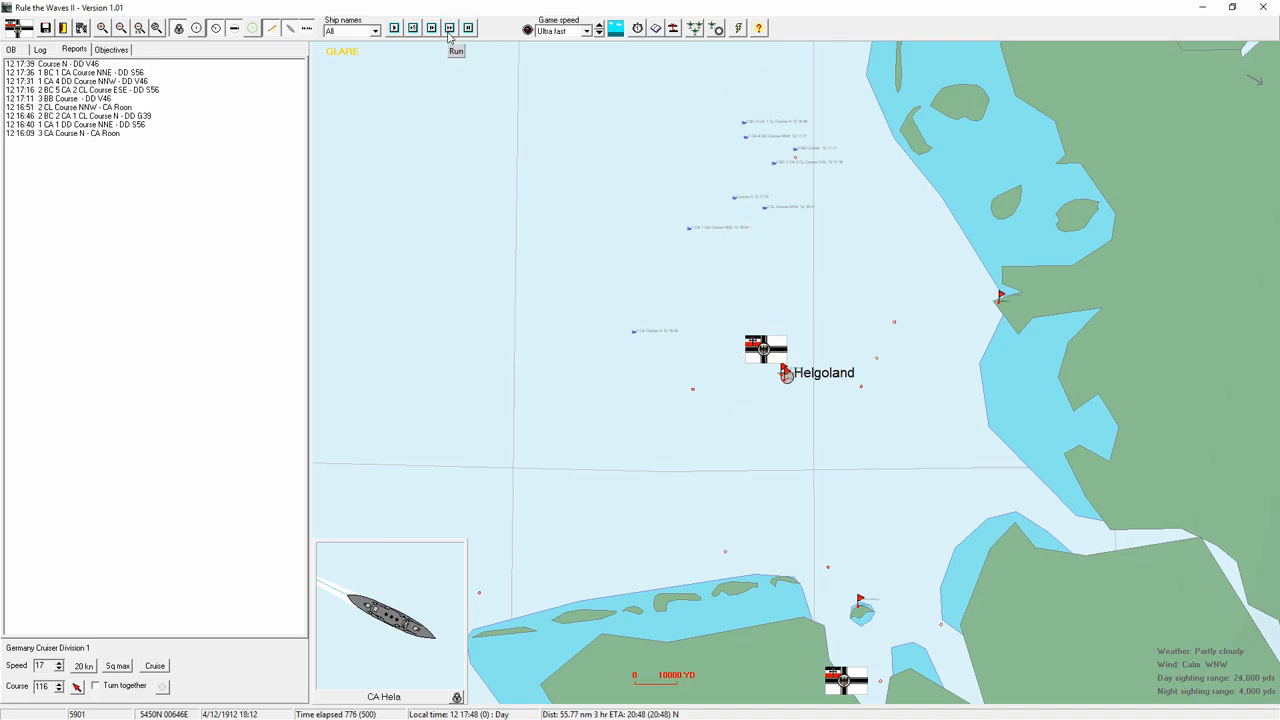
click(455, 50)
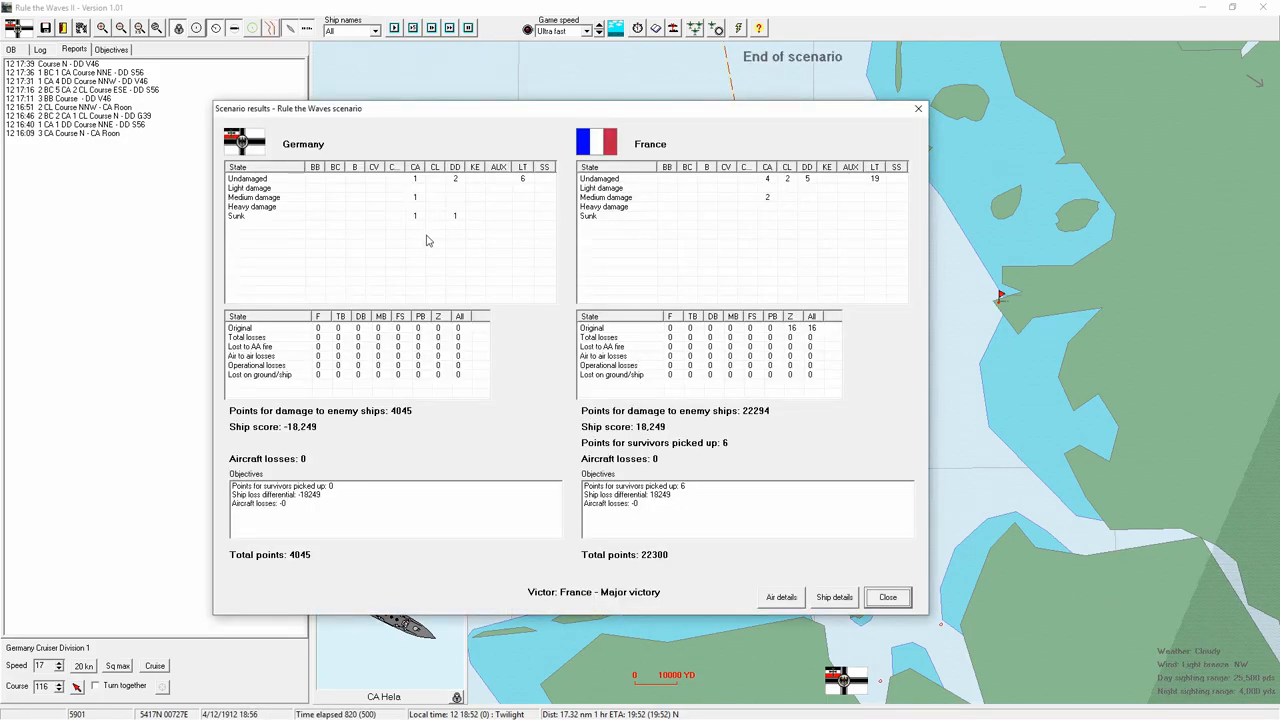
mouse_move(465, 217)
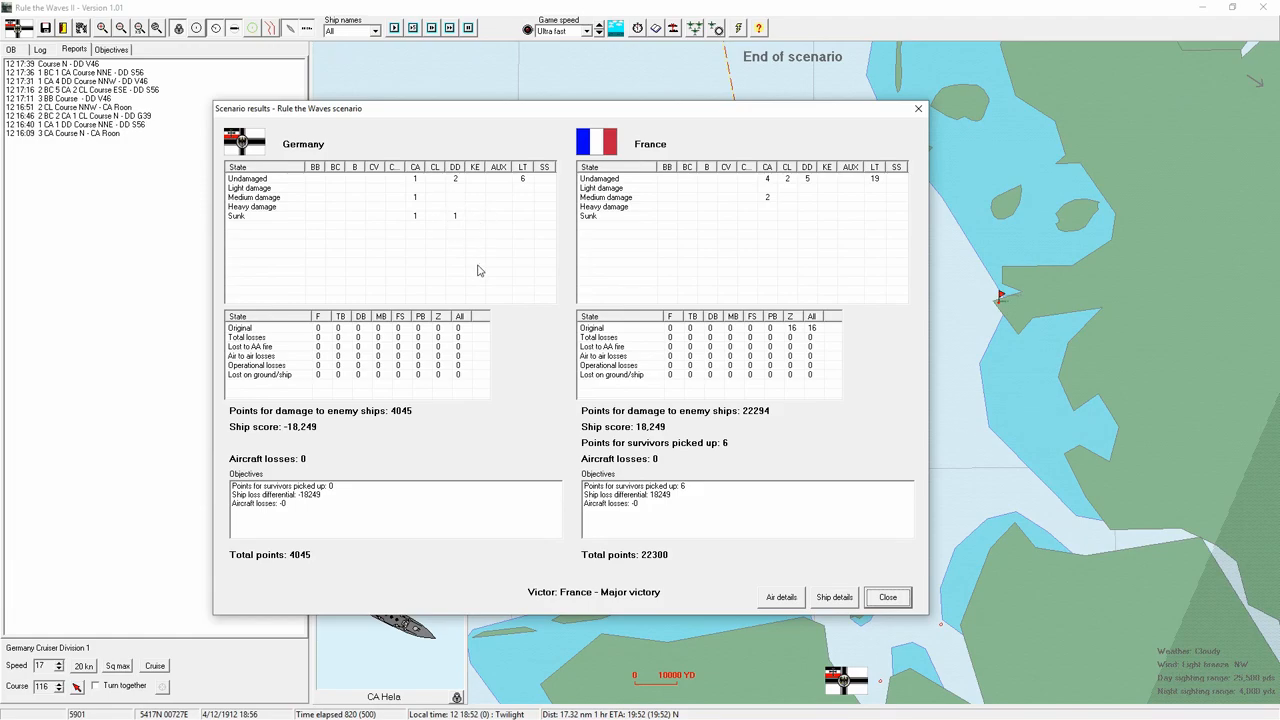
mouse_move(470, 437)
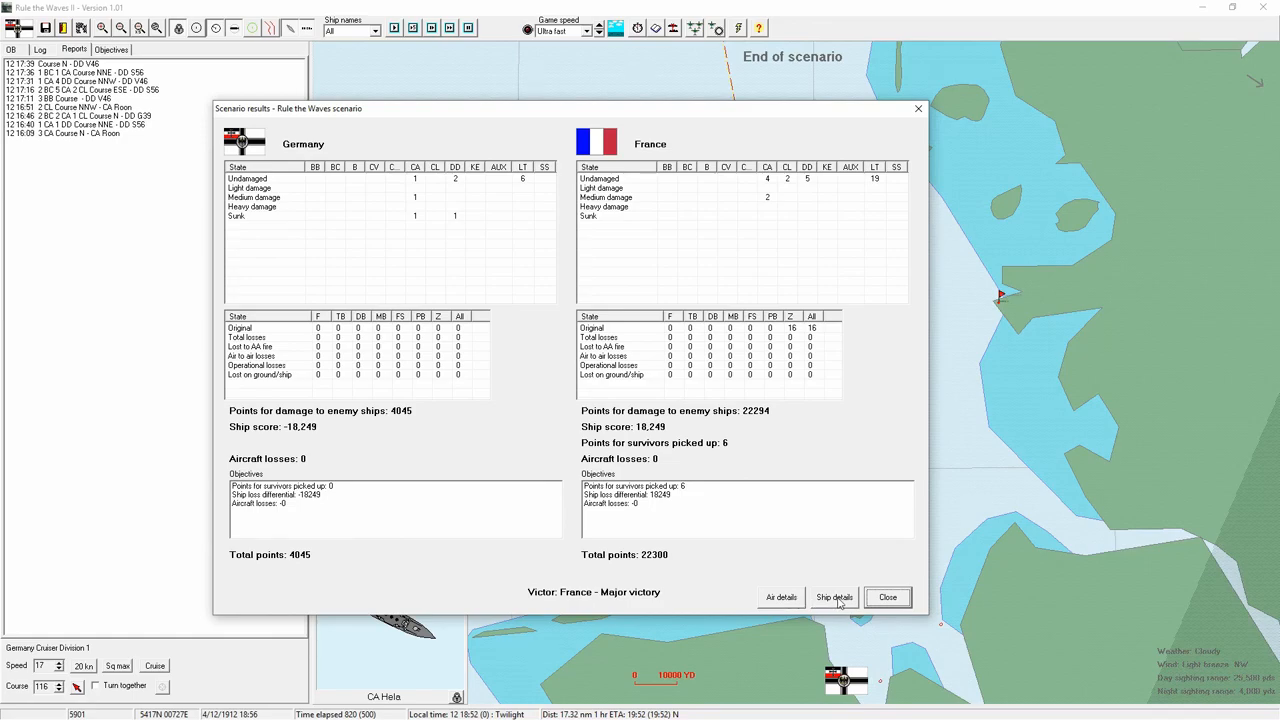
- Open Ship details to view per-ship statistics listing Vineta and S56 sunk
click(833, 597)
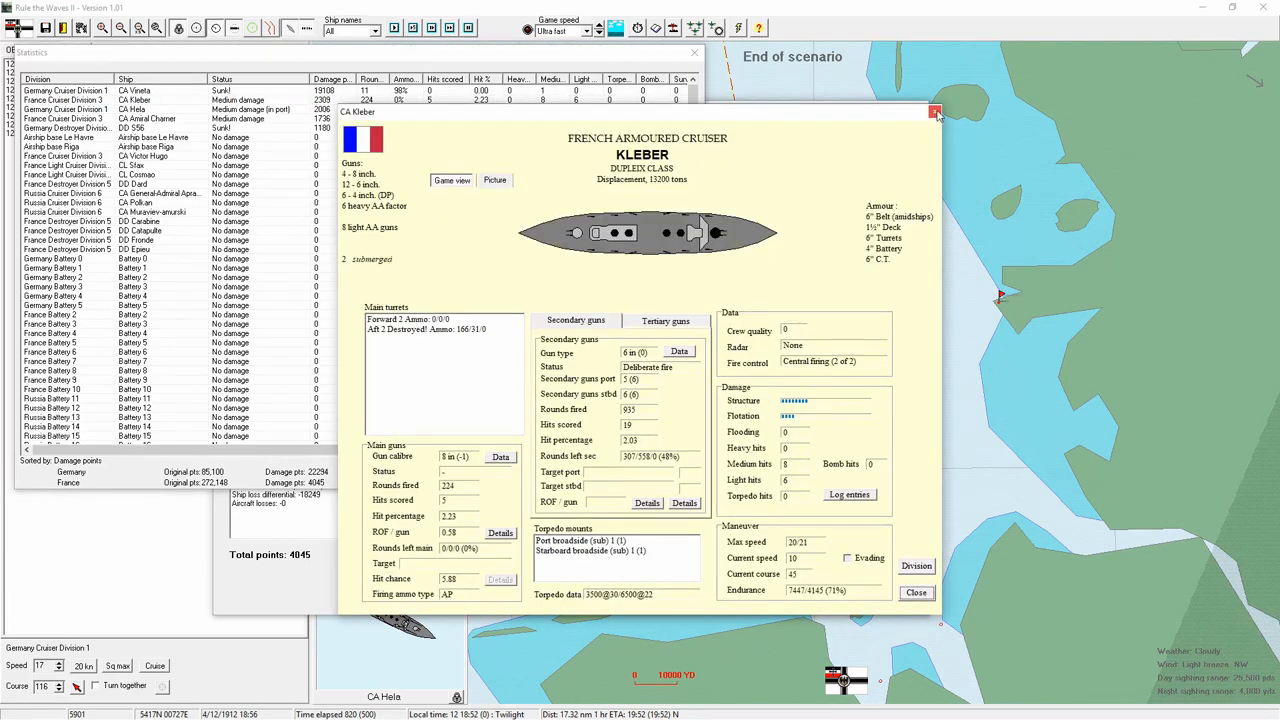
- Close the CA Kleber details window
click(935, 110)
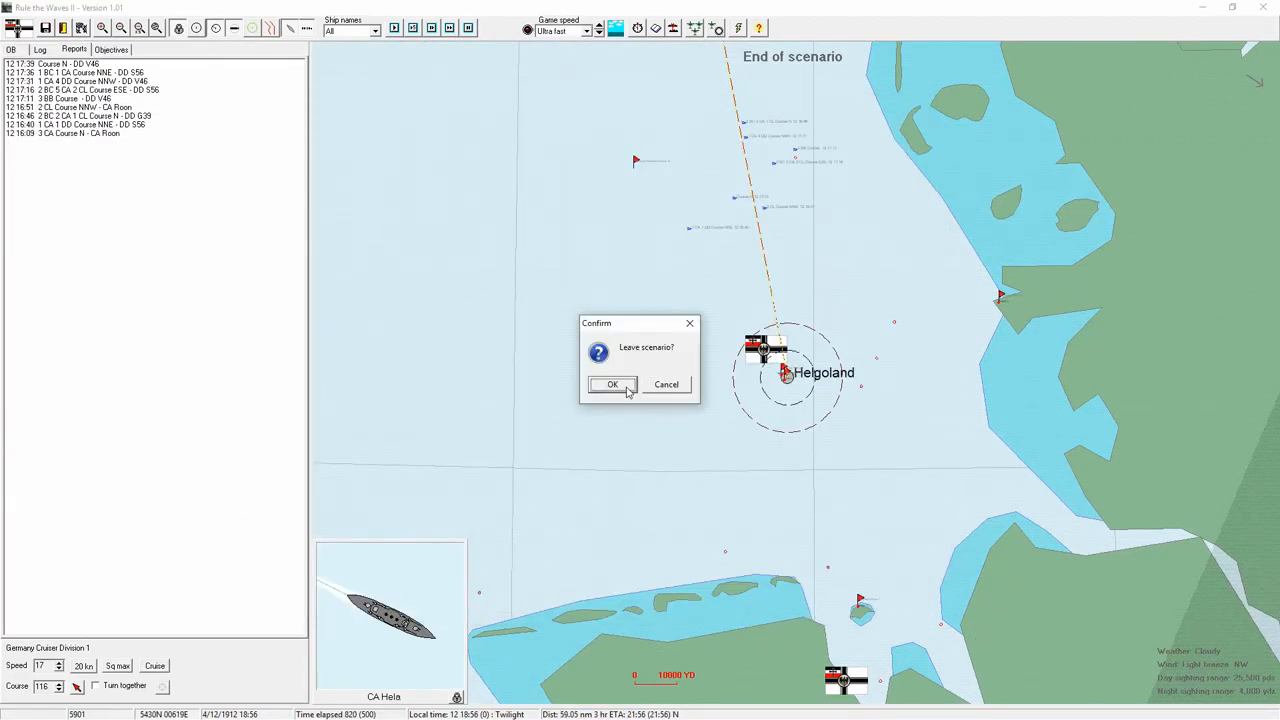
- Leave the North Sea scenario, dismiss April 1912 messages, and view Nymphe and Greif ships under construction
click(612, 385)
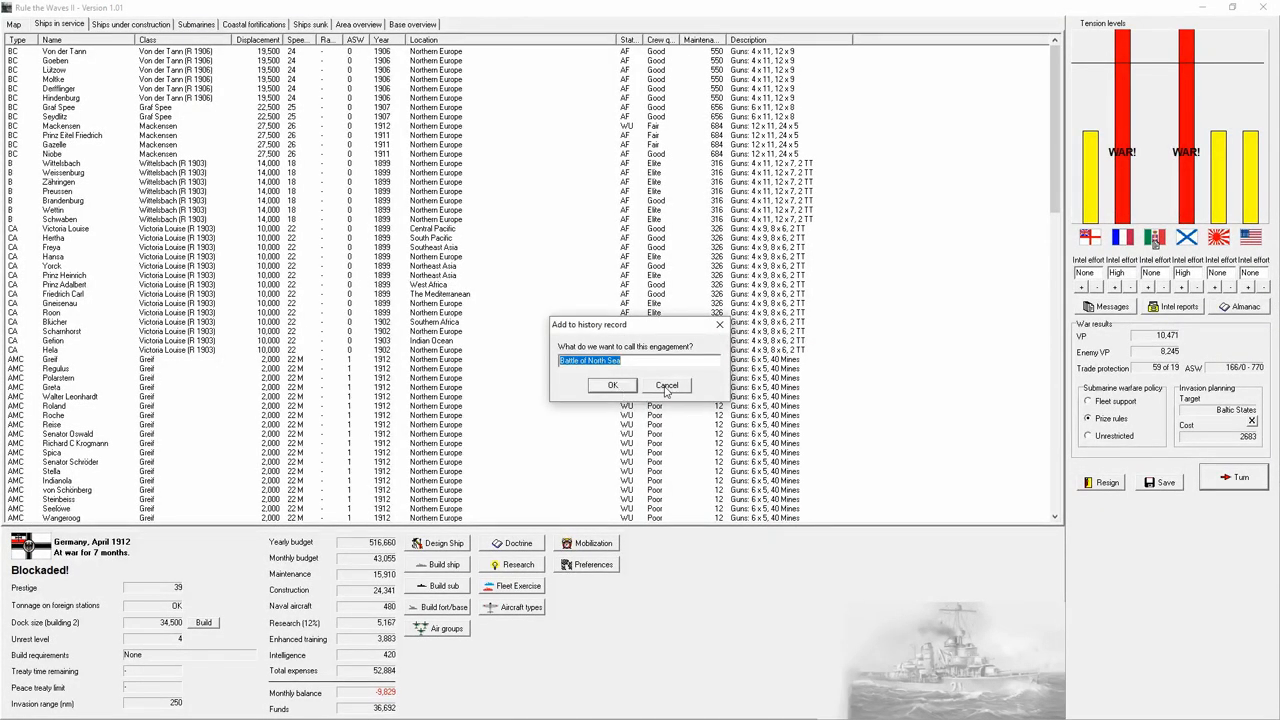
click(612, 386)
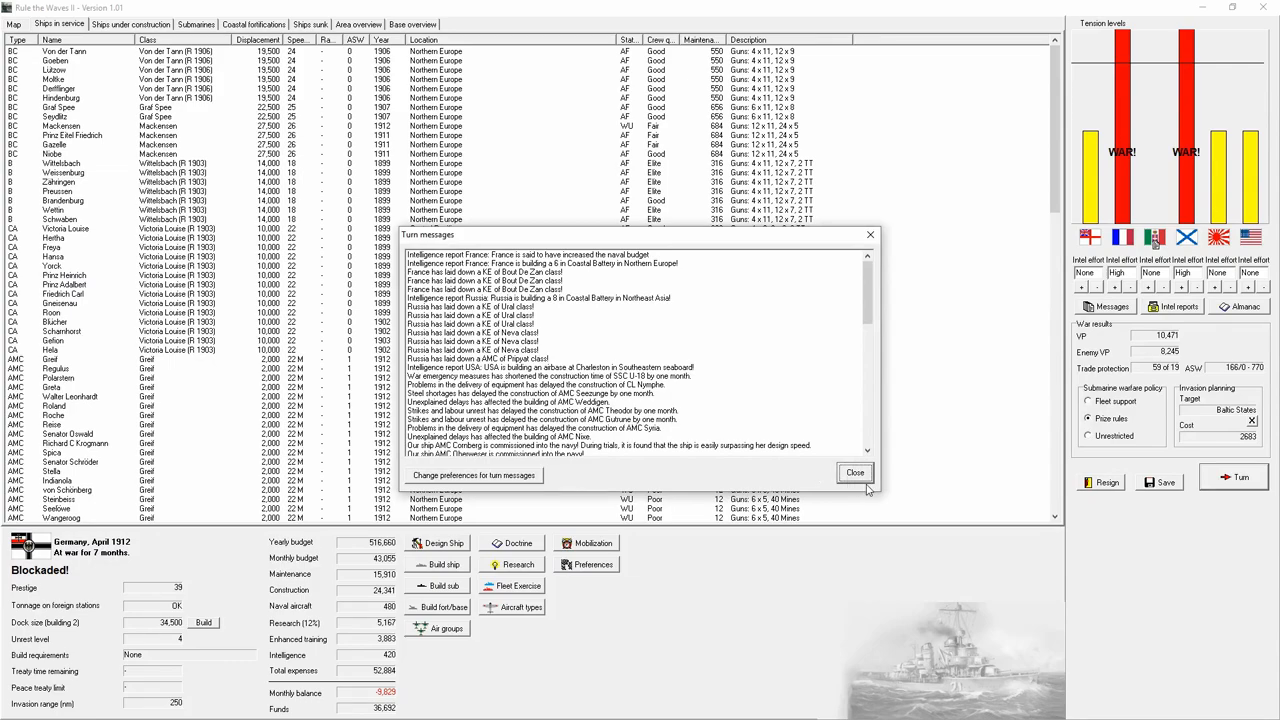
click(855, 472)
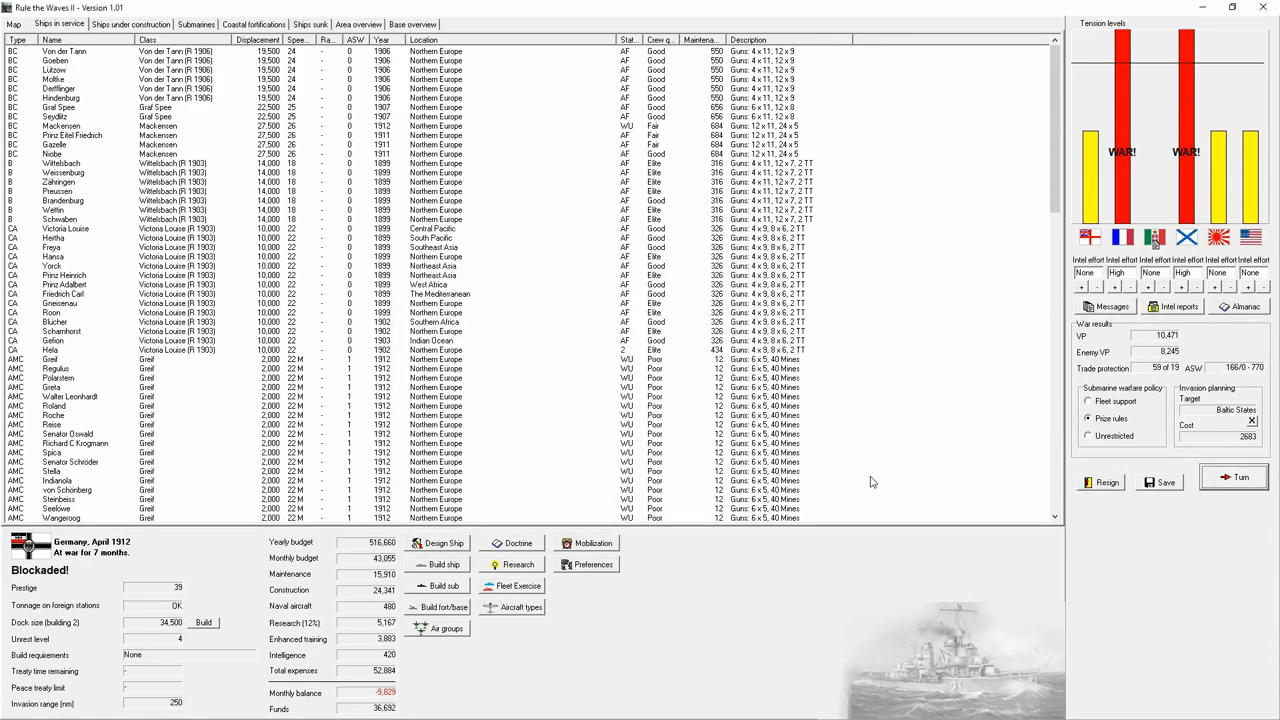
click(13, 24)
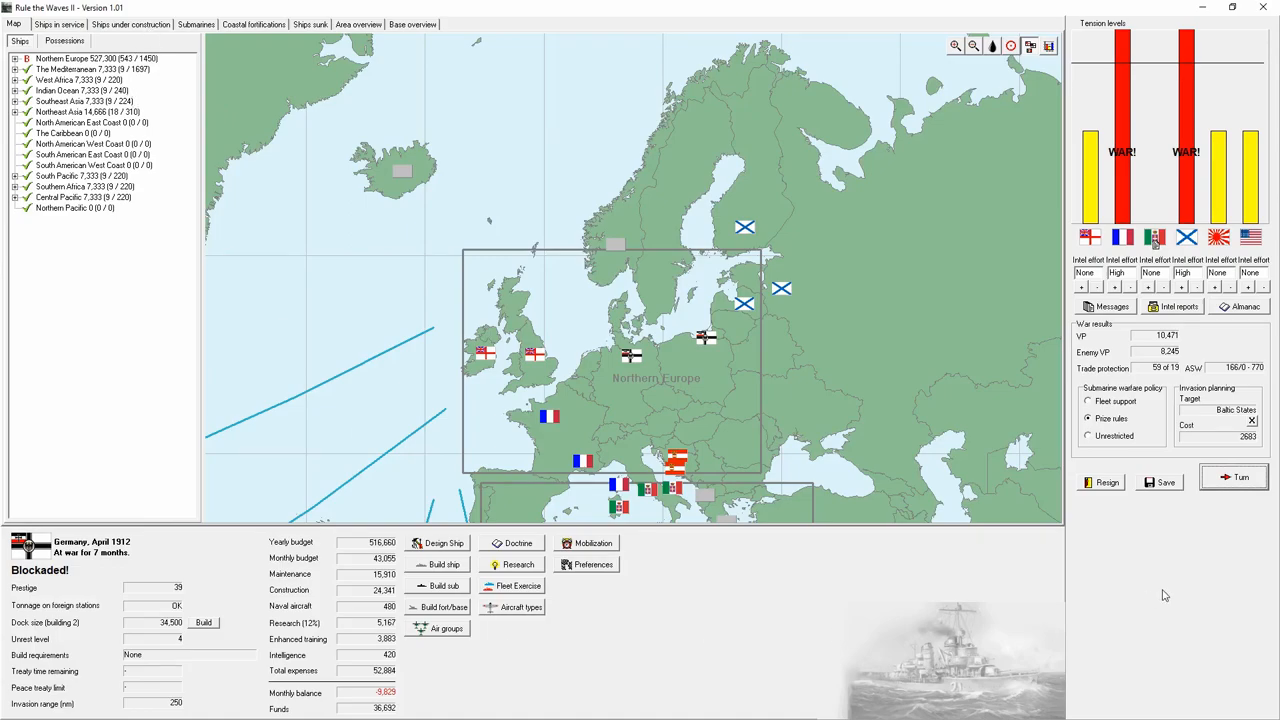
click(130, 24)
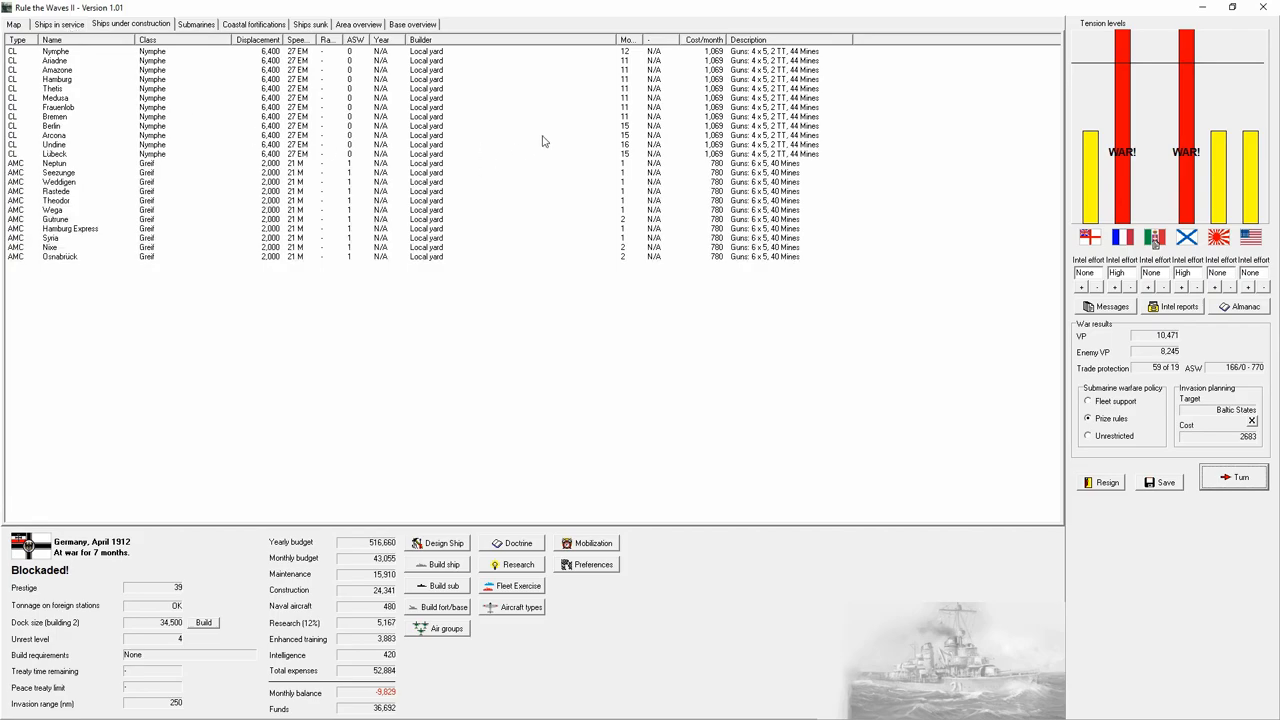
mouse_move(637, 204)
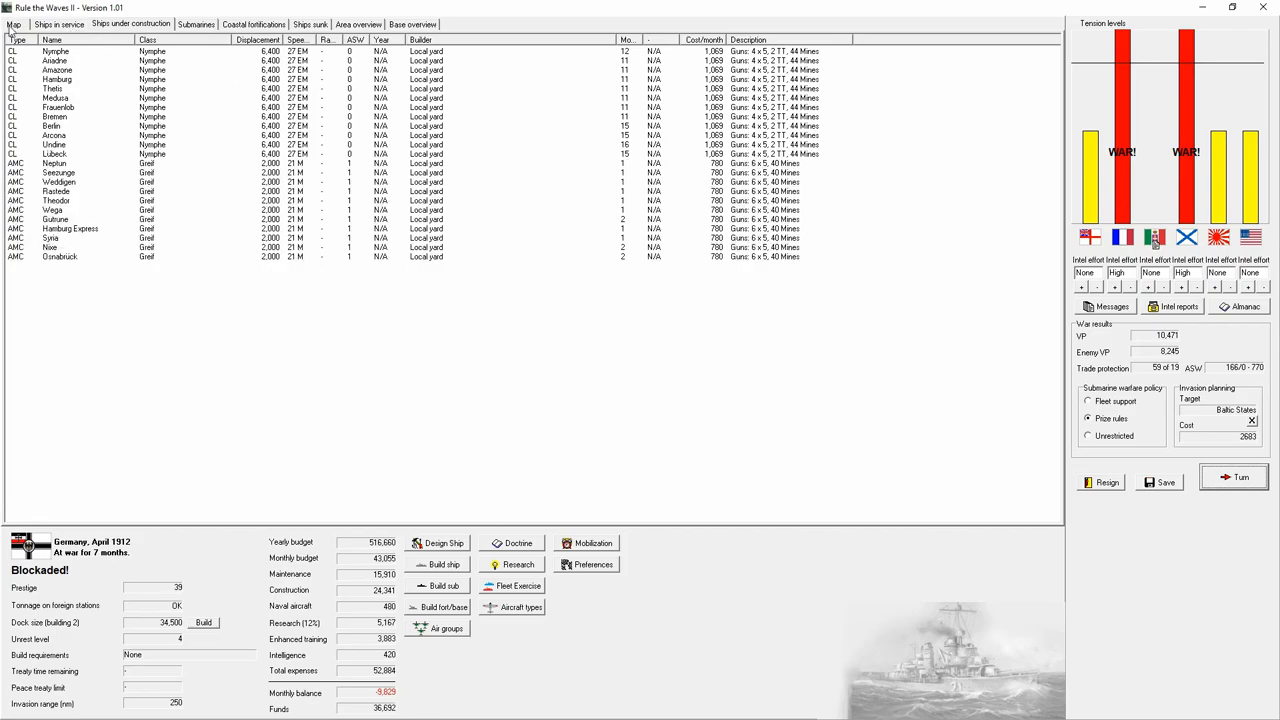
- Advance to May 1912, acknowledging Annam, Caroline Islands, AMC, submarine and Italy reports
click(1241, 477)
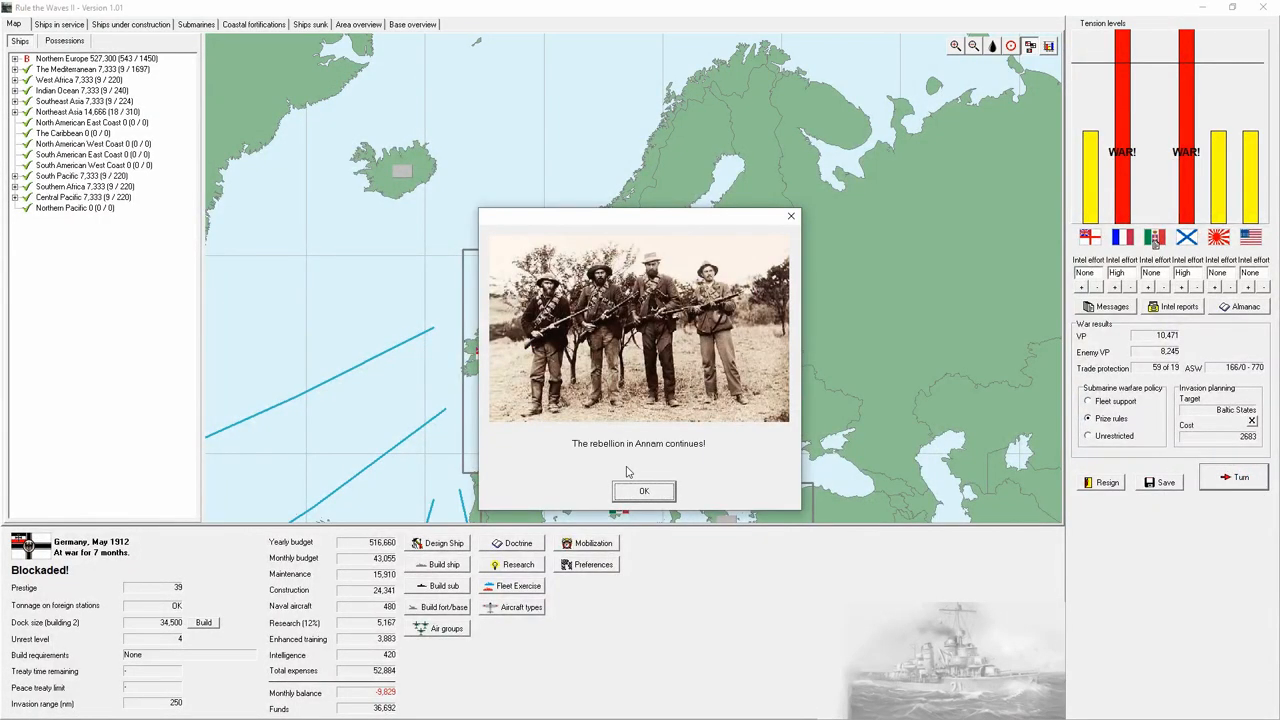
click(643, 491)
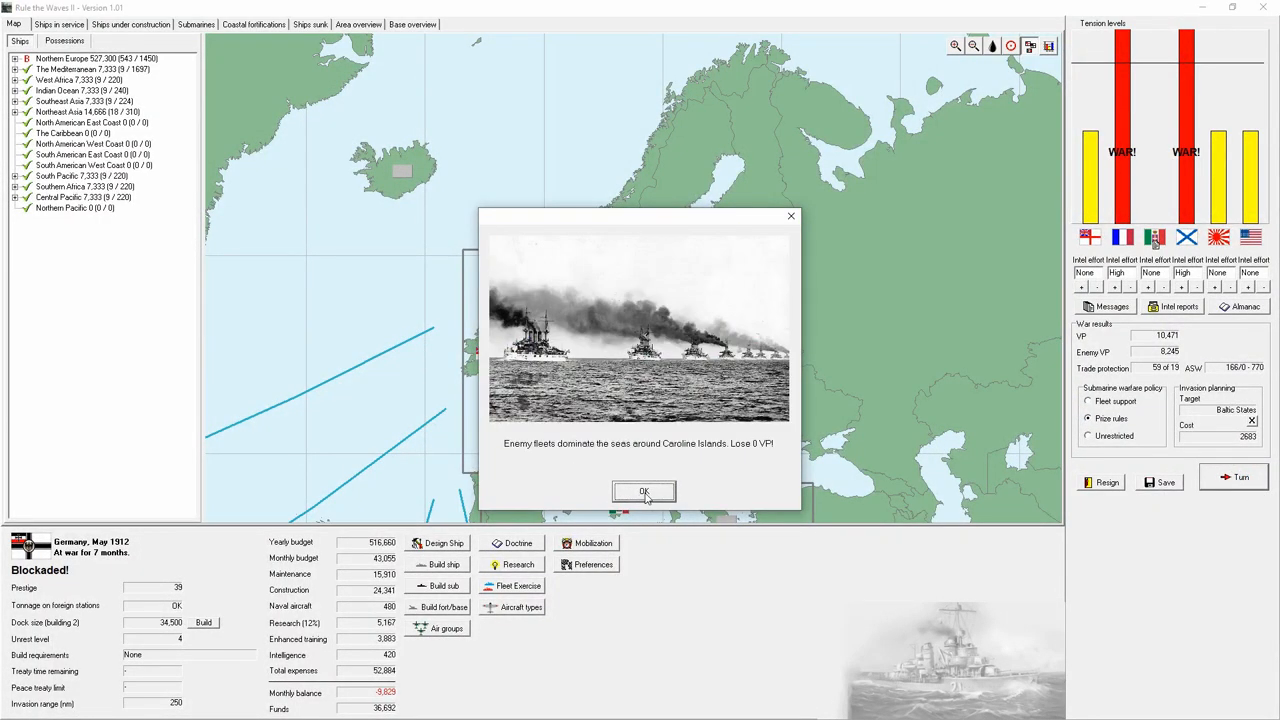
click(643, 491)
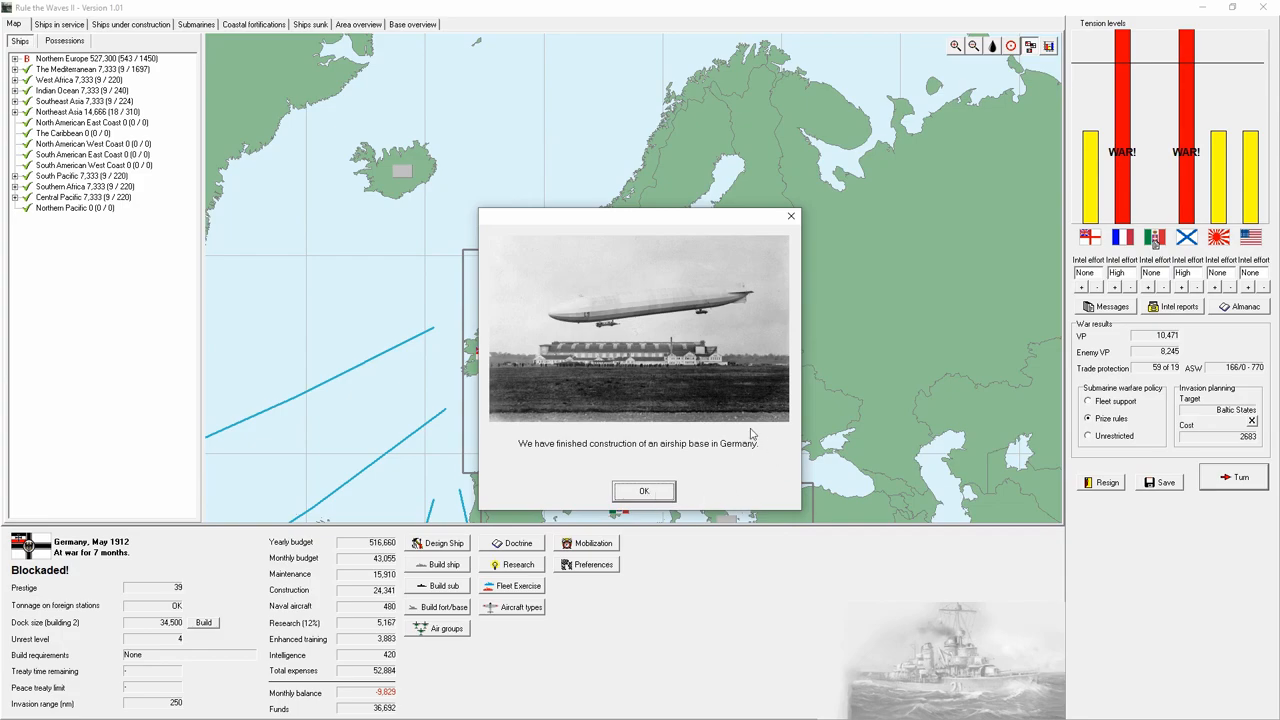
click(643, 491)
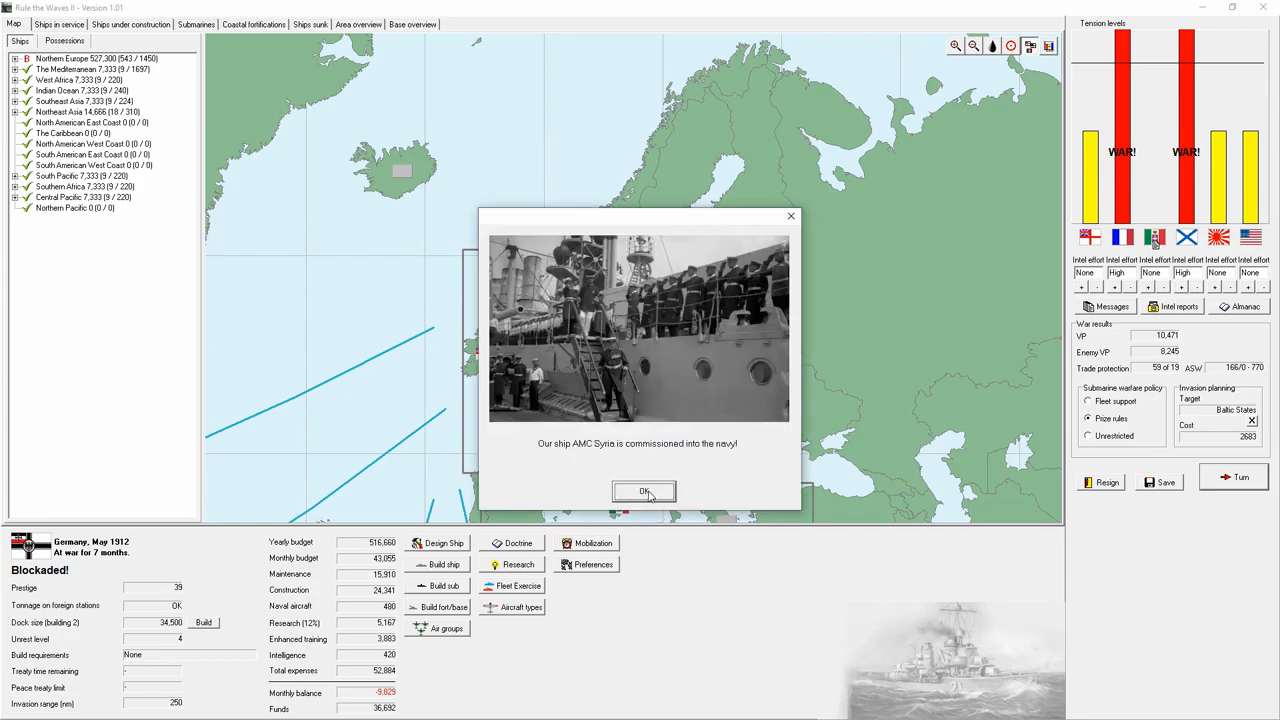
click(644, 491)
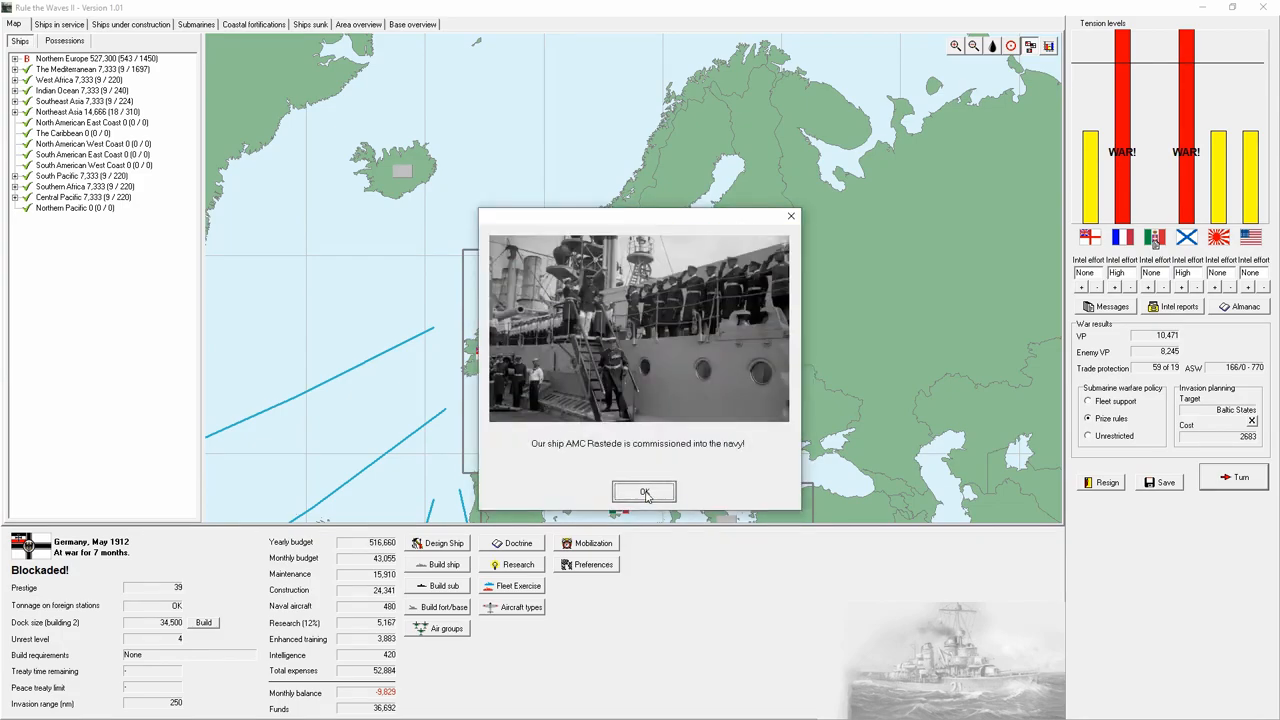
click(644, 491)
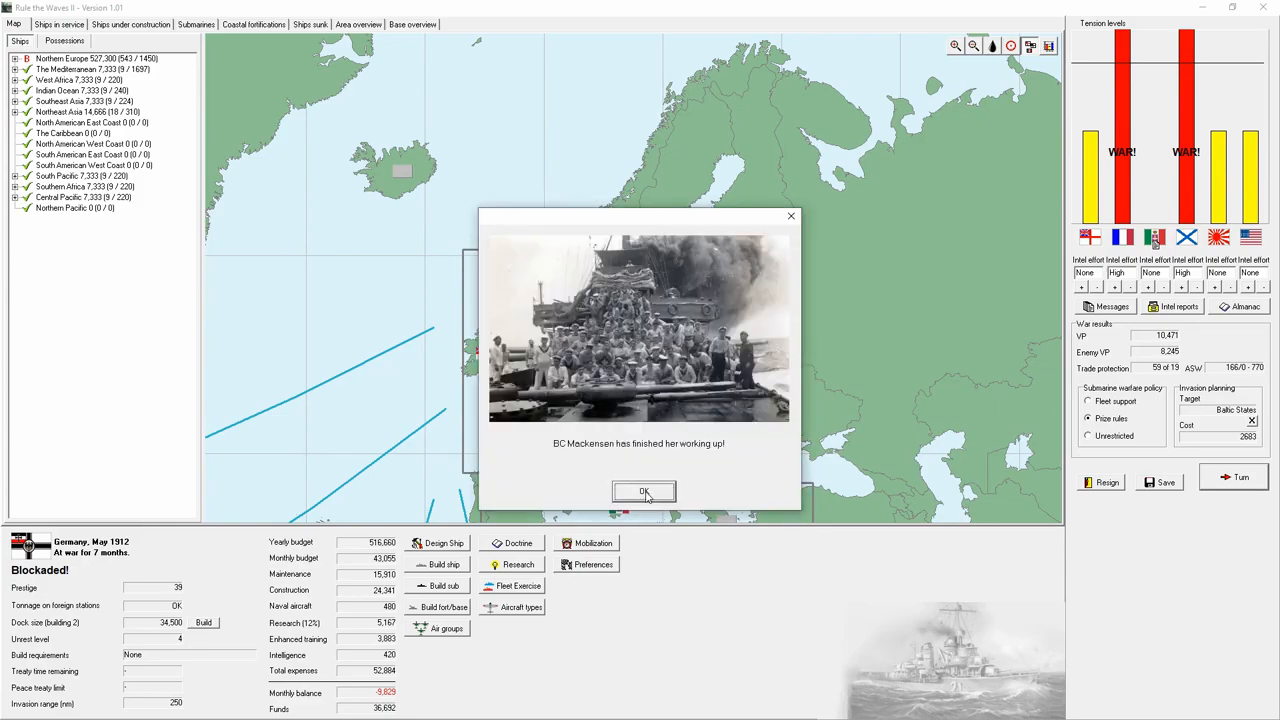
click(644, 491)
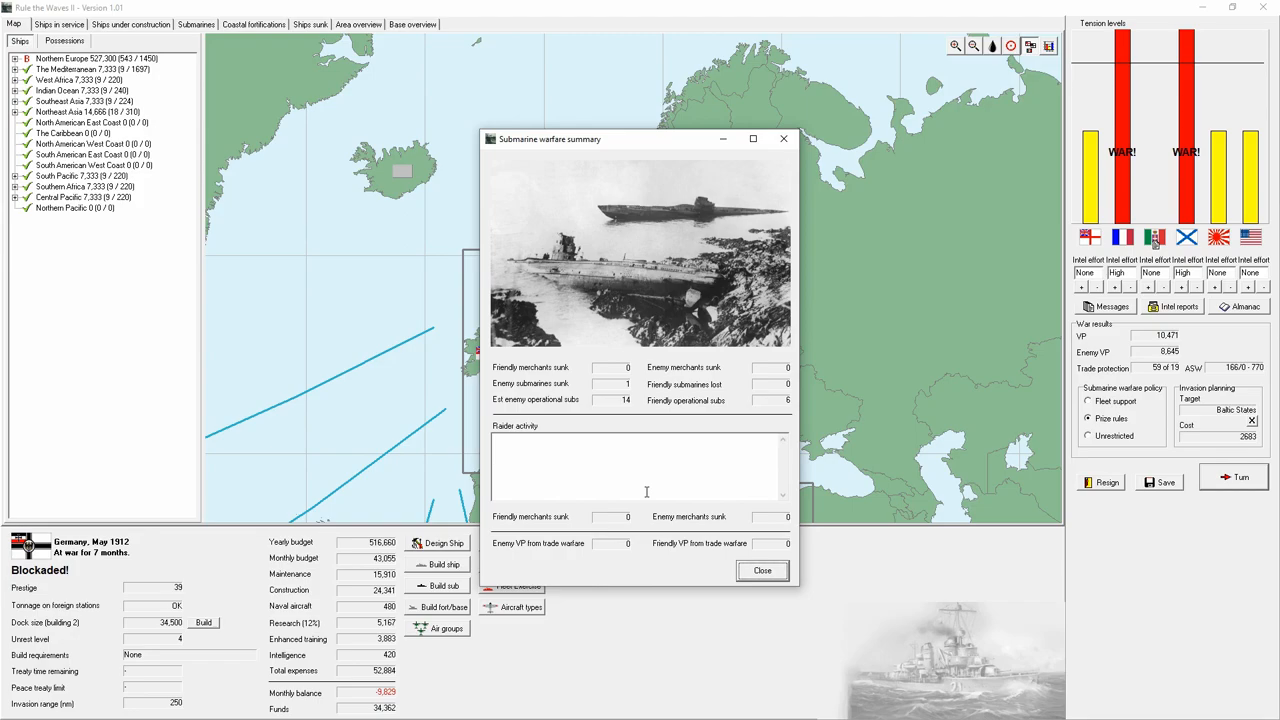
mouse_move(775, 537)
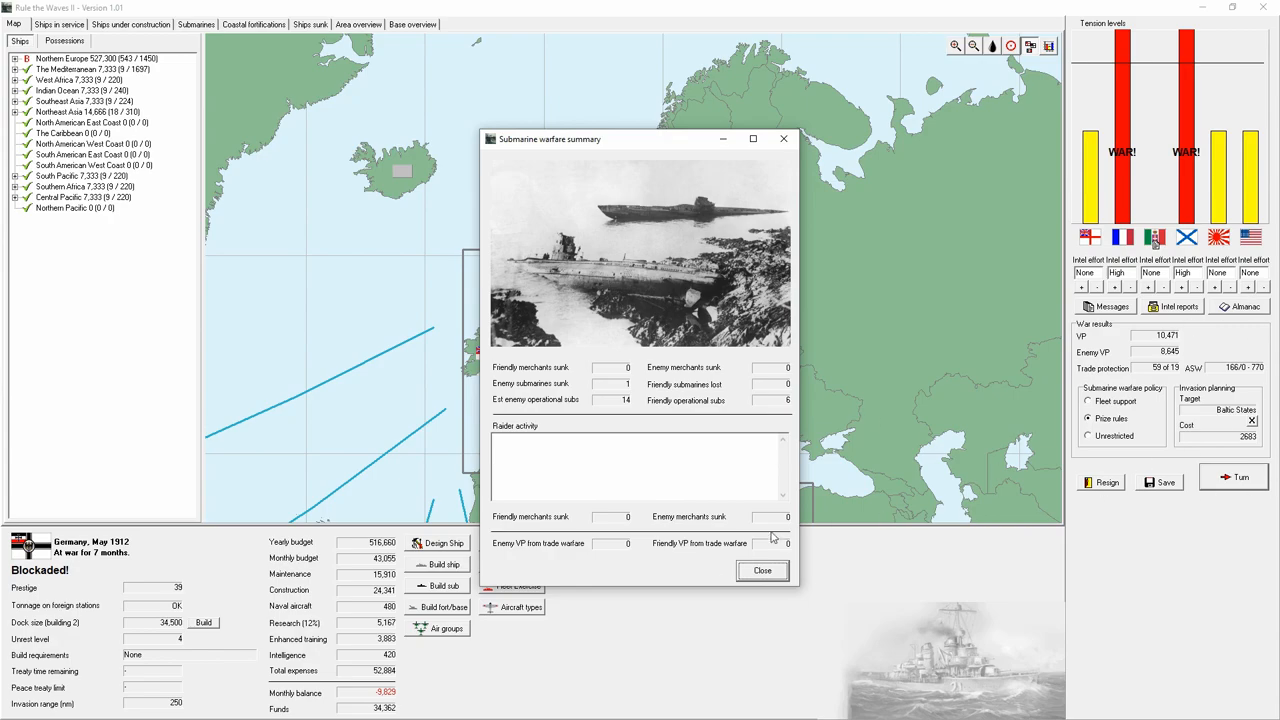
click(761, 569)
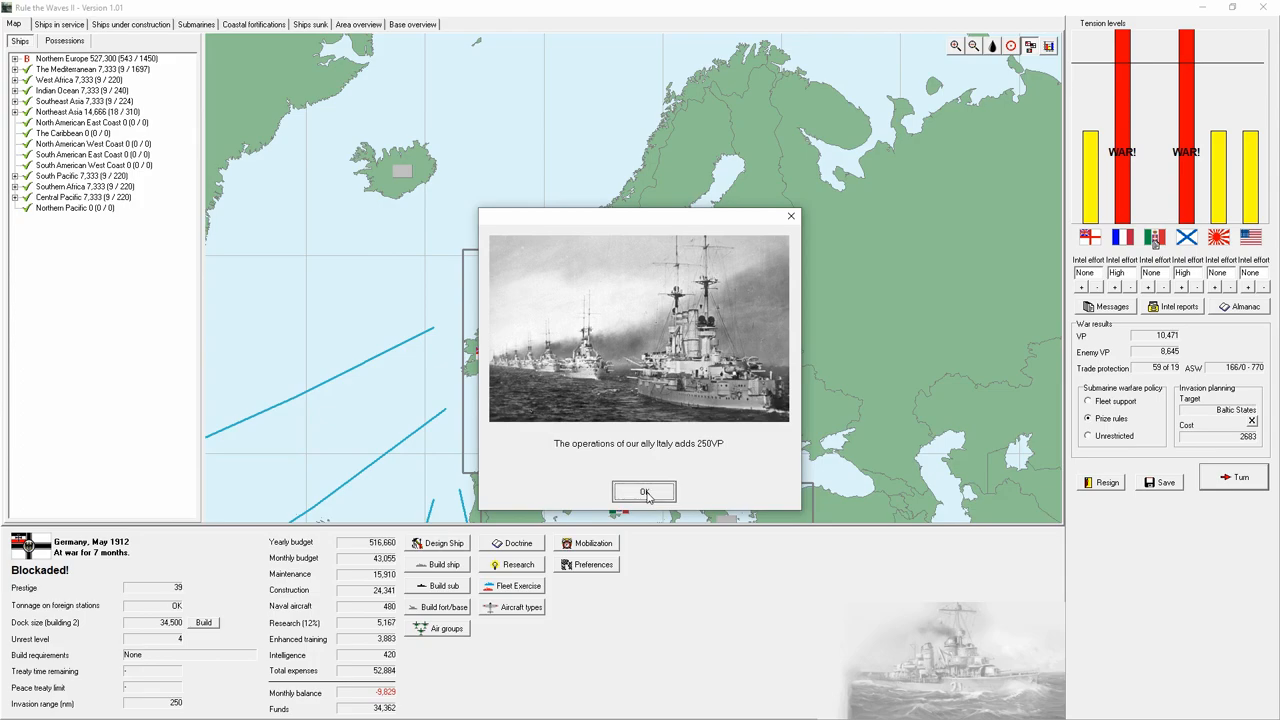
click(644, 491)
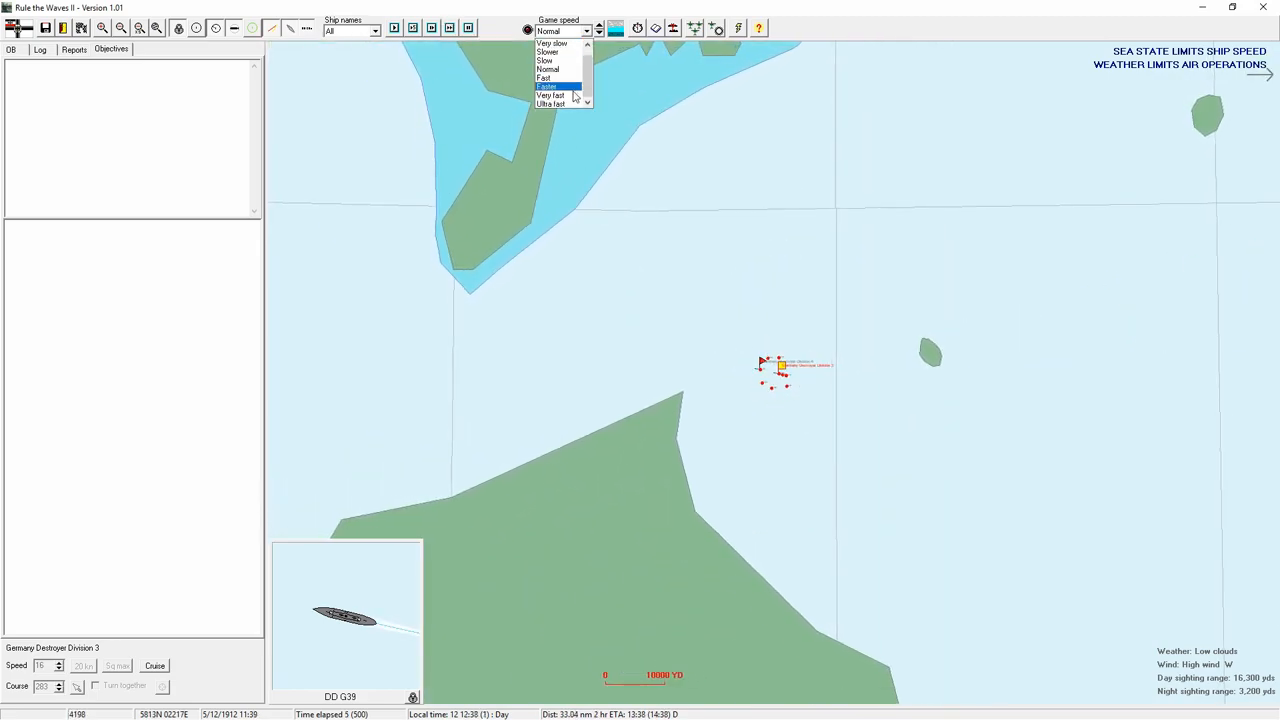
- Adjust battle speed and steer Destroyer Division 3 east on course 94 until 14:55
click(551, 103)
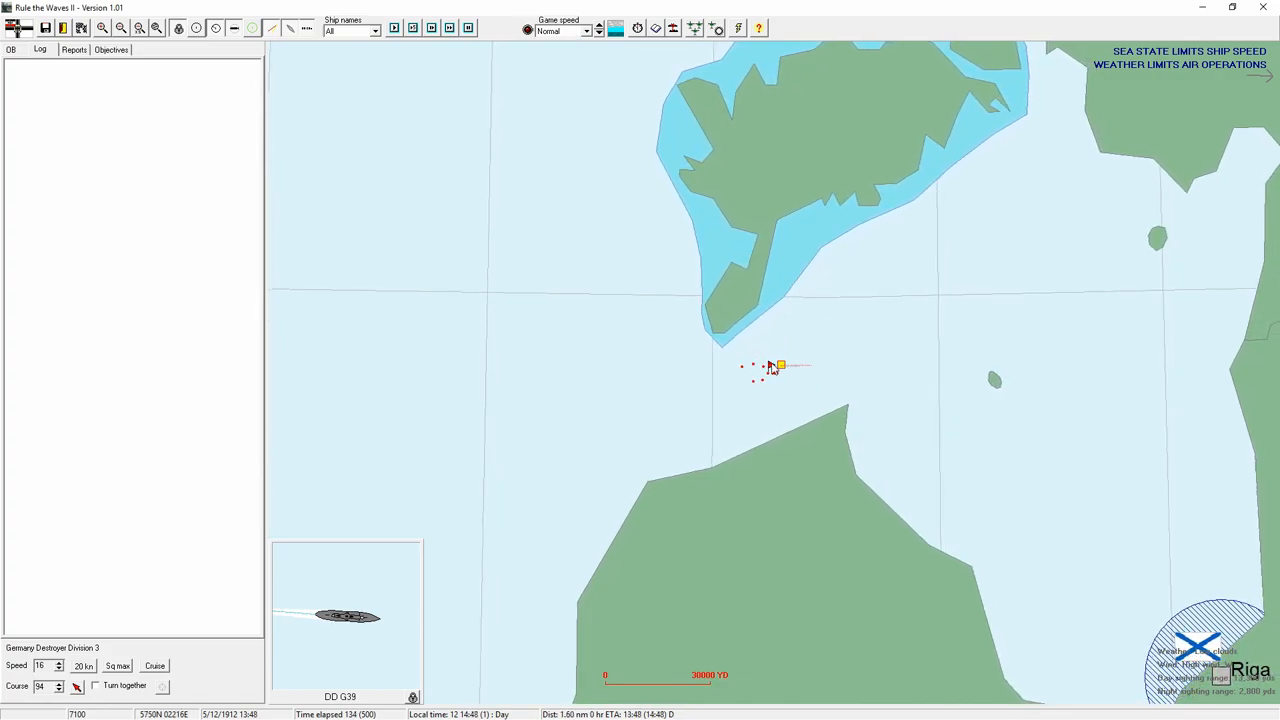
click(779, 364)
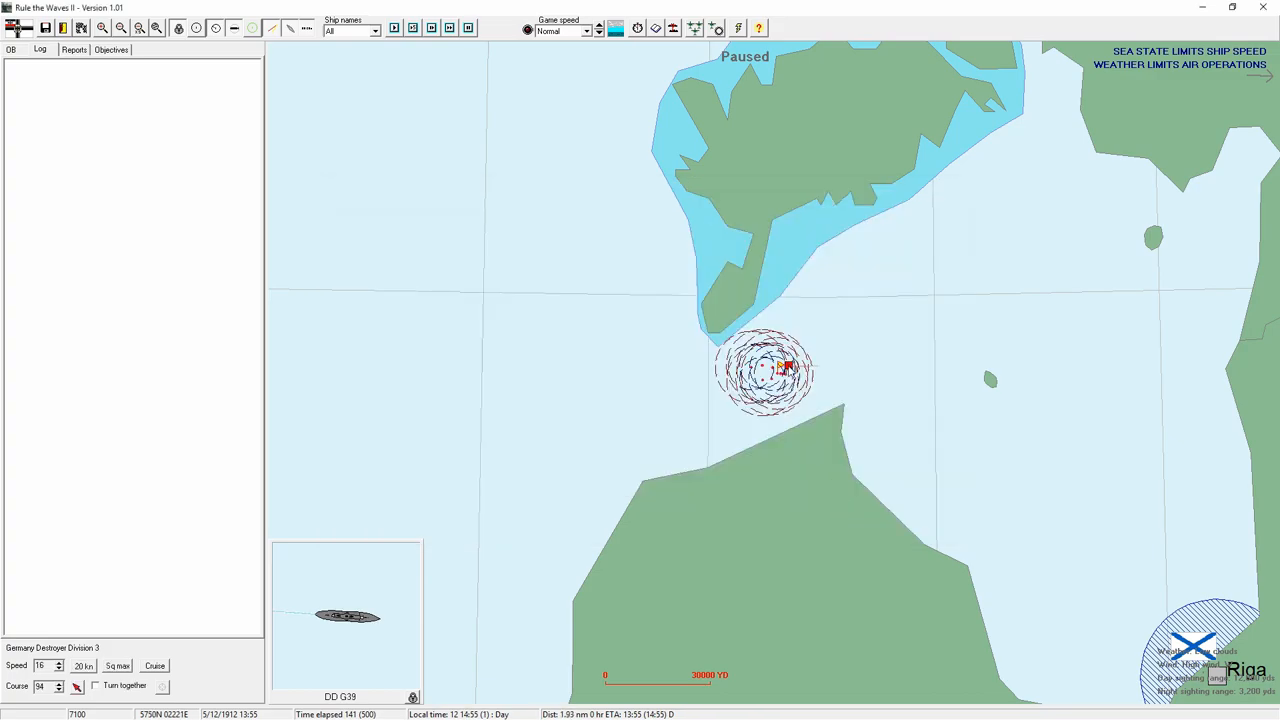
click(589, 31)
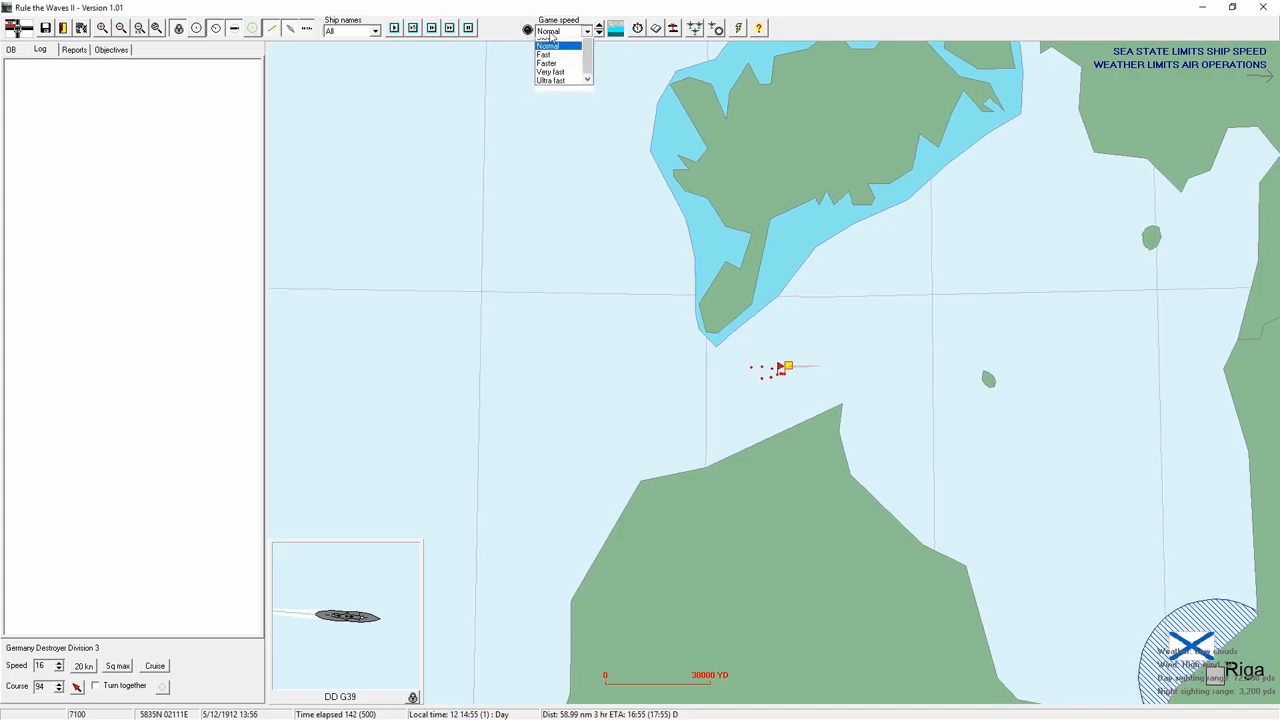
- Set normal game speed and run the Riga destroyer raid until it ends at 21:53
click(550, 79)
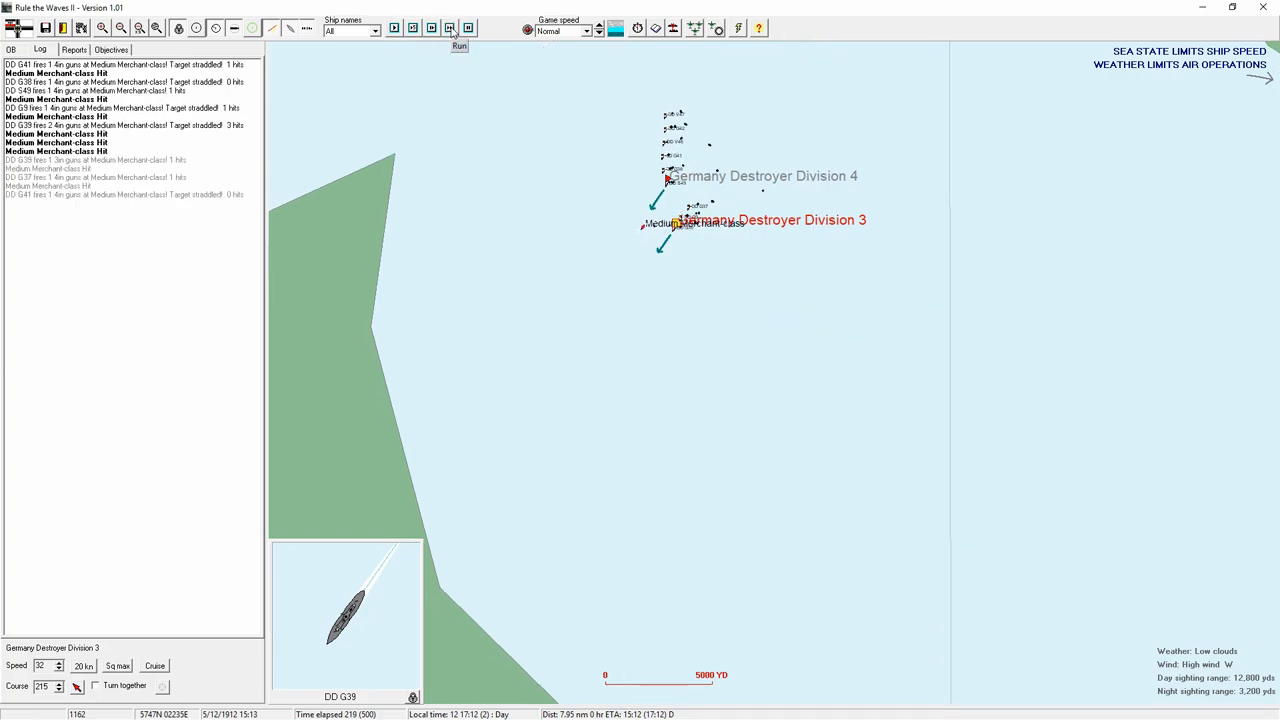
click(458, 27)
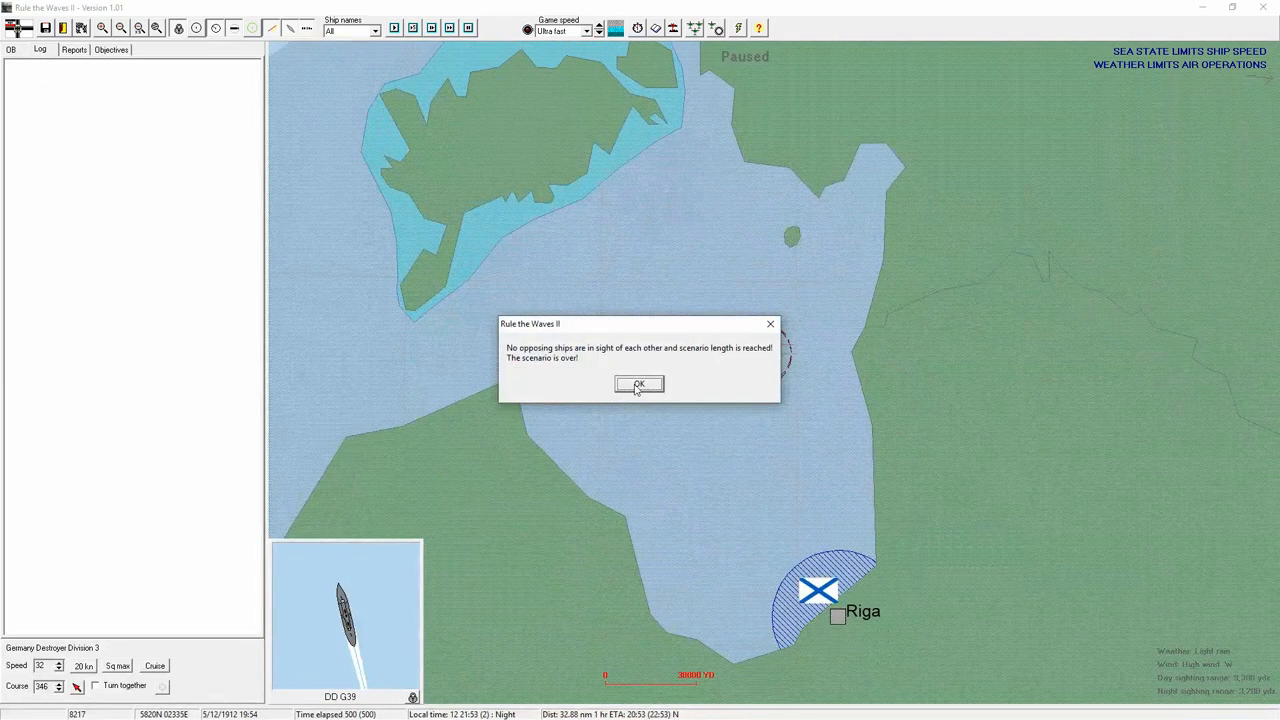
- Acknowledge the scenario-over message to show the Russian marginal victory results
click(639, 384)
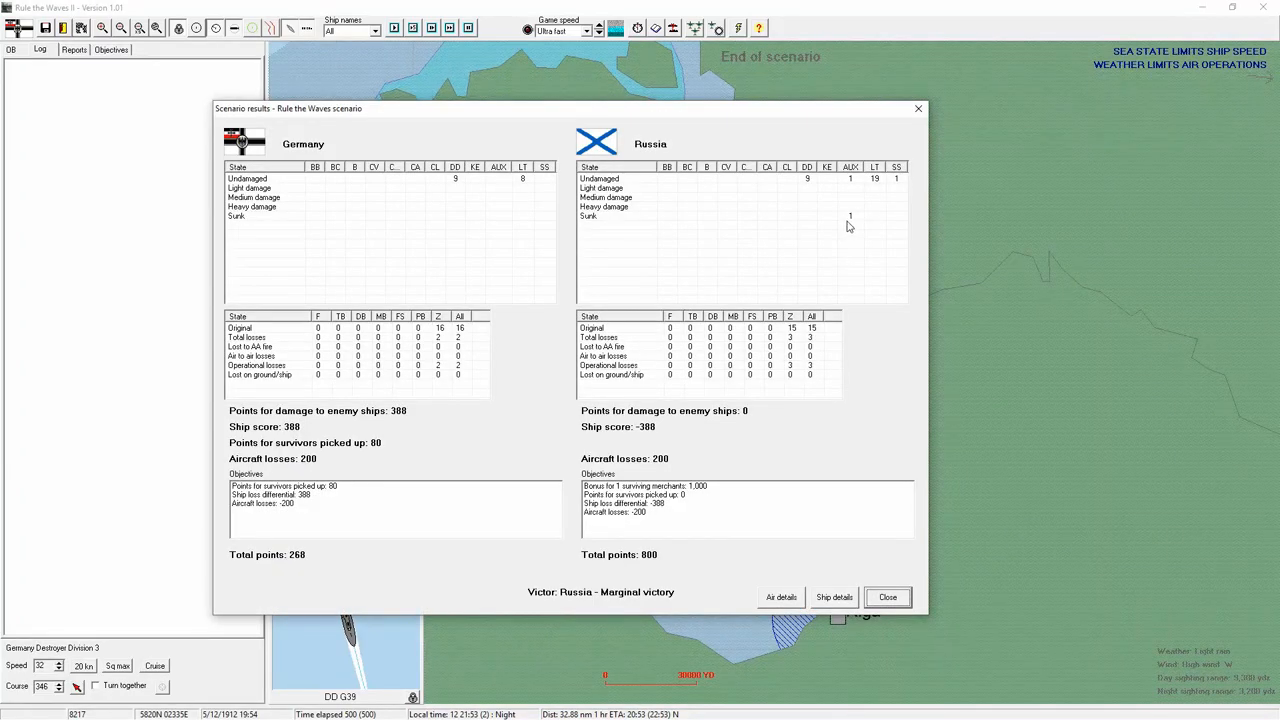
mouse_move(885, 577)
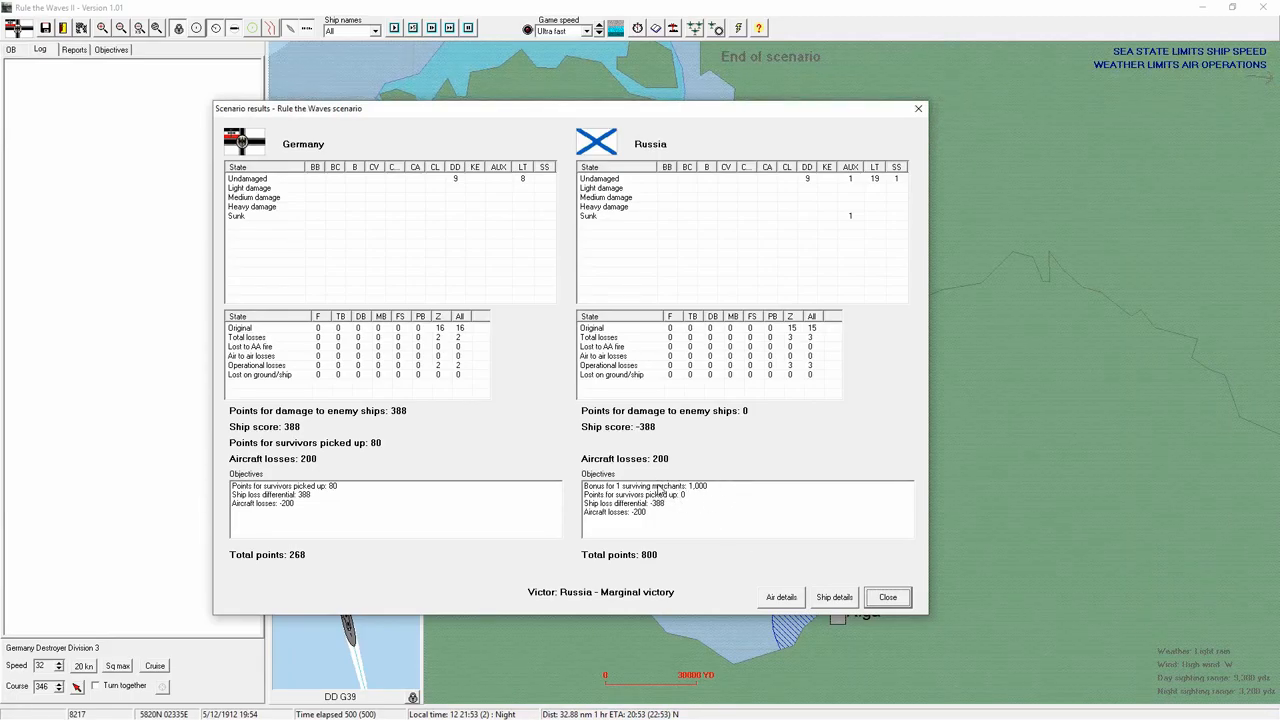
mouse_move(705, 478)
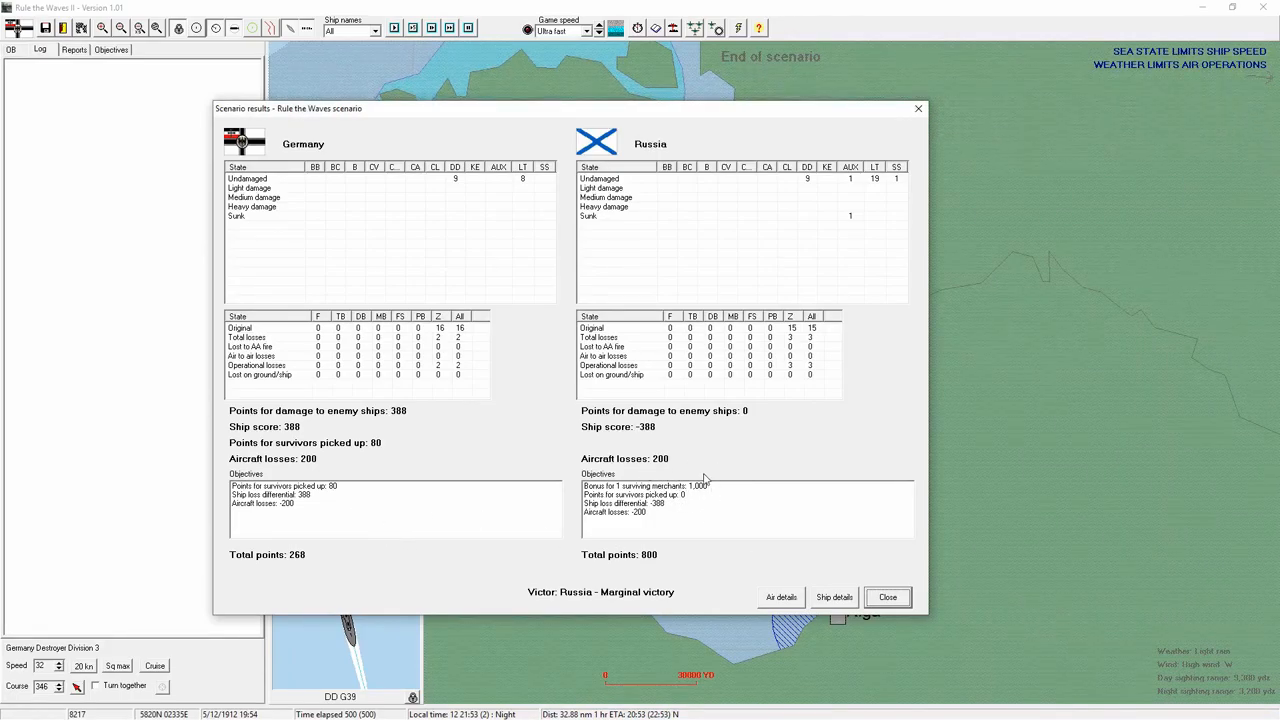
mouse_move(815, 545)
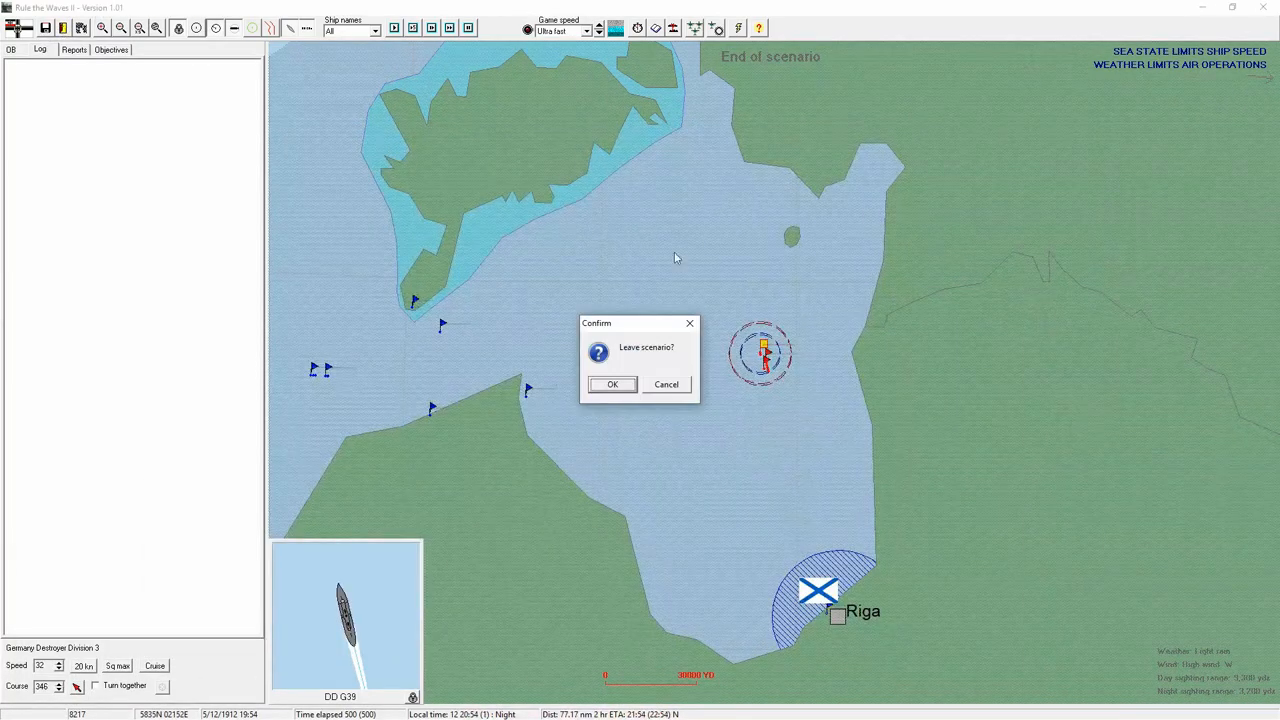
- Leave the raid, dismiss May 1912 messages, check ships under construction, then show the world map
click(612, 384)
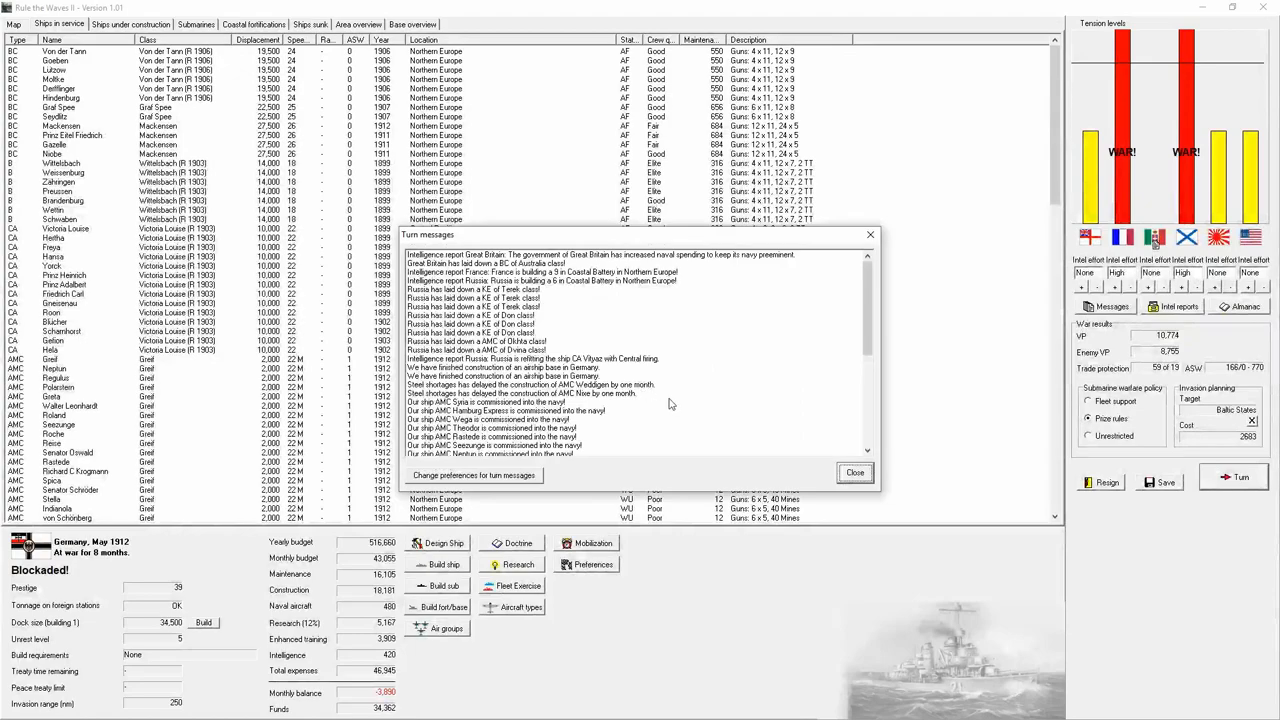
click(854, 472)
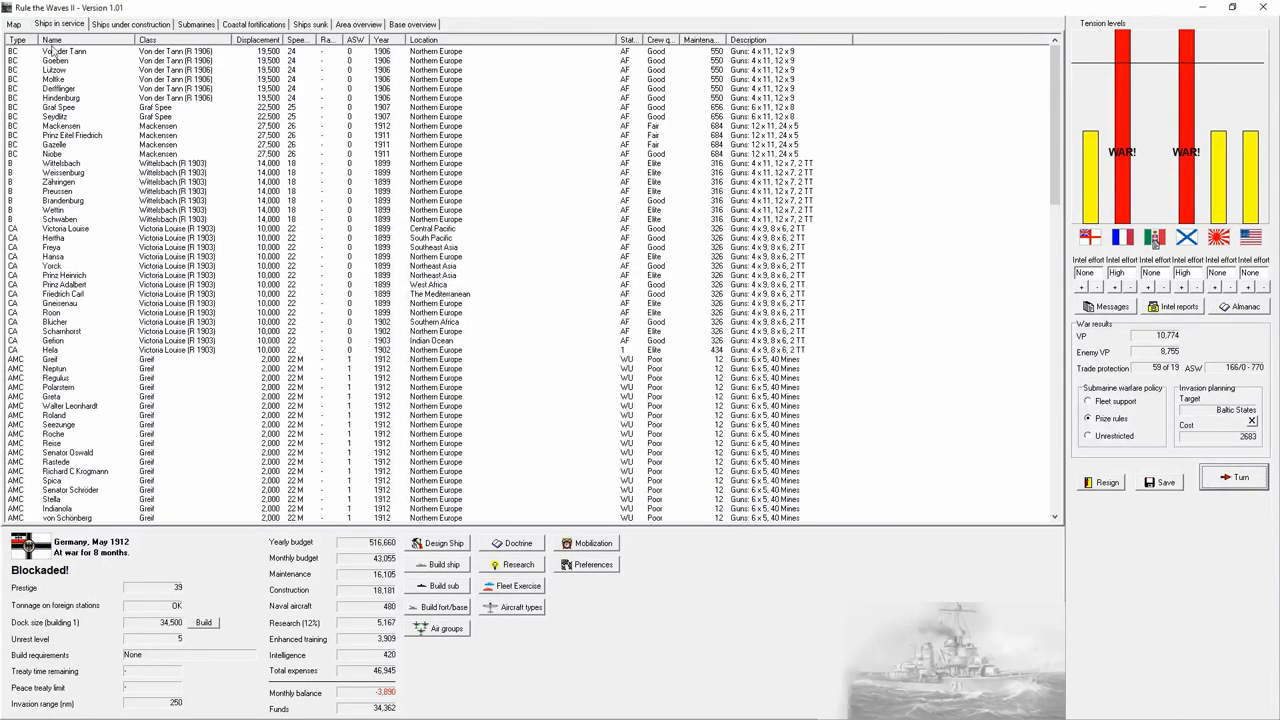
click(130, 24)
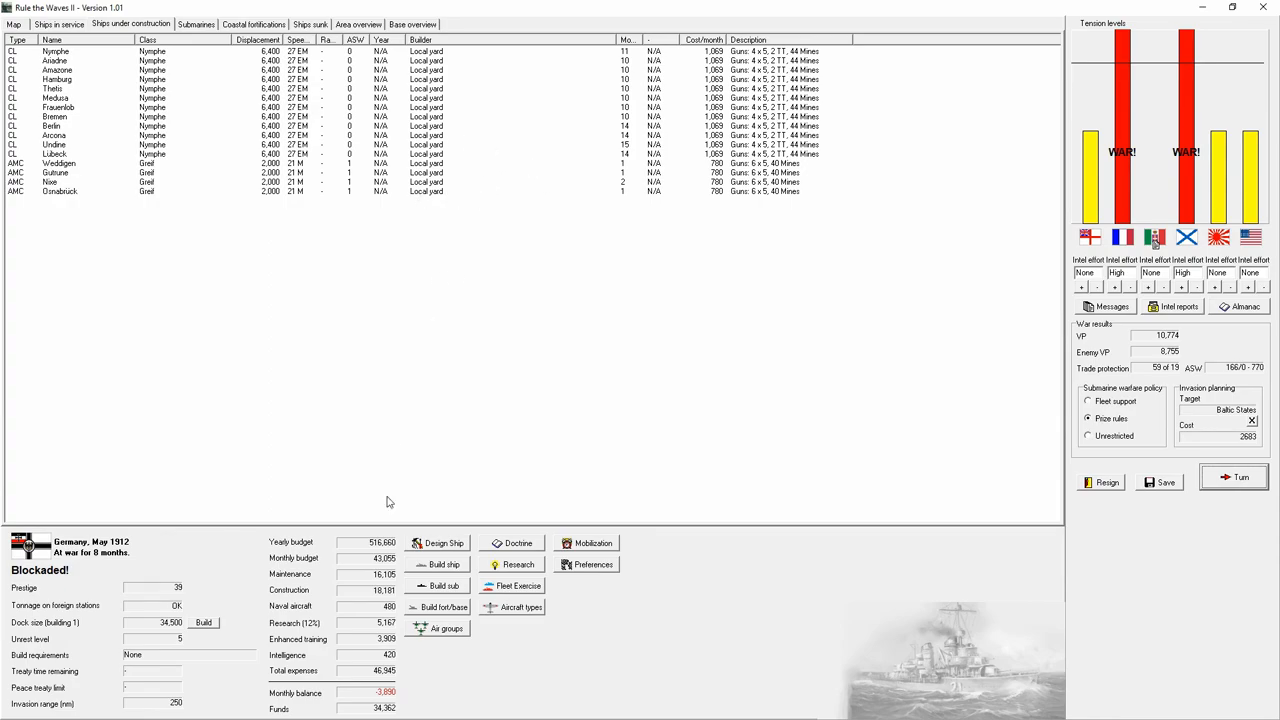
click(13, 24)
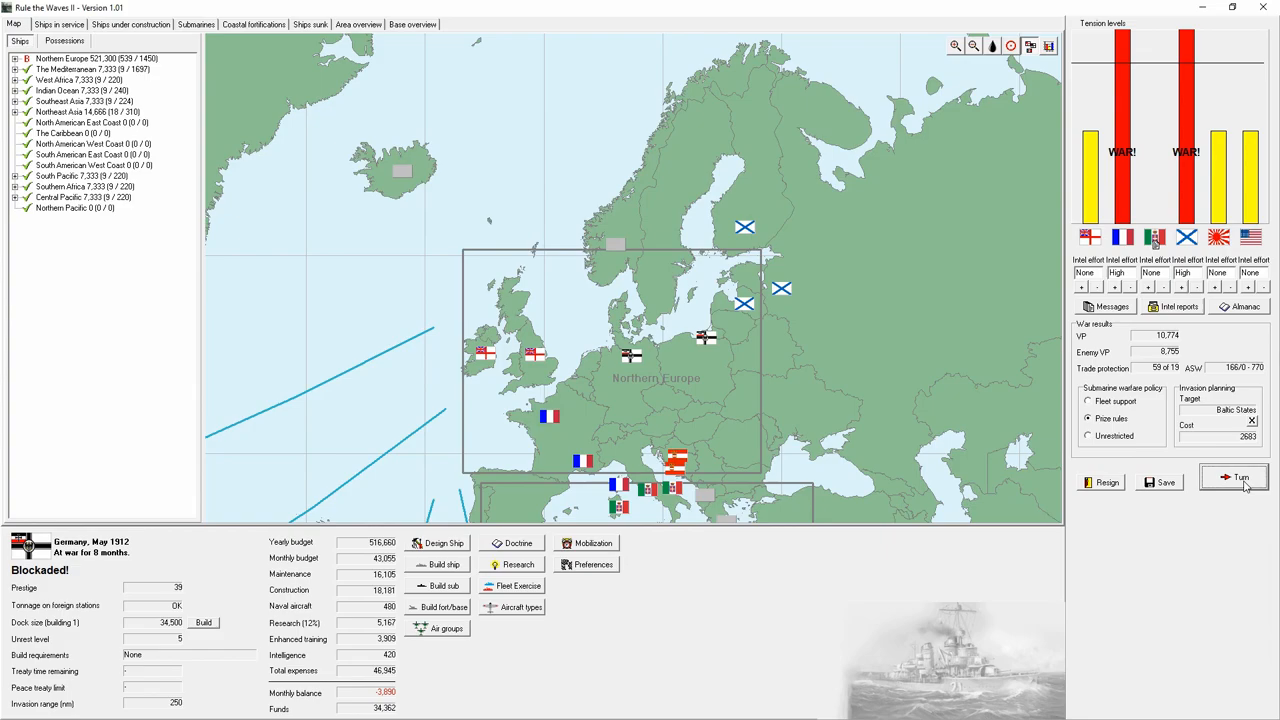
- End the turn and dismiss the docks, AMC Osnabrück, pumps research and V27 loss reports
click(1233, 477)
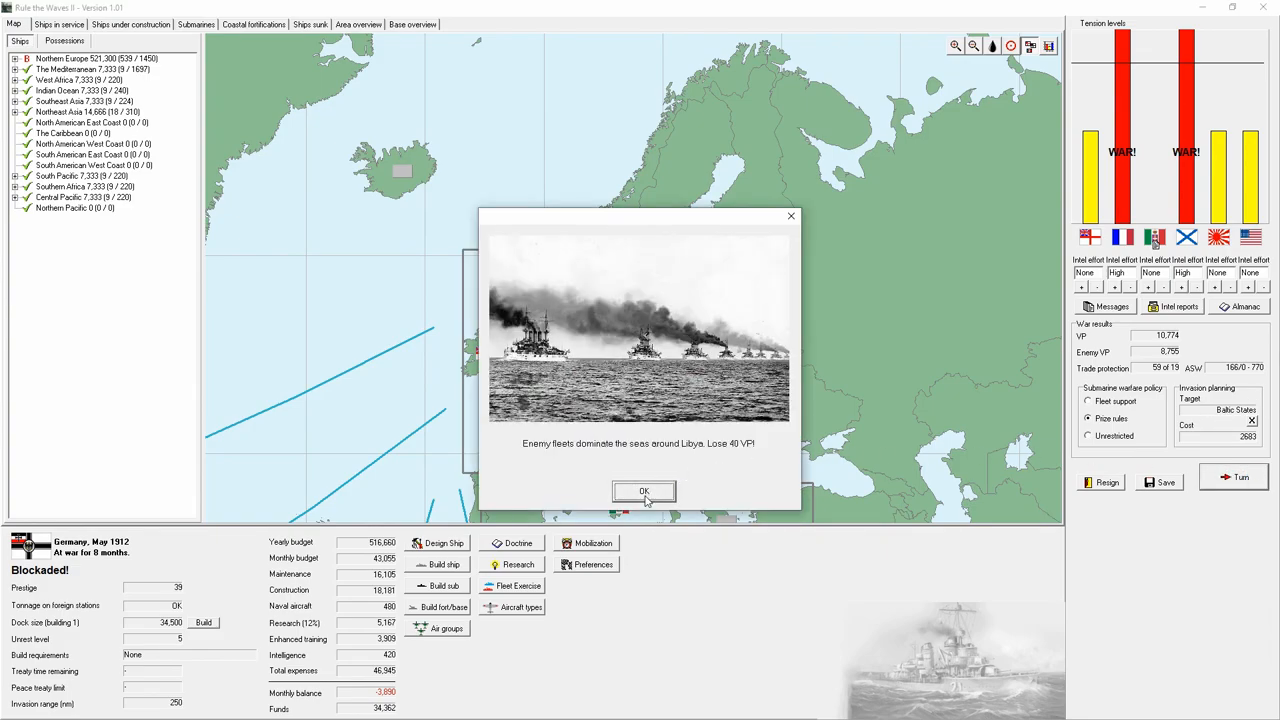
click(644, 491)
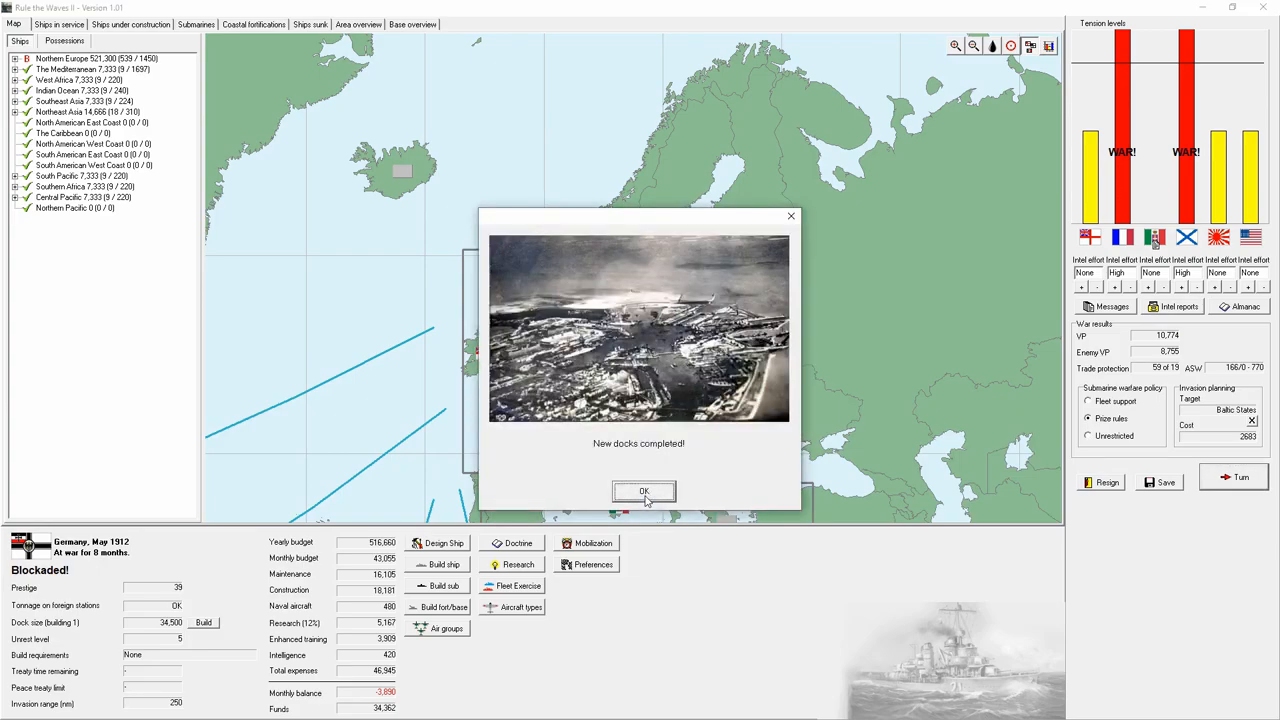
click(644, 491)
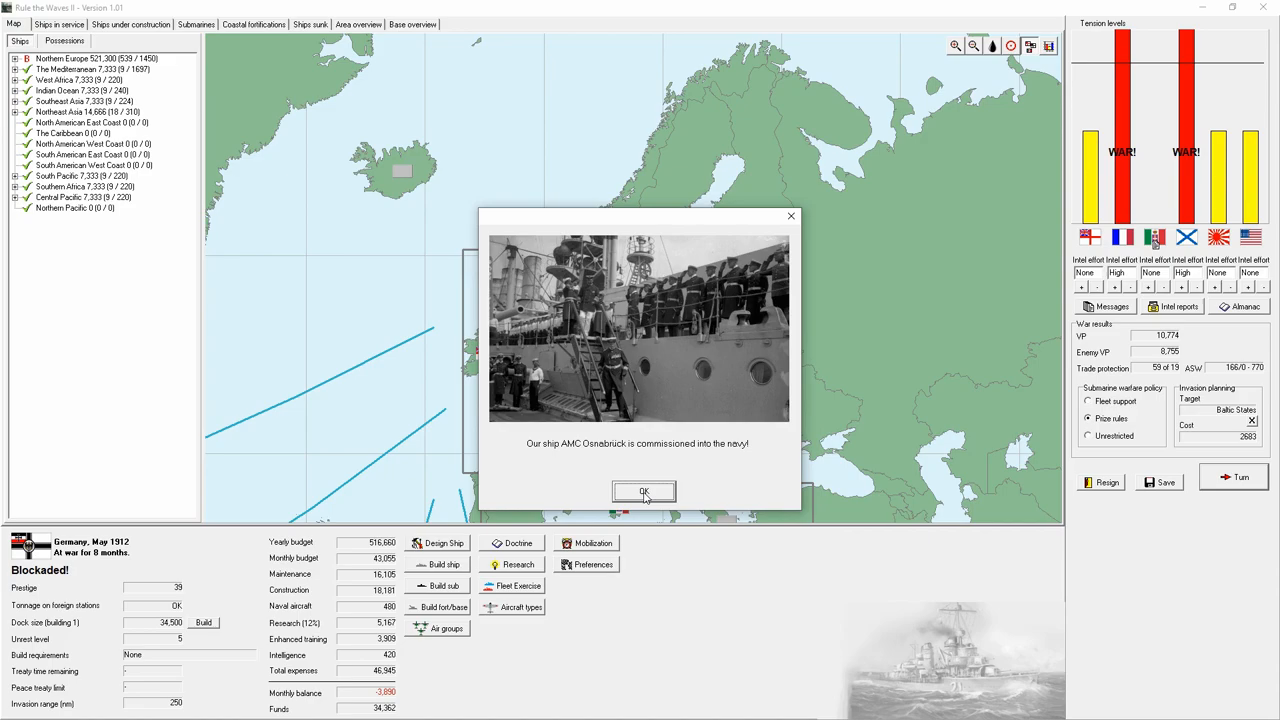
click(644, 491)
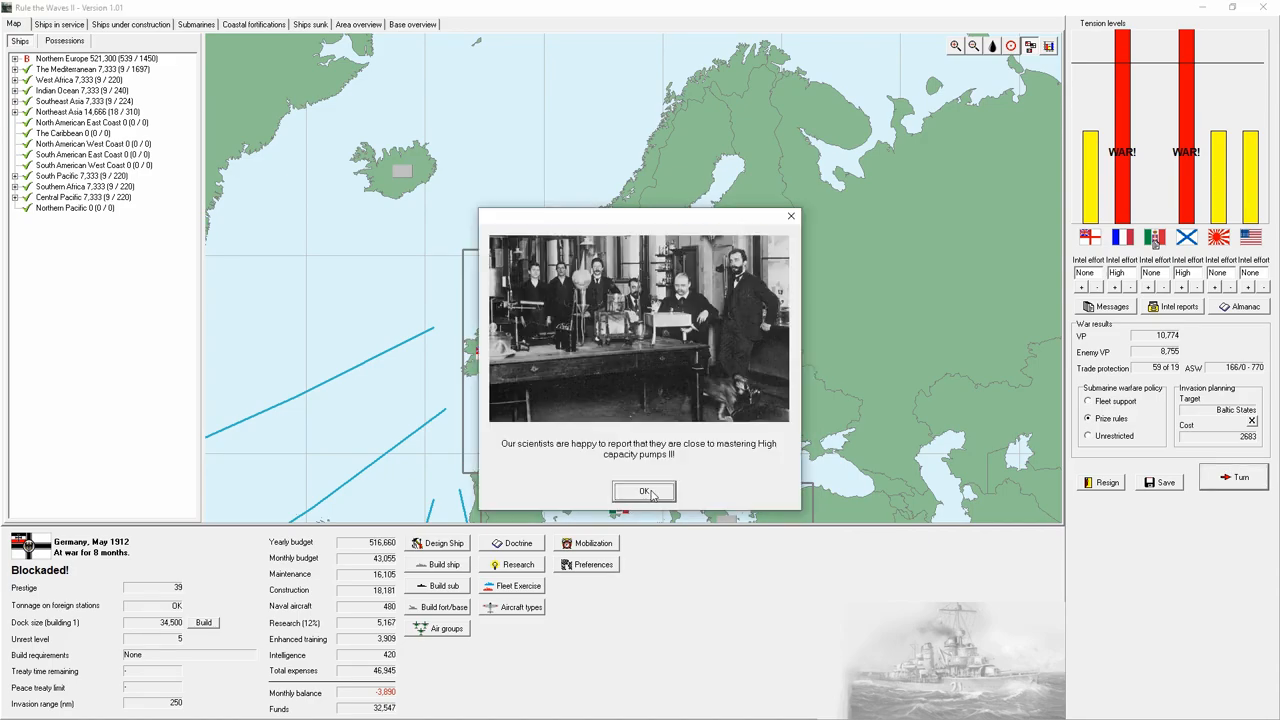
click(644, 491)
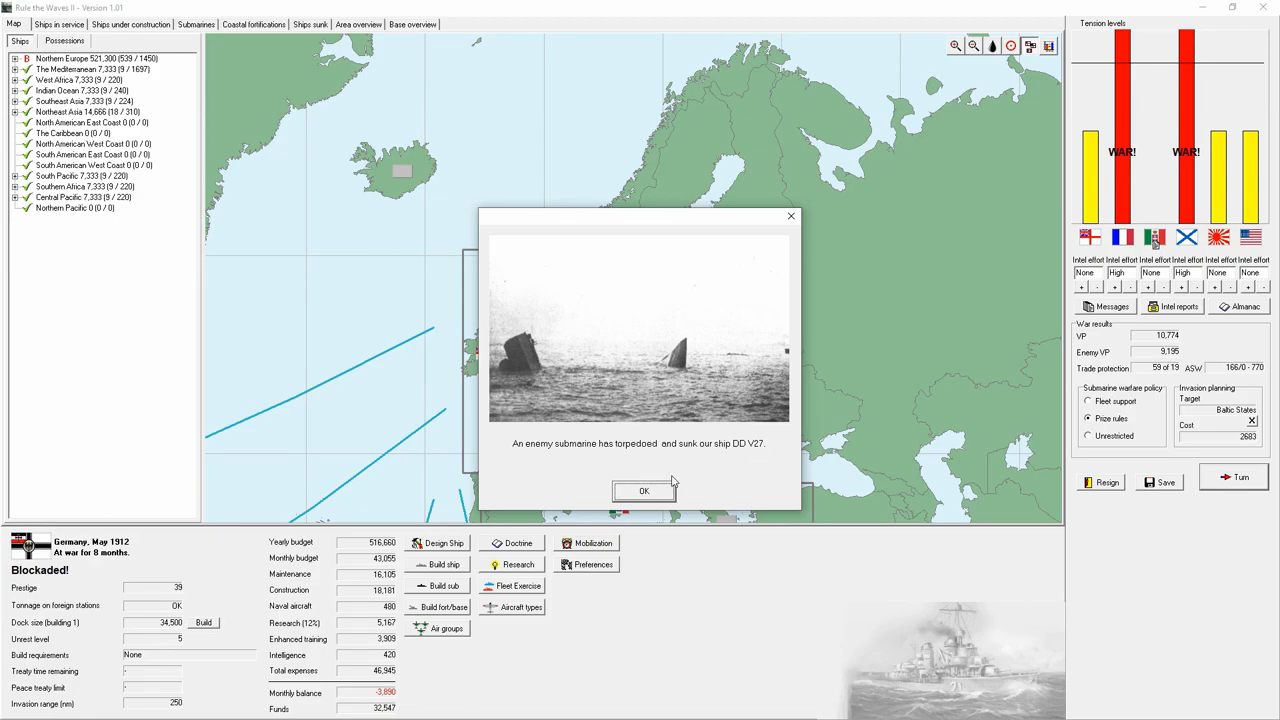
click(644, 491)
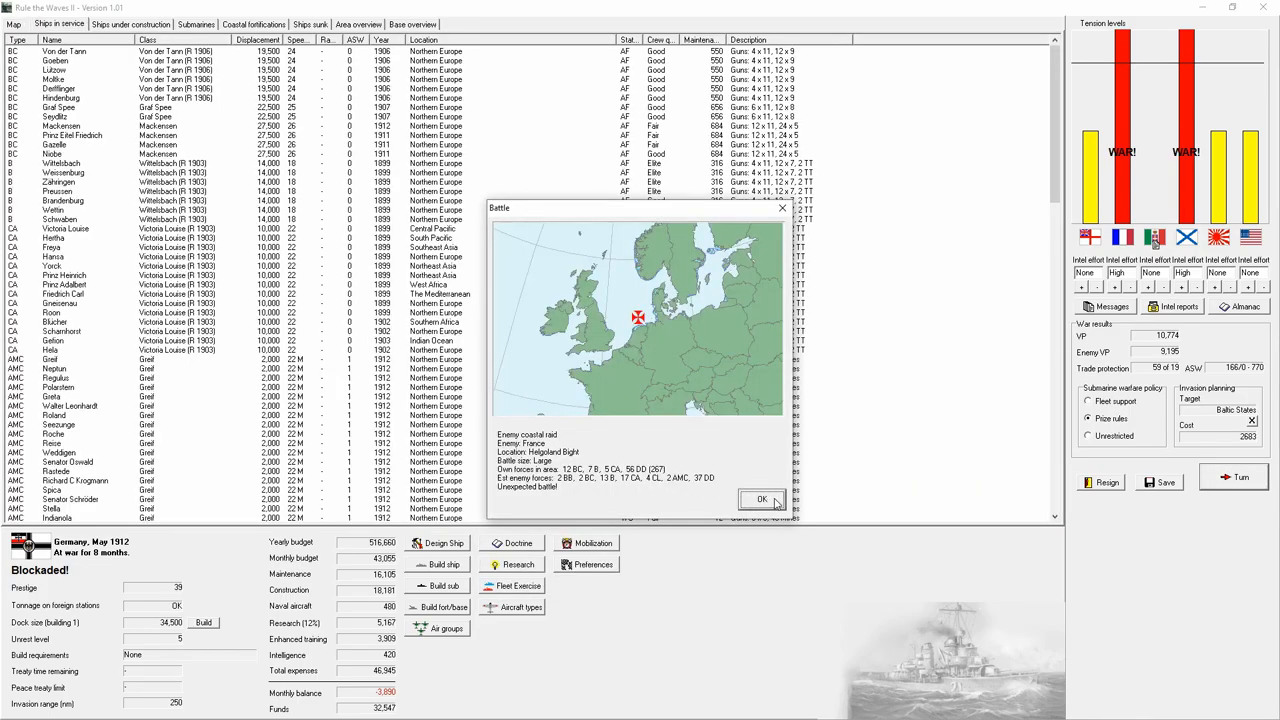
- Start the Helgoland Bight battle and set Cruiser Division 11's role to Screen
click(762, 499)
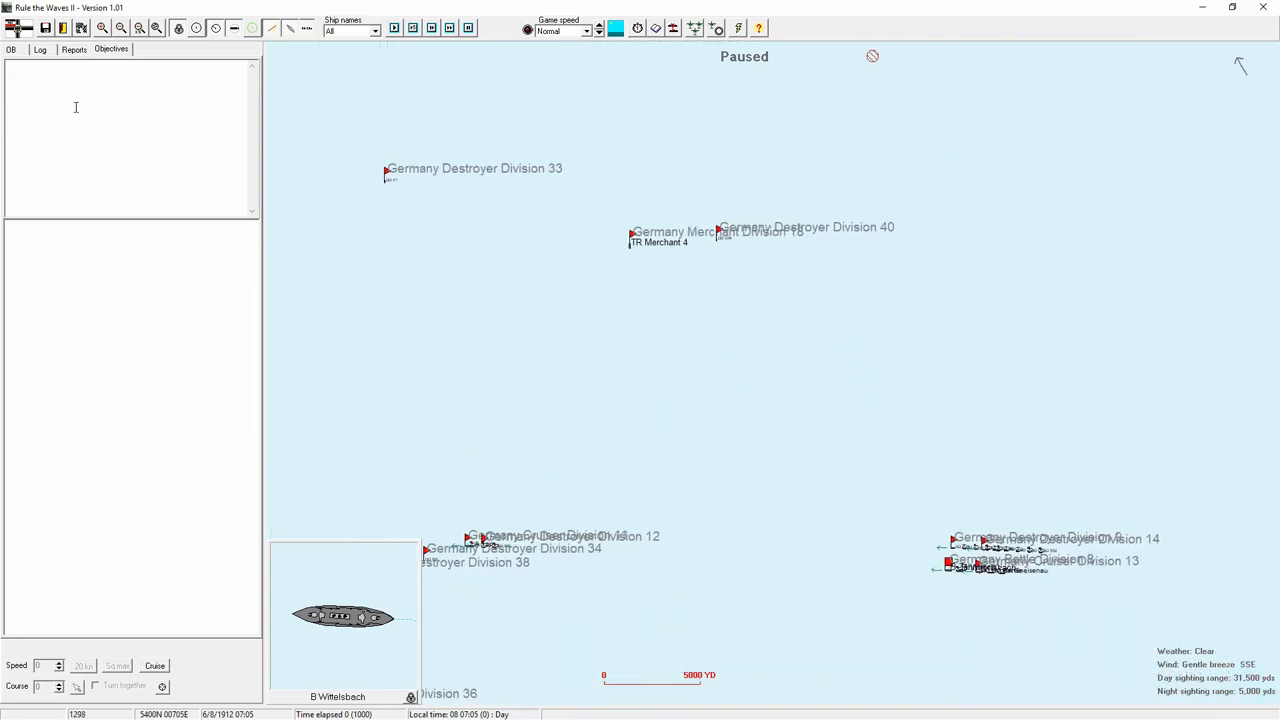
click(11, 49)
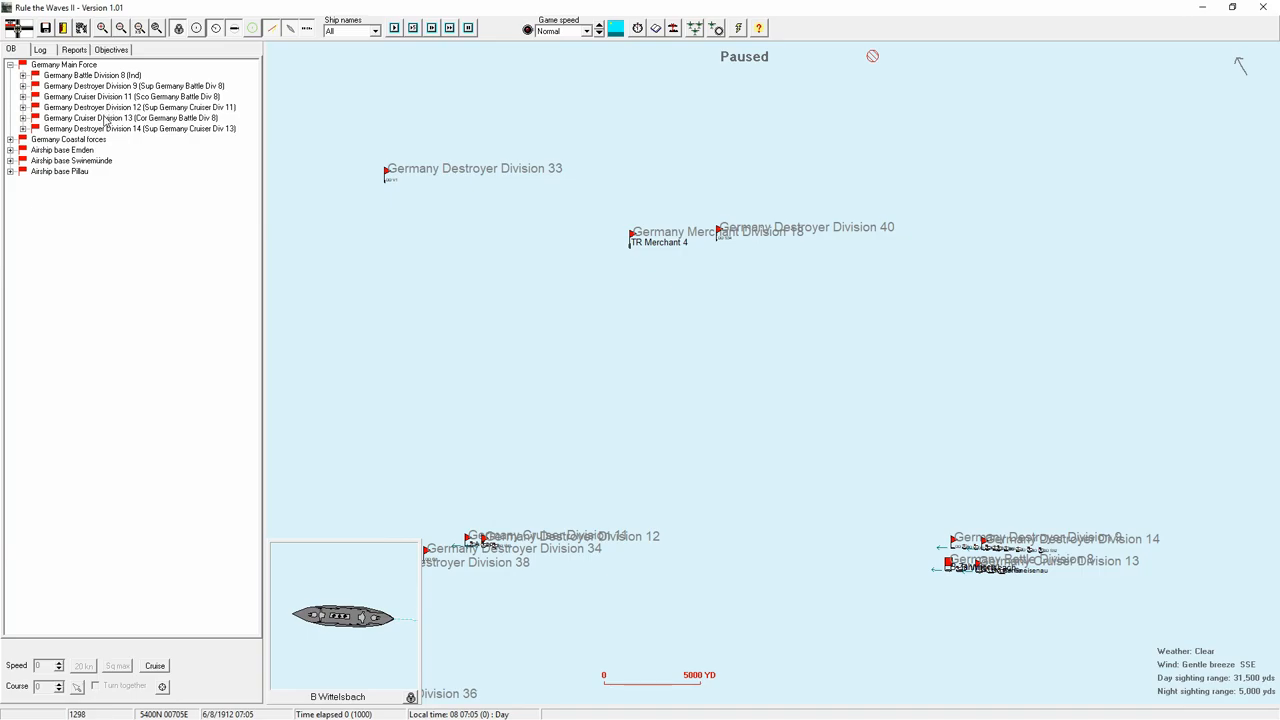
click(130, 96)
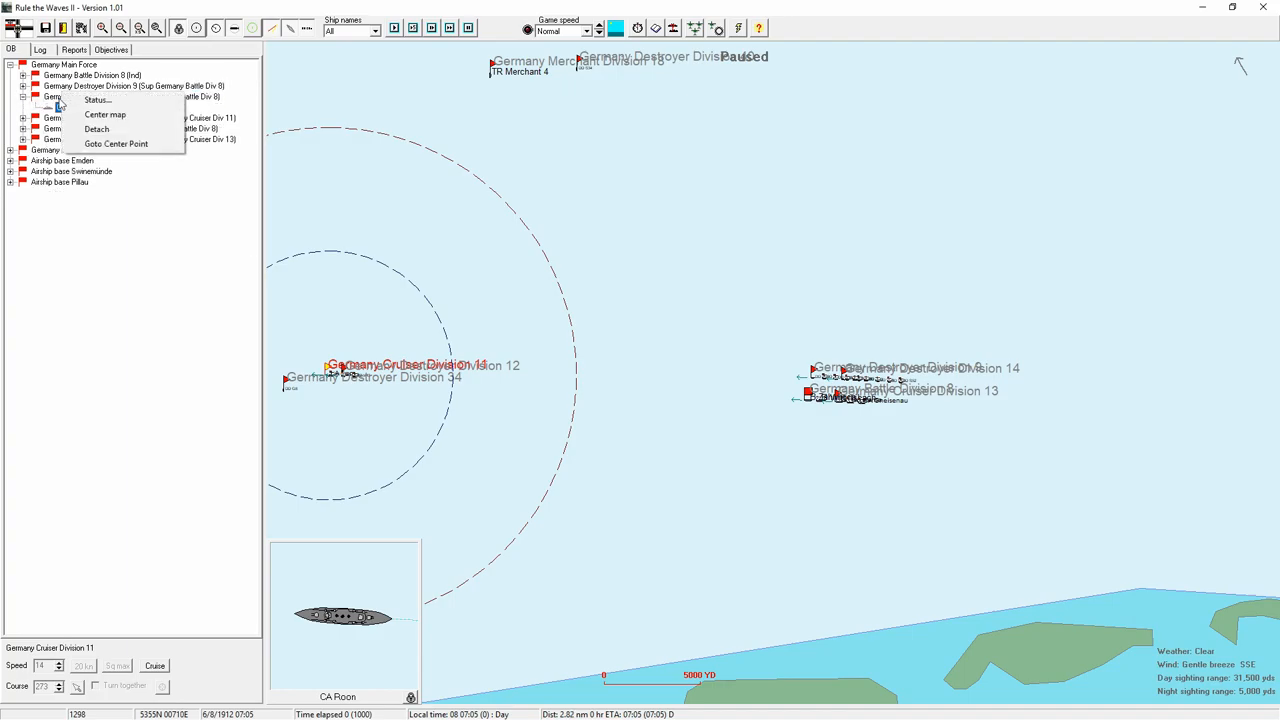
click(97, 99)
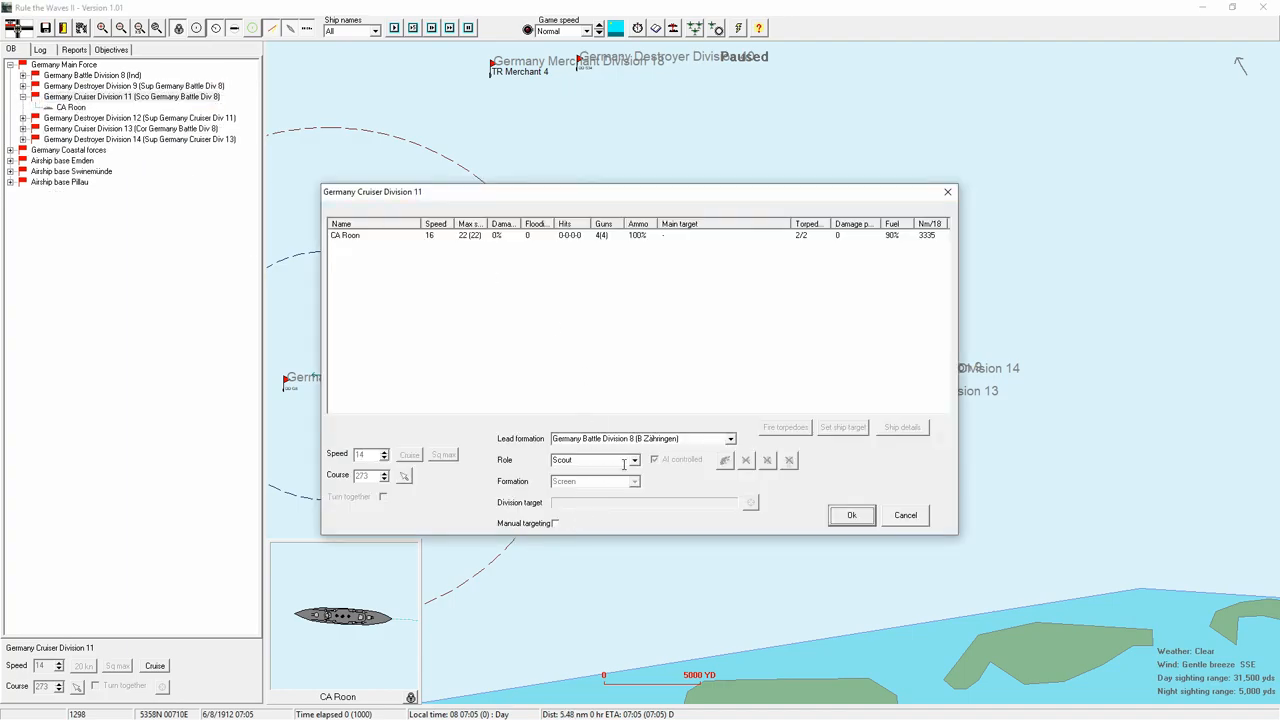
click(633, 460)
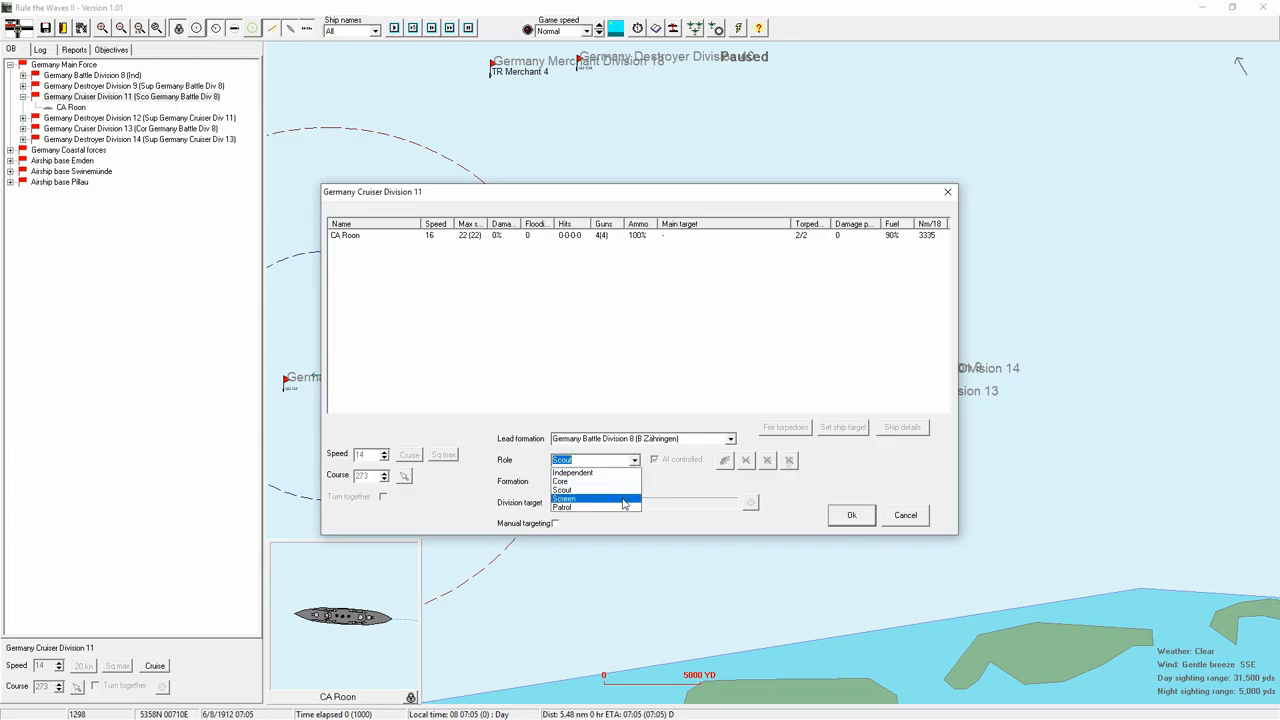
click(565, 498)
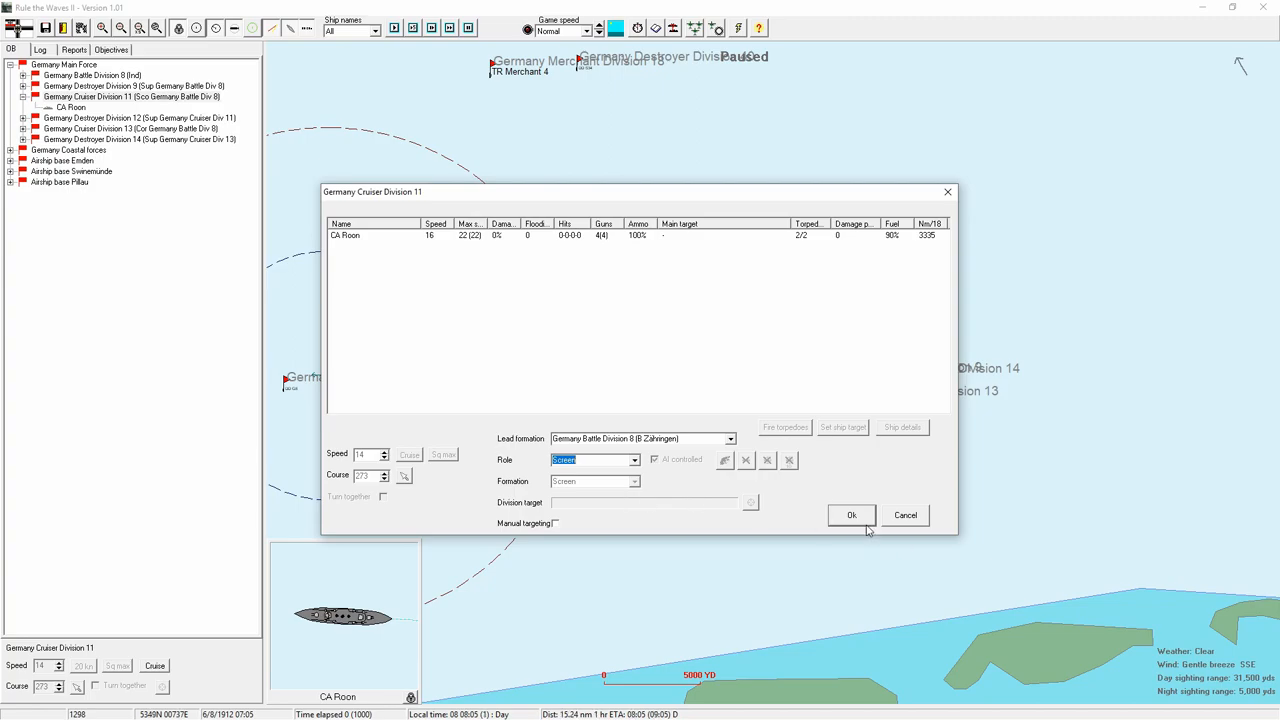
click(851, 514)
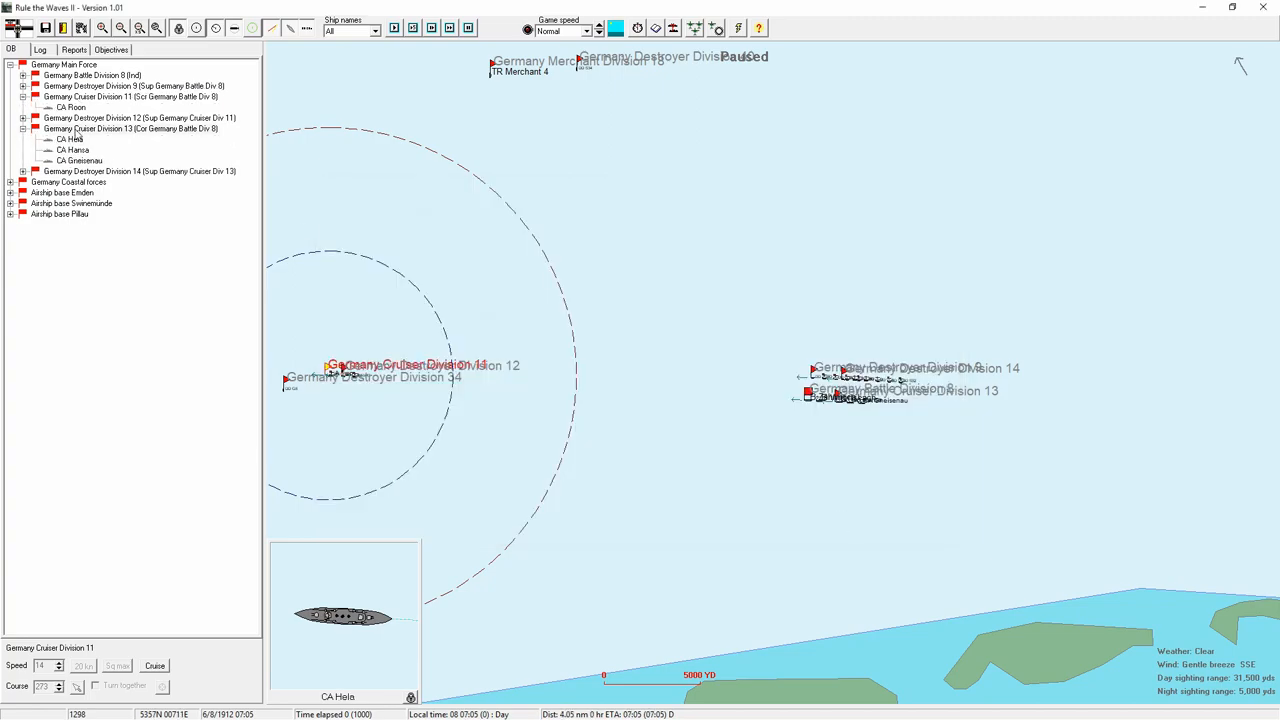
- Set Cruiser Division 13's role to Scout
right_click(130, 128)
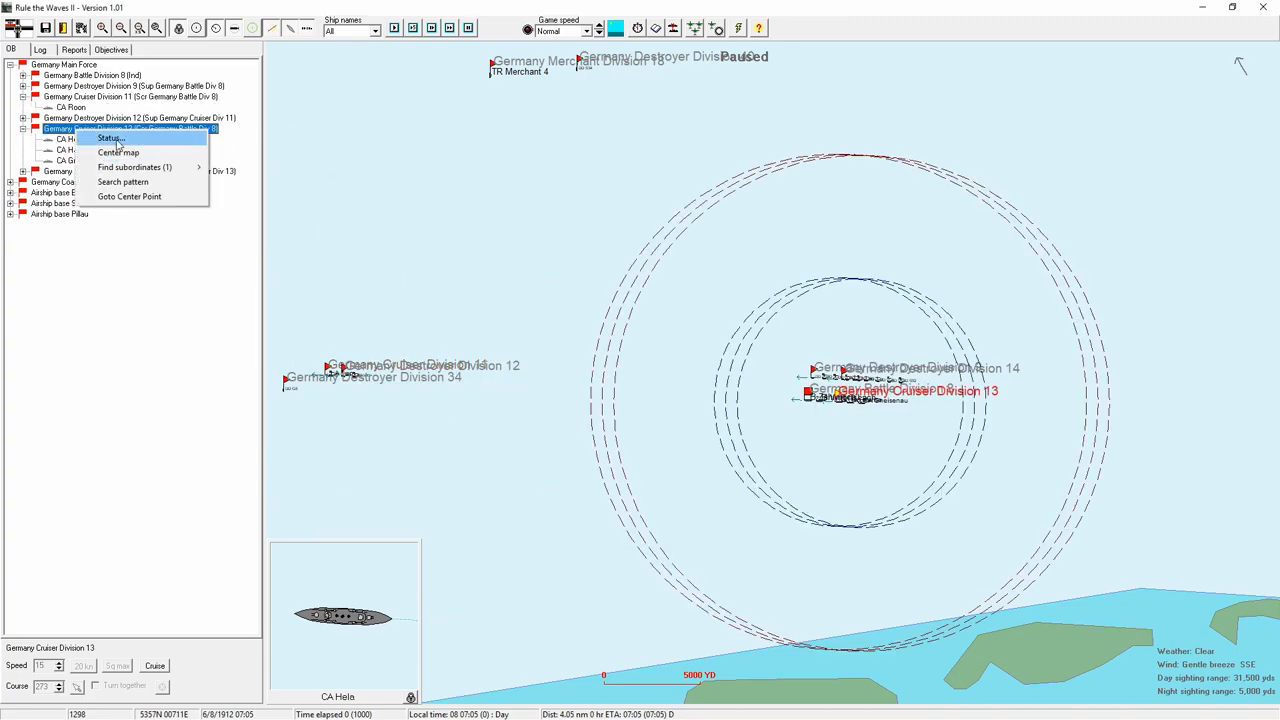
click(109, 138)
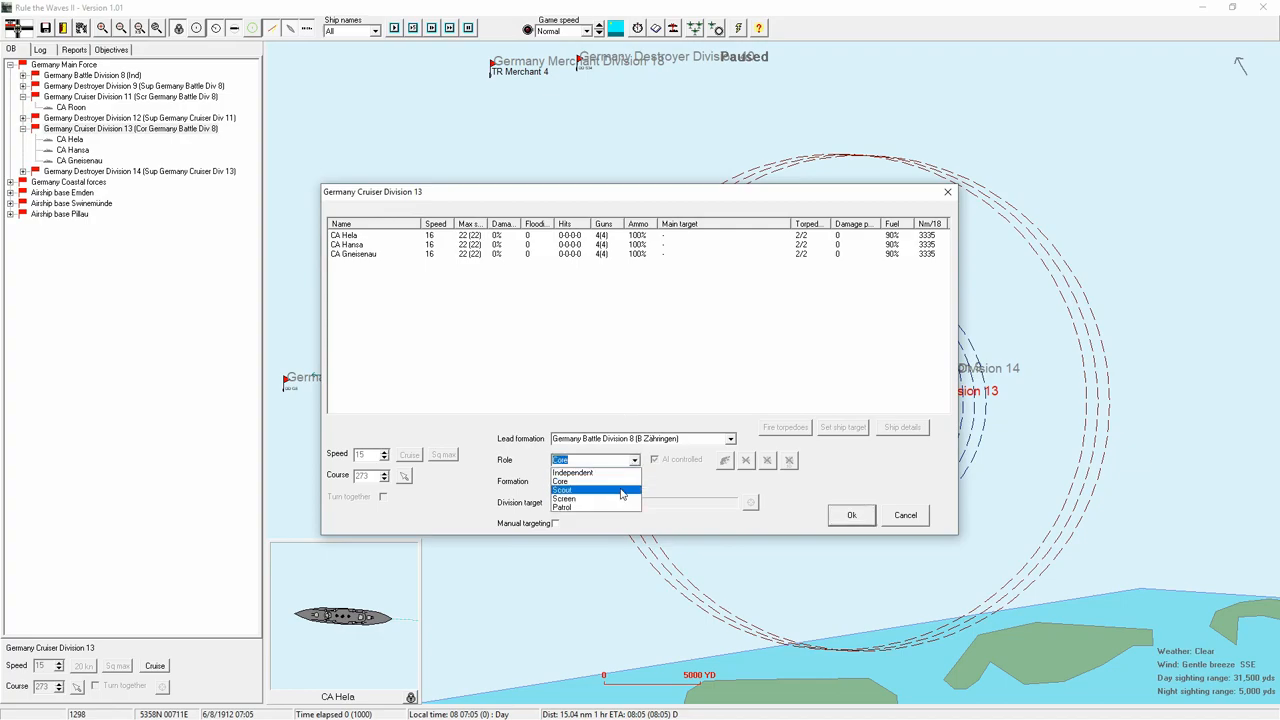
click(851, 514)
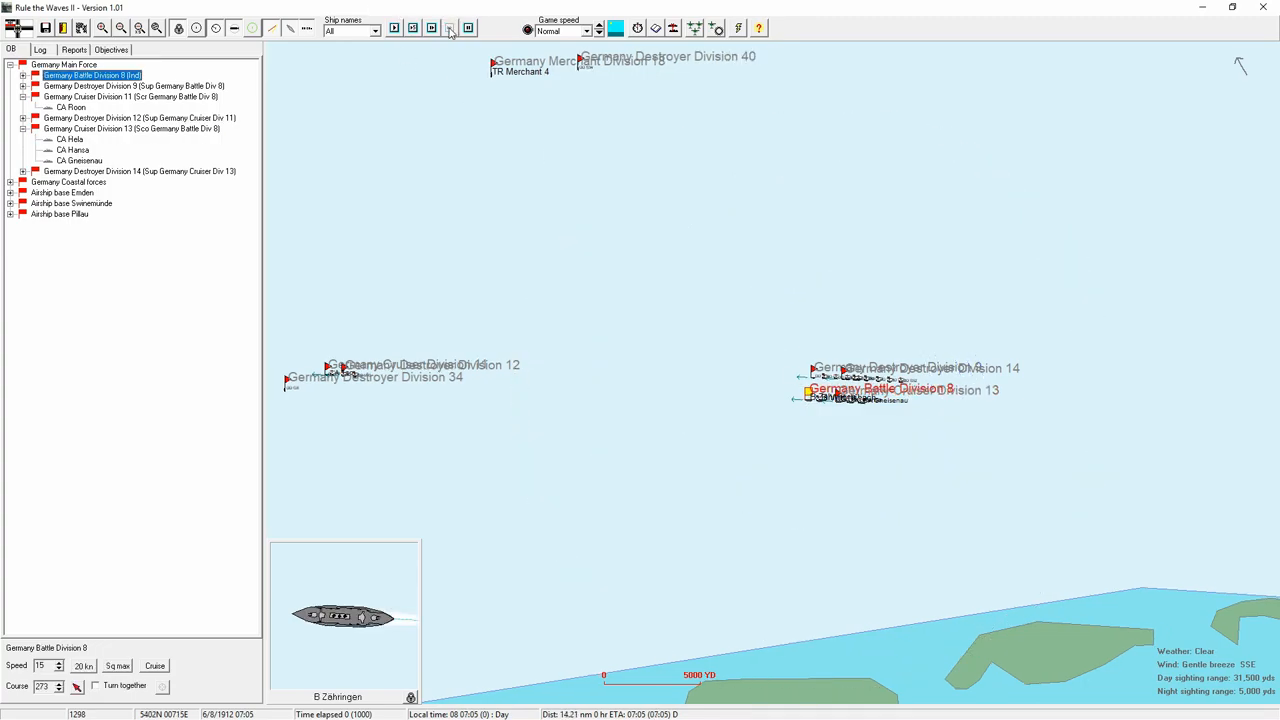
- Run the battle at Ultra fast to 09:44, checking Emden's airship sighting reports
click(588, 31)
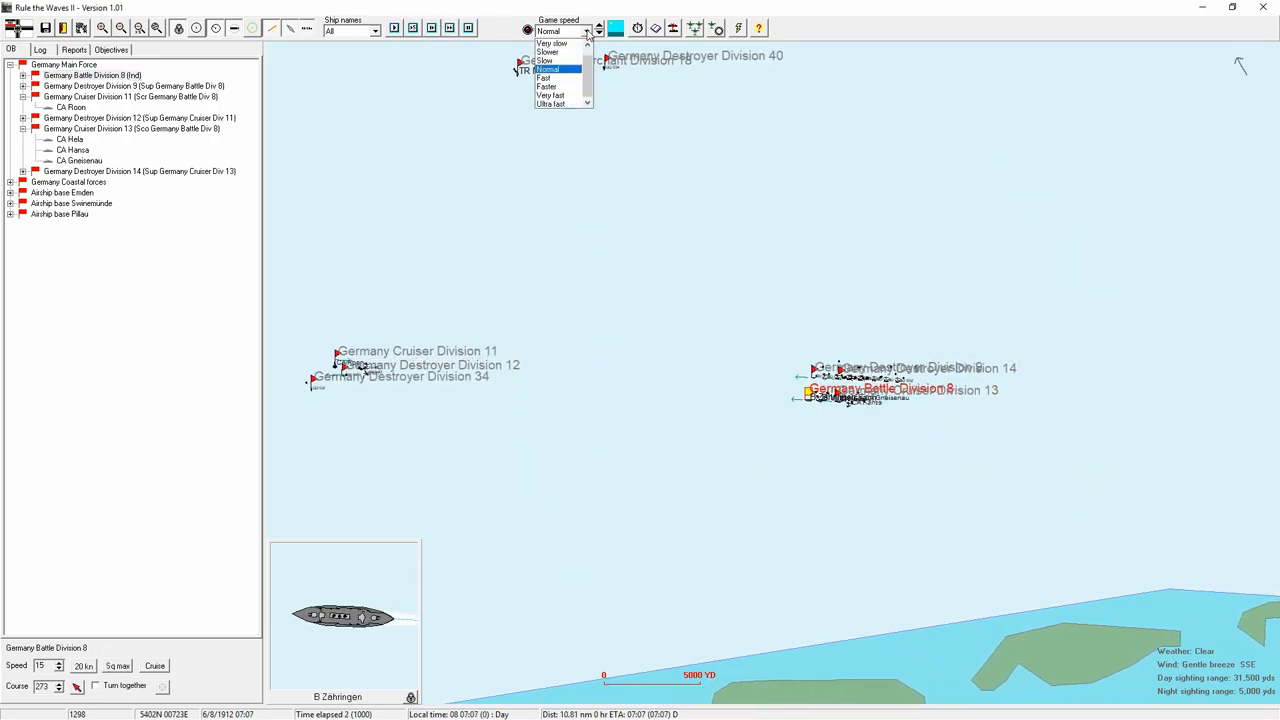
click(550, 103)
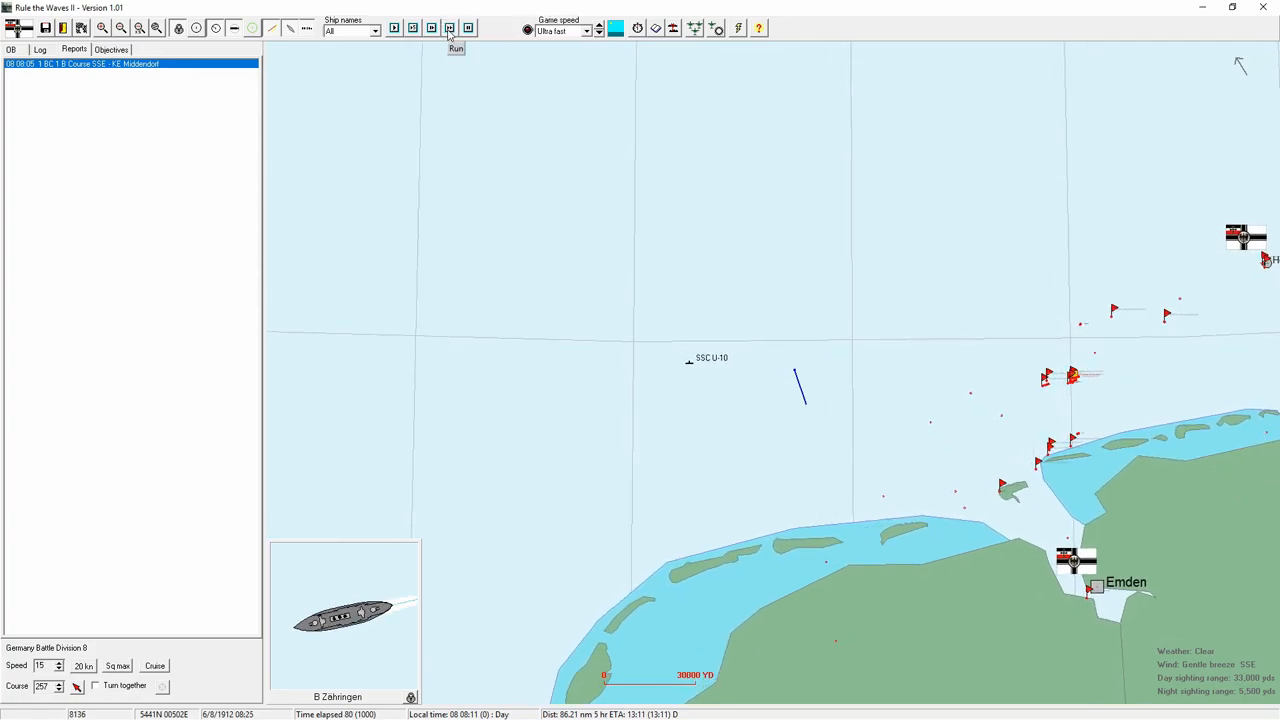
click(449, 28)
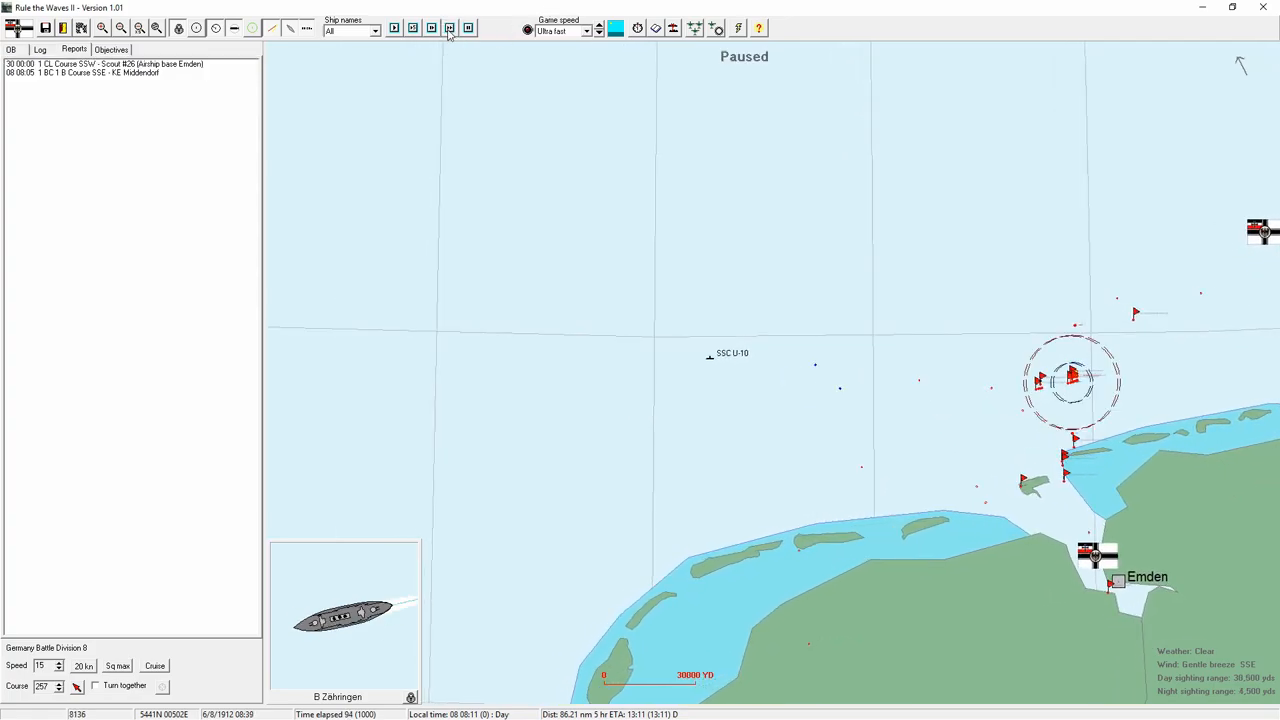
click(100, 63)
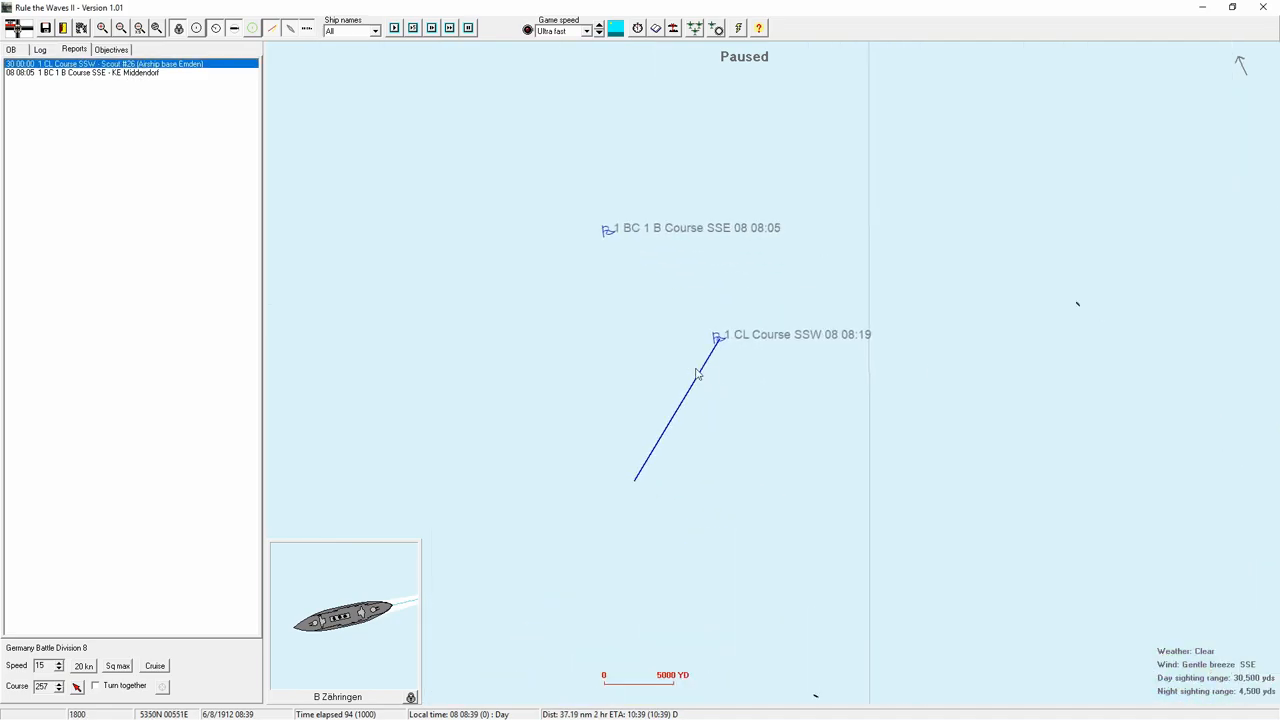
click(449, 28)
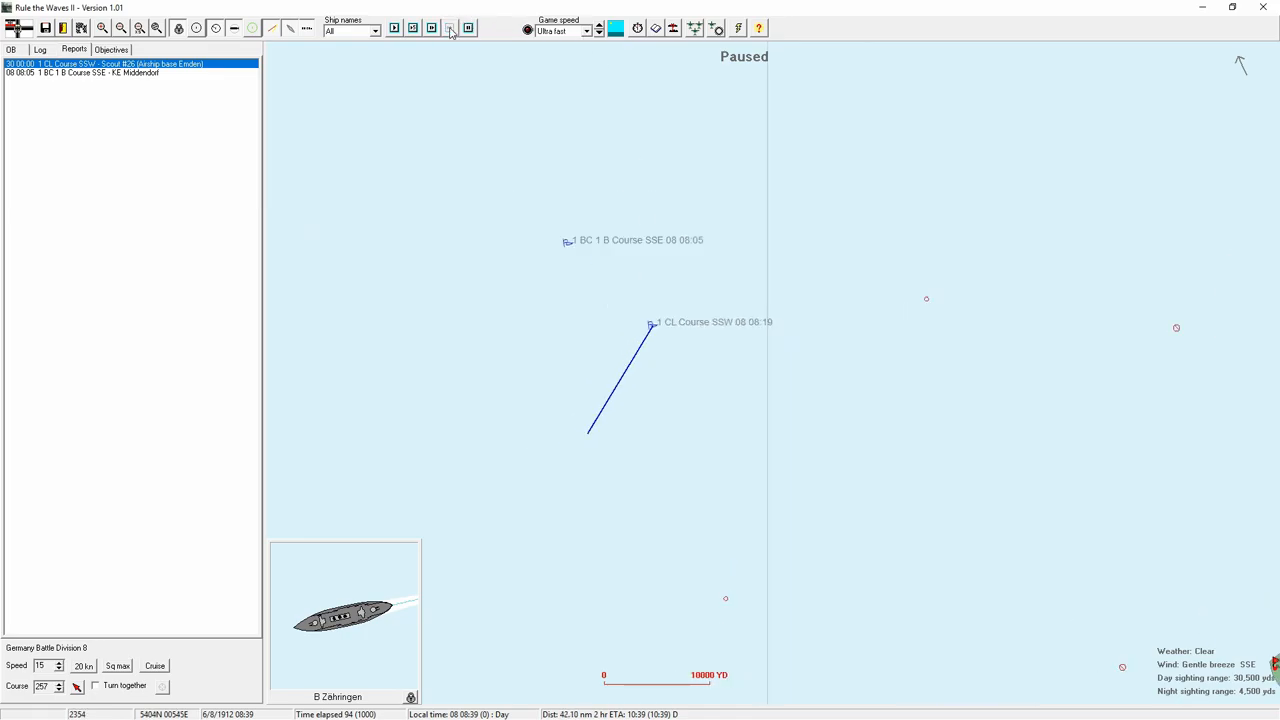
click(450, 27)
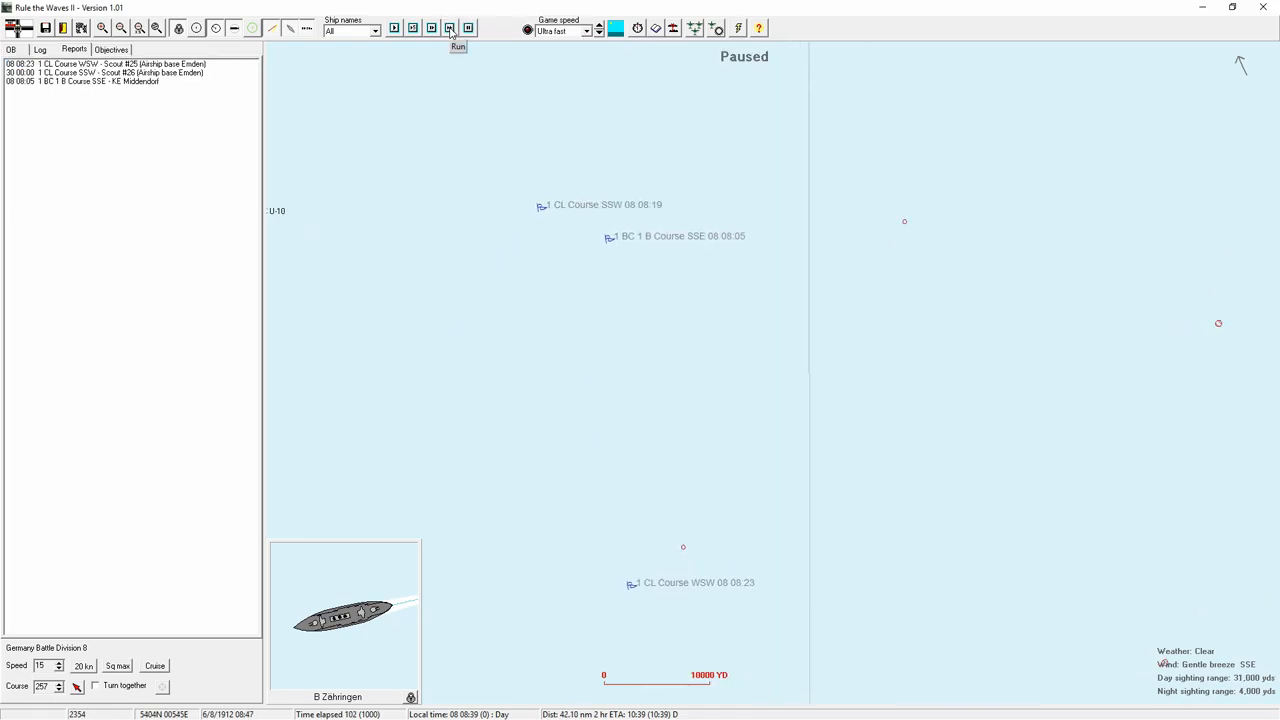
click(449, 27)
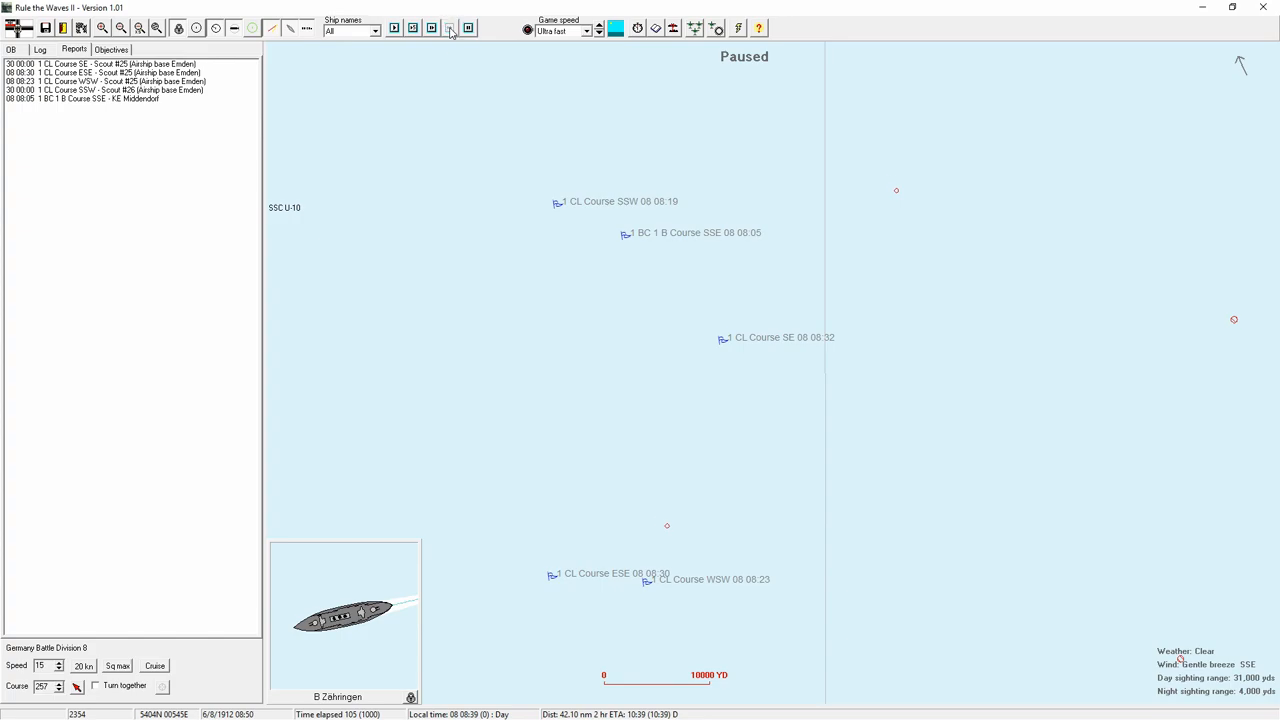
click(449, 27)
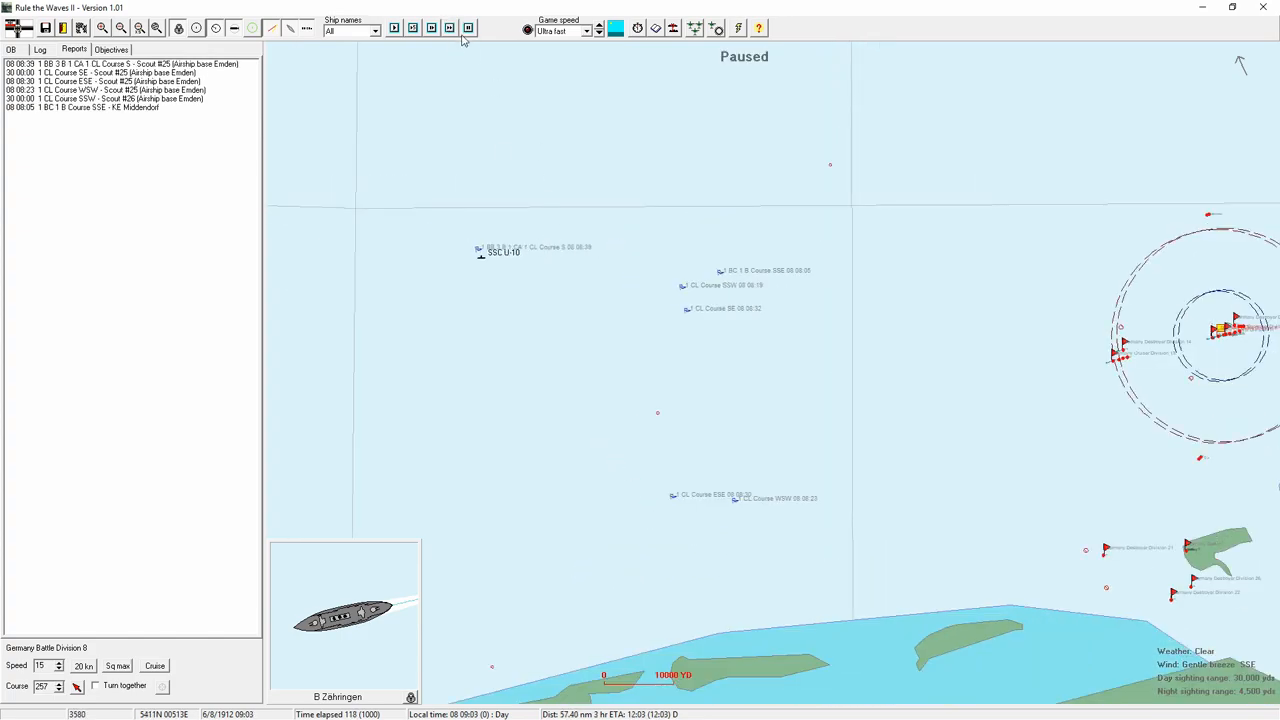
click(449, 27)
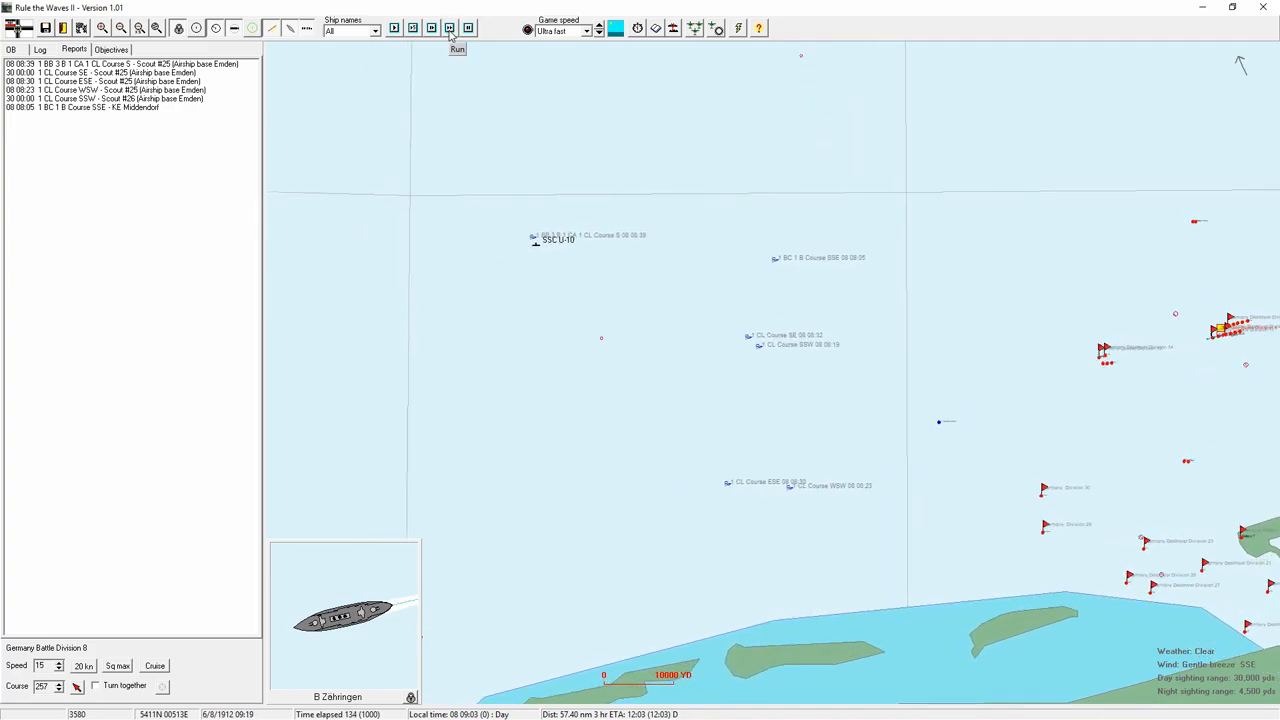
click(457, 28)
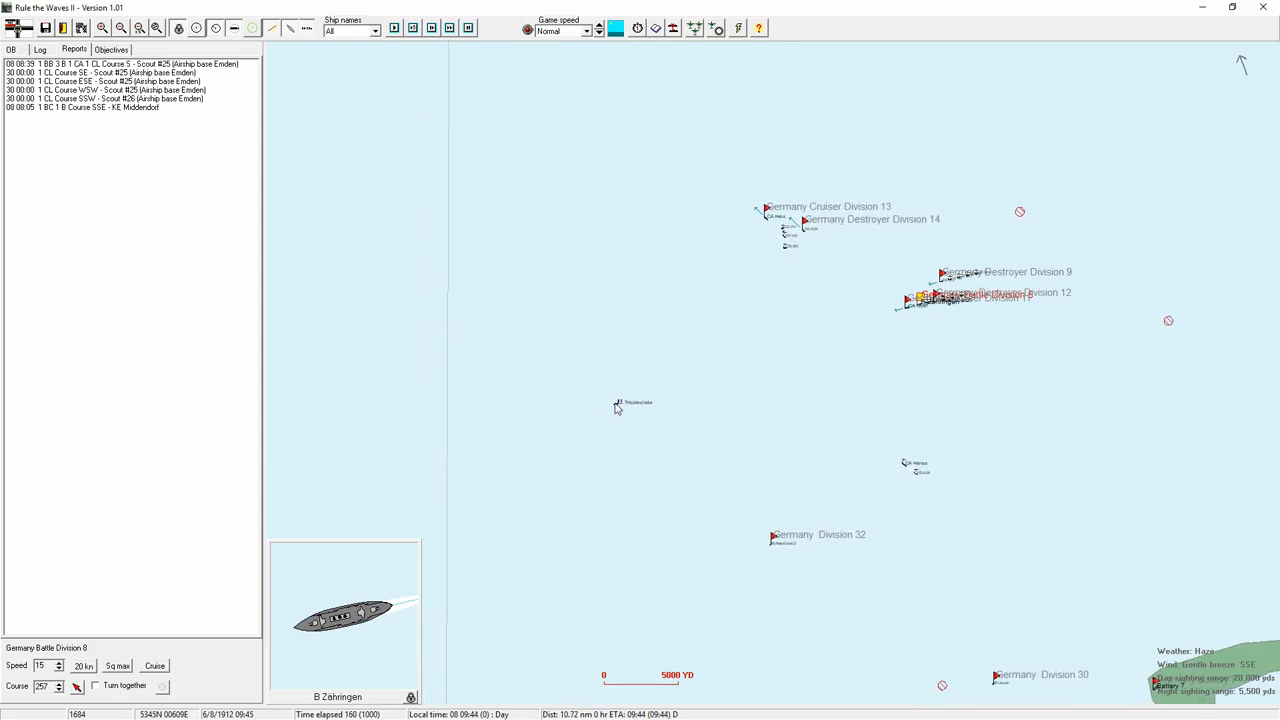
- Inspect the new contact, an old French Troude-class light cruiser, and close its card
click(617, 403)
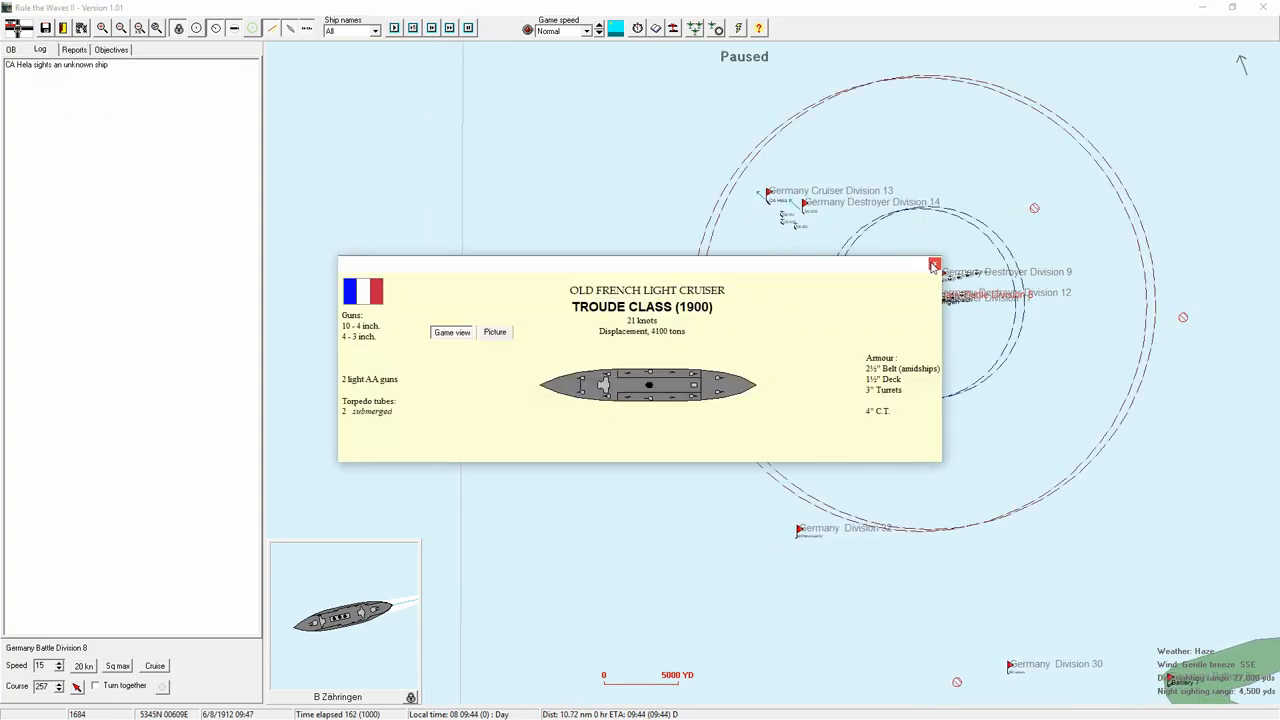
click(934, 265)
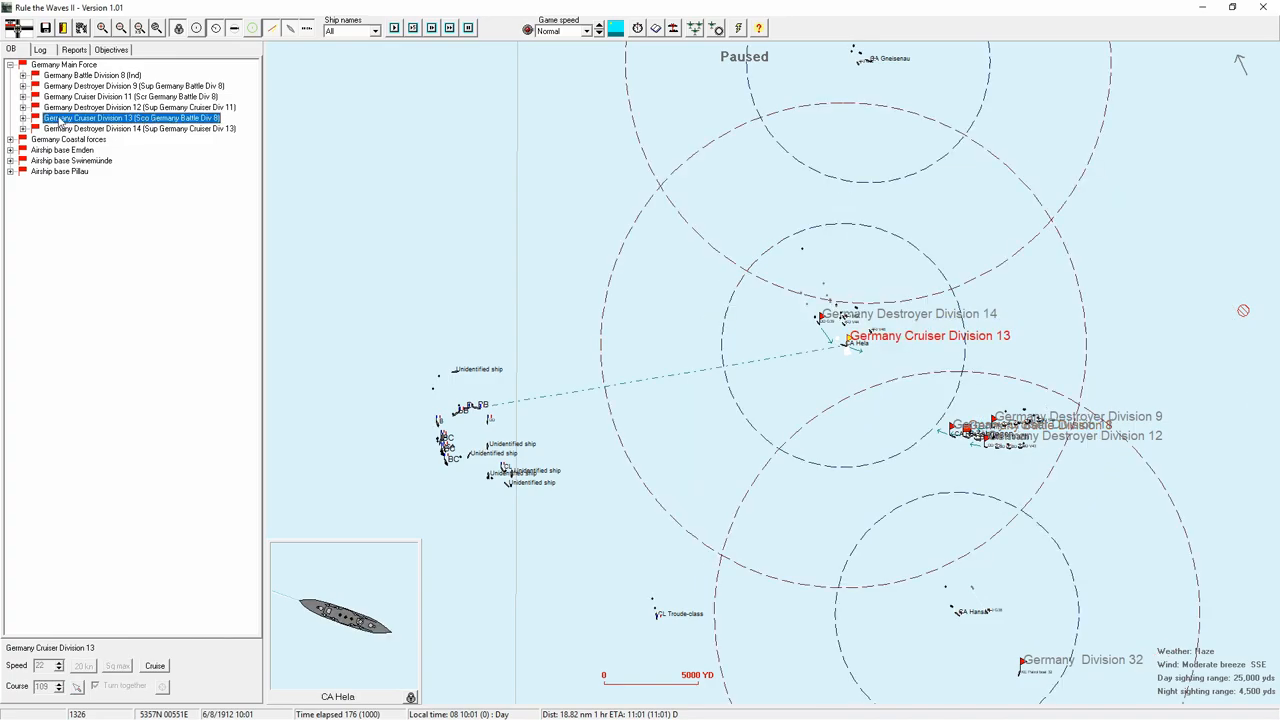
- Open Cruiser Division 13's status to restore its Core role, then select Cruiser Division 11
right_click(130, 117)
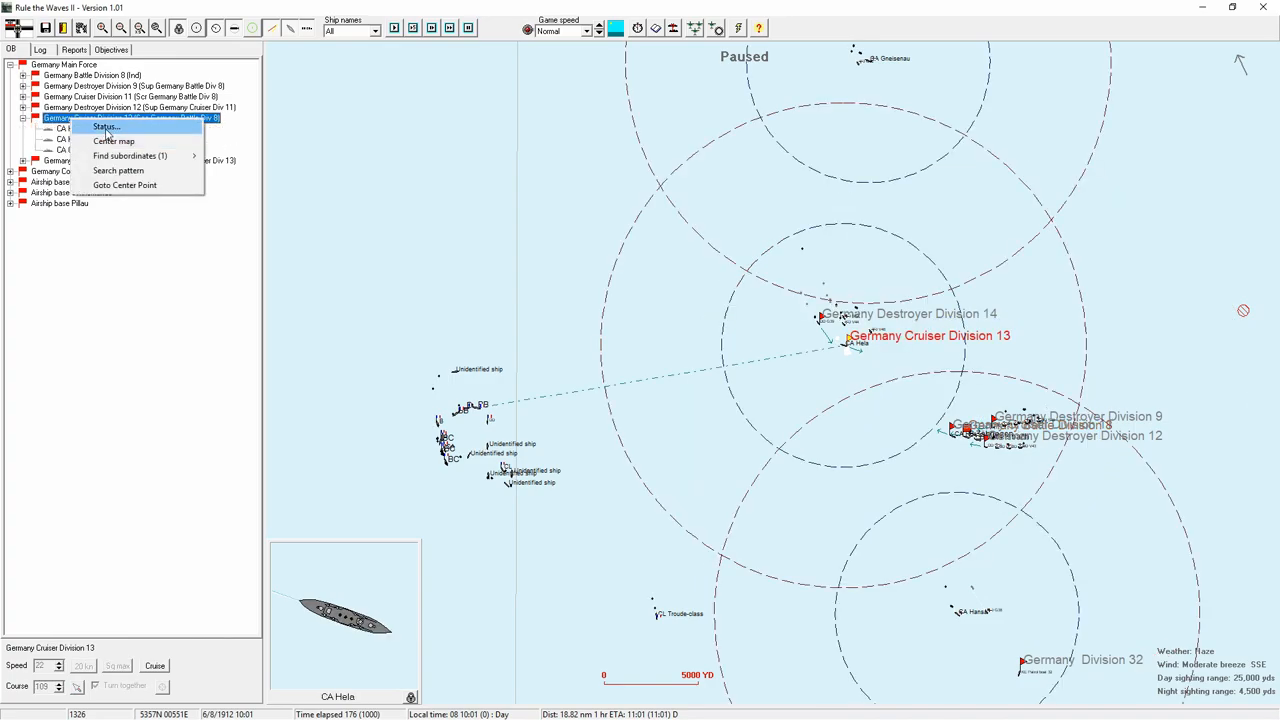
click(104, 127)
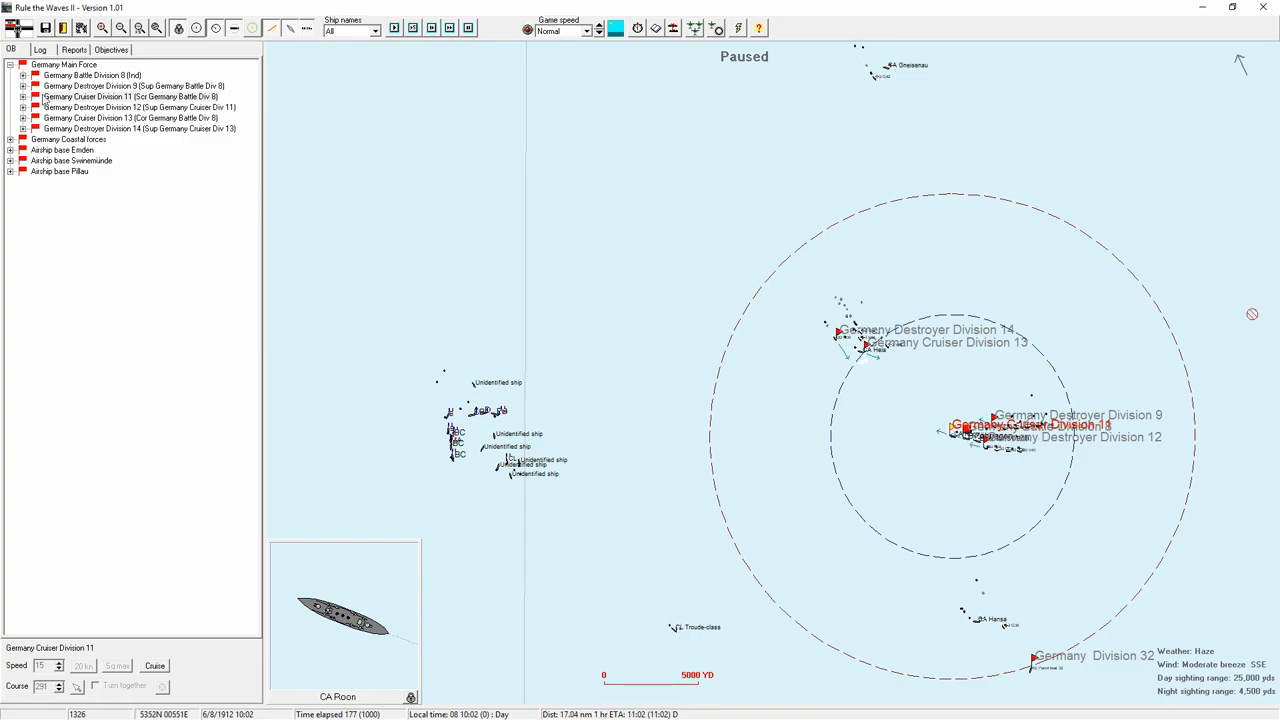
click(130, 96)
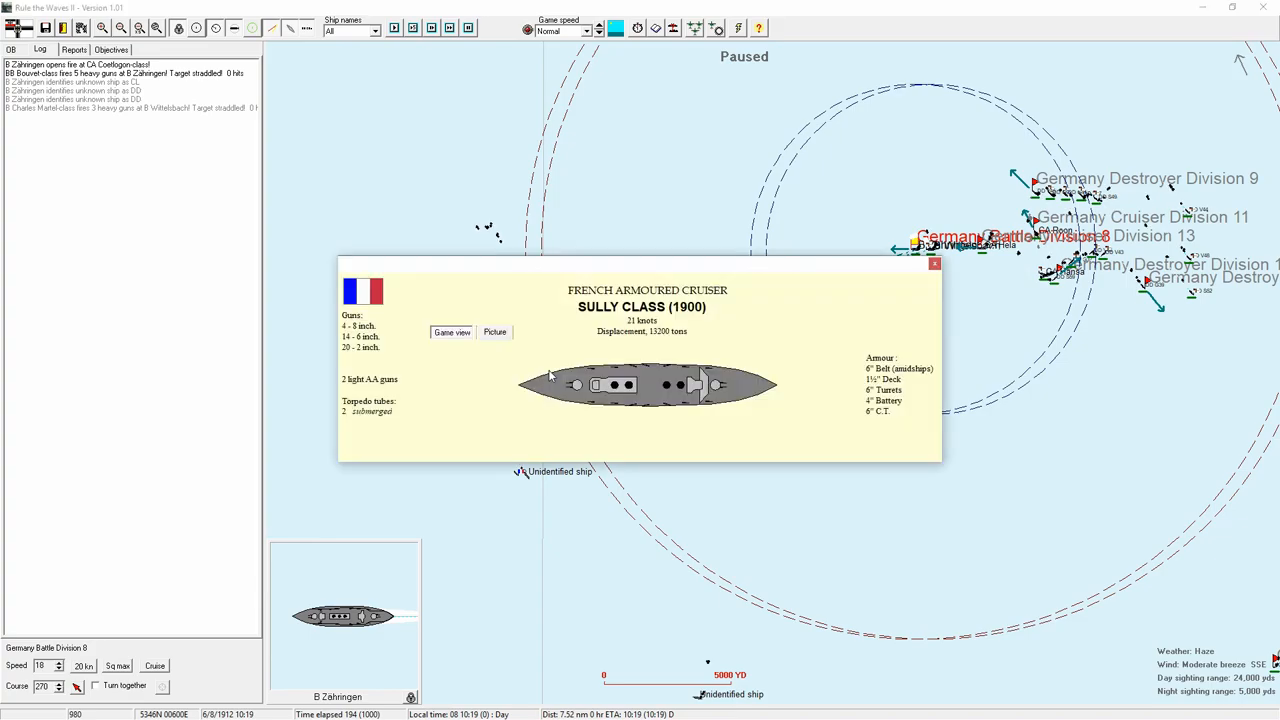
- Dismiss the Sully-class and Charles Martel-class ship cards to return to the battle map
click(934, 263)
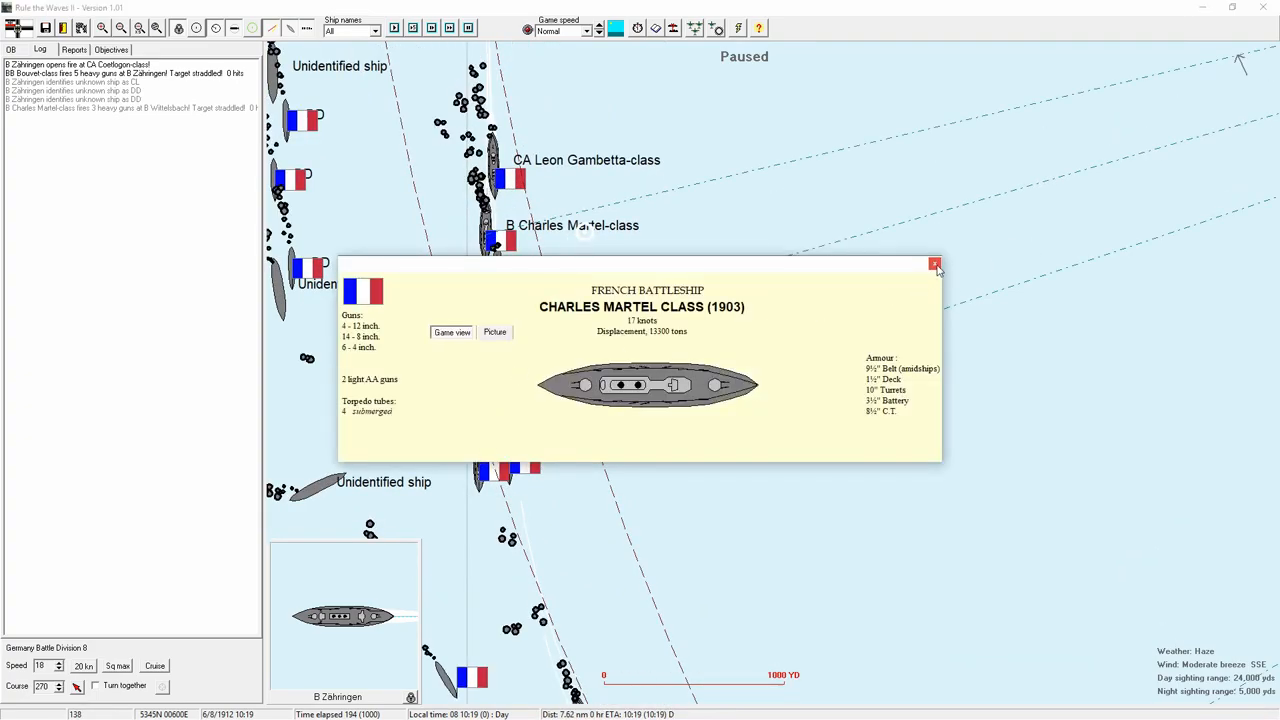
click(934, 265)
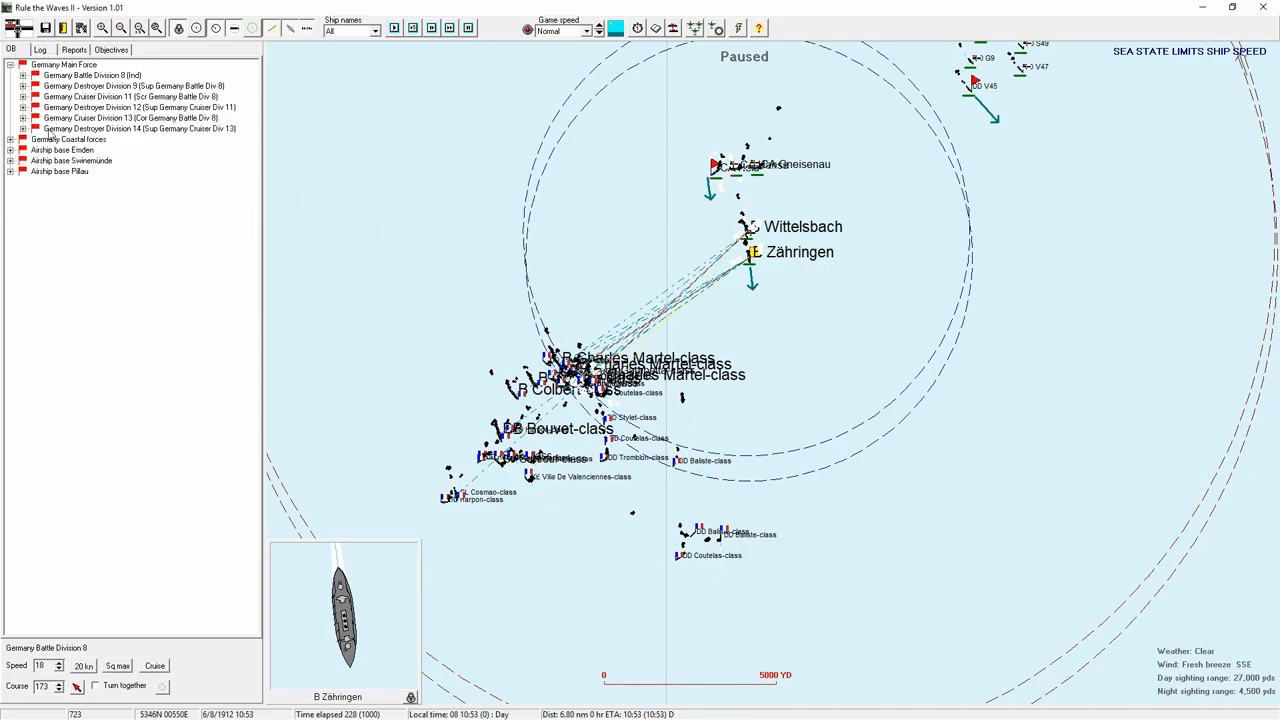
- Check CA Hansa's damage status in Cruiser Division 13, then advance the battle to 11:04
click(23, 118)
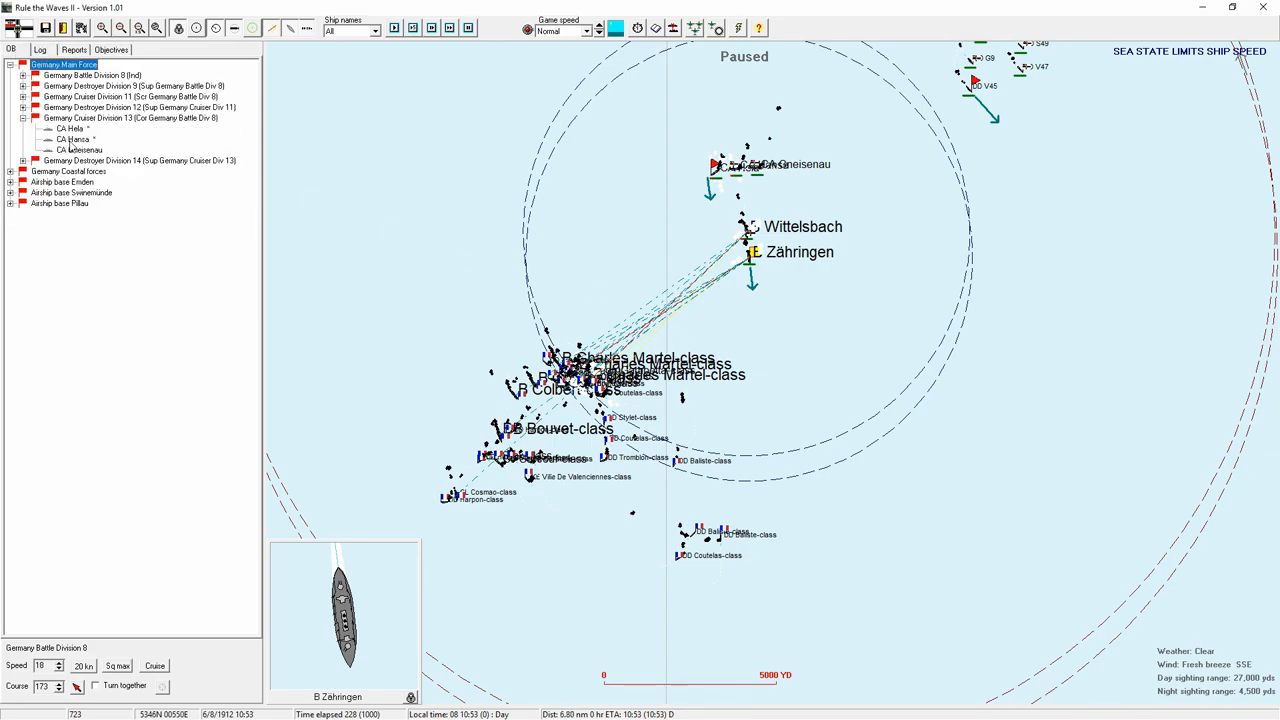
click(40, 49)
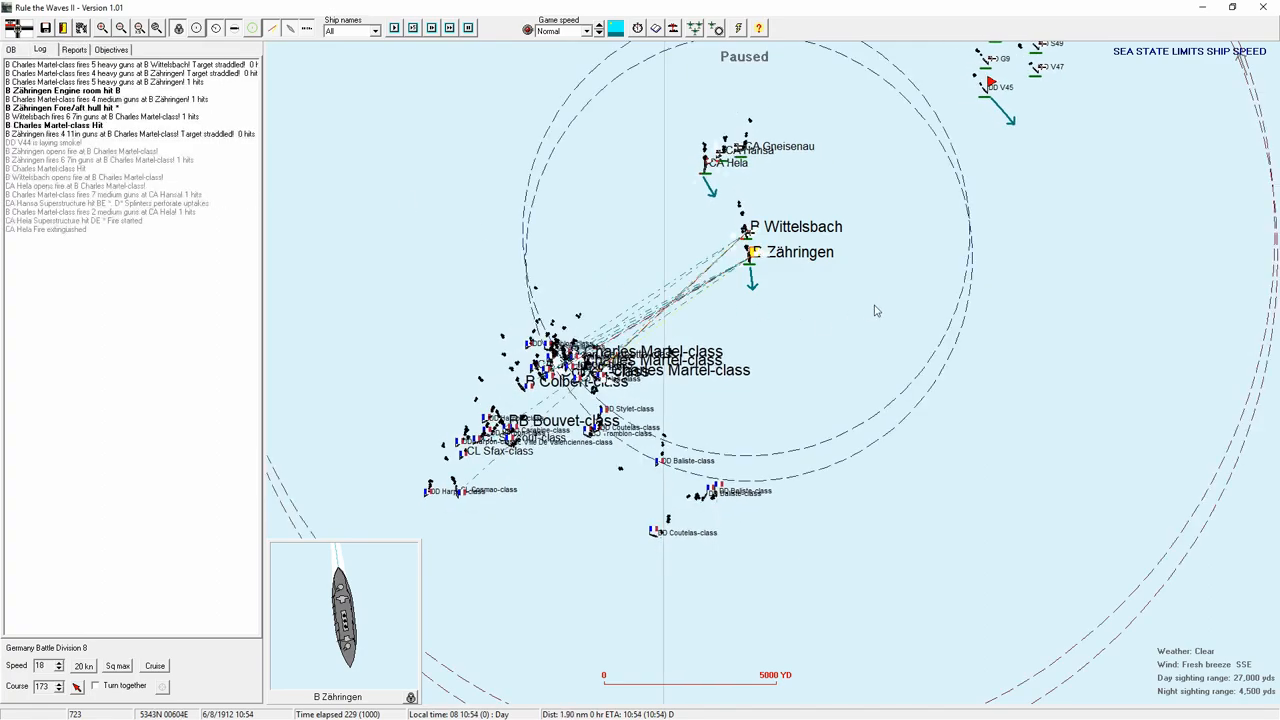
mouse_move(938, 280)
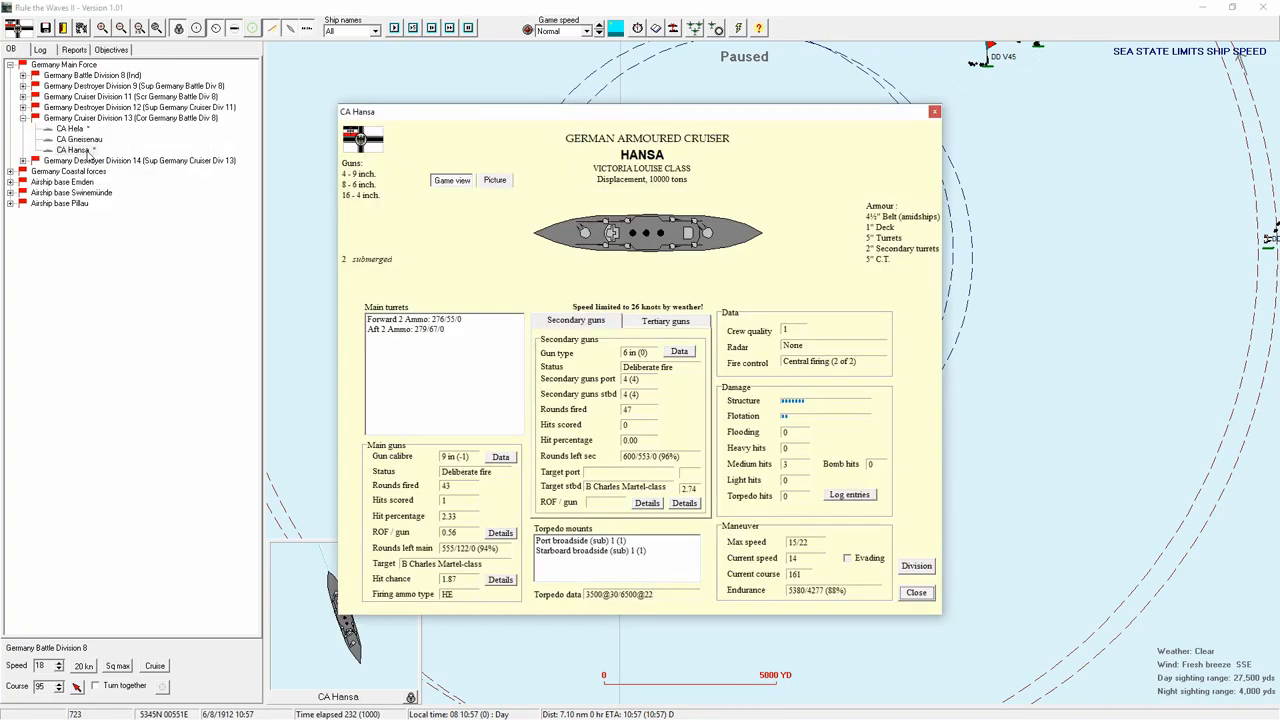
mouse_move(810, 425)
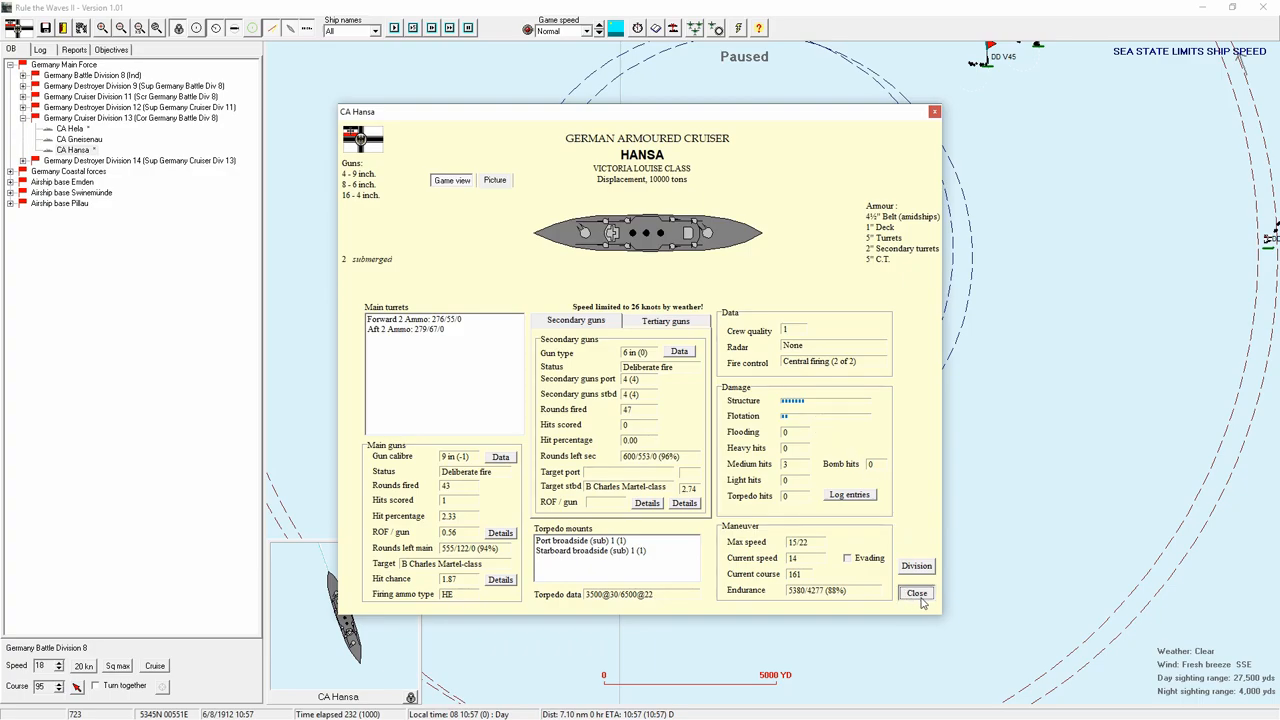
click(916, 592)
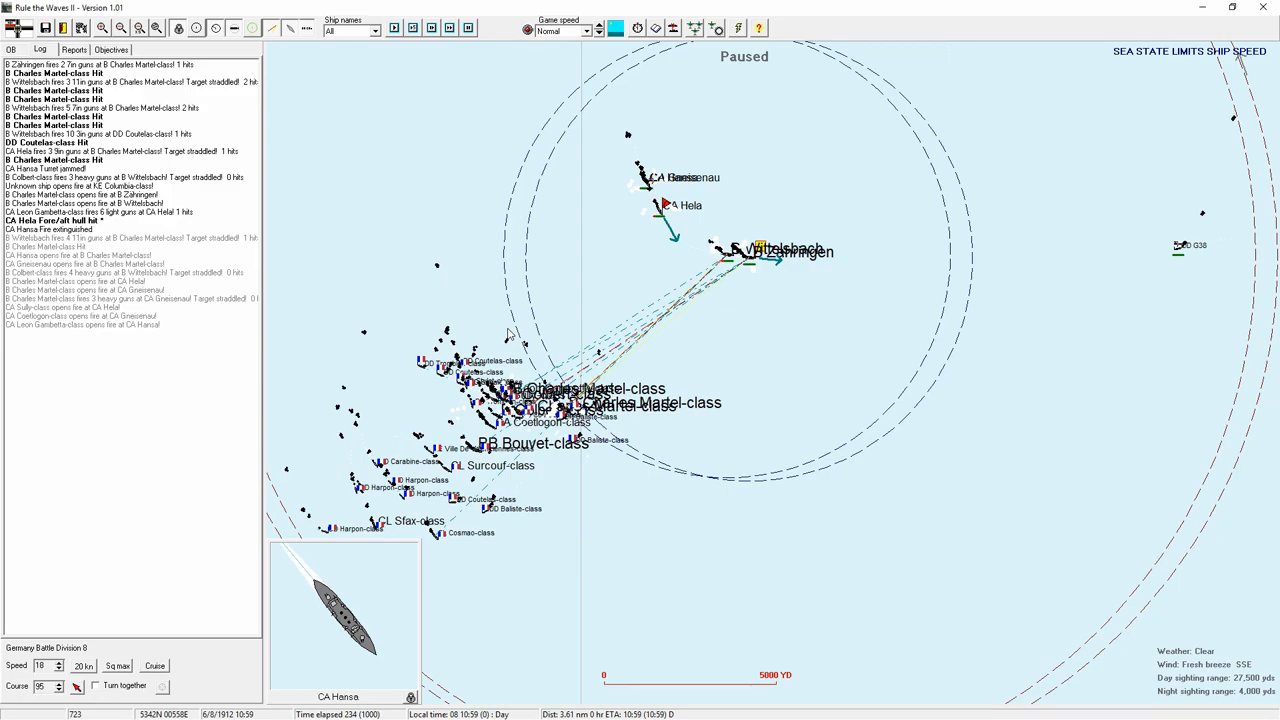
mouse_move(658, 295)
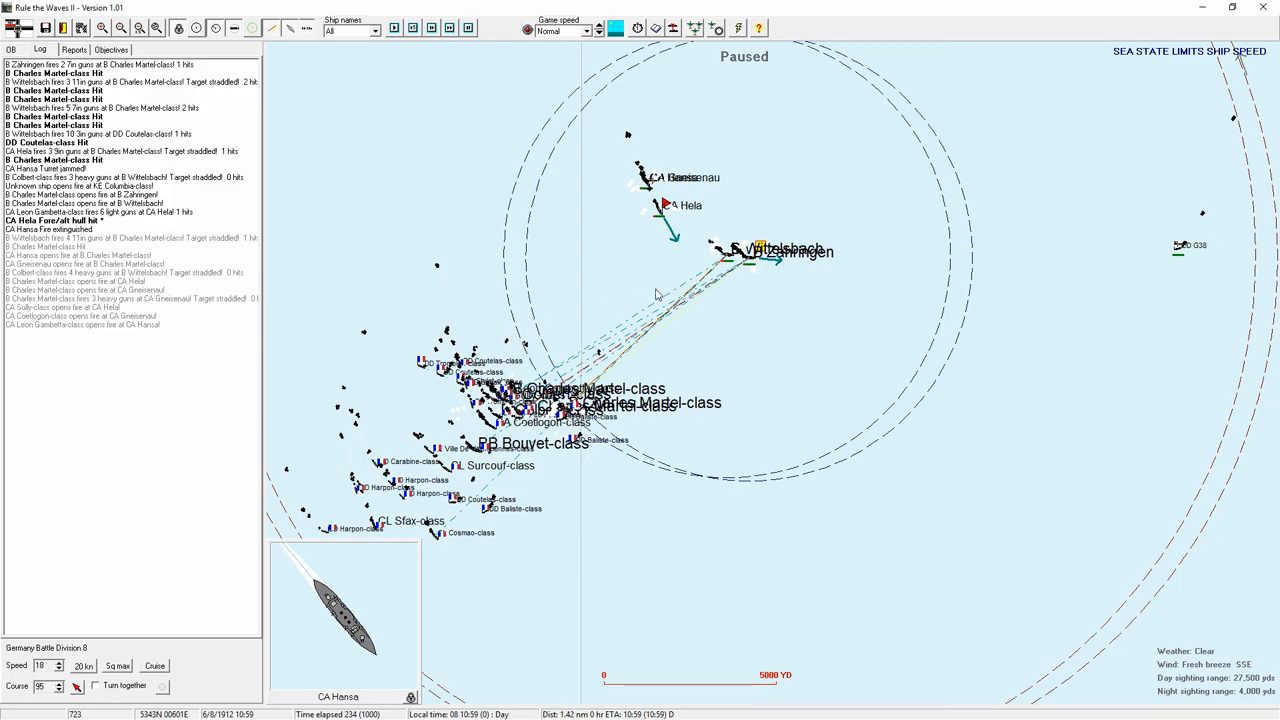
mouse_move(673, 311)
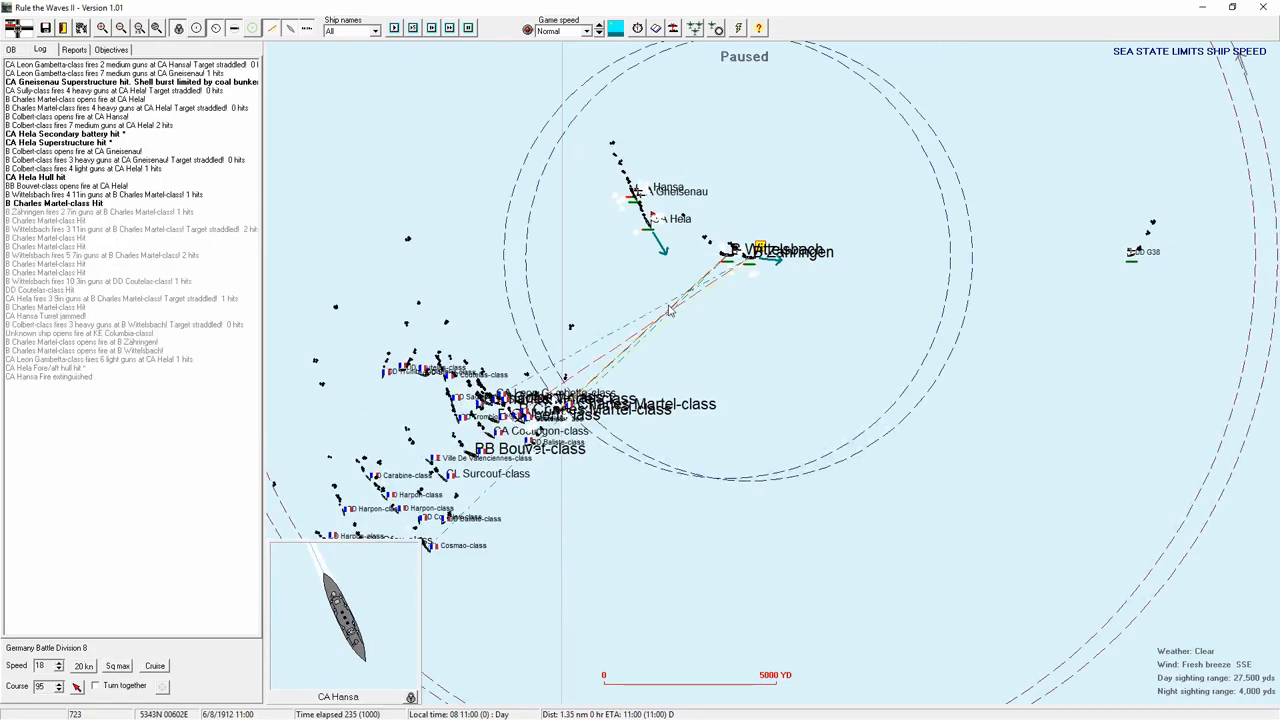
mouse_move(640, 278)
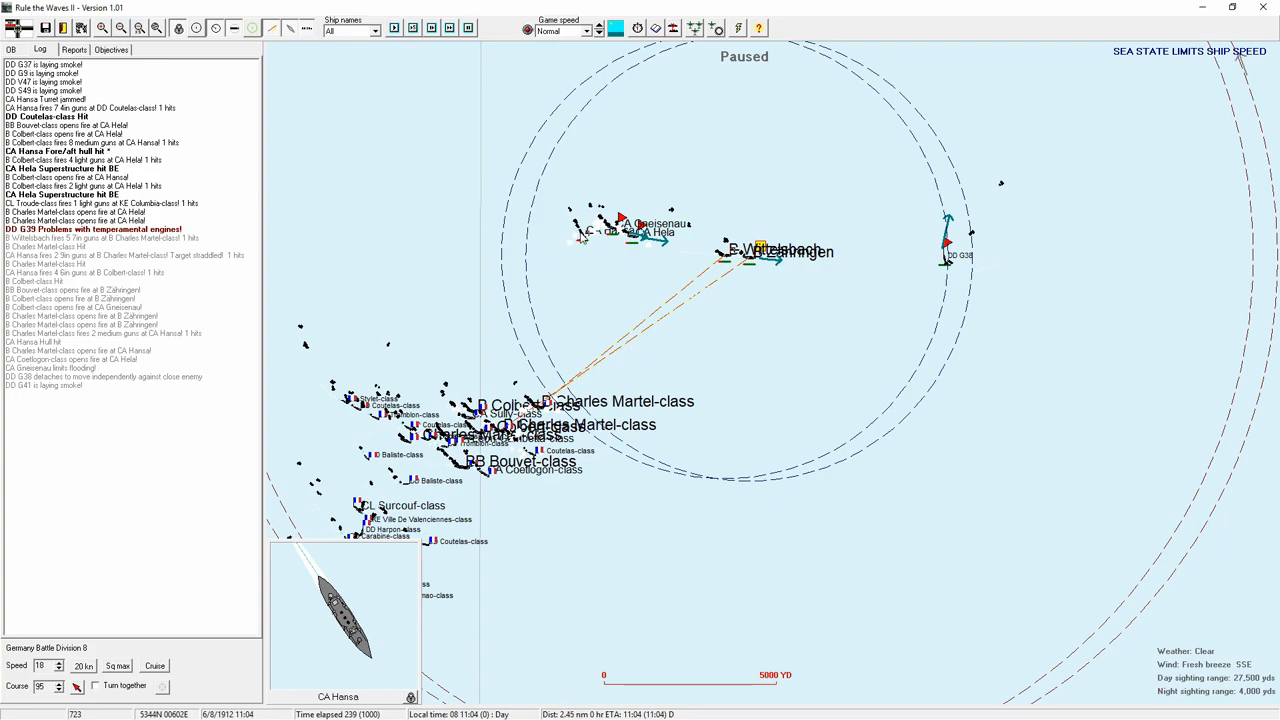
click(10, 50)
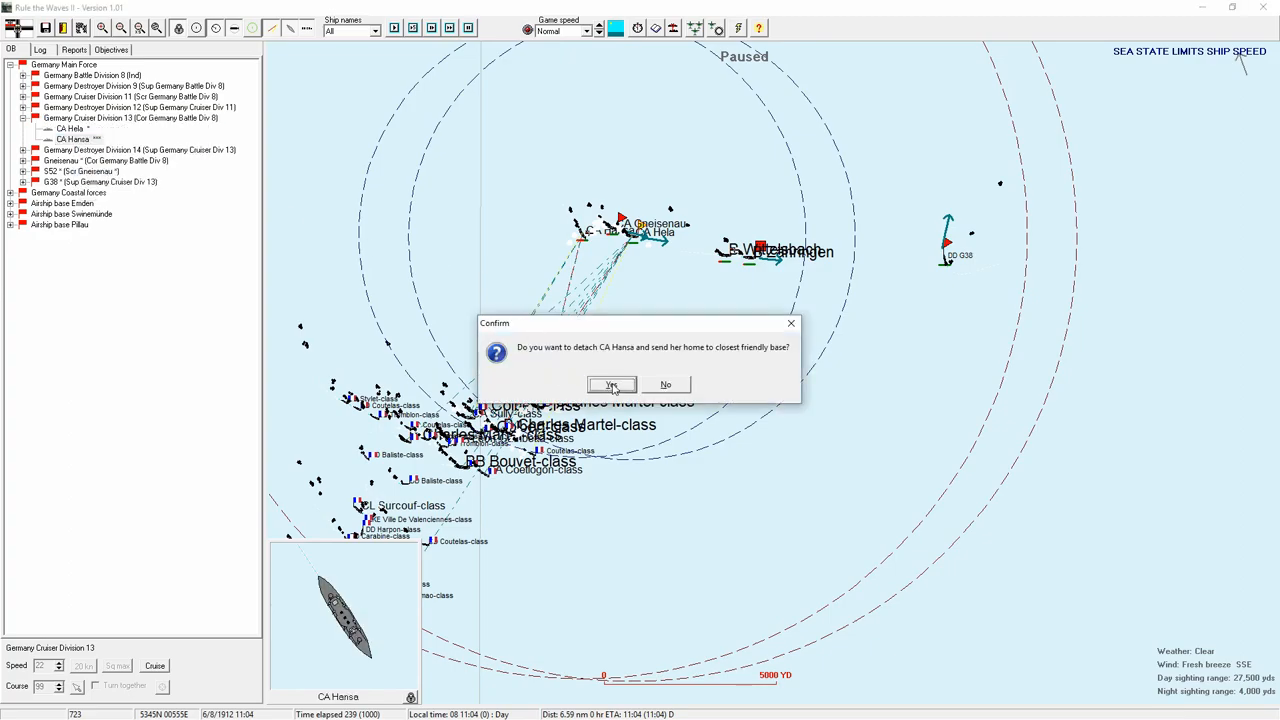
- Send Hansa to the nearest base and set Cruiser Divisions 13 and 11 to Independent
click(611, 385)
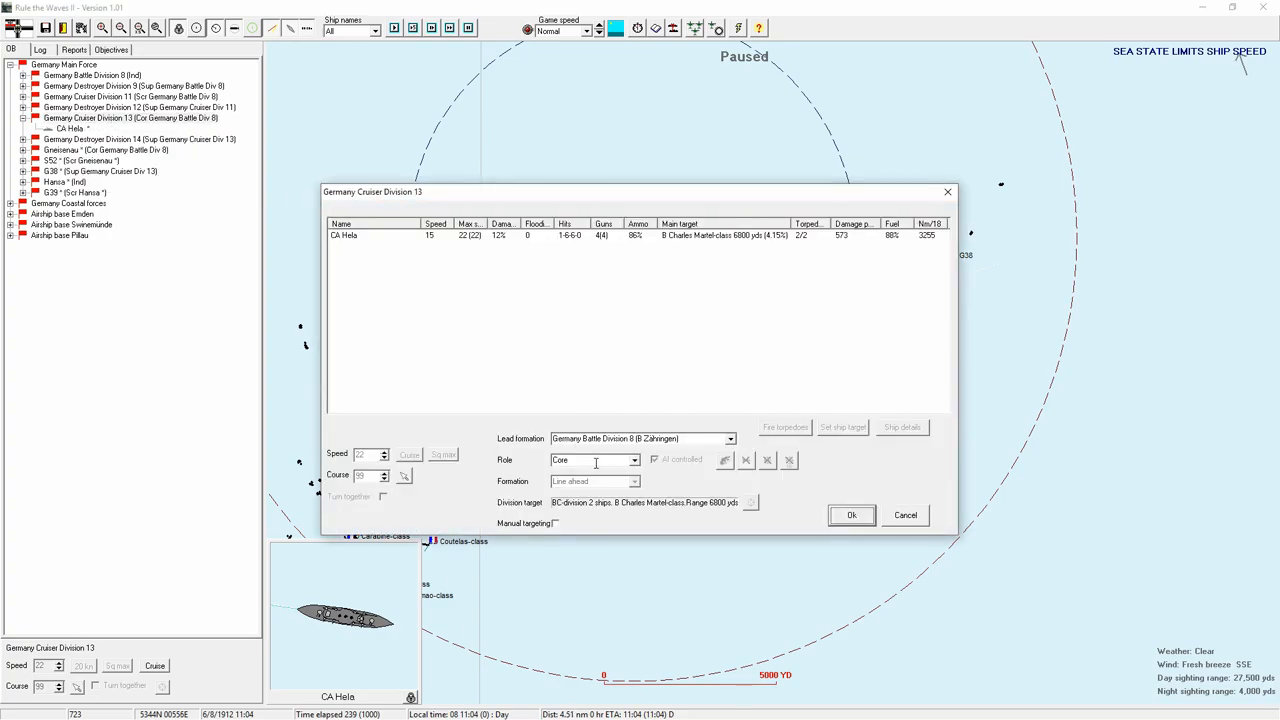
click(851, 515)
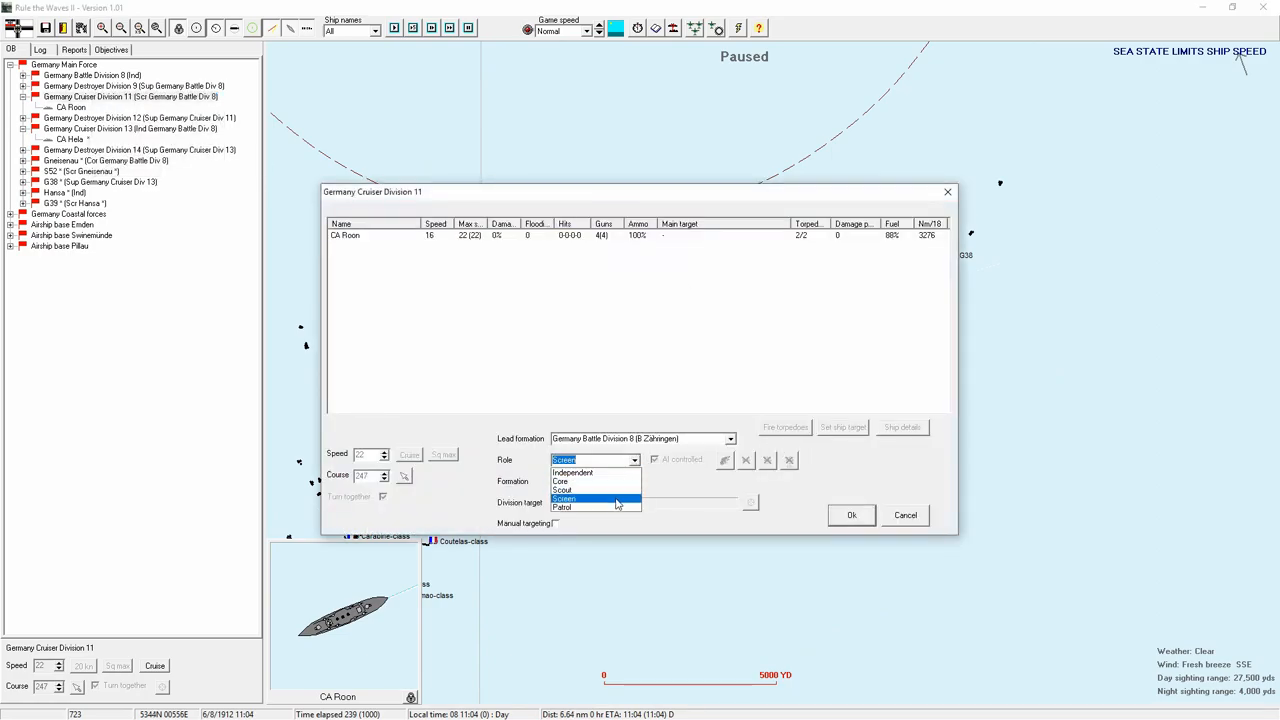
click(573, 472)
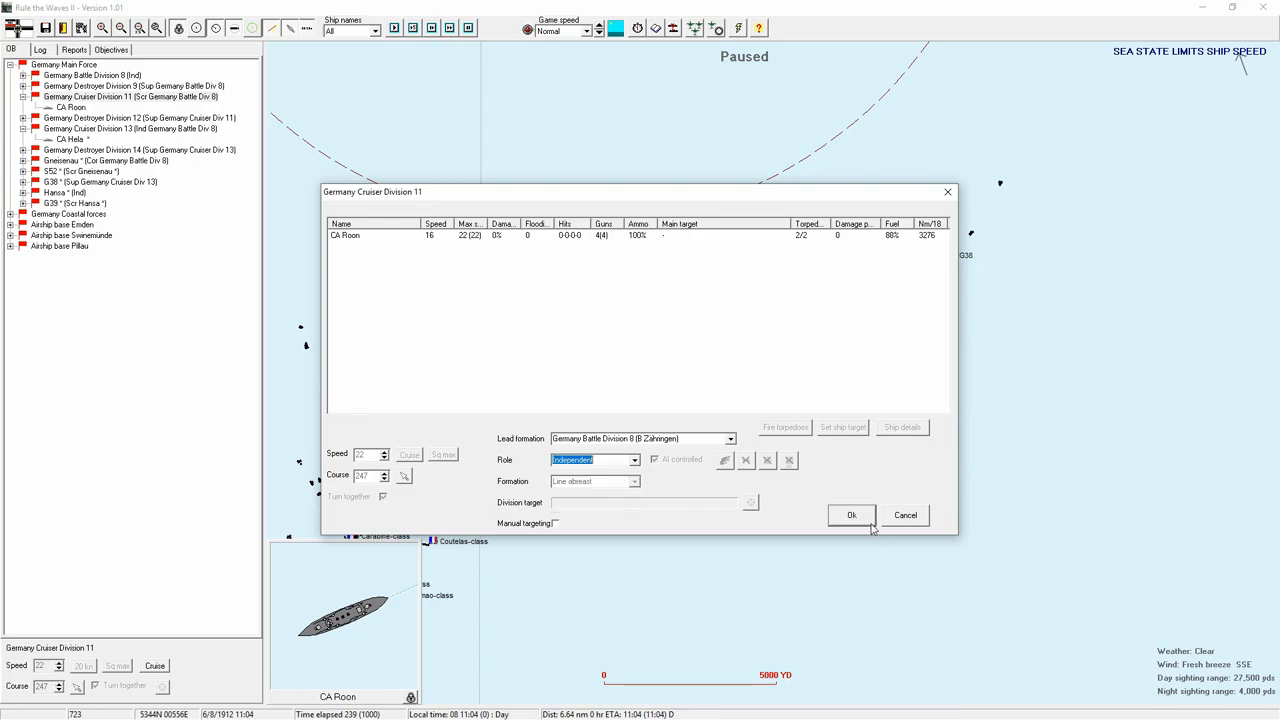
click(851, 515)
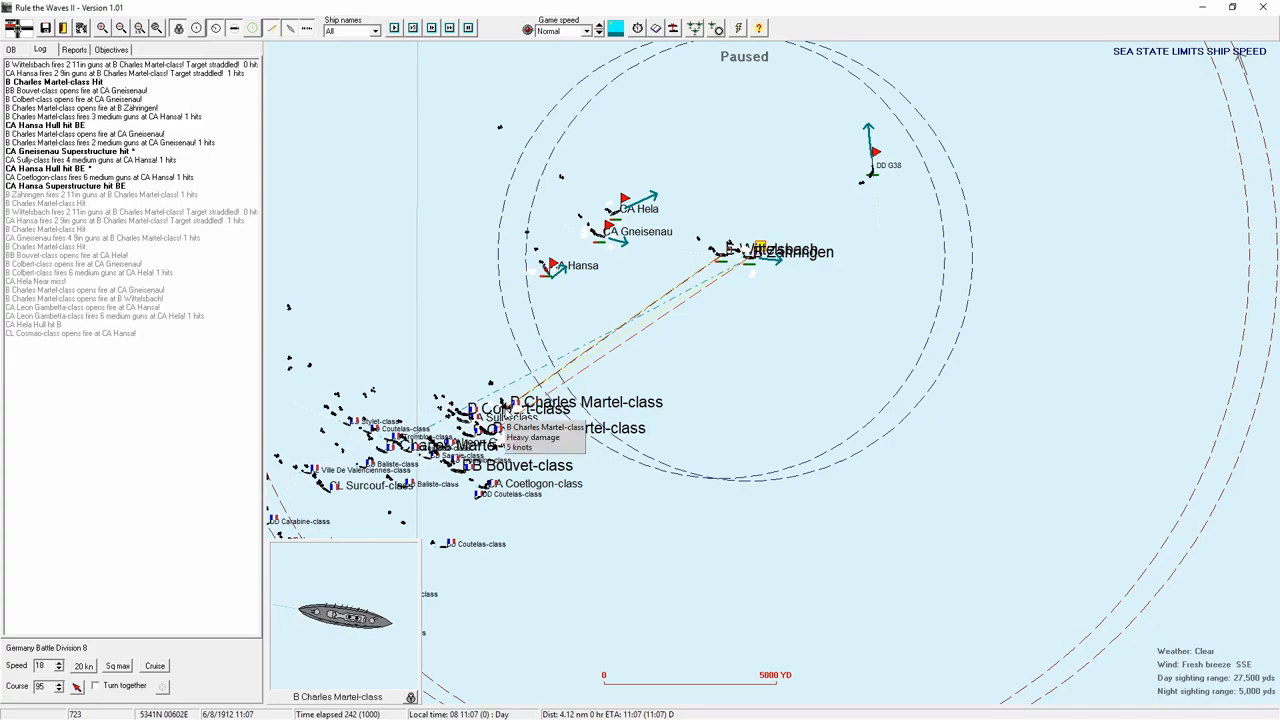
mouse_move(800, 490)
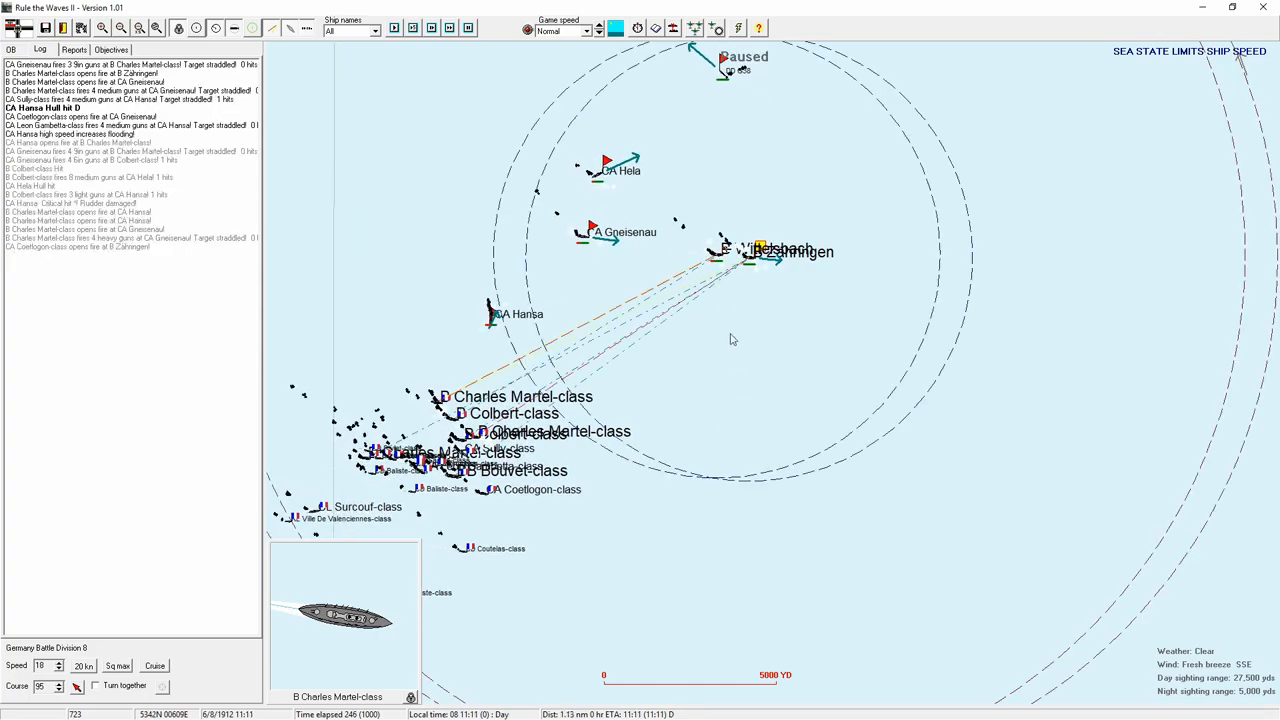
- Open B Zähringen's status report at 11:11, showing four hits from 92 main-gun rounds
click(728, 248)
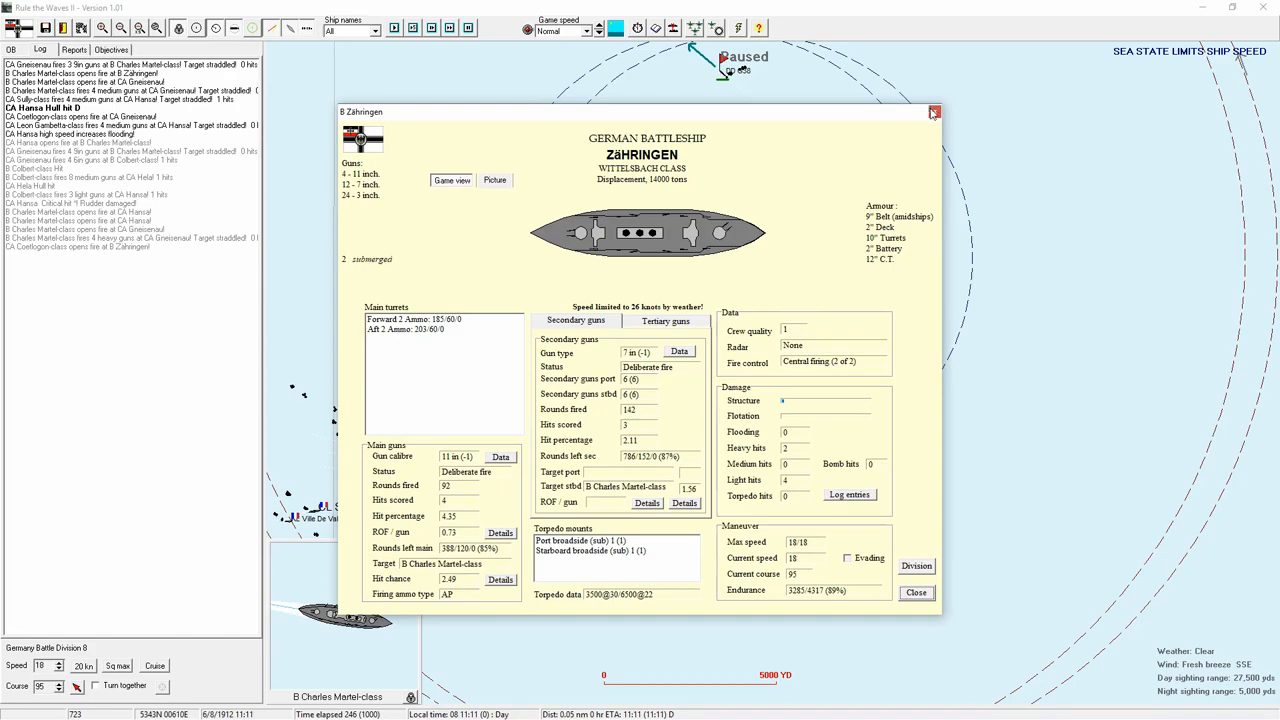
- Close Zähringen's report and set Gneisenau's role to Independent, then run to 11:29
click(934, 111)
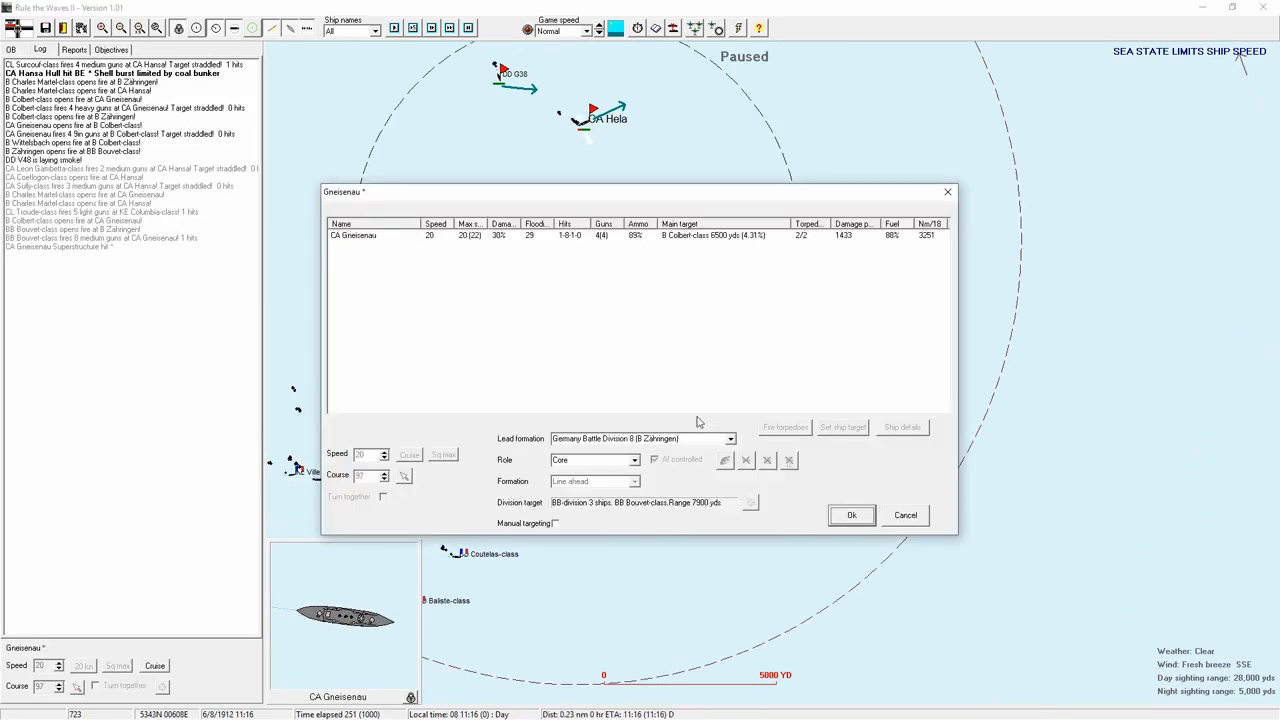
click(633, 460)
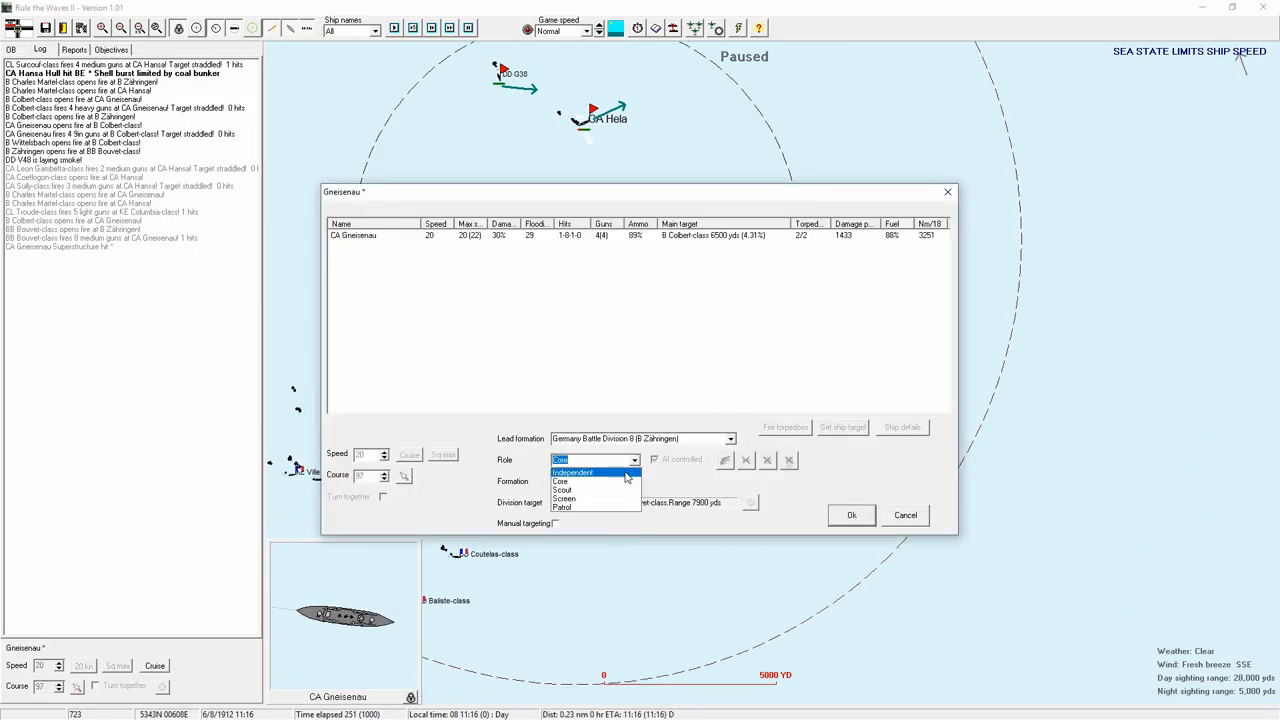
click(851, 514)
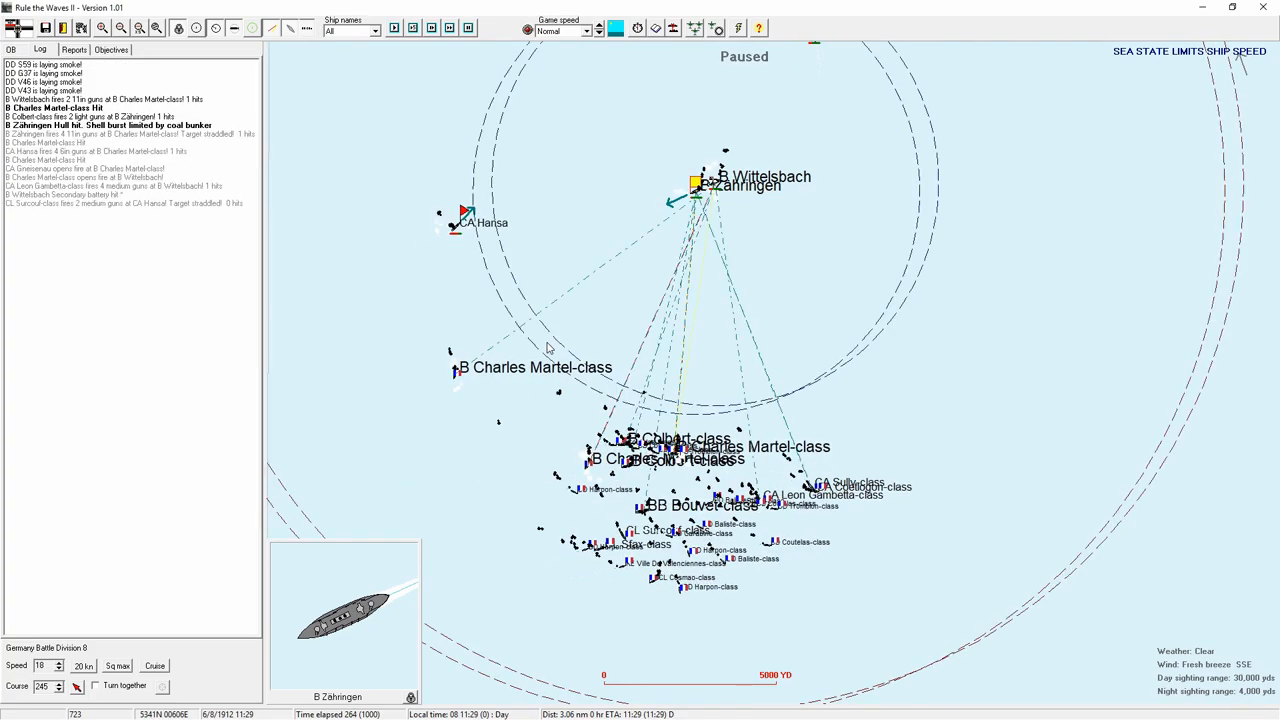
mouse_move(777, 323)
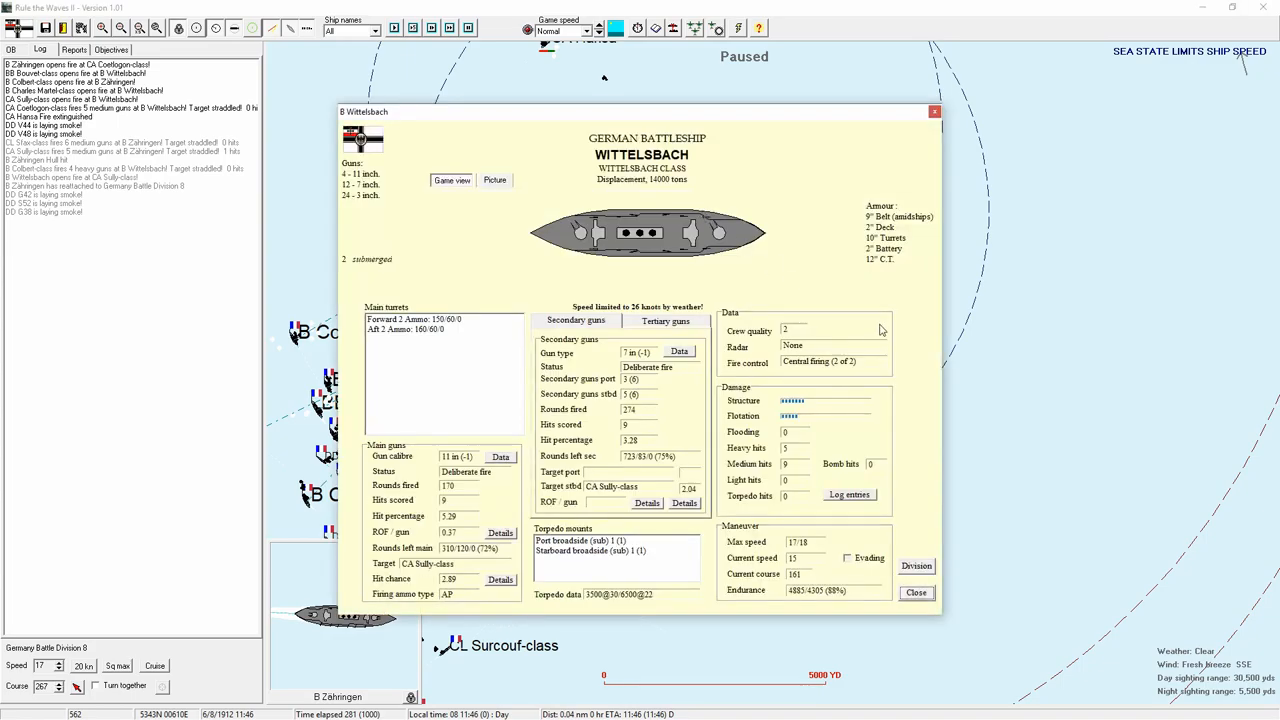
- Close Wittelsbach's status and acknowledge the misunderstood-signal notices, running the battle to 12:08
click(915, 592)
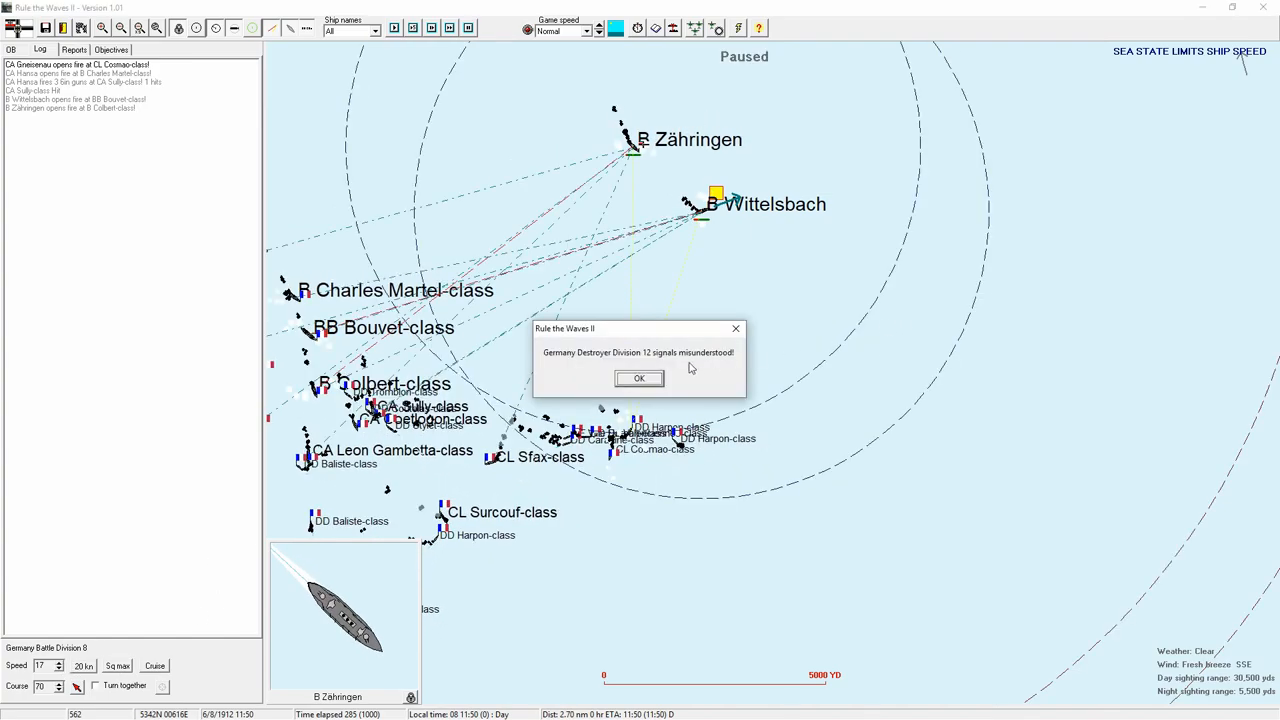
click(639, 378)
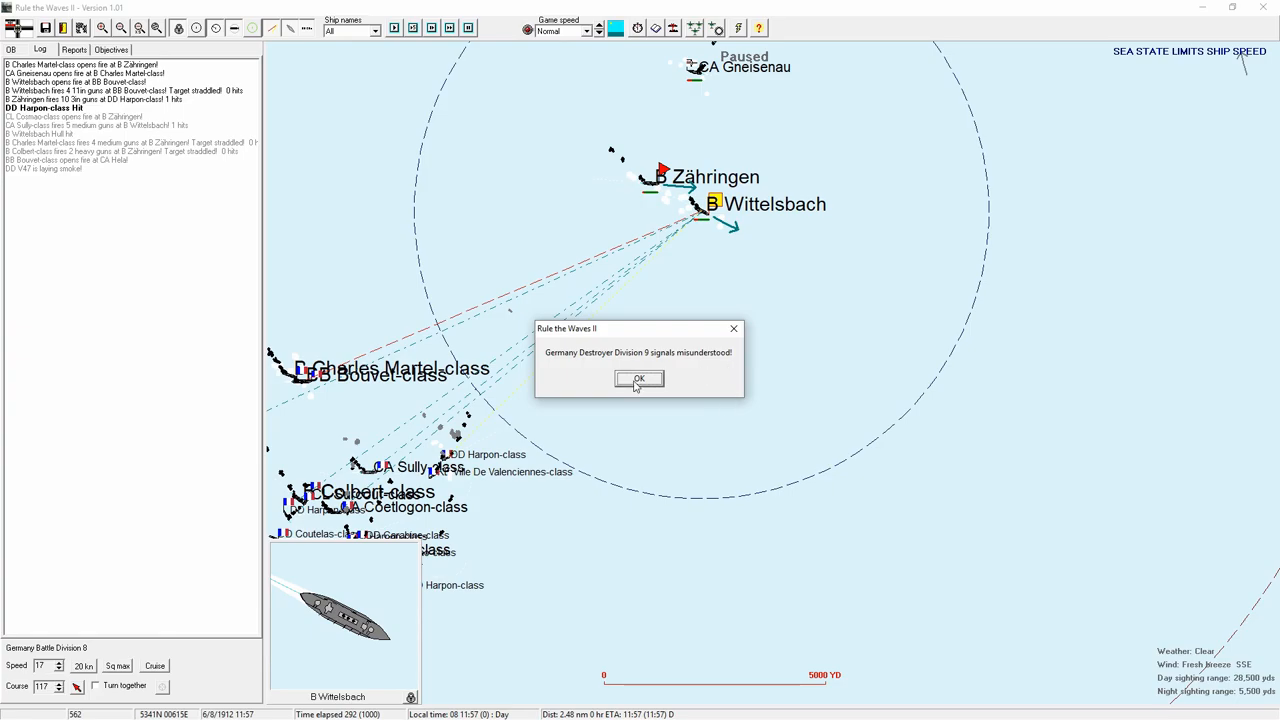
click(639, 379)
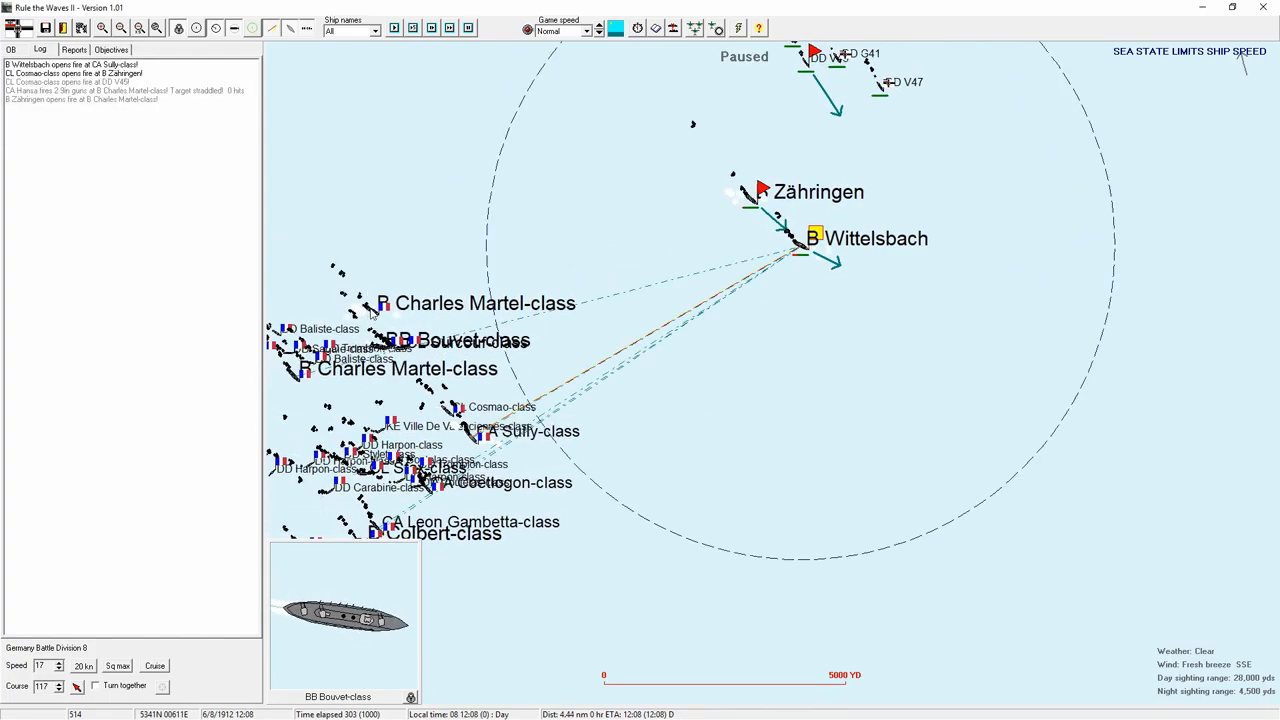
- View and dismiss the Charles Martel-class card, then acknowledge Destroyer Division 12's misunderstood signal
click(420, 303)
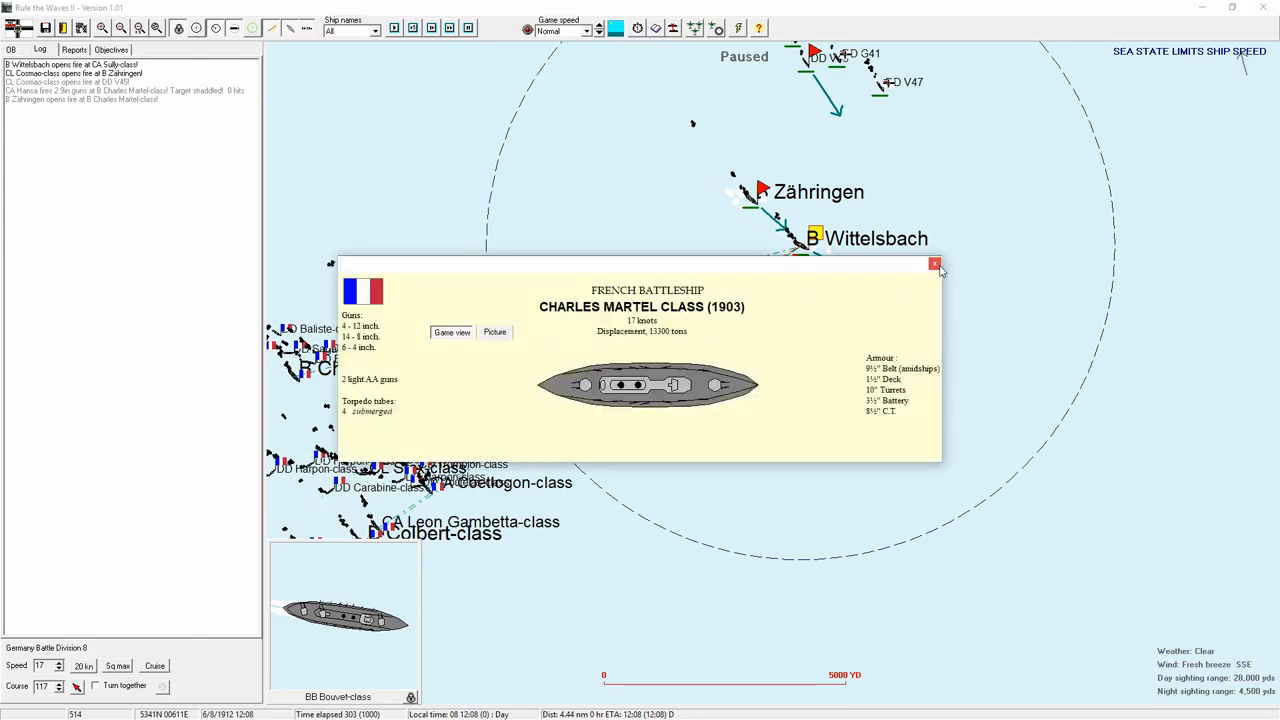
click(936, 264)
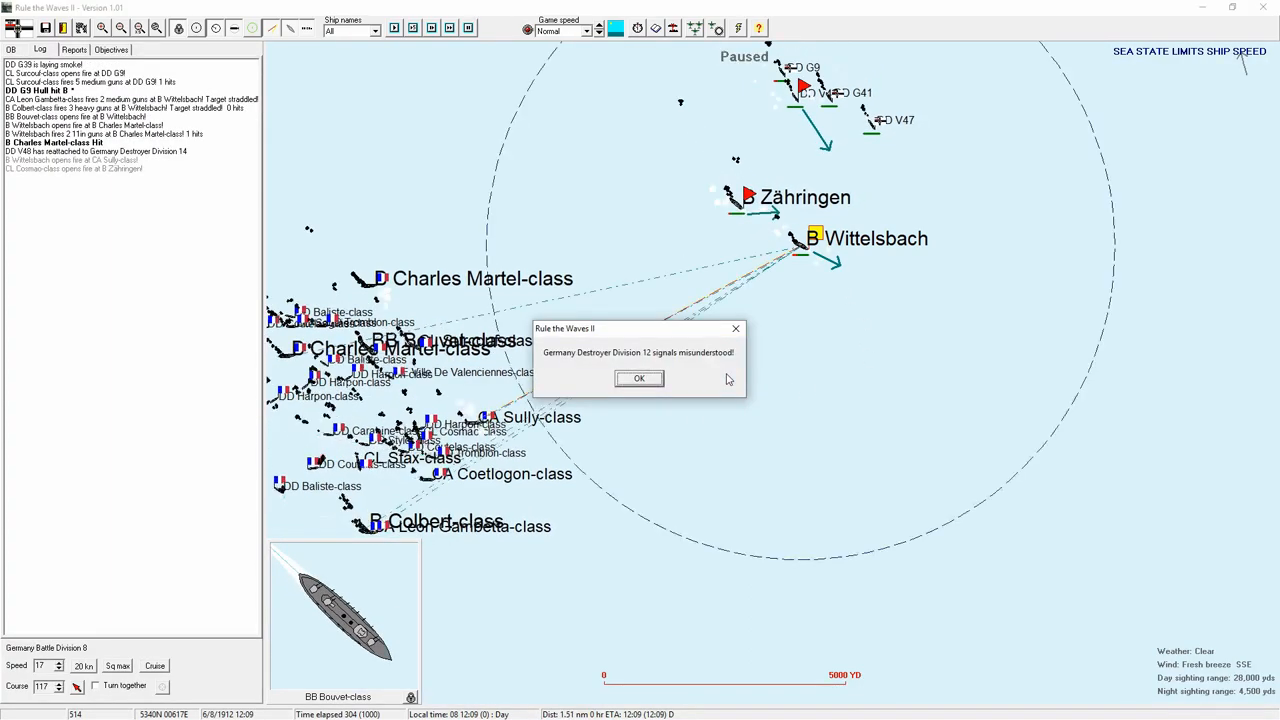
click(639, 378)
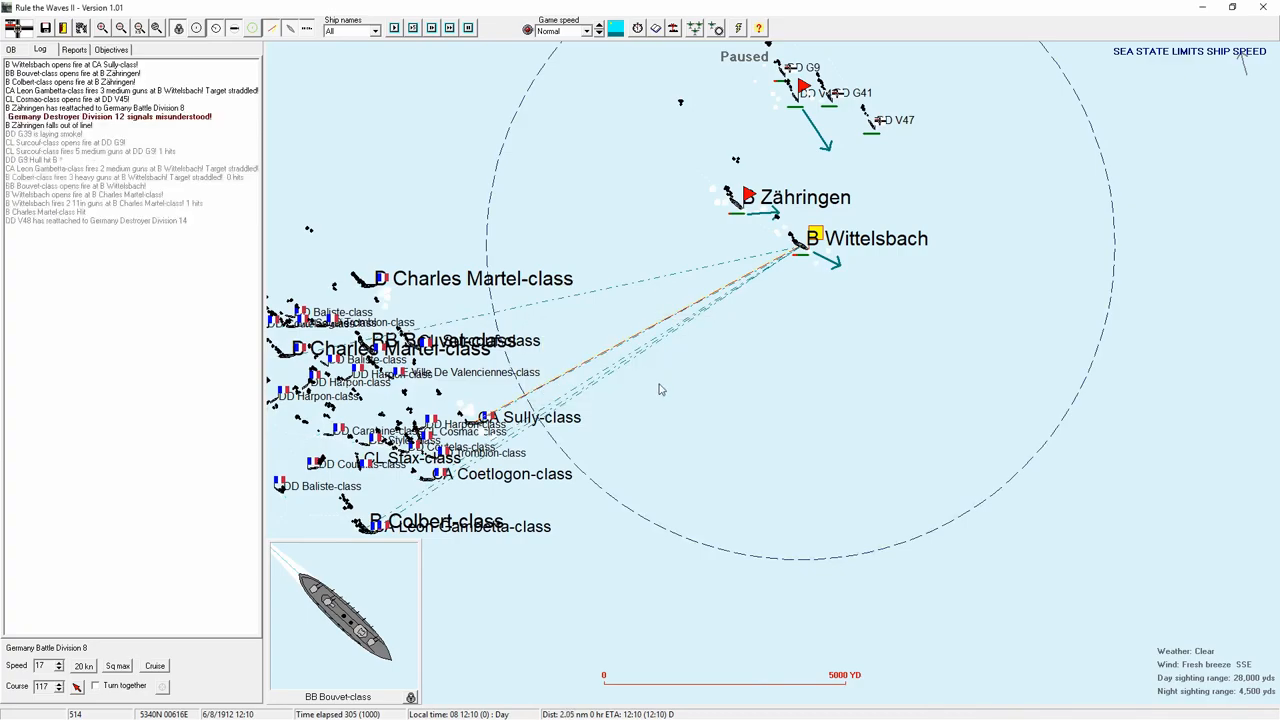
mouse_move(770, 411)
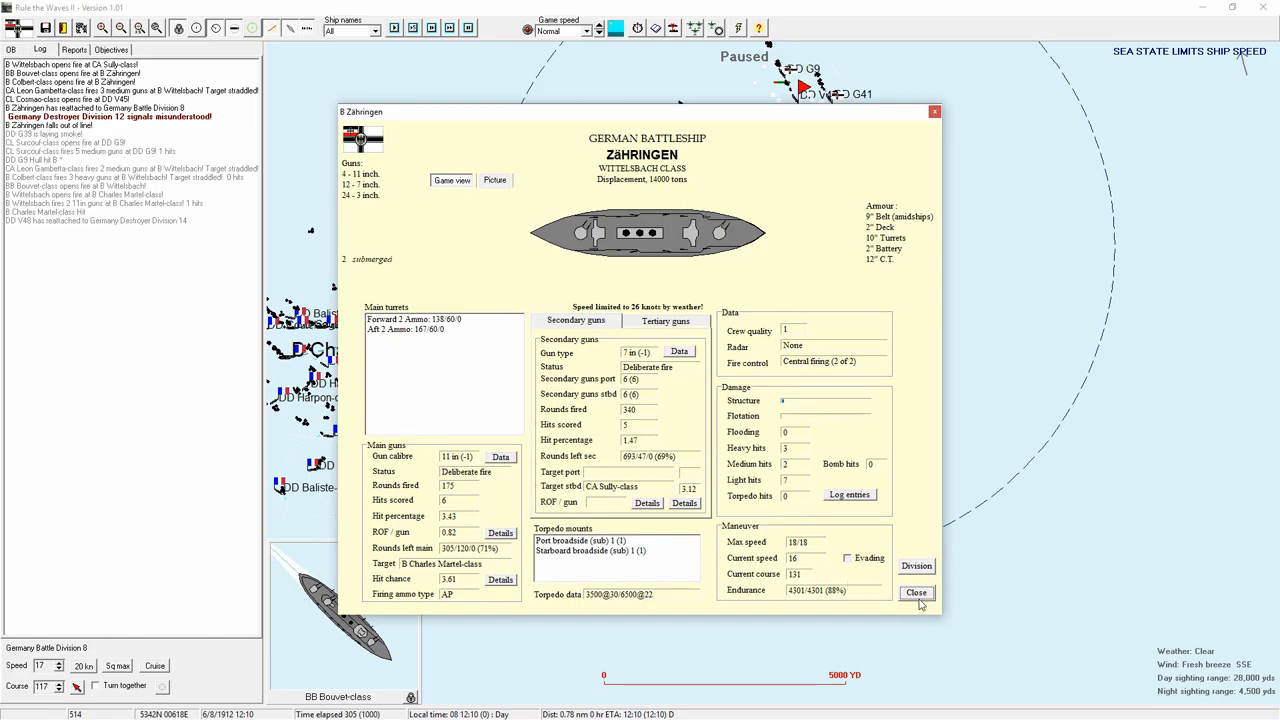
- Monitor Zähringen's status until a critical machinery hit cuts her to 13 knots, then close it
click(849, 494)
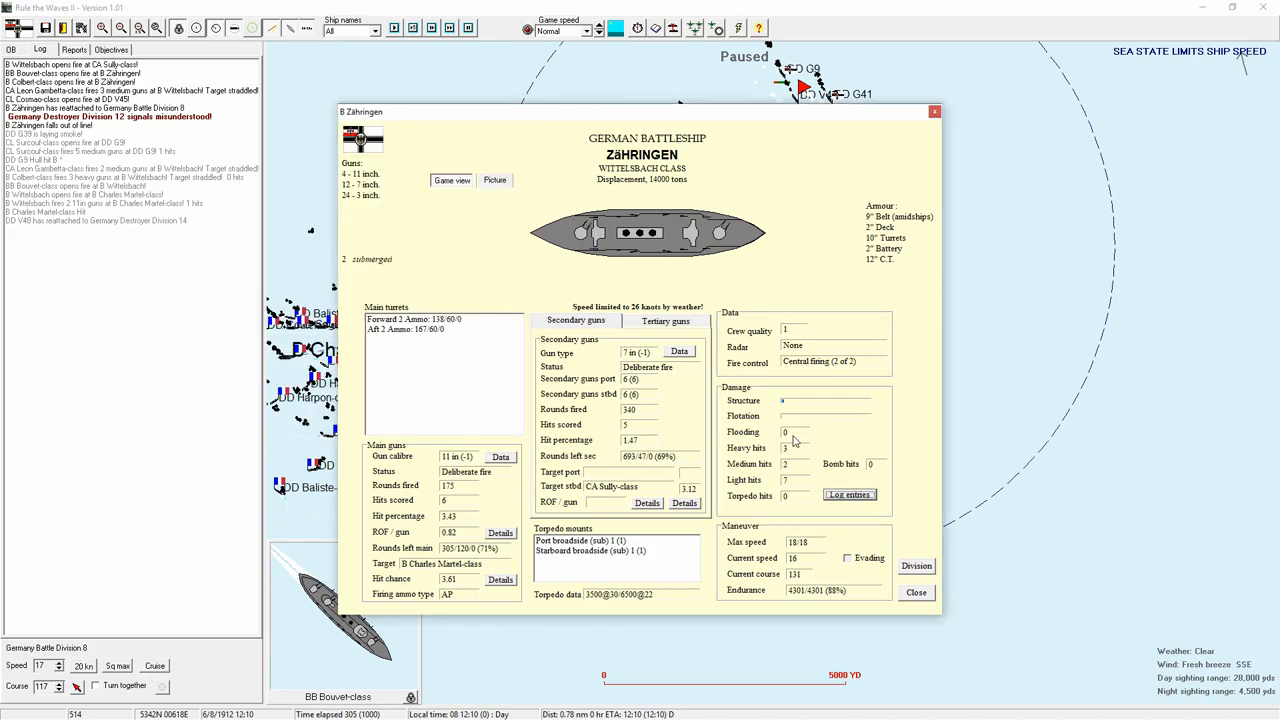
click(915, 591)
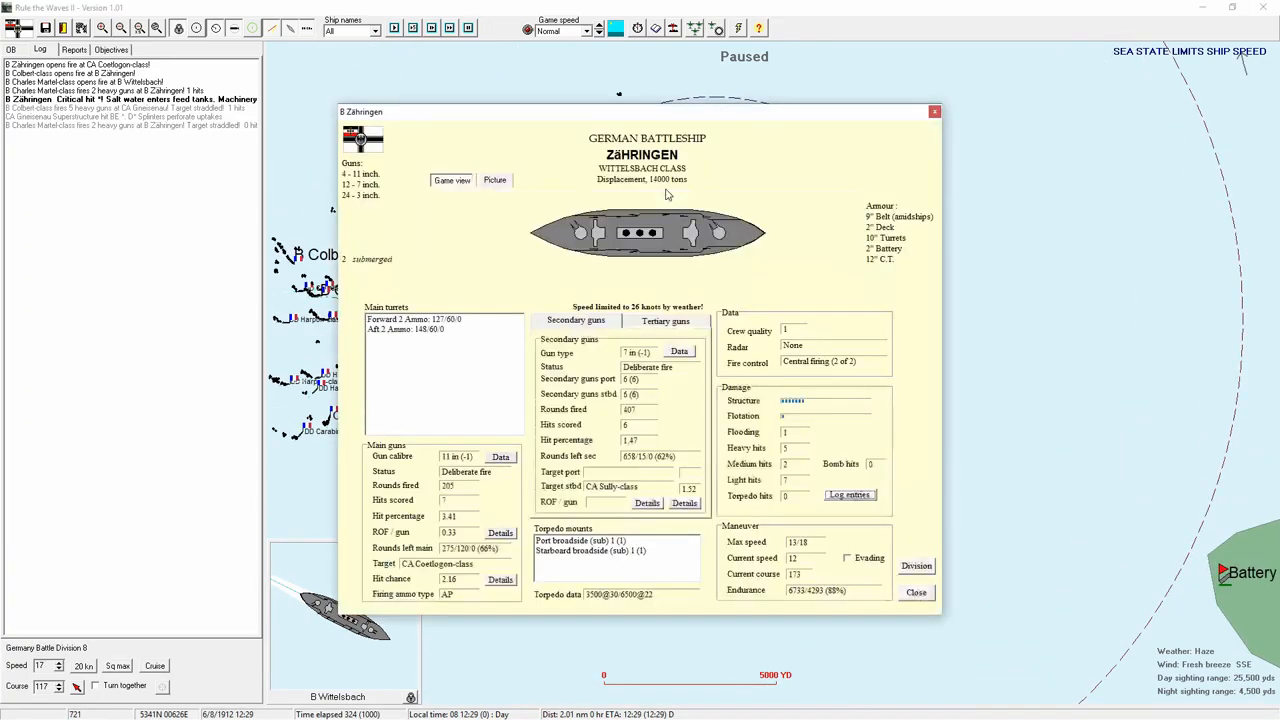
click(915, 591)
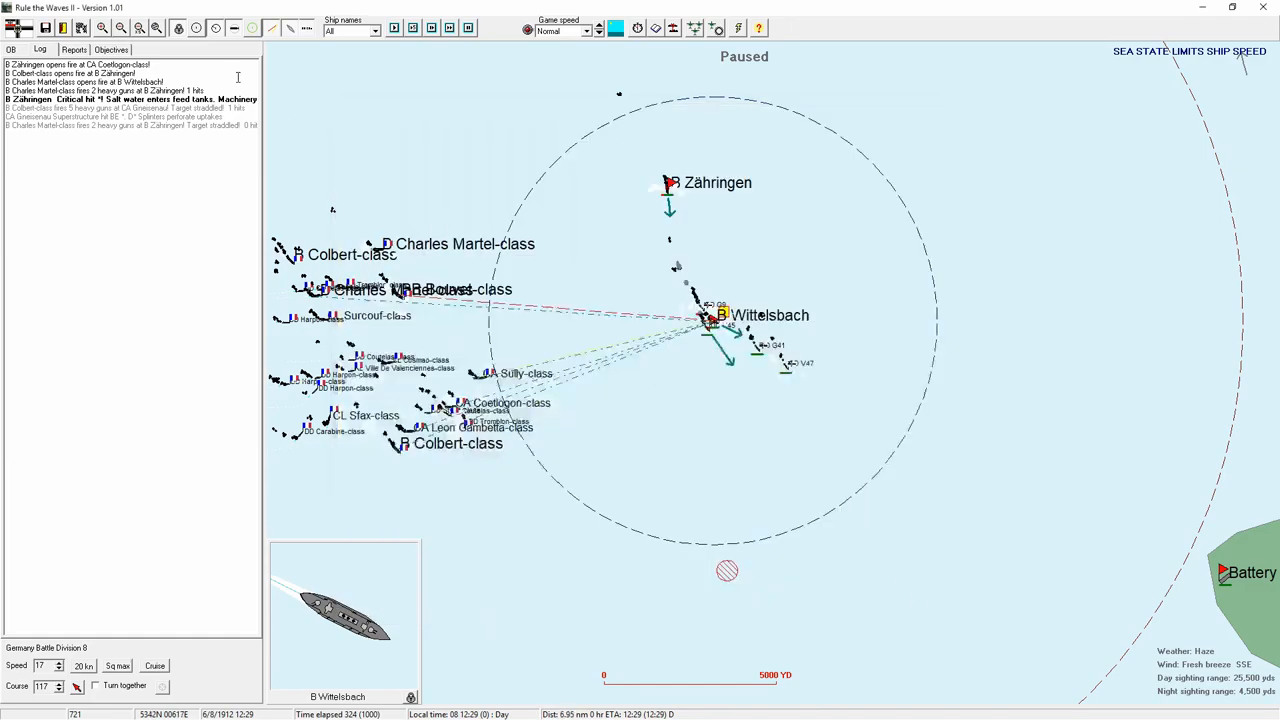
- Resume the battle and let it run to 13:16 as Zähringen hits a Baliste-class destroyer
click(11, 50)
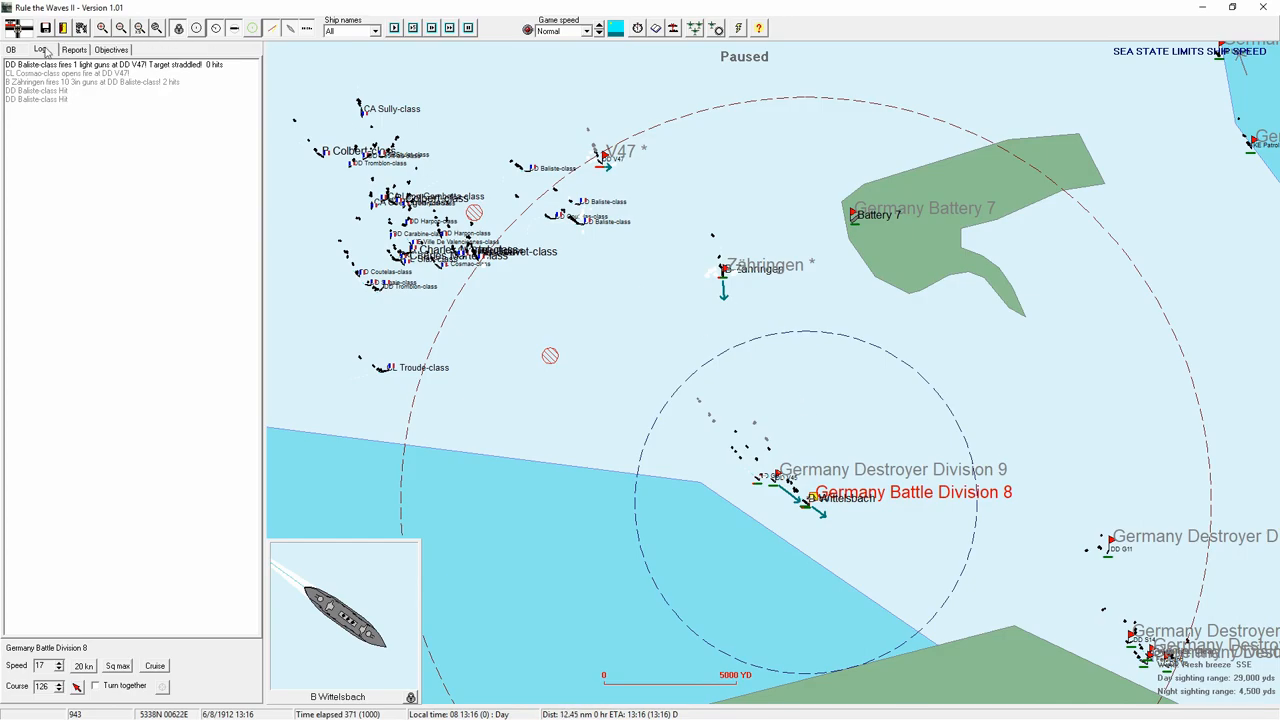
- Check the German order of battle, then return to the combat log until Wittelsbach's ammo warning
click(11, 49)
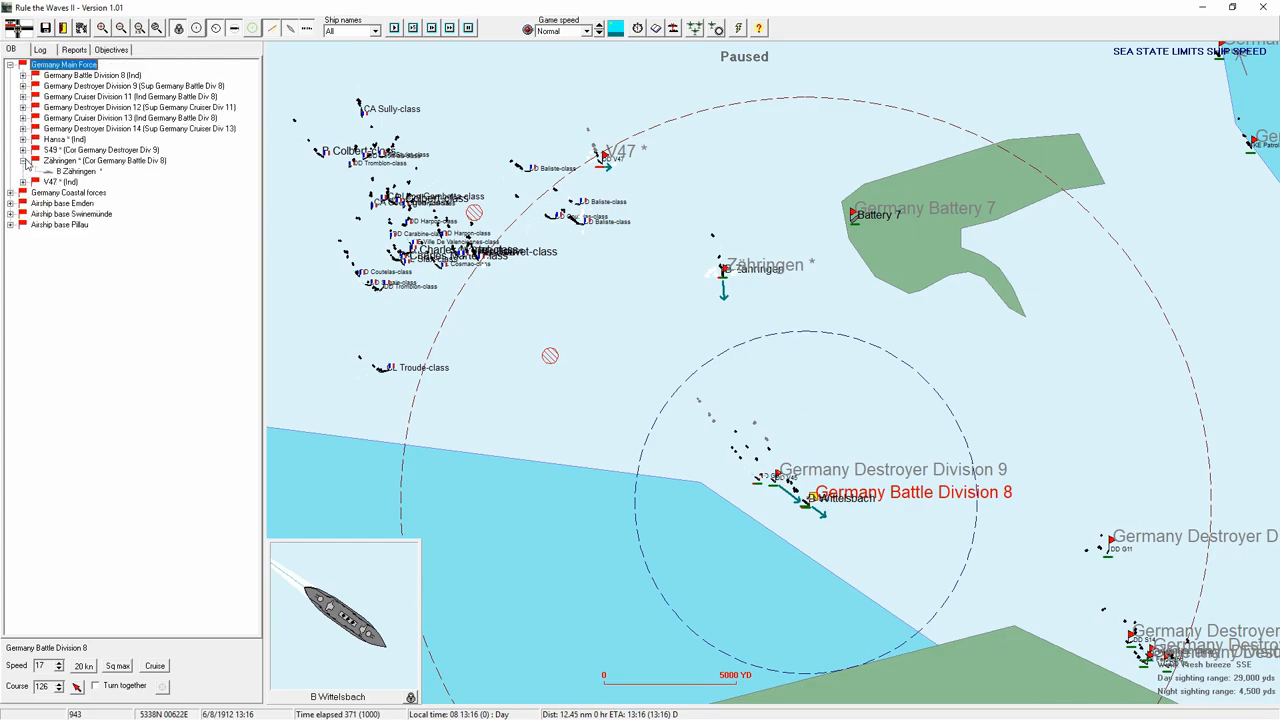
click(41, 49)
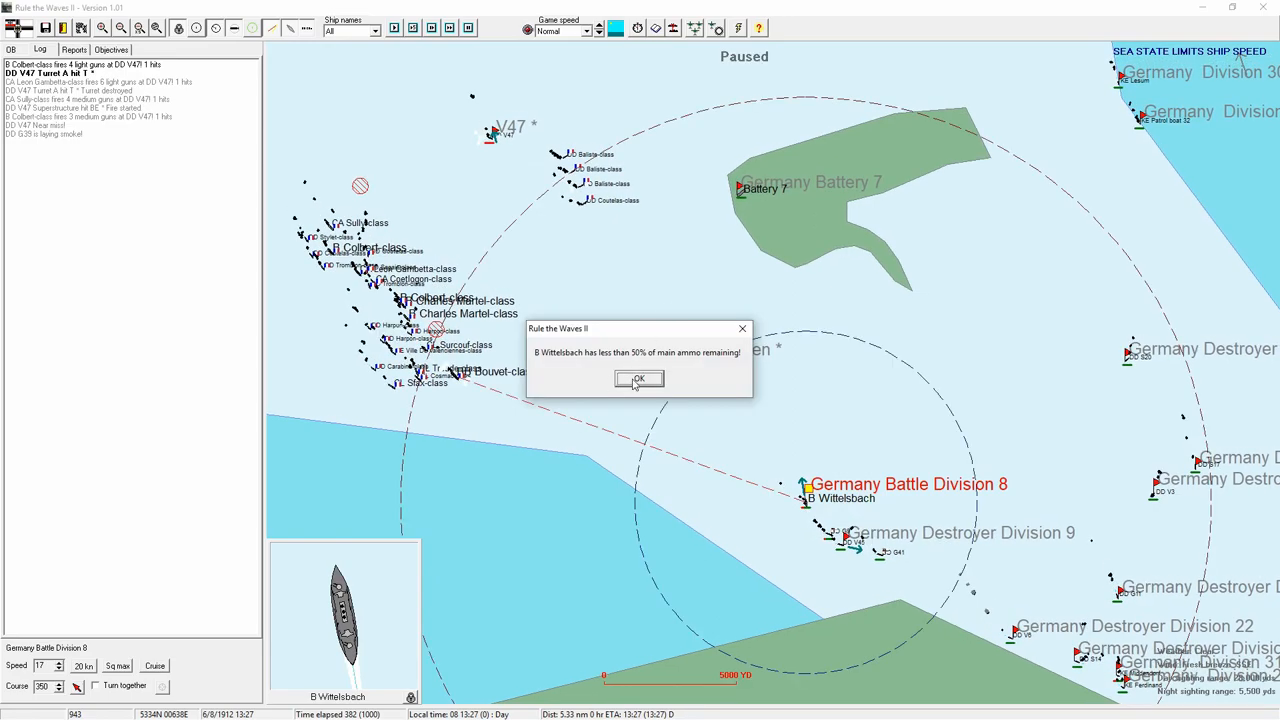
- Acknowledge Wittelsbach's low main-ammunition warning and let the battle continue
click(638, 379)
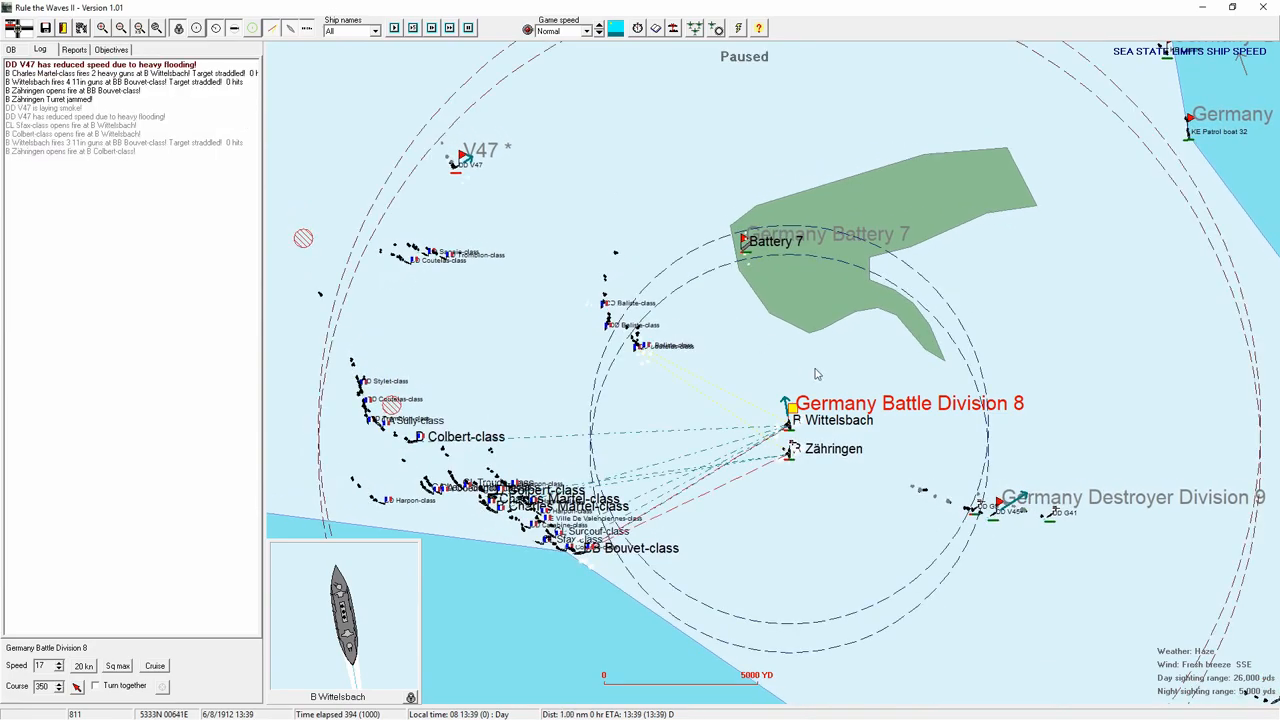
mouse_move(435, 221)
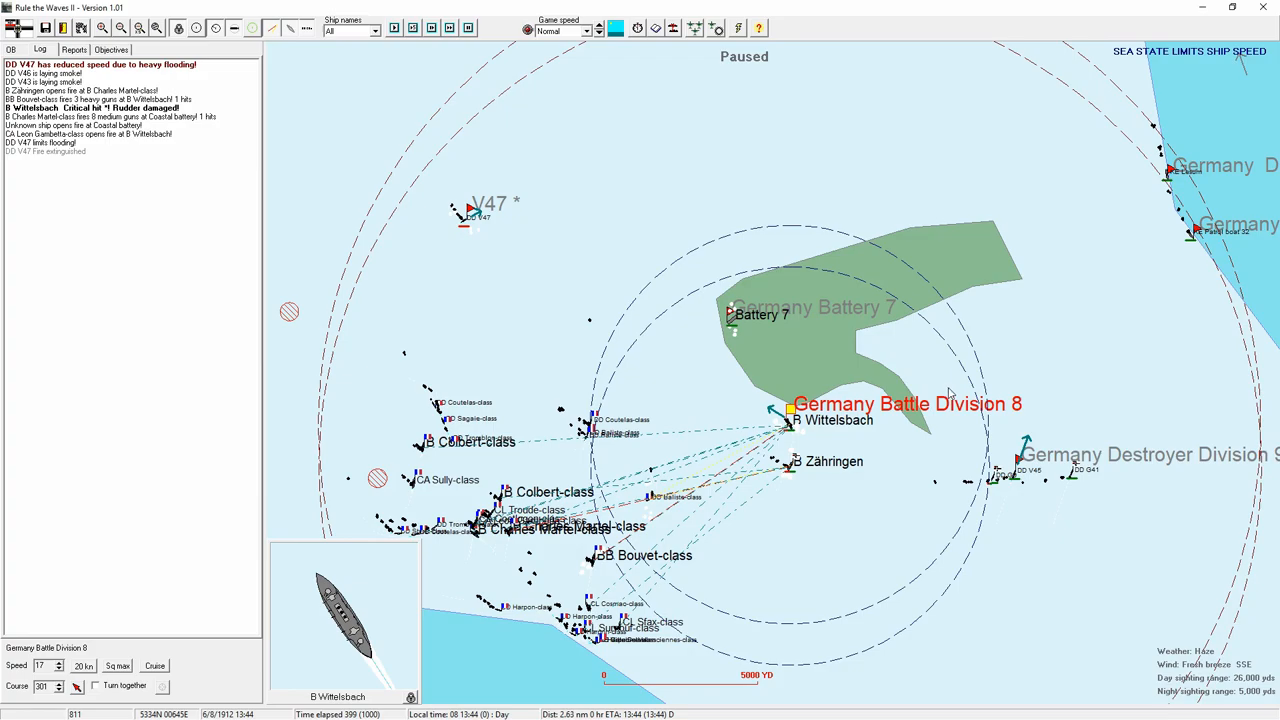
mouse_move(830, 472)
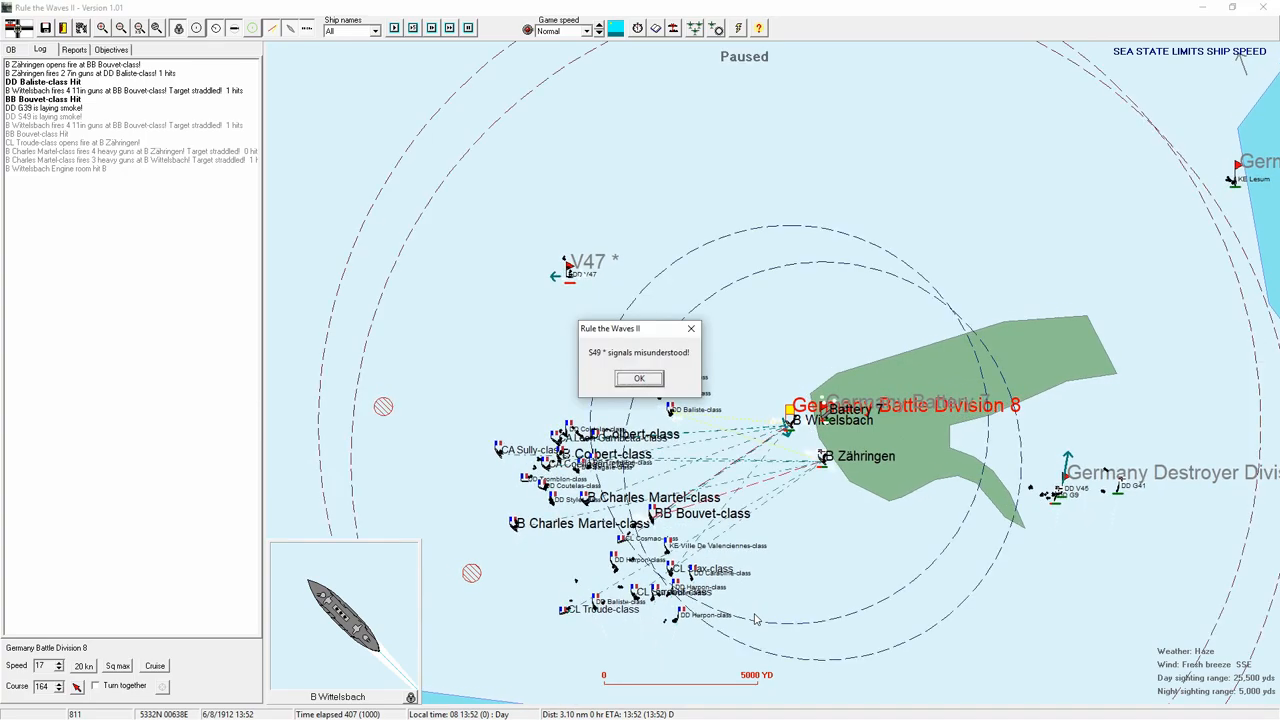
- Dismiss the S49 misunderstood-signals notice and fight on toward V47's sinking
click(639, 378)
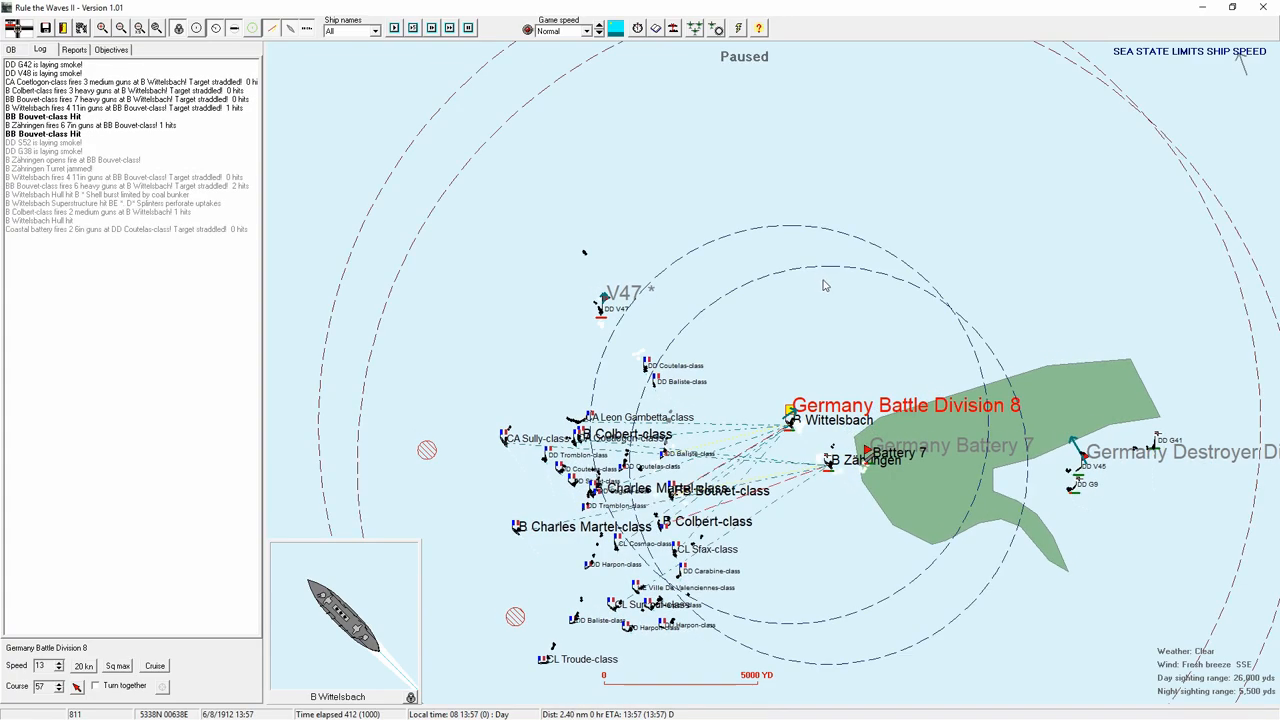
mouse_move(178, 153)
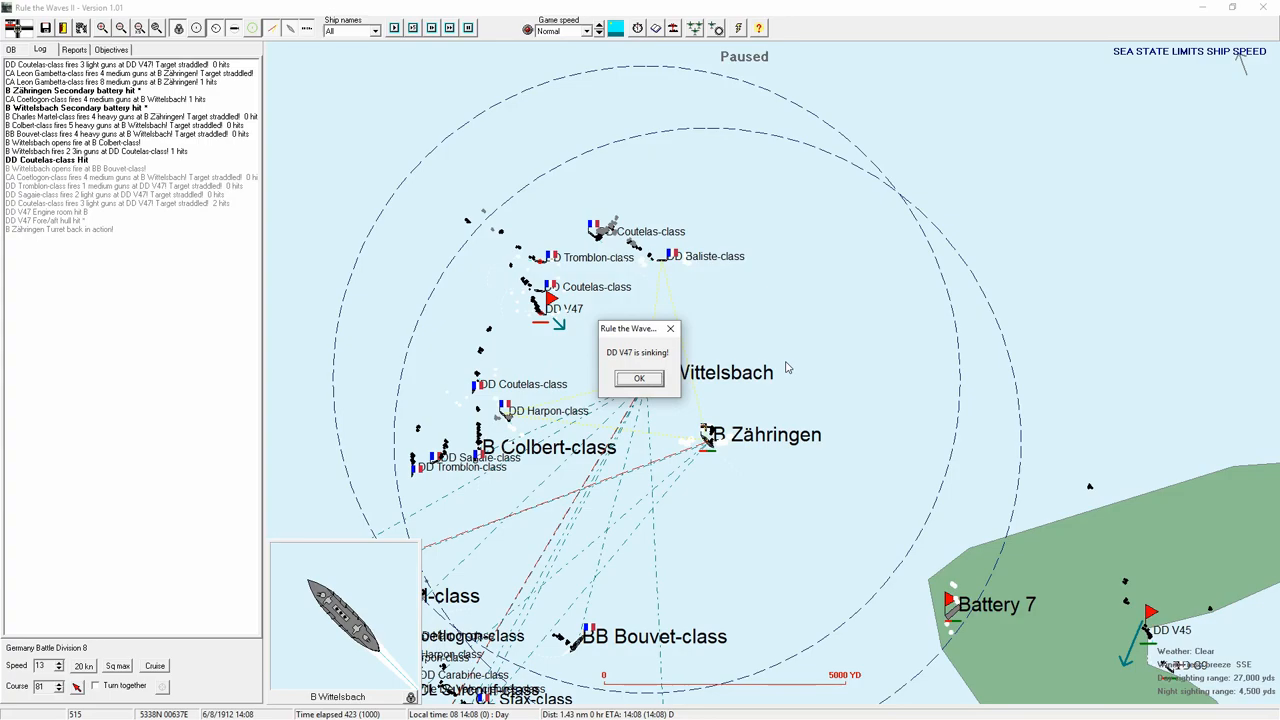
- Acknowledge the V47 sinking and sunk notices, then switch to the order of battle
click(638, 378)
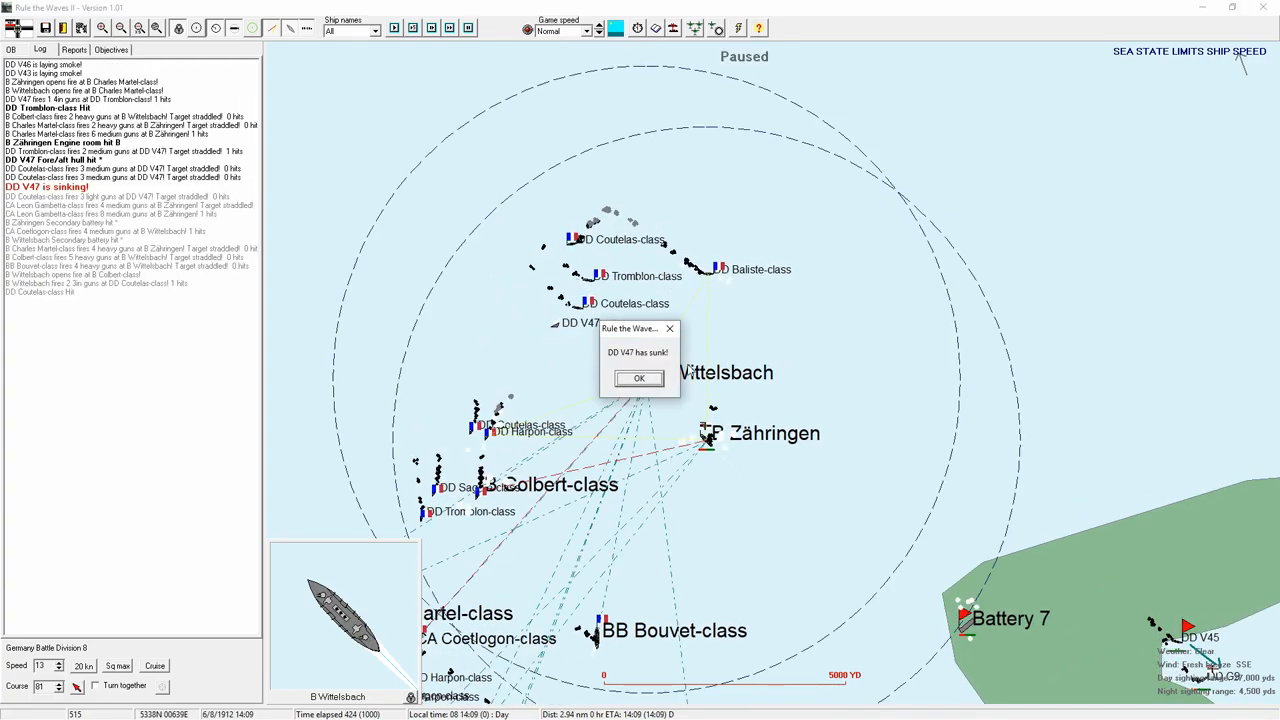
click(639, 378)
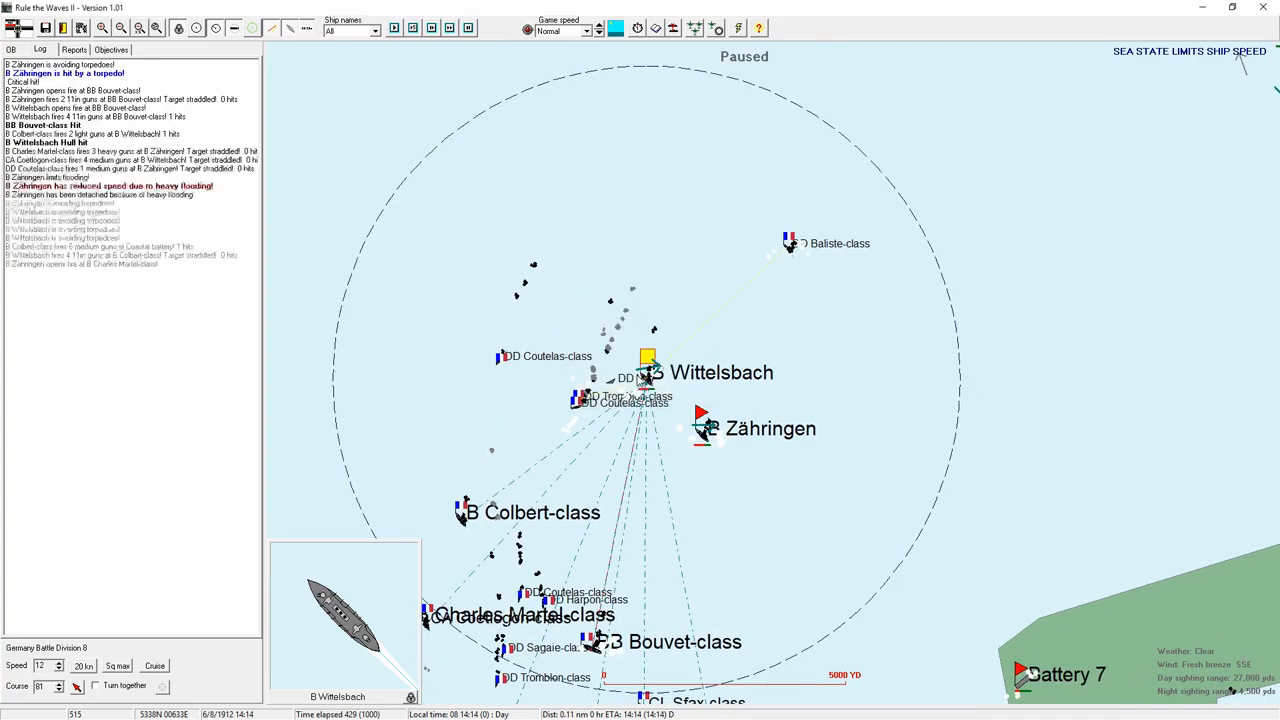
click(11, 49)
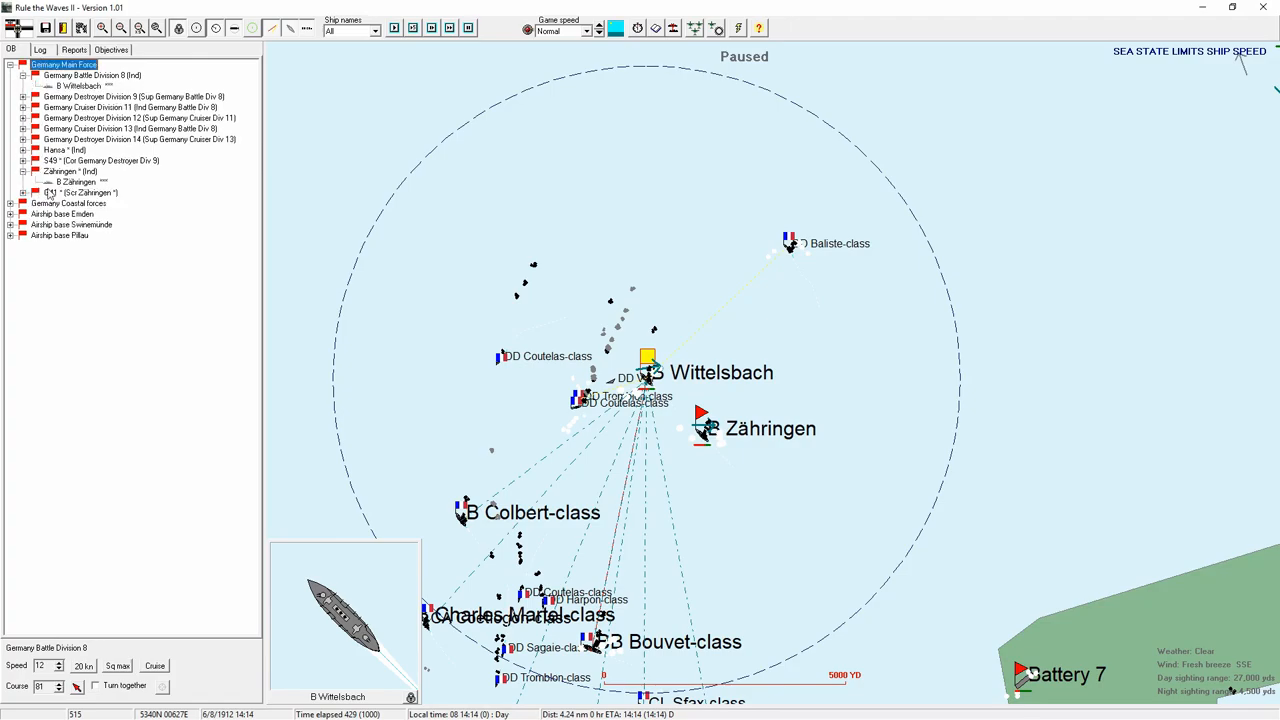
- Read the latest log messages, return to the order of battle, and right-click an entry there
click(83, 192)
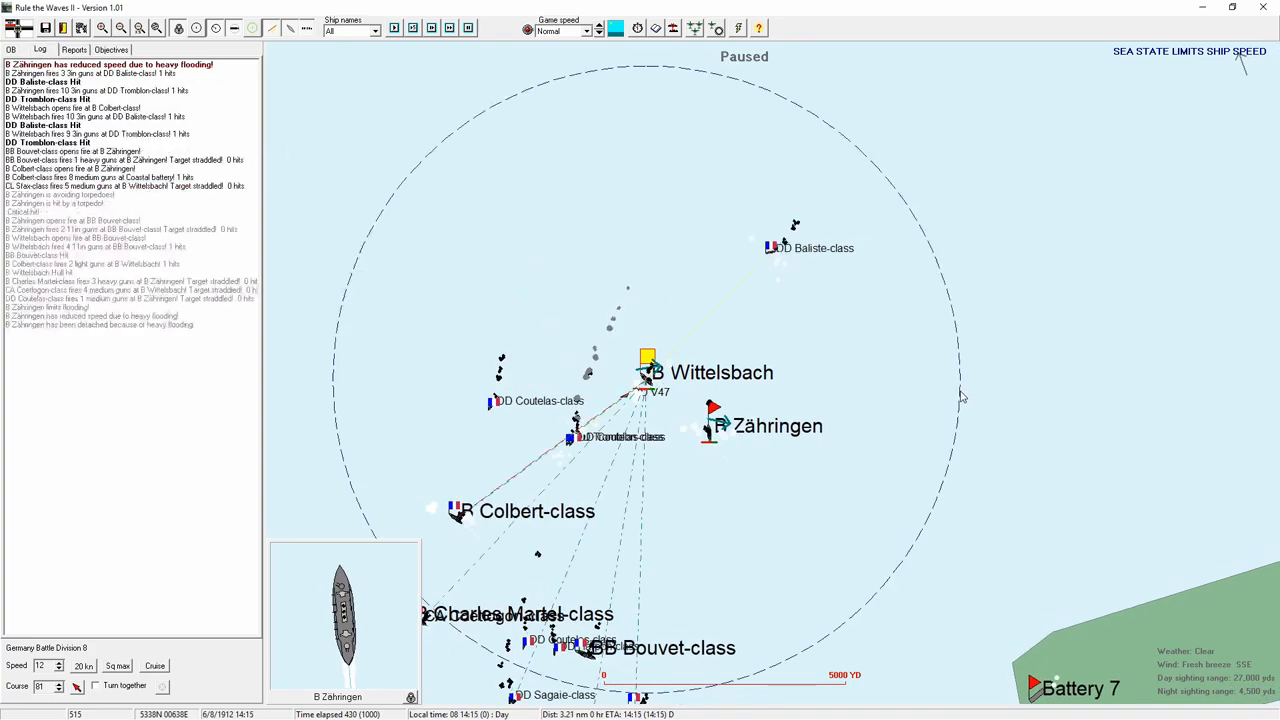
click(11, 49)
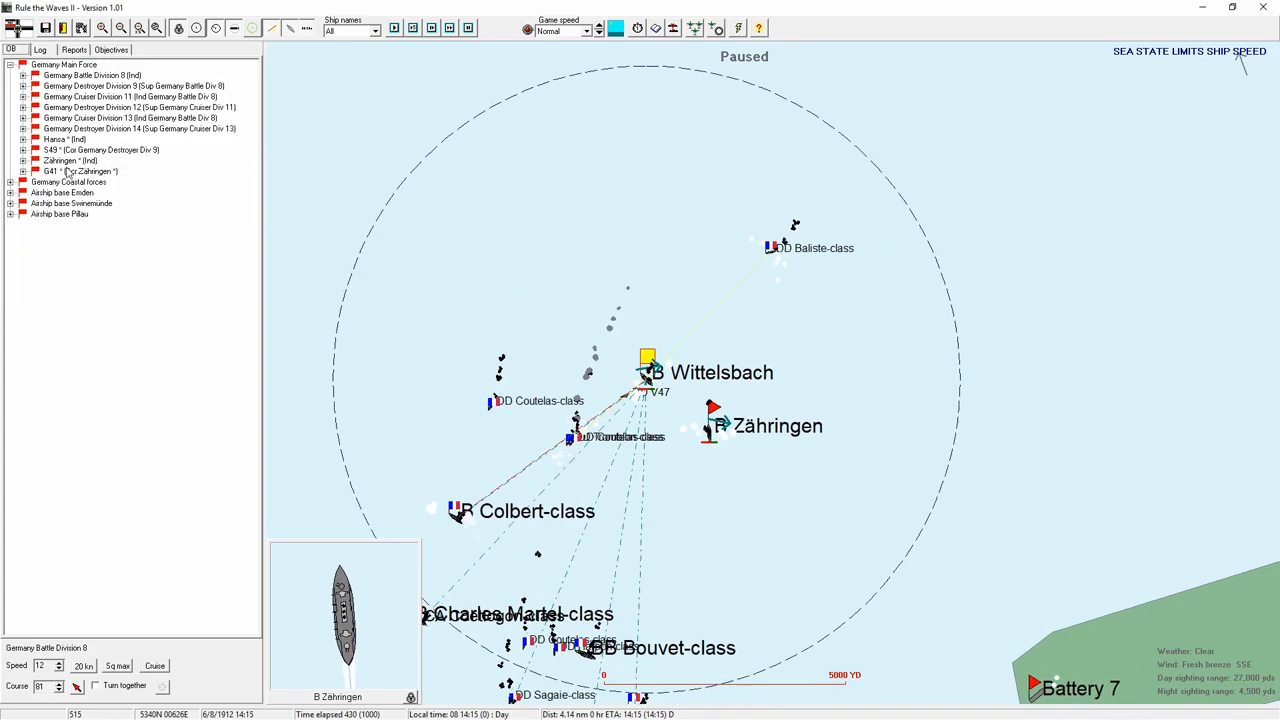
right_click(63, 64)
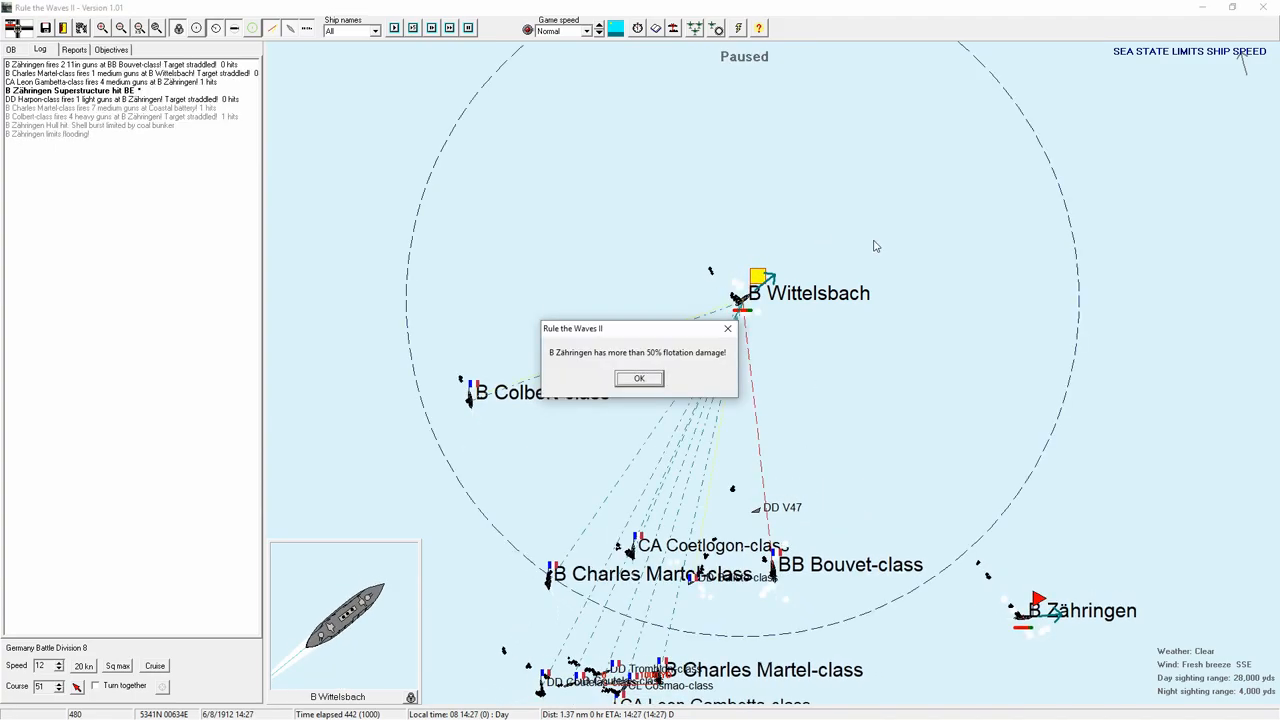
- Dismiss Zähringen's flotation and bulkhead warnings, then zoom the map out to the wider battle area
click(639, 378)
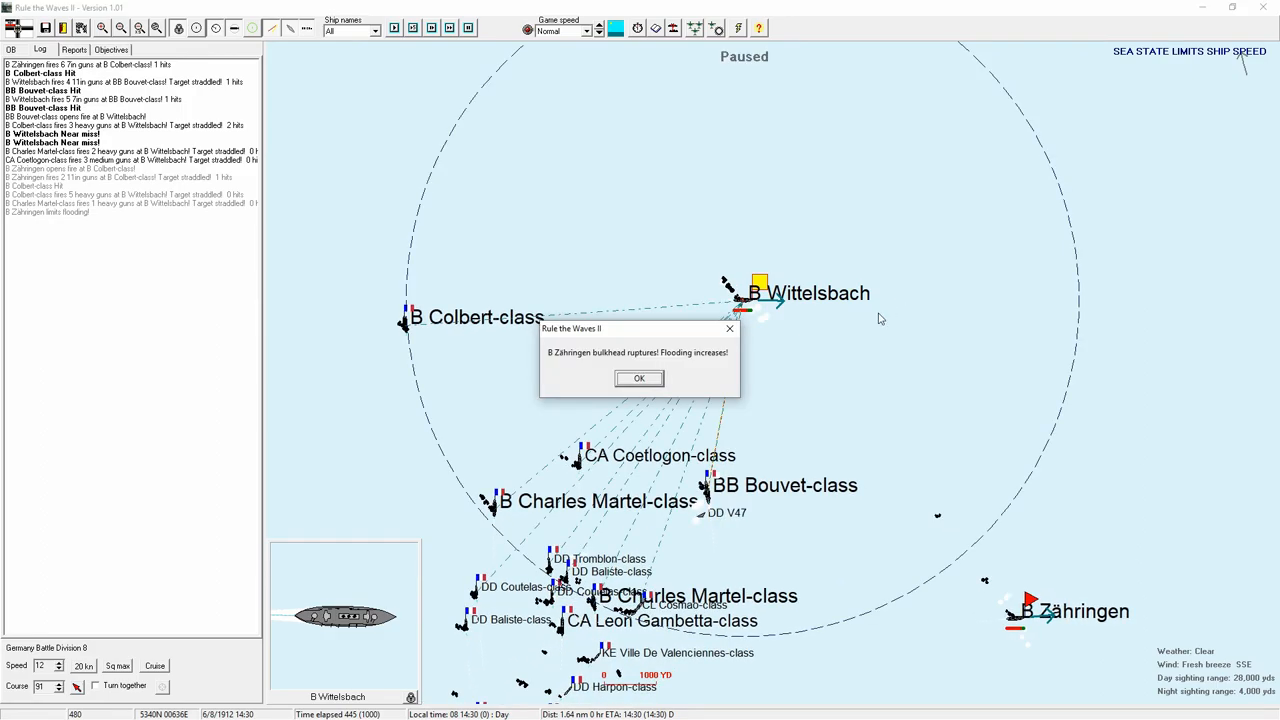
click(638, 378)
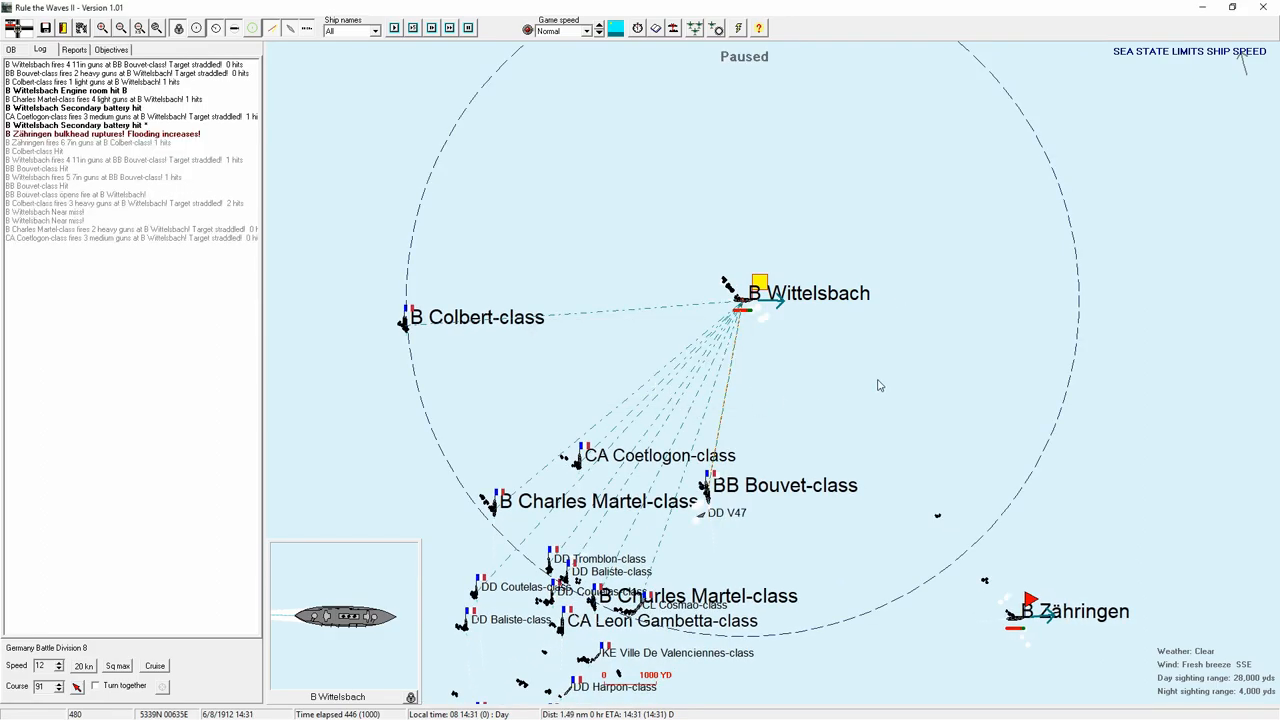
mouse_move(922, 397)
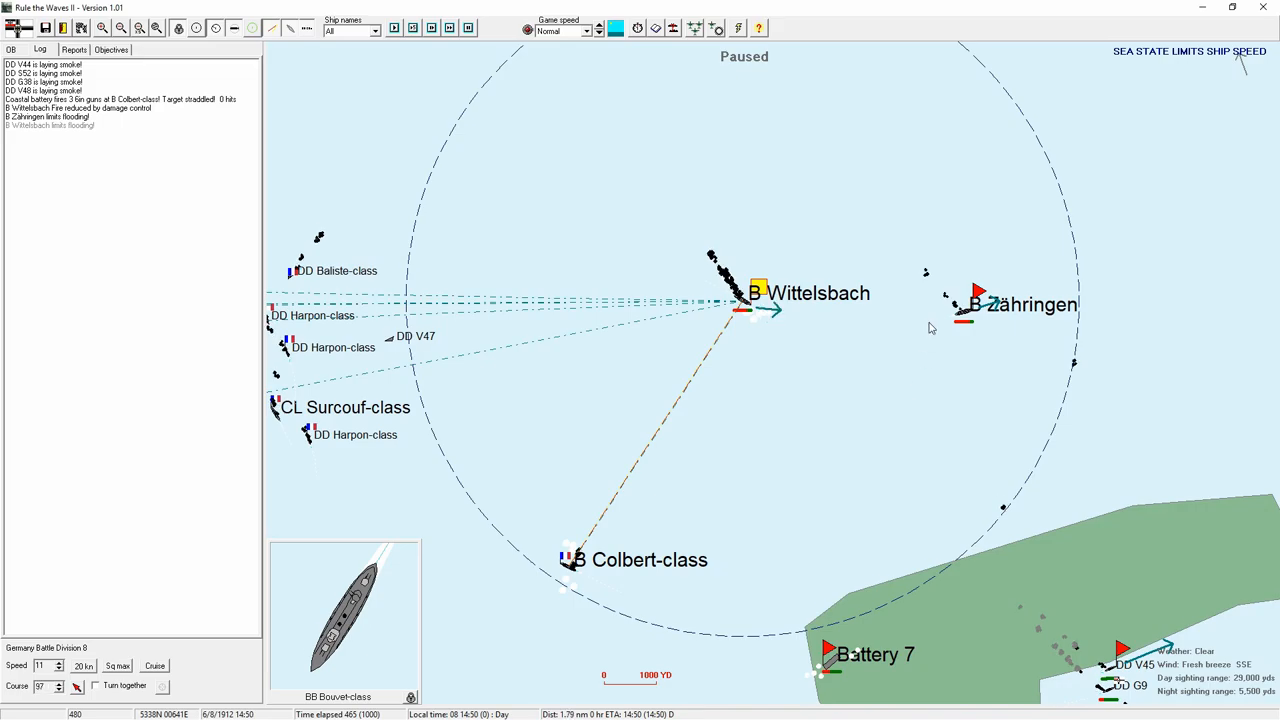
click(120, 27)
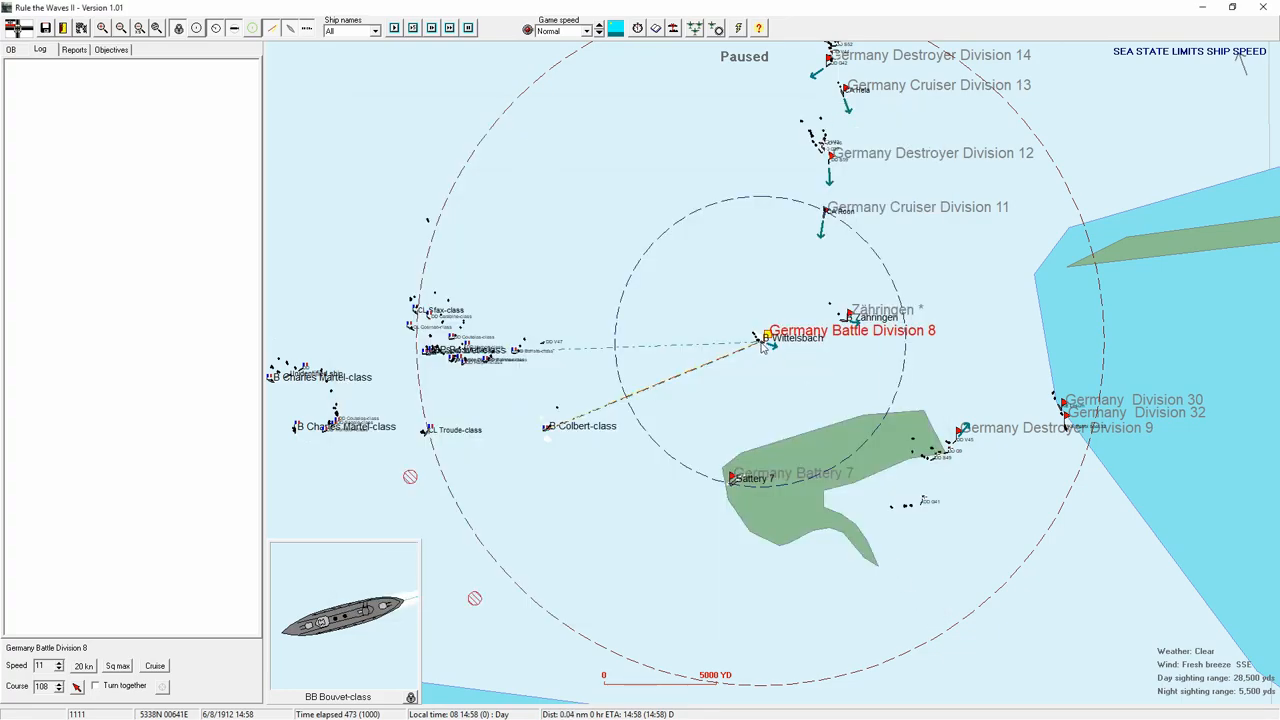
- Inspect Wittelsbach's ship details, resume the battle to 15:09, and show the order of battle
click(765, 337)
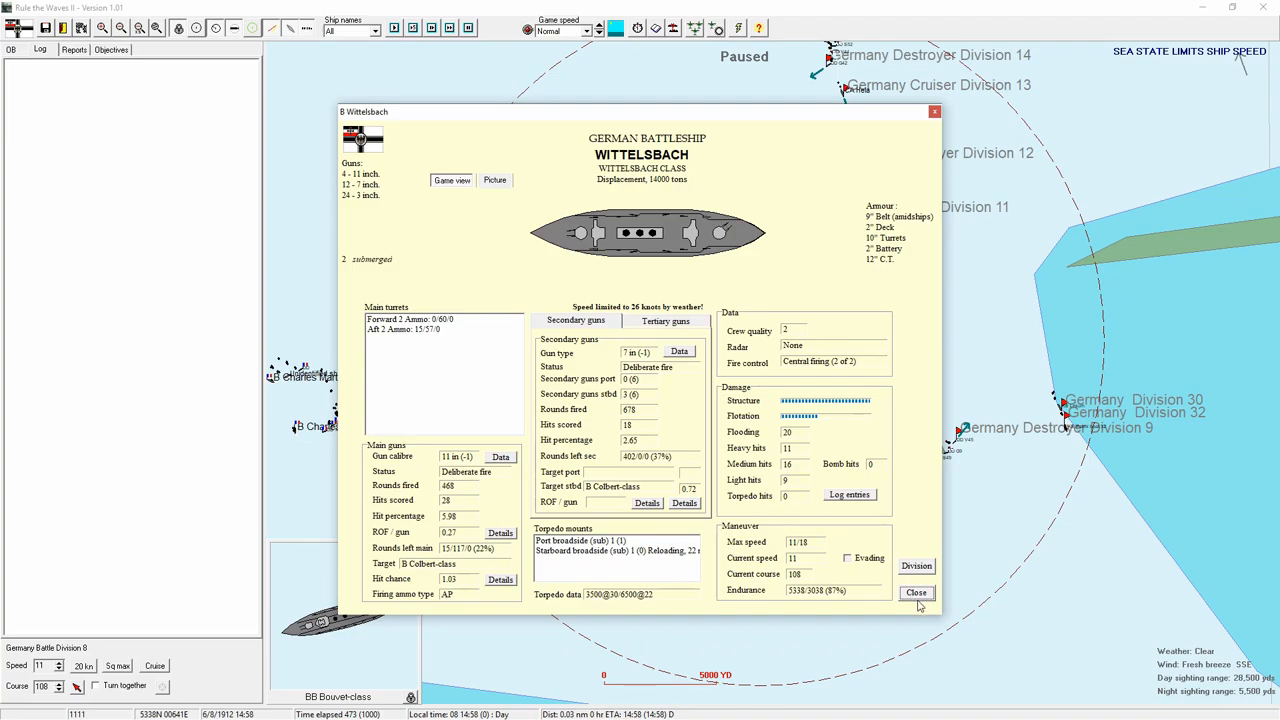
click(915, 592)
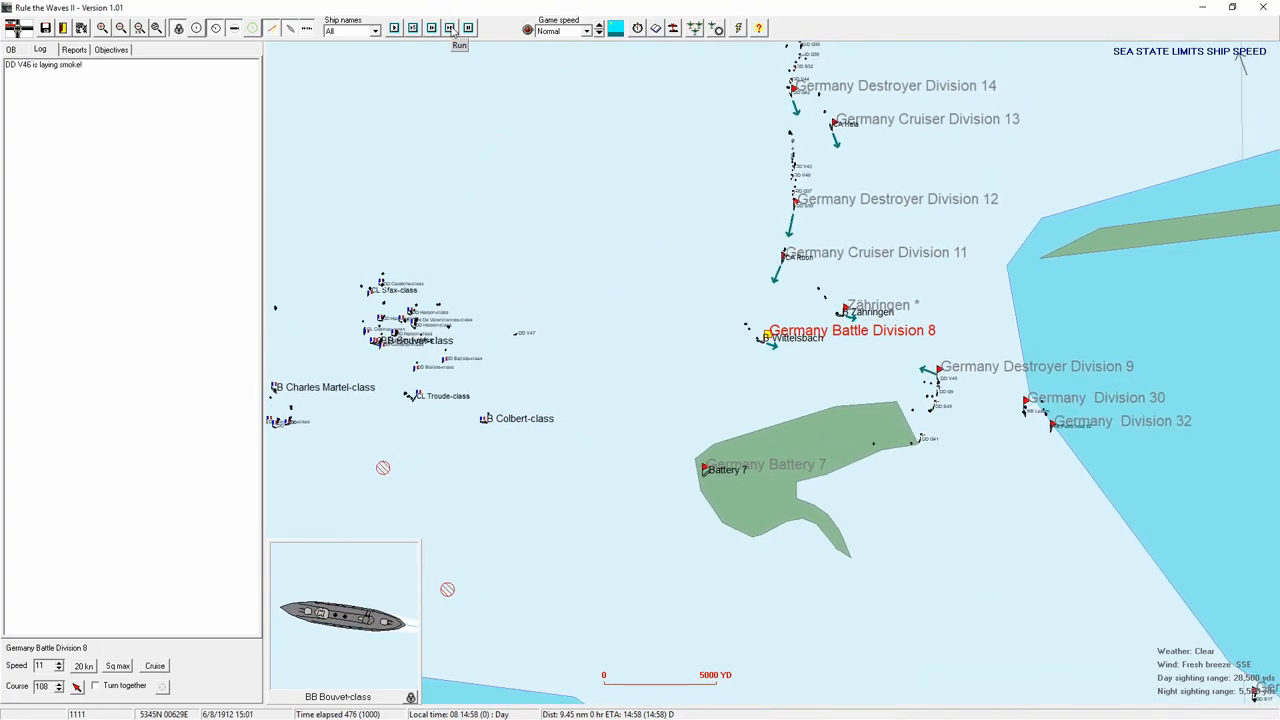
click(459, 28)
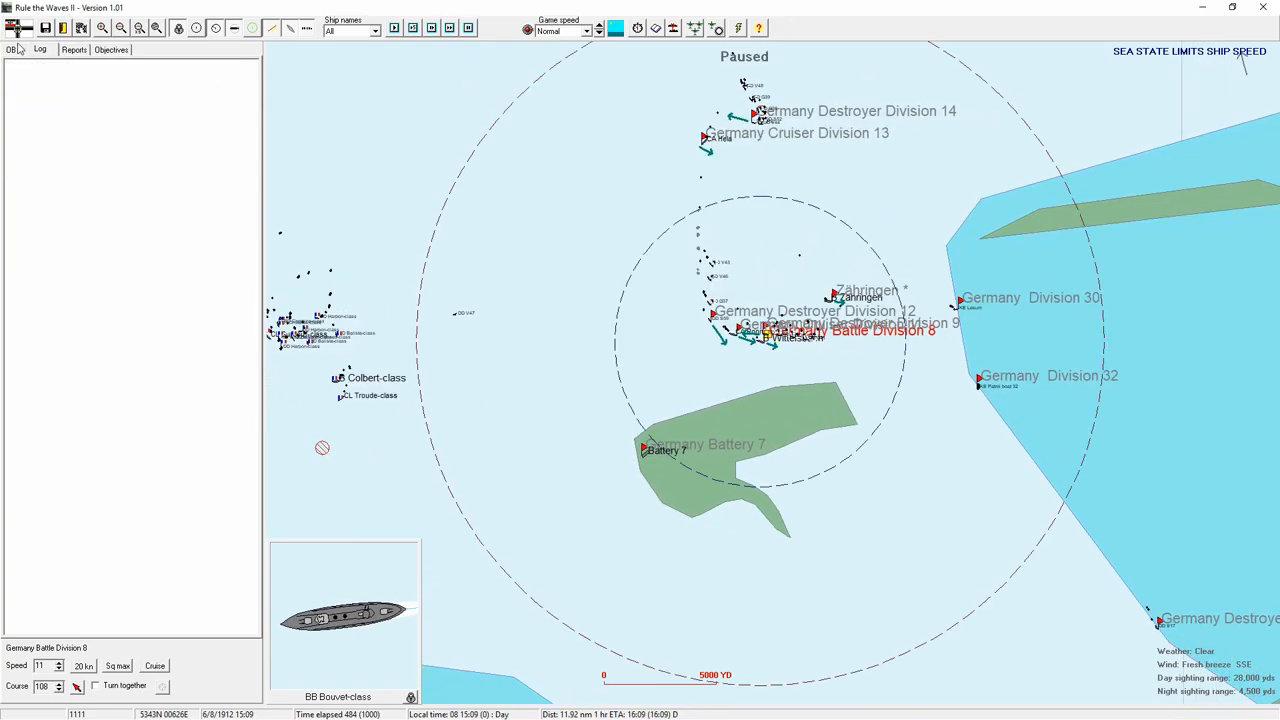
click(40, 49)
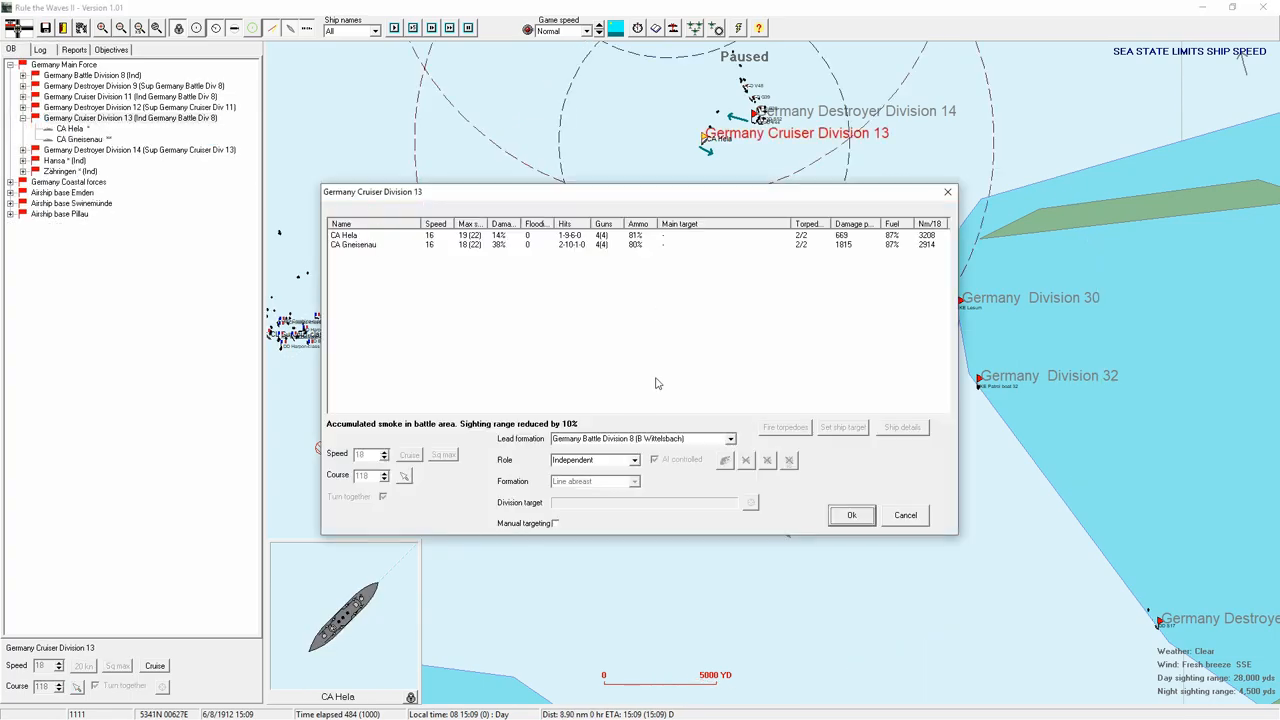
- Make Cruiser Division 13 the core of Cruiser Division 11 and accept both divisions' orders
click(590, 459)
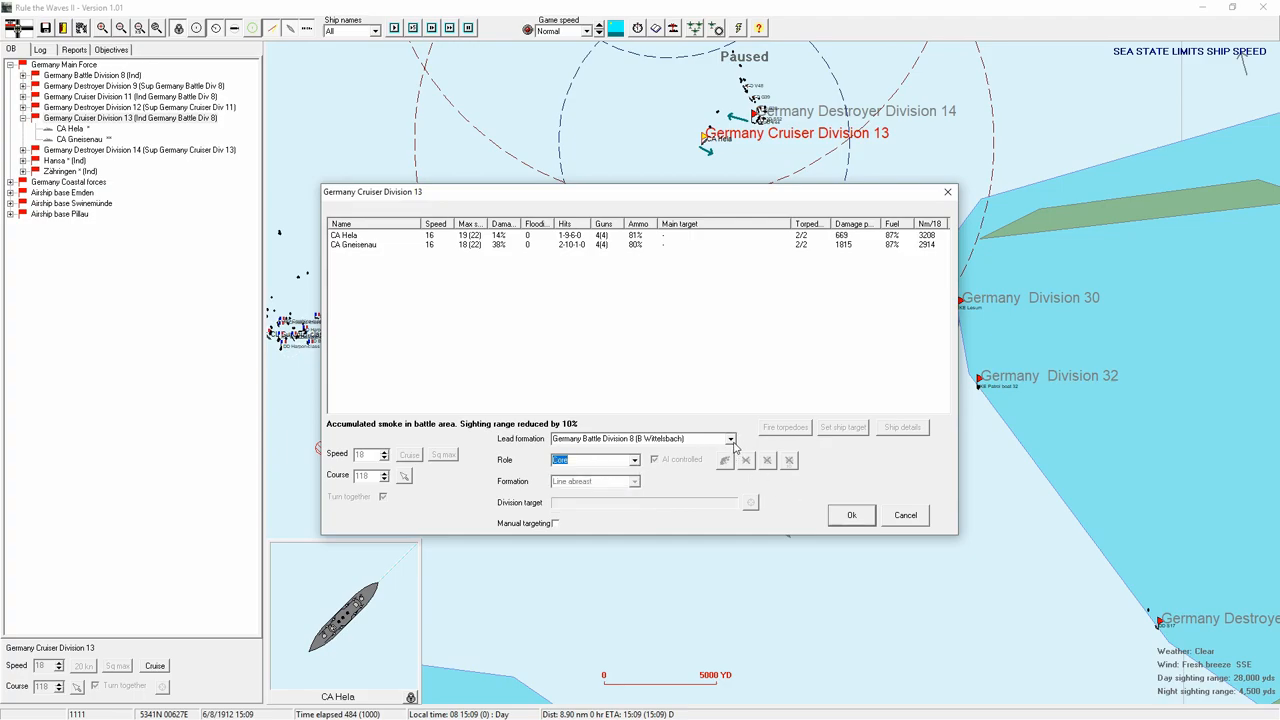
mouse_move(758, 451)
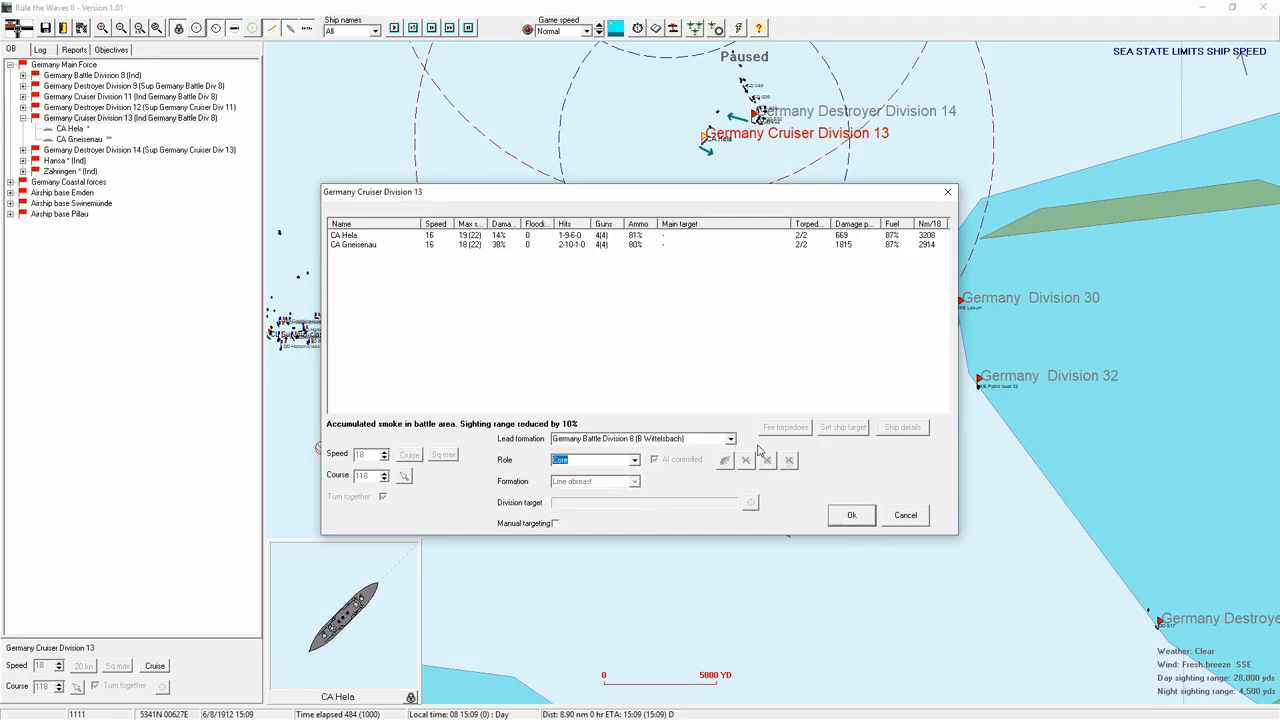
click(729, 438)
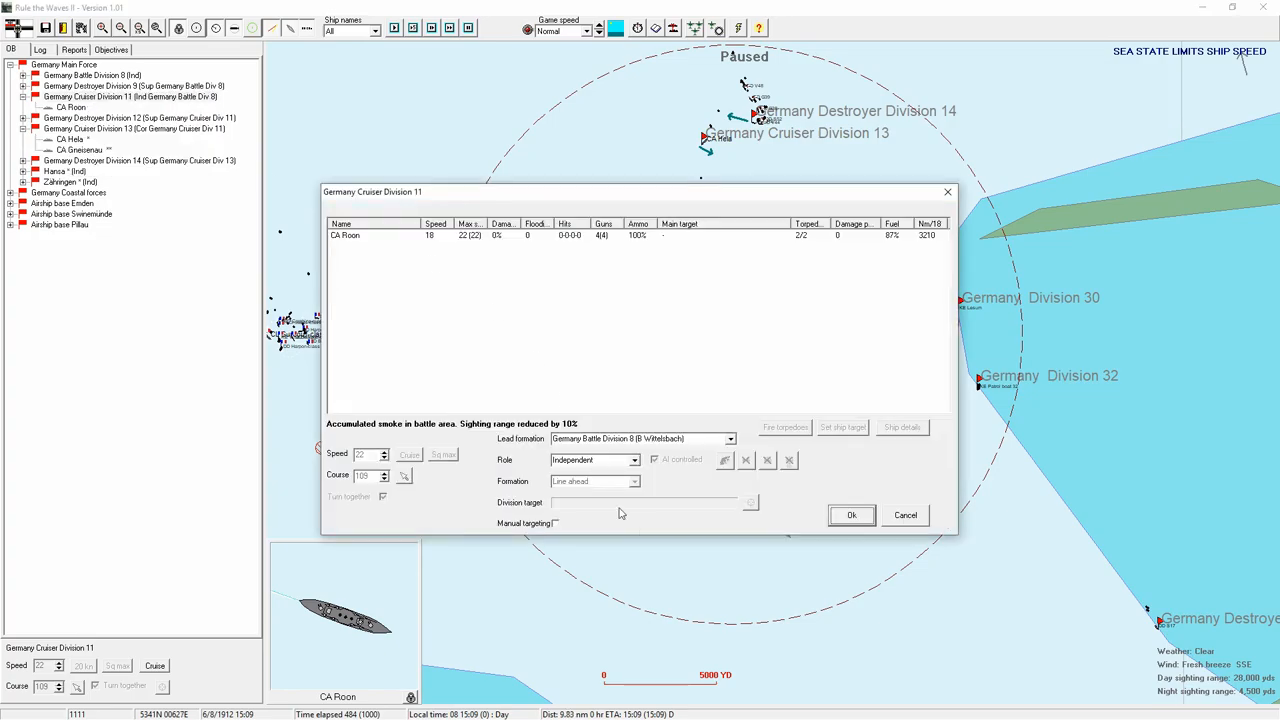
click(851, 514)
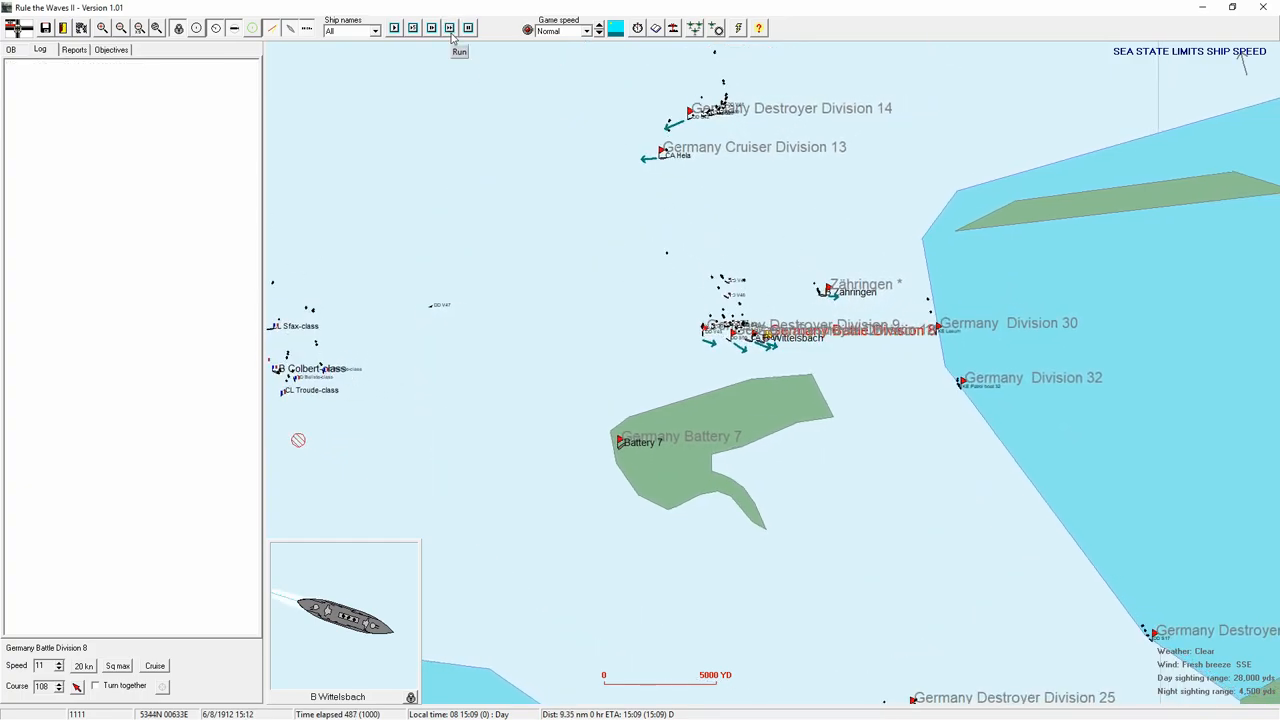
- Close Wittelsbach's details, acknowledge Gneisenau's signals notice, and keep the battle running to 16:46
click(458, 28)
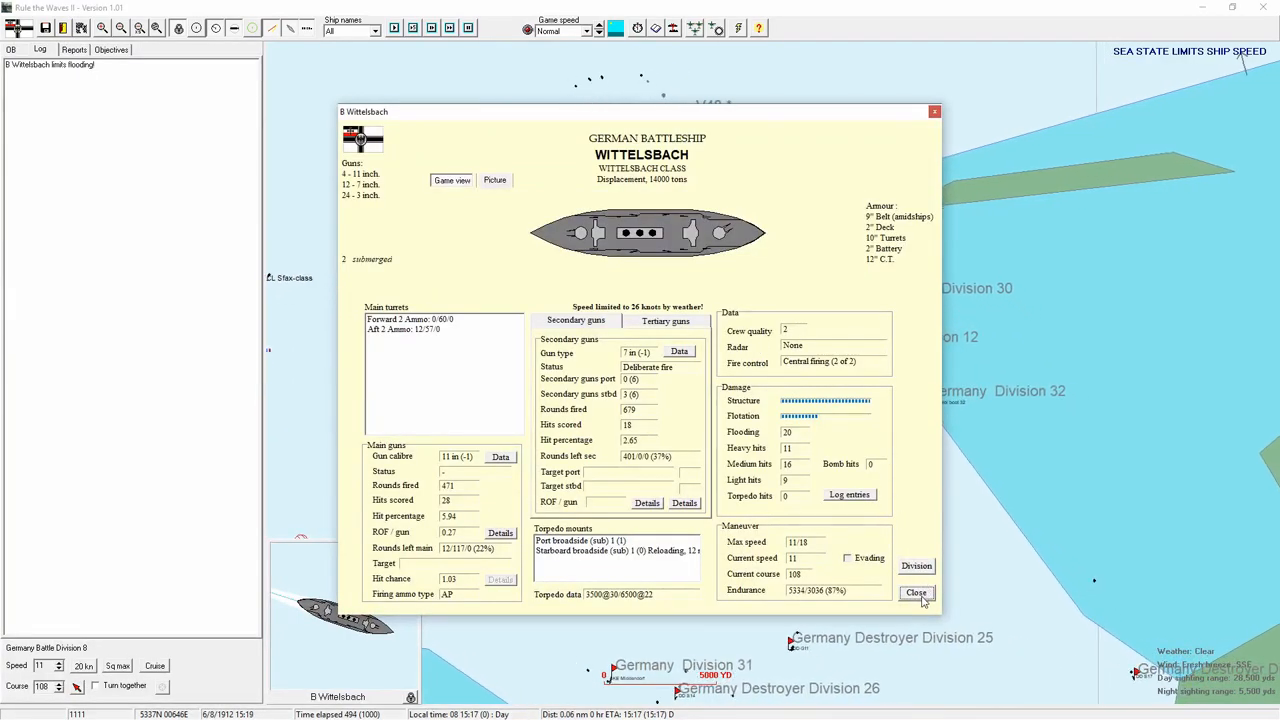
click(916, 592)
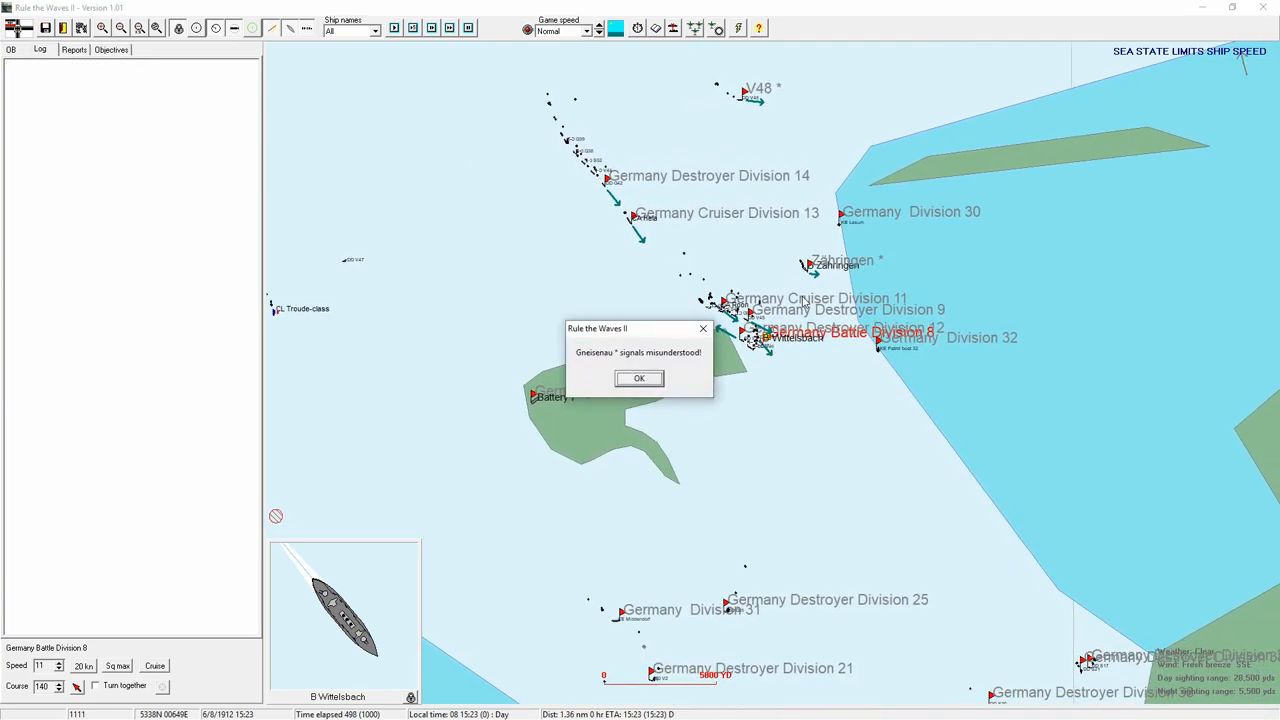
click(639, 378)
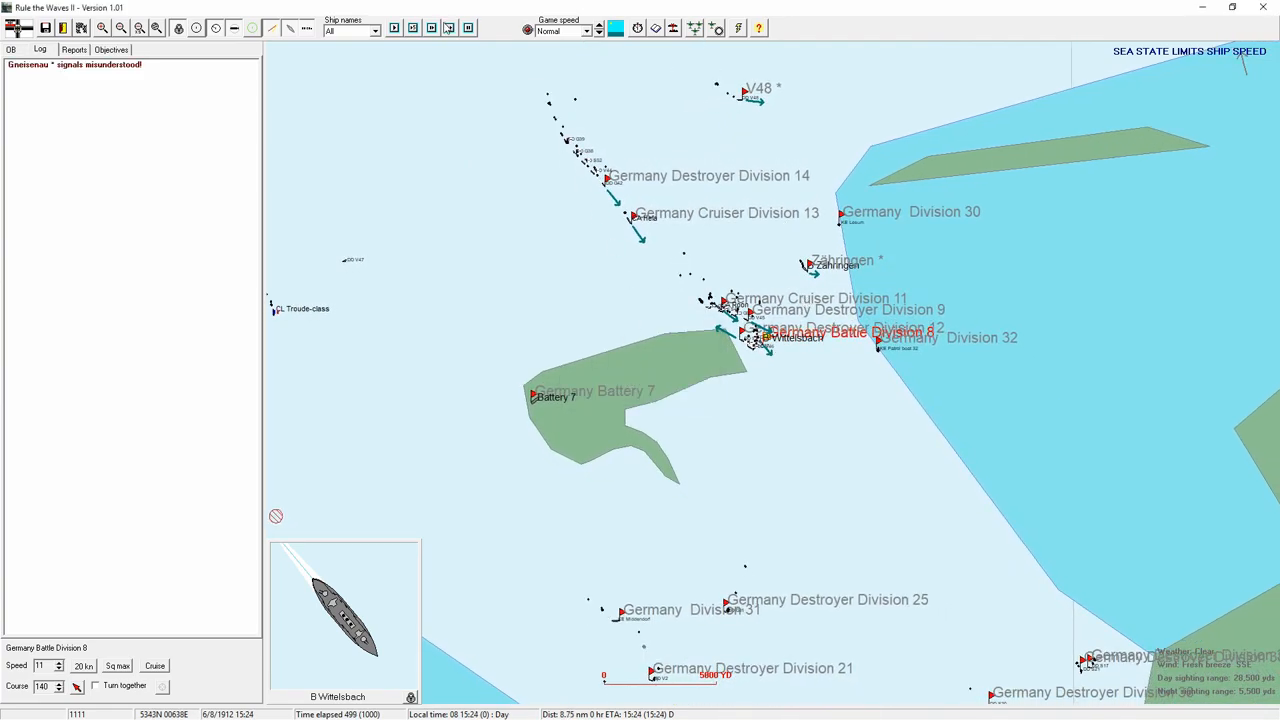
click(449, 27)
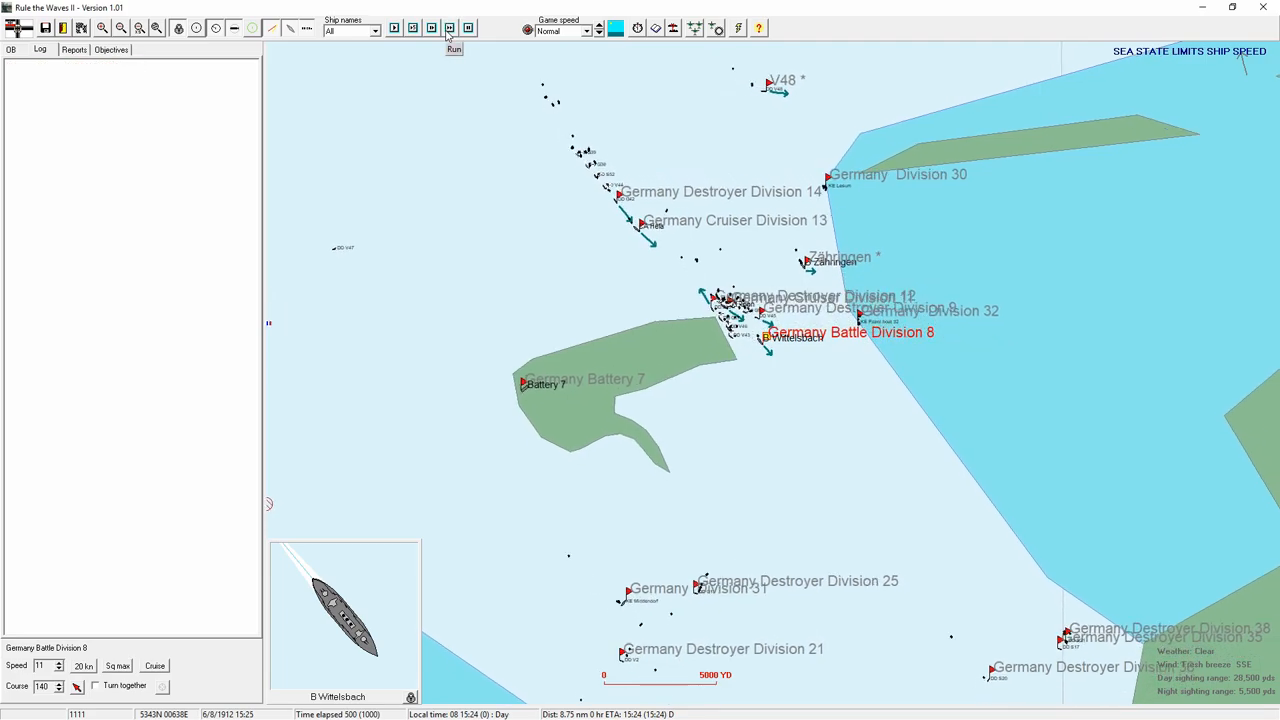
click(453, 28)
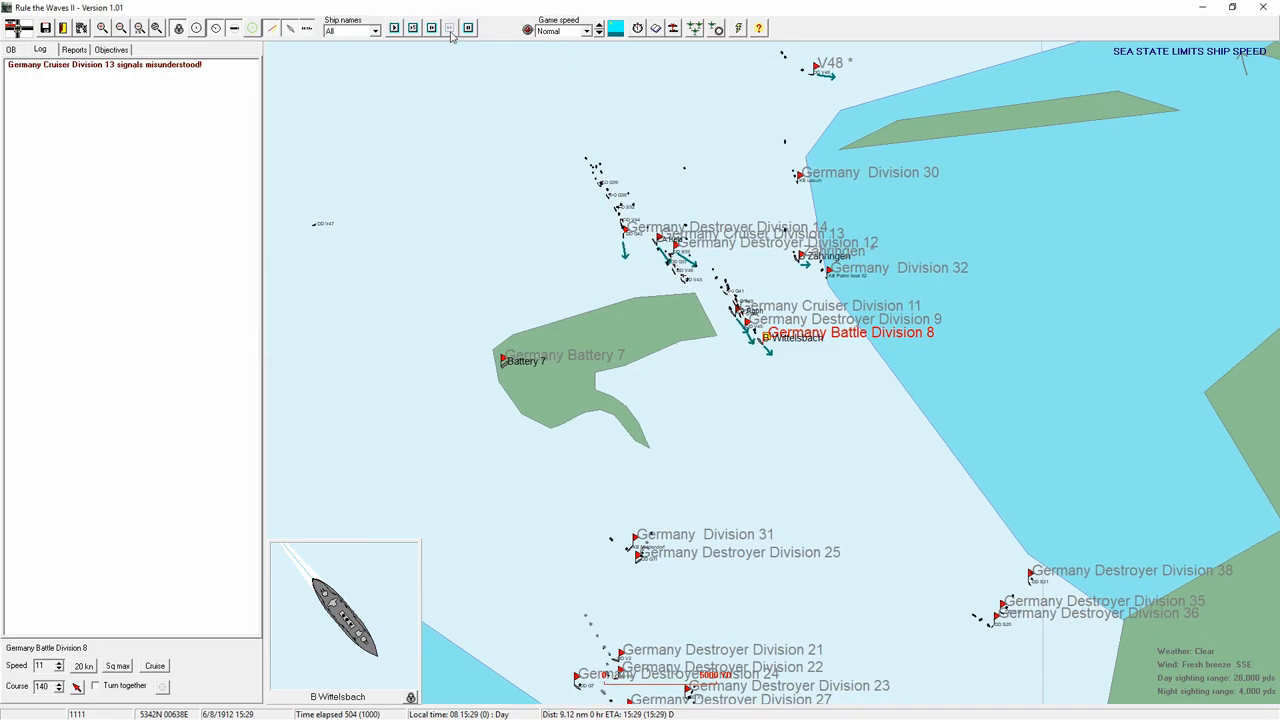
click(449, 27)
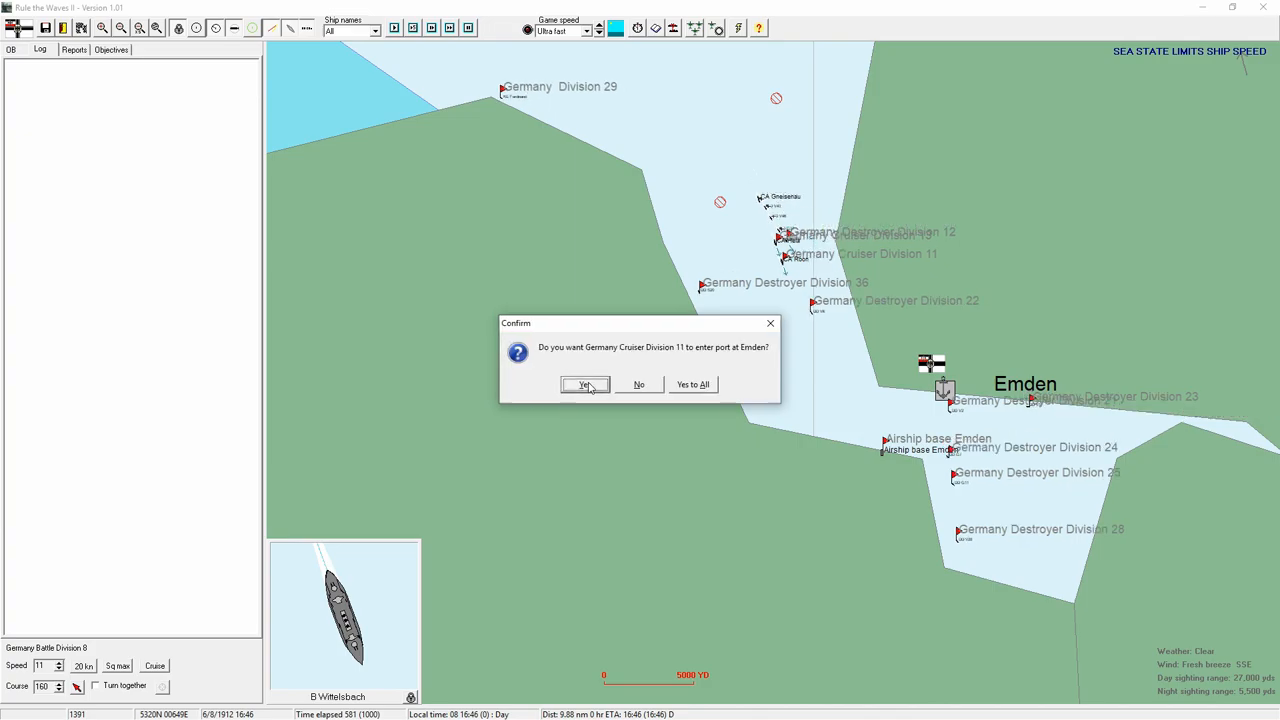
- Send Cruiser Division 11 into Emden, accept Zähringen as flag division, and view her details
click(585, 384)
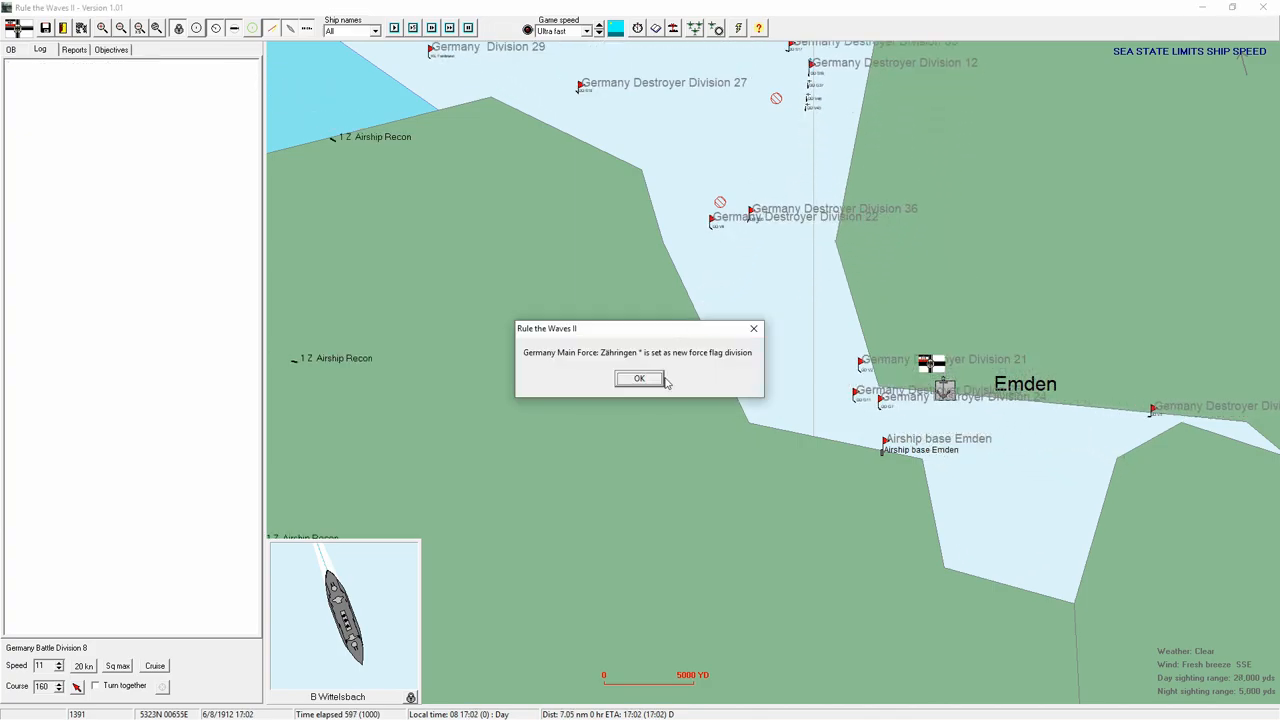
click(639, 378)
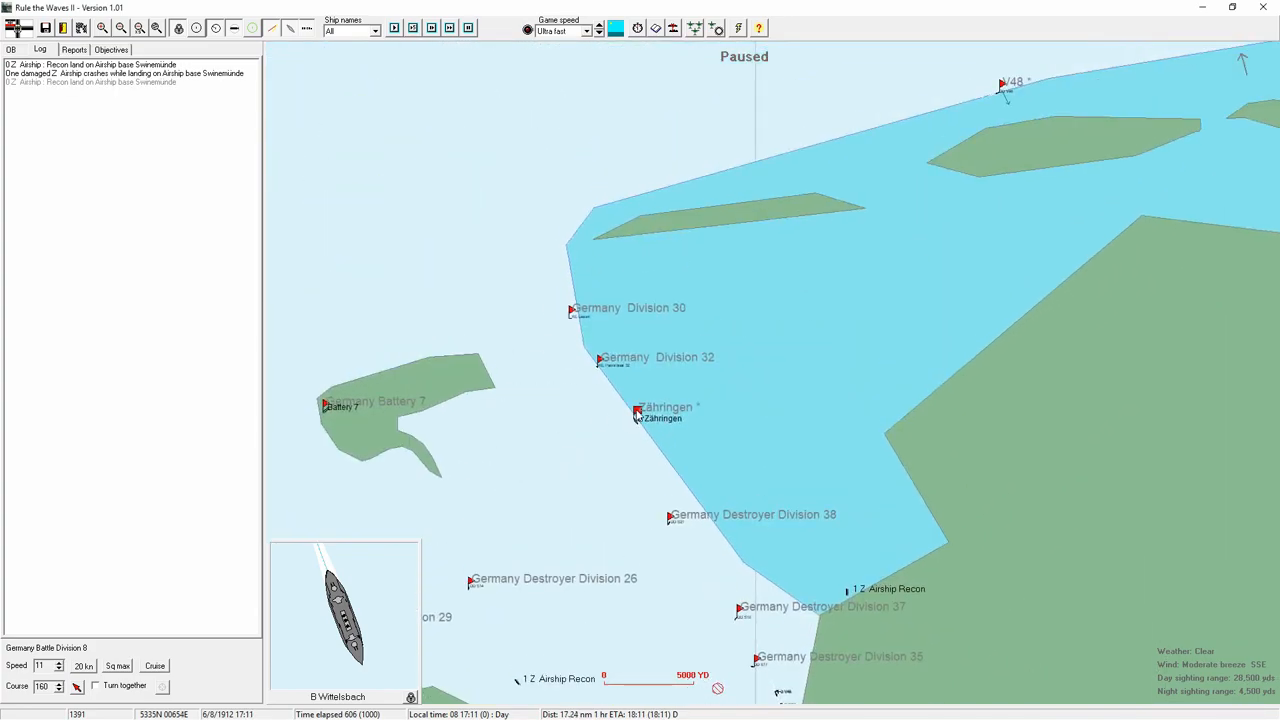
click(637, 410)
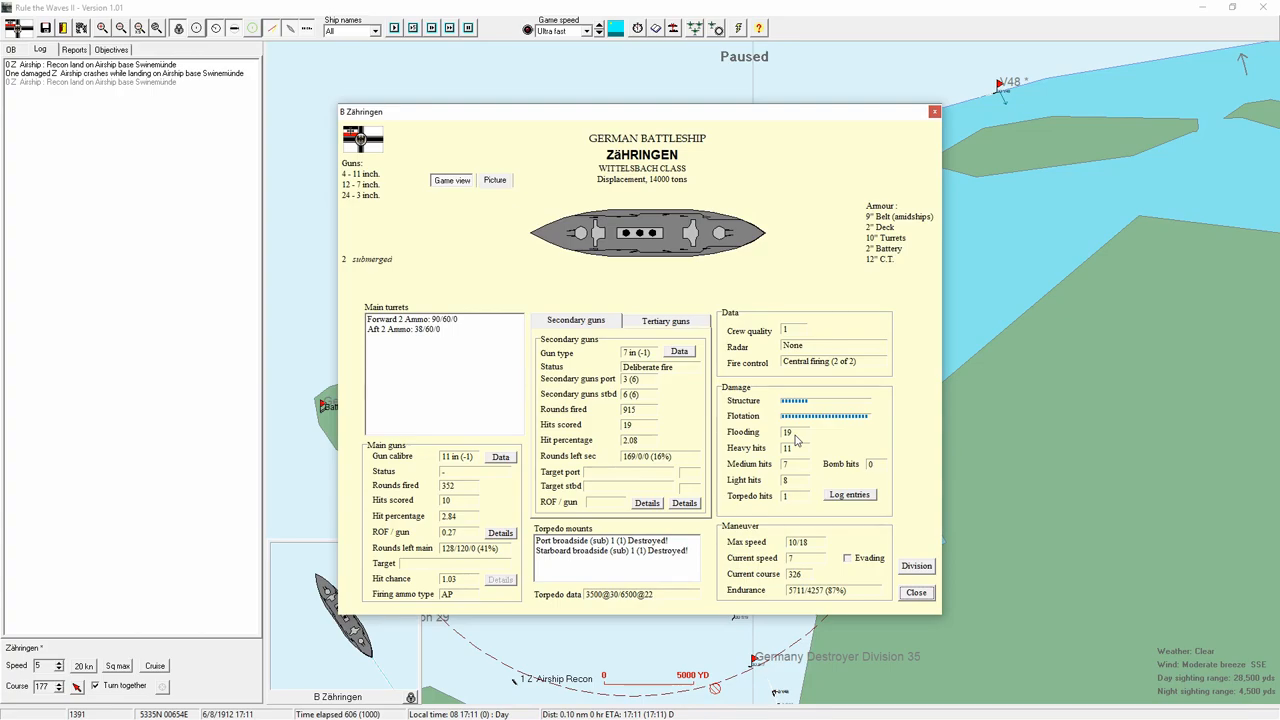
- Close Zähringen's damage report and acknowledge her sinking at 19:07
click(915, 592)
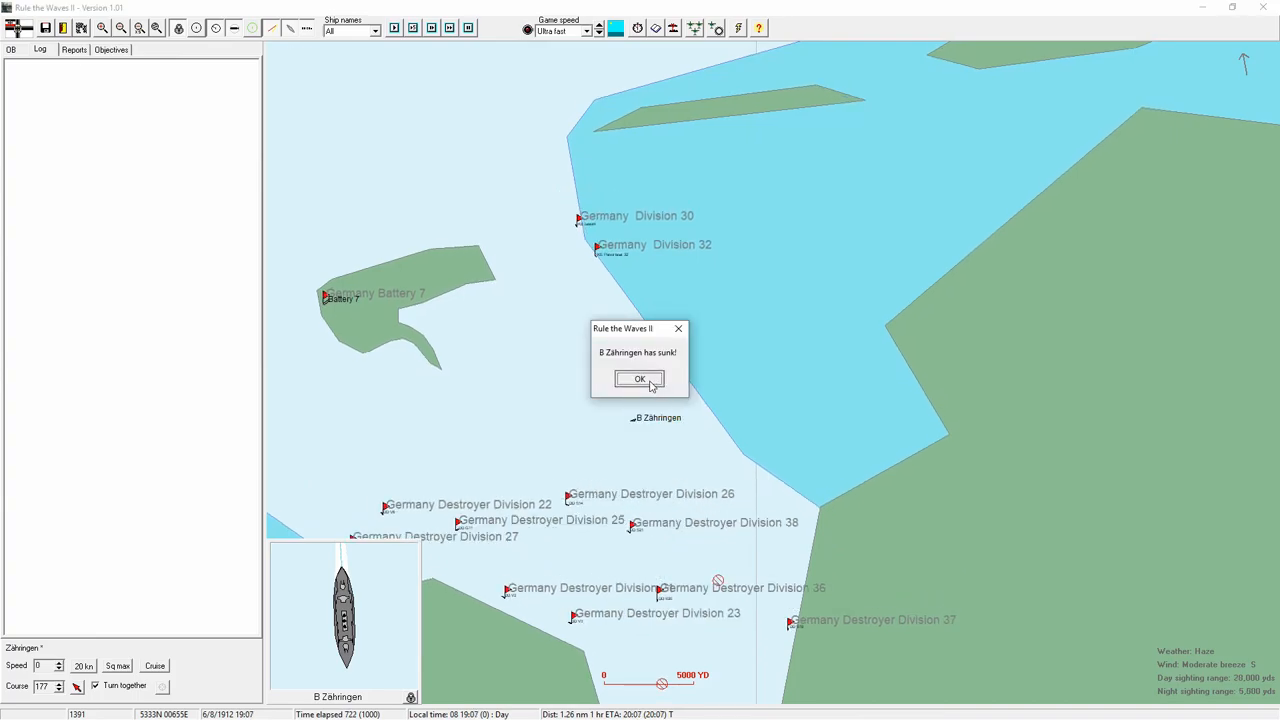
click(640, 379)
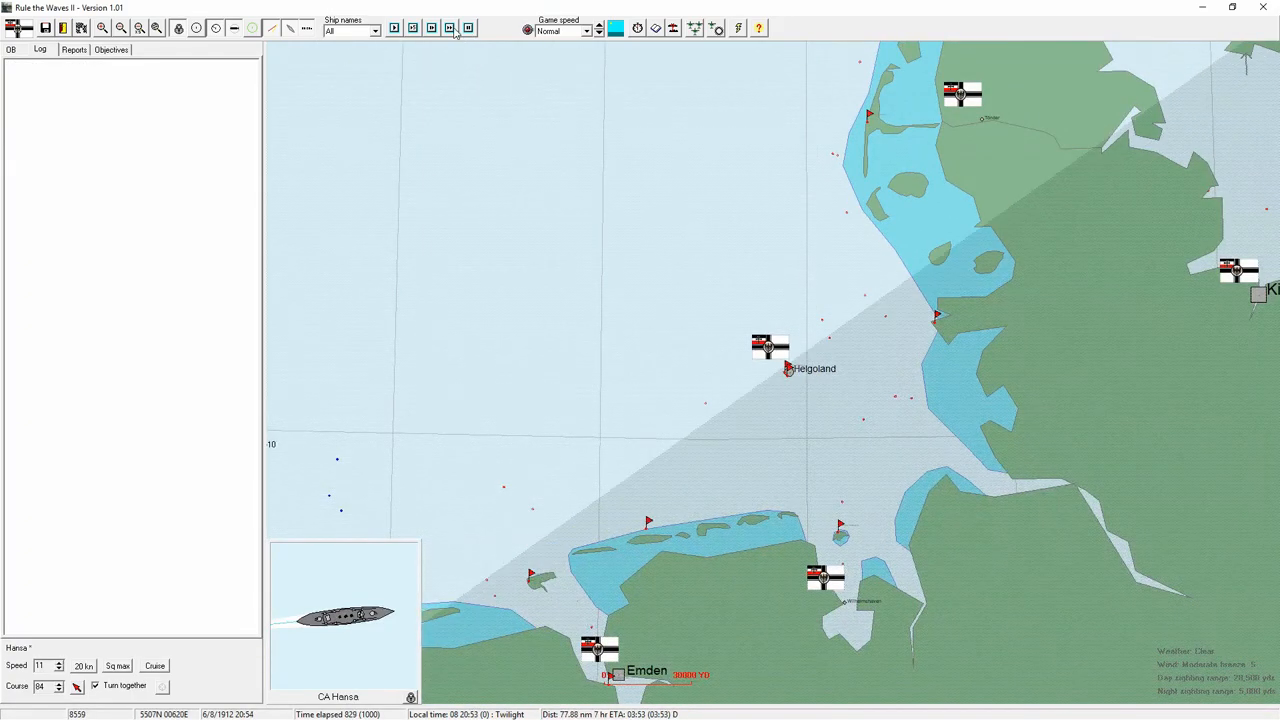
- Resume the battle, acknowledge the V48 flag message, and confirm the scenario has ended
click(449, 27)
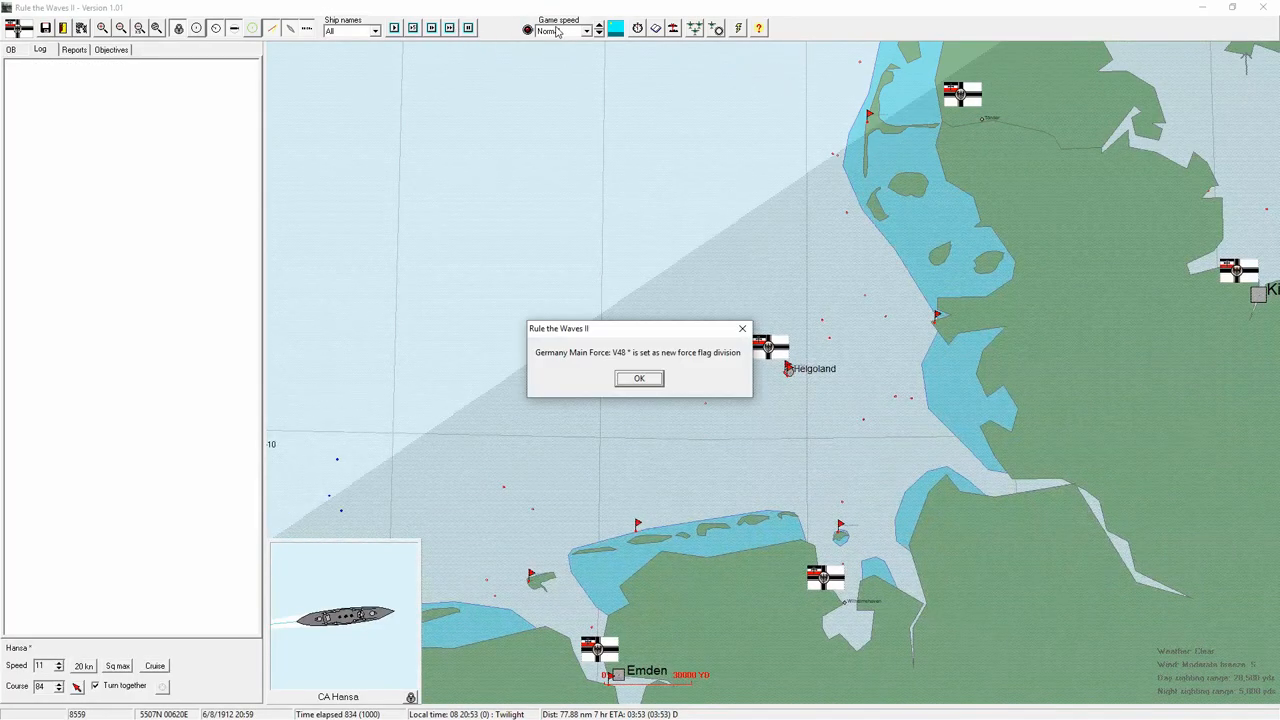
click(639, 378)
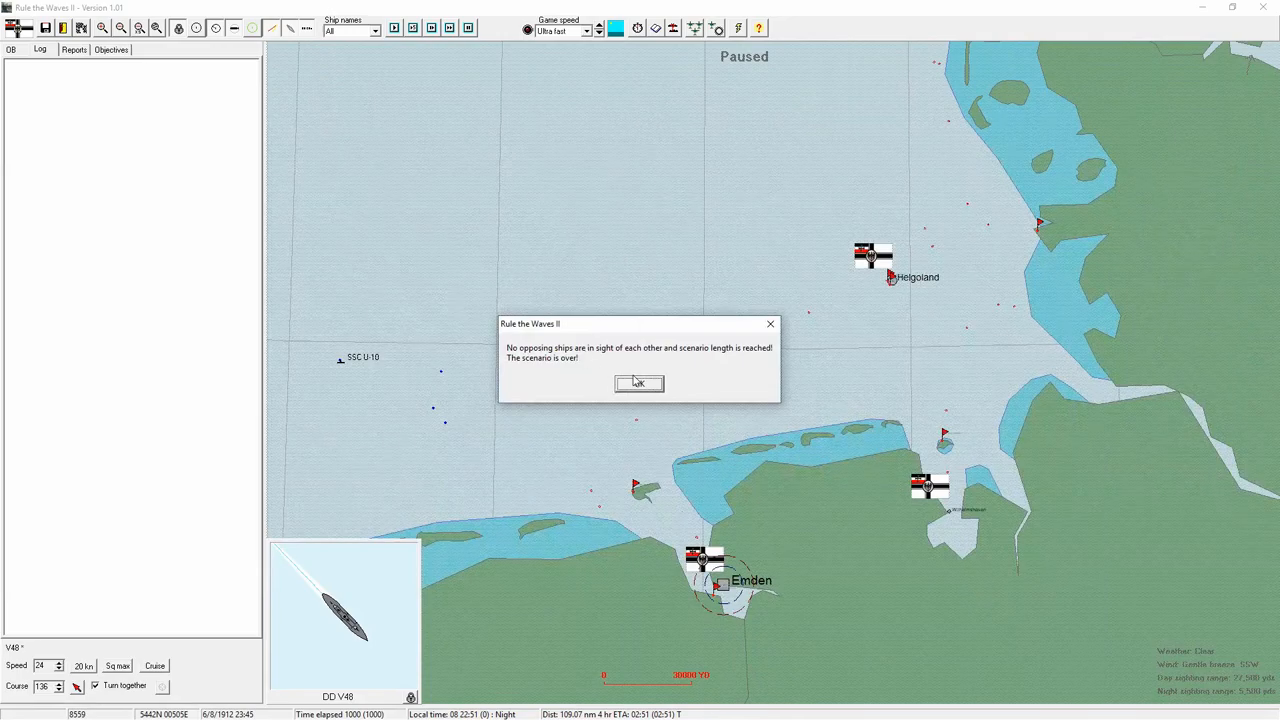
click(639, 383)
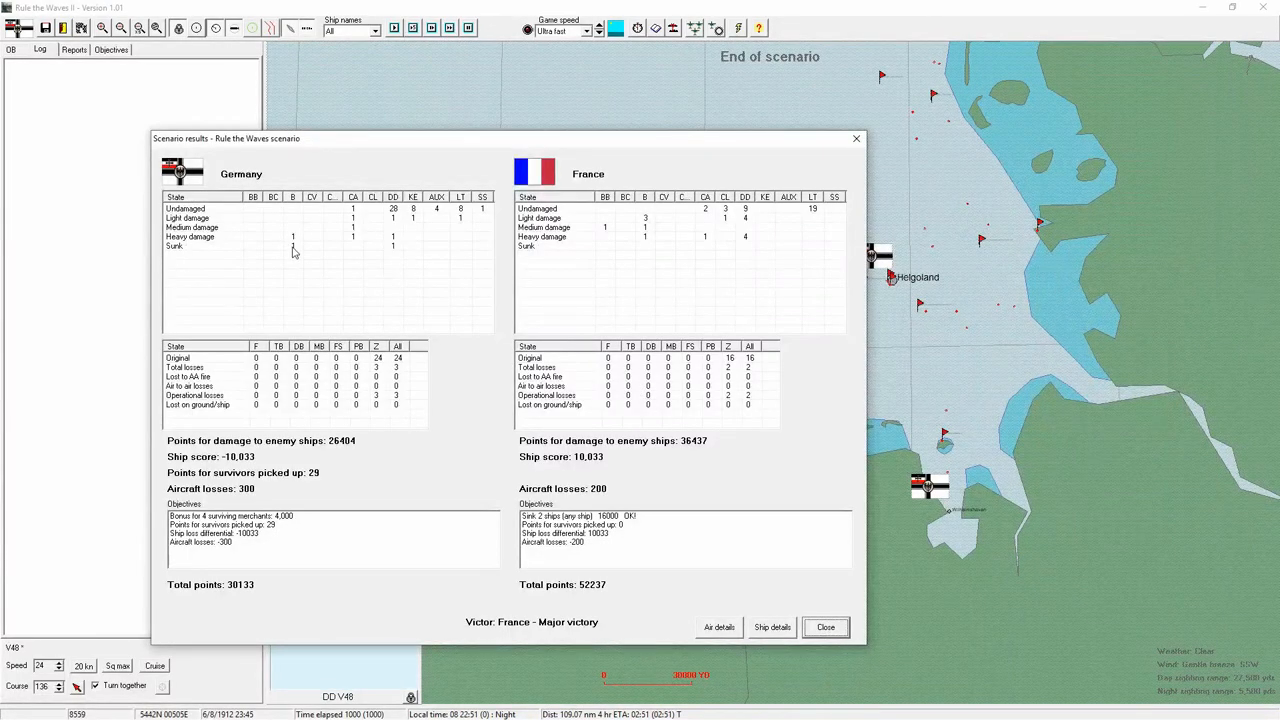
mouse_move(394, 248)
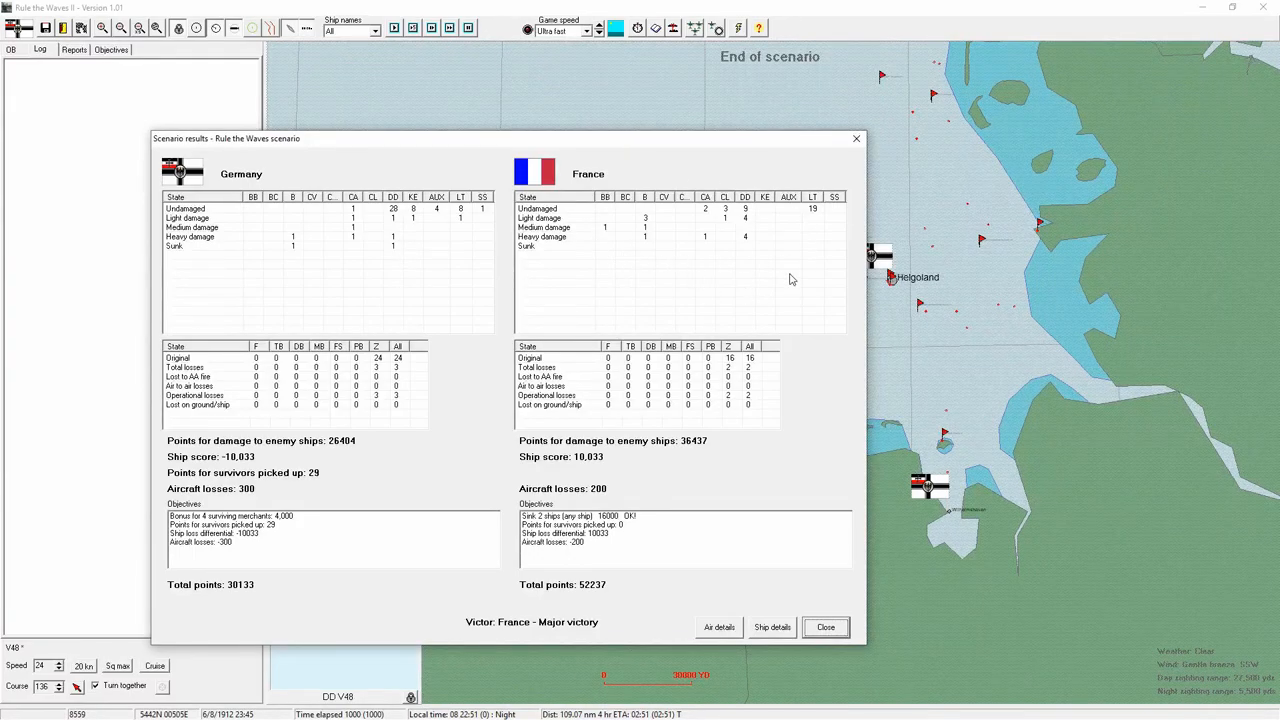
mouse_move(731, 254)
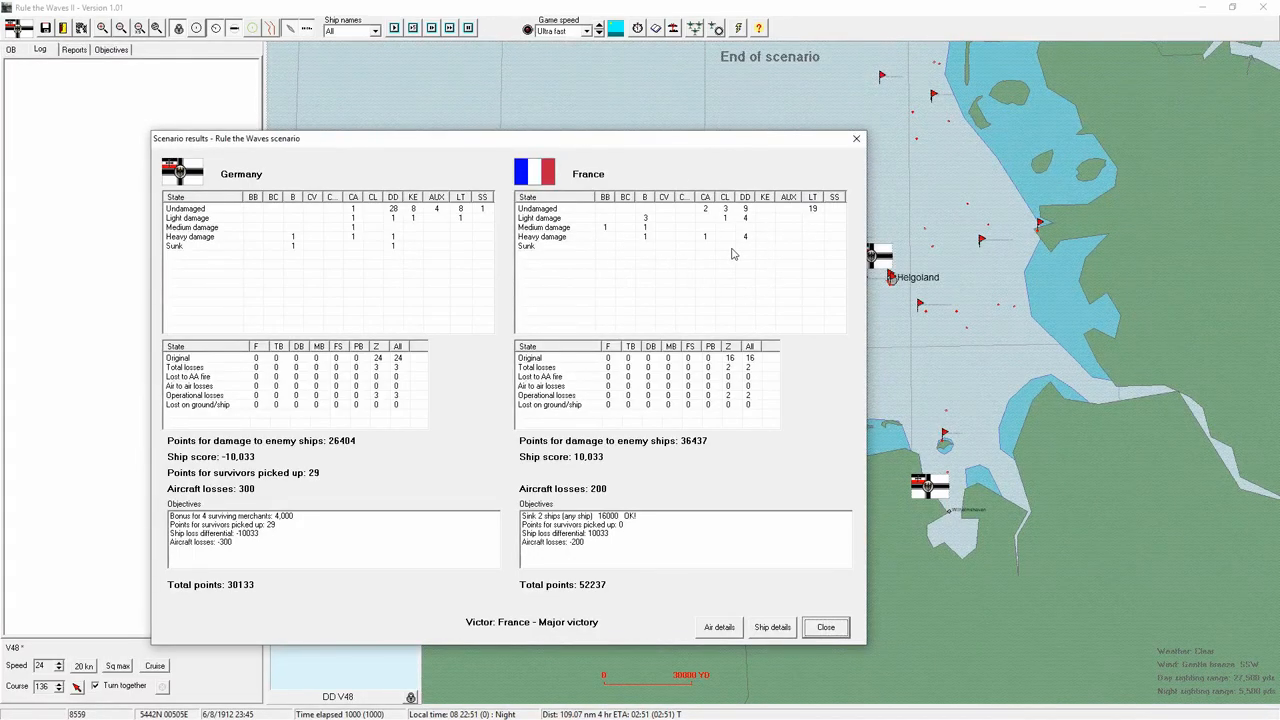
mouse_move(597, 237)
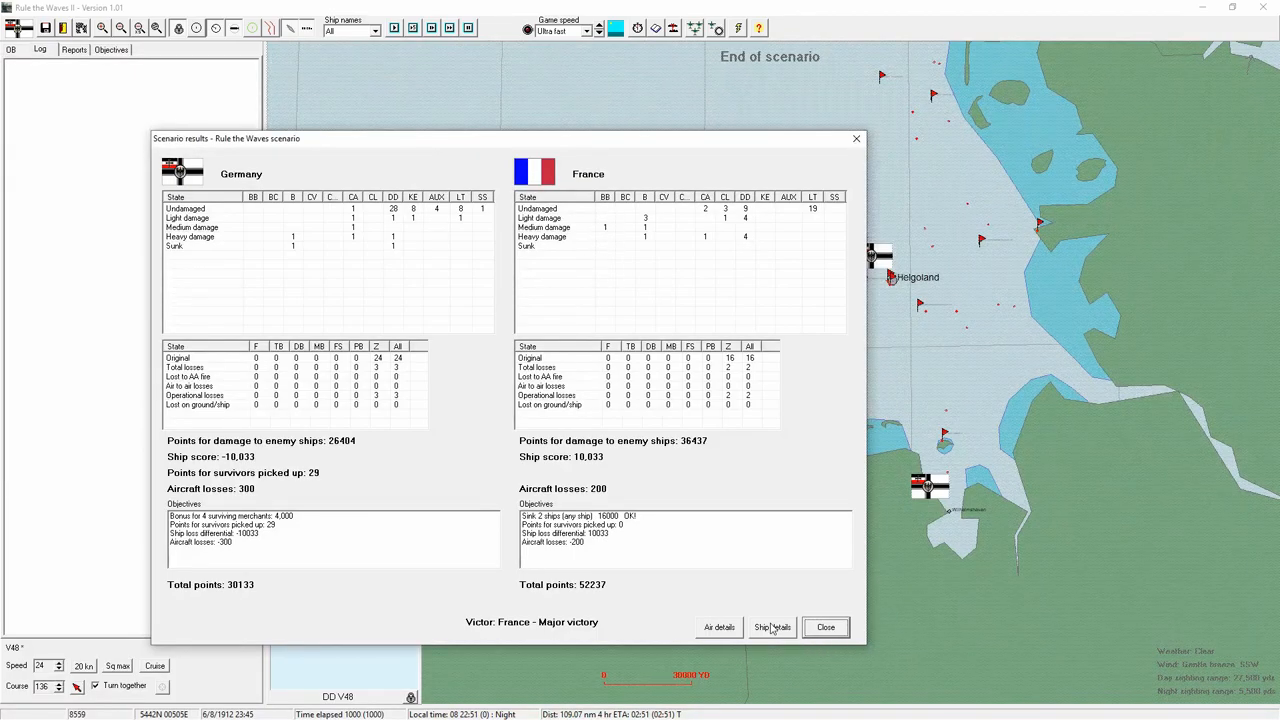
- View and close the per-ship statistics, then confirm leaving the Helgoland Bight scenario
click(771, 627)
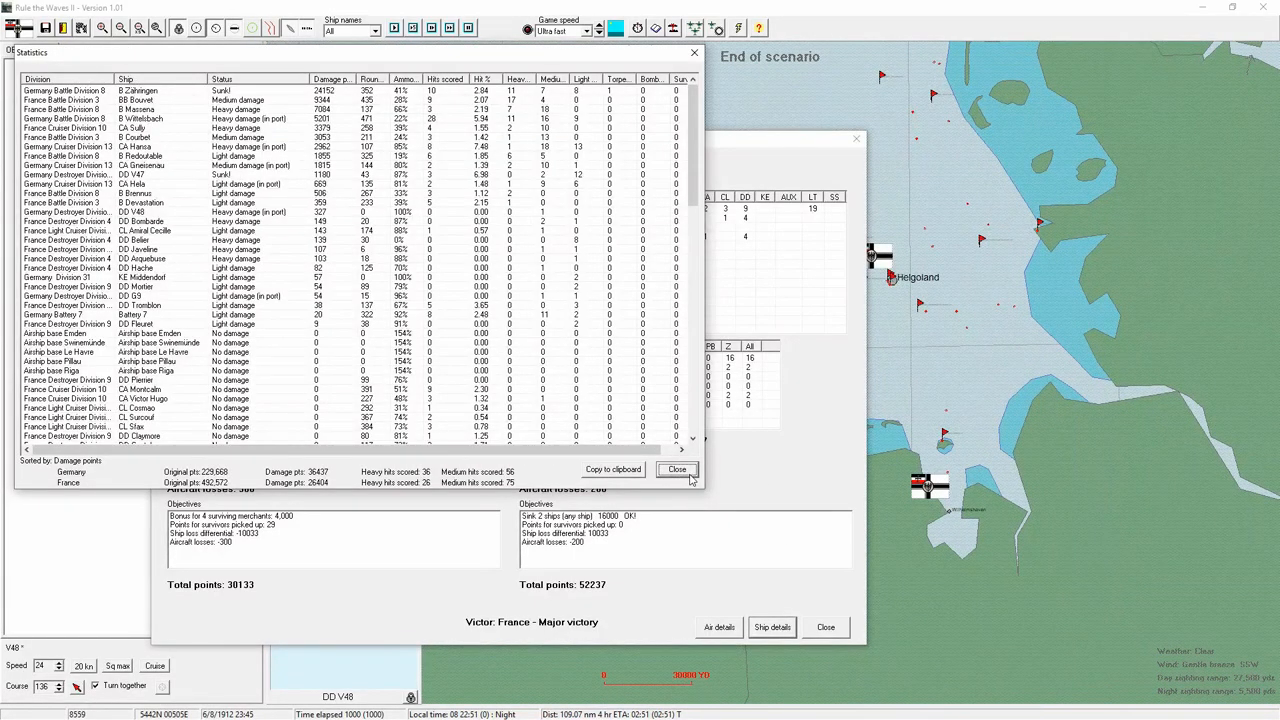
click(677, 470)
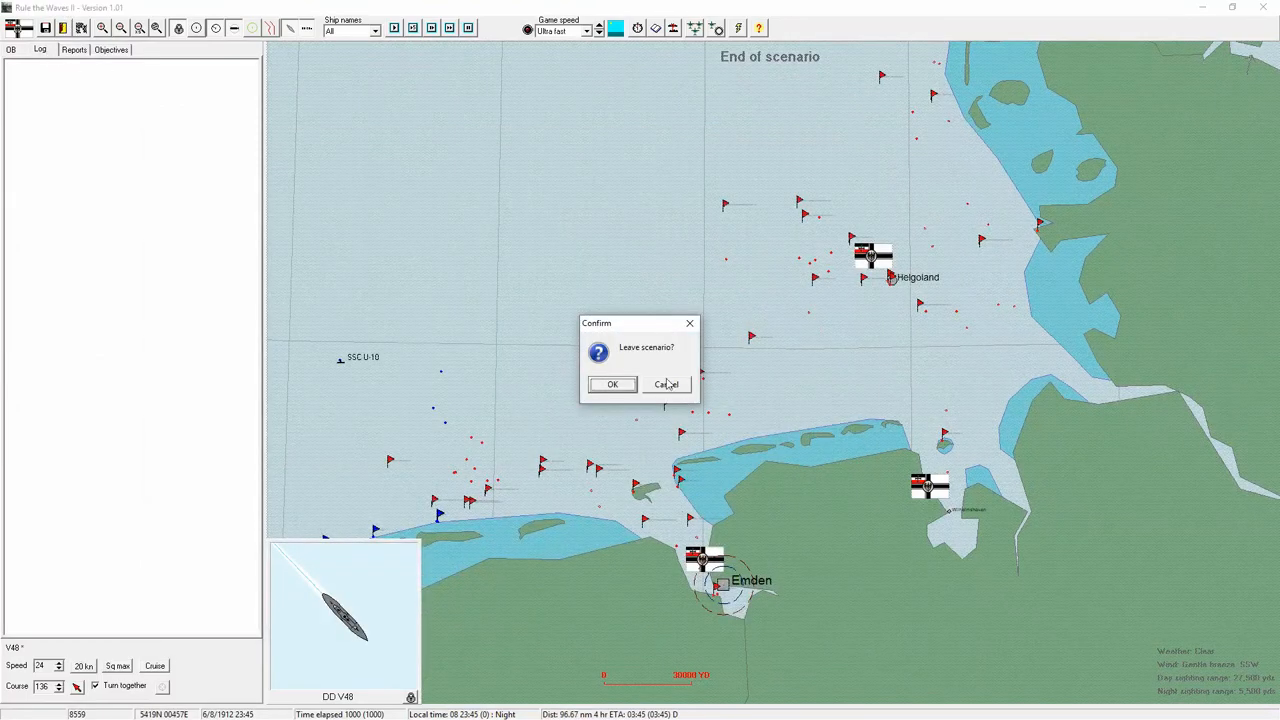
click(612, 384)
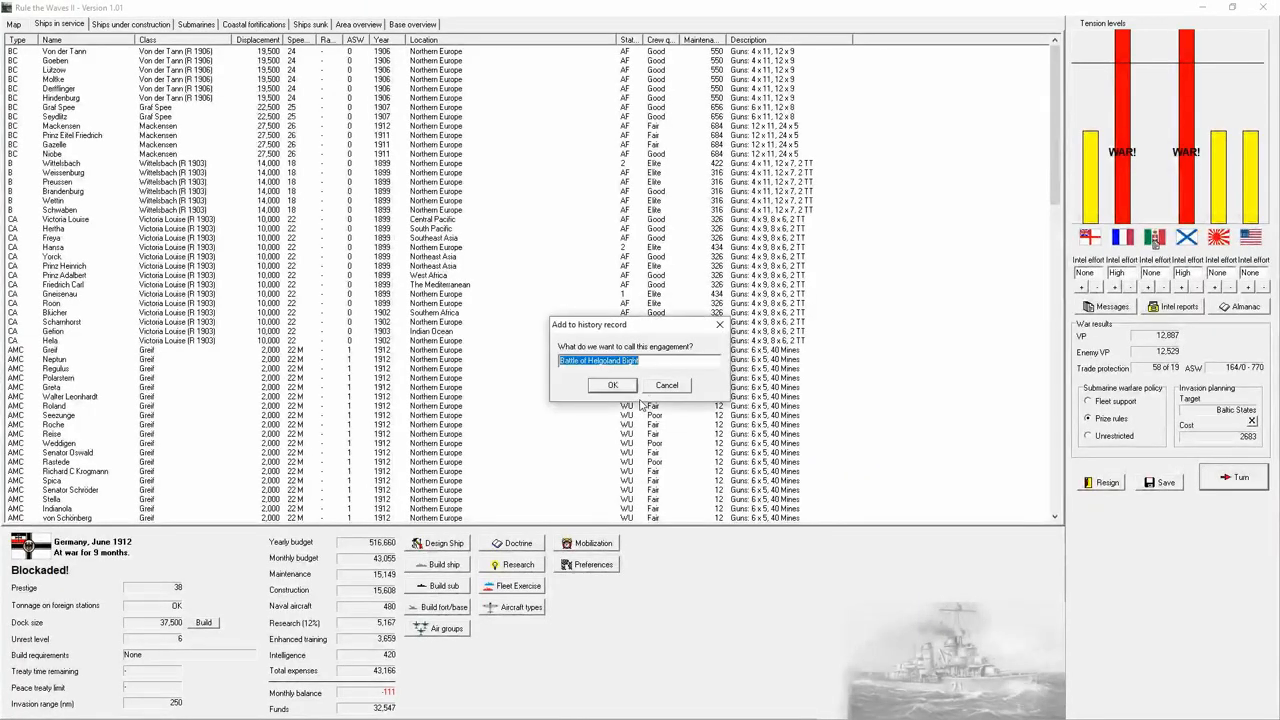
- Record the Battle of Helgoland Bight, accept prestige dropping to 37, and view the map
click(612, 385)
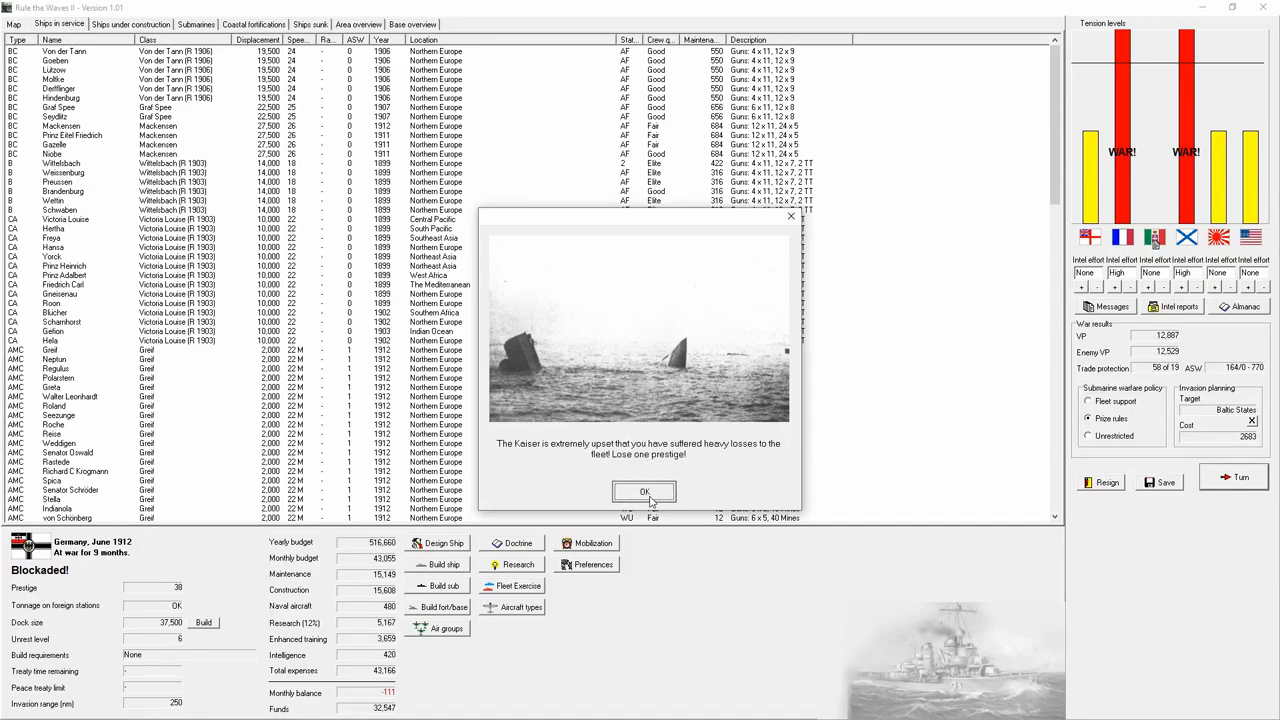
click(644, 491)
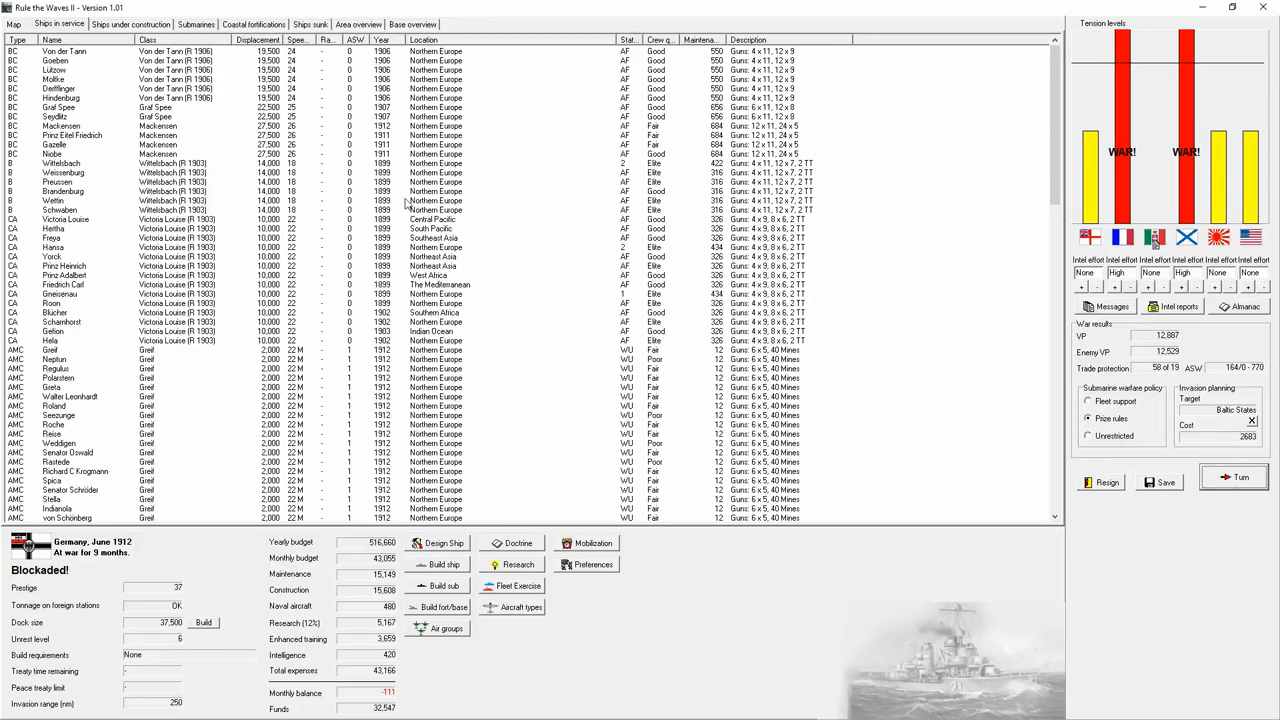
click(13, 24)
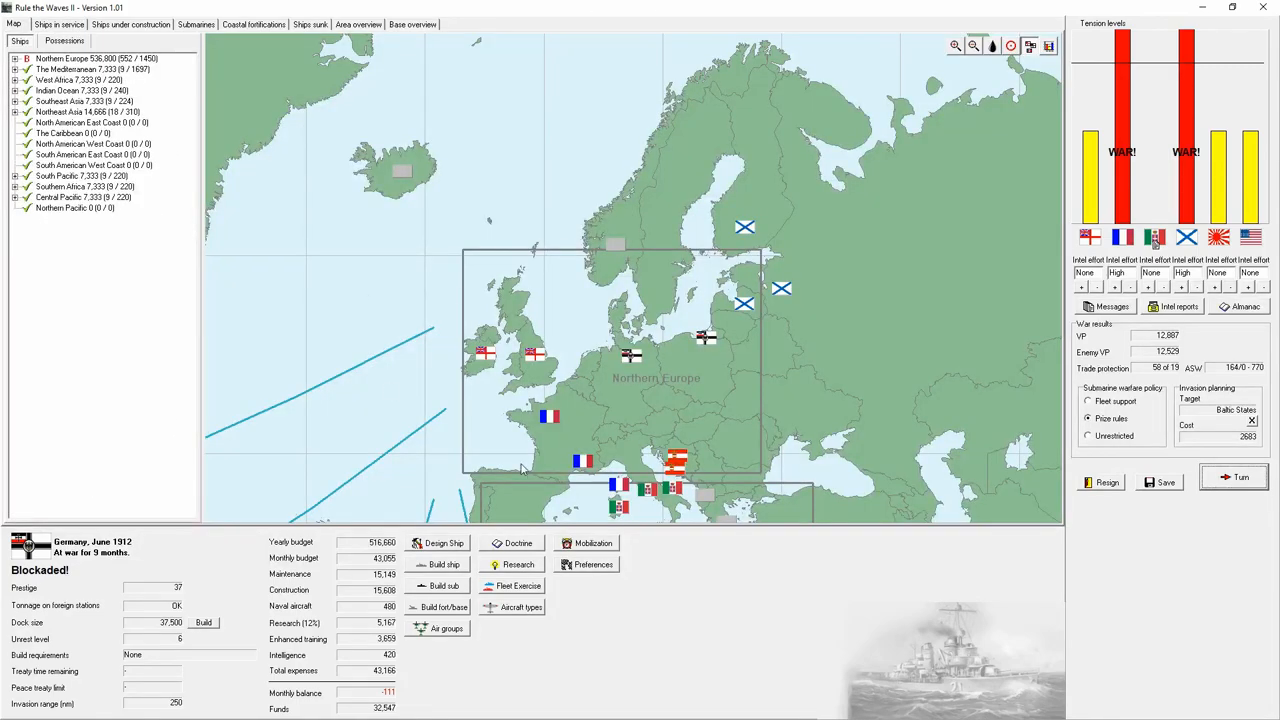
- Zoom the campaign map out from Northern Europe to the whole world
click(972, 46)
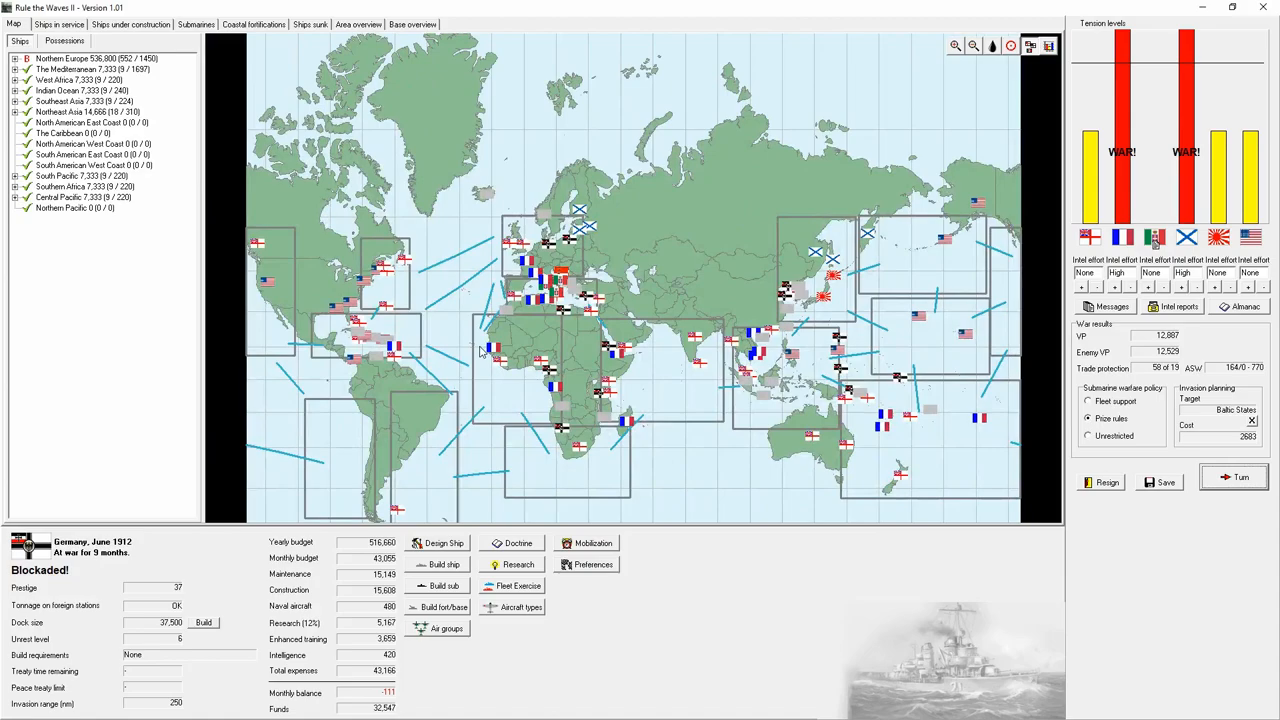
mouse_move(567, 466)
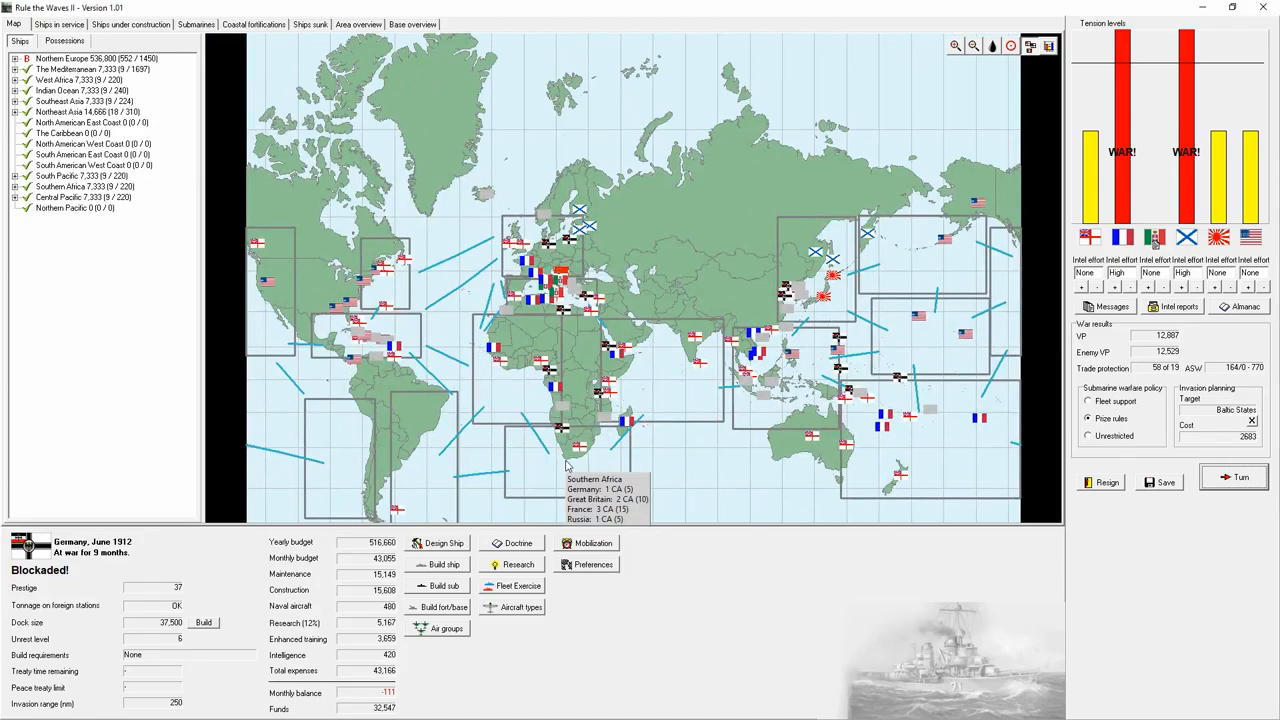
mouse_move(558, 425)
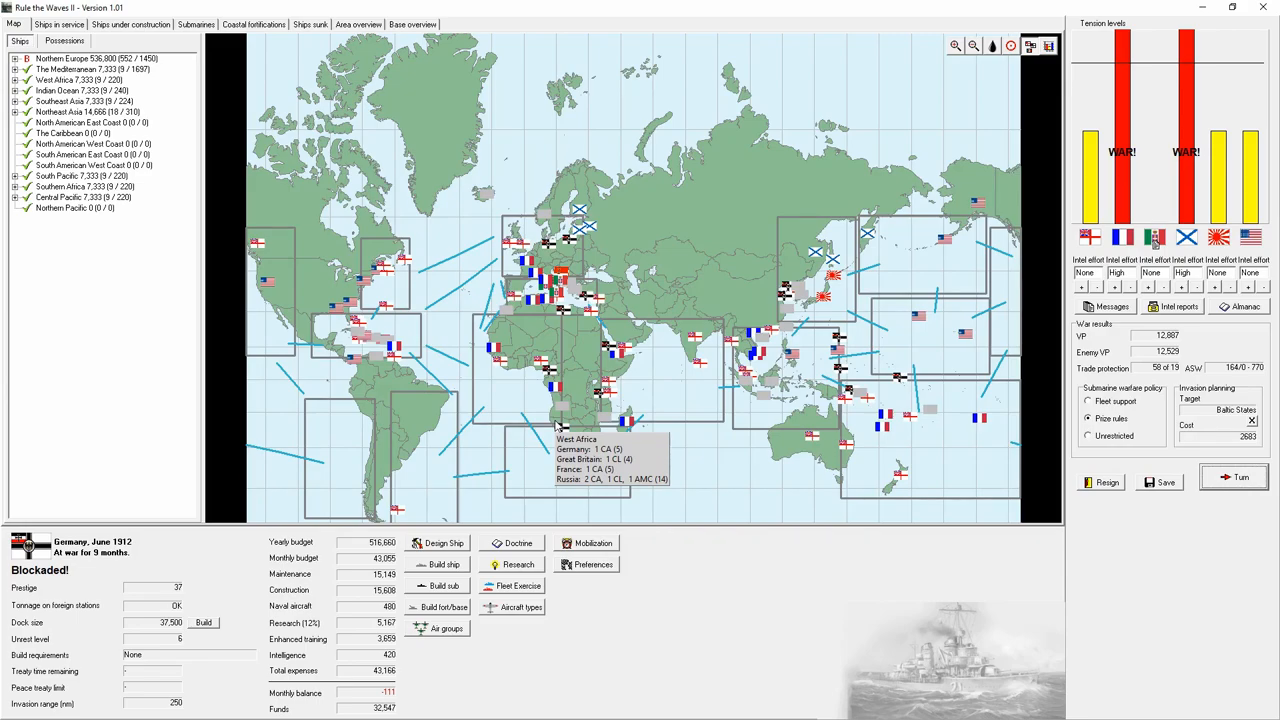
mouse_move(635, 357)
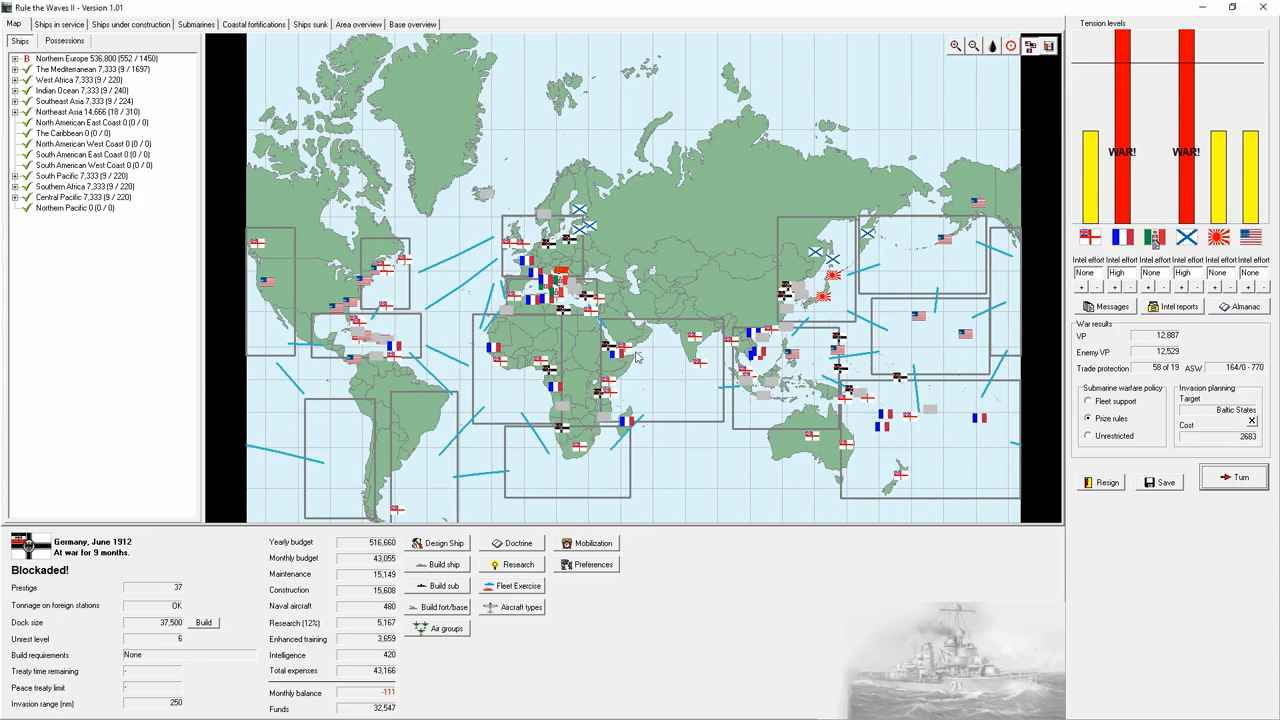
mouse_move(128, 316)
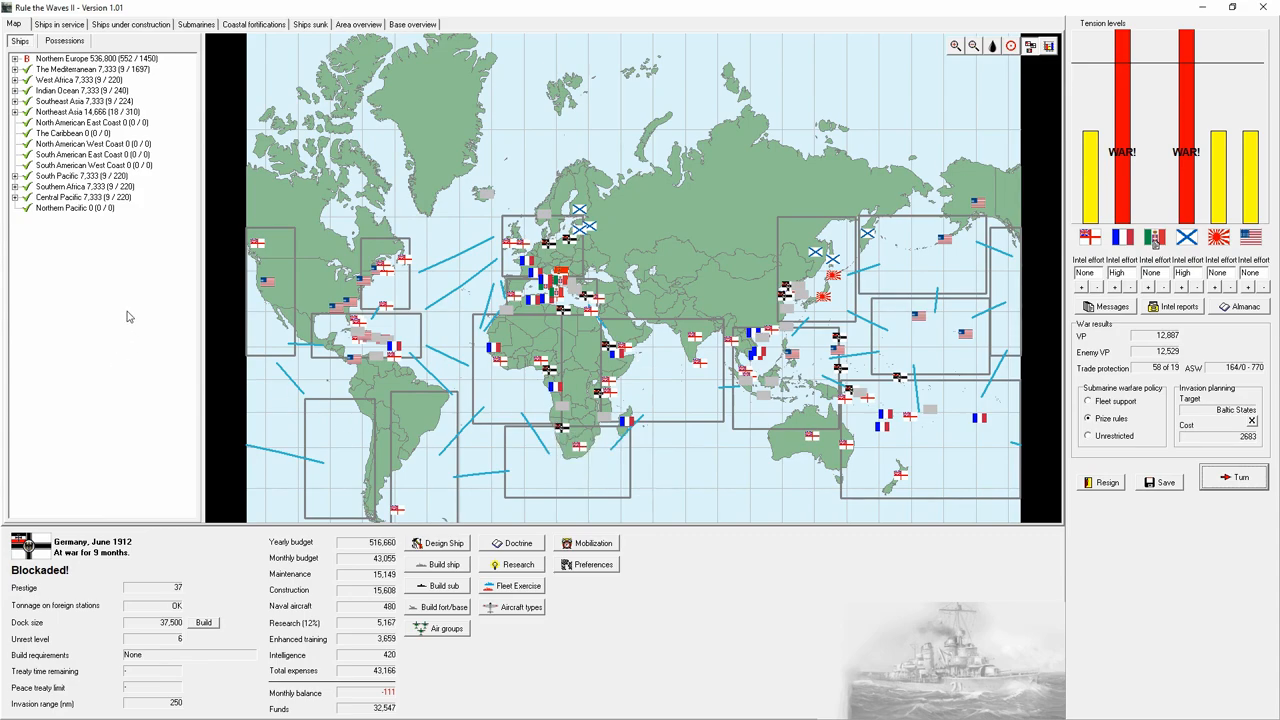